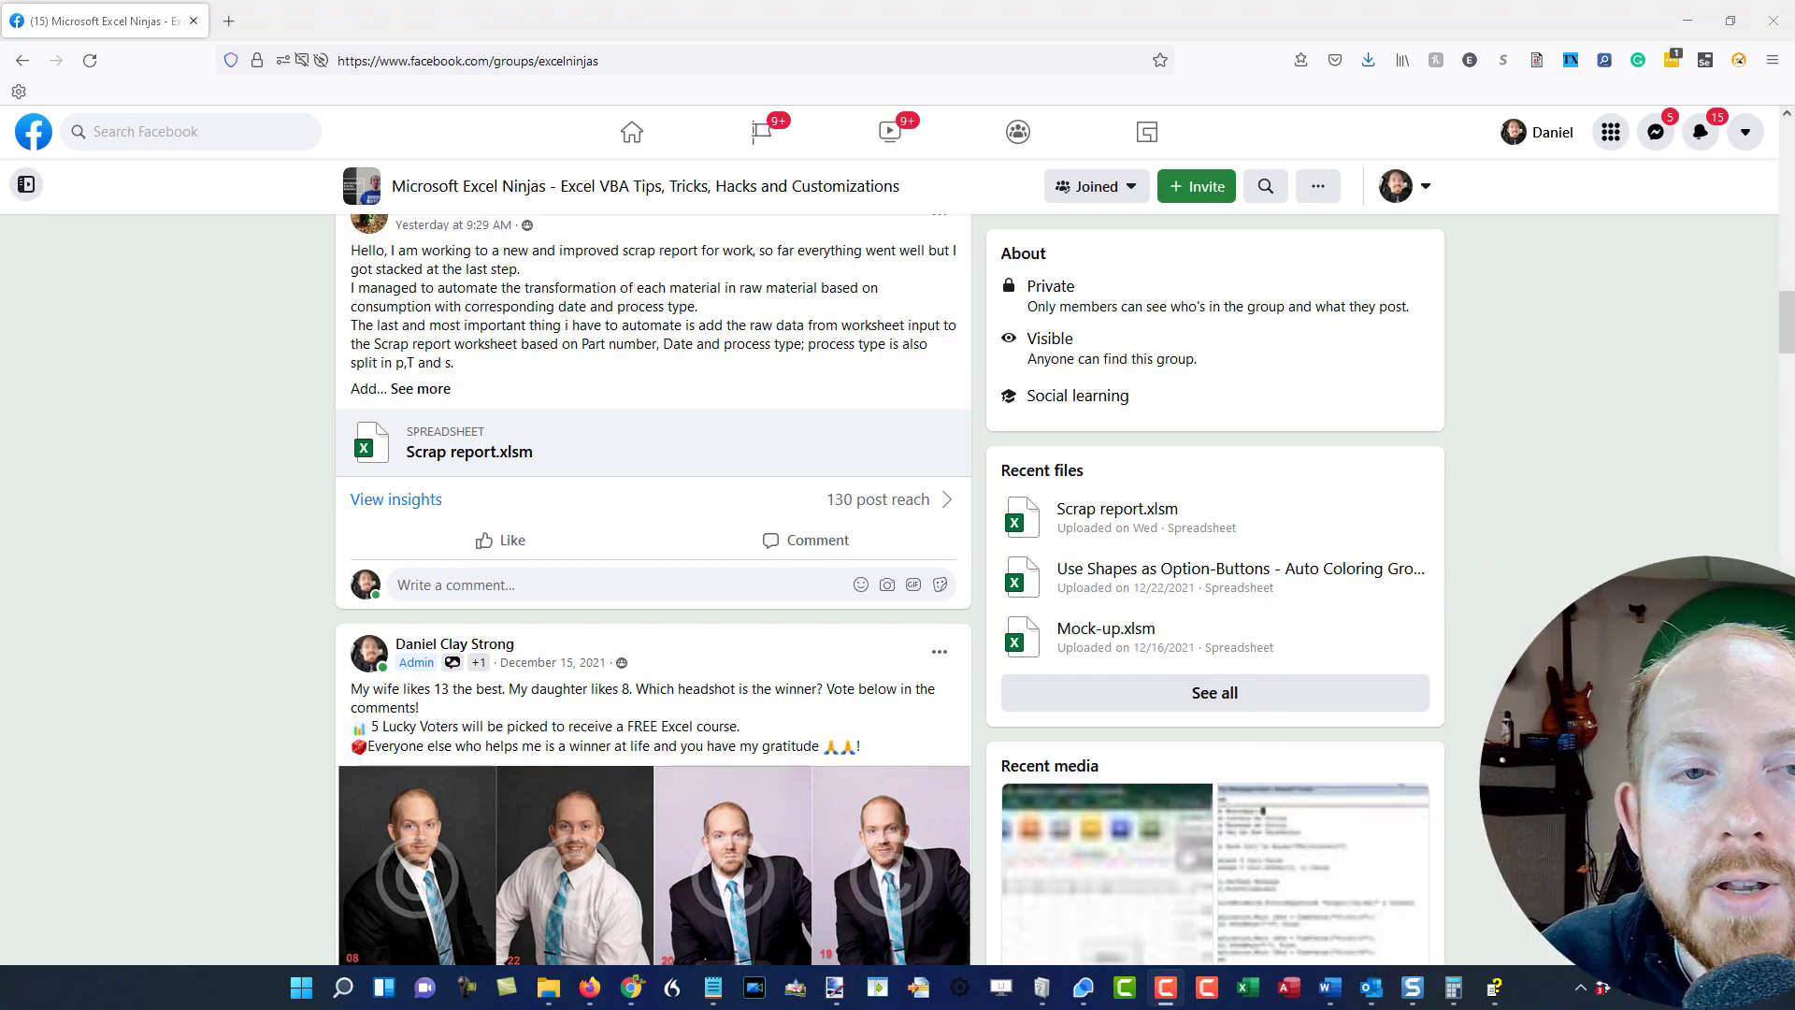
# - Enable the workbook's macros from the security warning
pyautogui.scroll(-3)
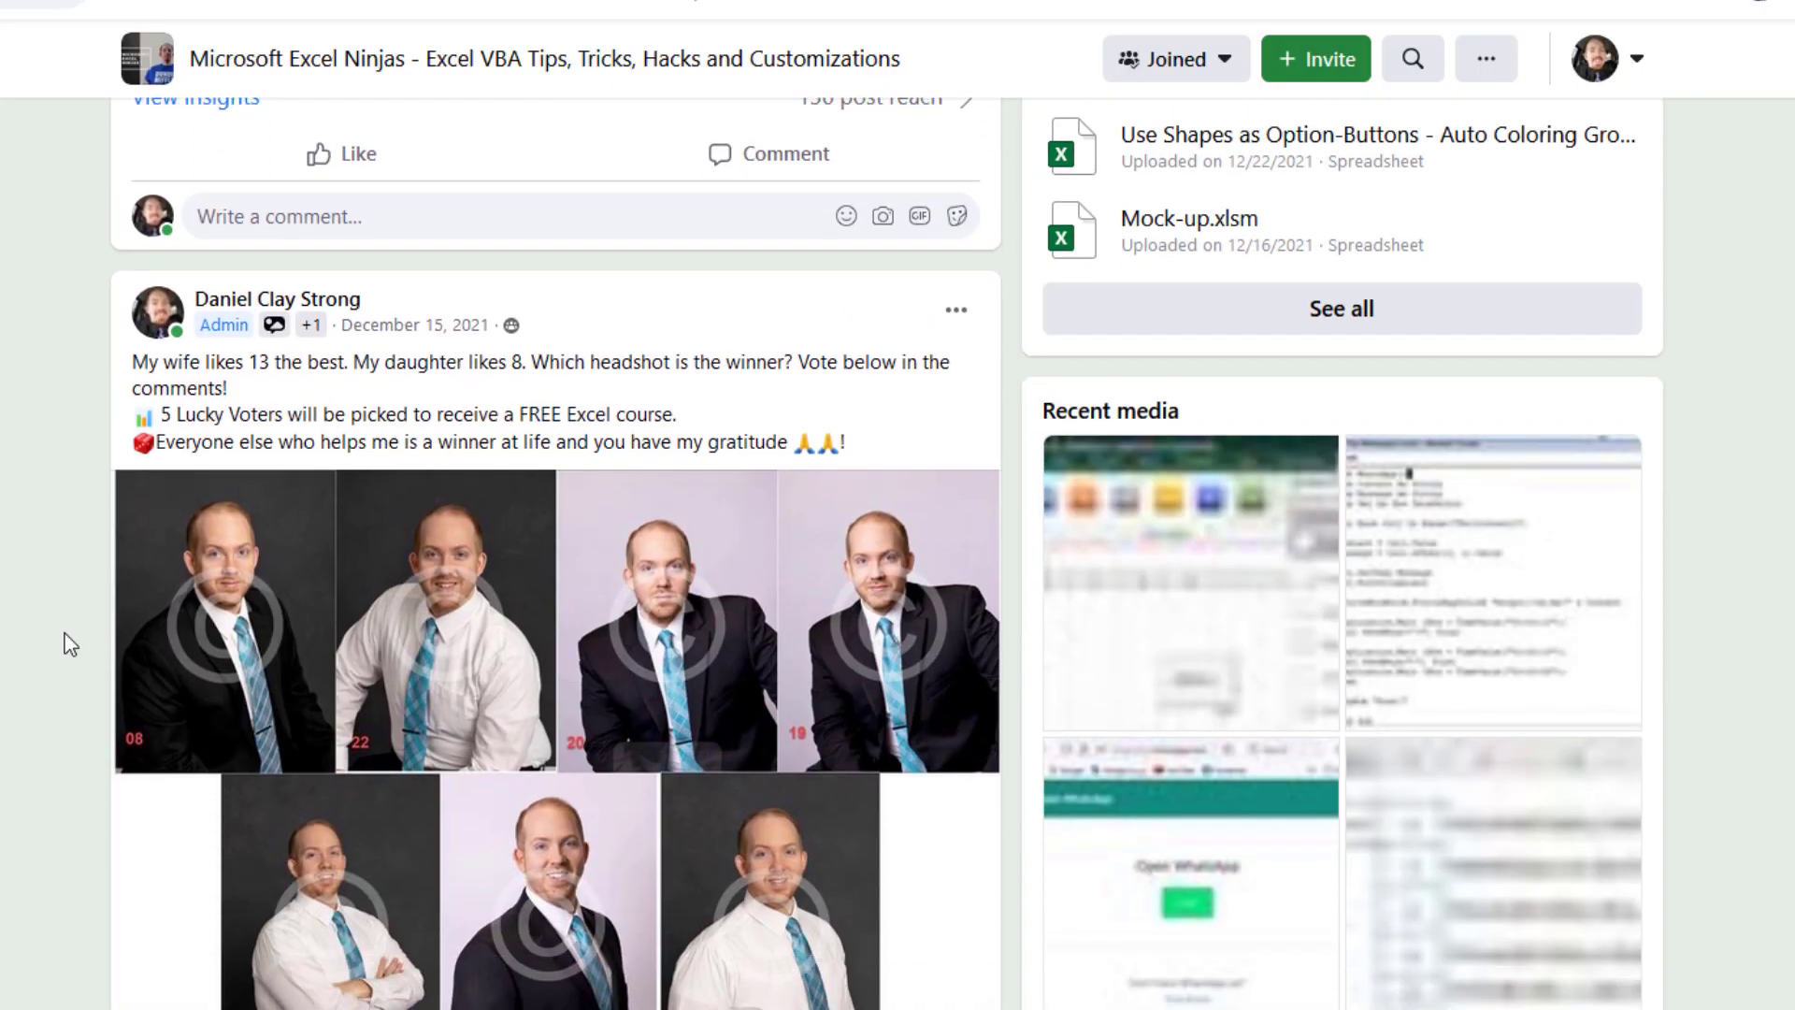
pyautogui.scroll(-3)
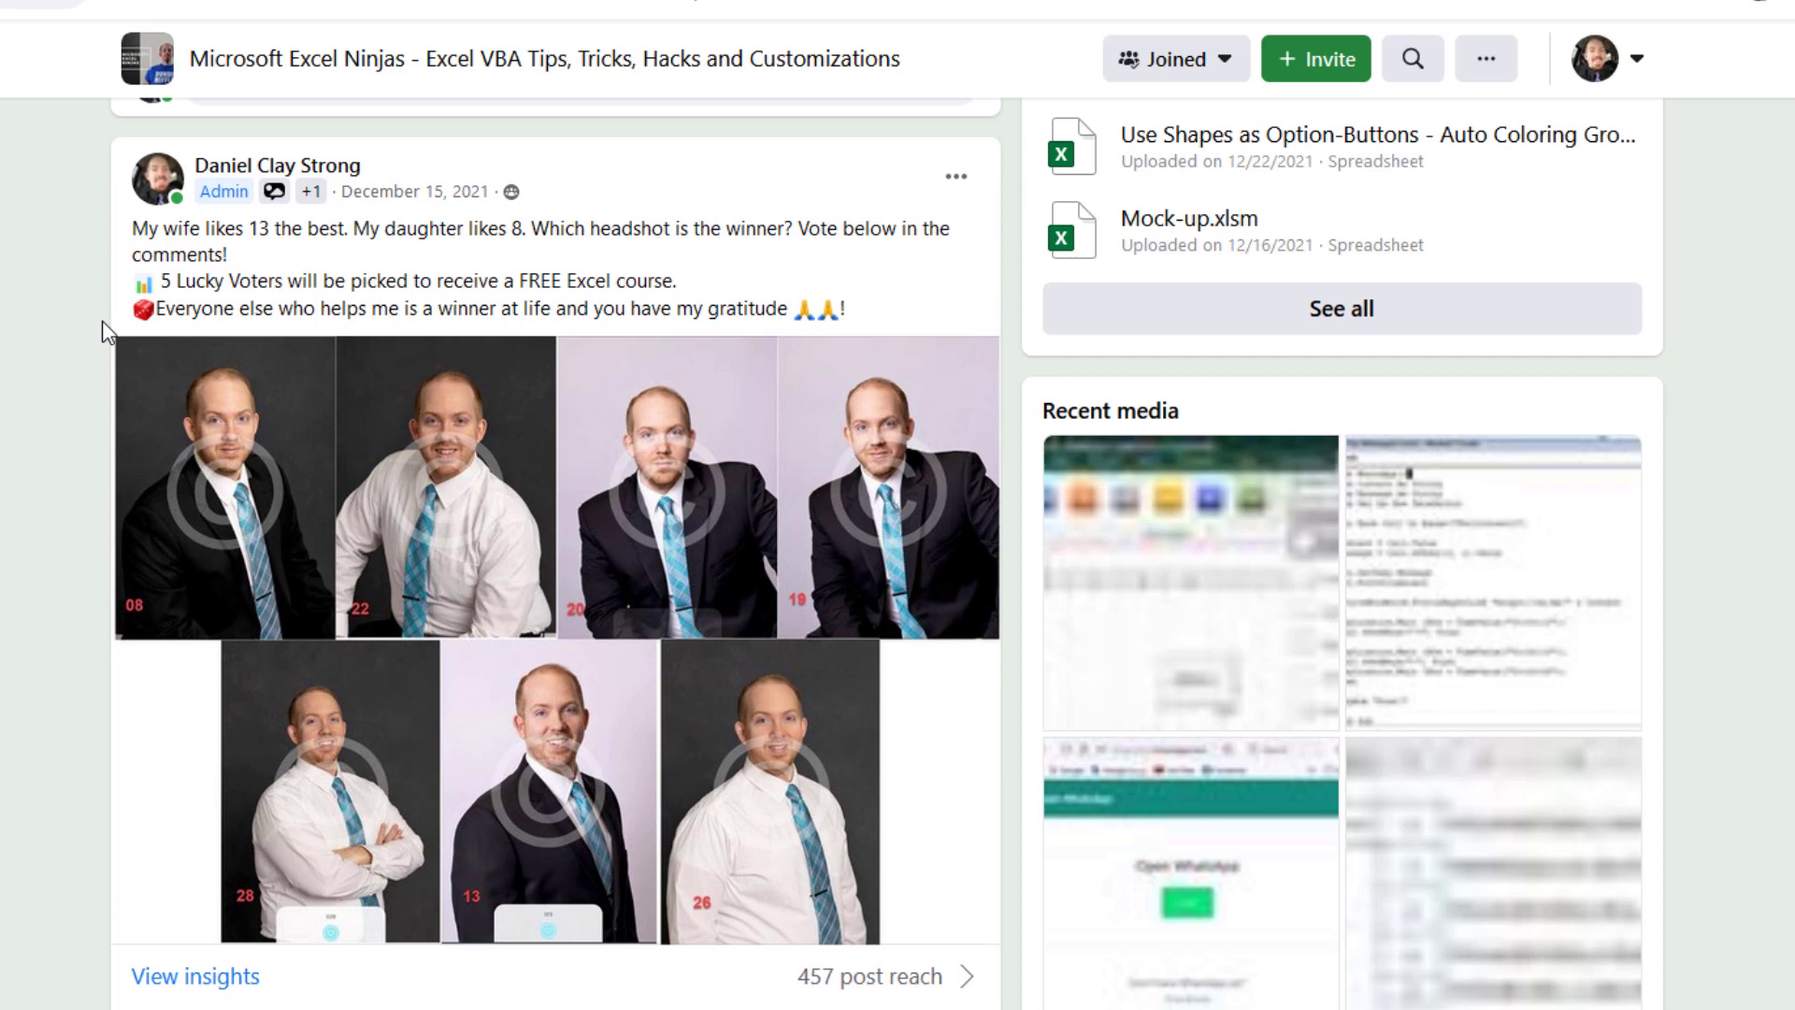
pyautogui.moveTo(290, 276)
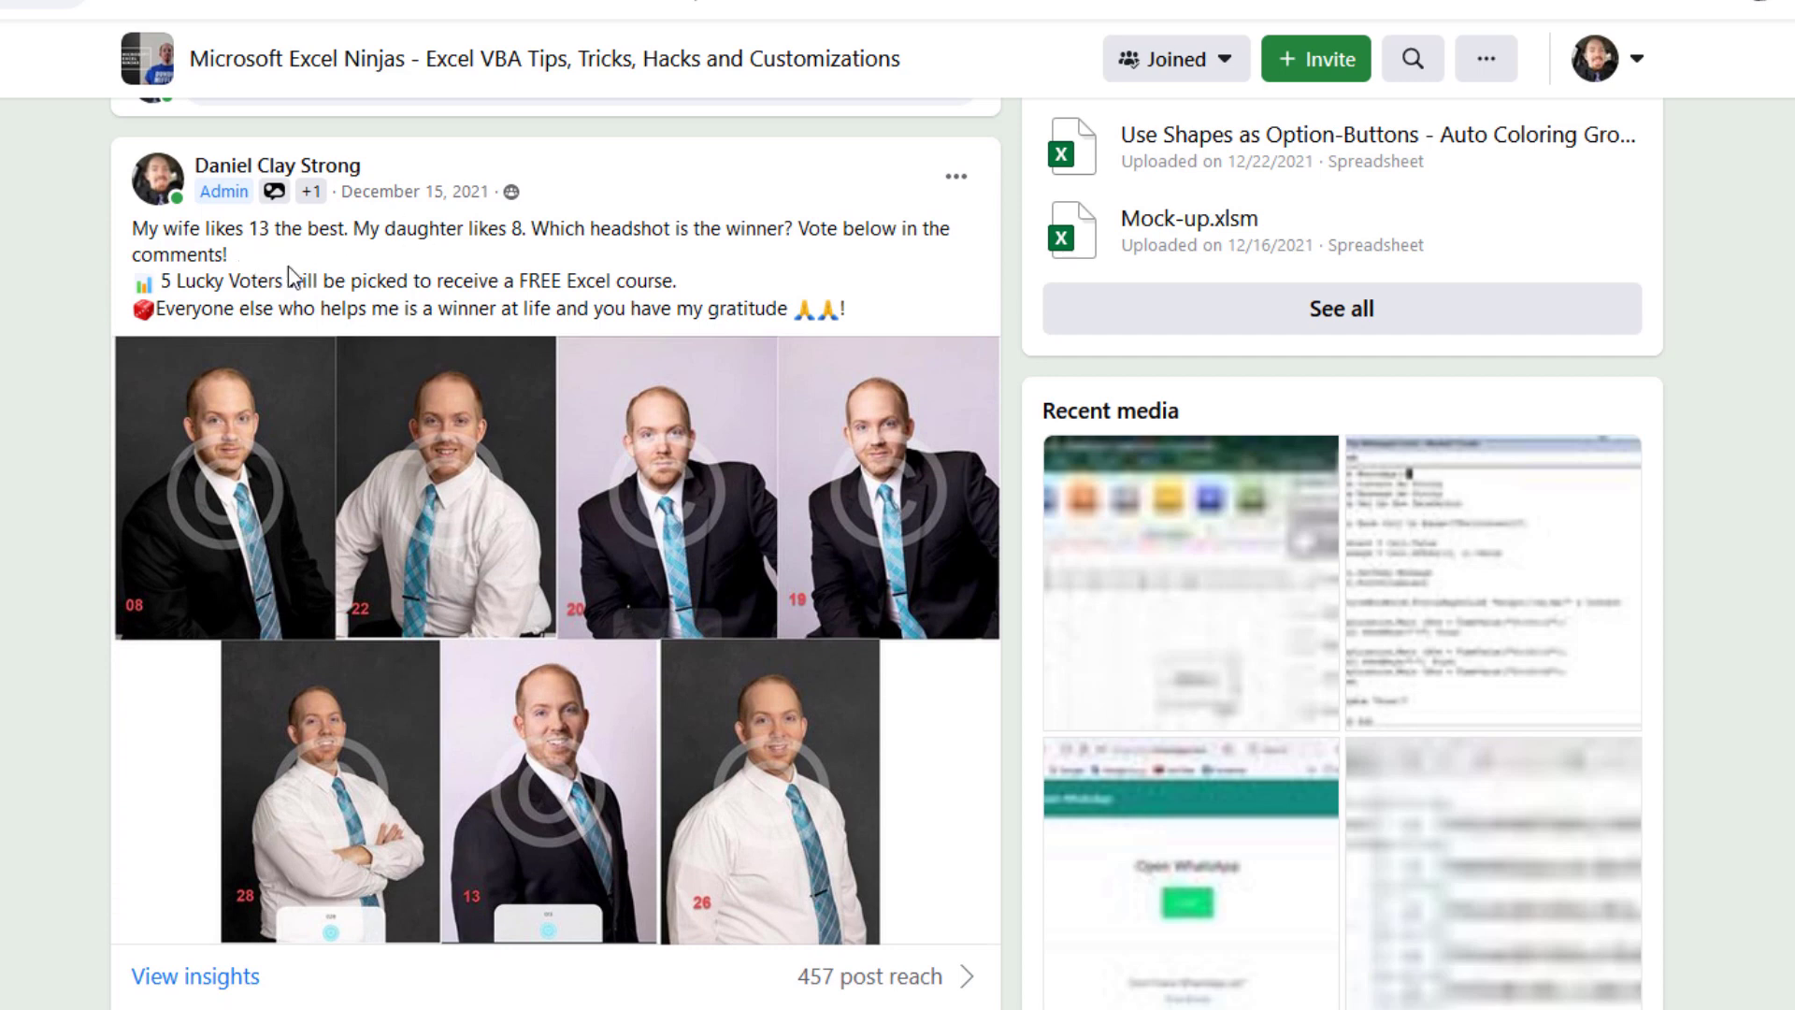
pyautogui.moveTo(532, 784)
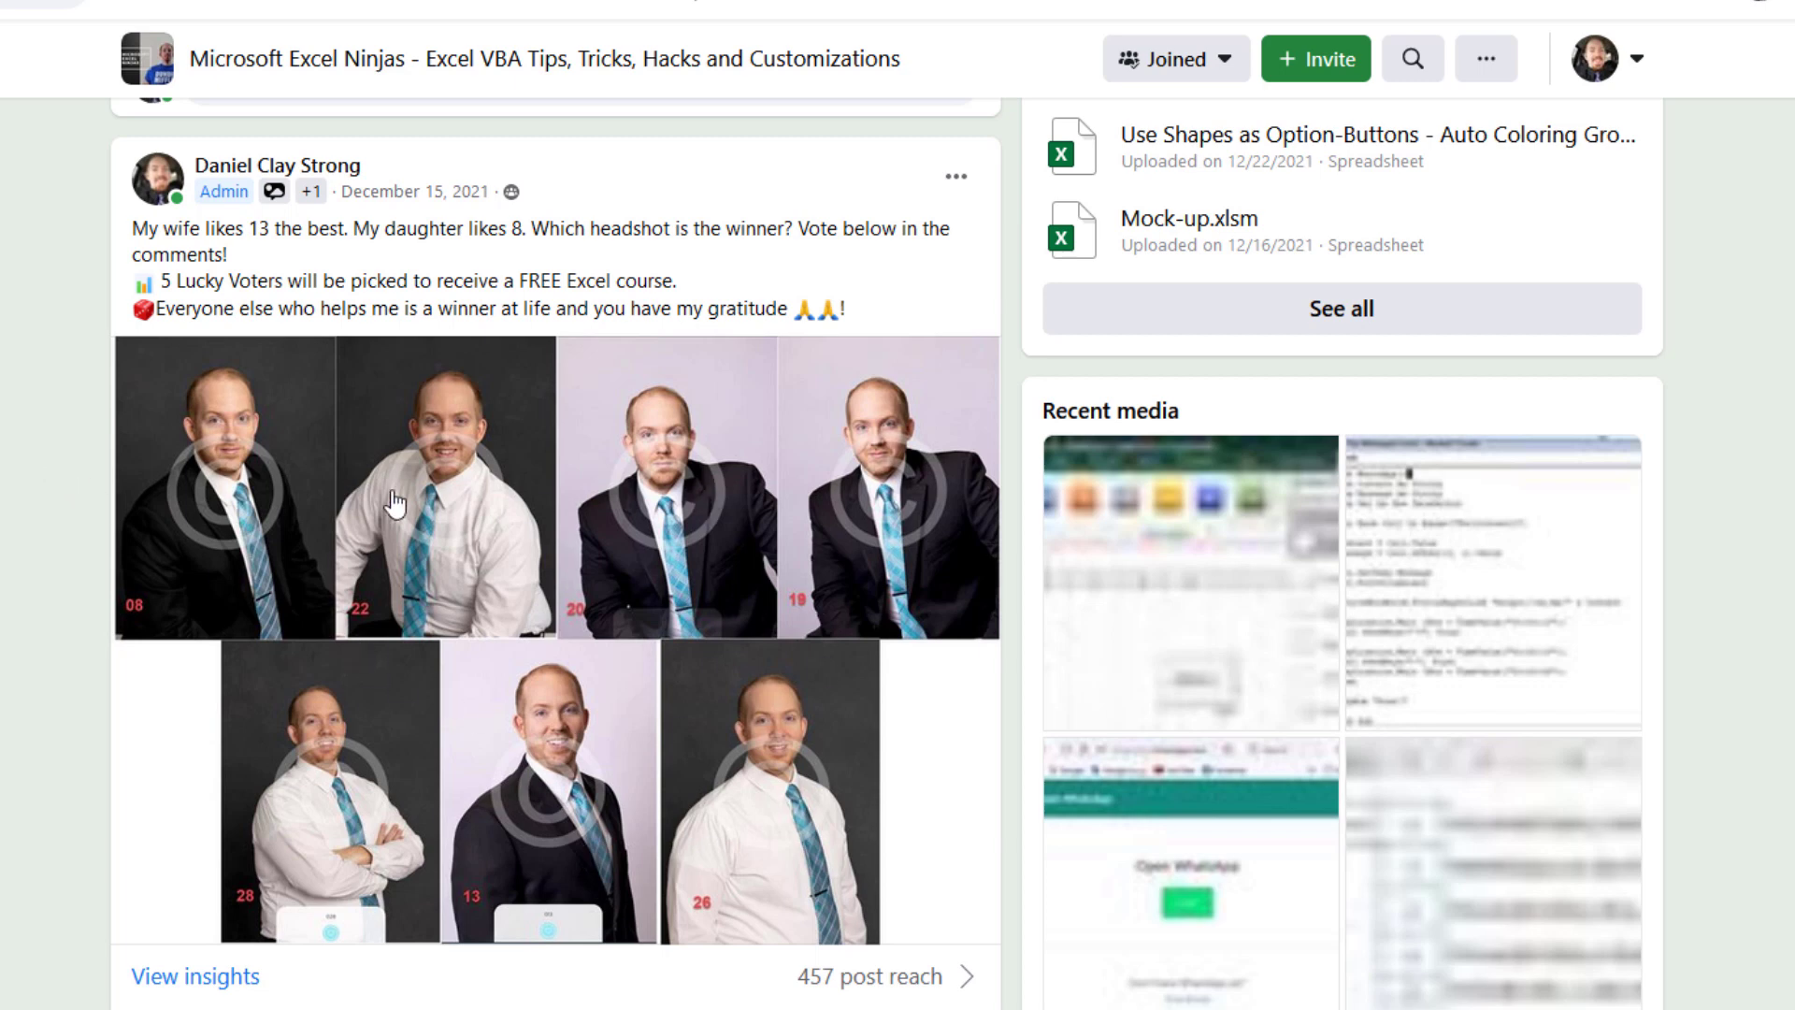
pyautogui.scroll(-3)
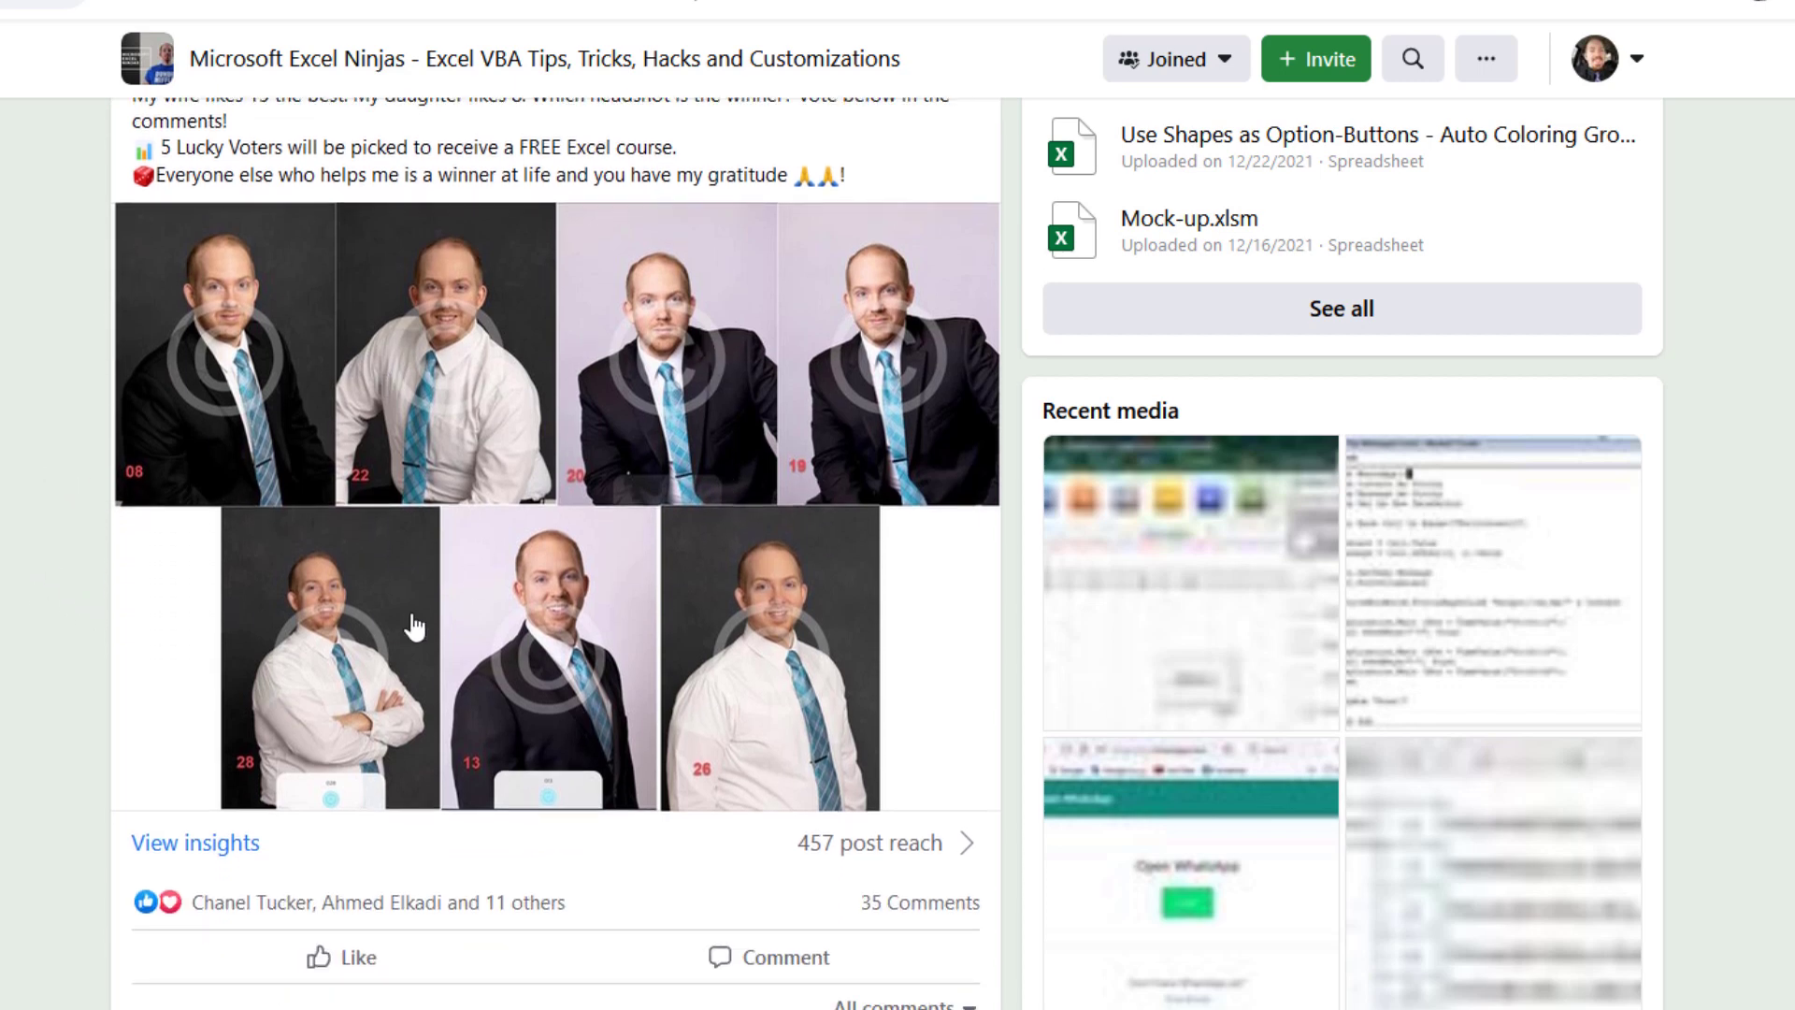
pyautogui.moveTo(90, 524)
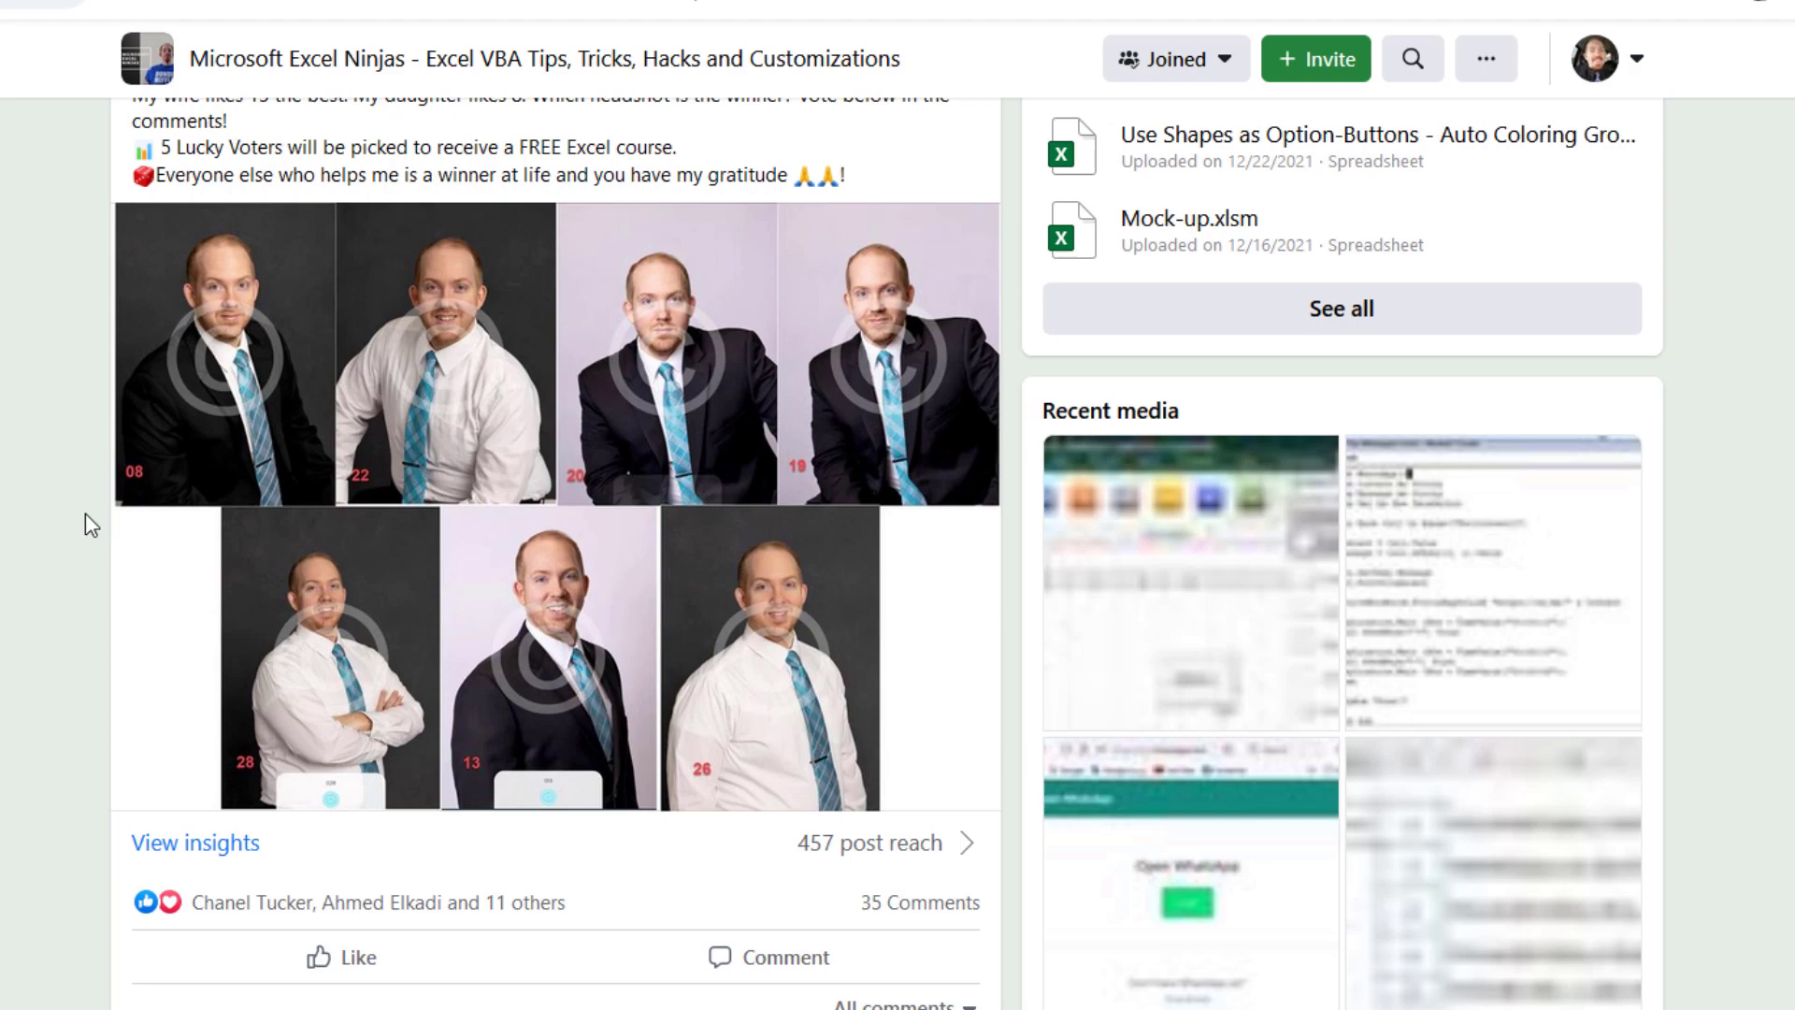
pyautogui.scroll(-3)
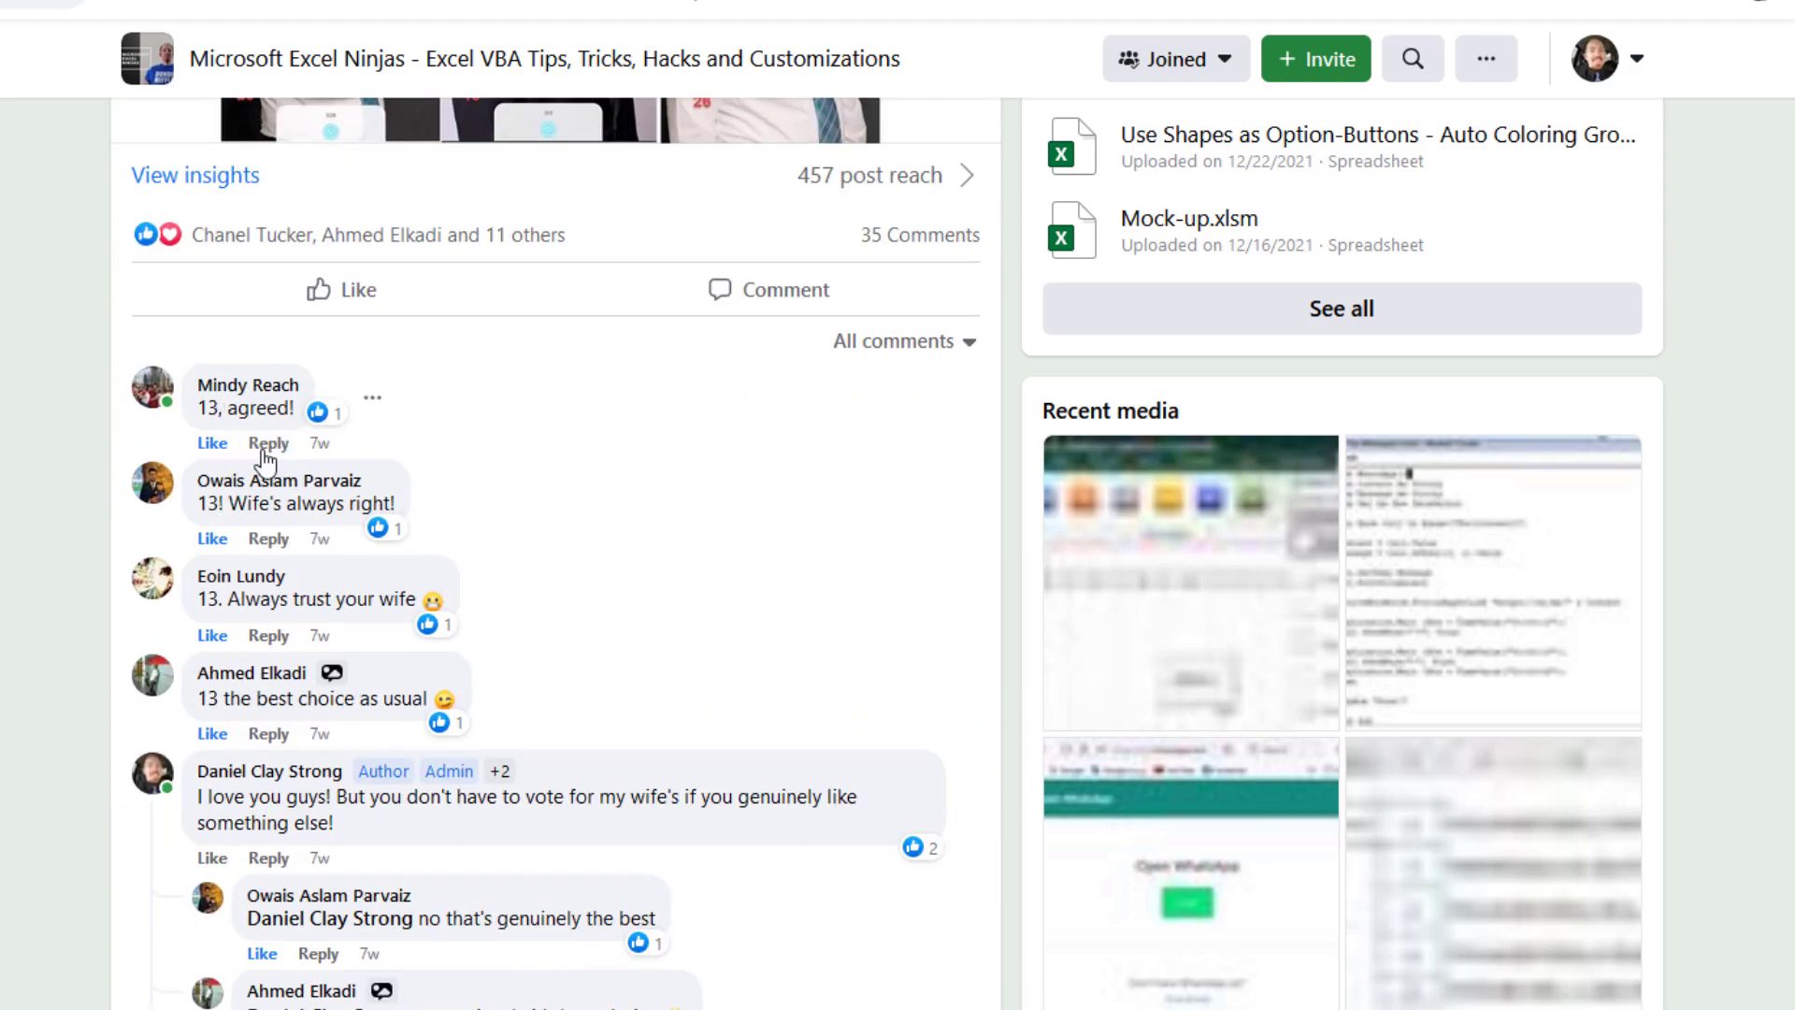
pyautogui.scroll(-3)
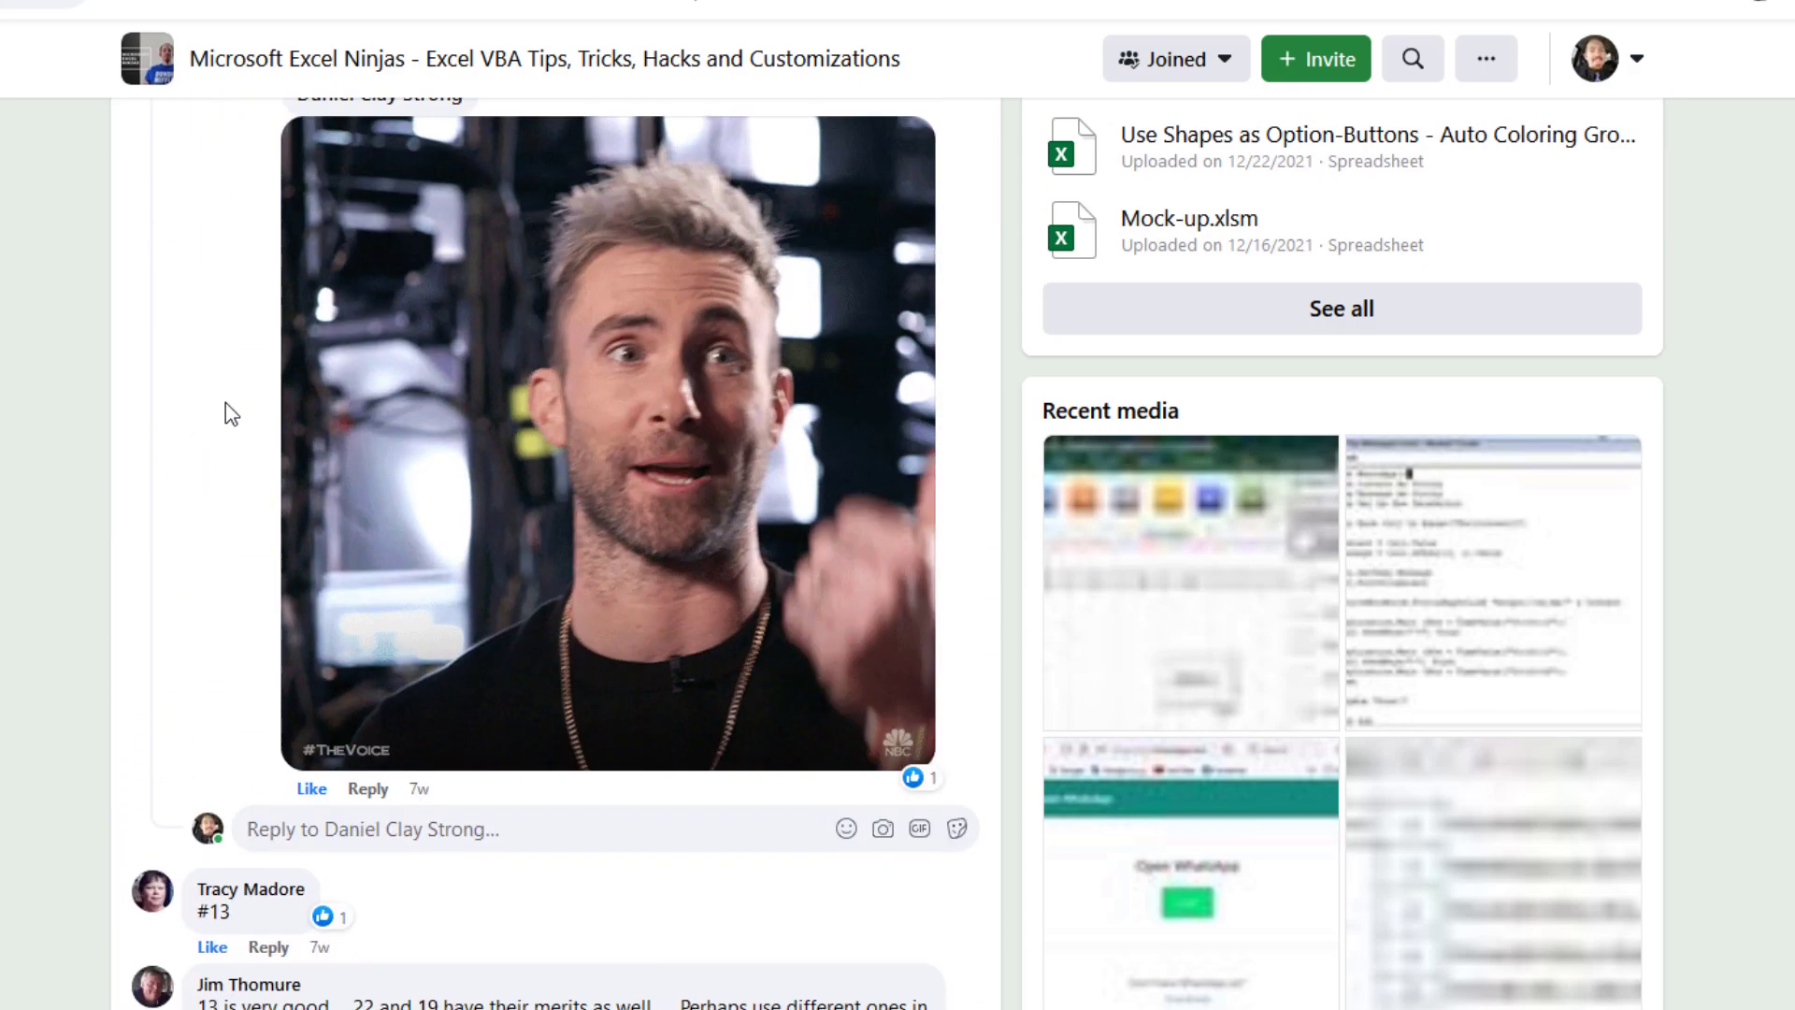
pyautogui.scroll(-3)
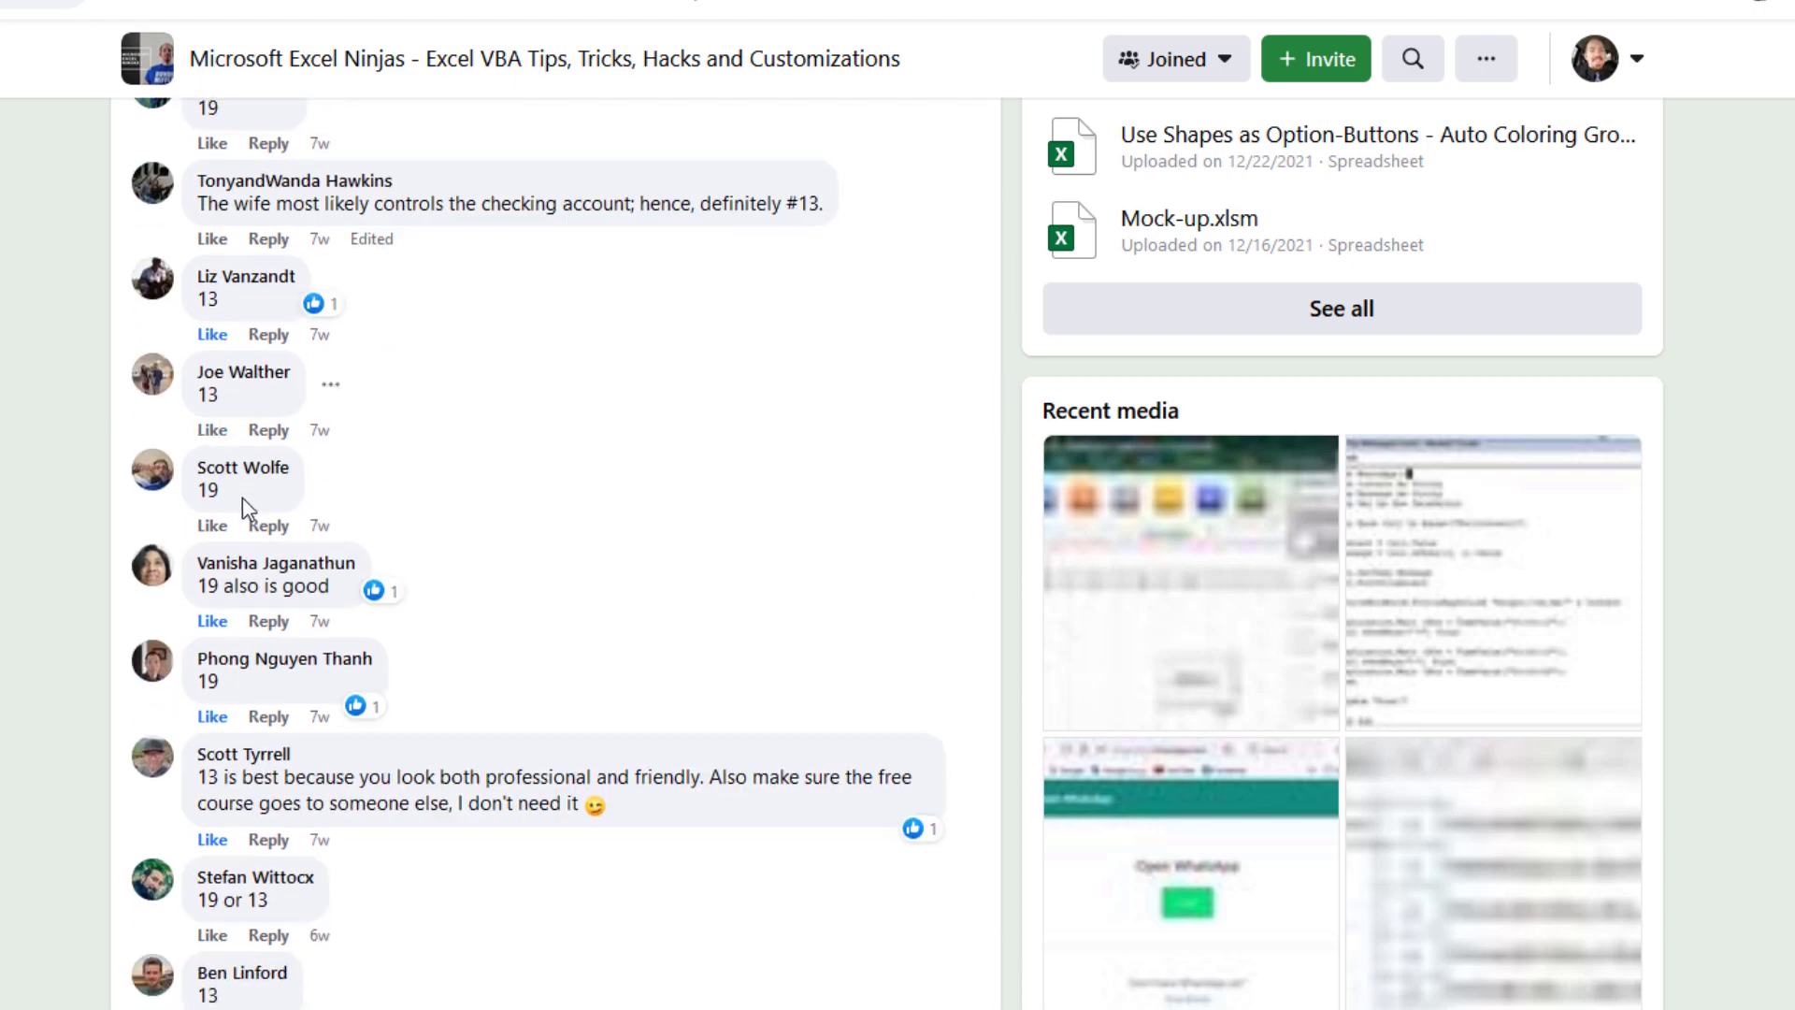
pyautogui.scroll(-3)
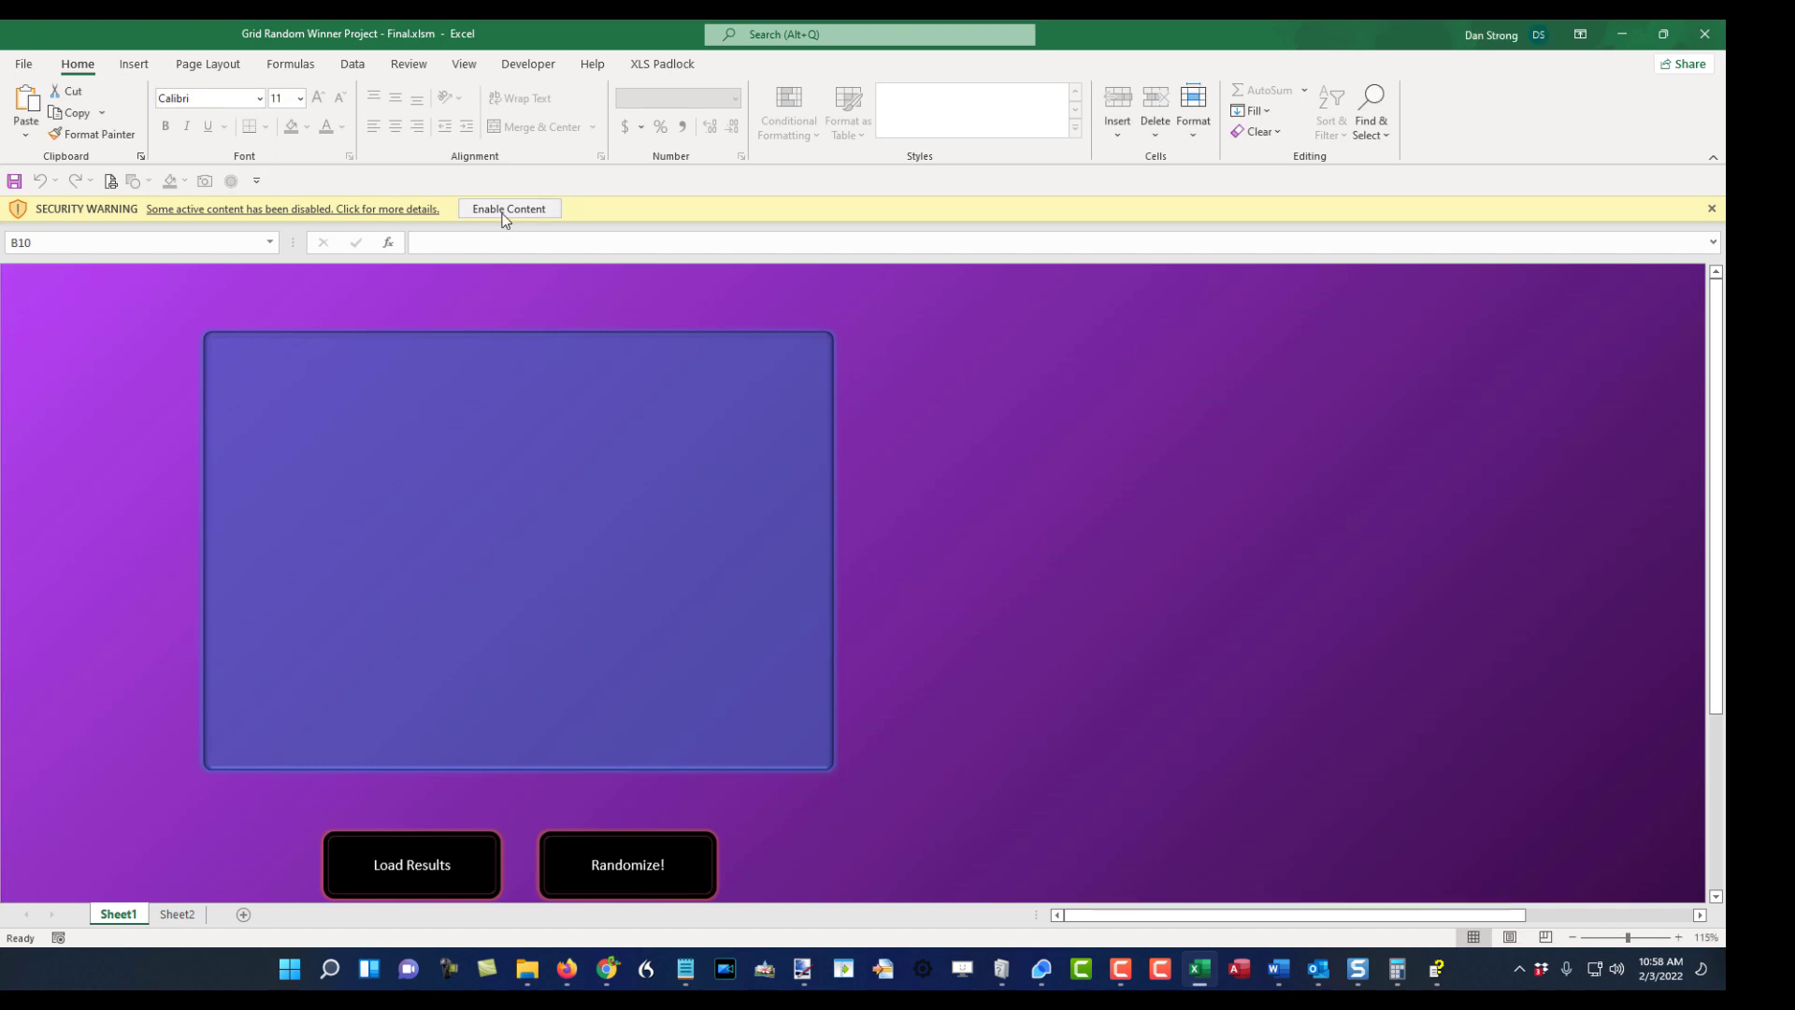
pyautogui.click(509, 209)
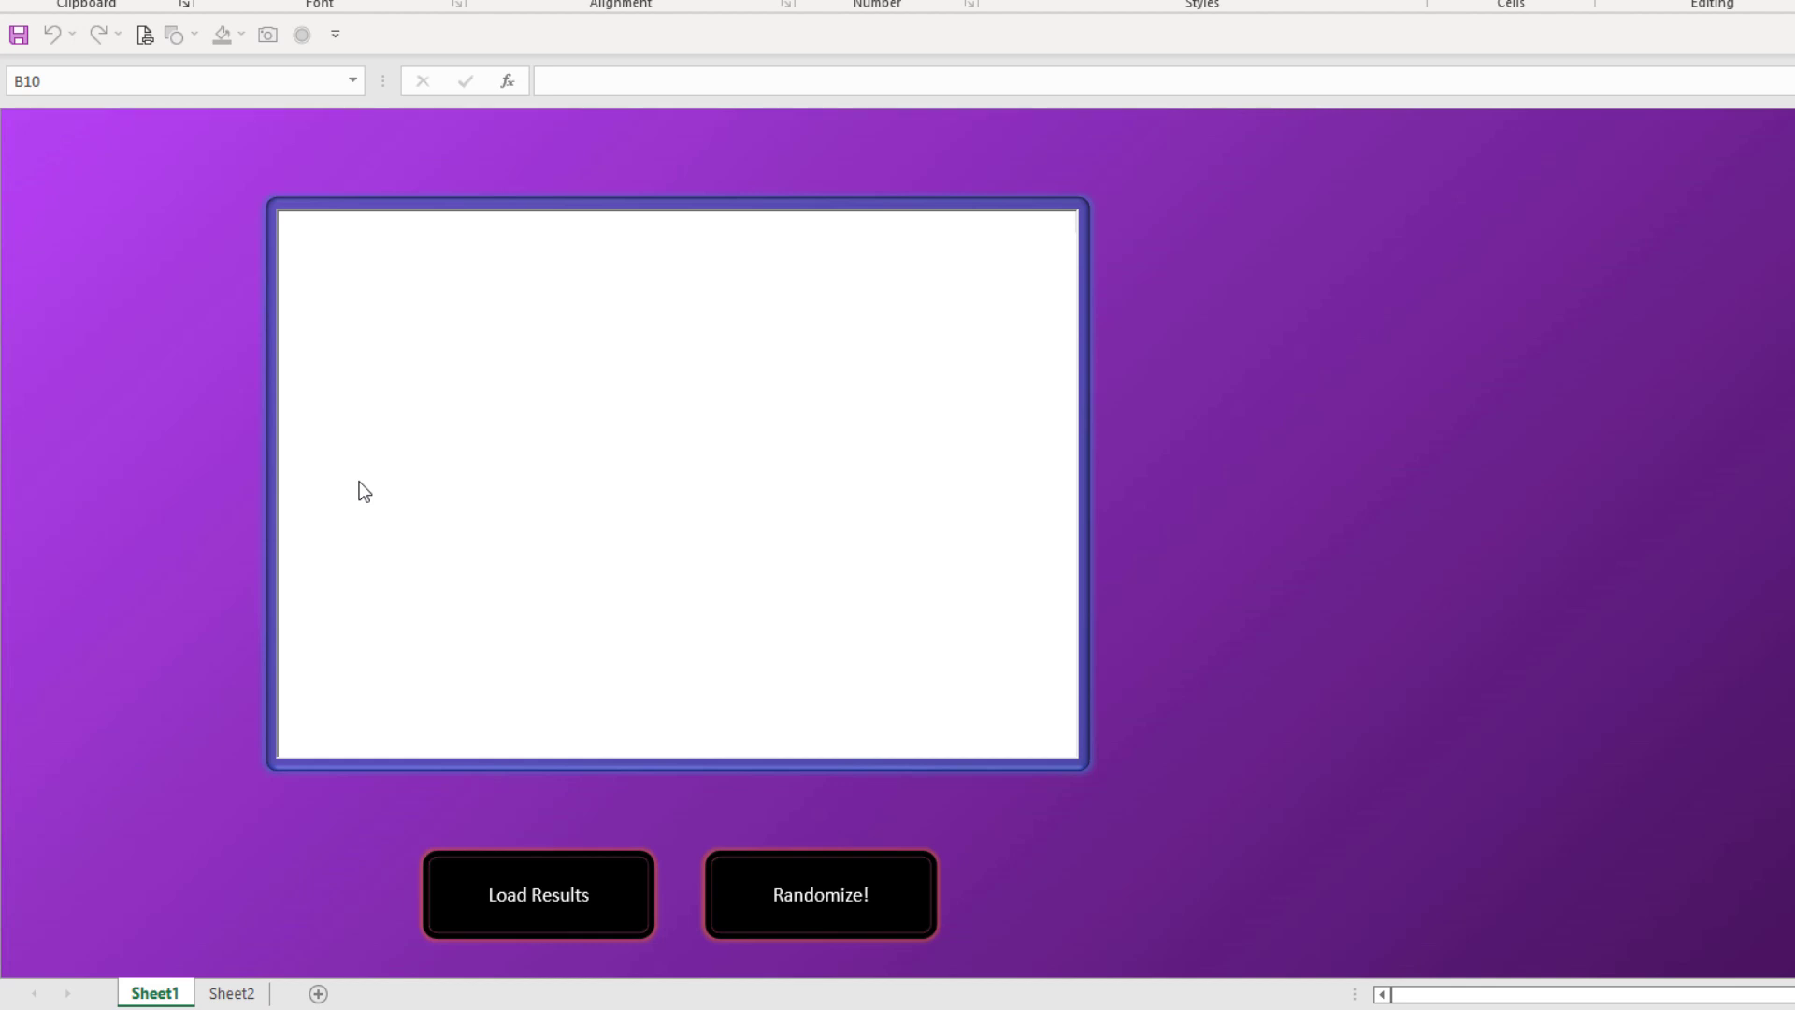
pyautogui.moveTo(539, 894)
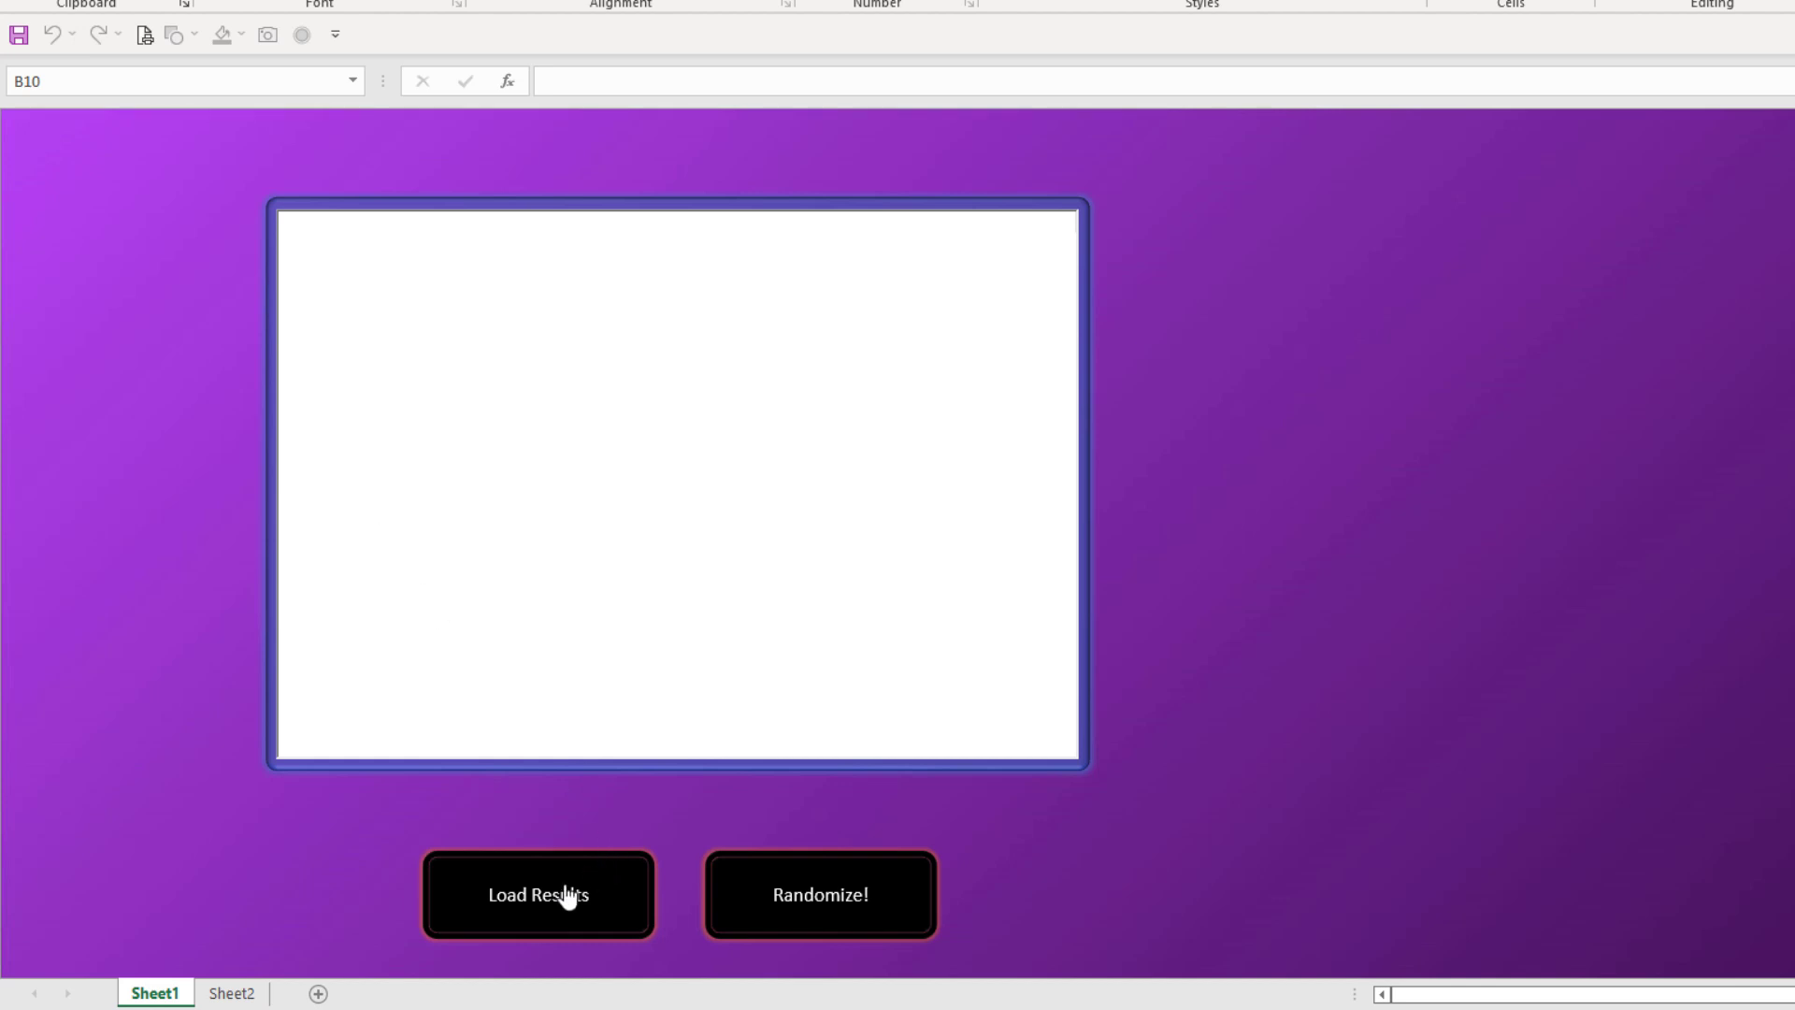
# - Load the vote results into the grid and scroll down to the last voters
pyautogui.click(537, 893)
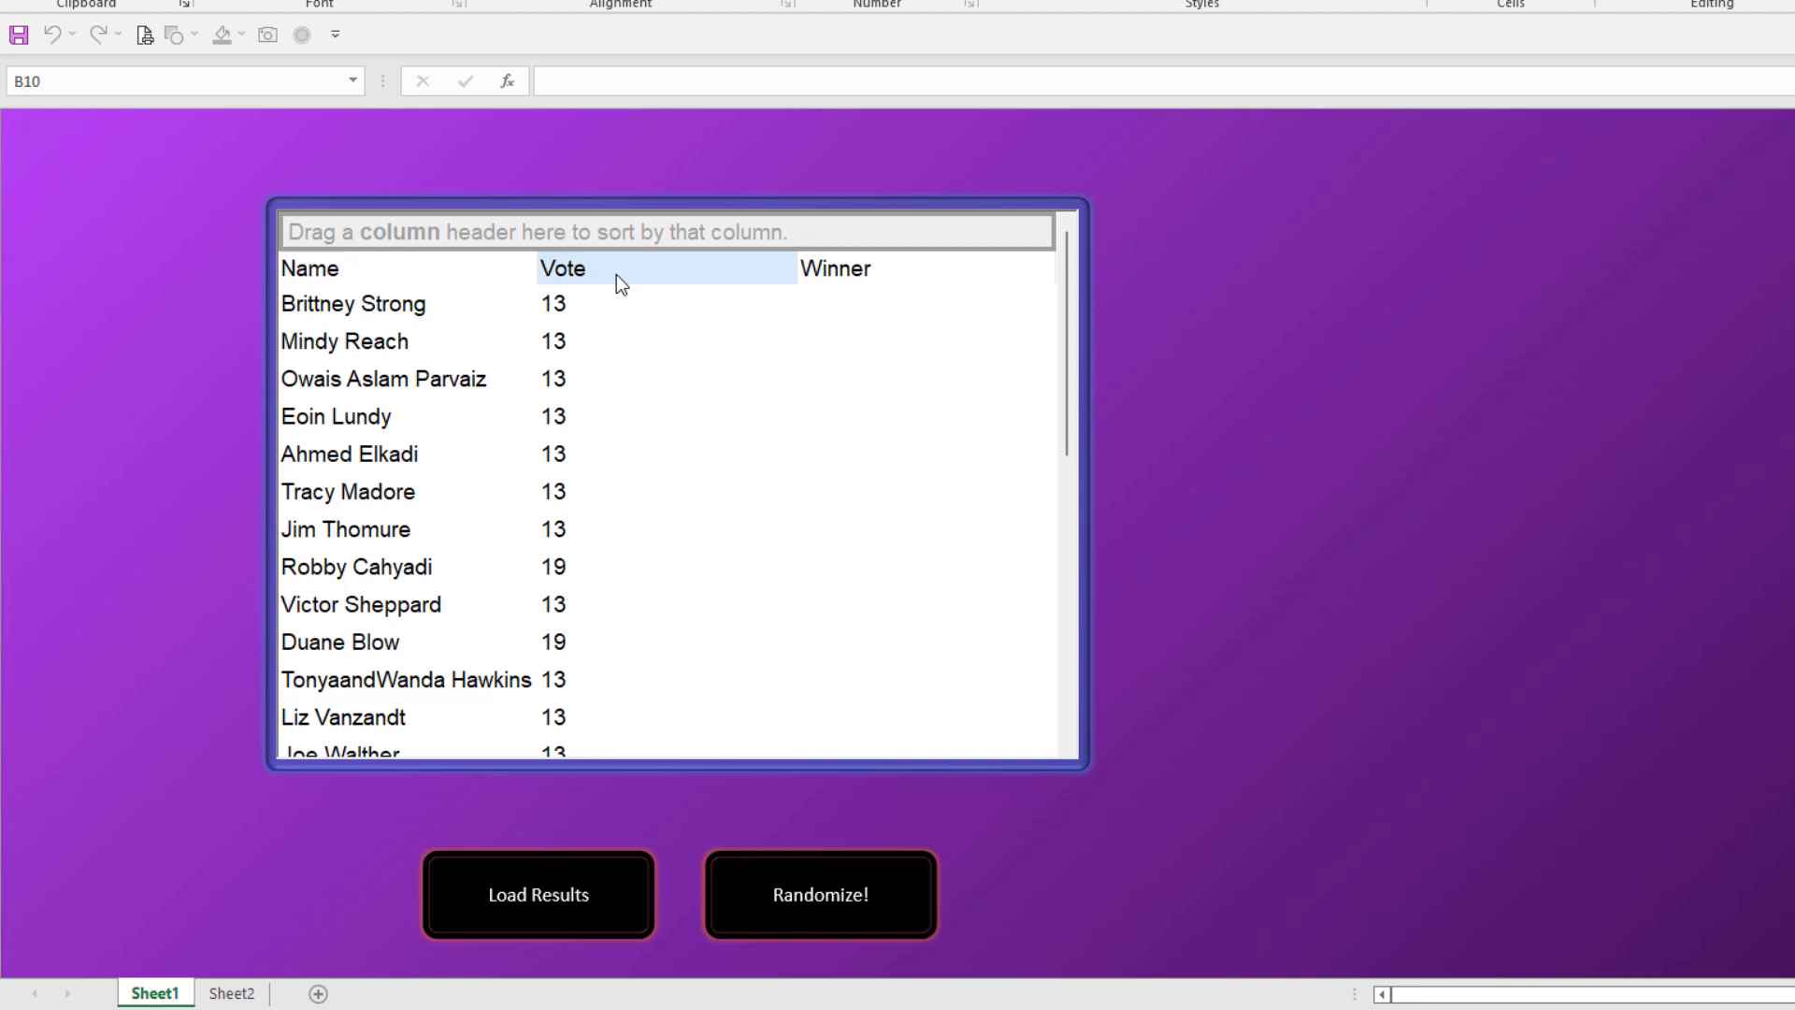
pyautogui.moveTo(609, 343)
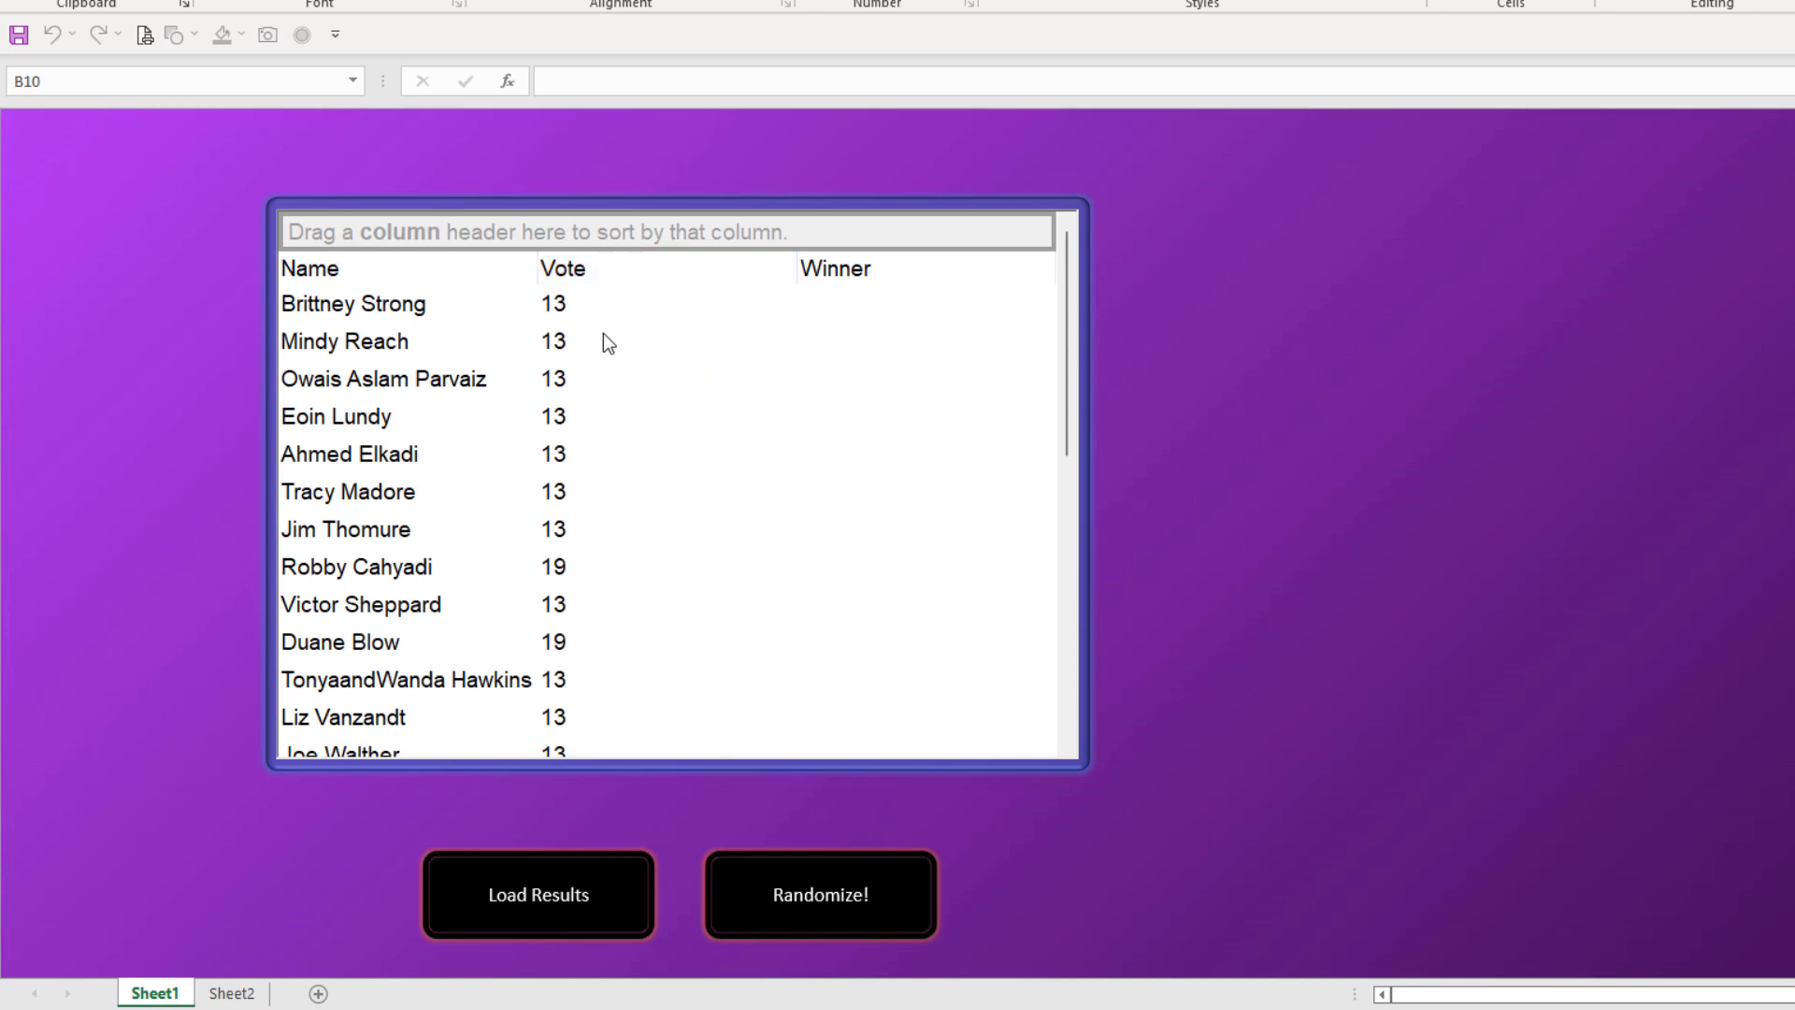
pyautogui.click(820, 894)
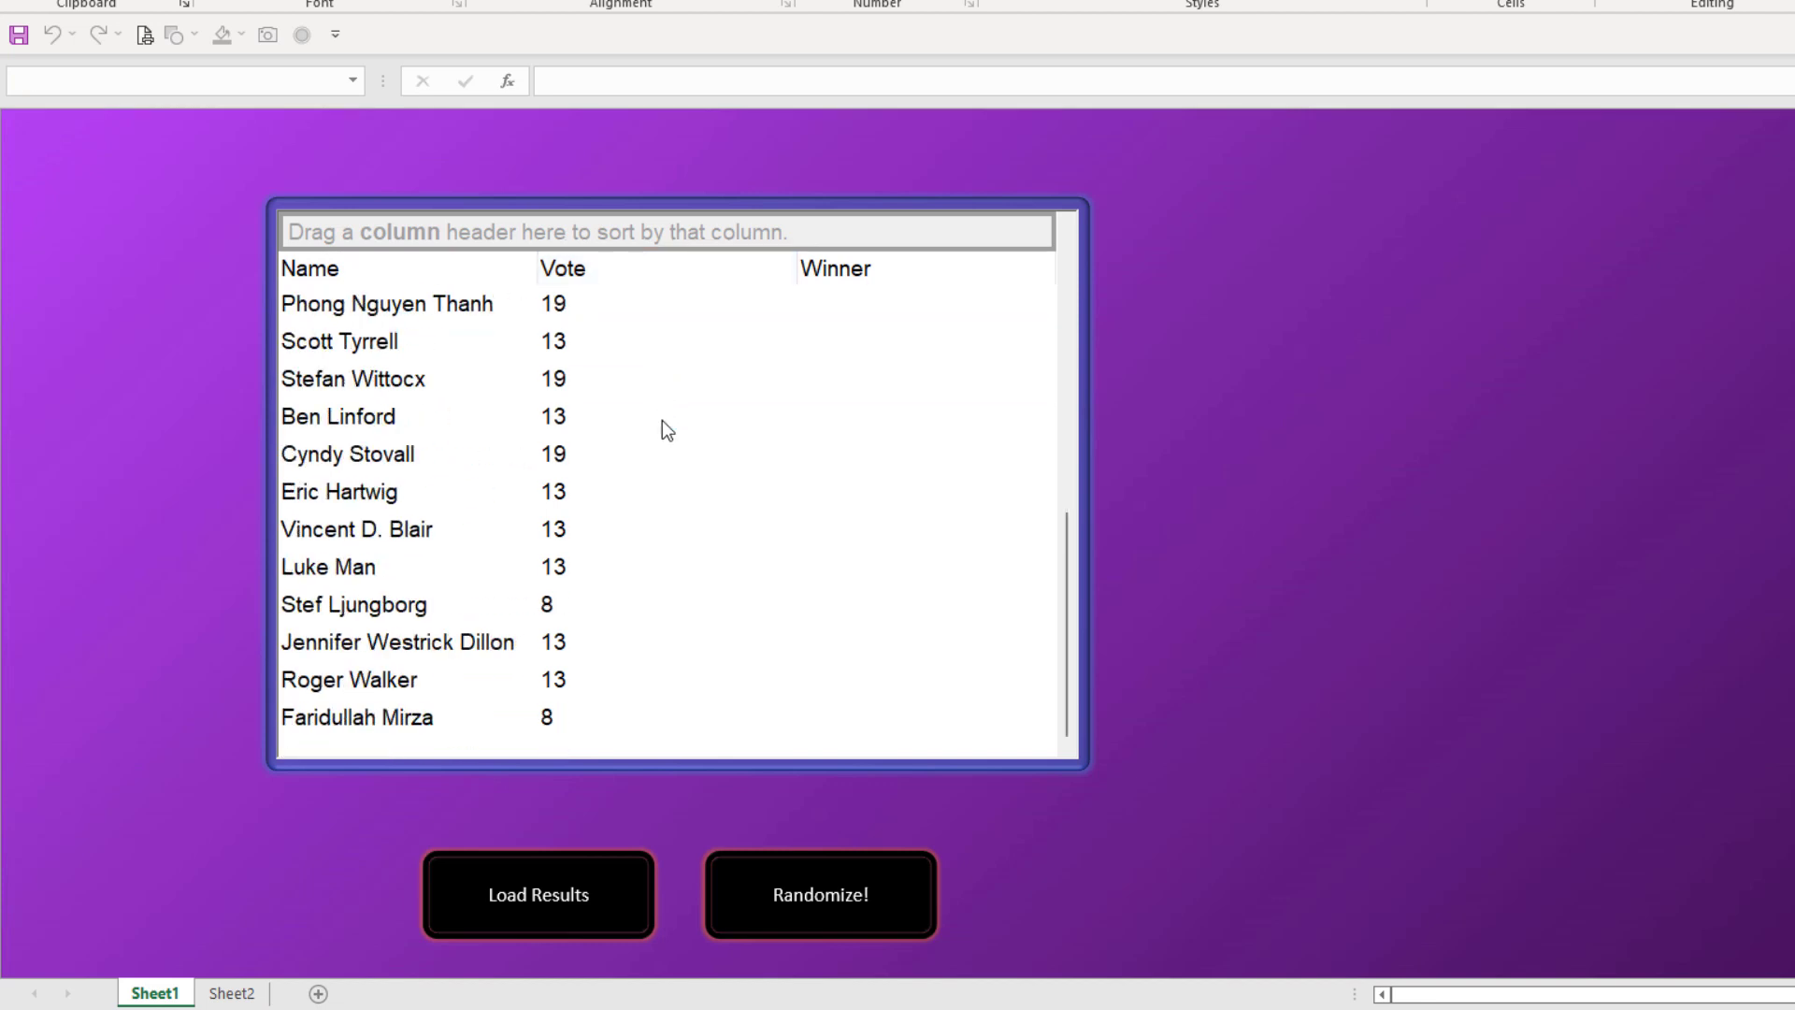
pyautogui.click(820, 894)
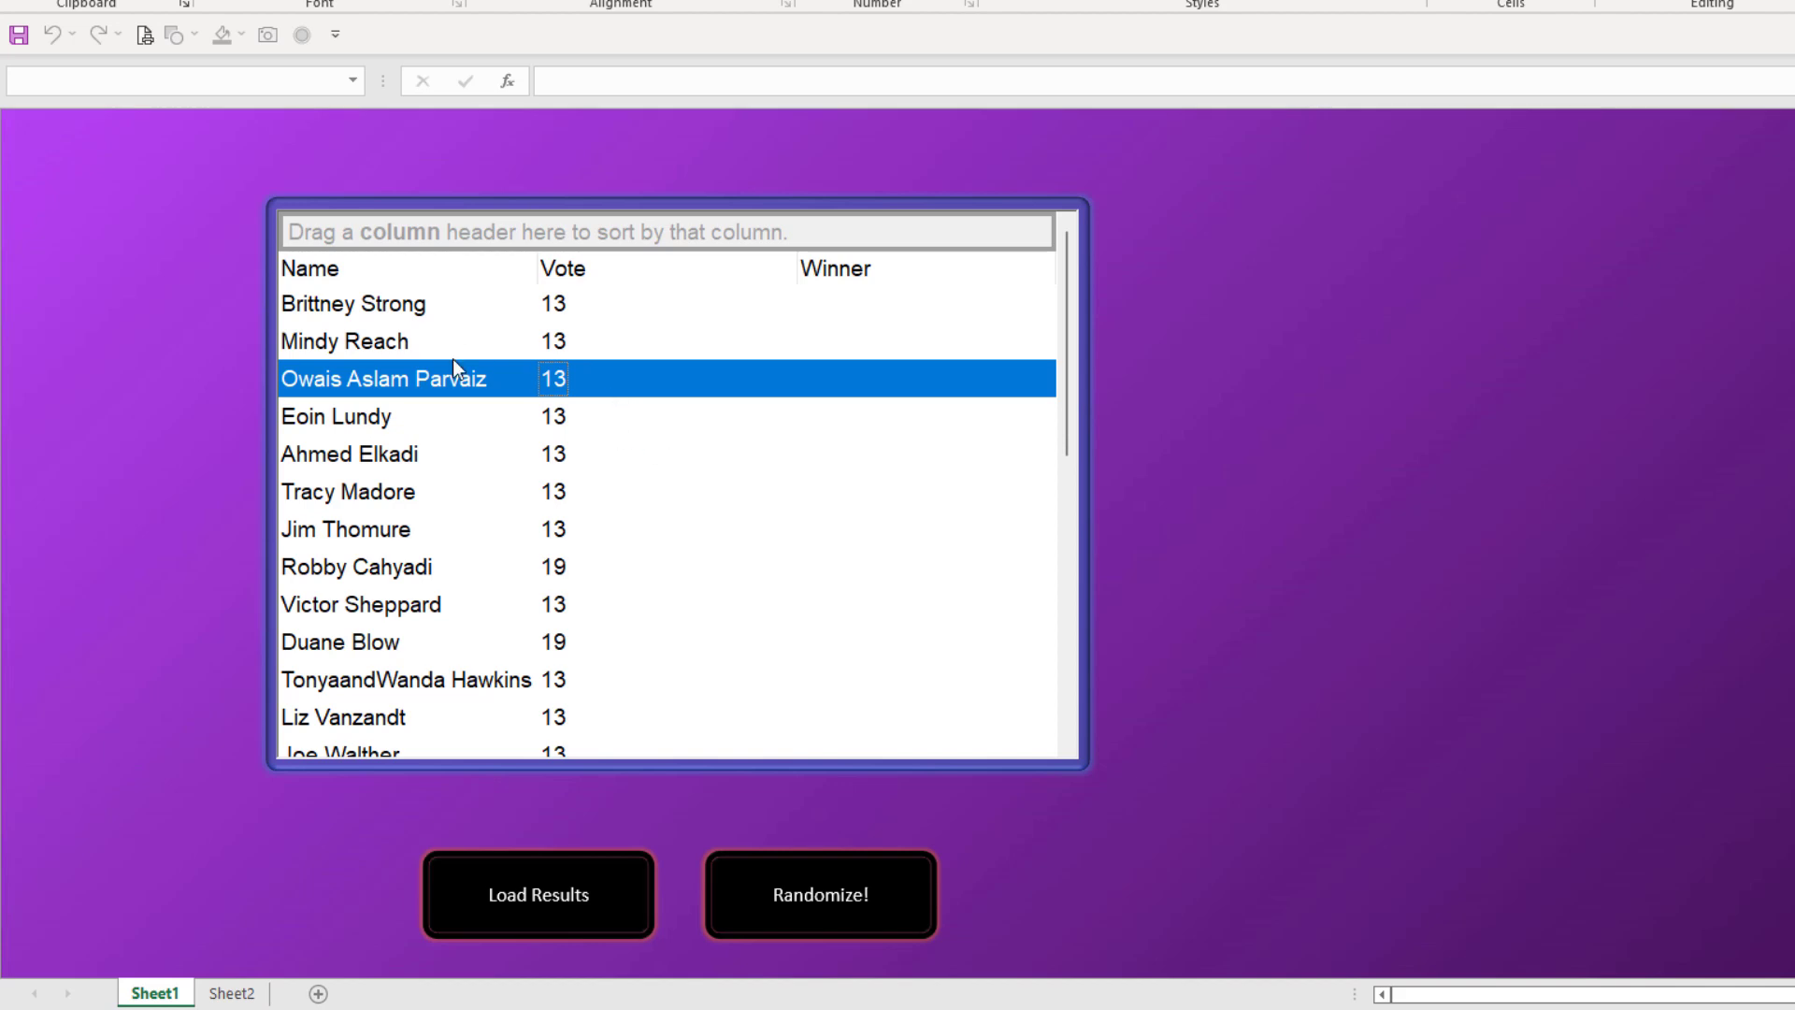
pyautogui.moveTo(252, 557)
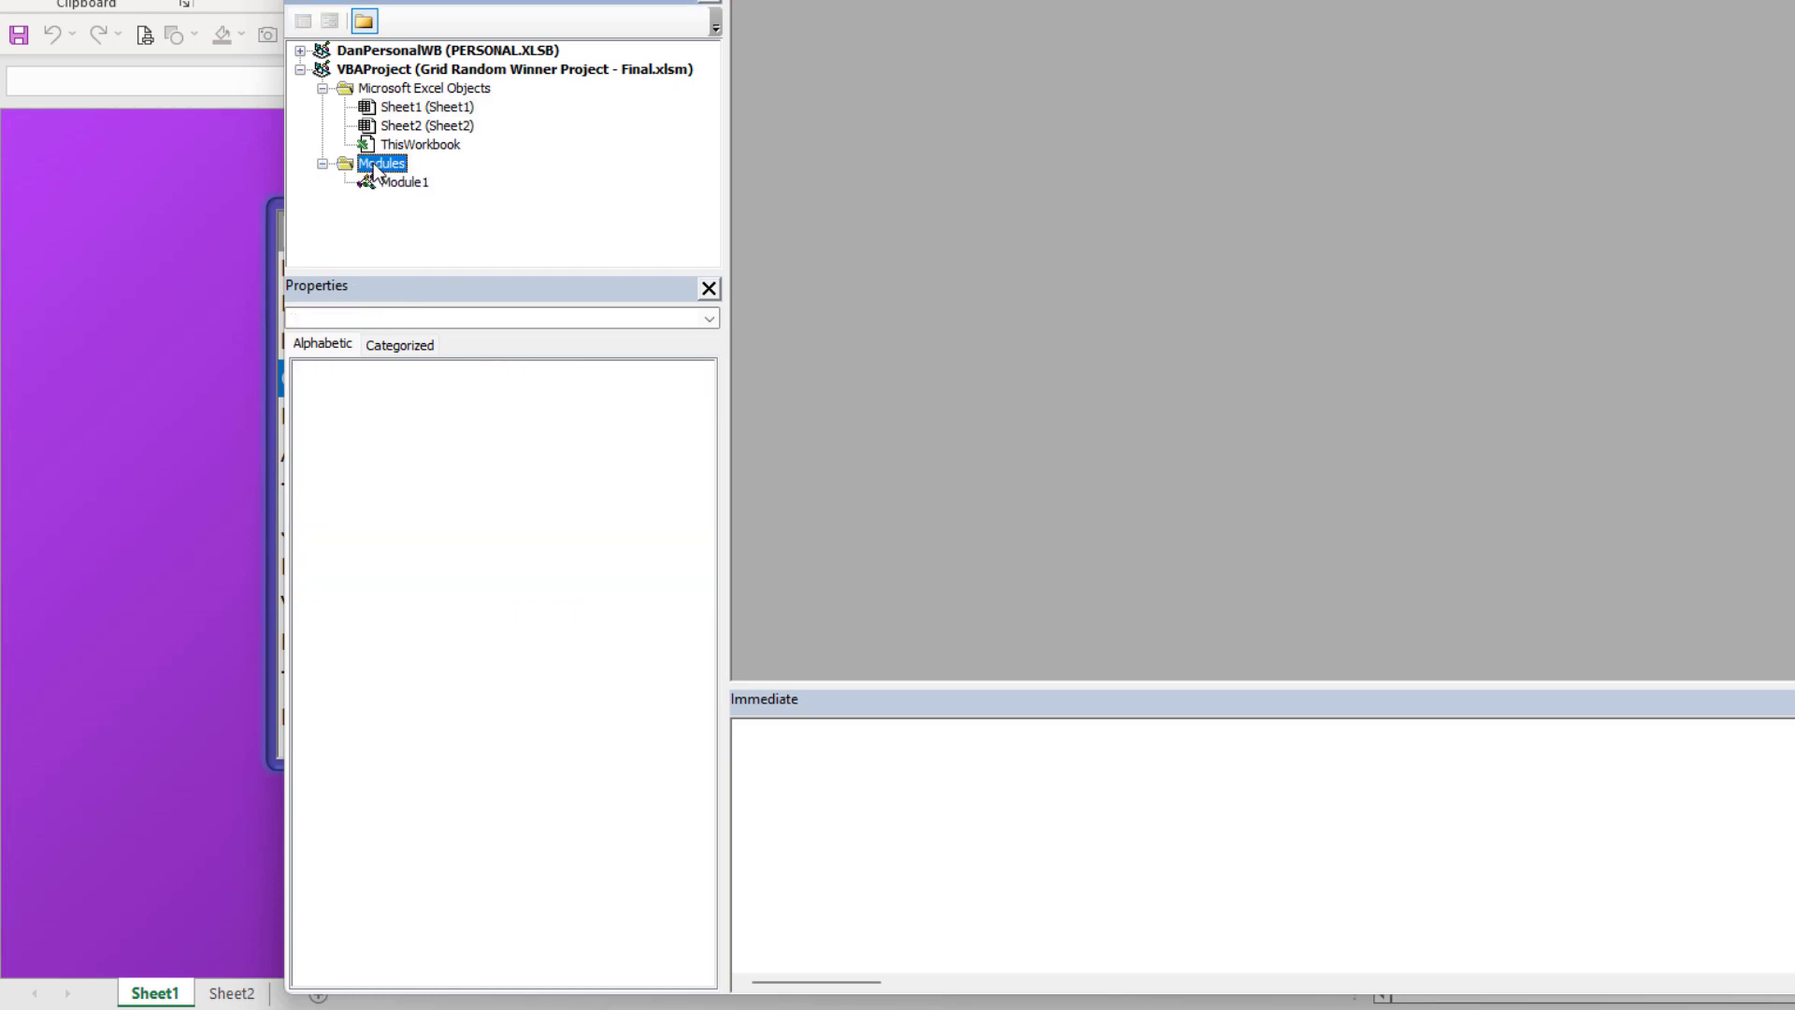
# - Open Module1's getMembers code and highlight the font size, sort bar and header height settings
pyautogui.doubleClick(403, 182)
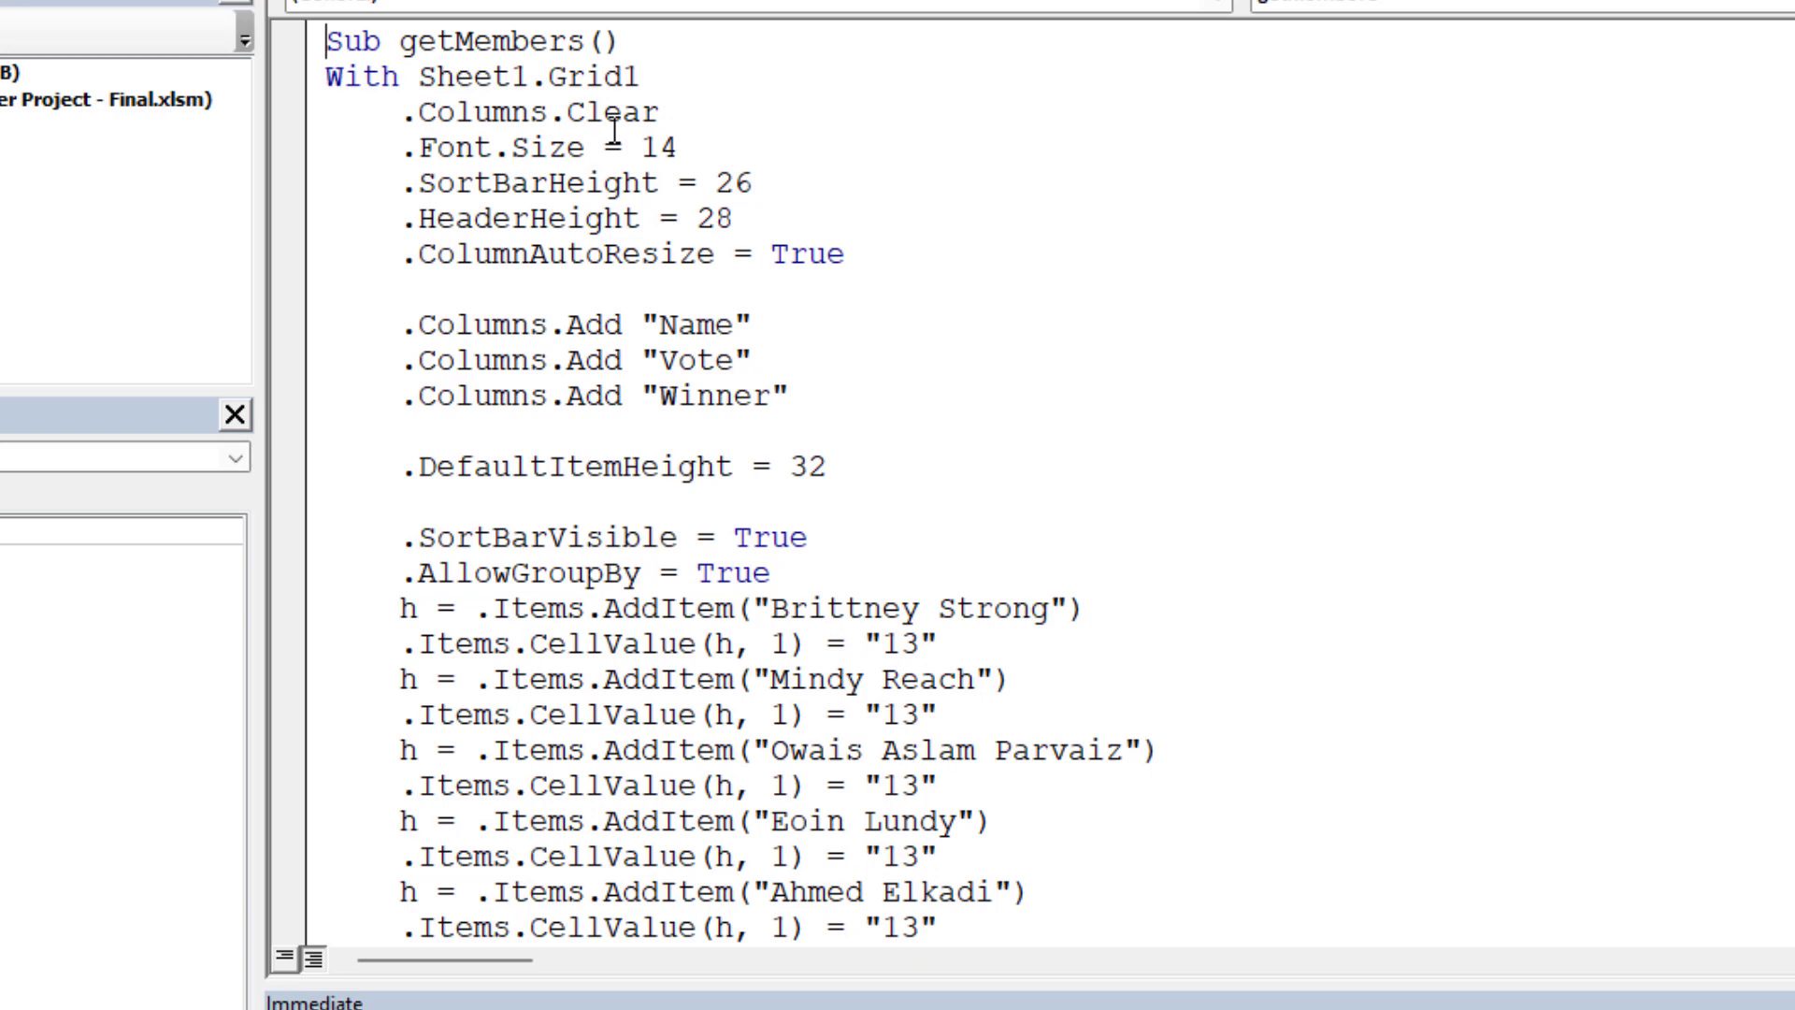
pyautogui.moveTo(670, 158)
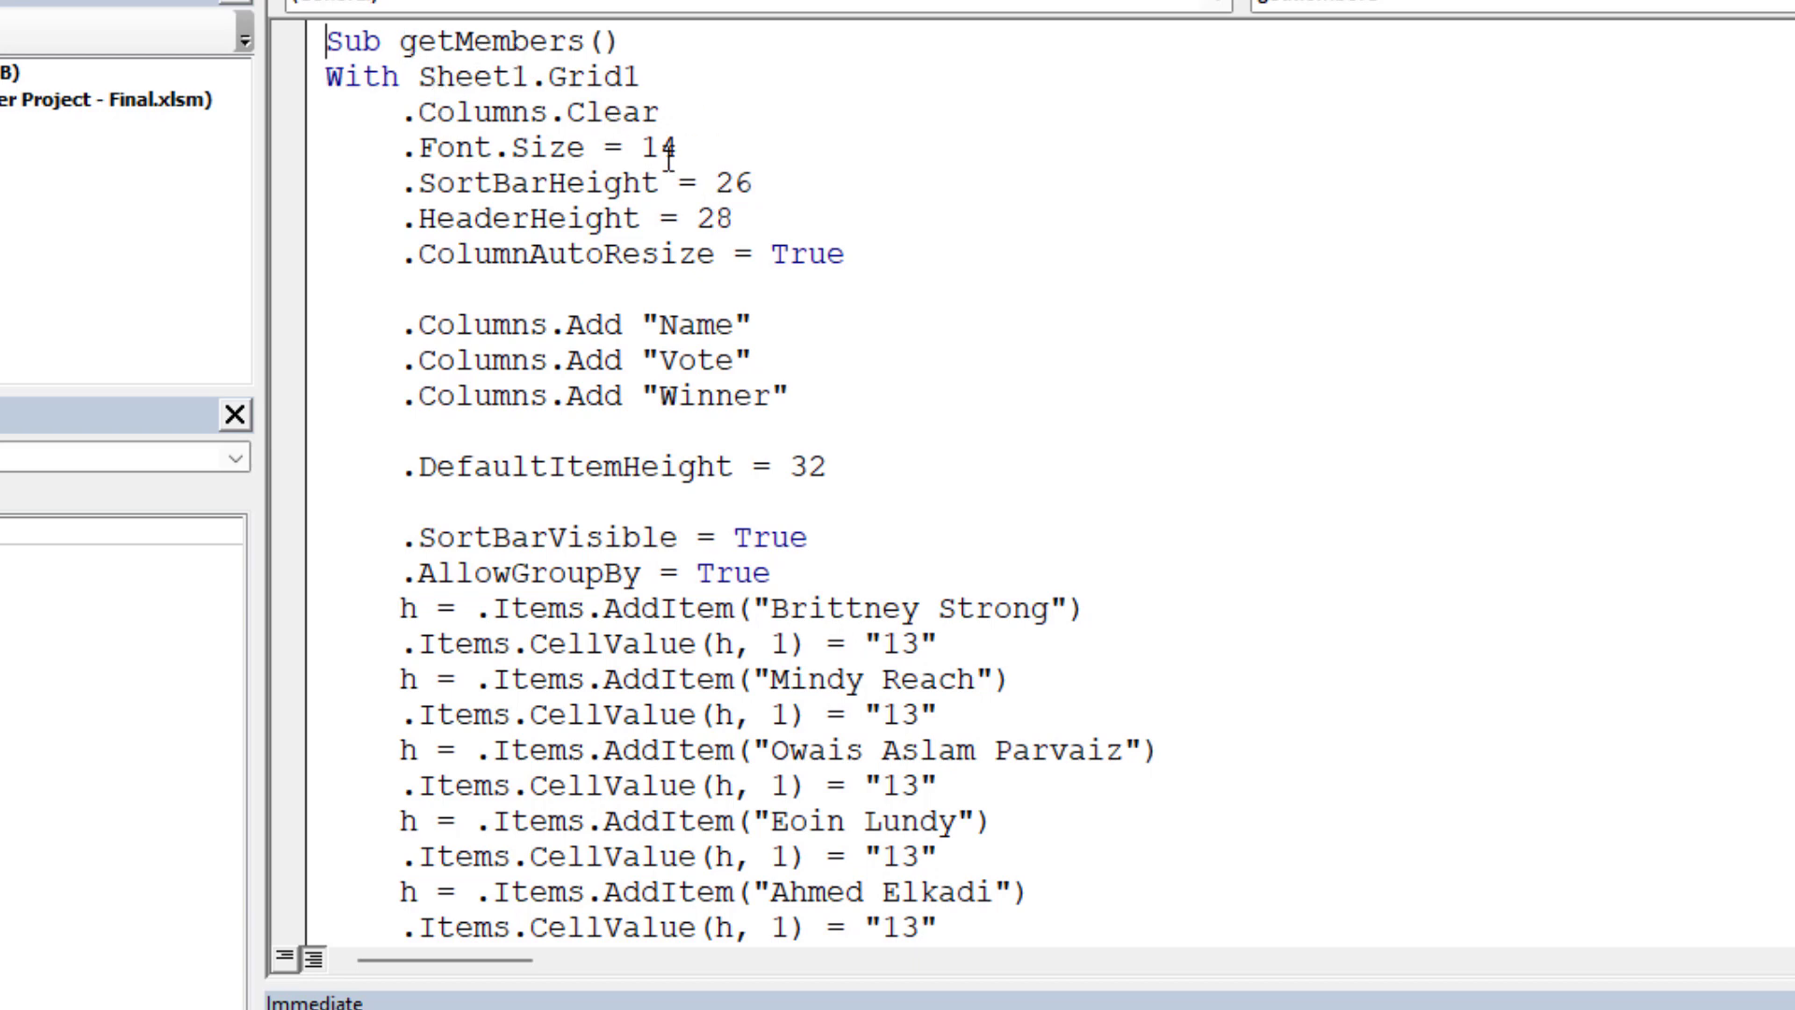
pyautogui.doubleClick(595, 75)
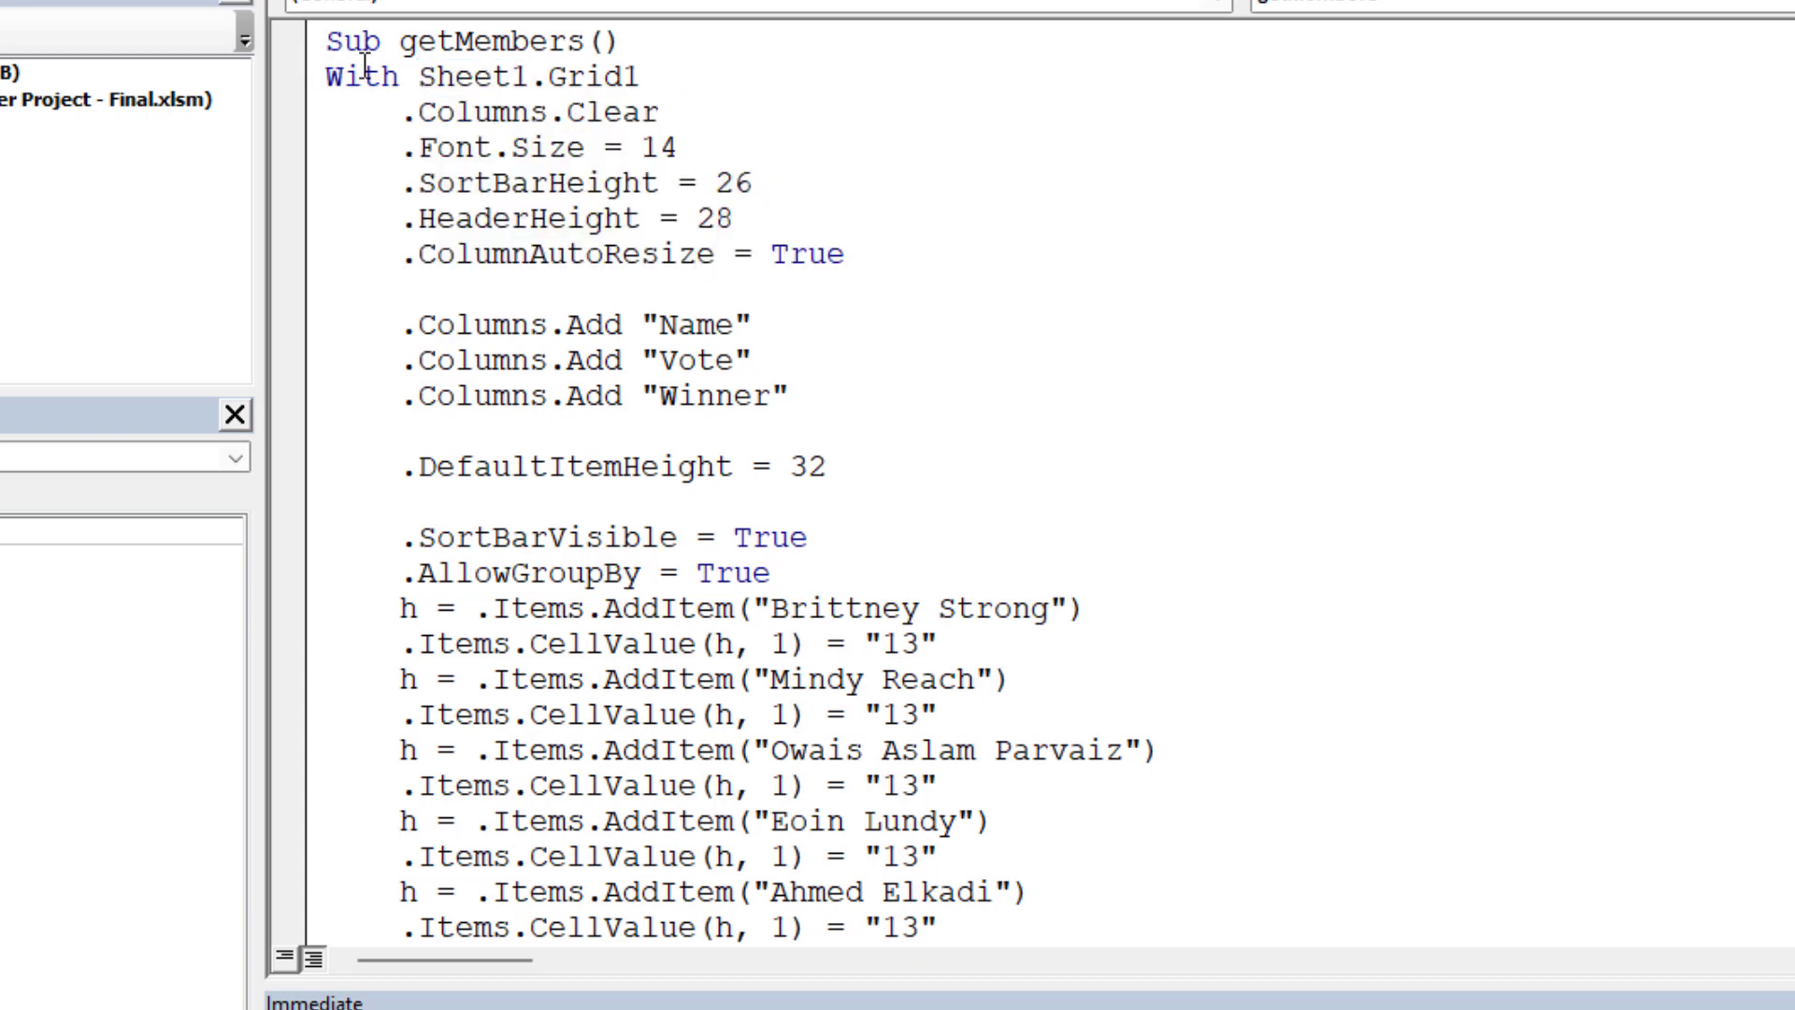
pyautogui.moveTo(679, 312)
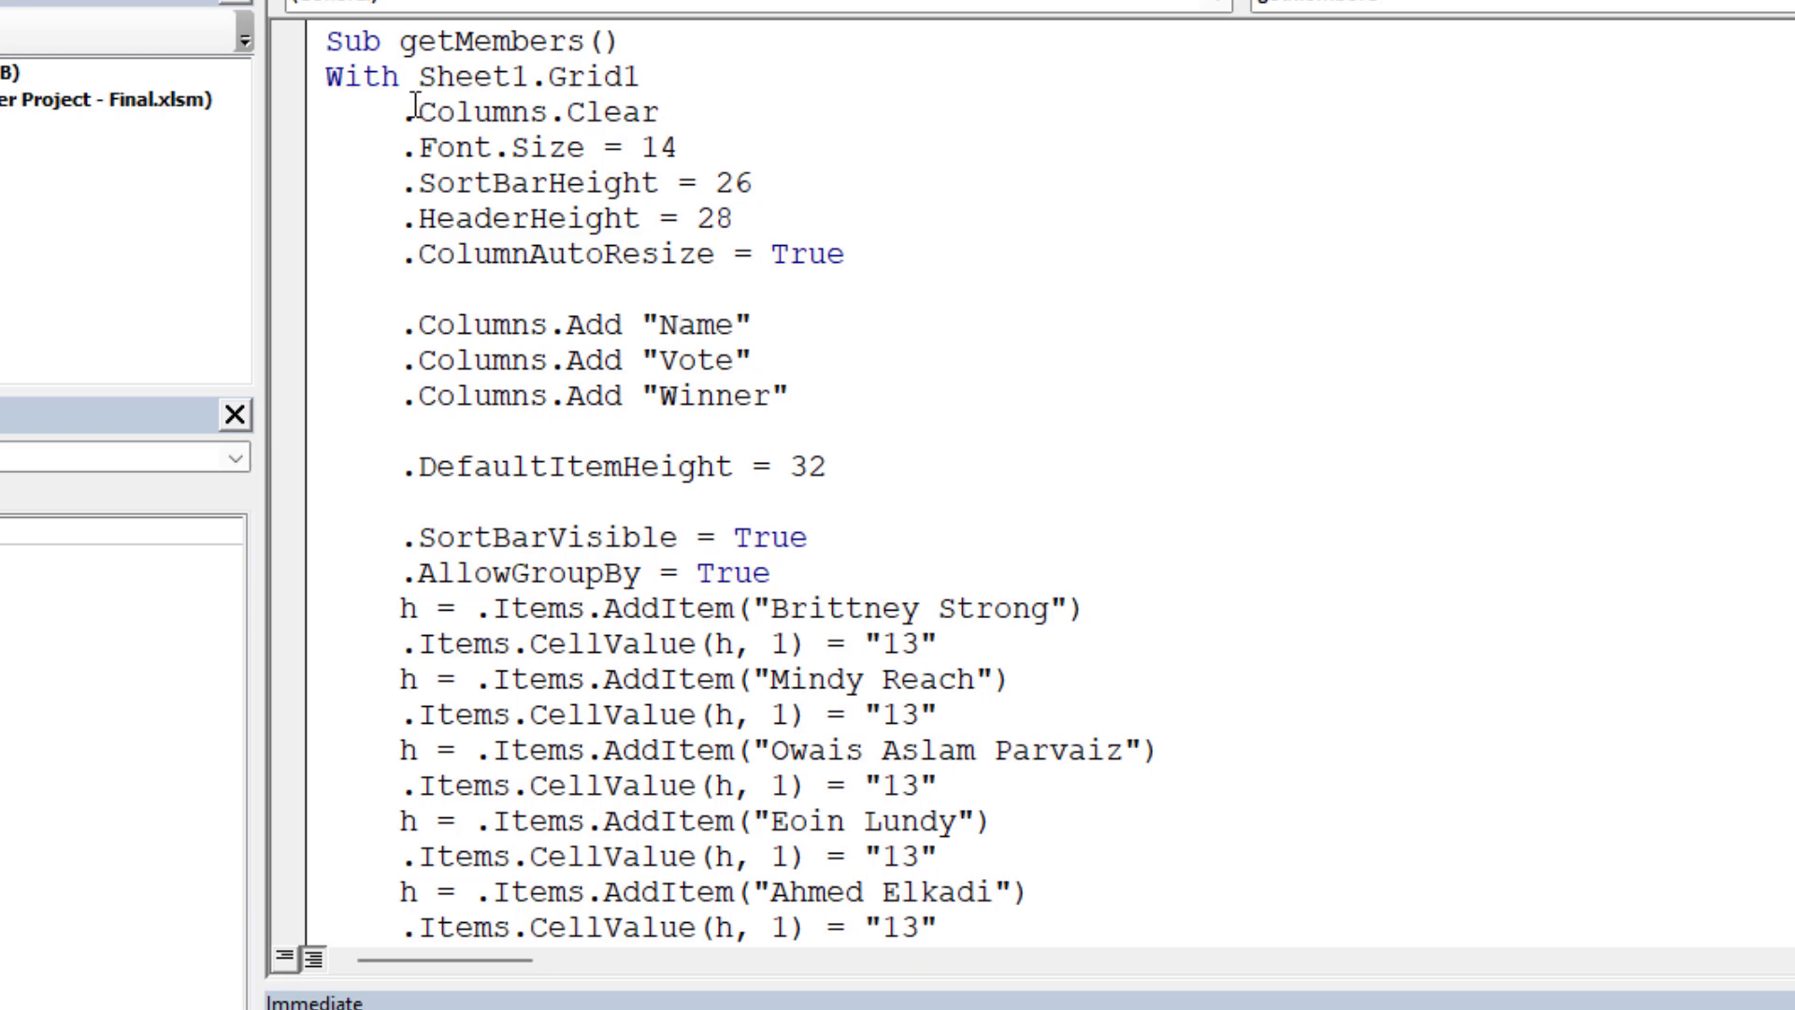
pyautogui.moveTo(412, 112); pyautogui.dragTo(841, 254)
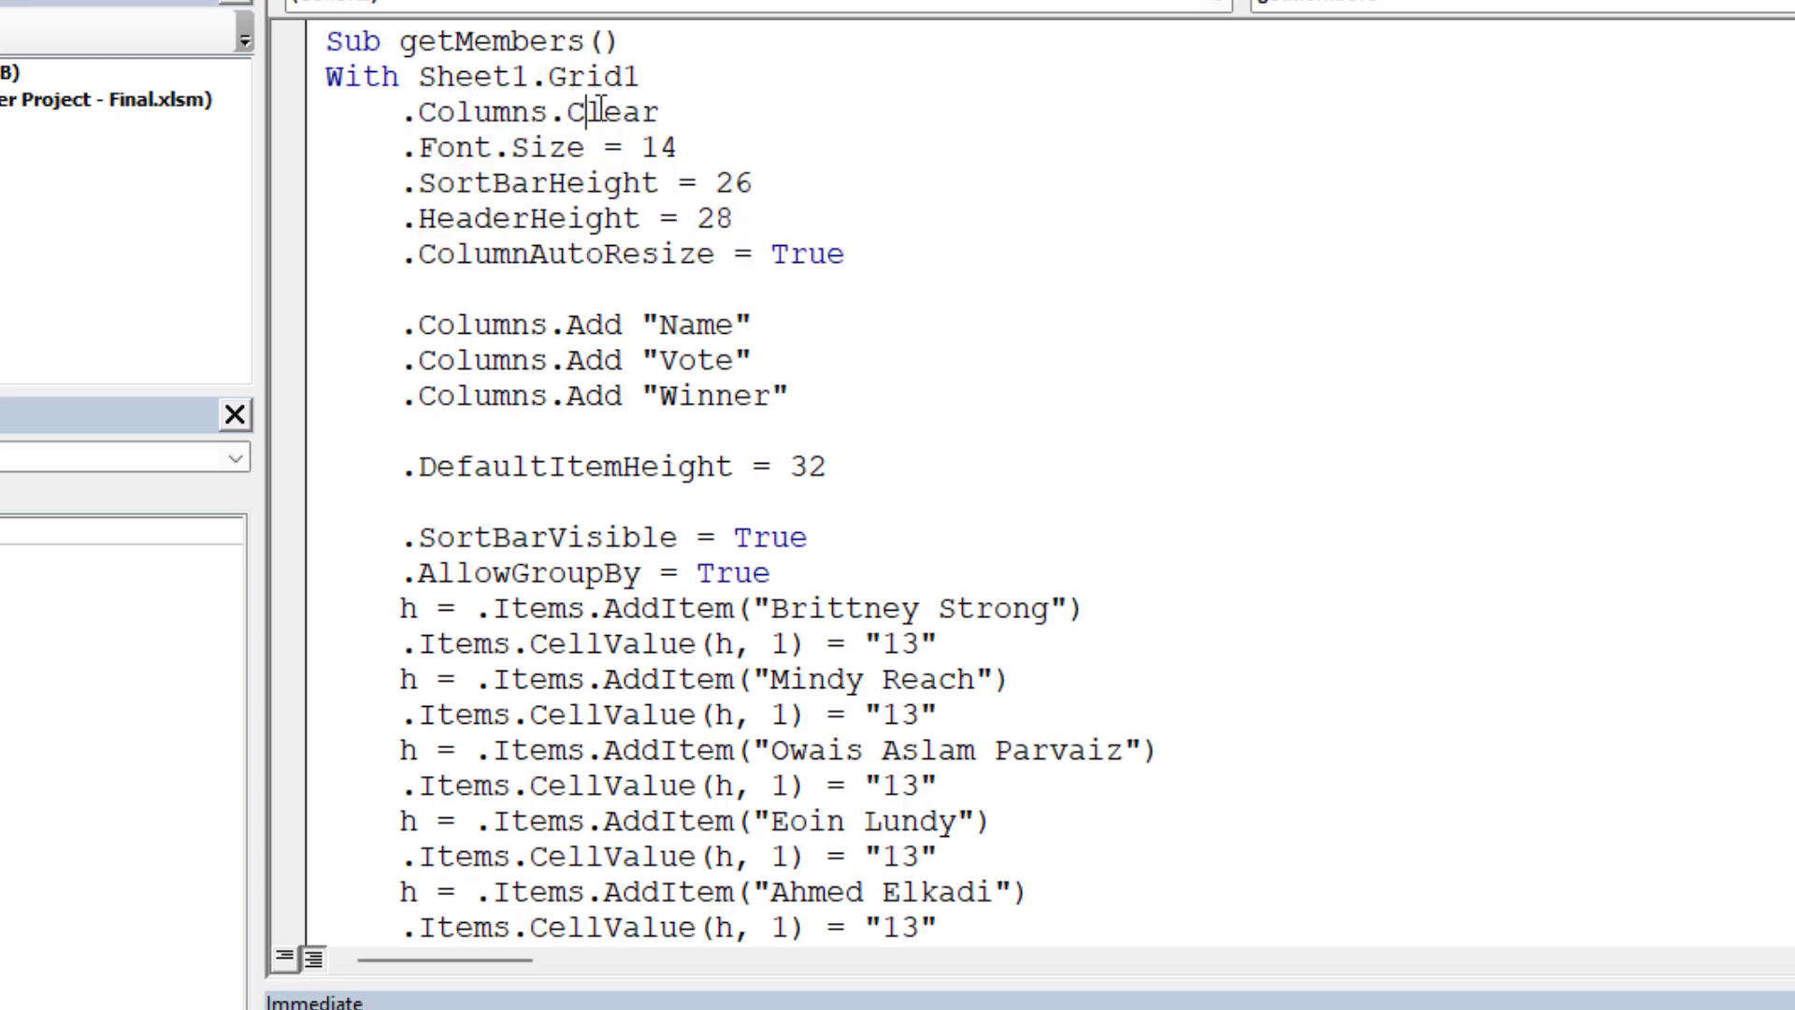
pyautogui.moveTo(524, 147); pyautogui.dragTo(730, 218)
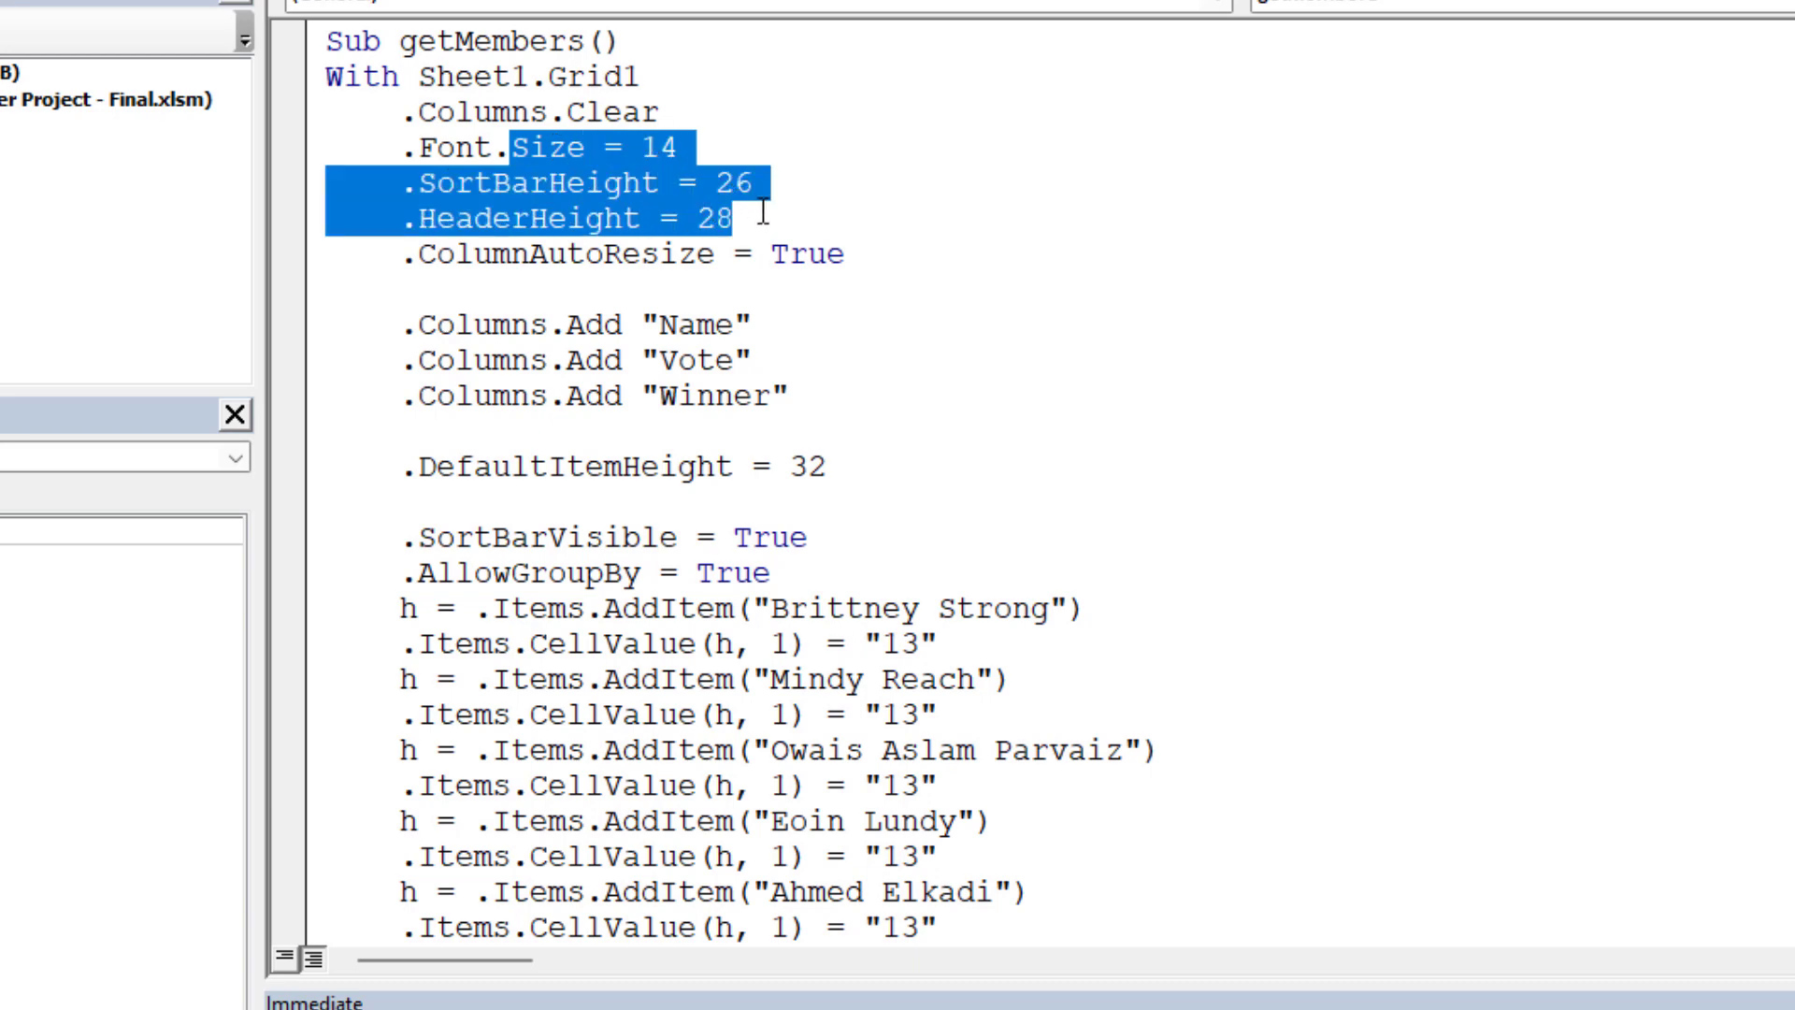
pyautogui.scroll(-3)
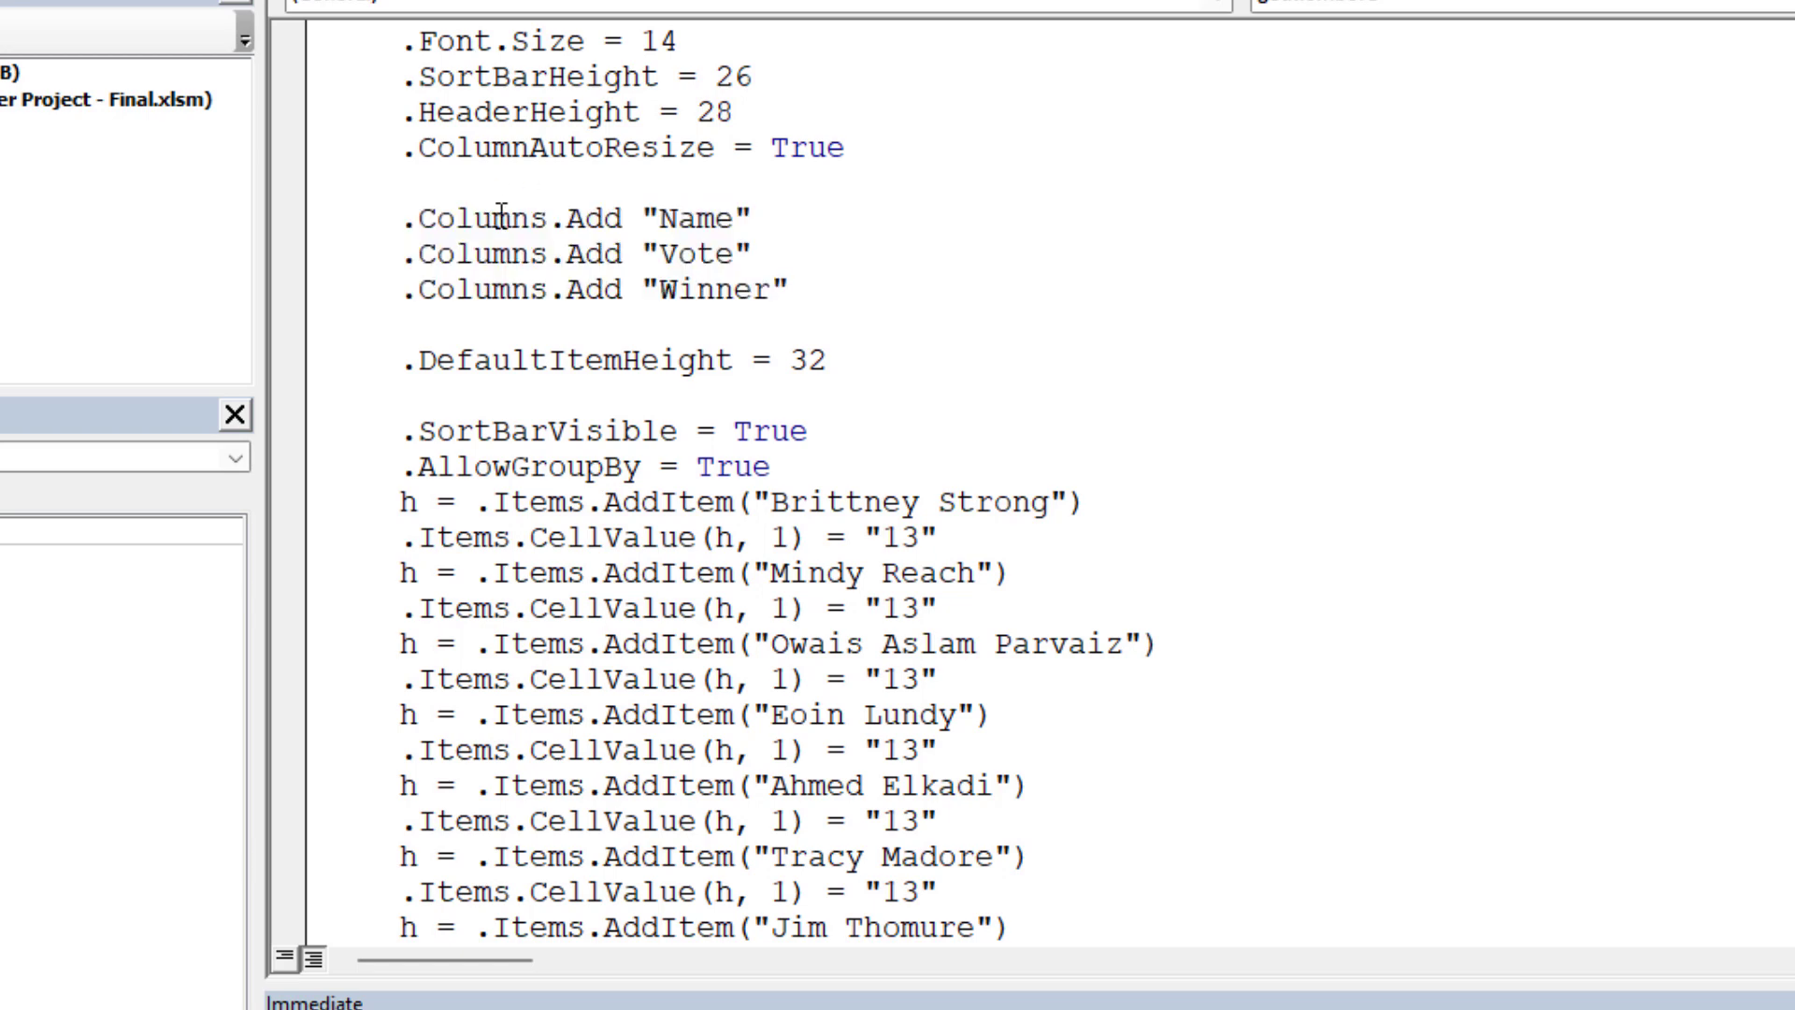
pyautogui.moveTo(710, 251)
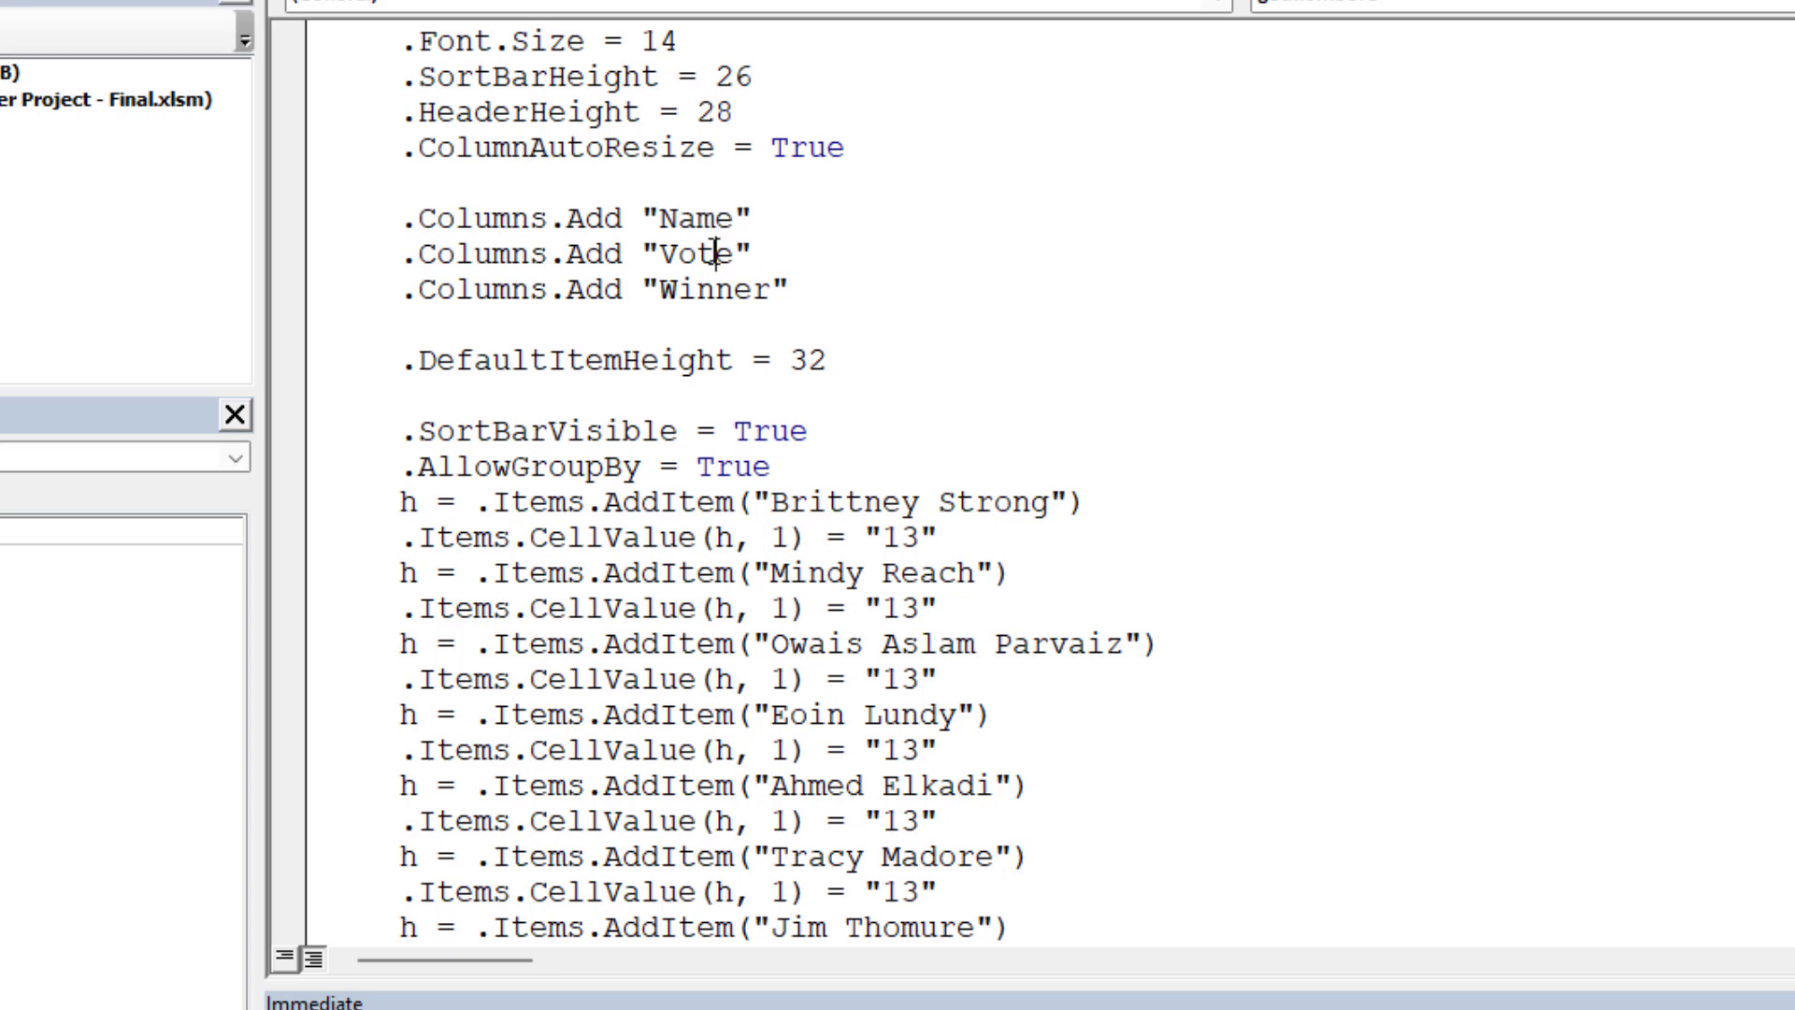
# - Check the Vote and Winner column names and change DefaultItemHeight to 32
pyautogui.doubleClick(695, 252)
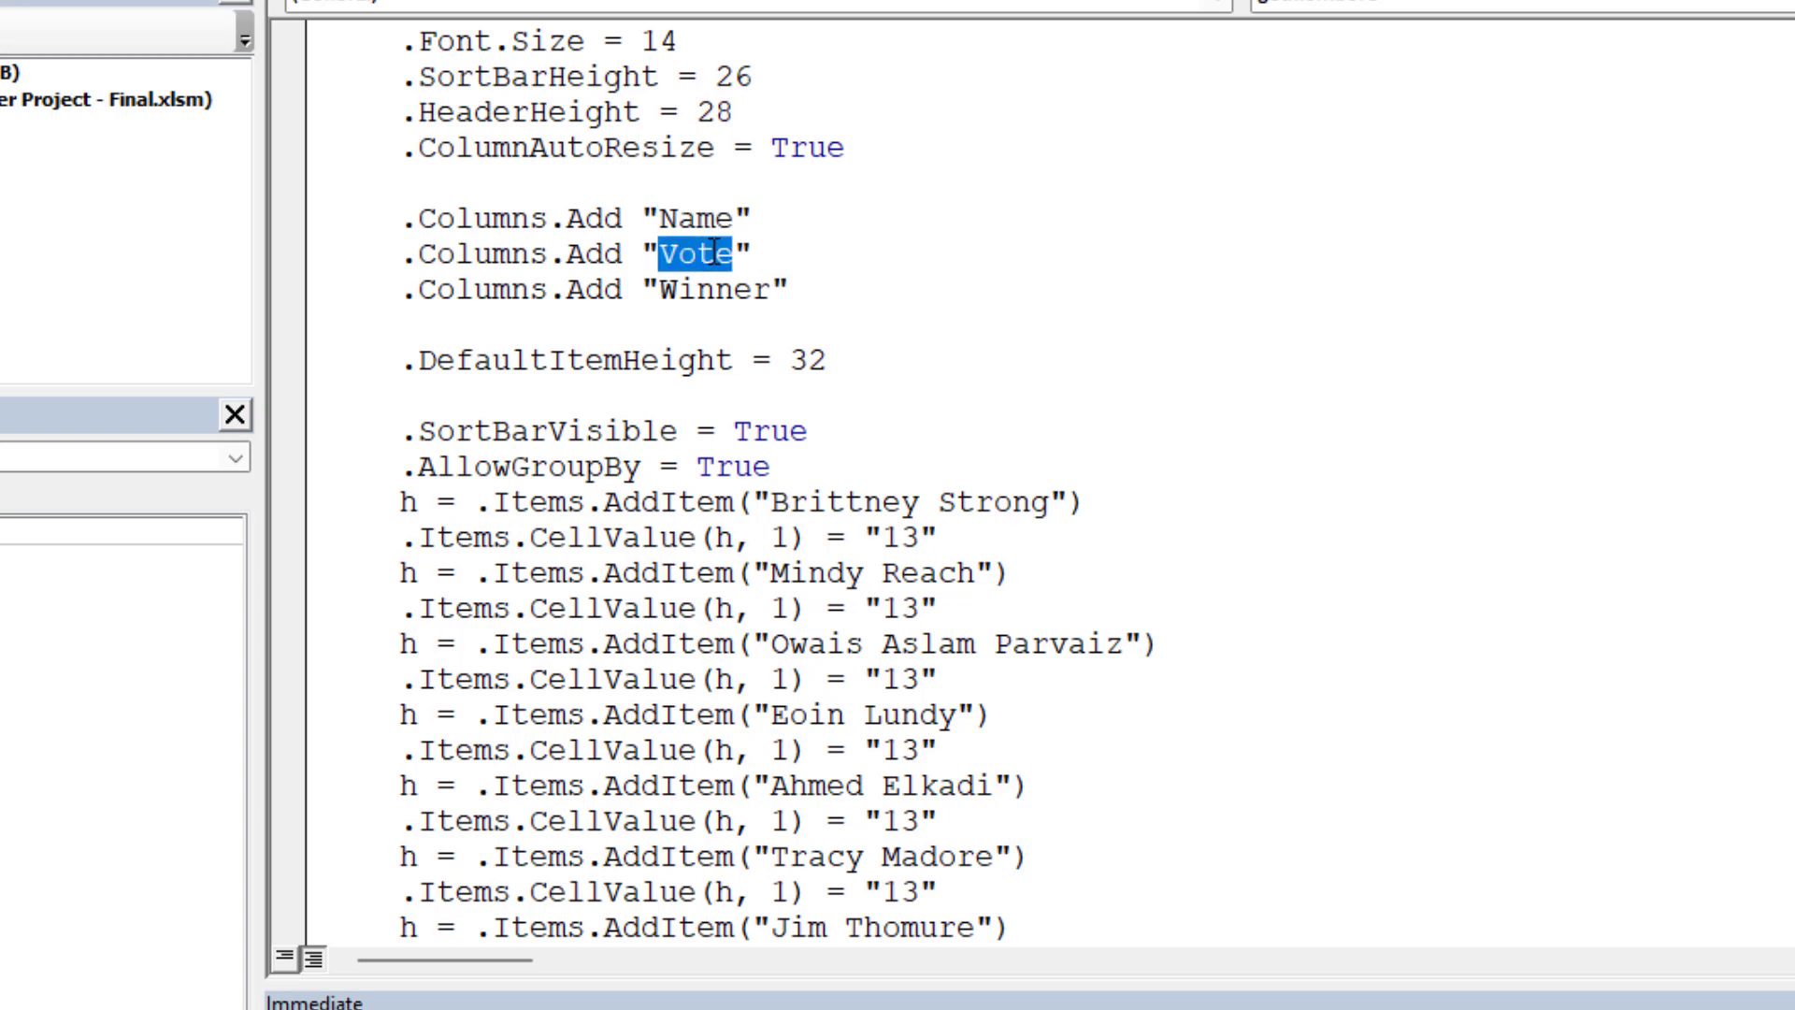
pyautogui.doubleClick(712, 286)
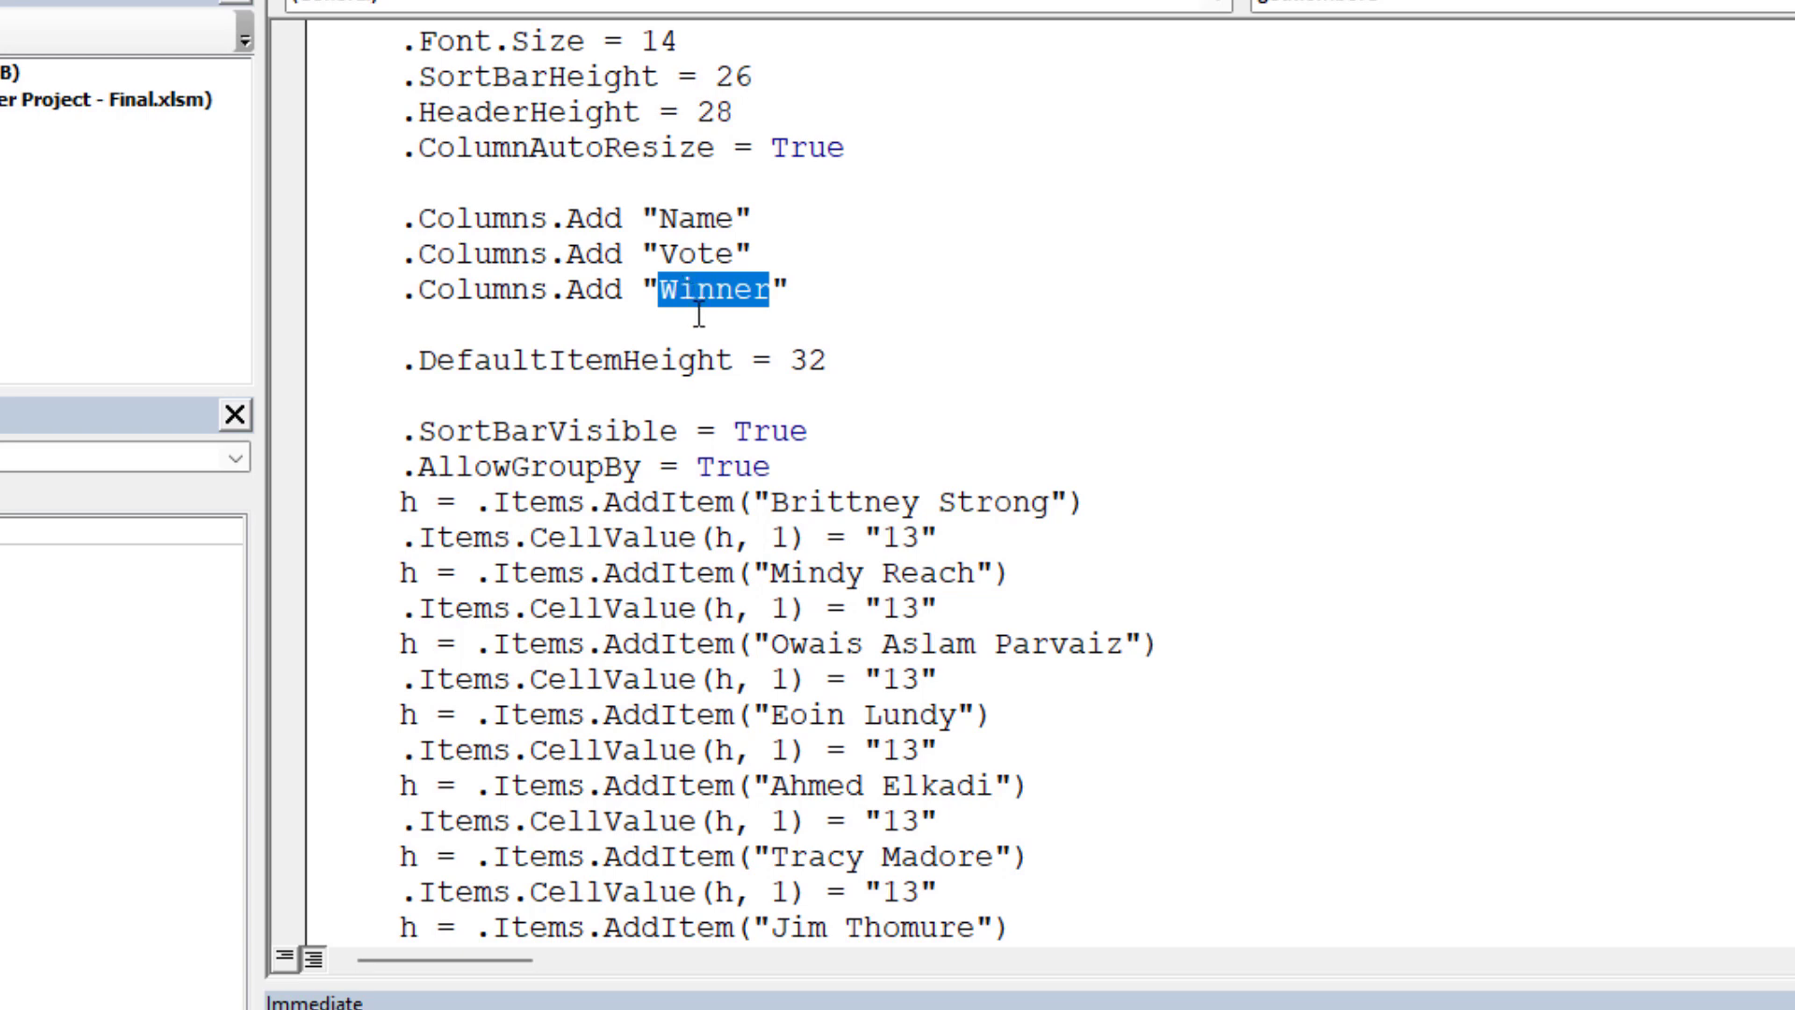
pyautogui.scroll(-3)
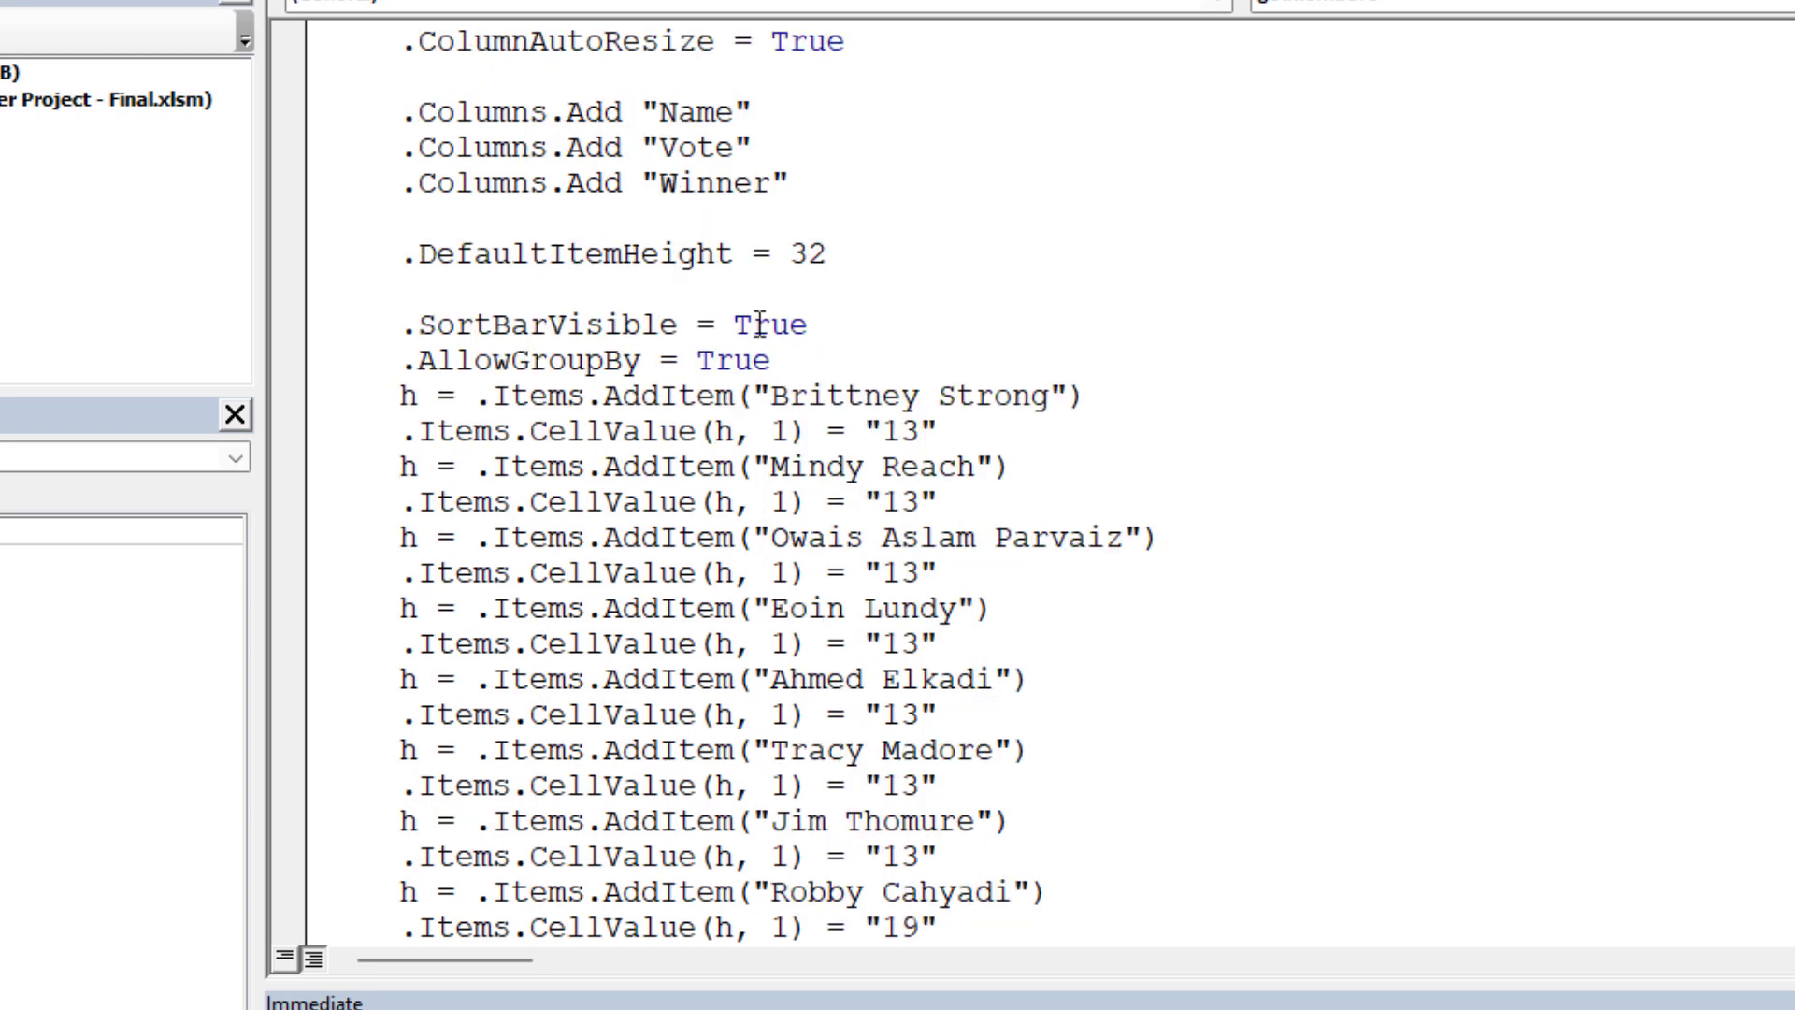
pyautogui.moveTo(826, 271)
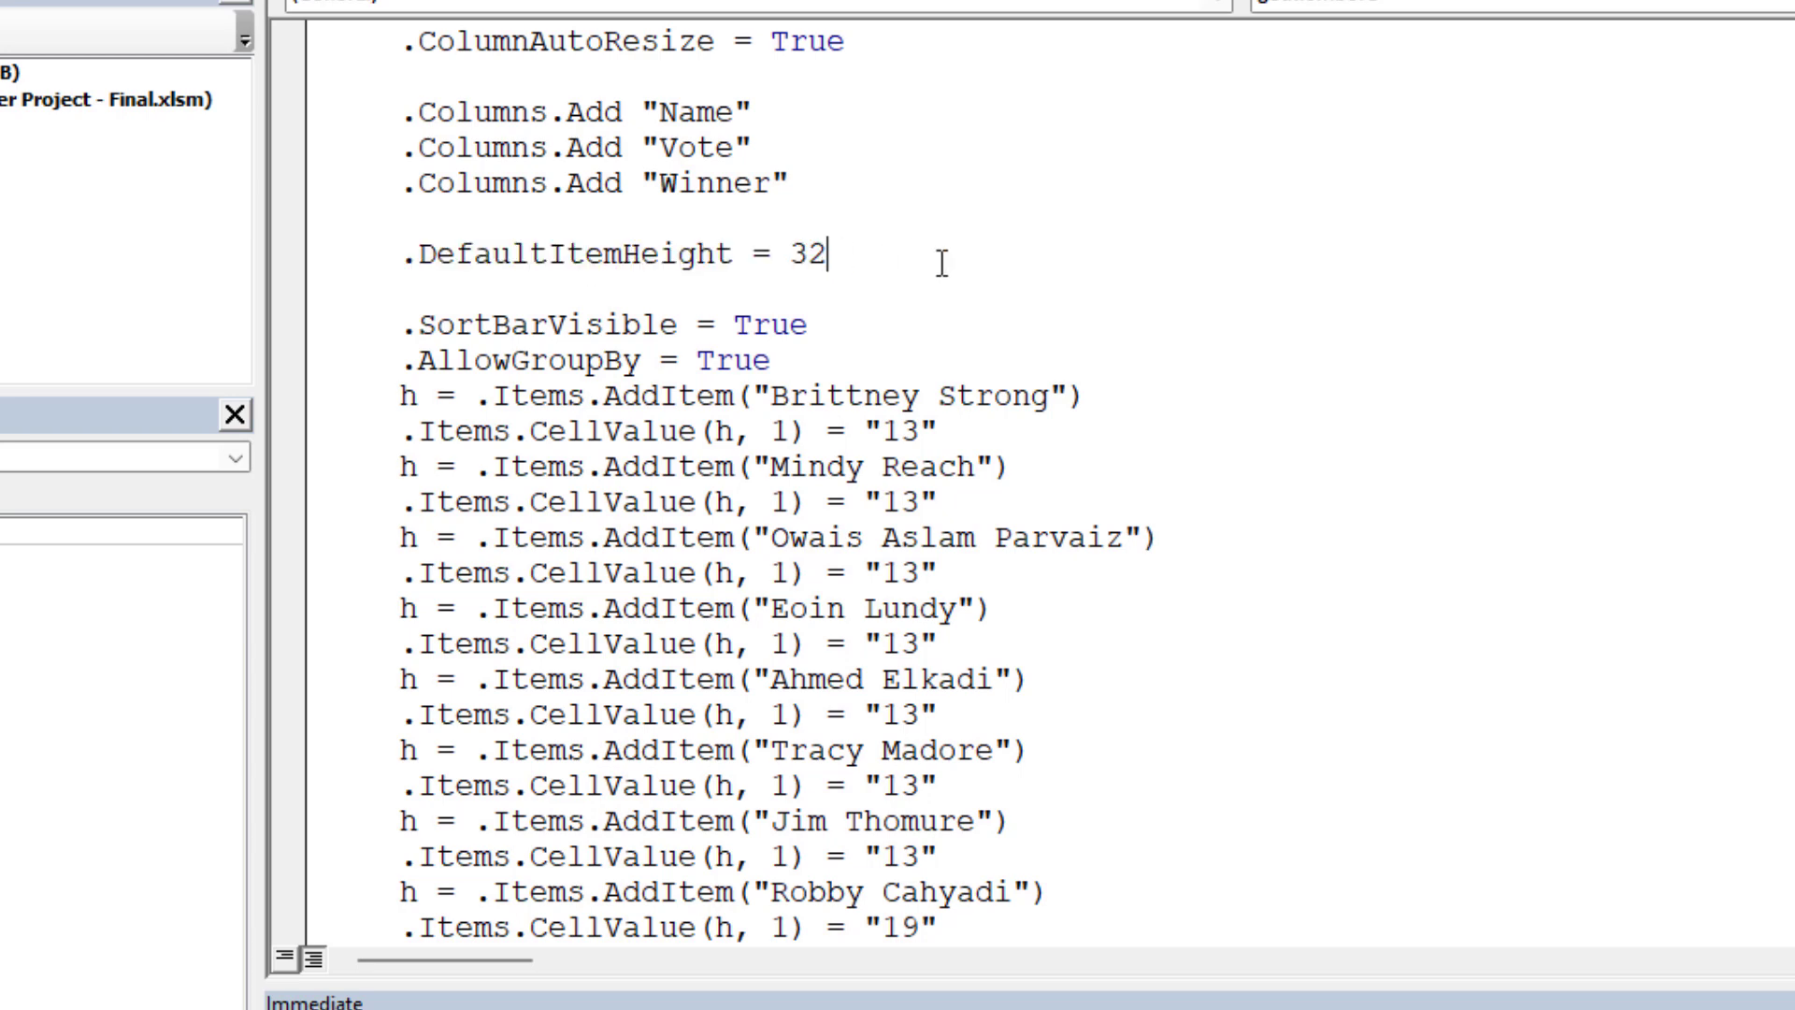
pyautogui.moveTo(861, 172)
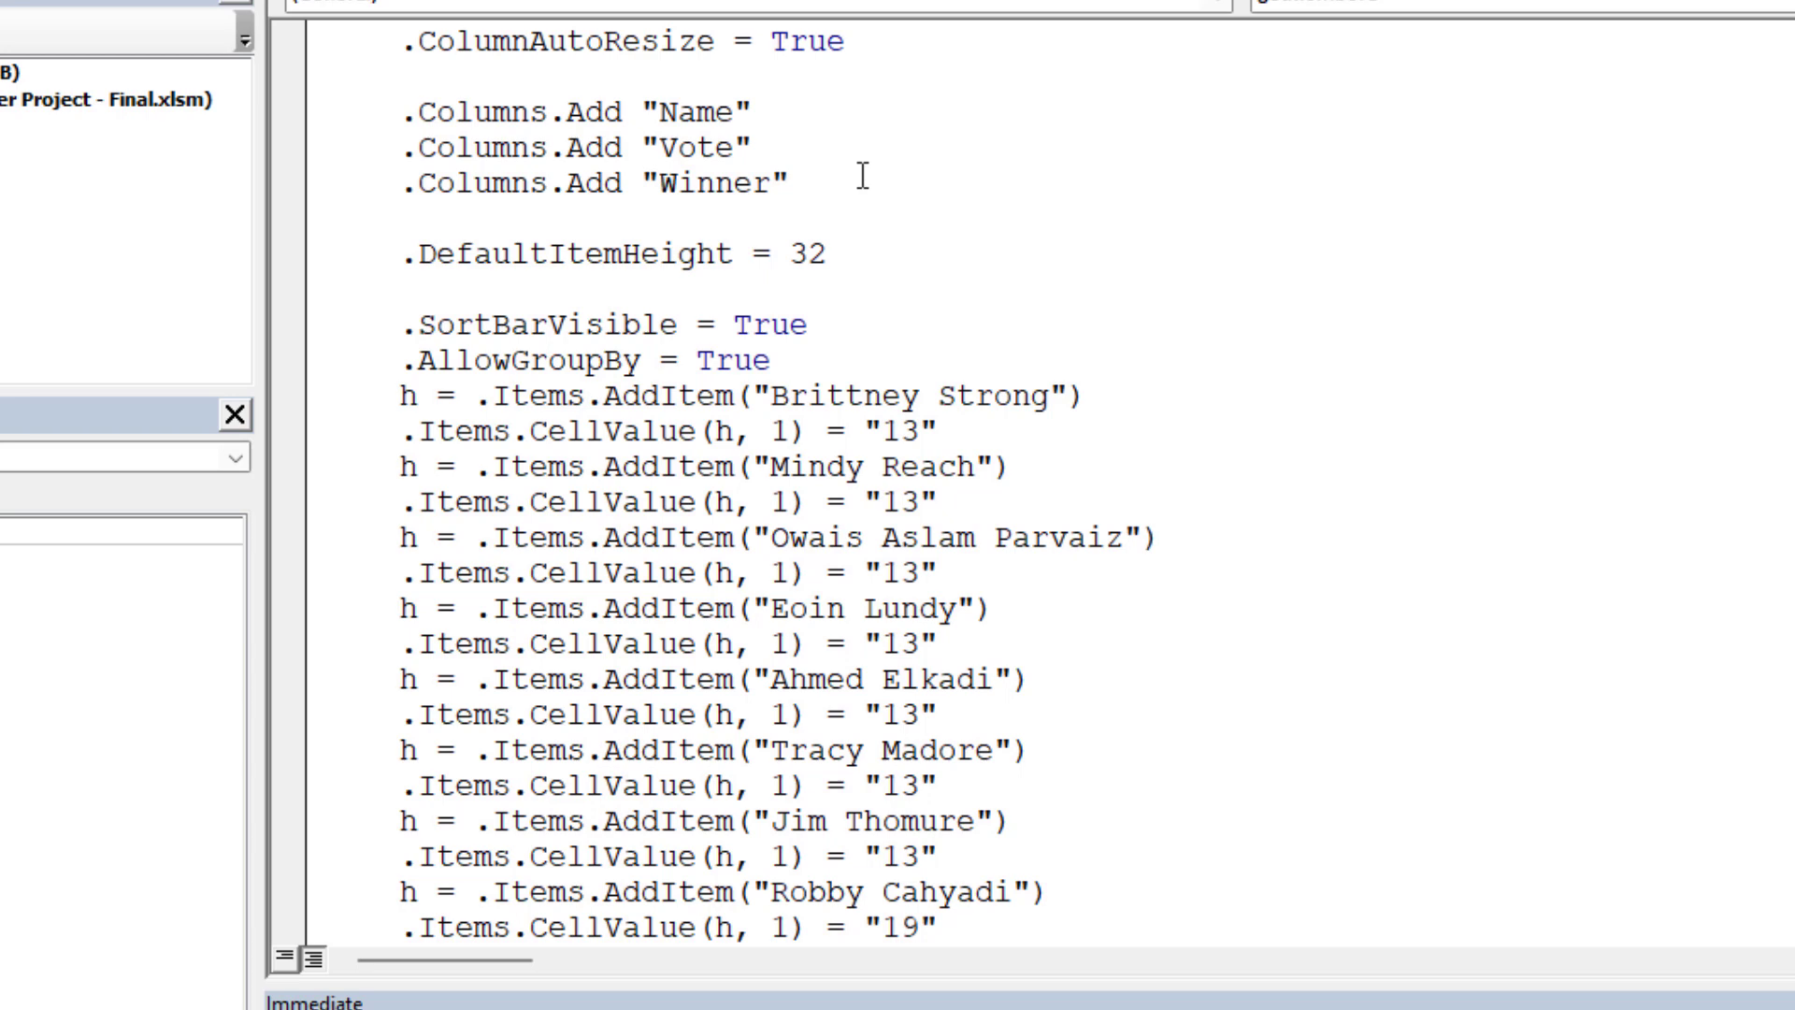
pyautogui.moveTo(851, 215)
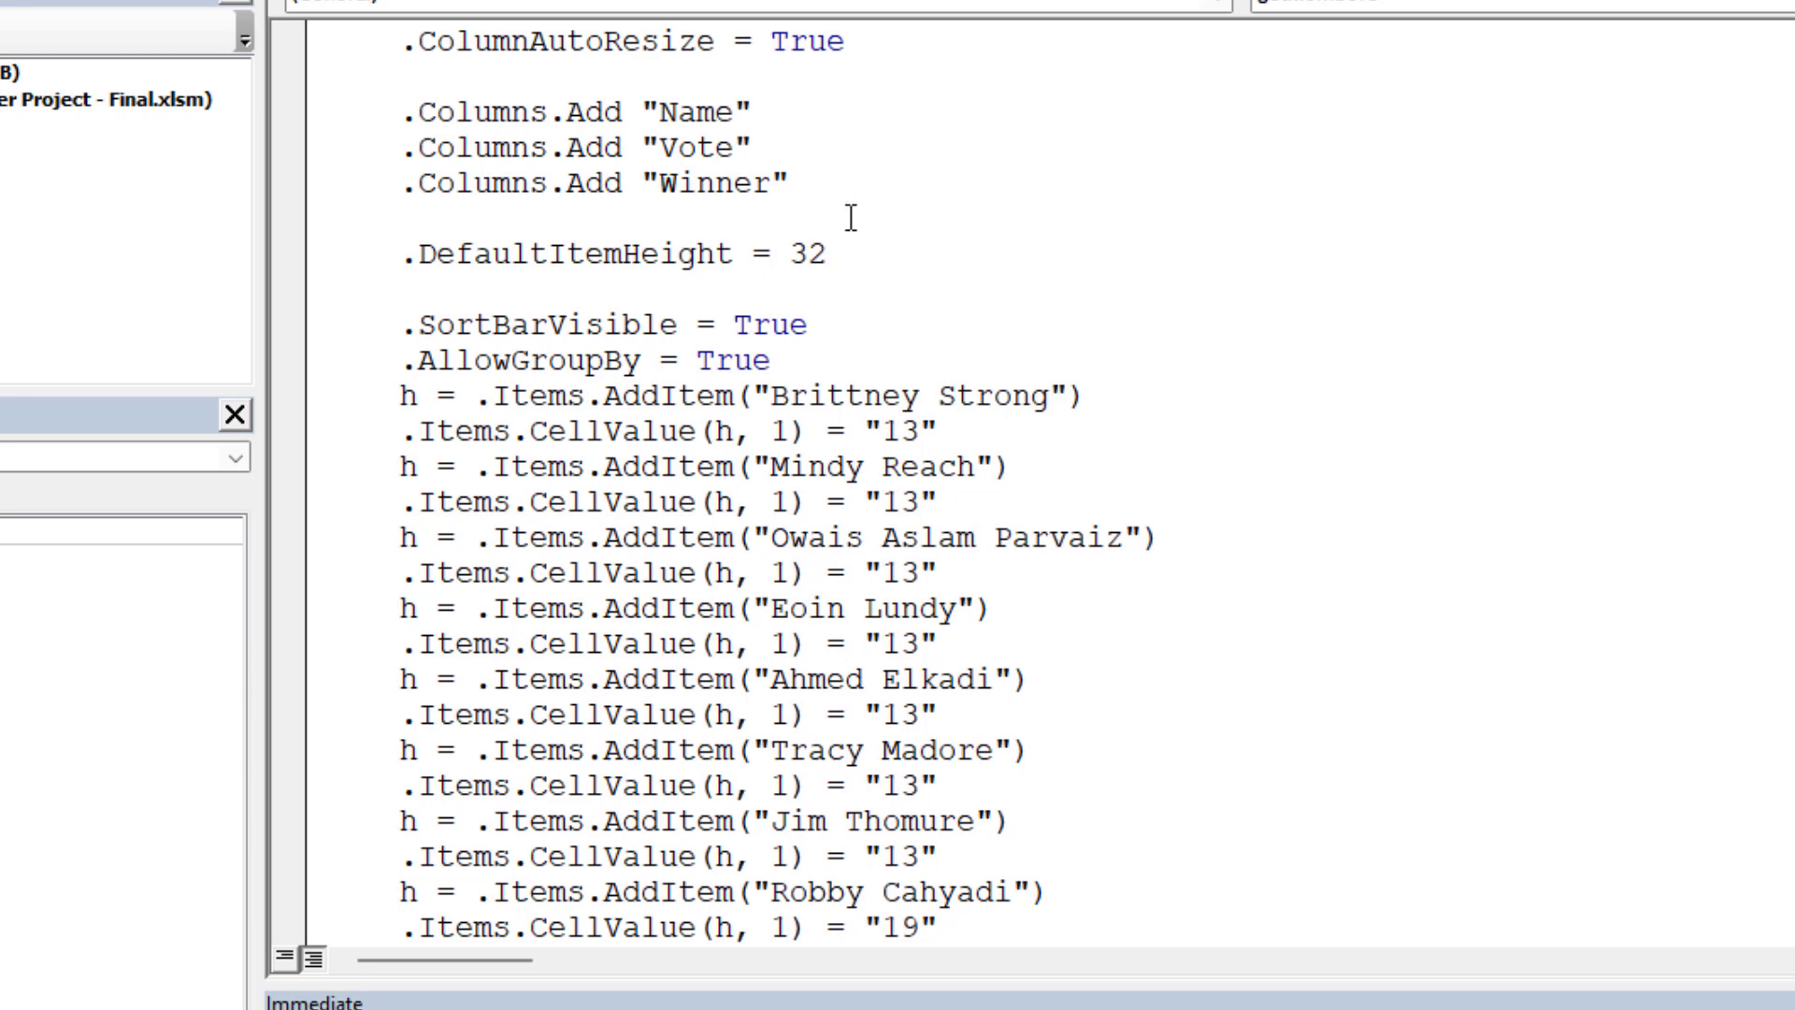
pyautogui.click(827, 253)
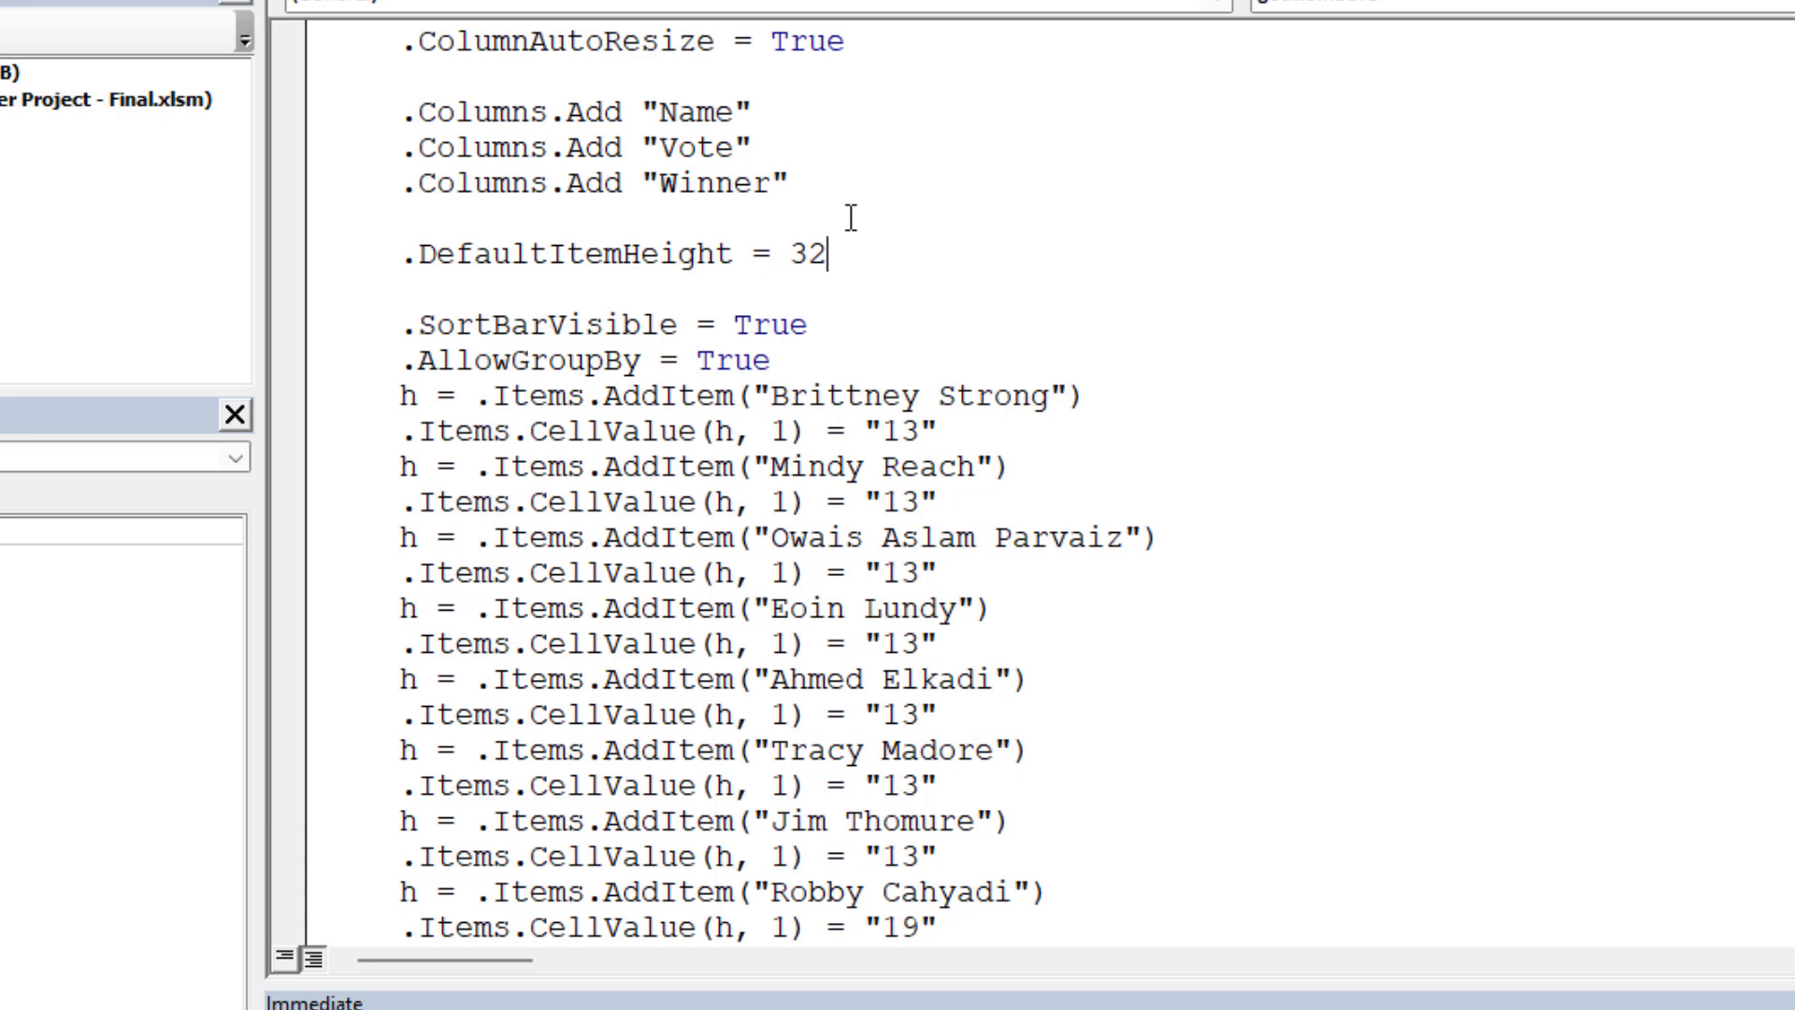
pyautogui.scroll(-3)
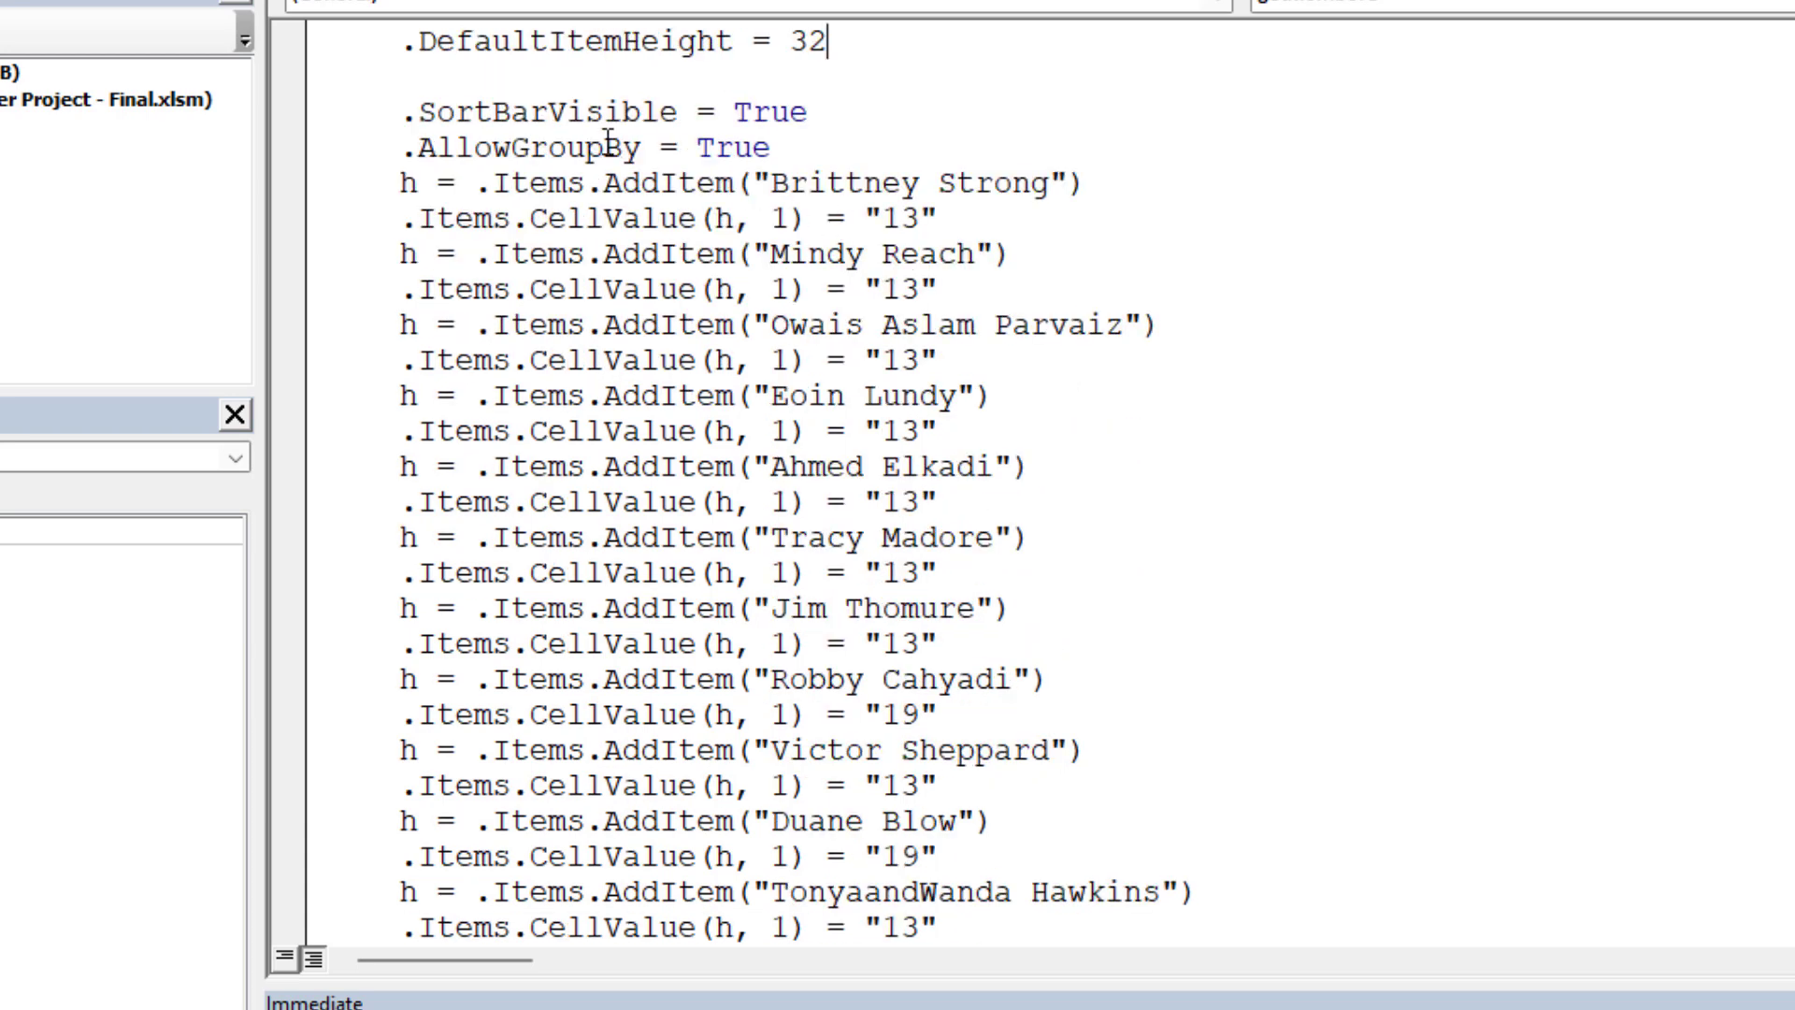
pyautogui.doubleClick(600, 111)
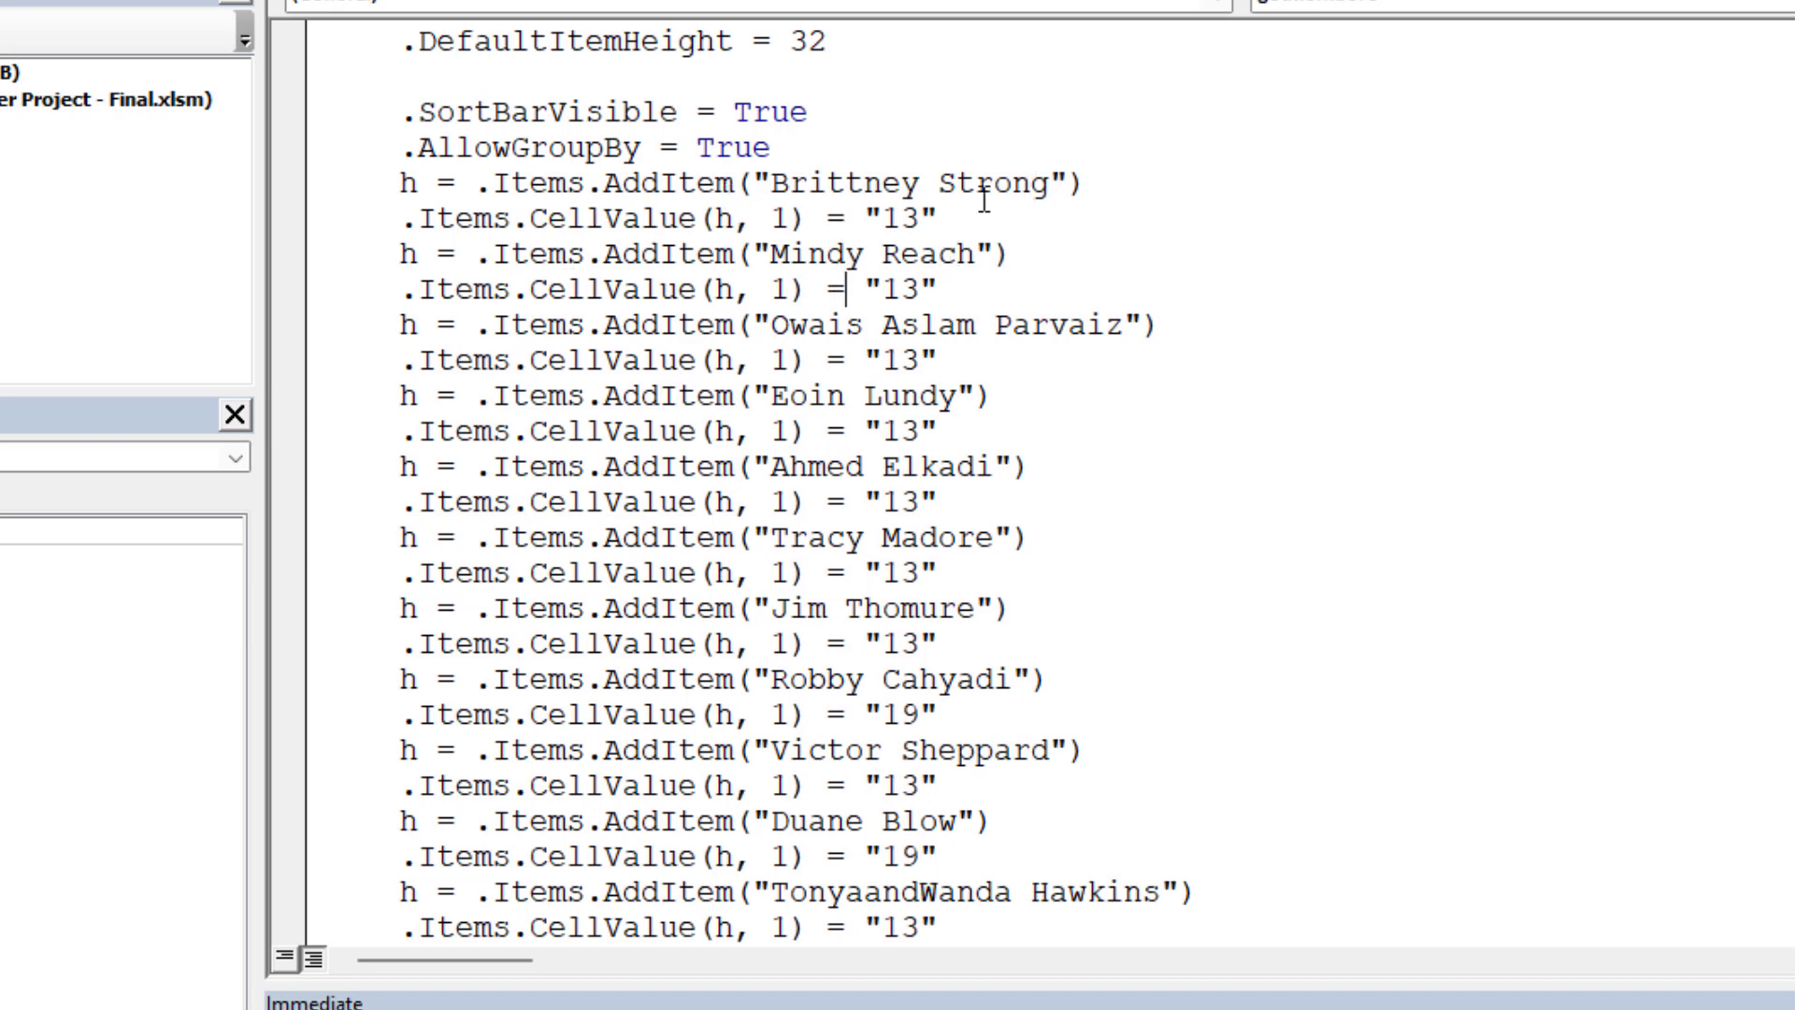
pyautogui.doubleClick(893, 183)
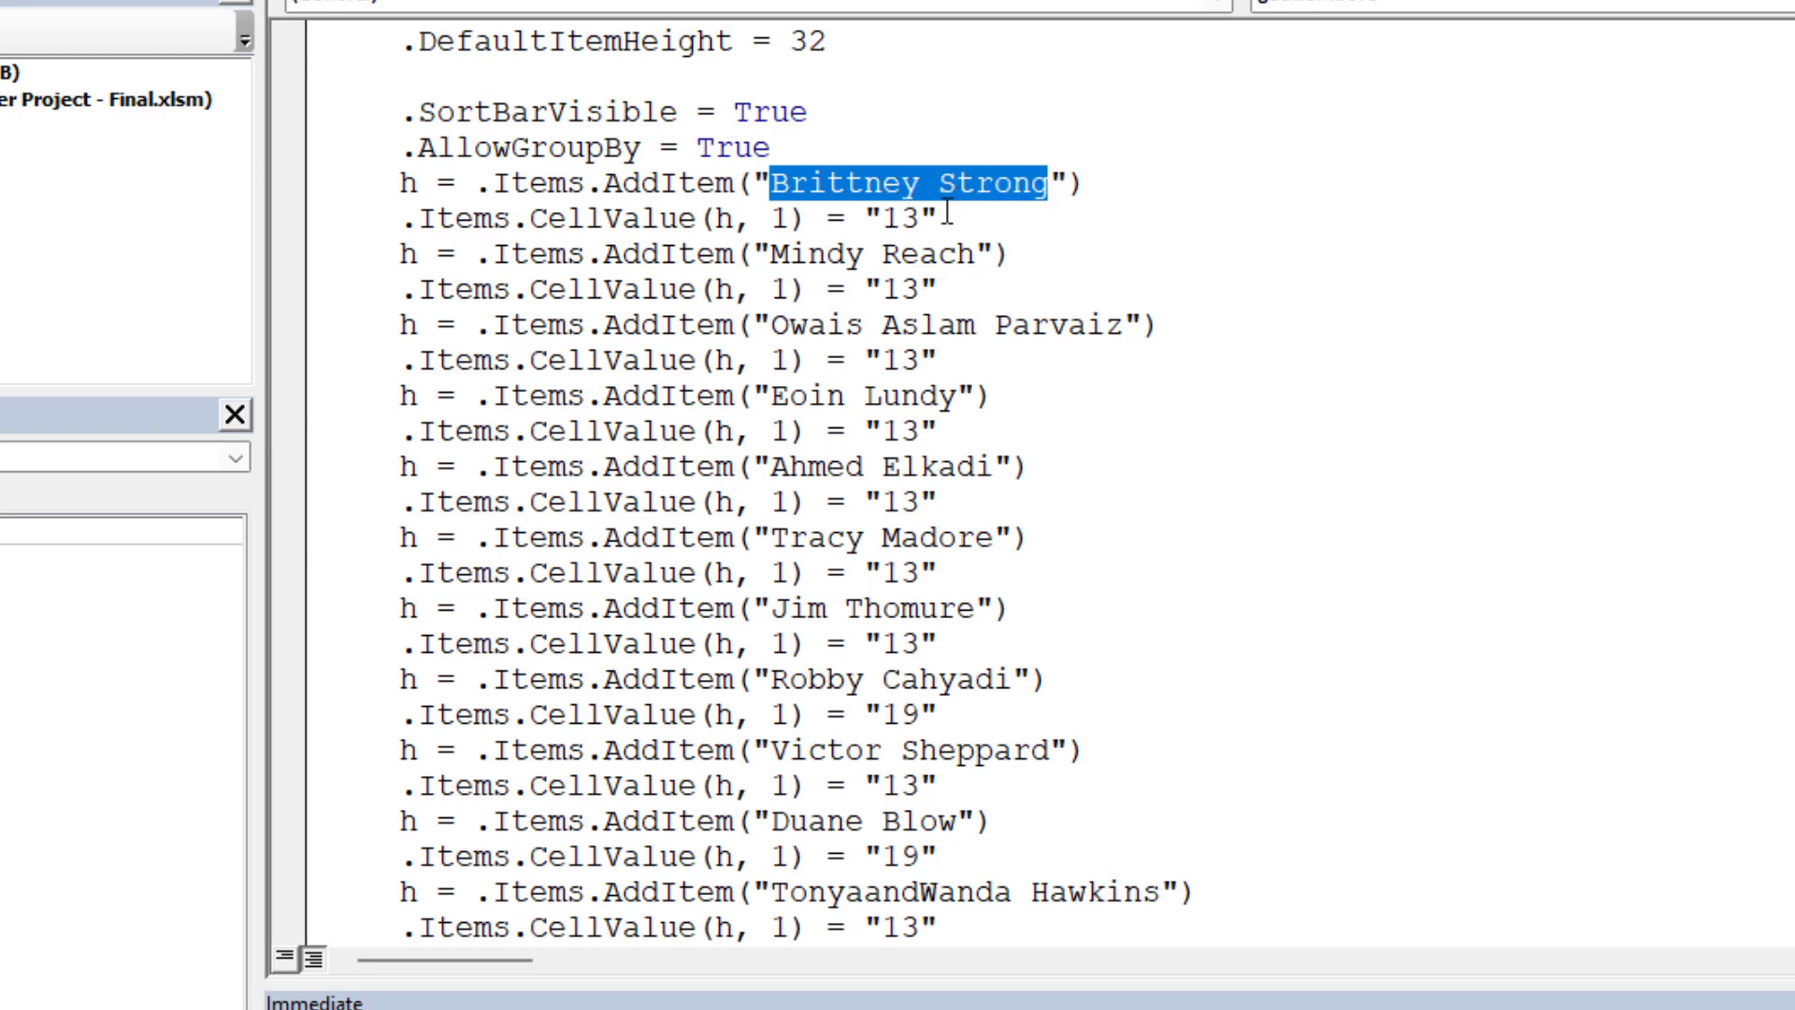
pyautogui.doubleClick(904, 219)
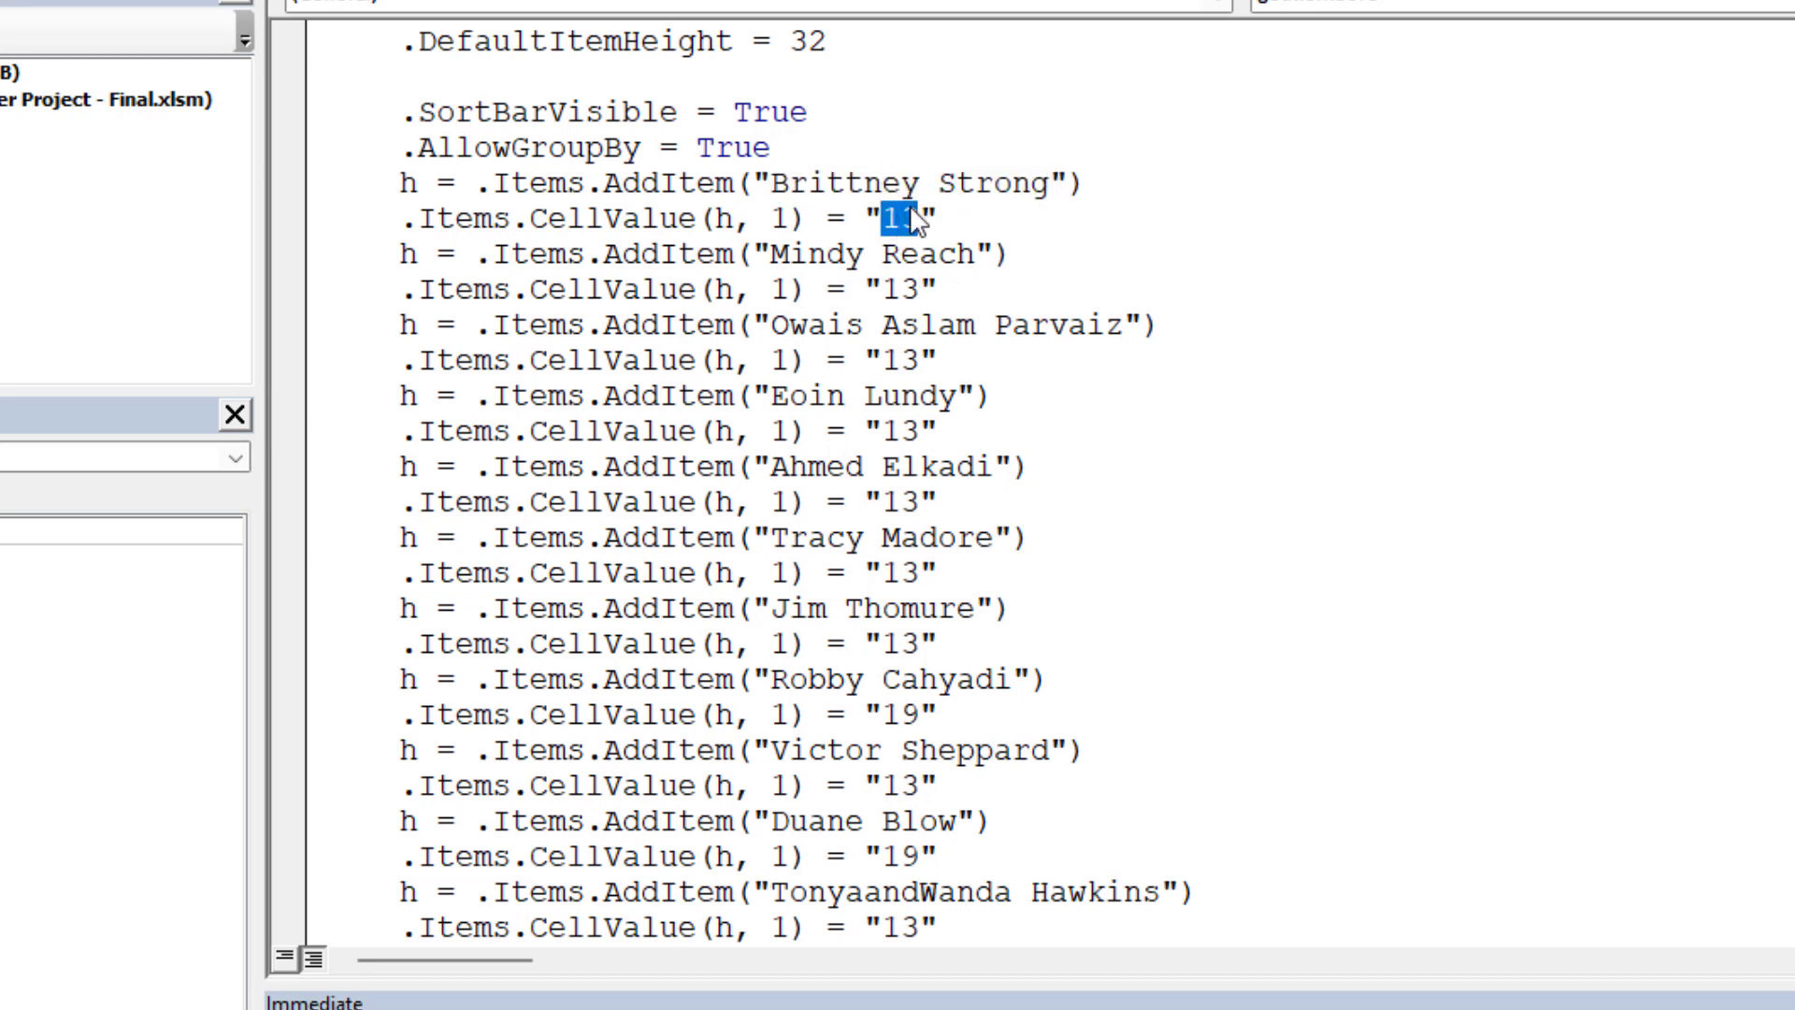
pyautogui.scroll(-3)
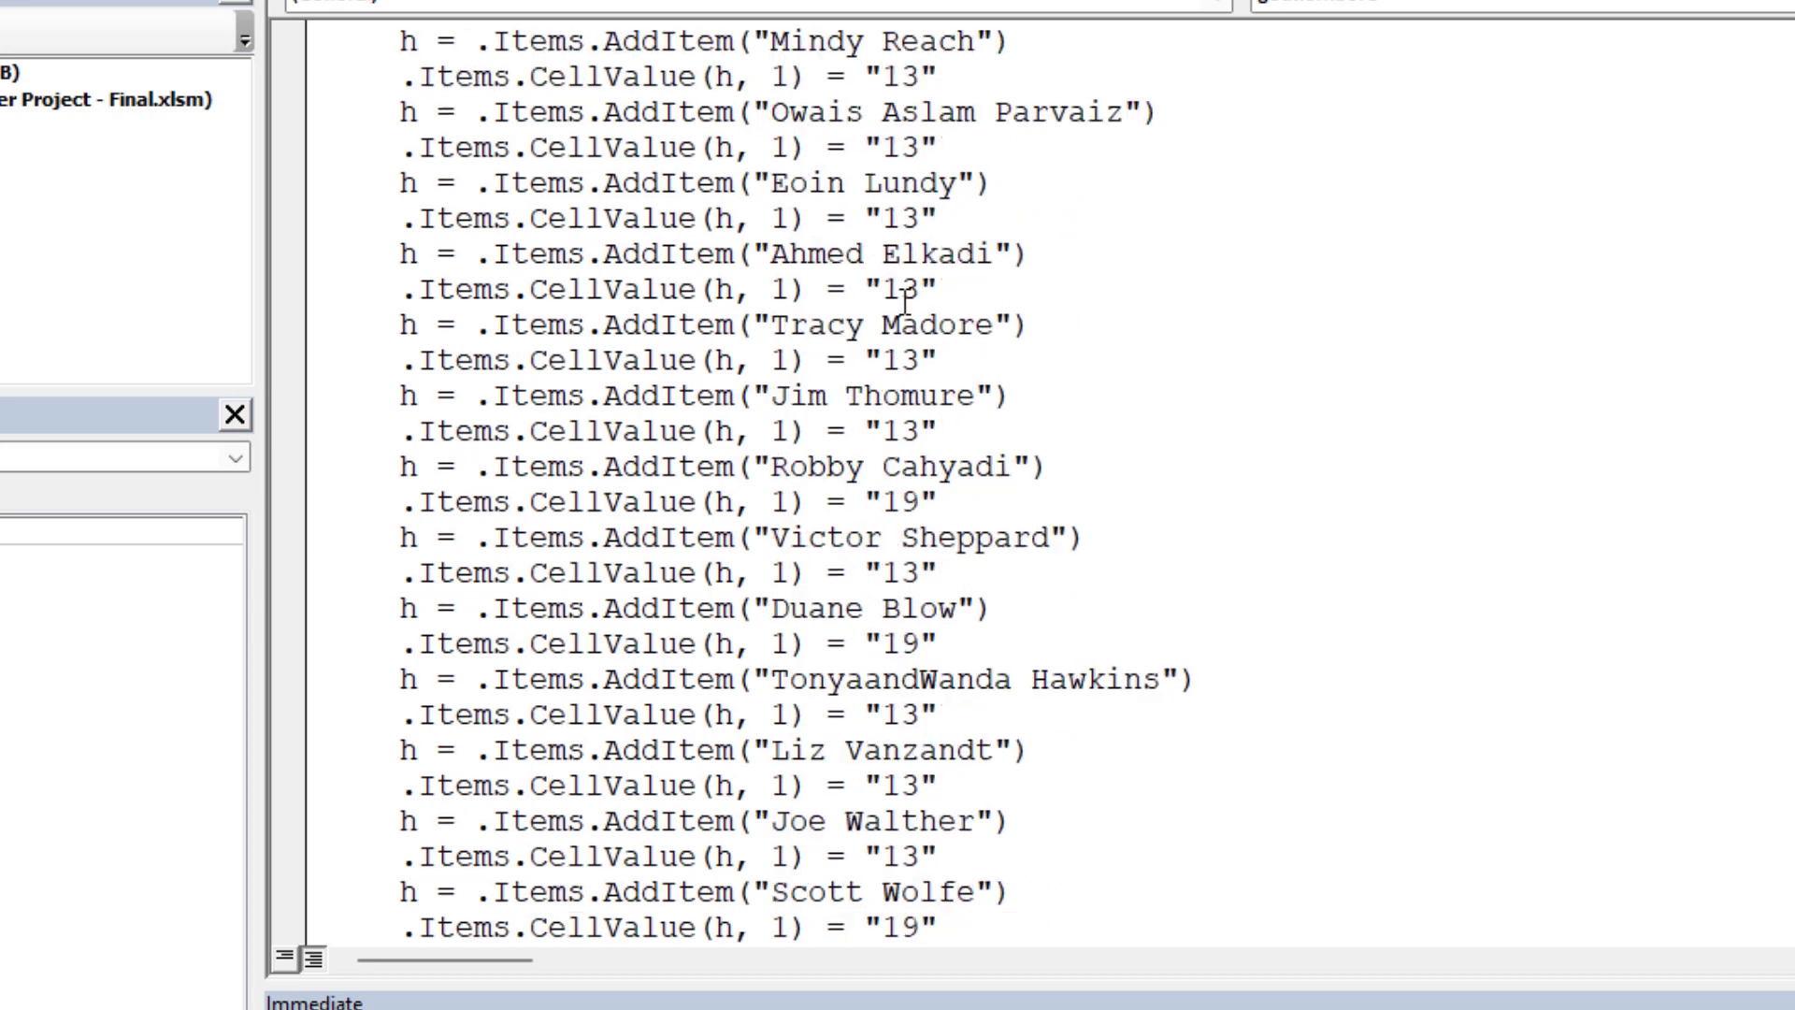
pyautogui.scroll(-3)
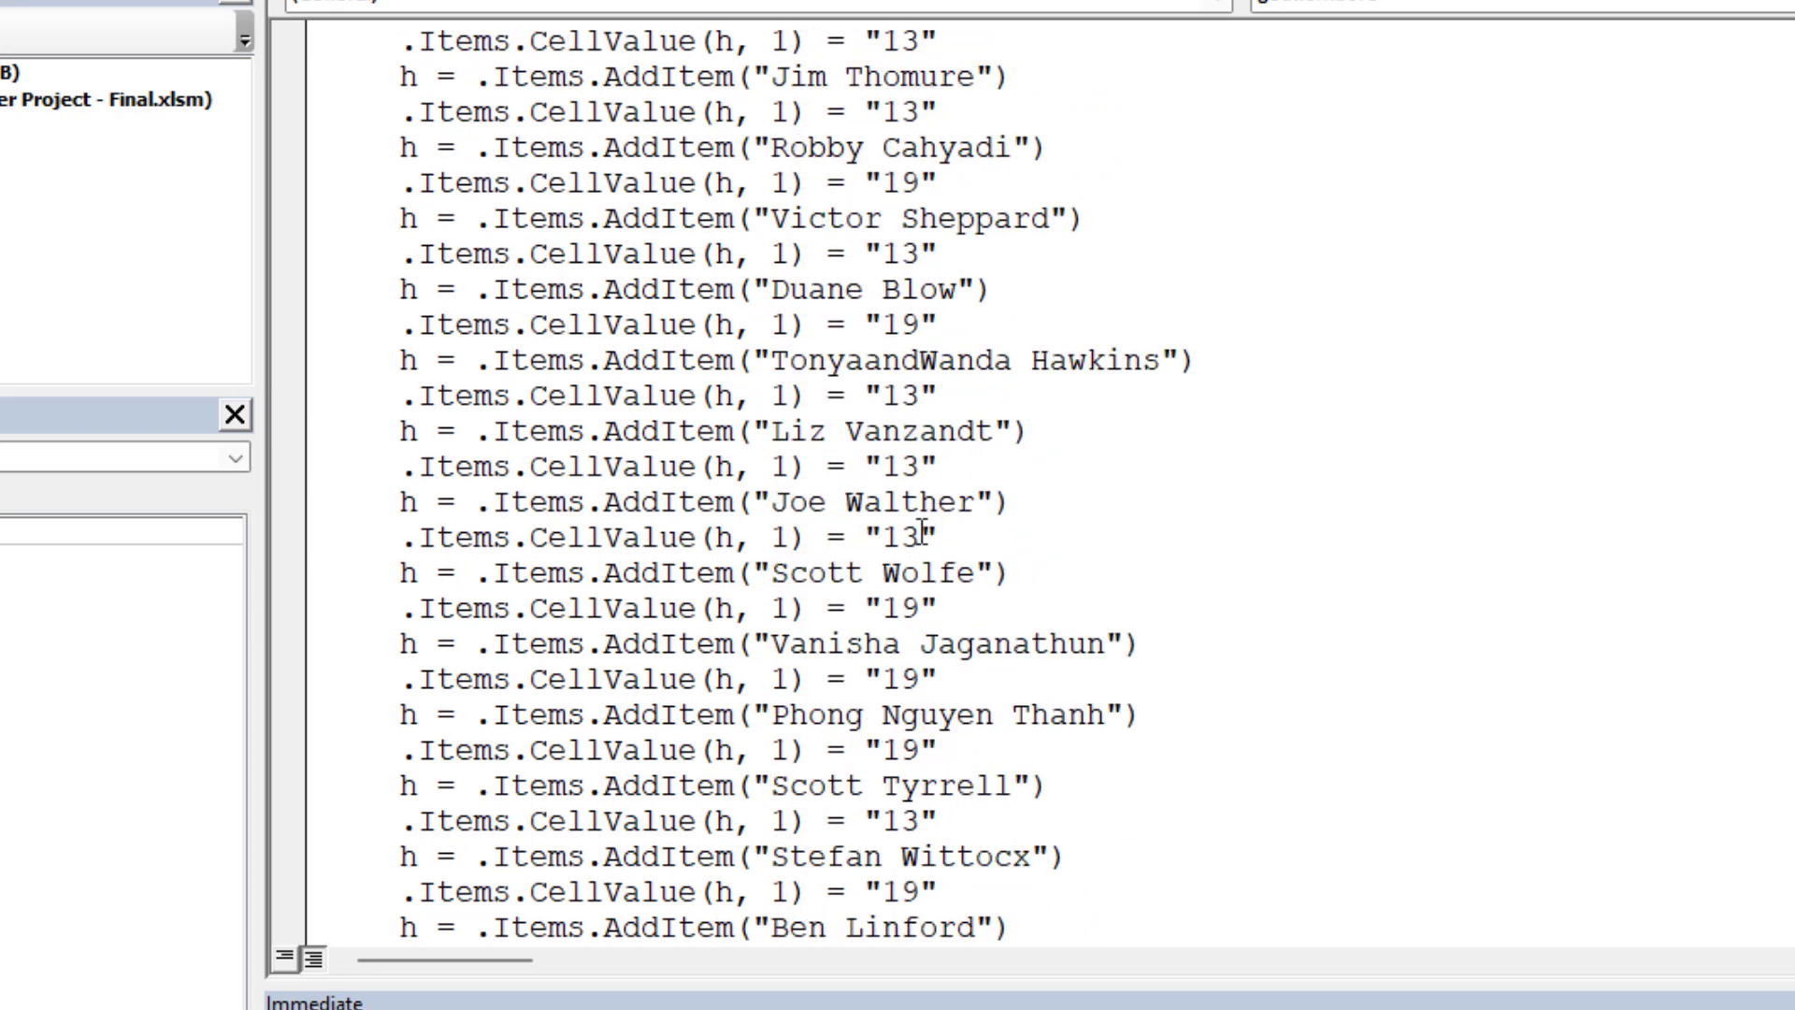
pyautogui.scroll(-3)
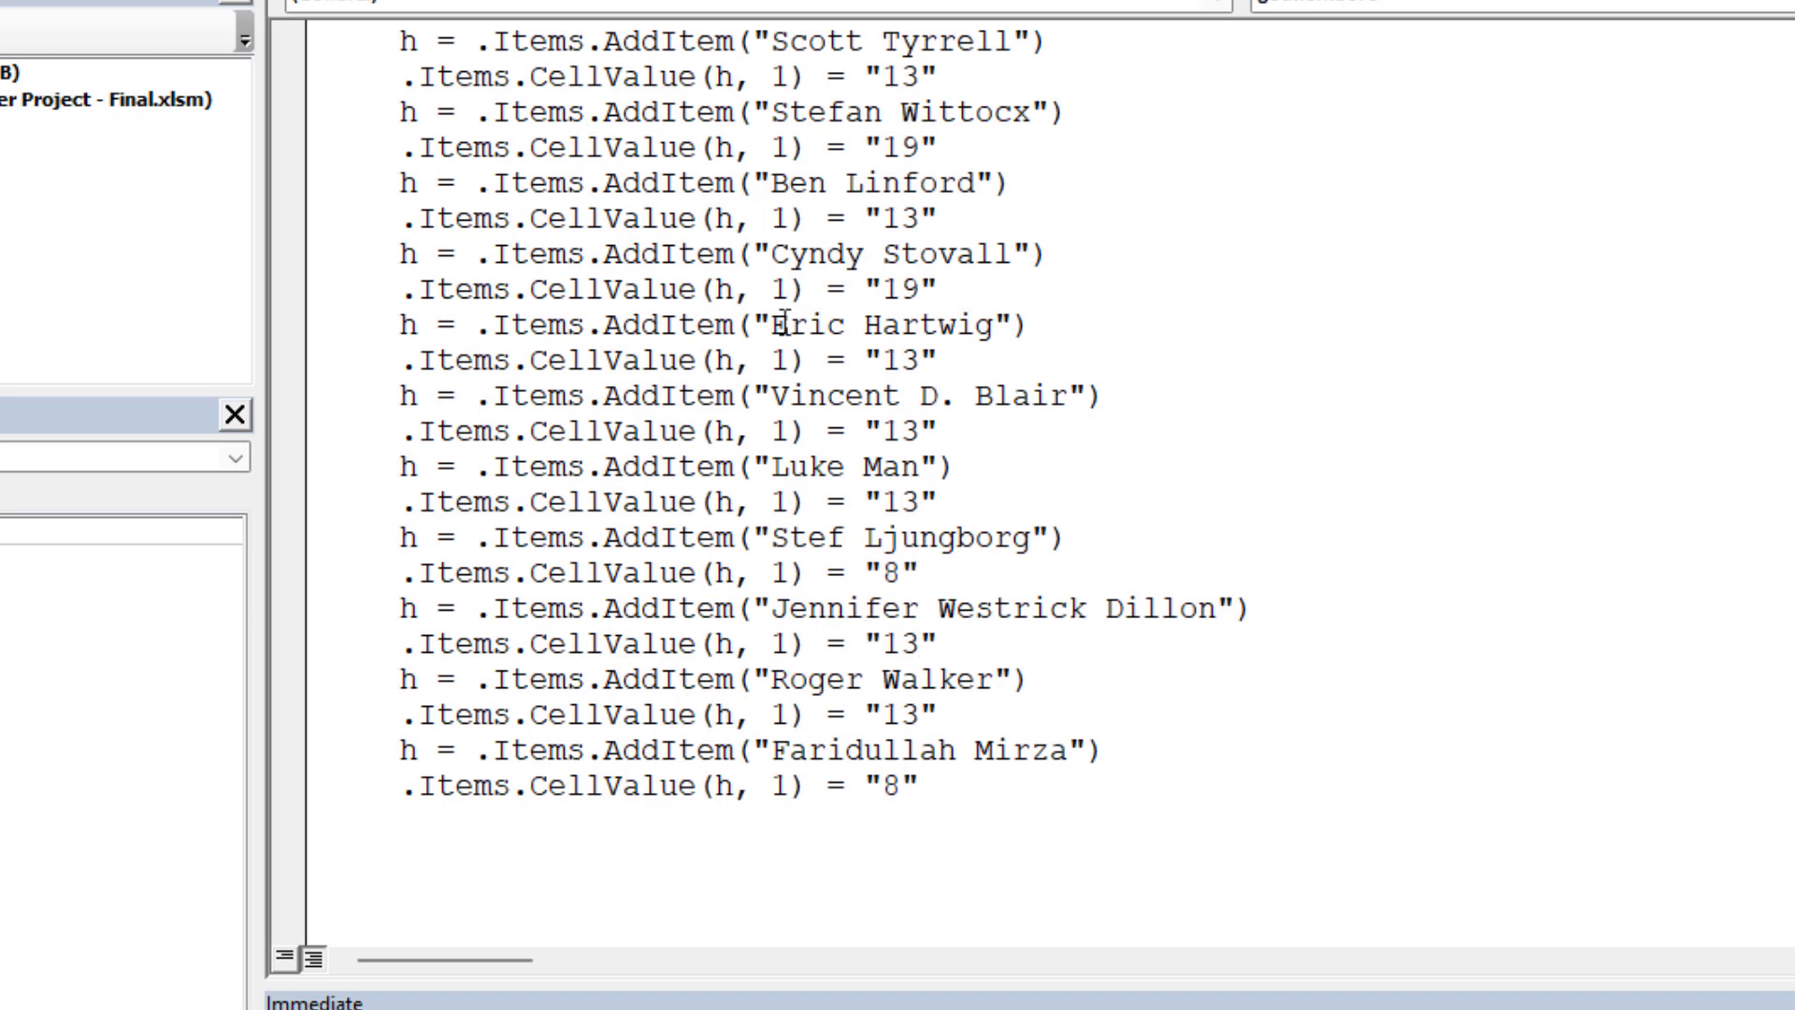
pyautogui.scroll(-3)
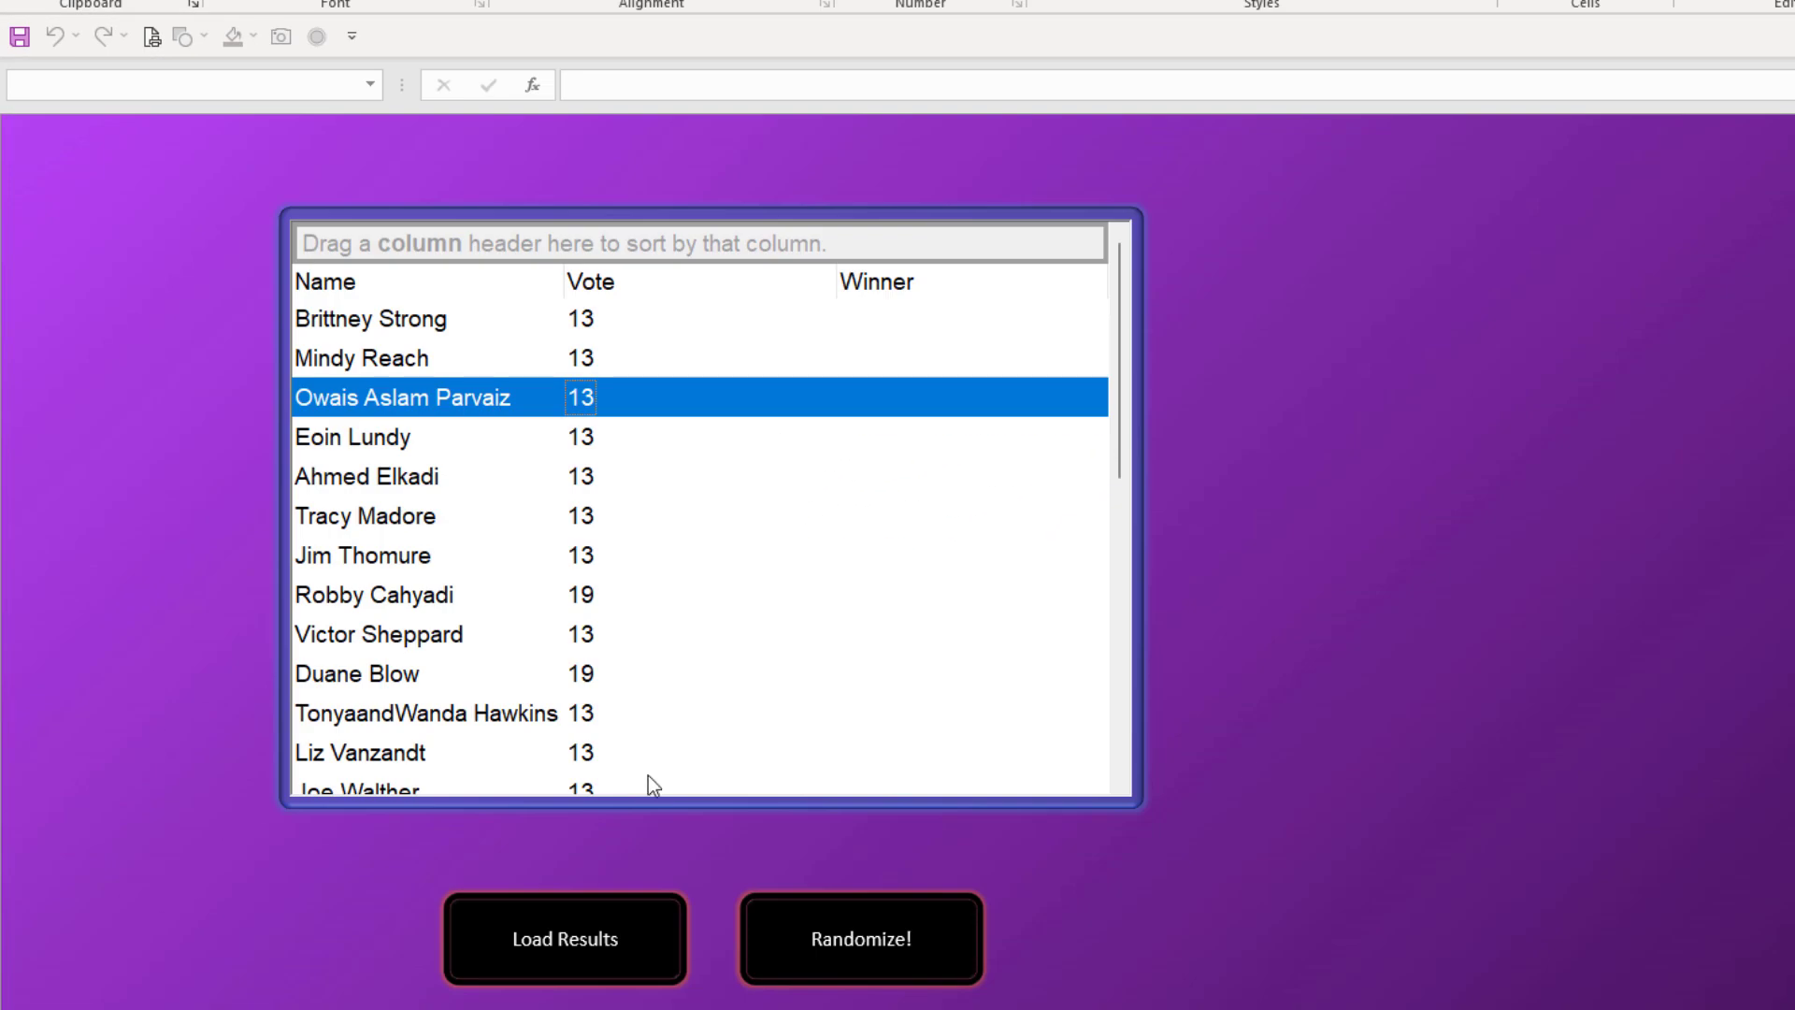
# - Sort the grid by the Winner column and scroll to the end of the sorted list
pyautogui.click(370, 318)
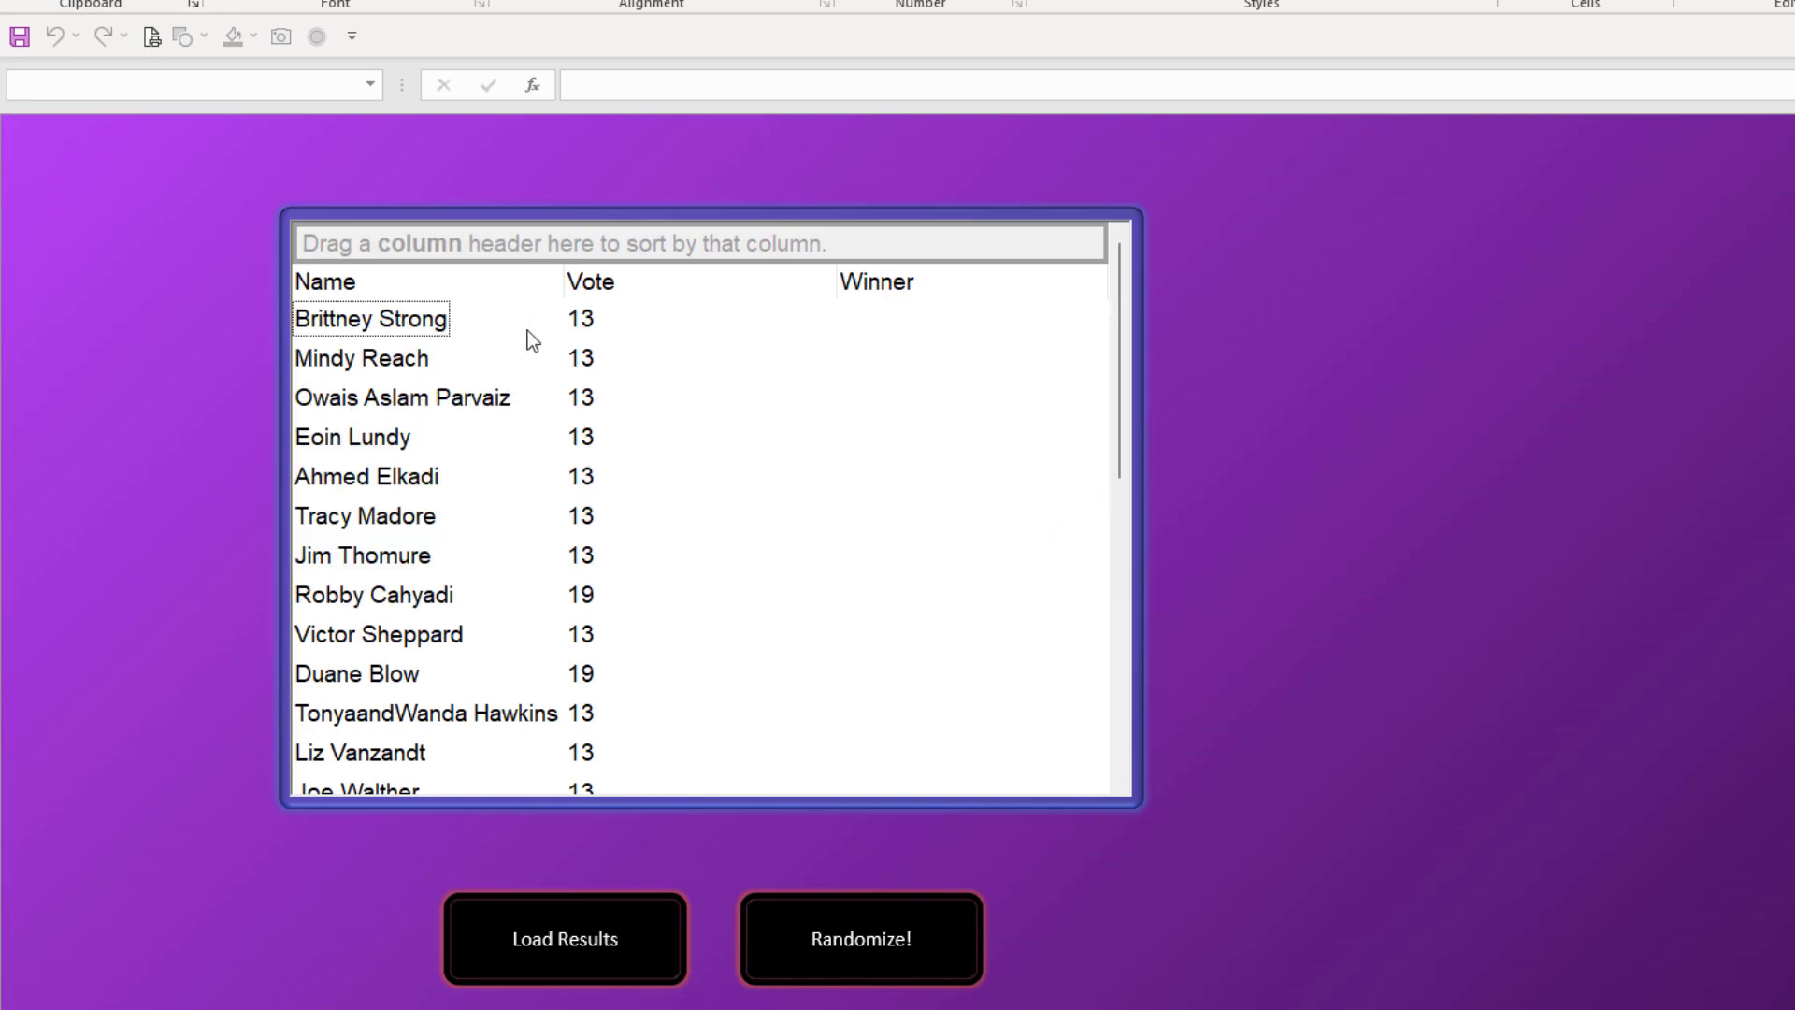
pyautogui.click(876, 281)
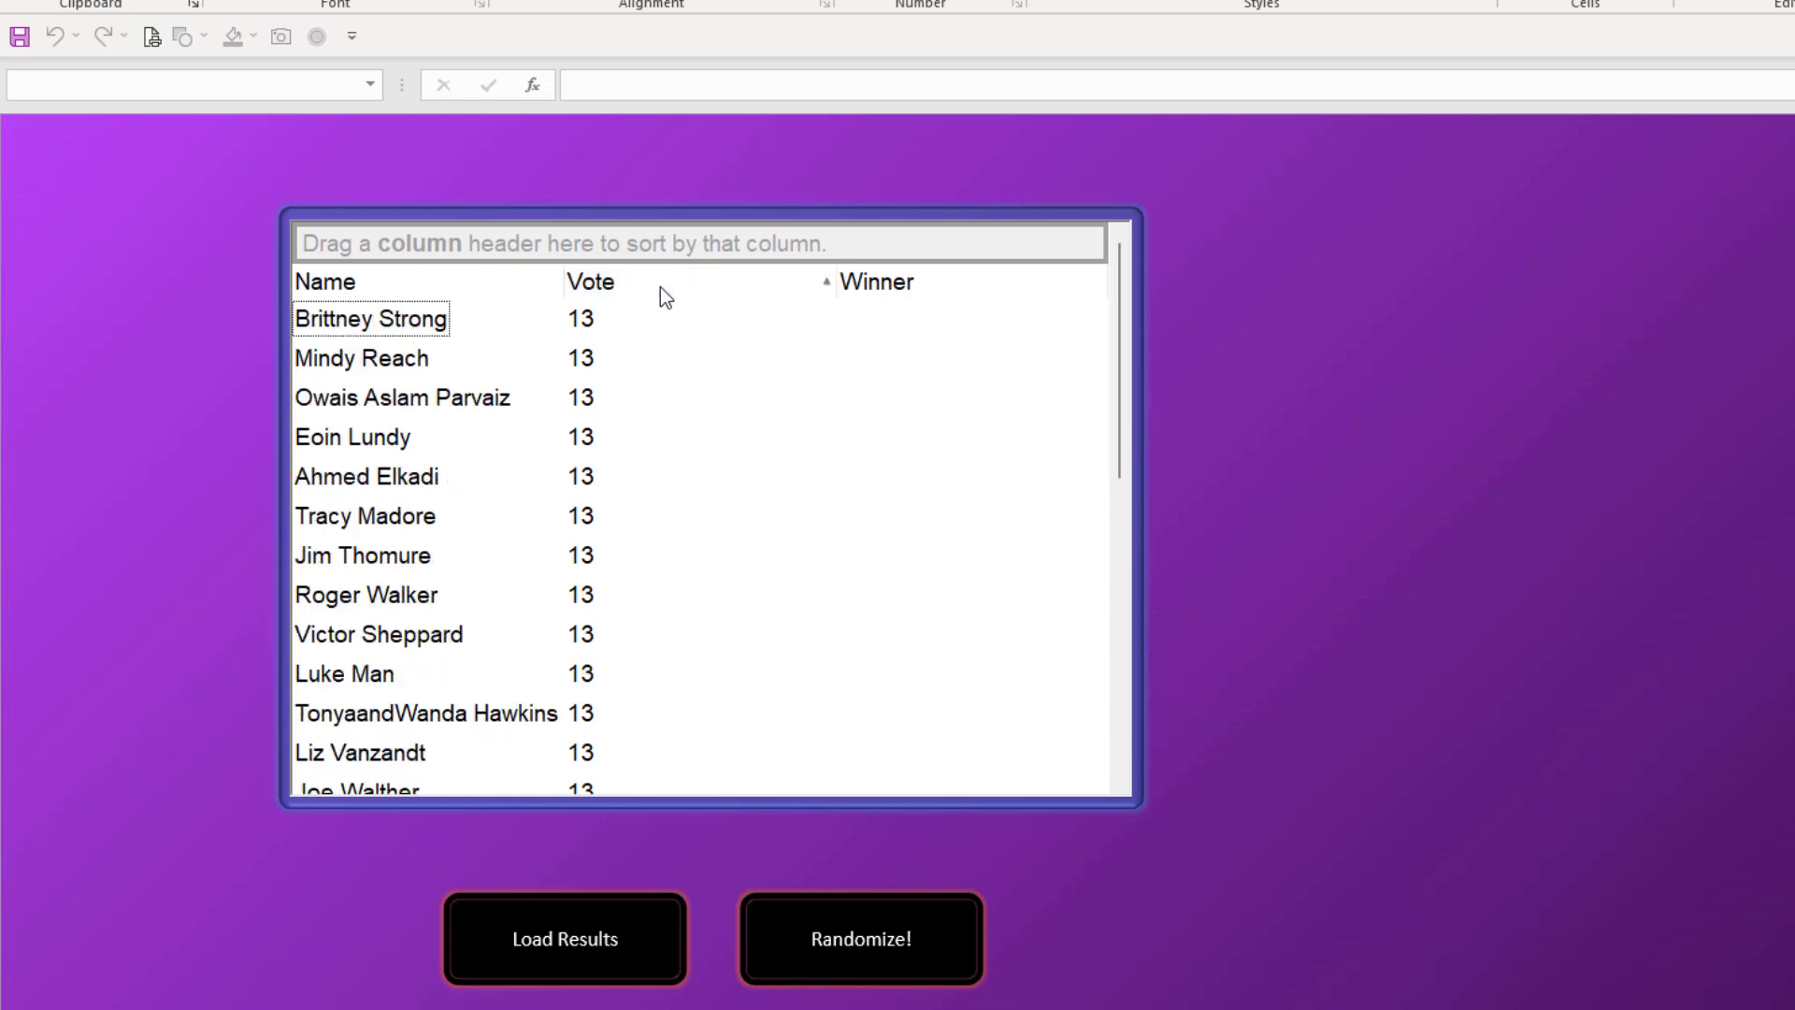
pyautogui.click(860, 937)
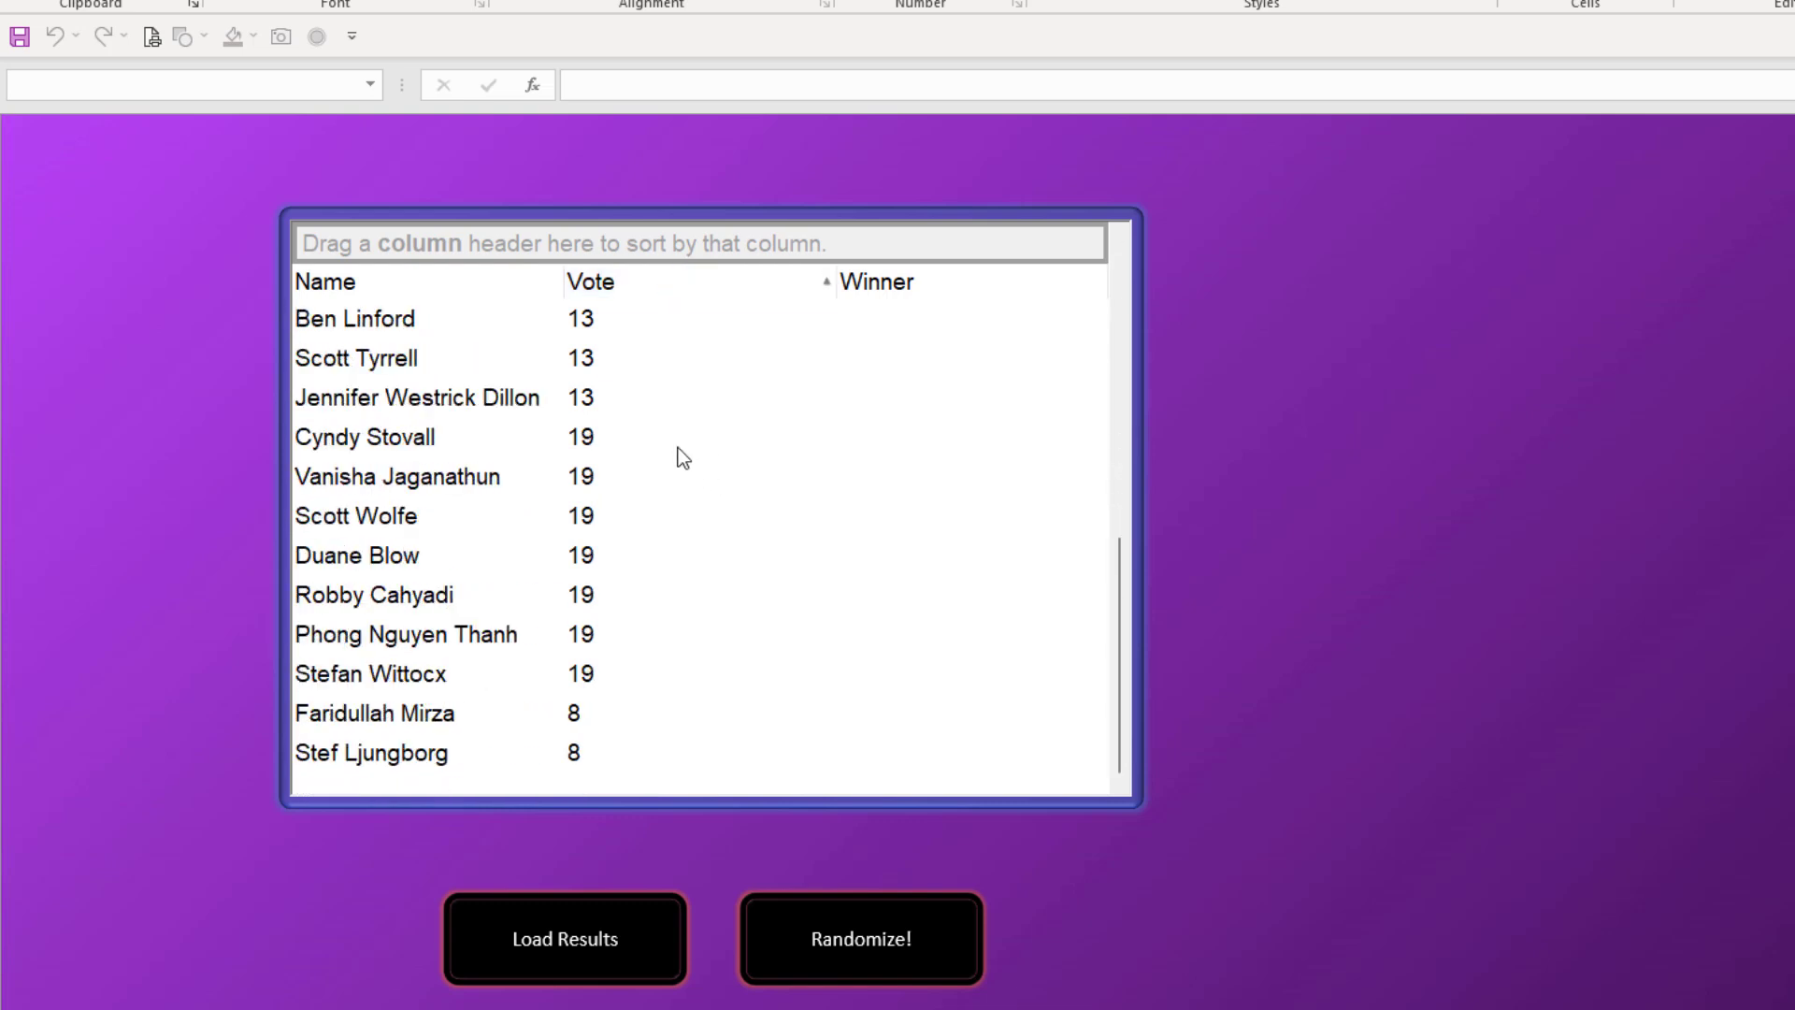
pyautogui.moveTo(607, 714)
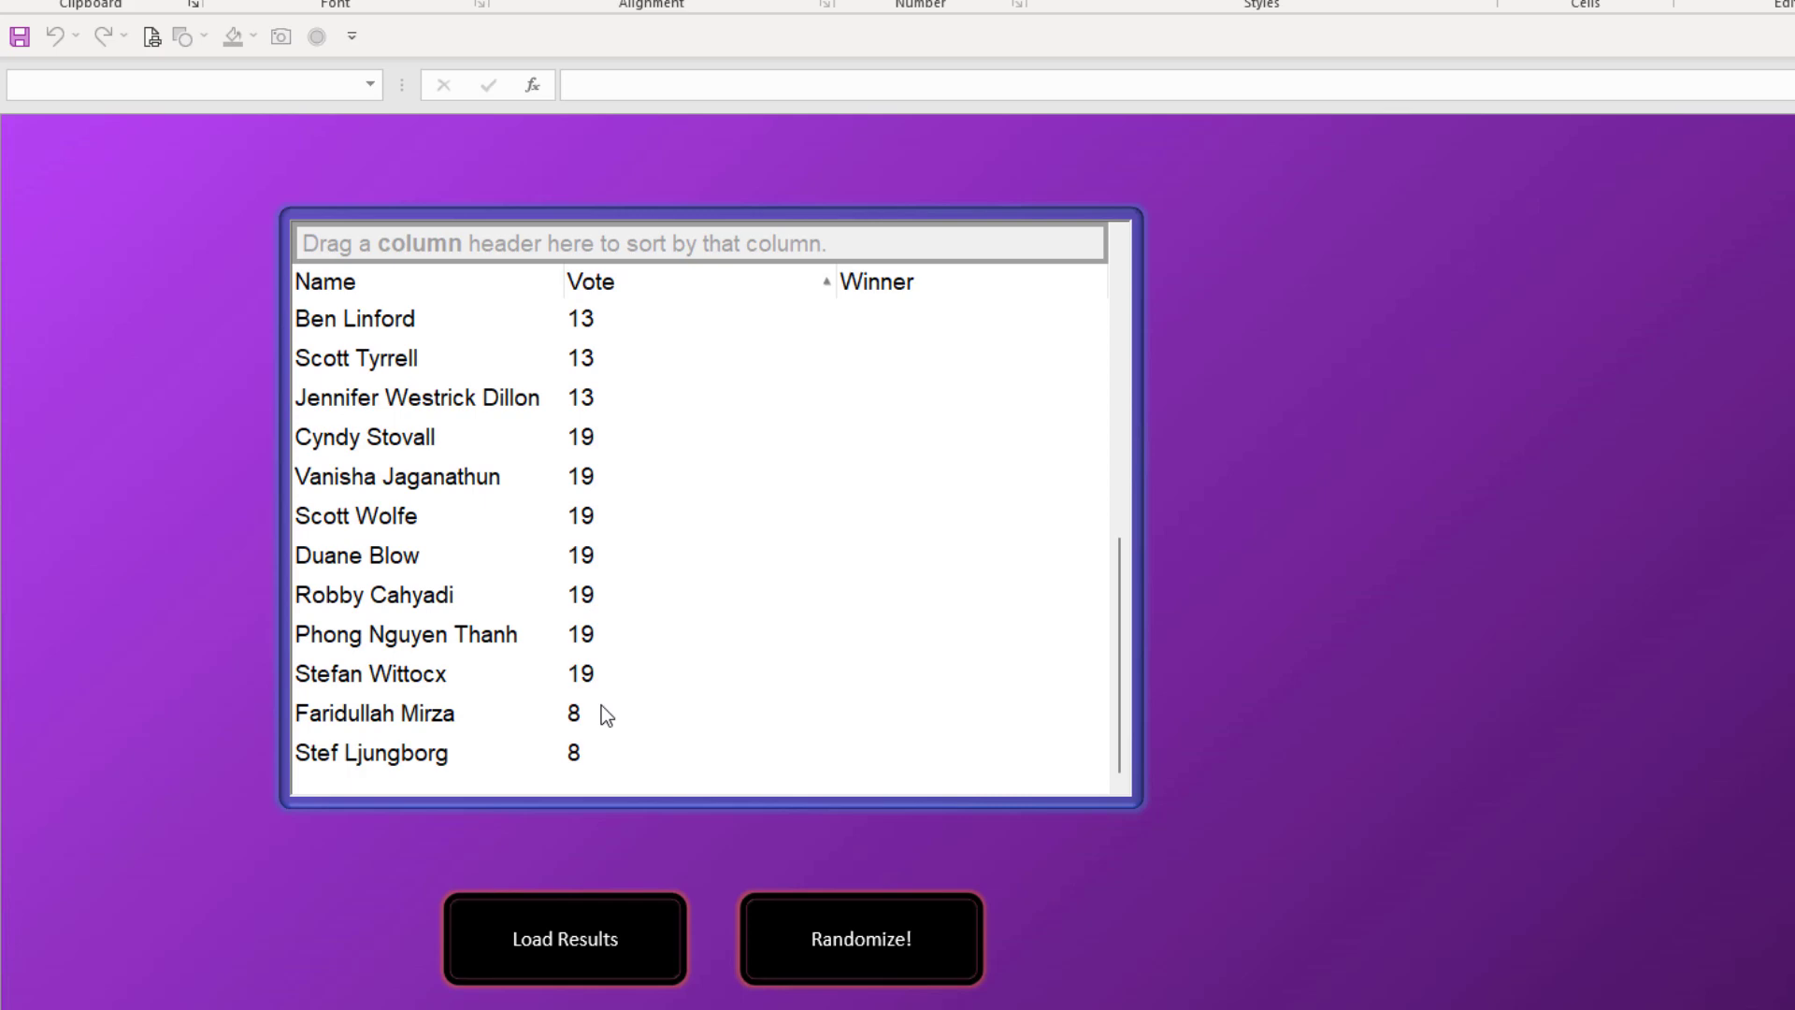
pyautogui.moveTo(647, 298)
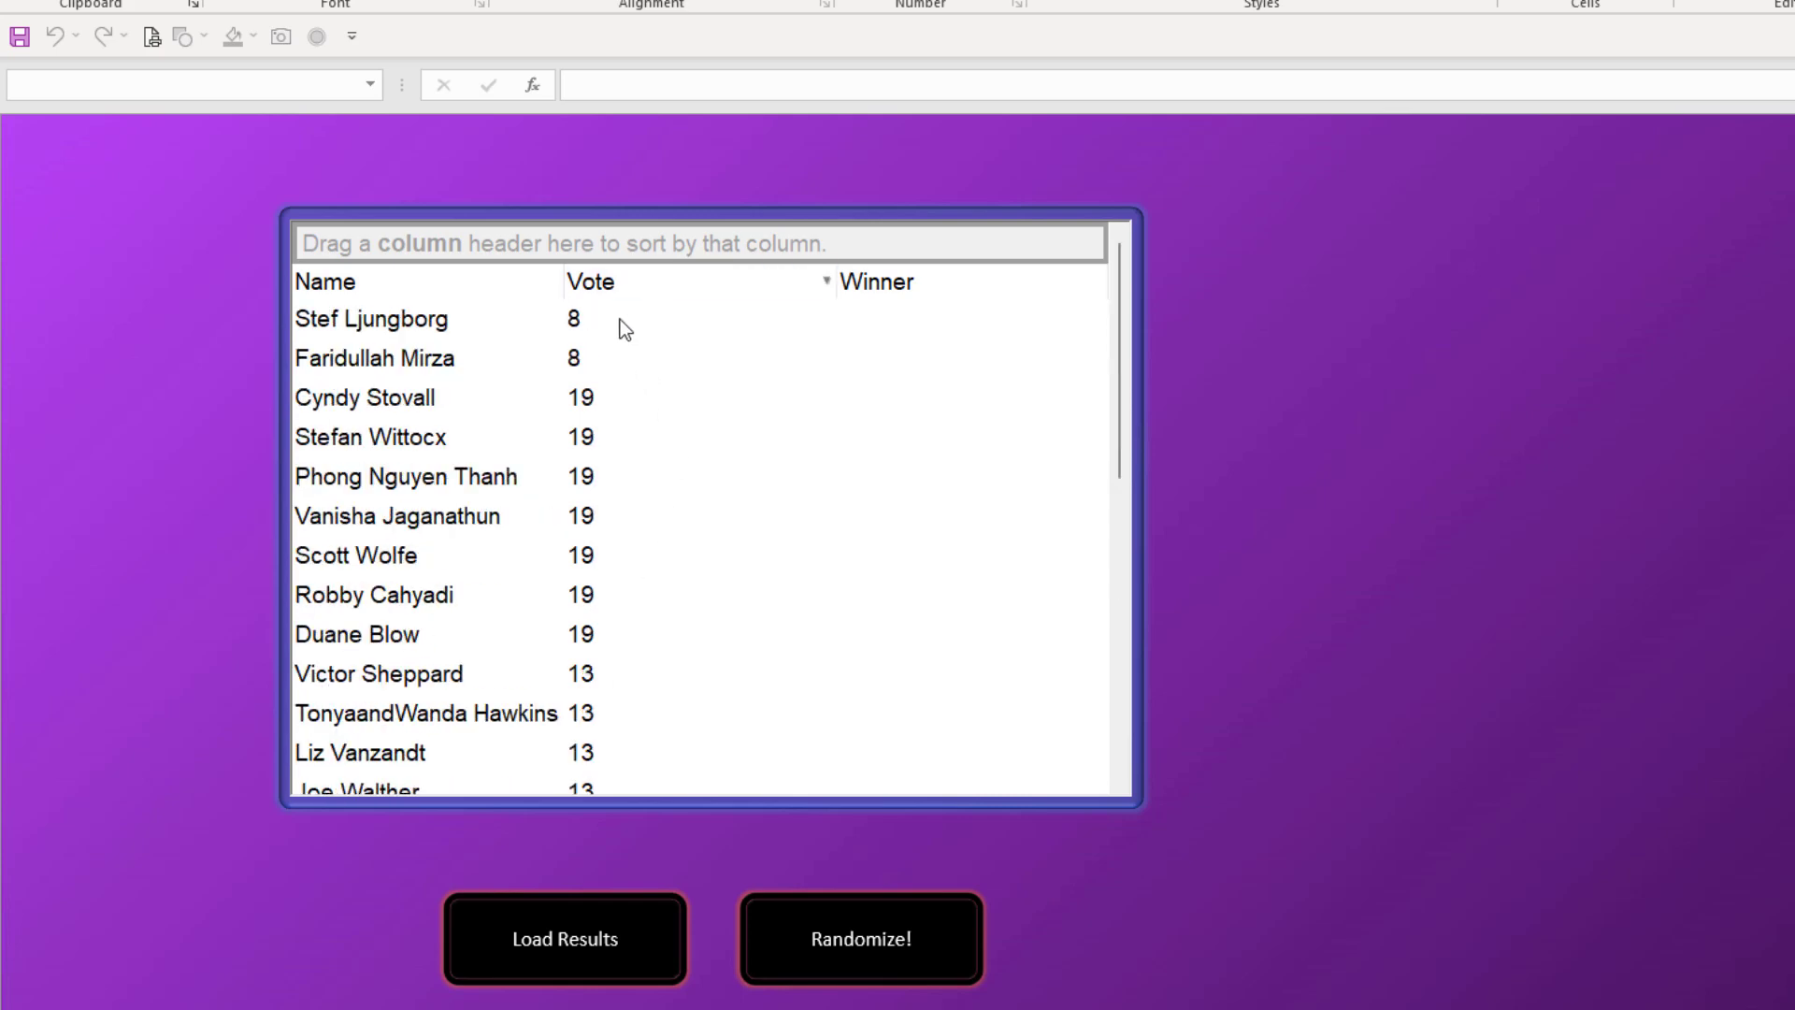
pyautogui.moveTo(648, 330)
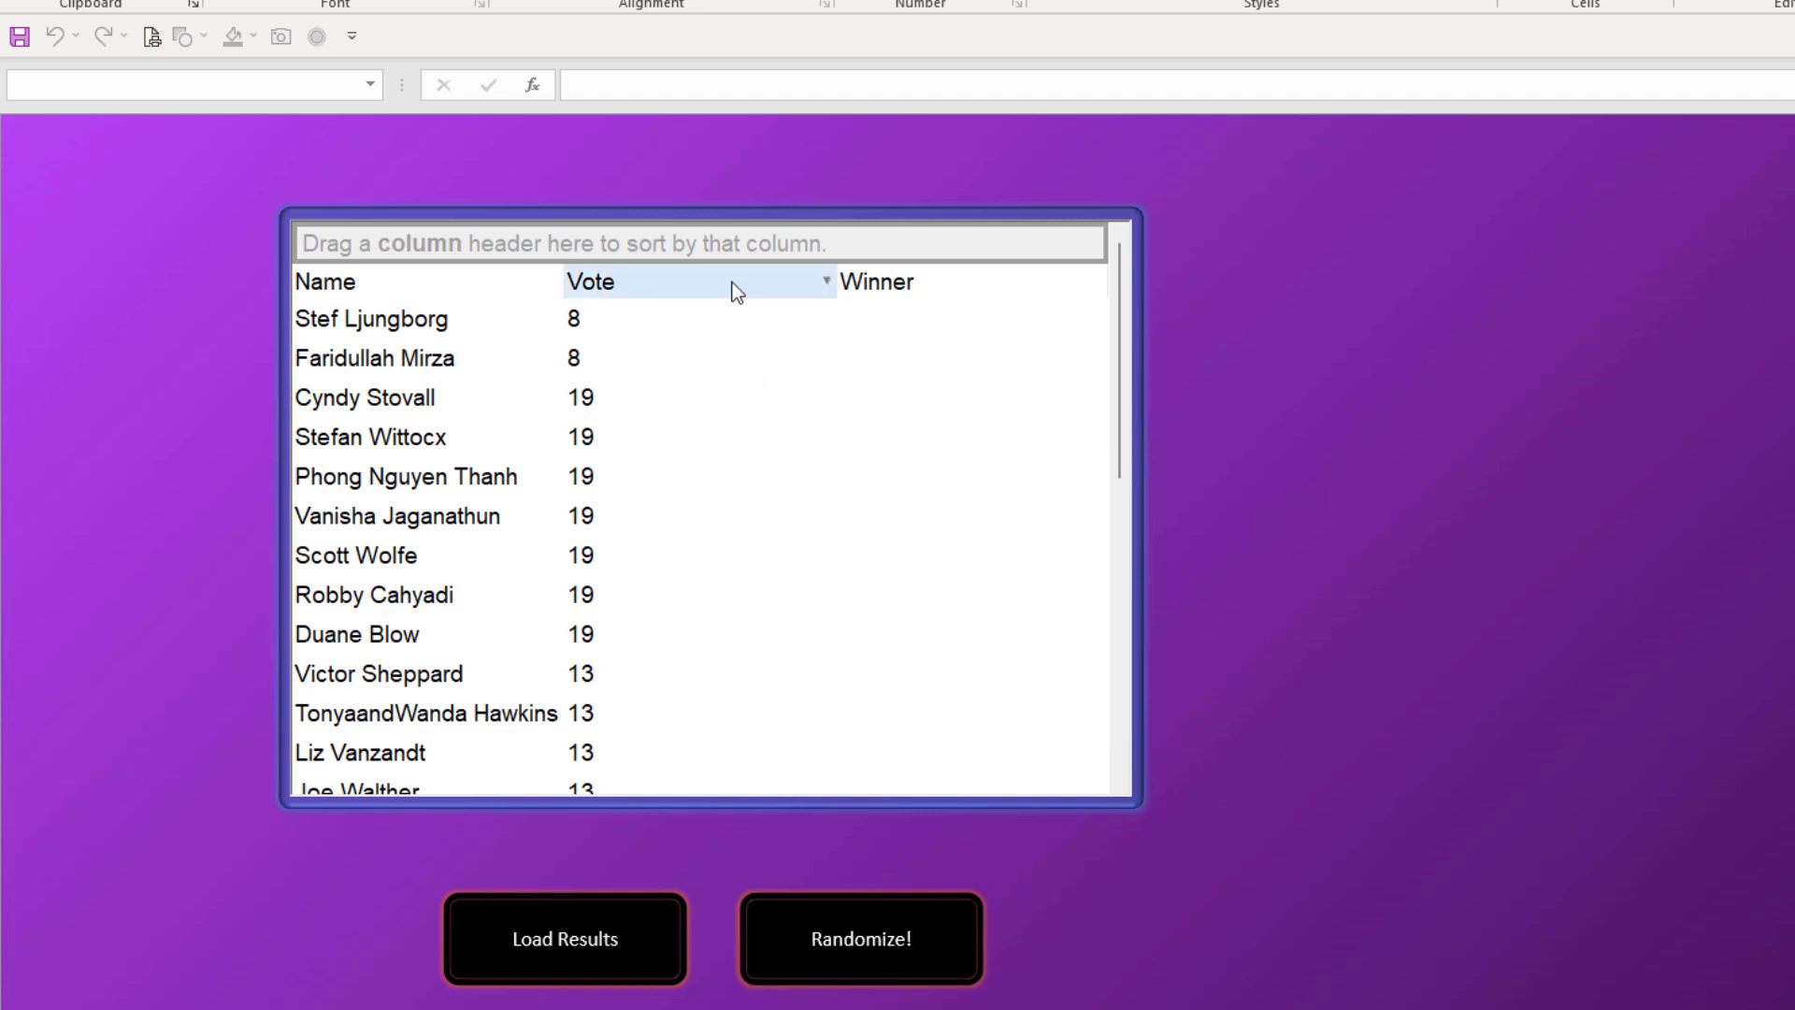
pyautogui.moveTo(709, 352)
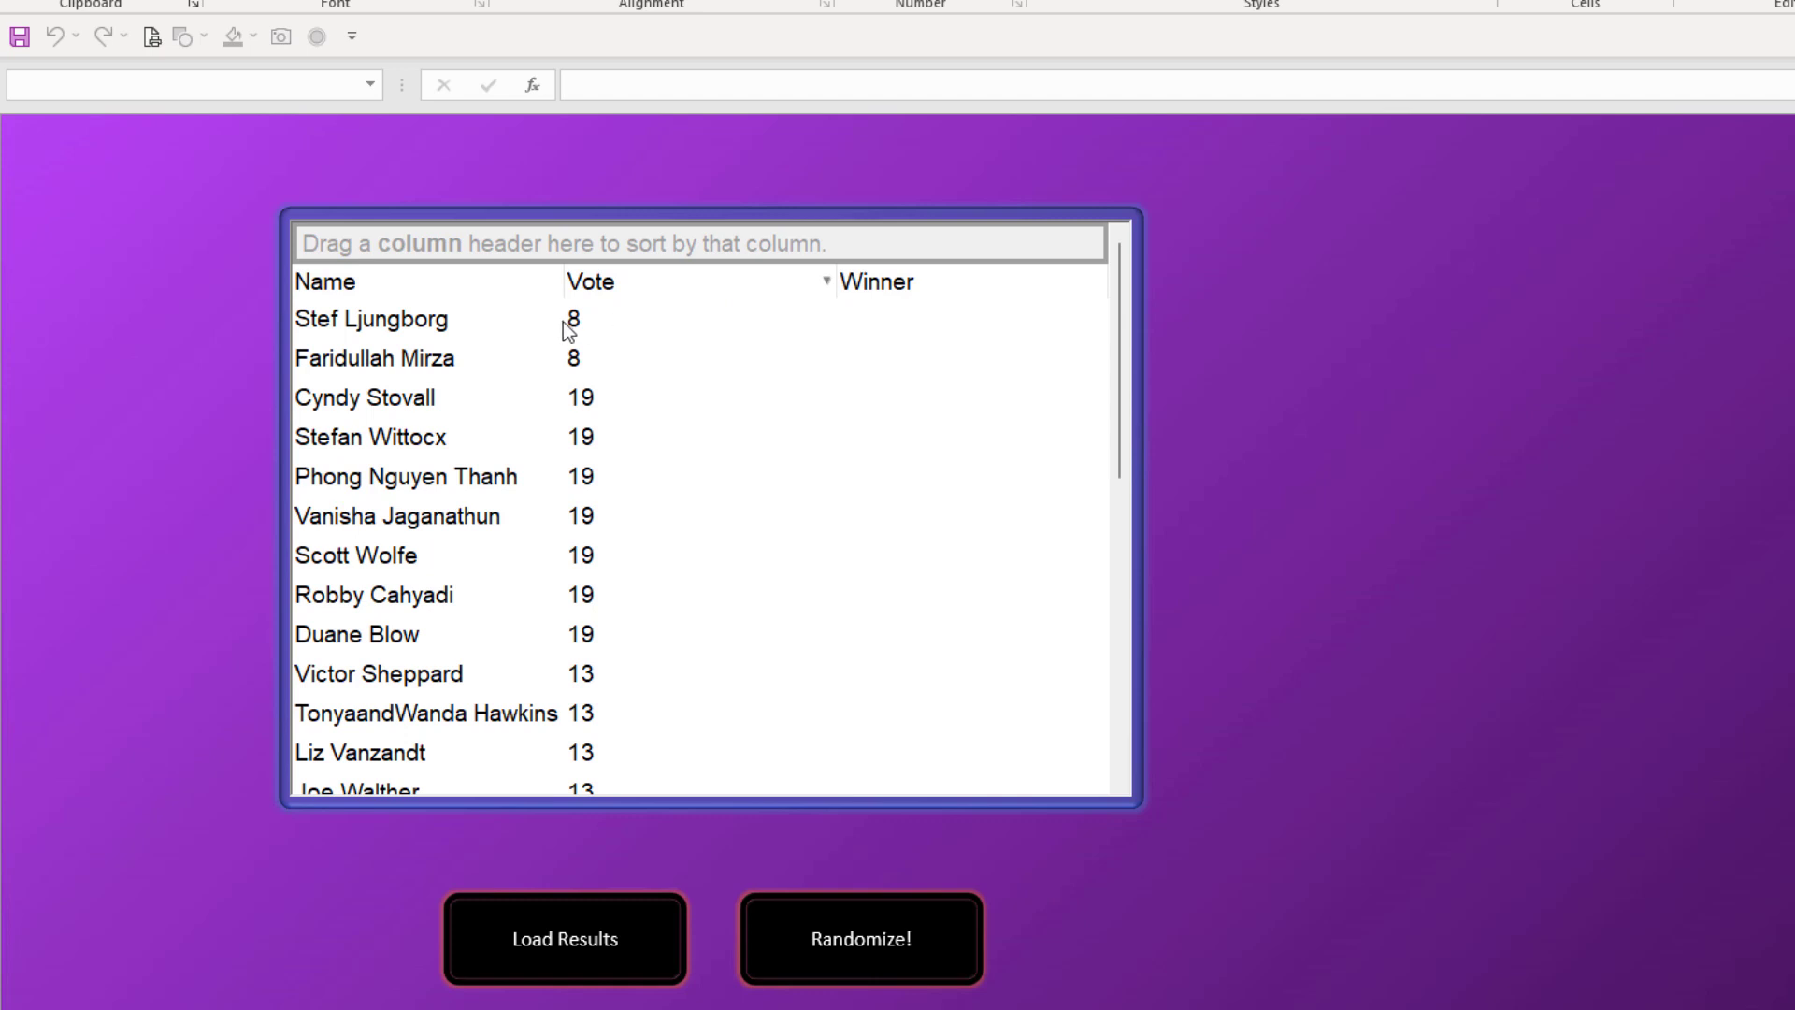
pyautogui.moveTo(591, 331)
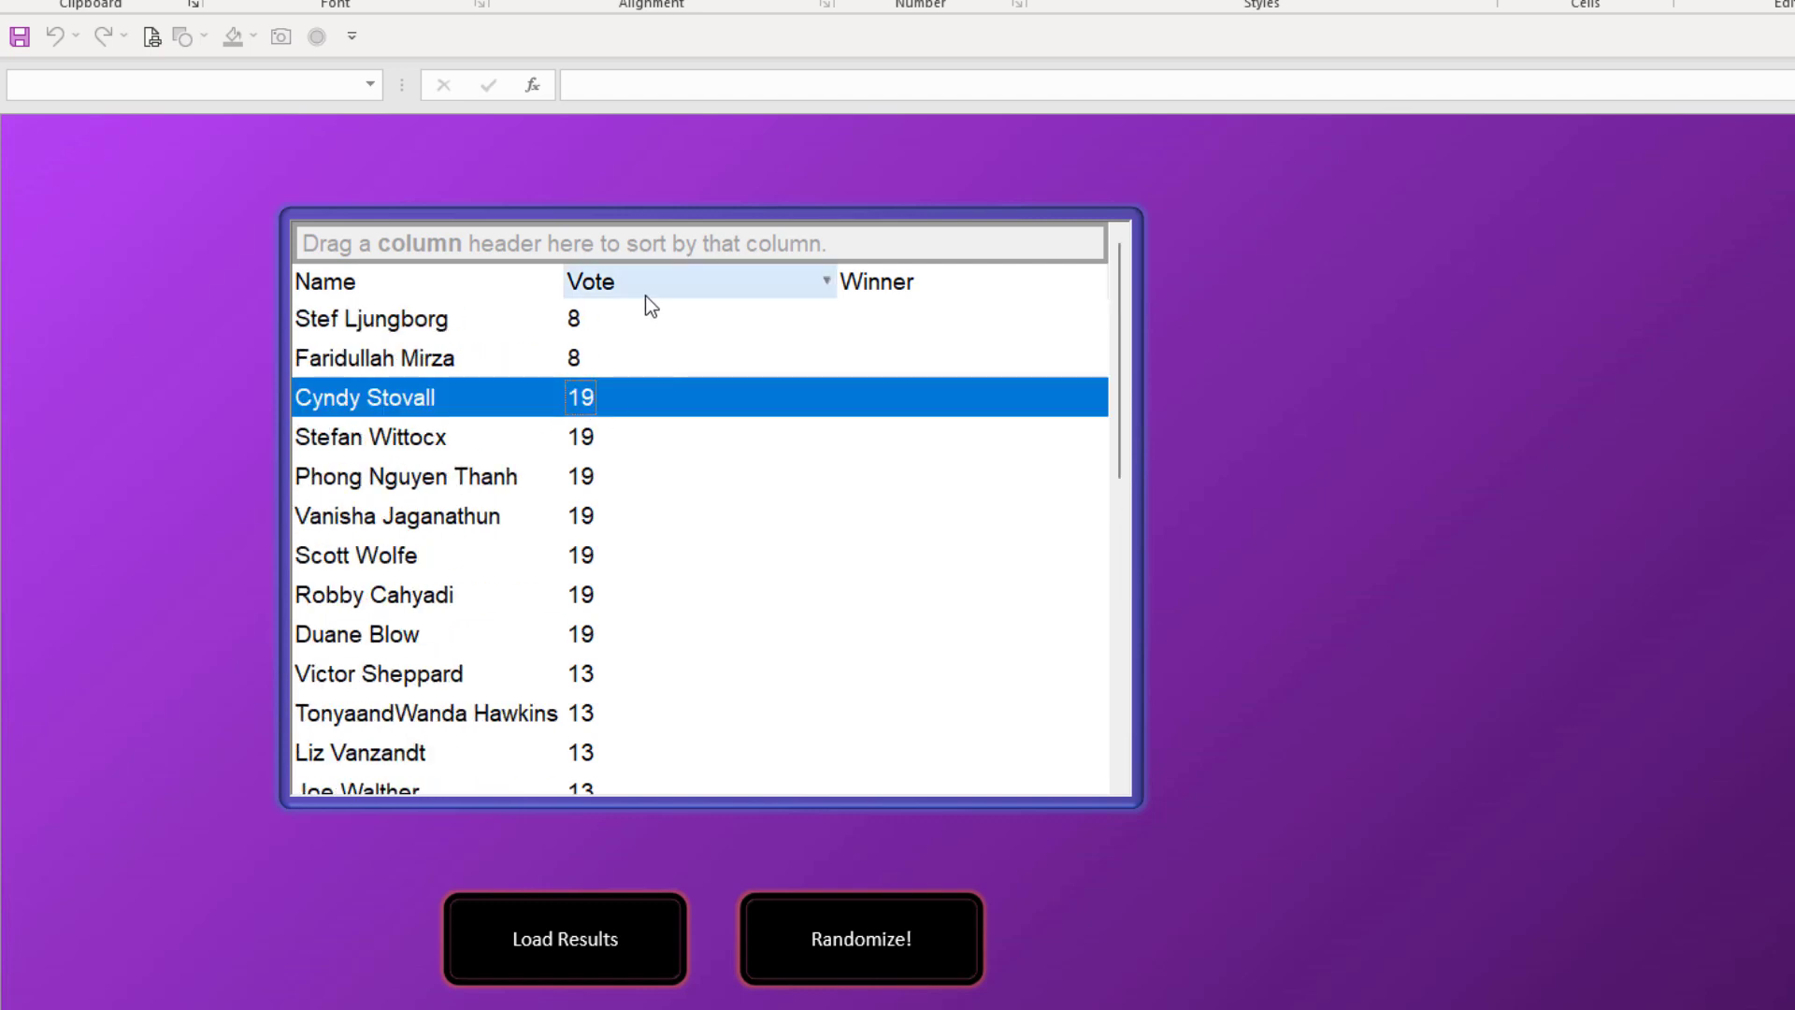
pyautogui.moveTo(662, 362)
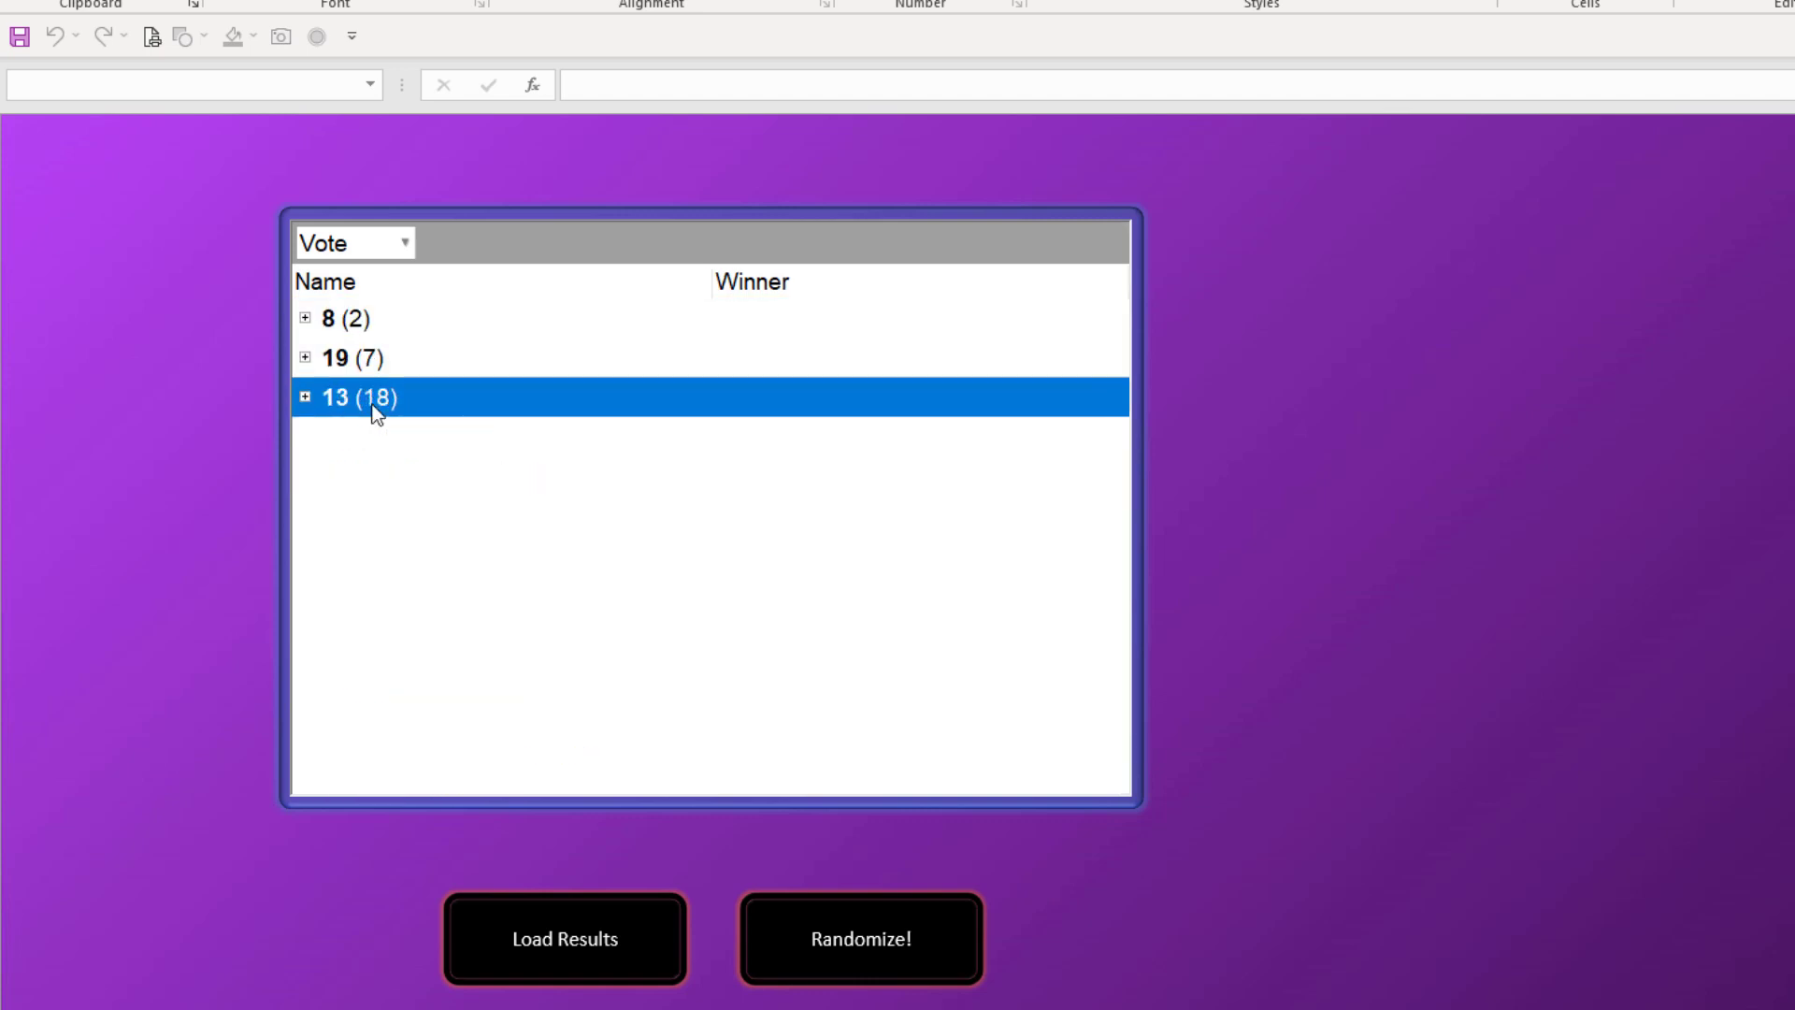
pyautogui.moveTo(342, 408)
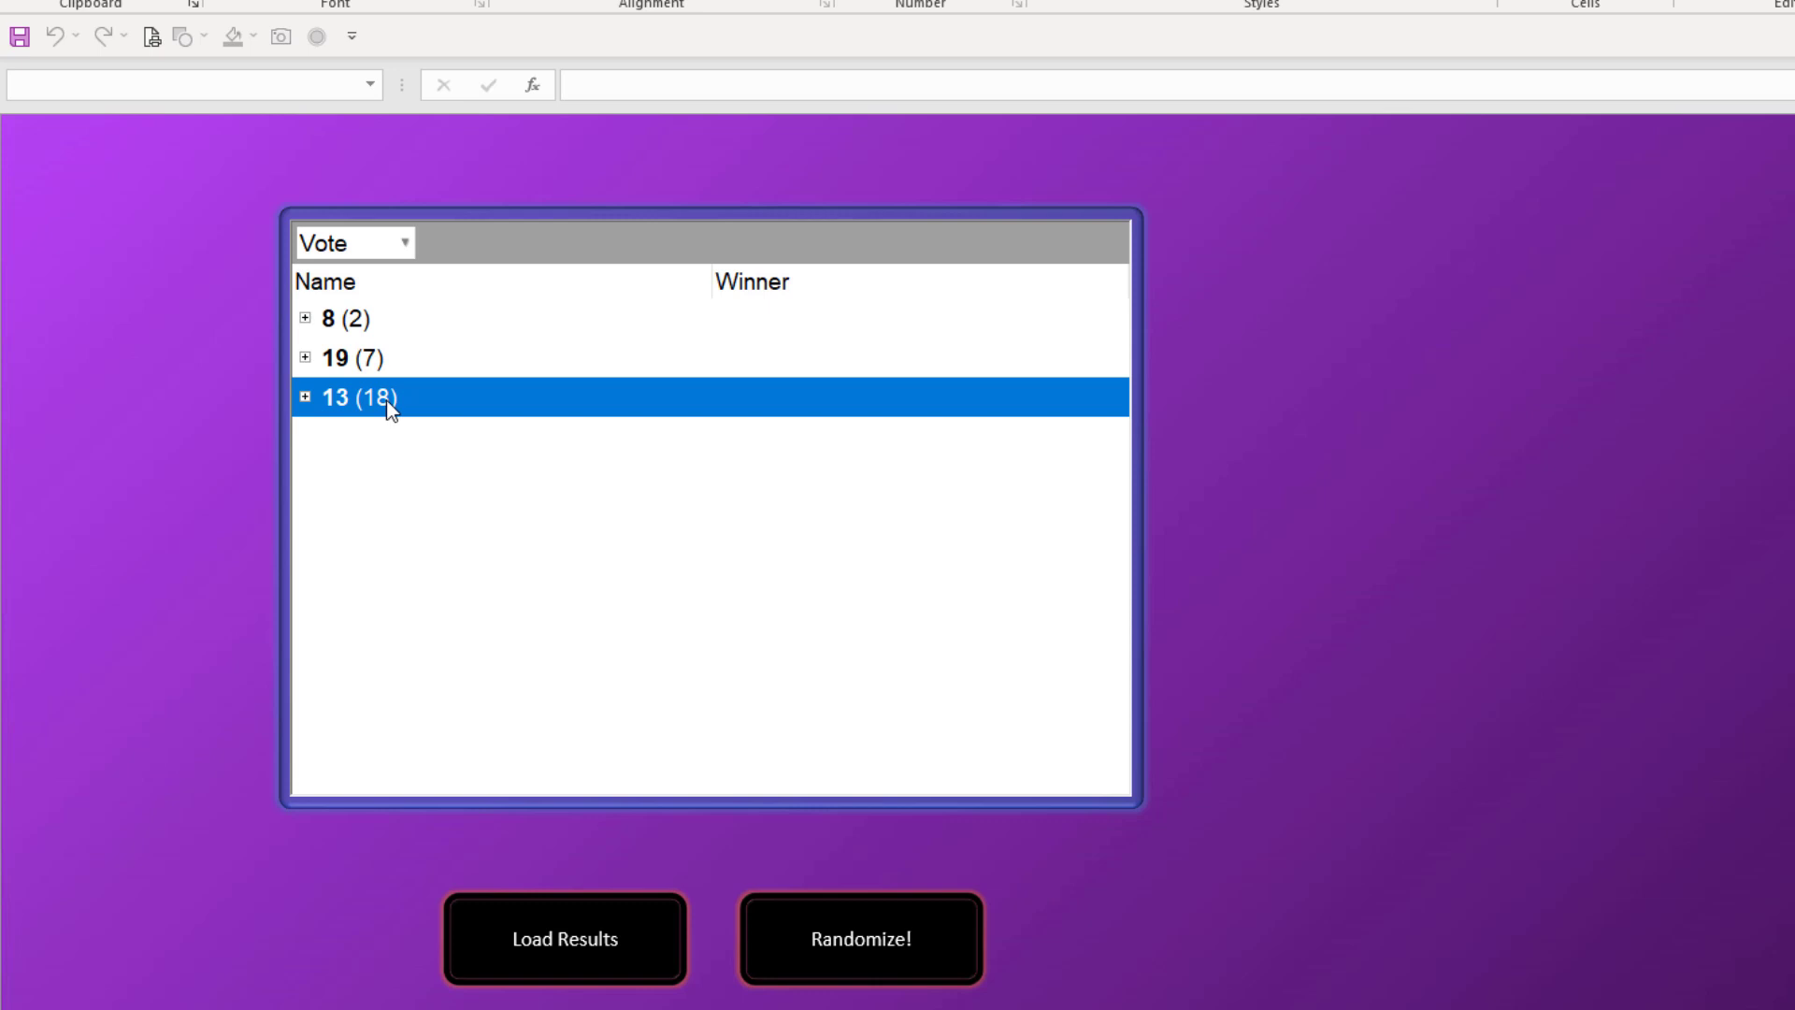
# - Select the 19-vote group and its neighbouring group row in the grid
pyautogui.click(355, 358)
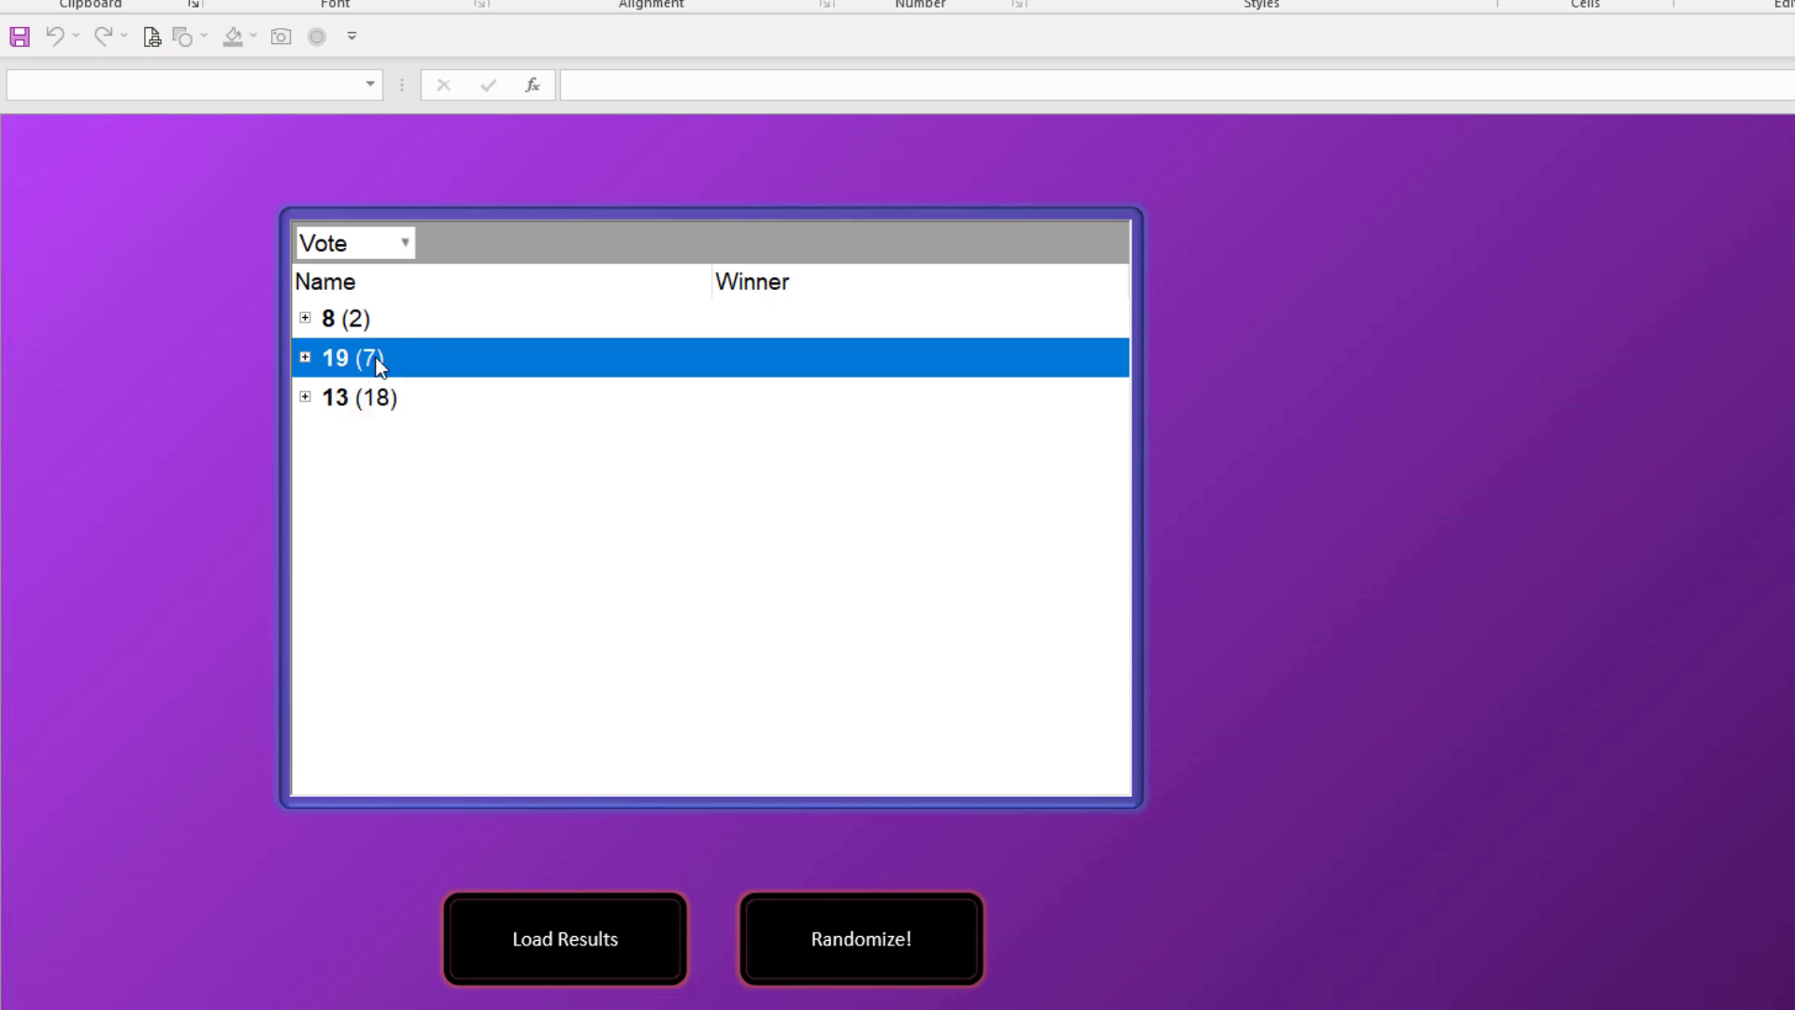
pyautogui.click(343, 318)
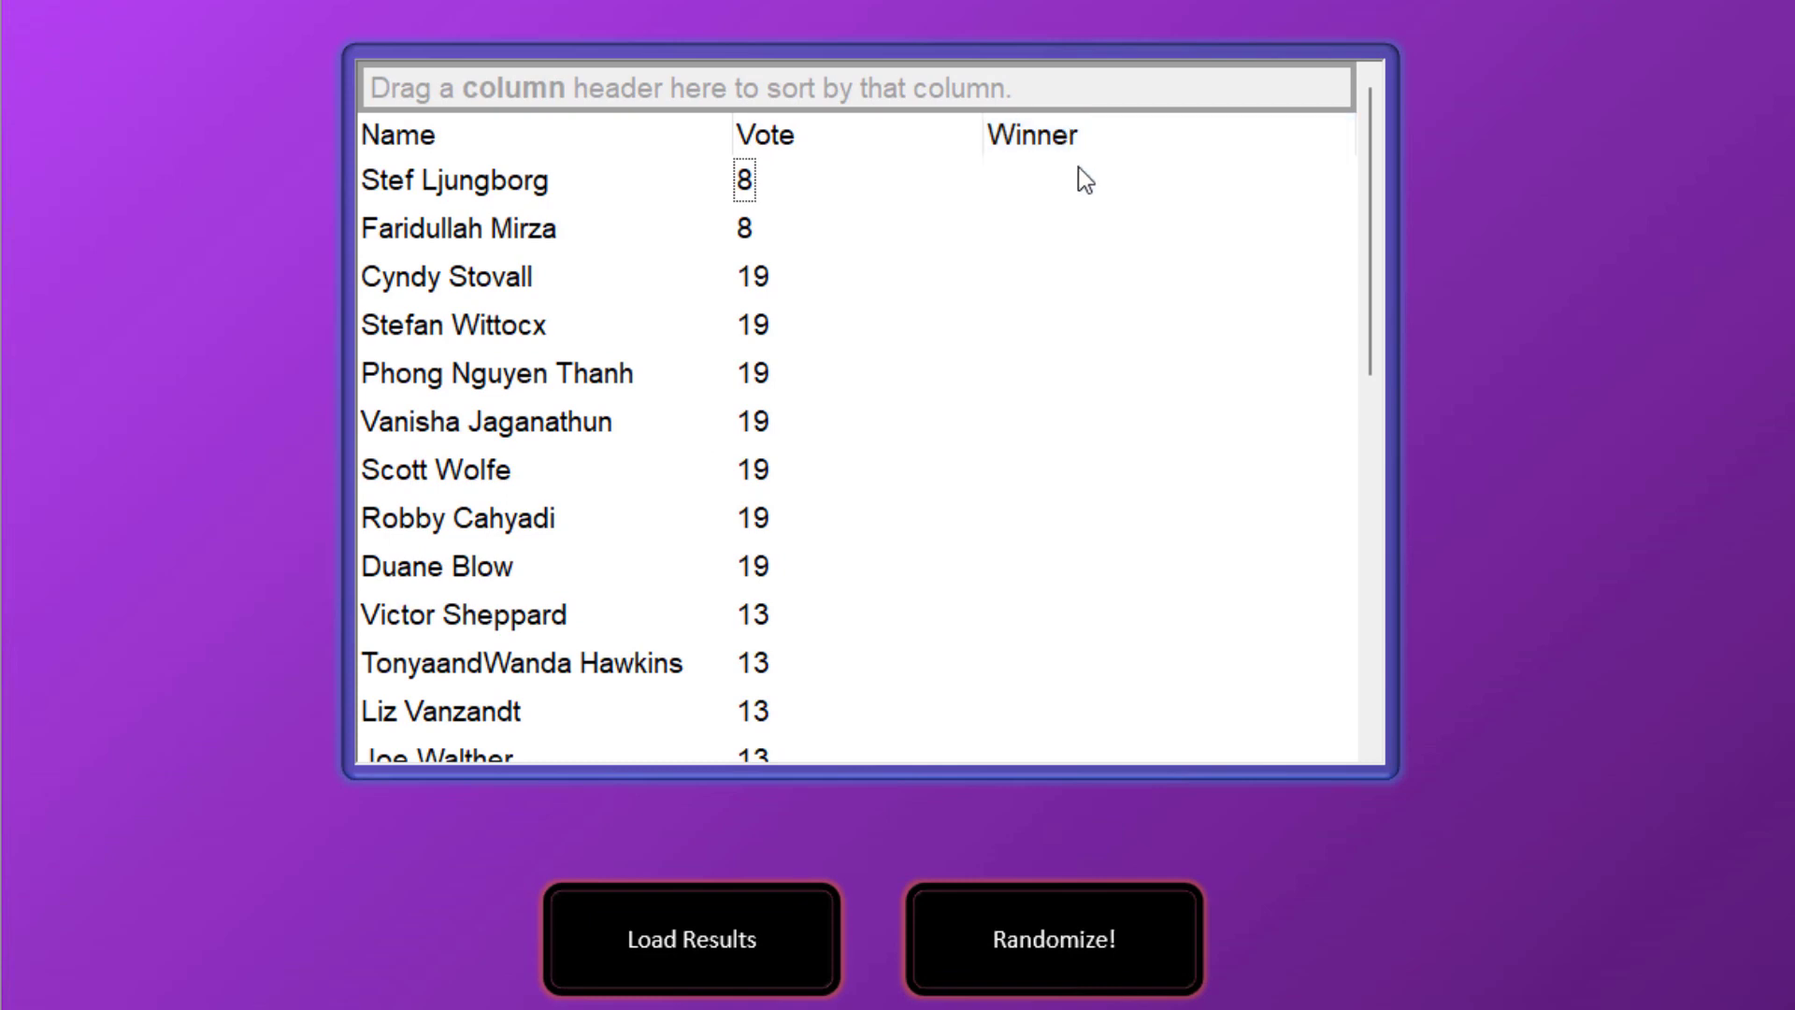
pyautogui.moveTo(665, 239)
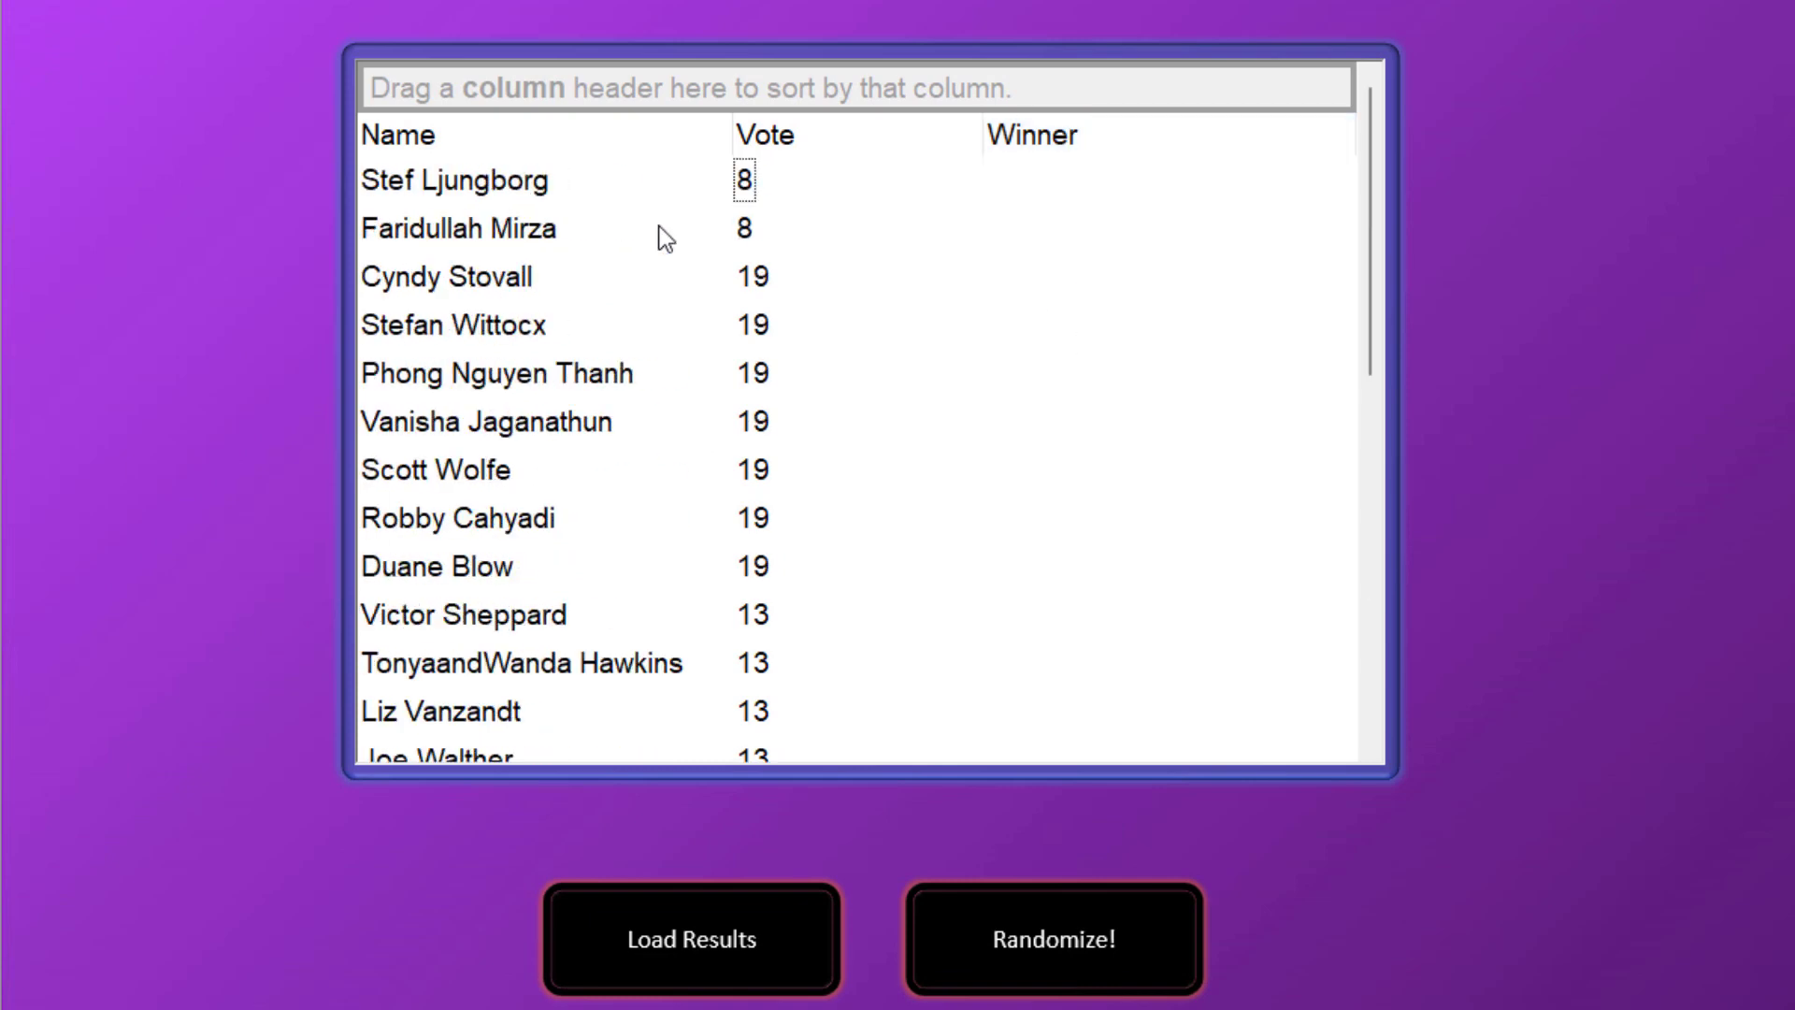
pyautogui.moveTo(937, 530)
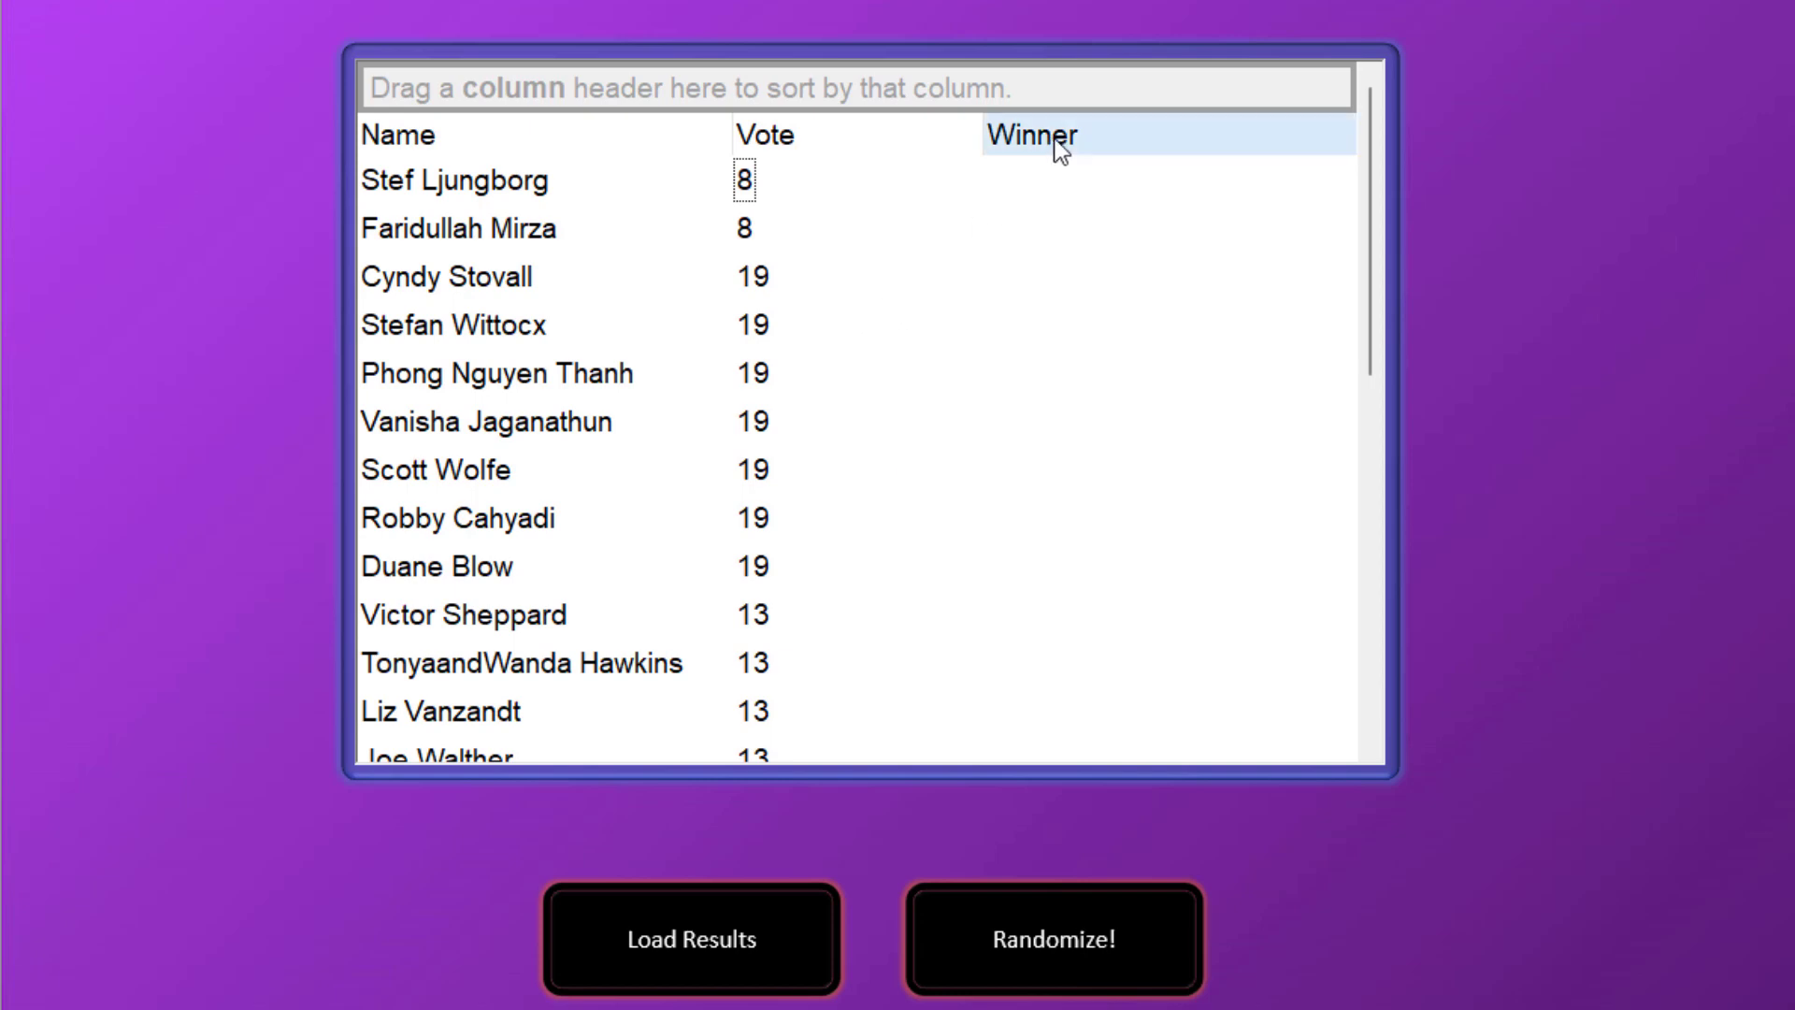
pyautogui.moveTo(1108, 146)
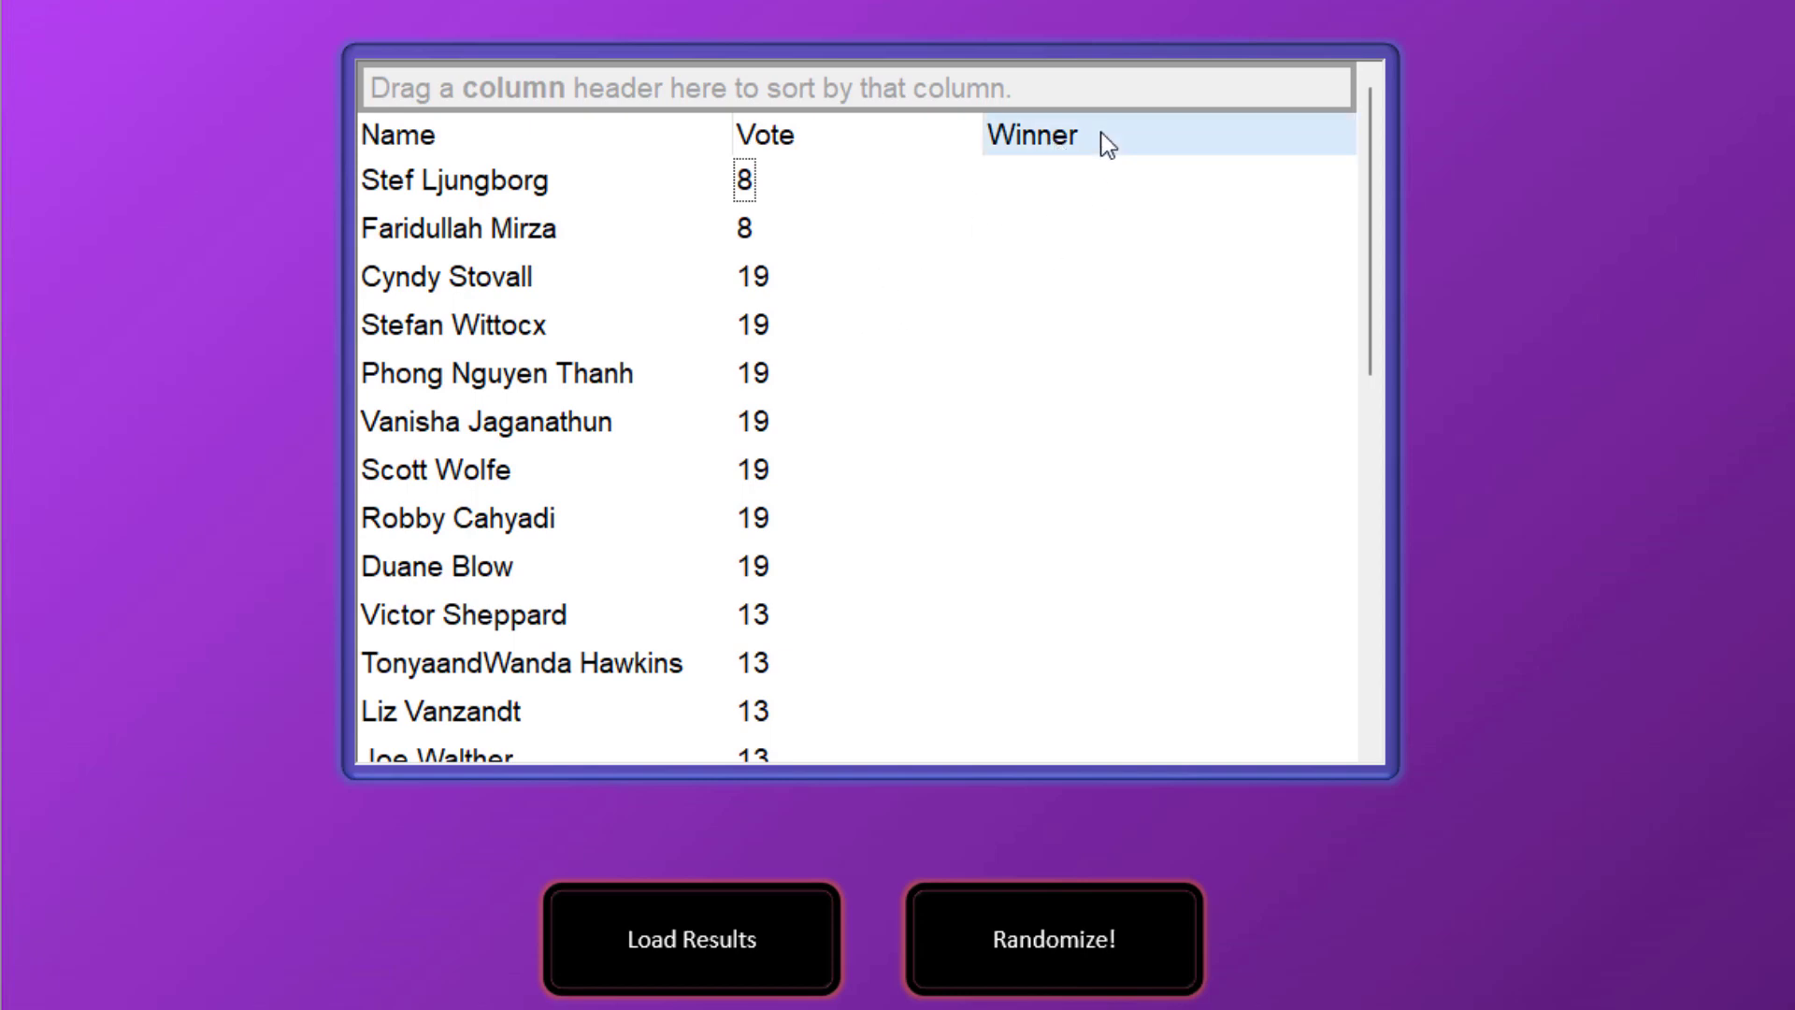
pyautogui.moveTo(1146, 398)
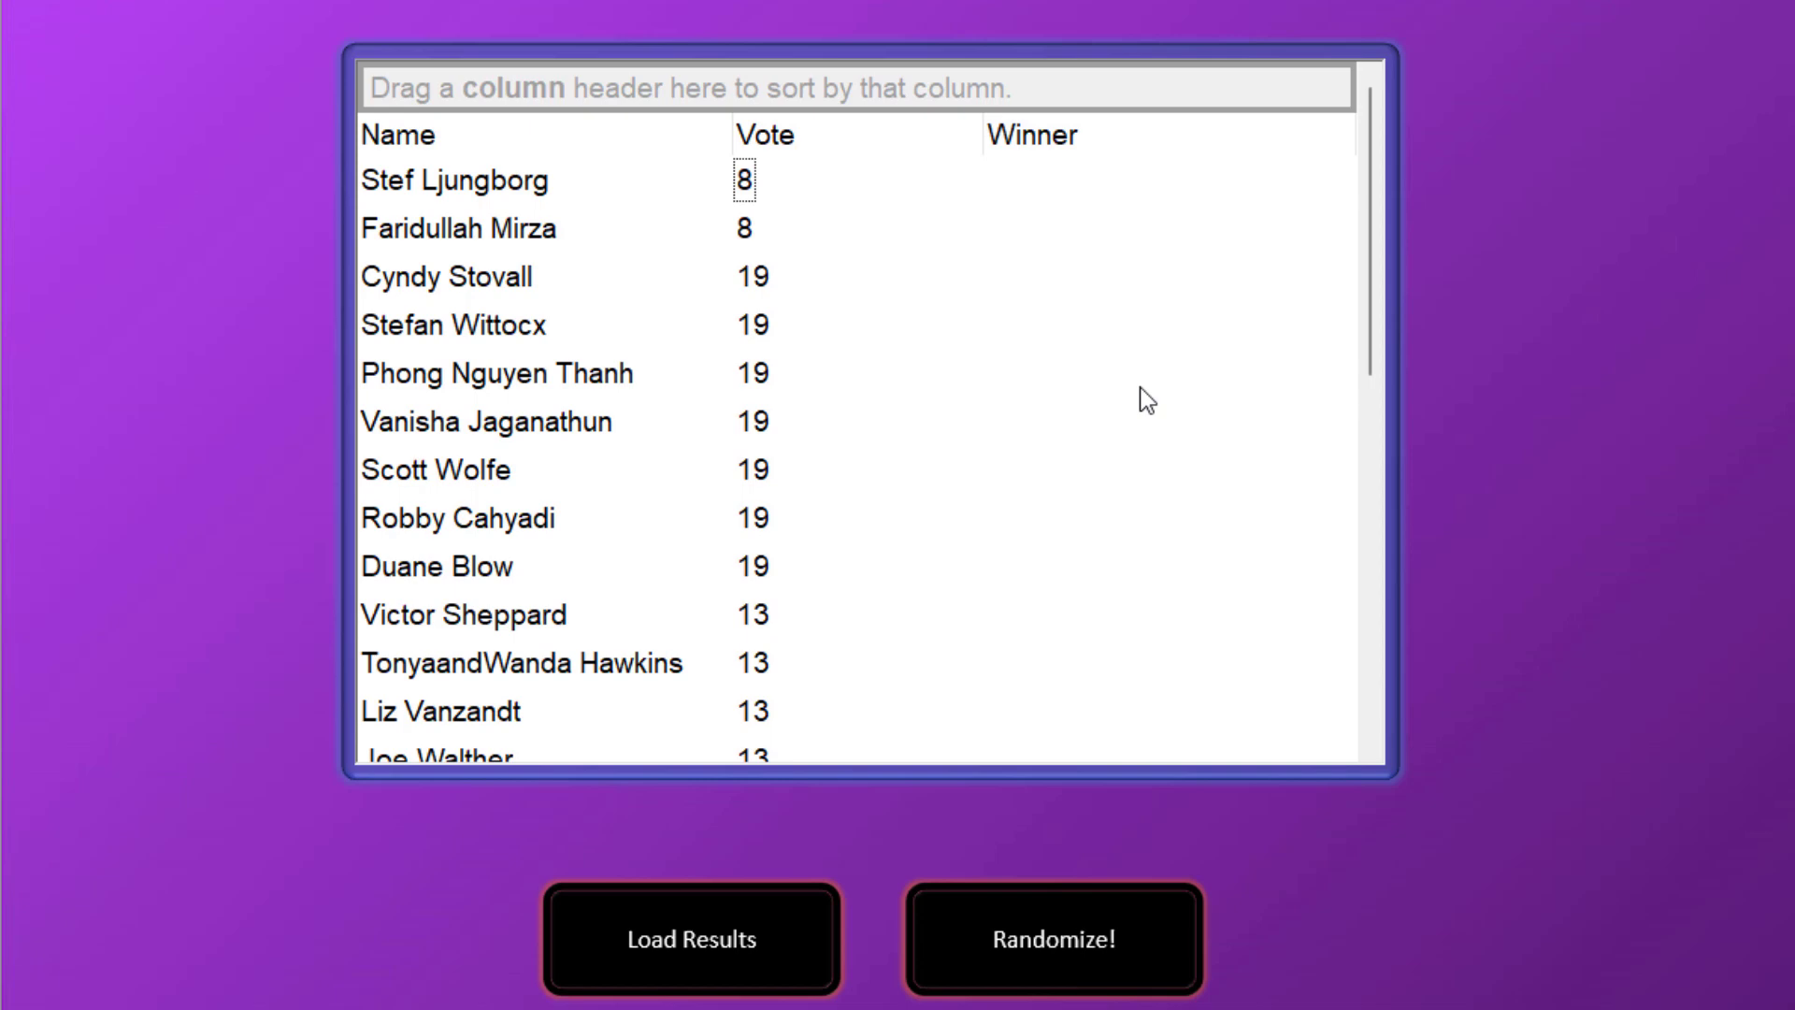
pyautogui.moveTo(573, 616)
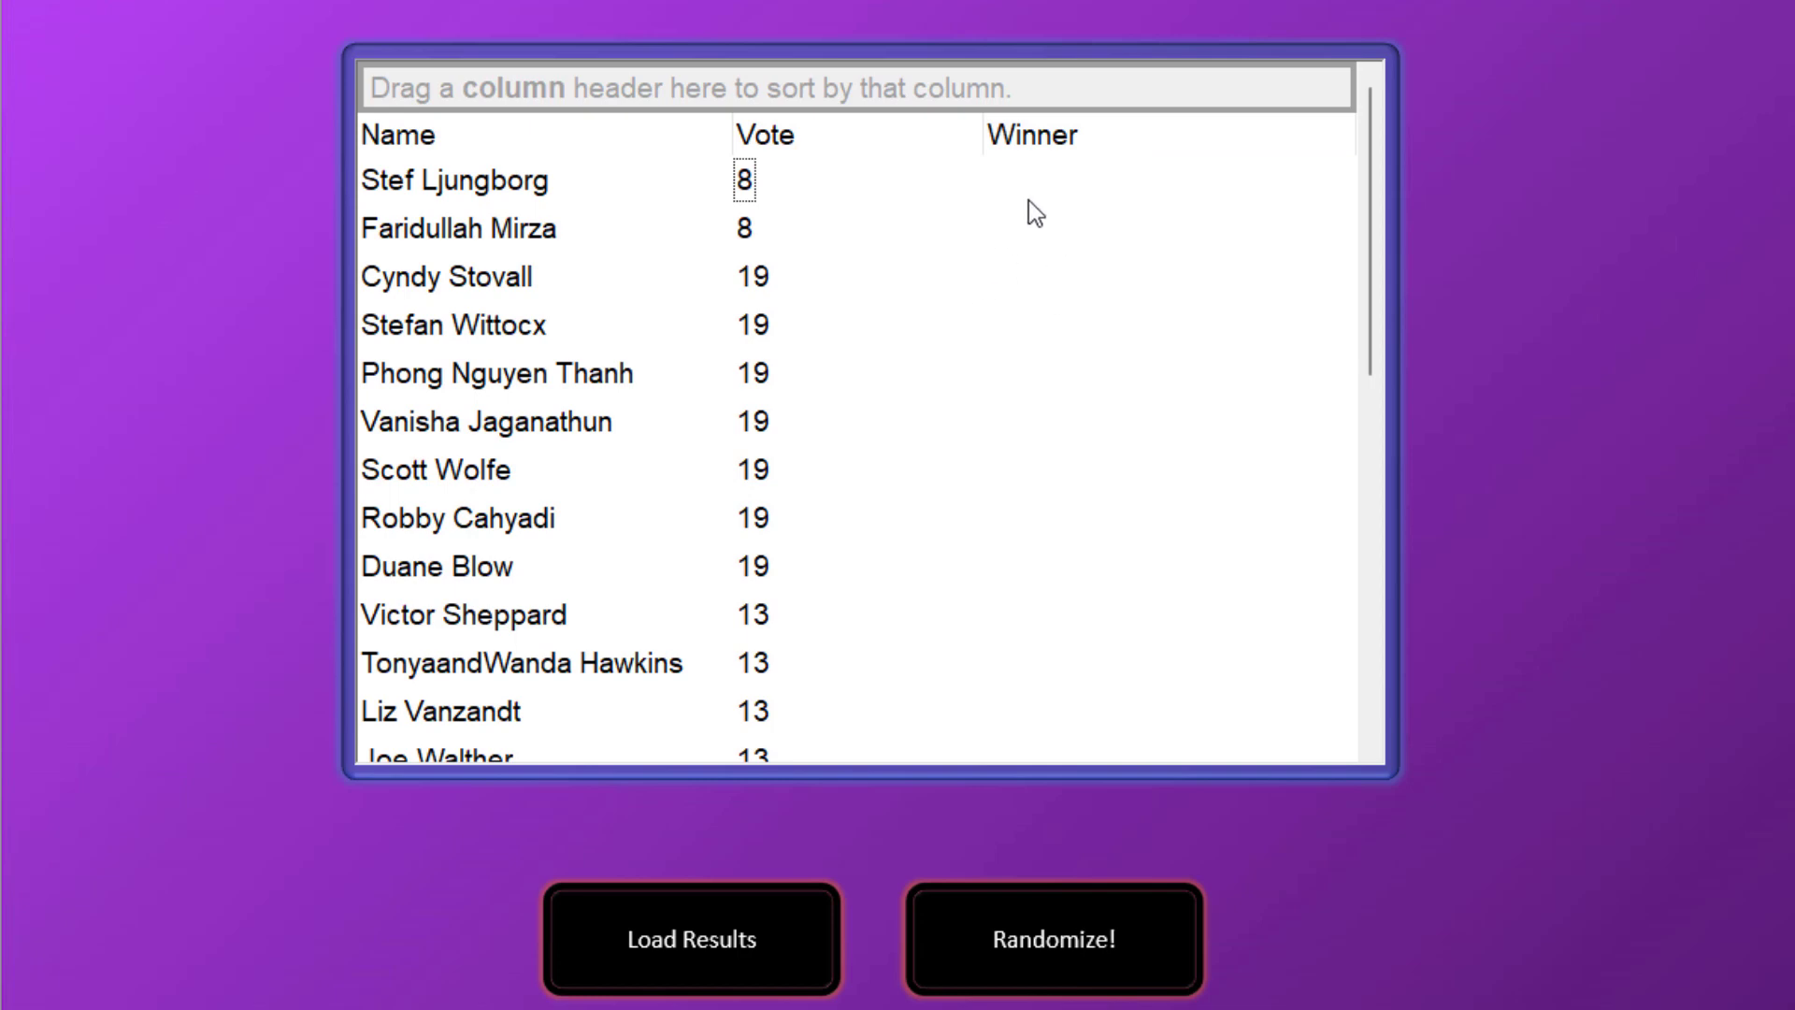
pyautogui.moveTo(1057, 303)
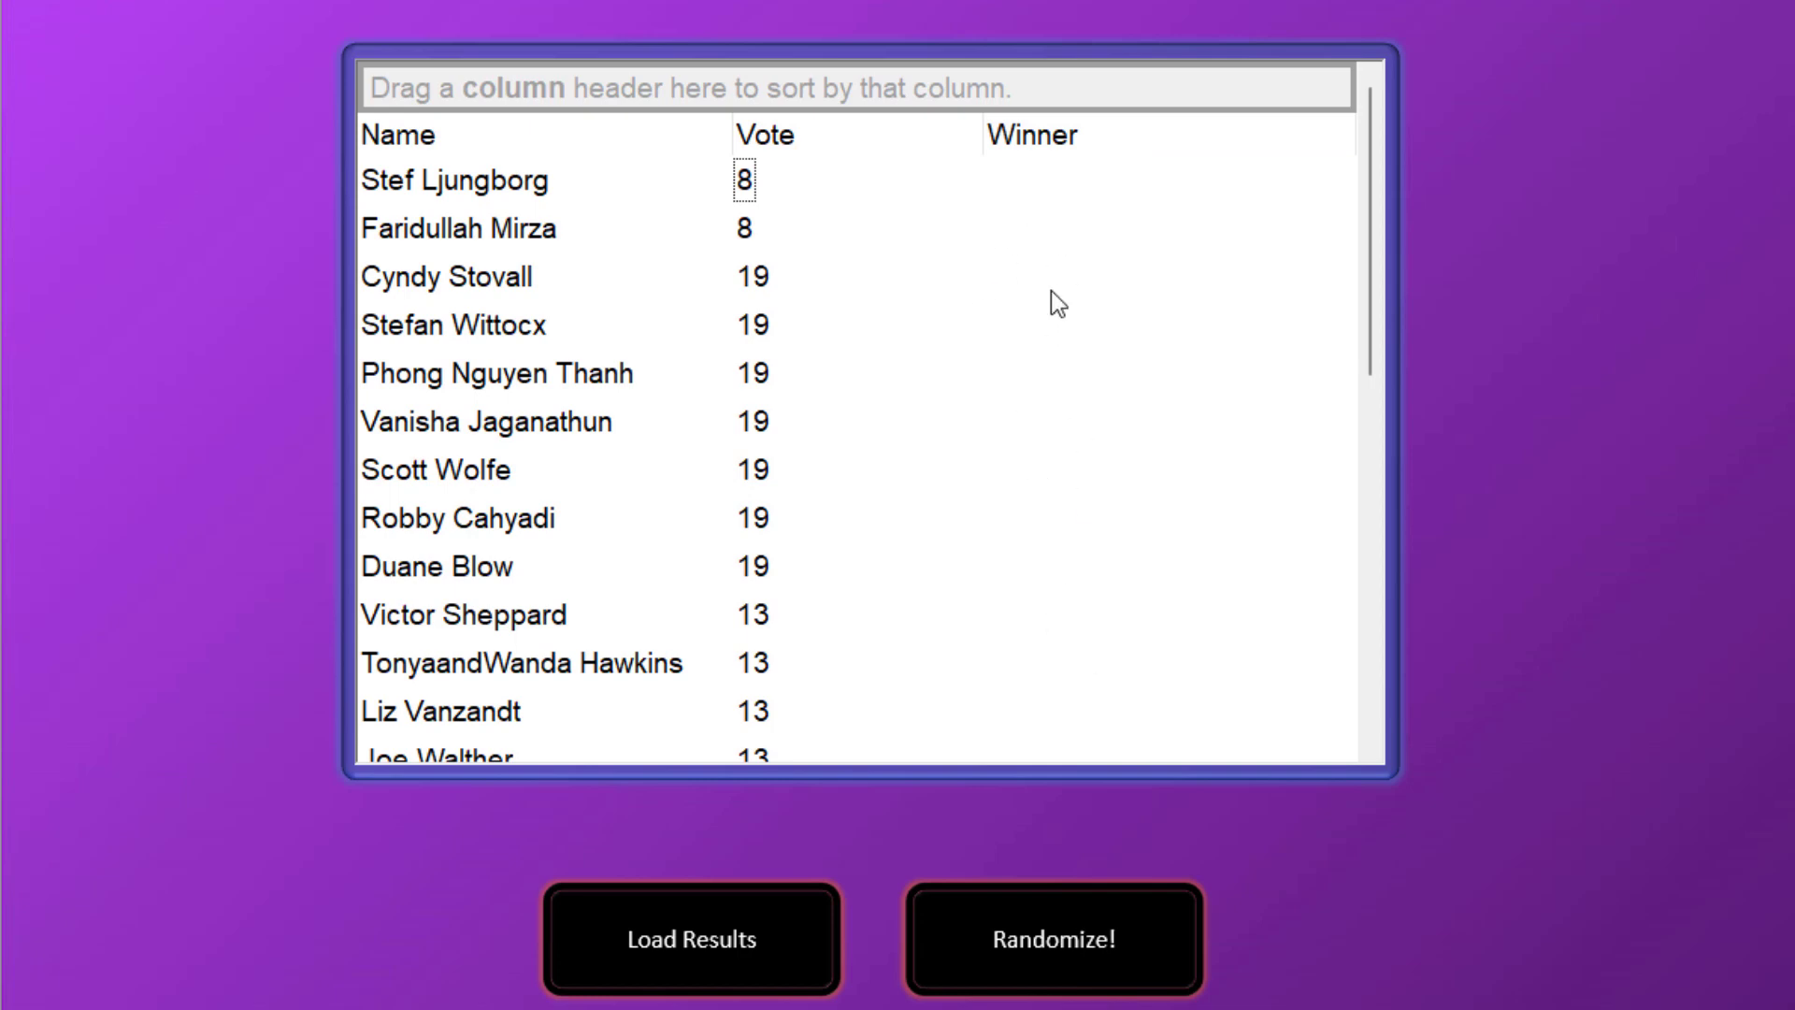
pyautogui.moveTo(1016, 210)
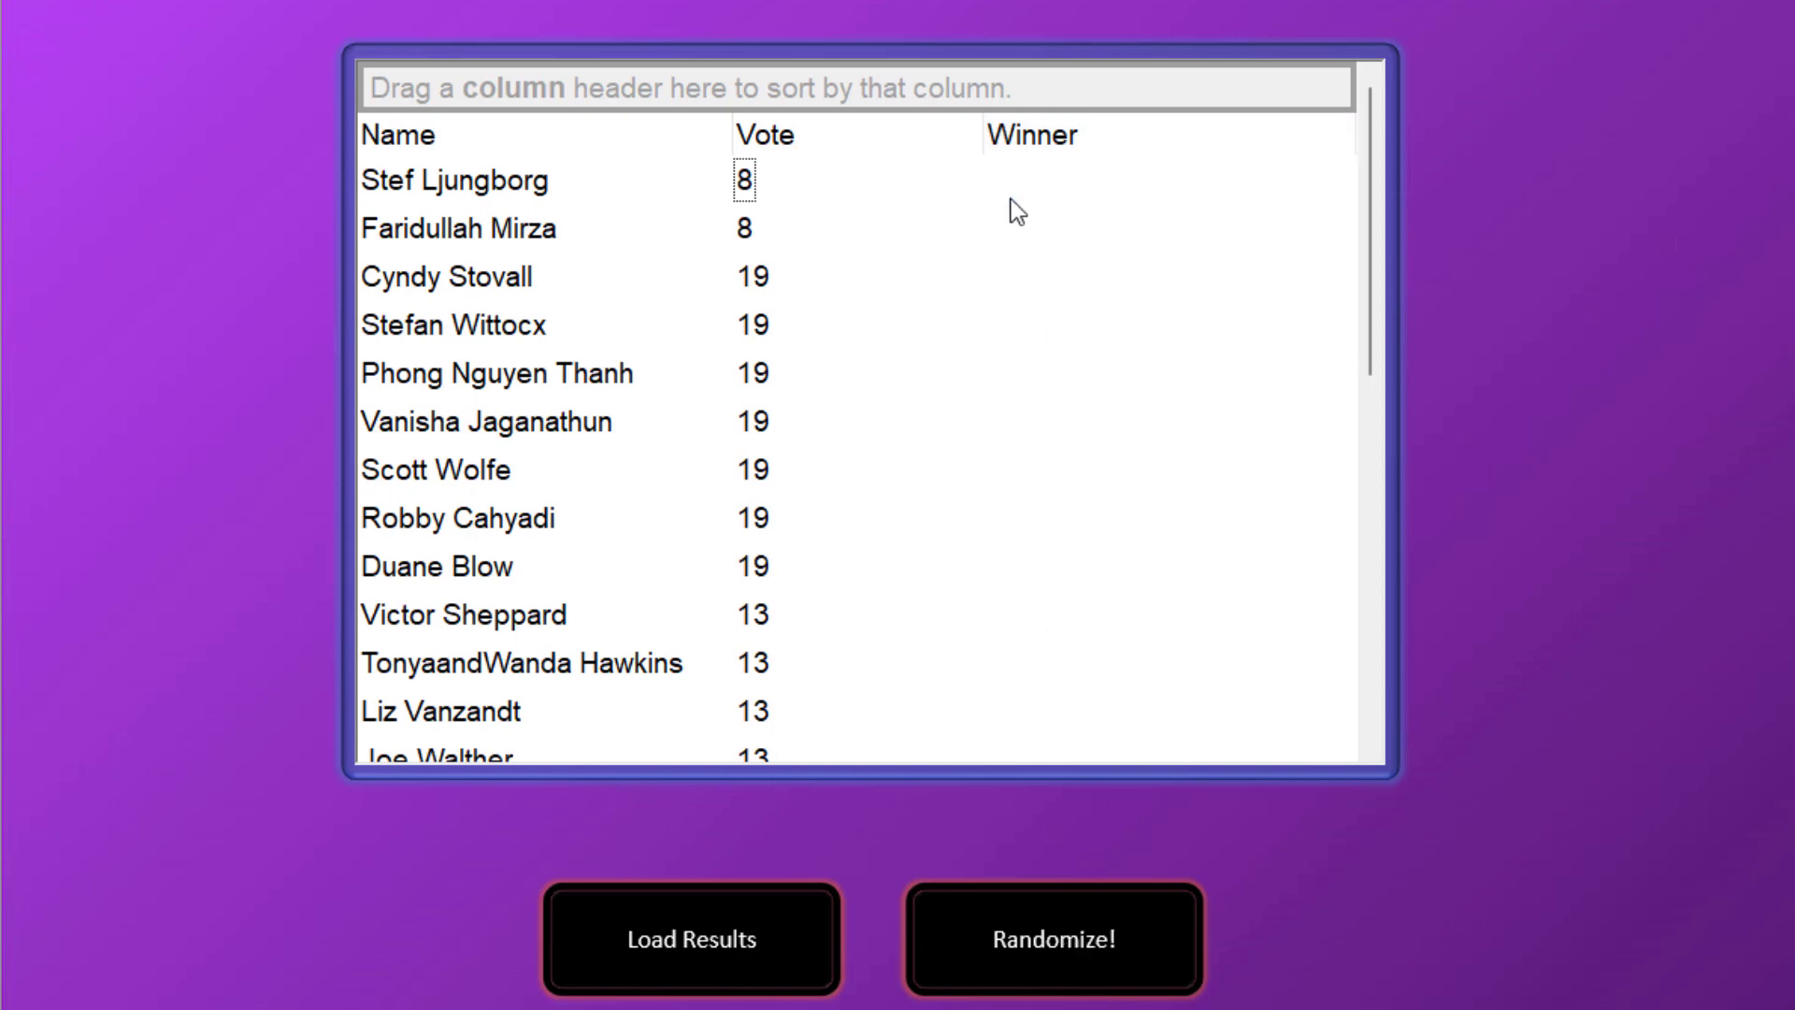
pyautogui.moveTo(913, 284)
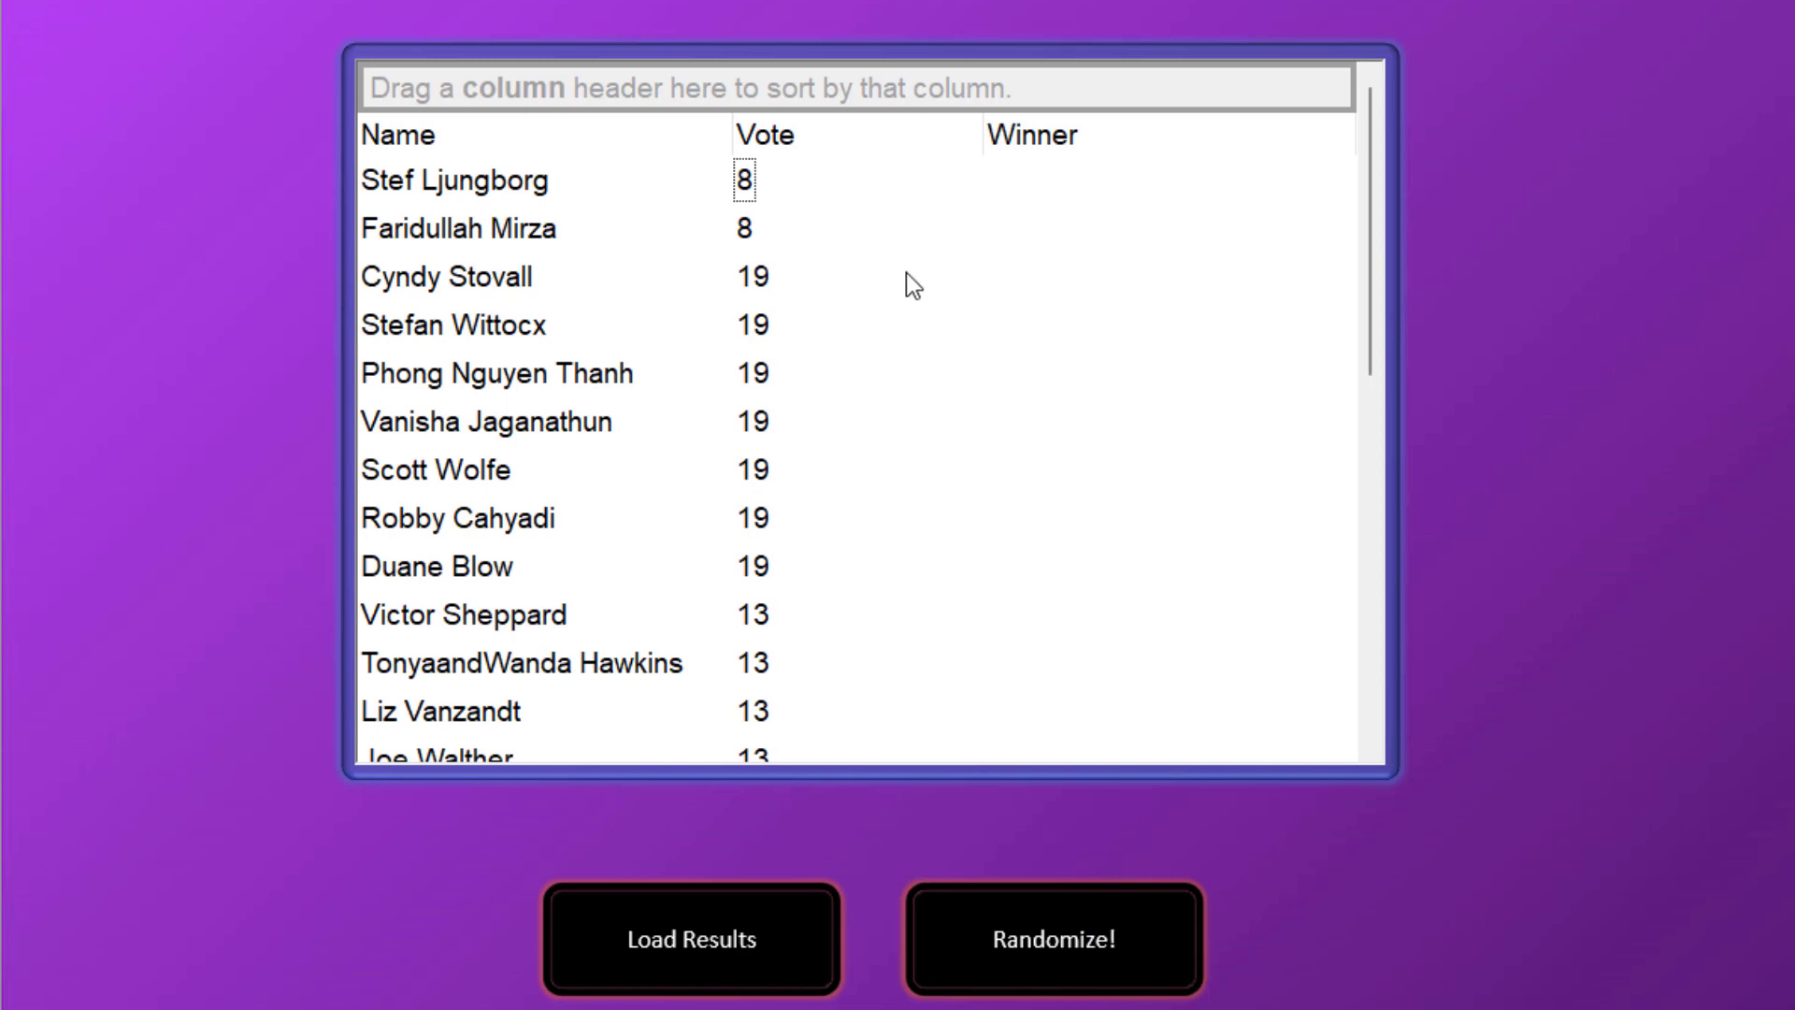
pyautogui.moveTo(1043, 217)
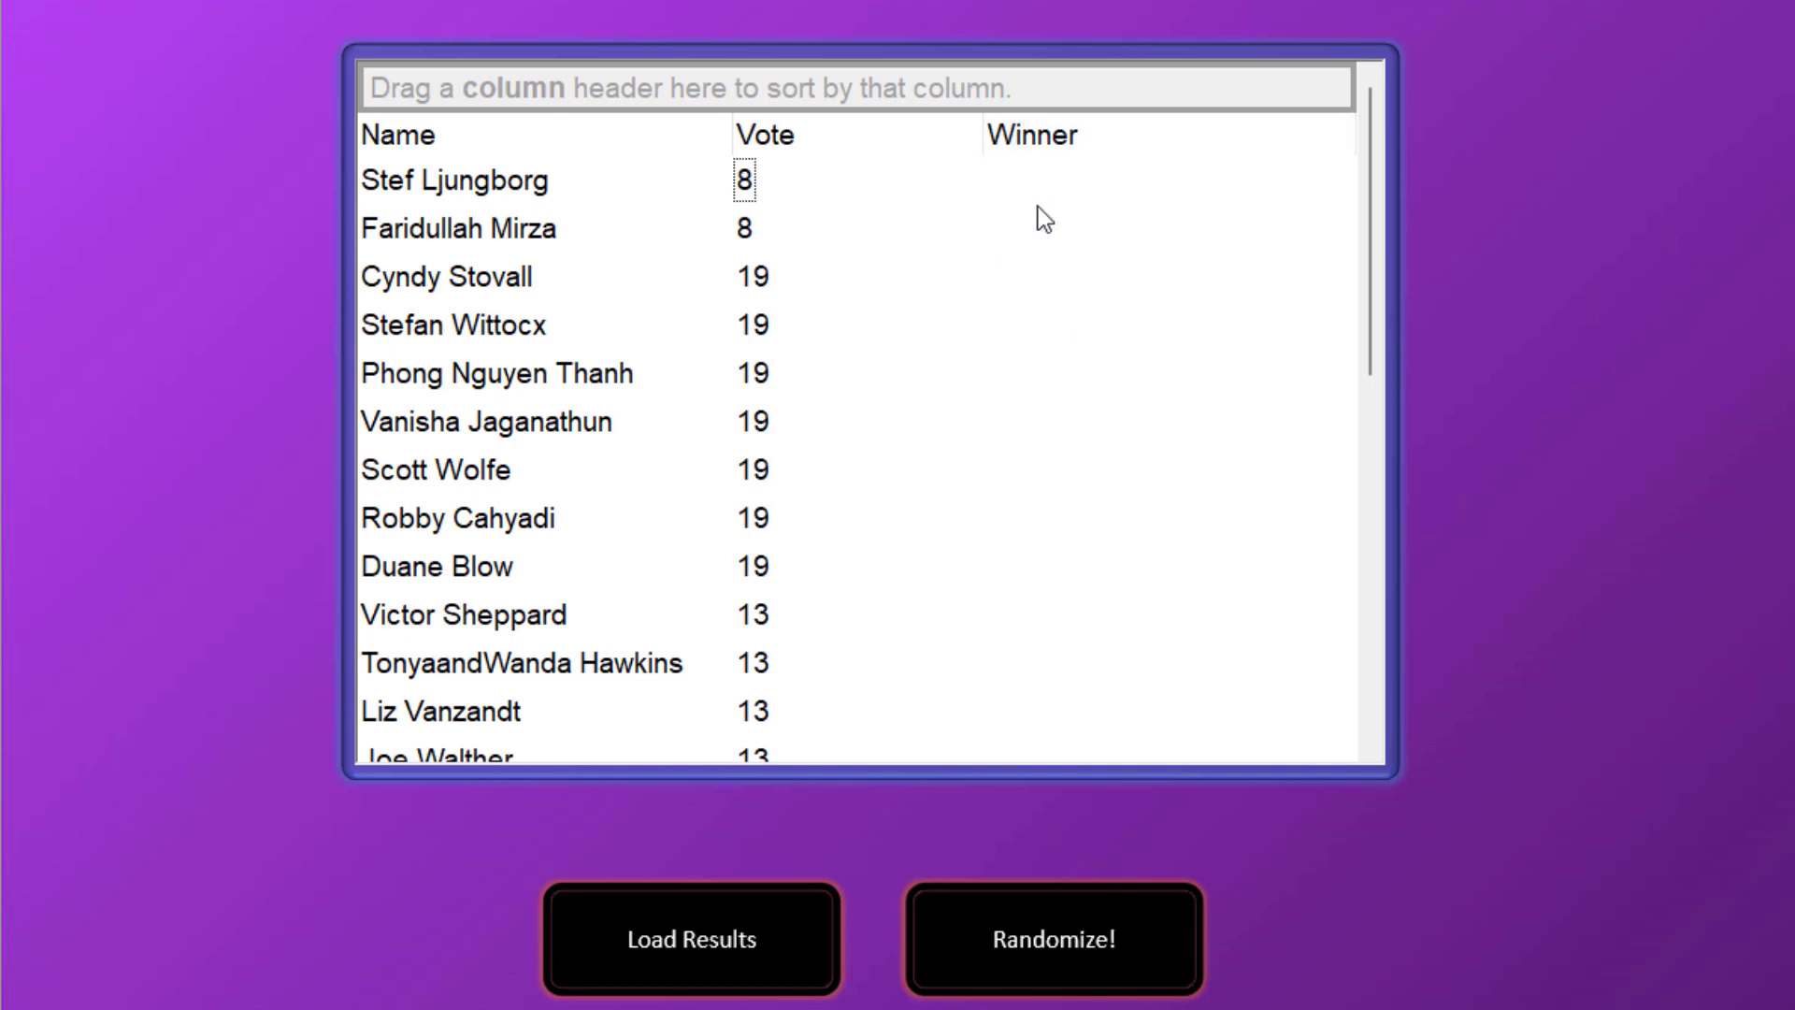
pyautogui.moveTo(1071, 293)
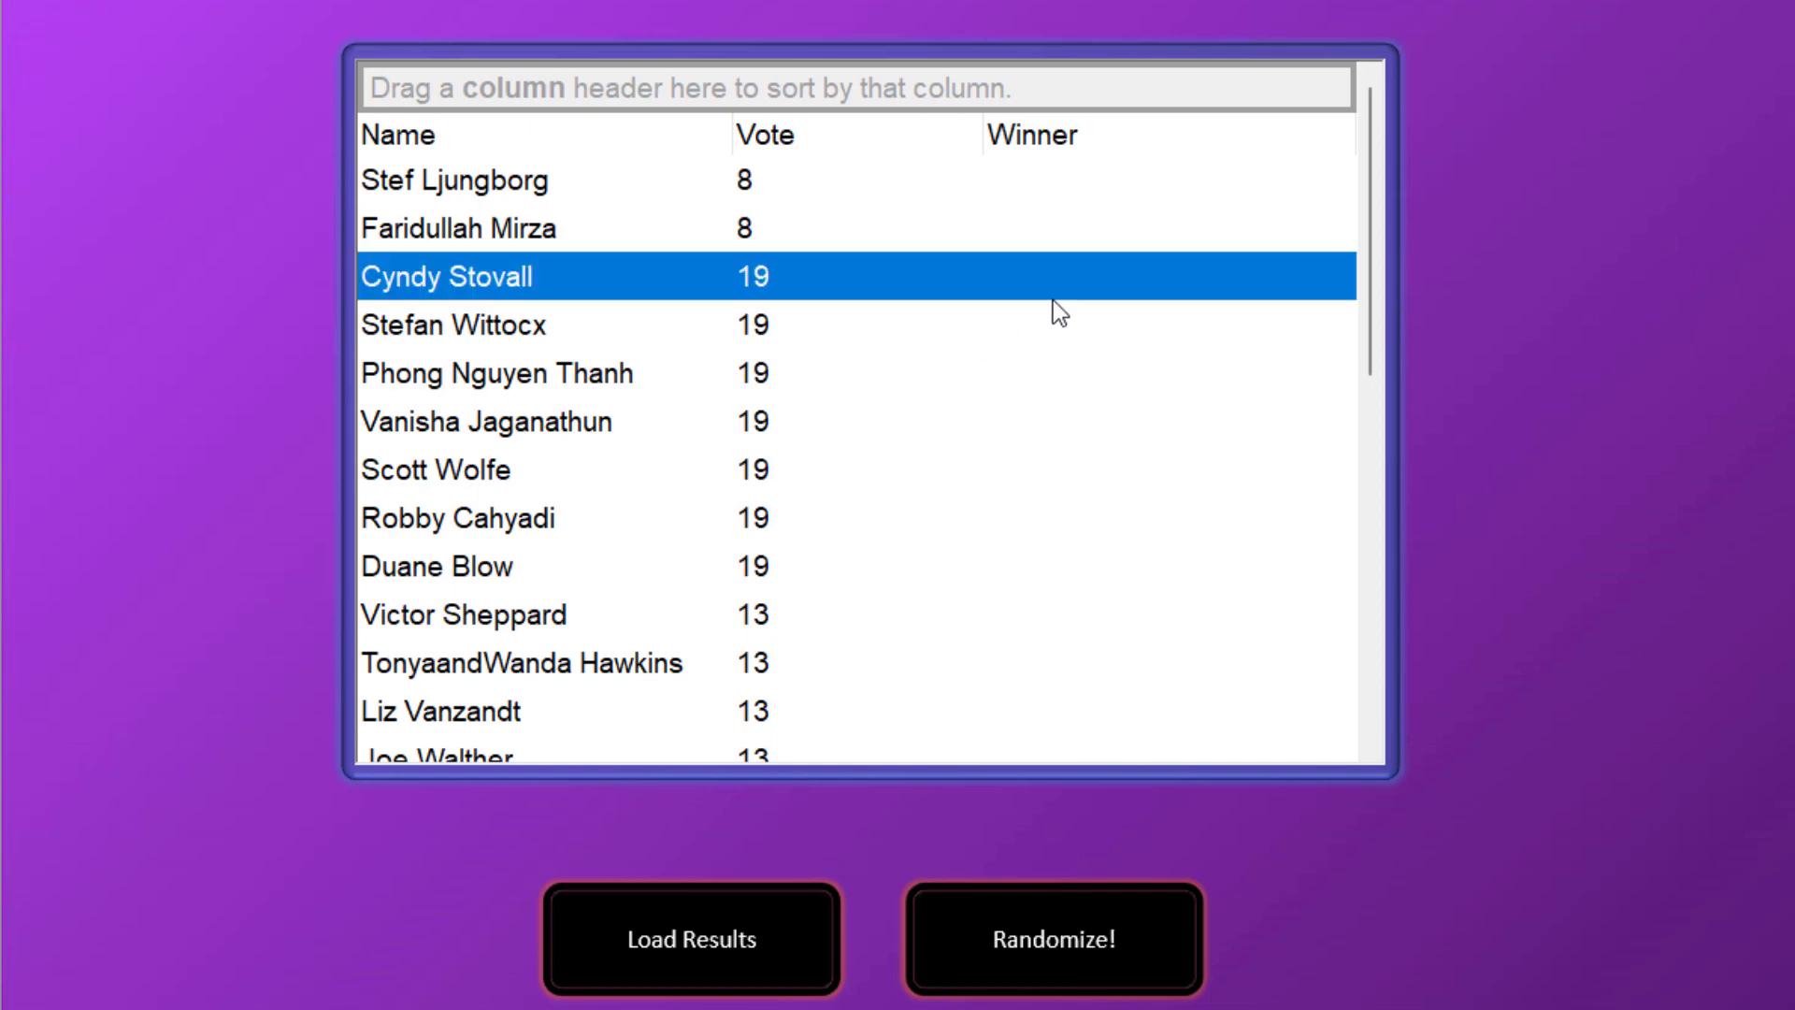
pyautogui.press('alt+F11')
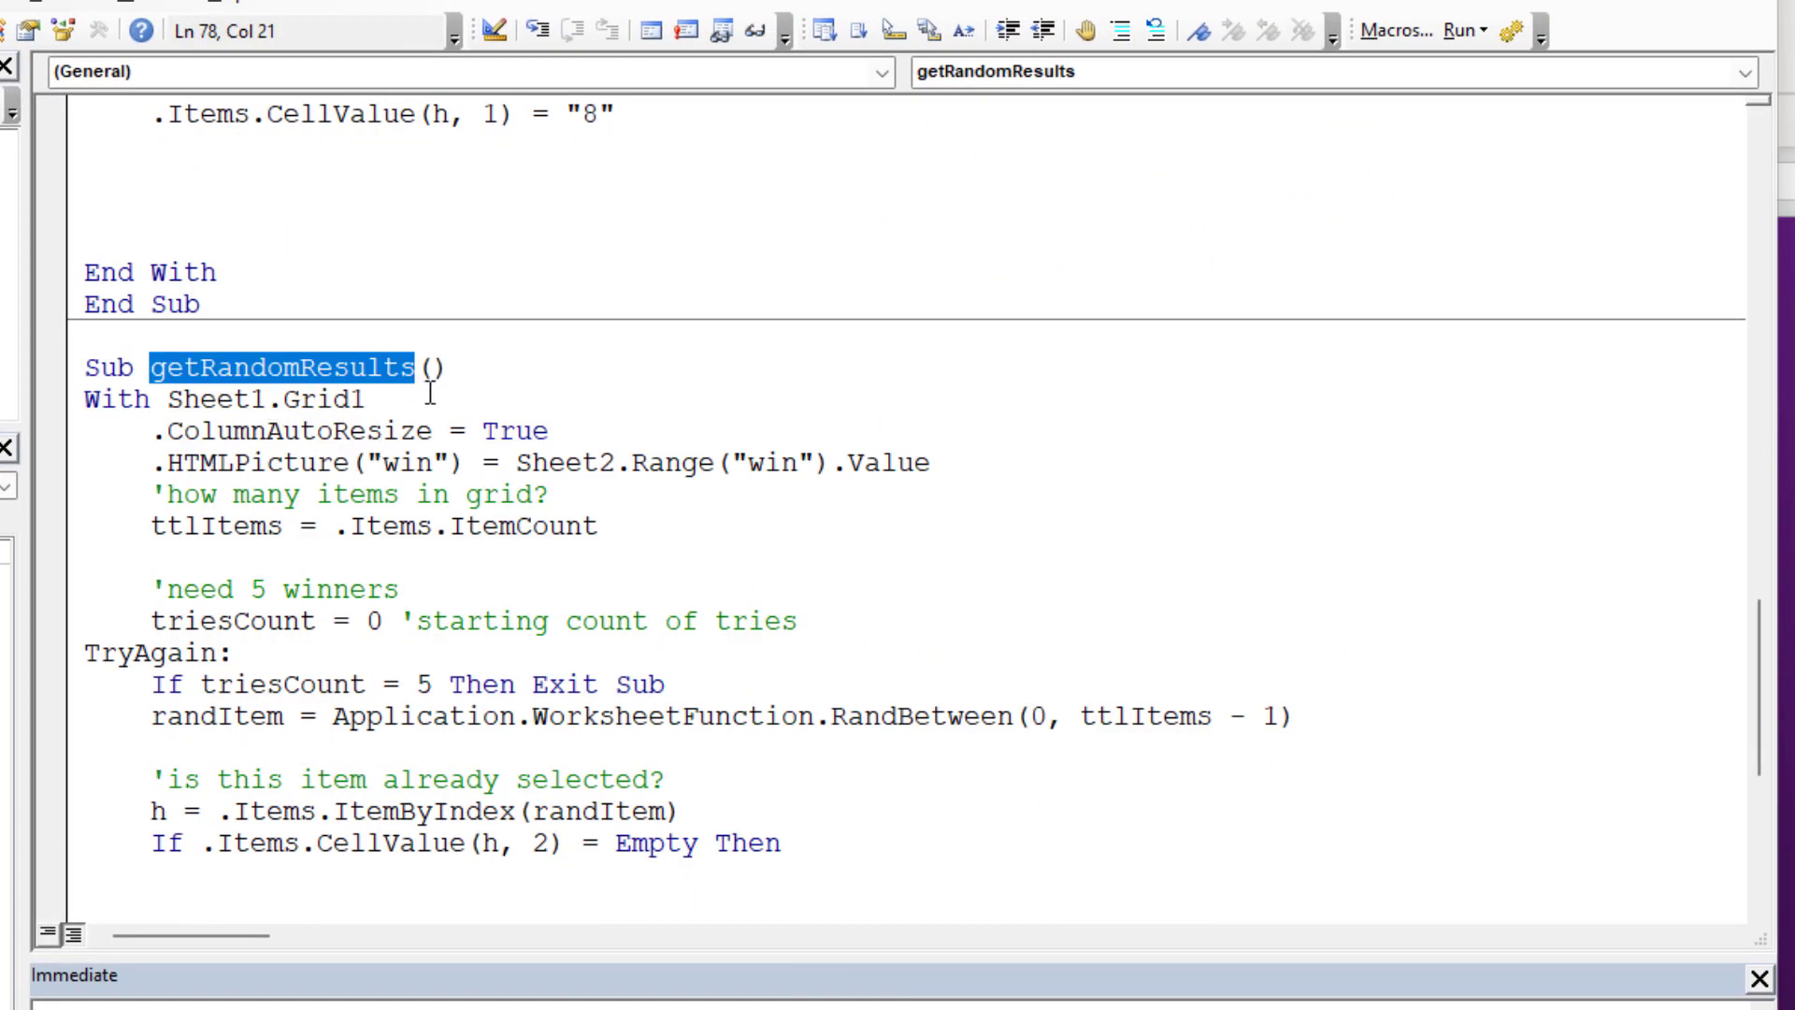
pyautogui.click(335, 399)
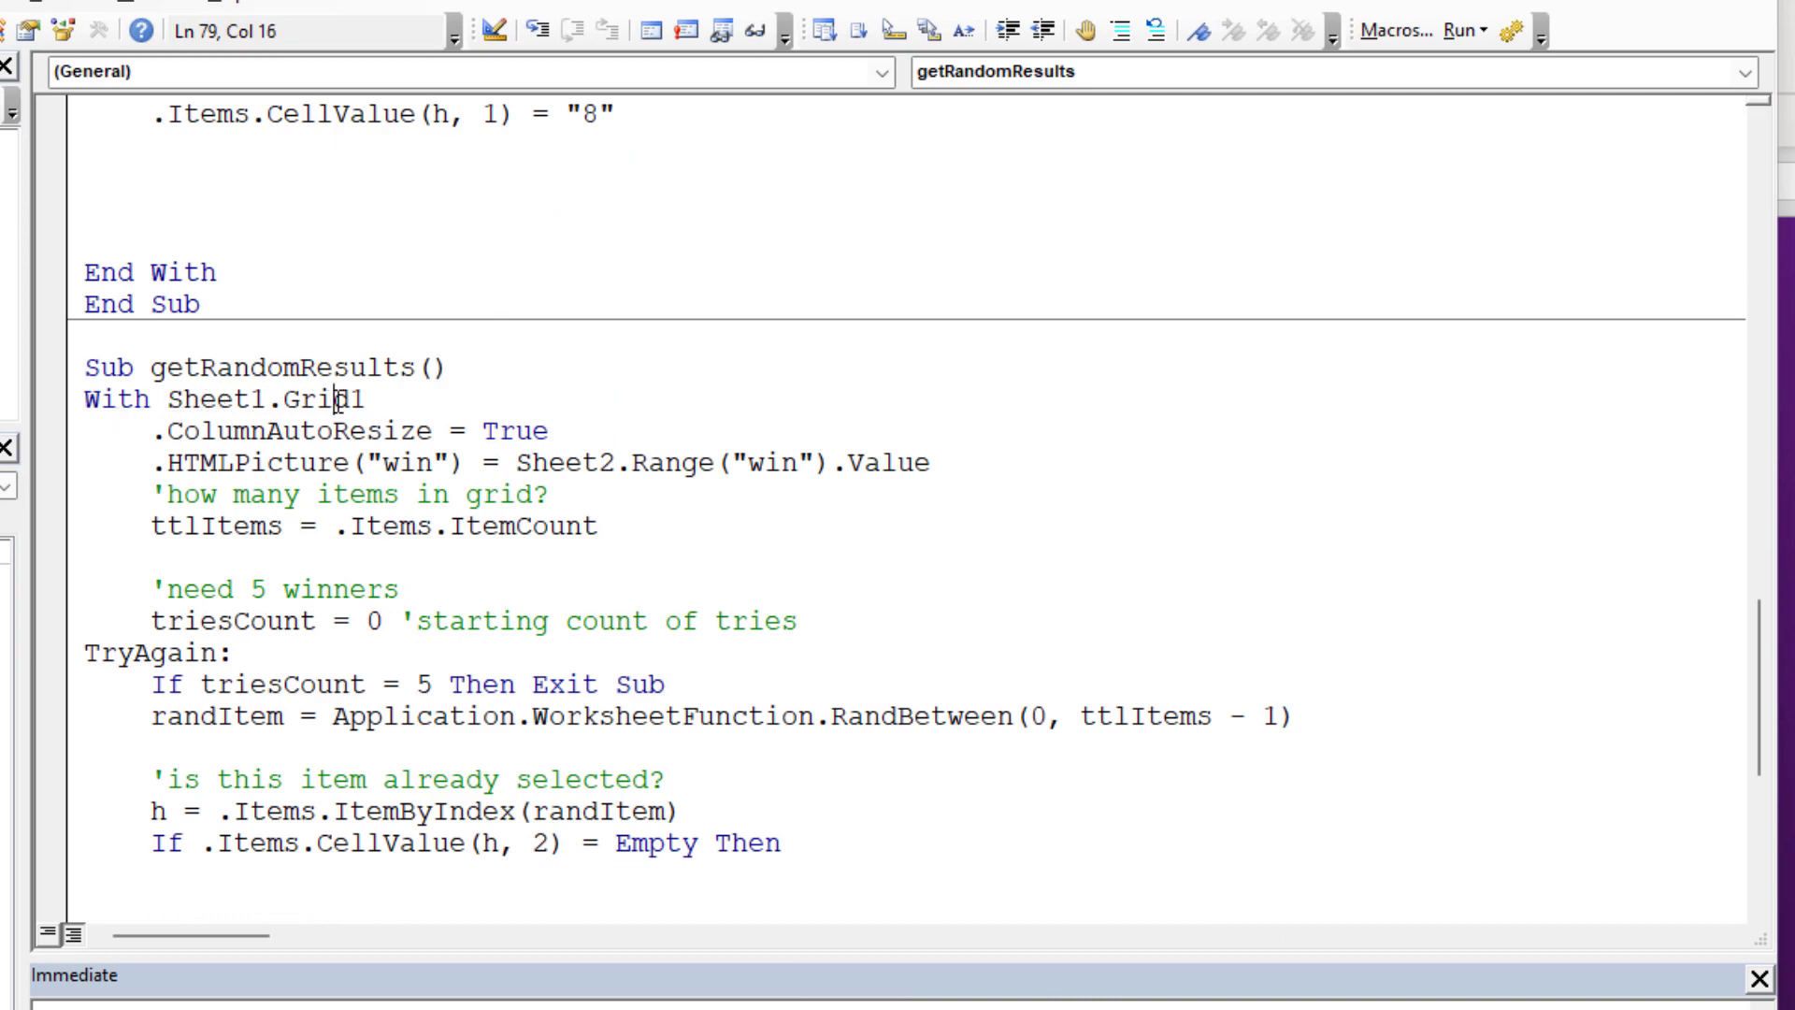
pyautogui.doubleClick(214, 400)
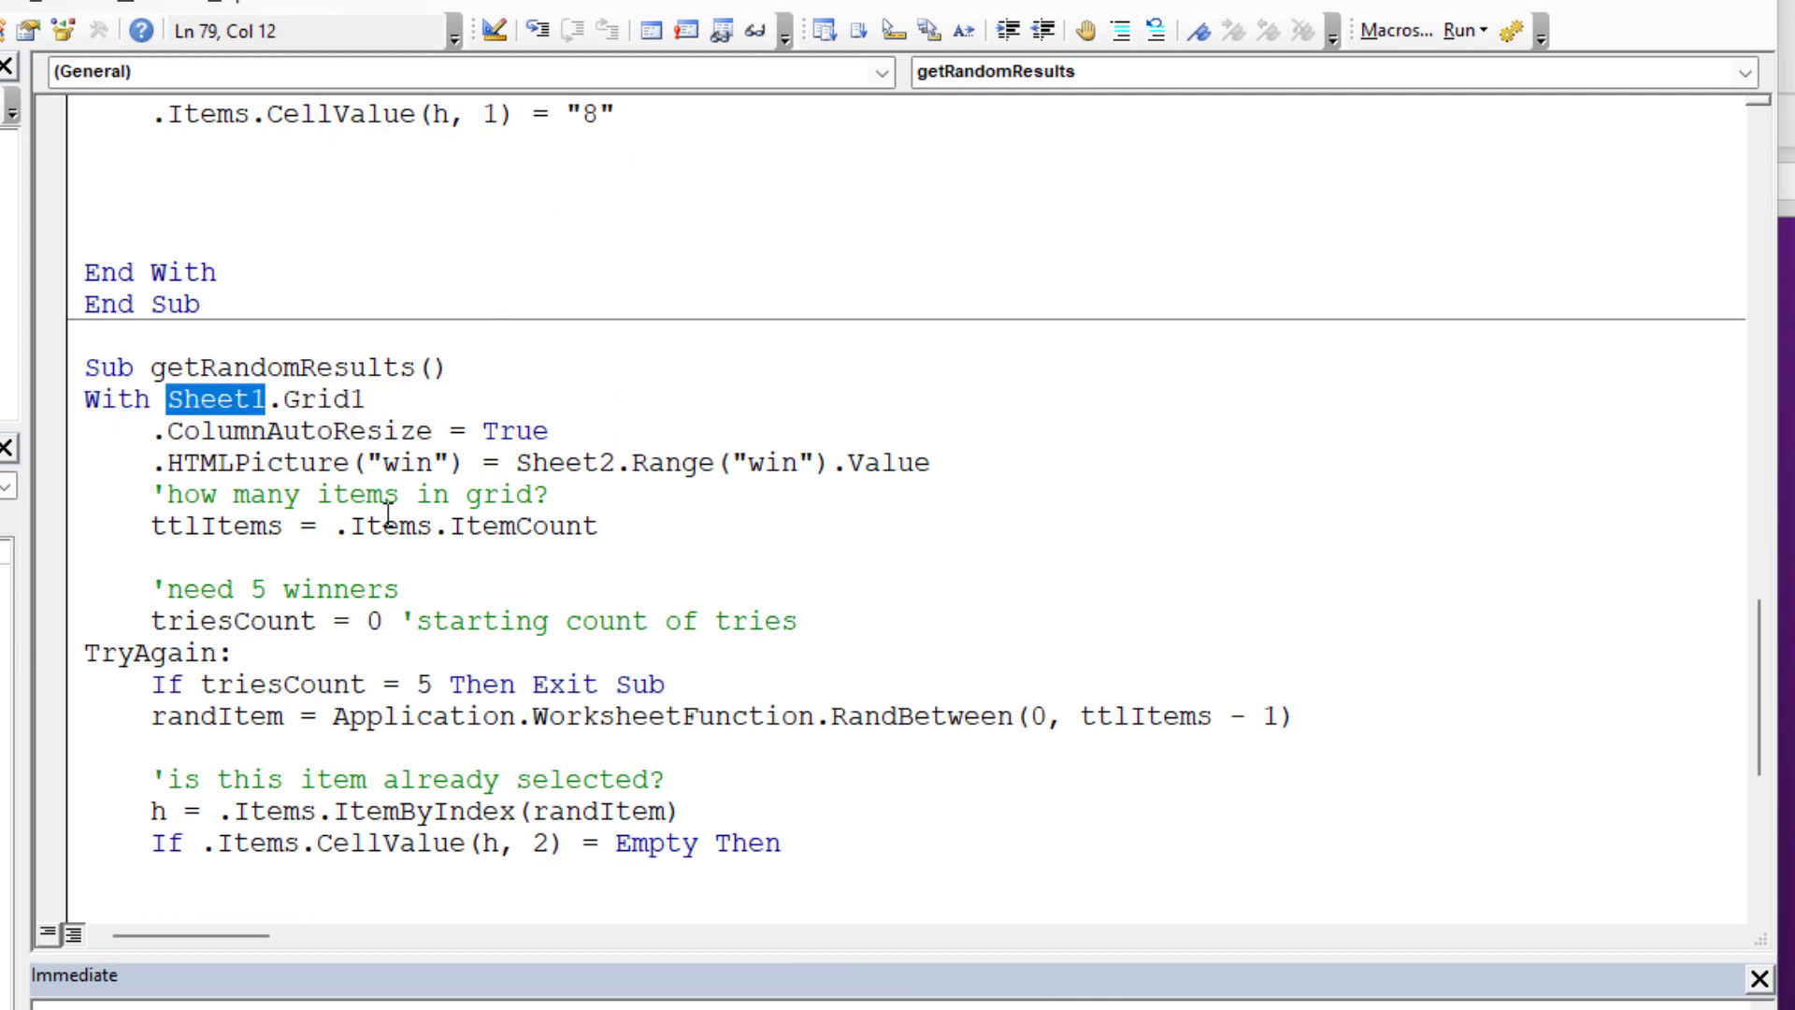
pyautogui.scroll(-3)
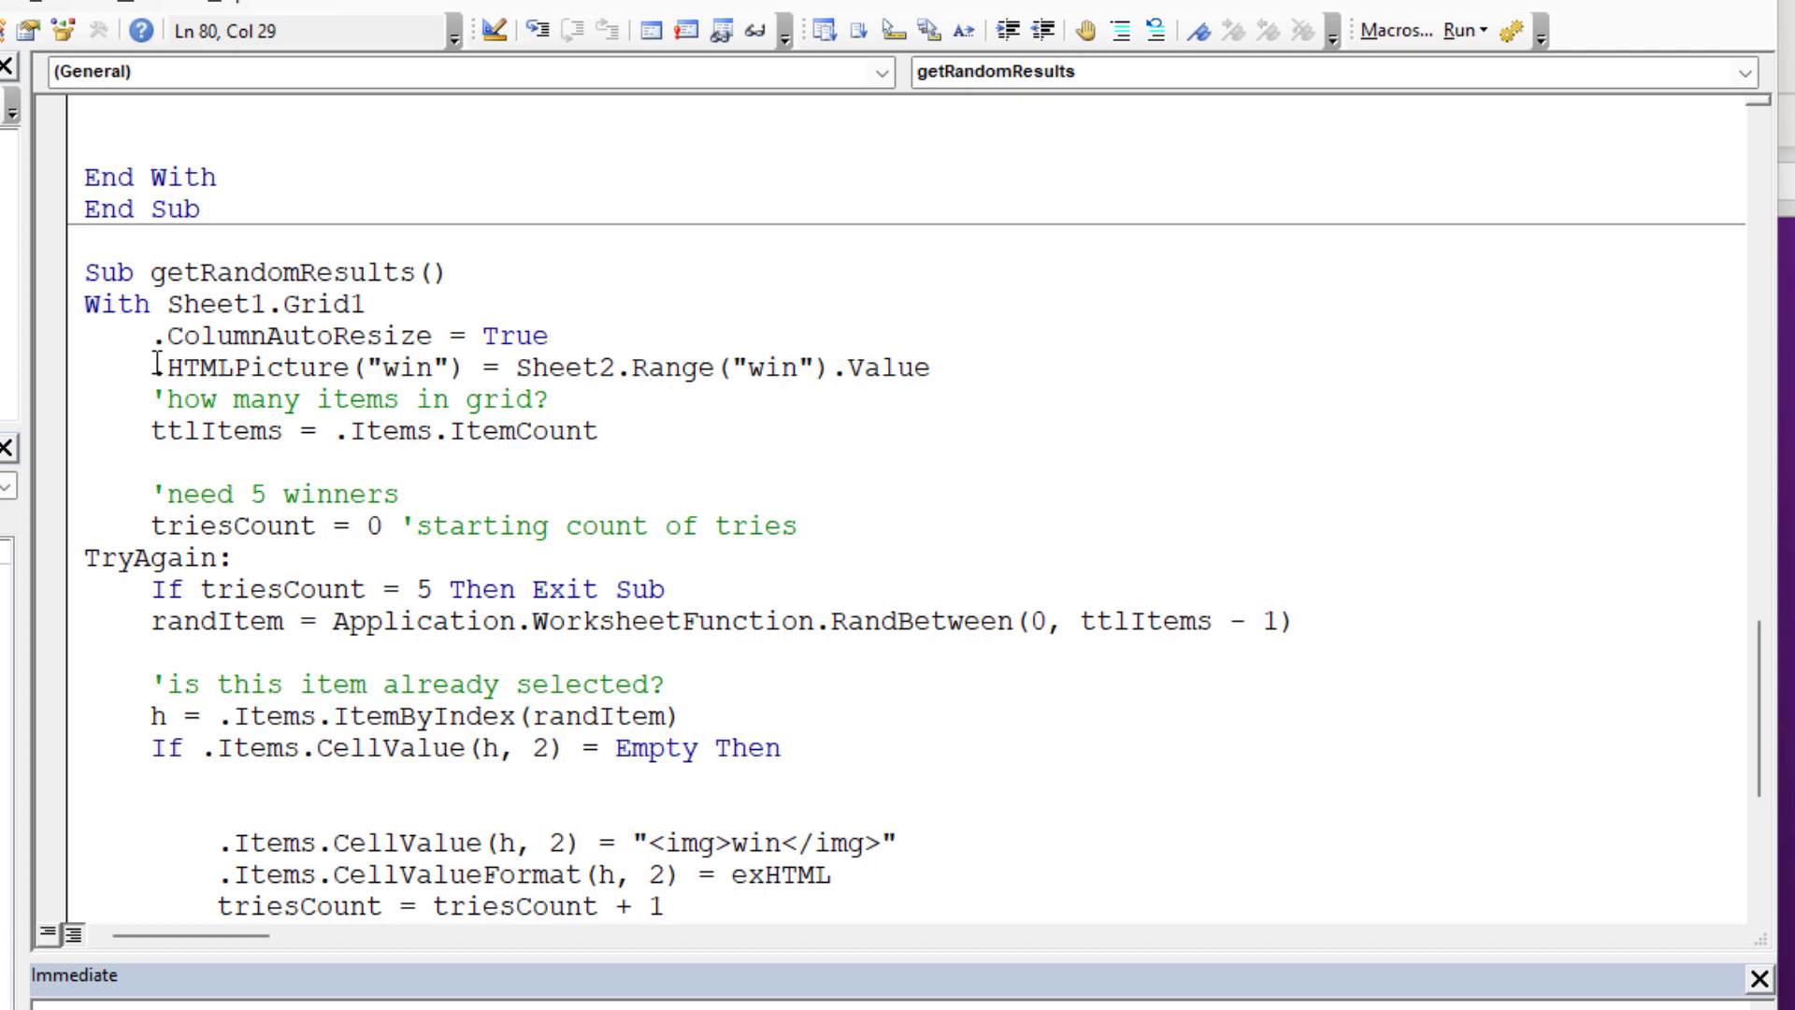
pyautogui.click(934, 368)
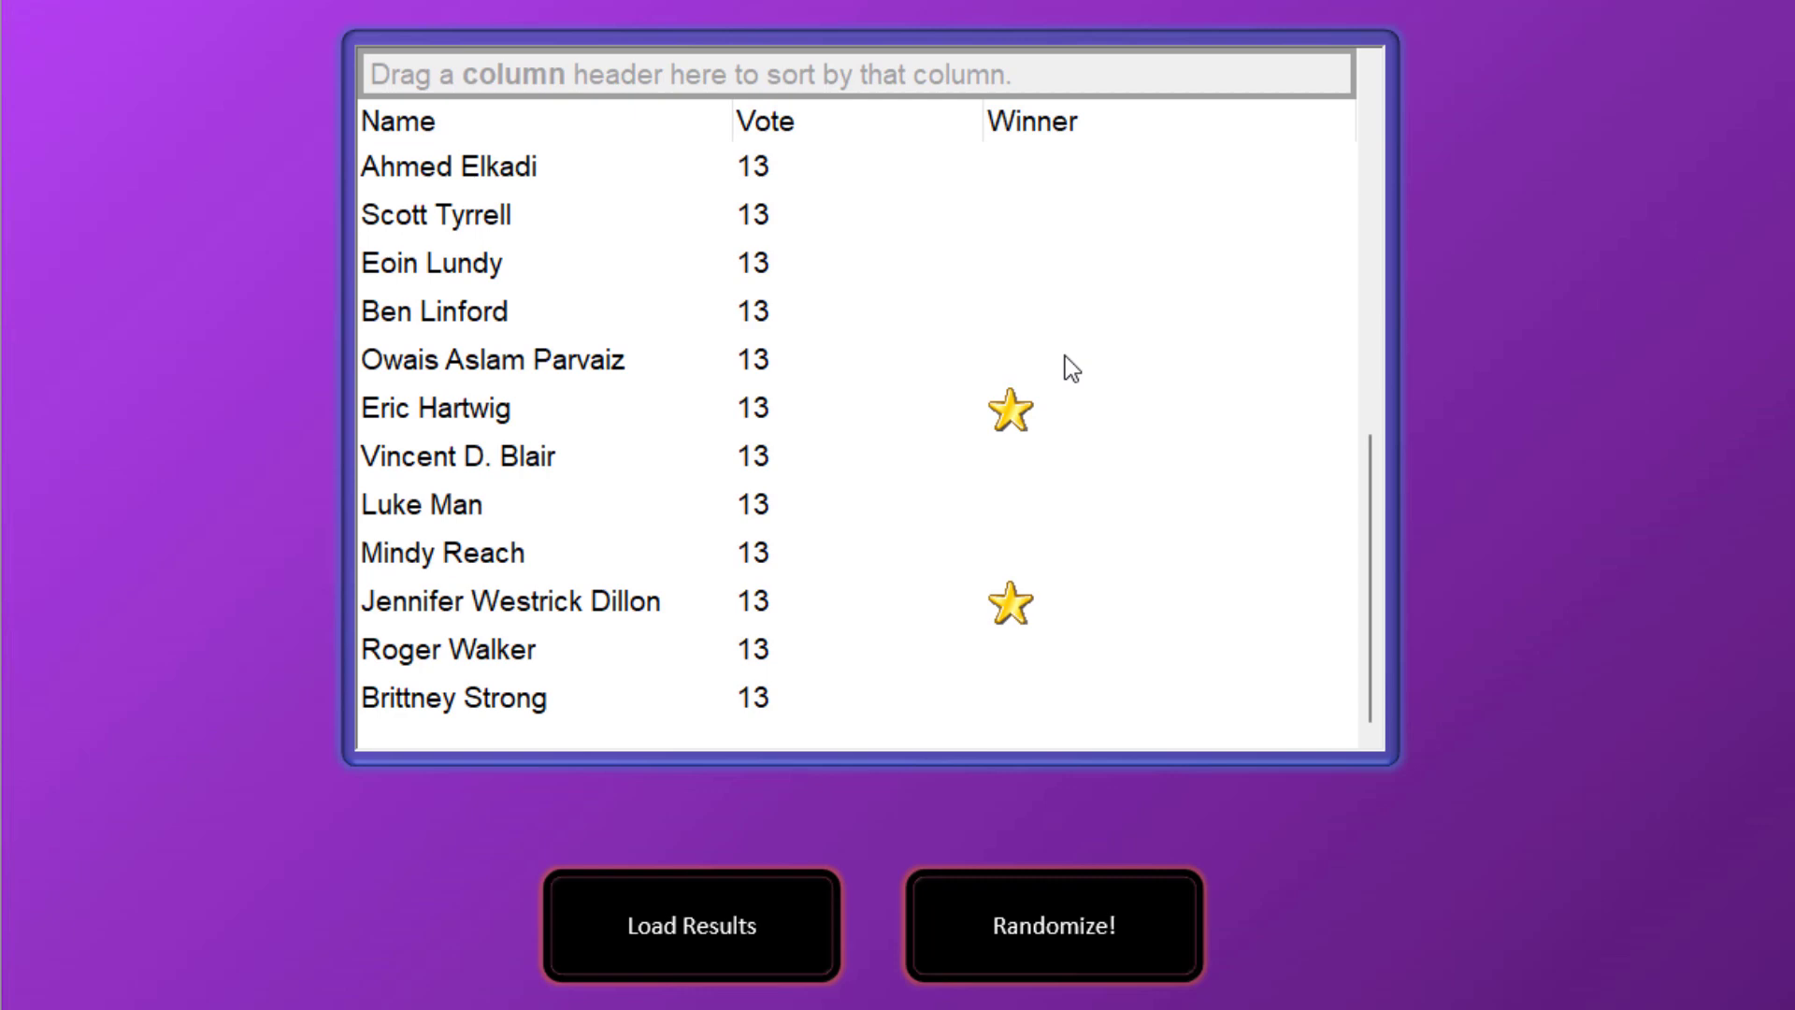
# - Select a starred winner row in the vote grid
pyautogui.click(1051, 925)
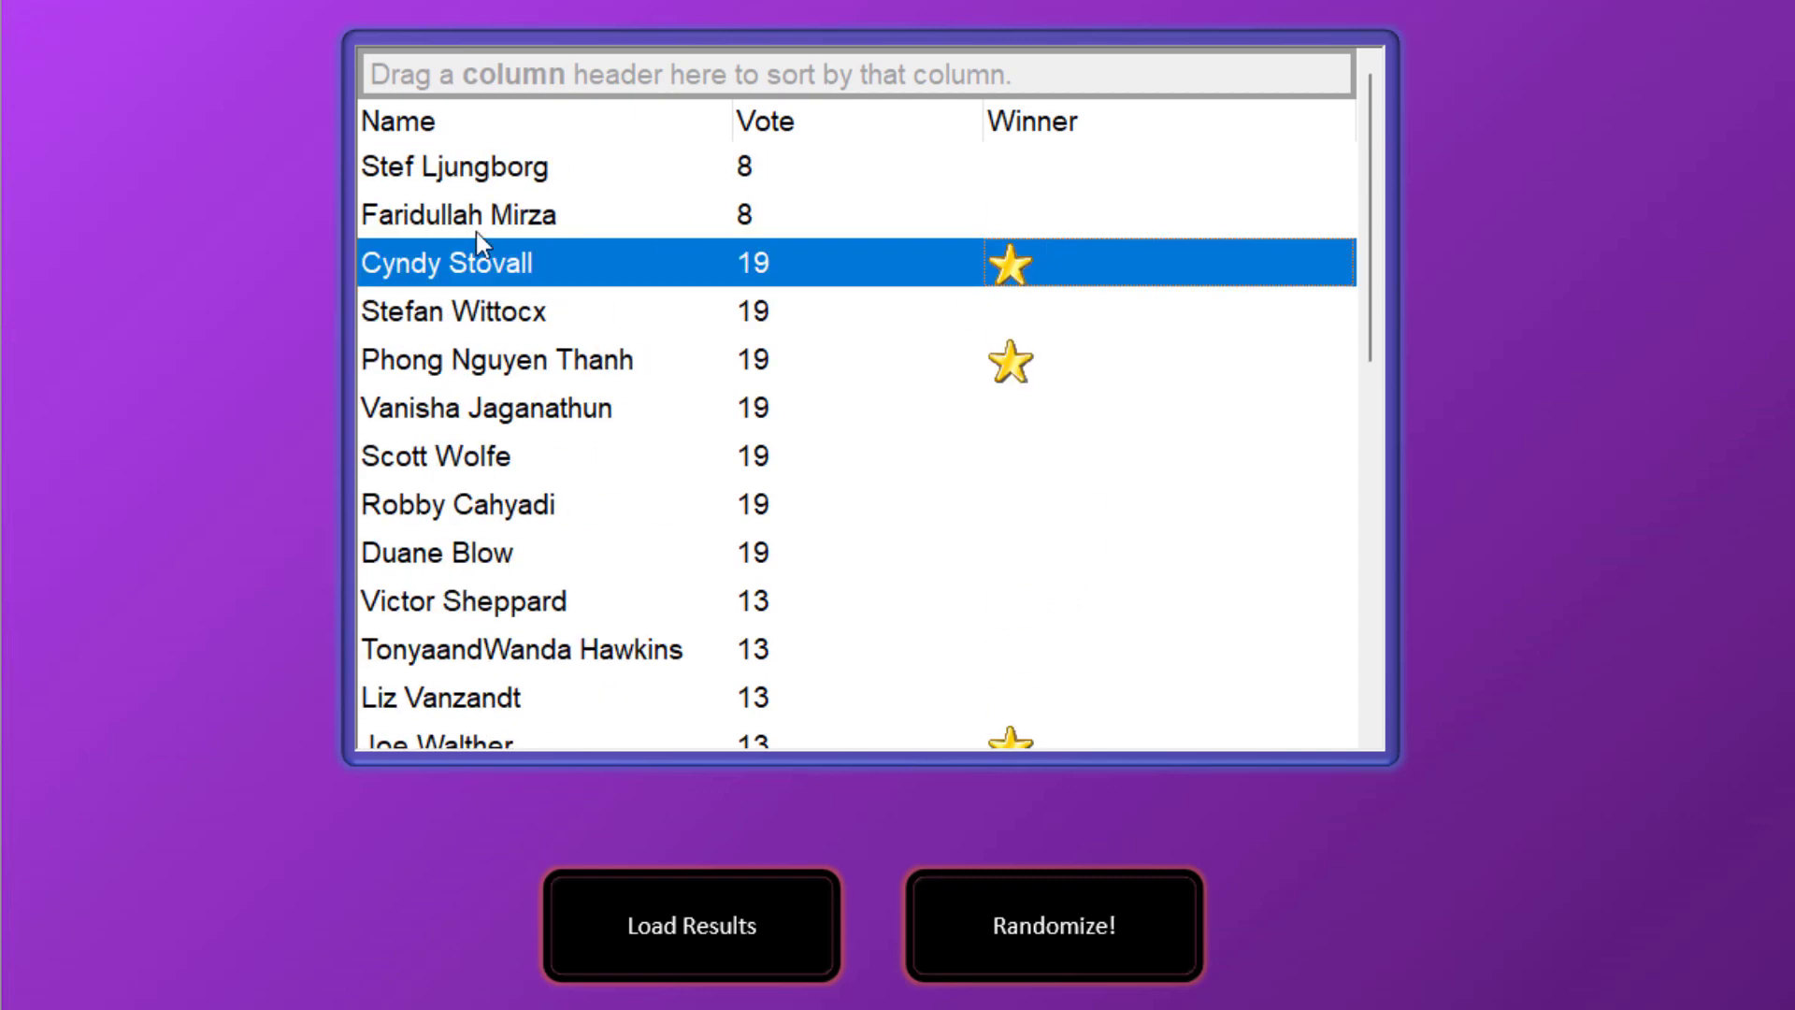
pyautogui.moveTo(1011, 316)
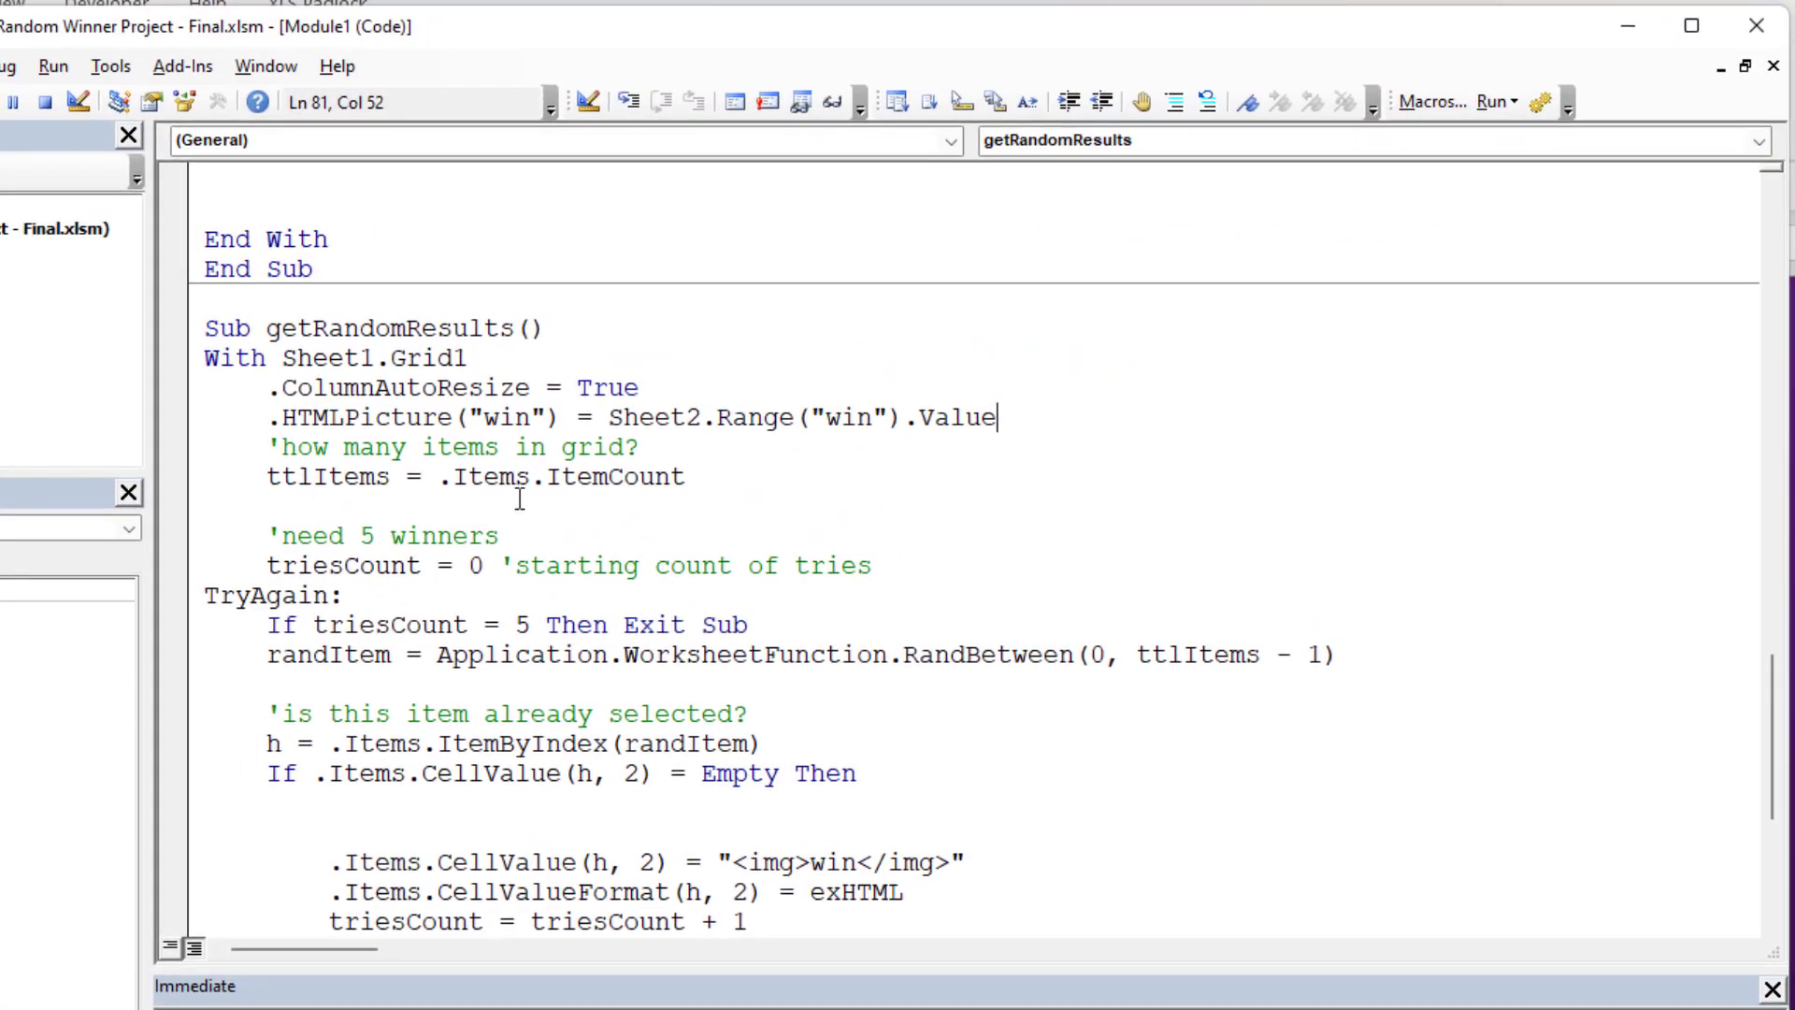
# - Highlight the range name 'win' on the picture-loading line
pyautogui.doubleClick(653, 417)
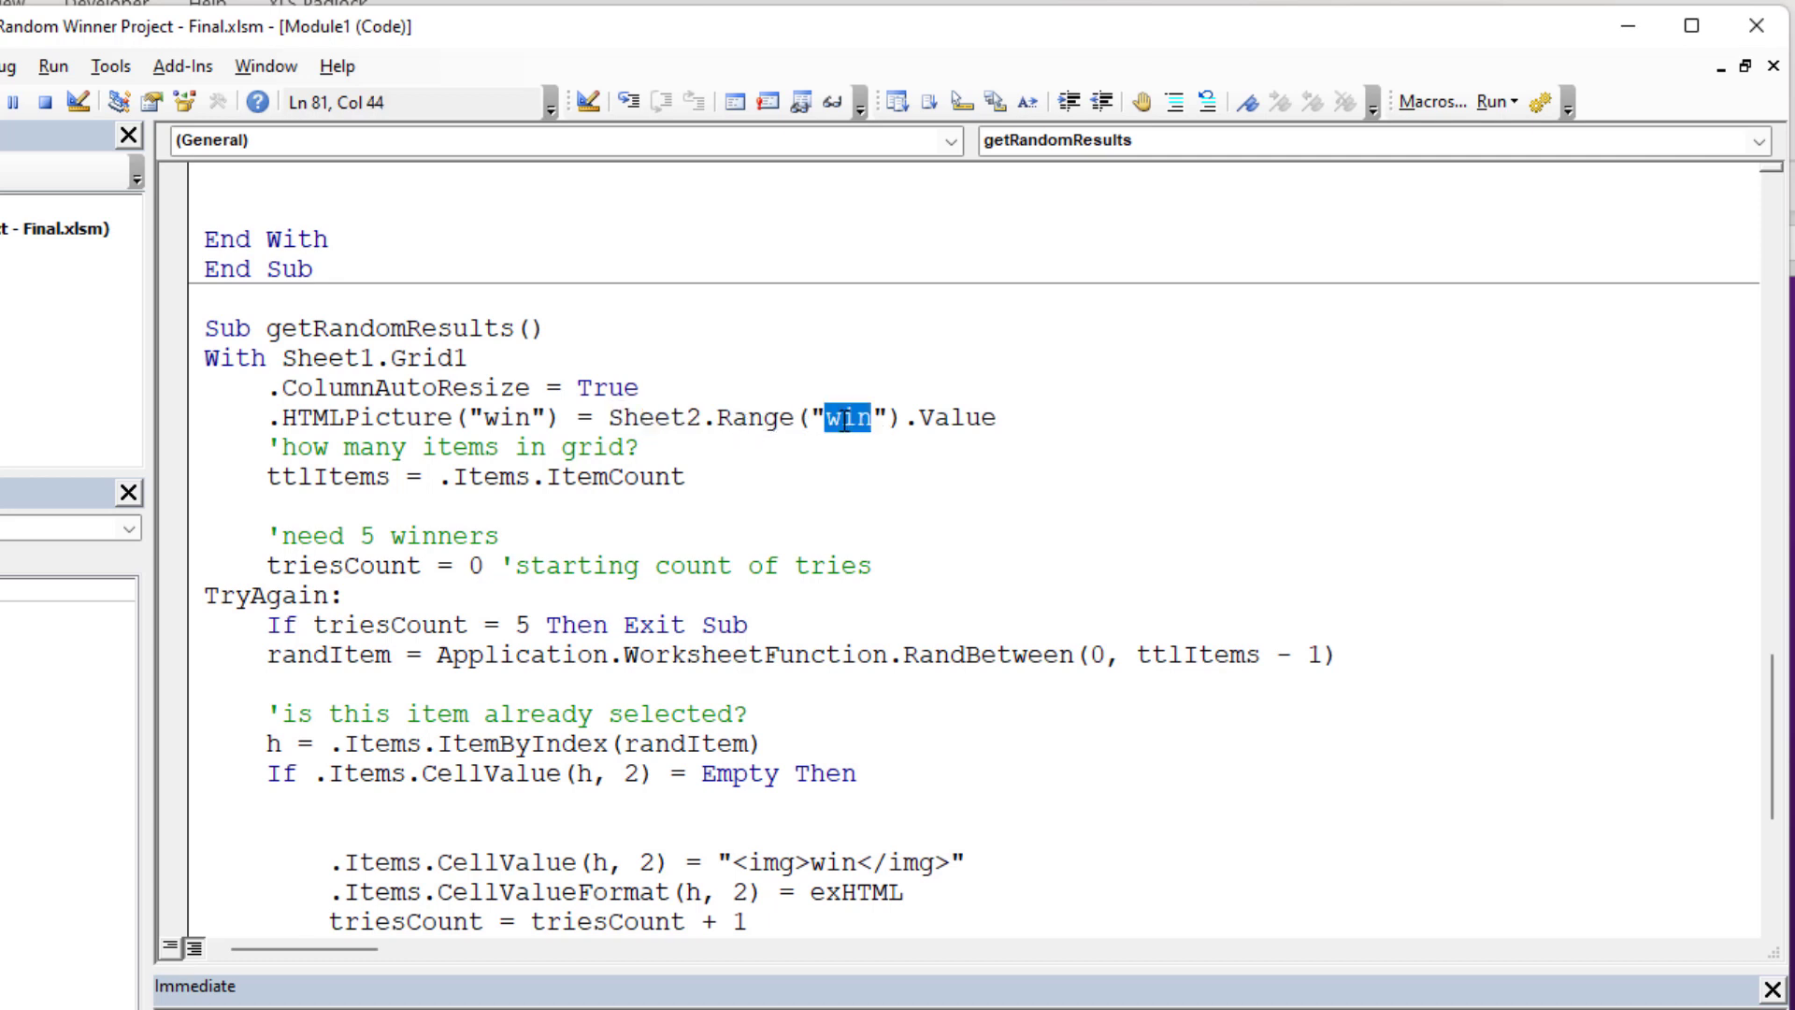
pyautogui.moveTo(853, 498)
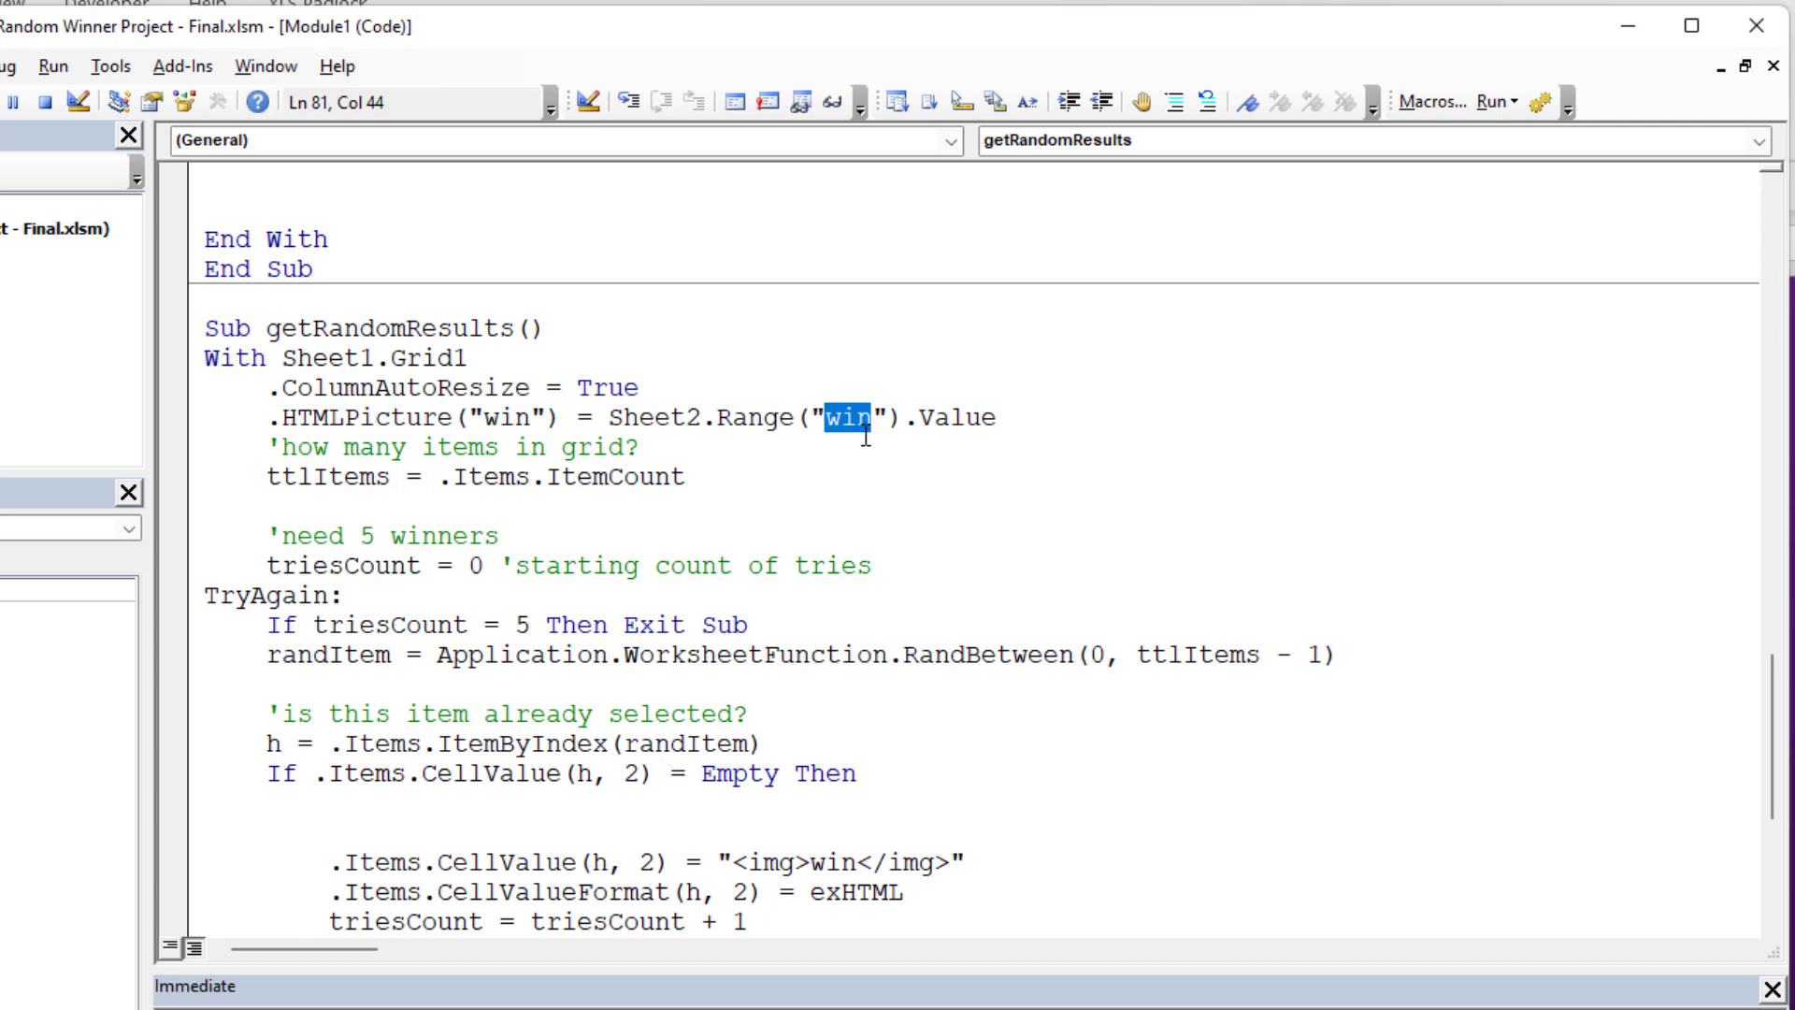
pyautogui.moveTo(934, 412)
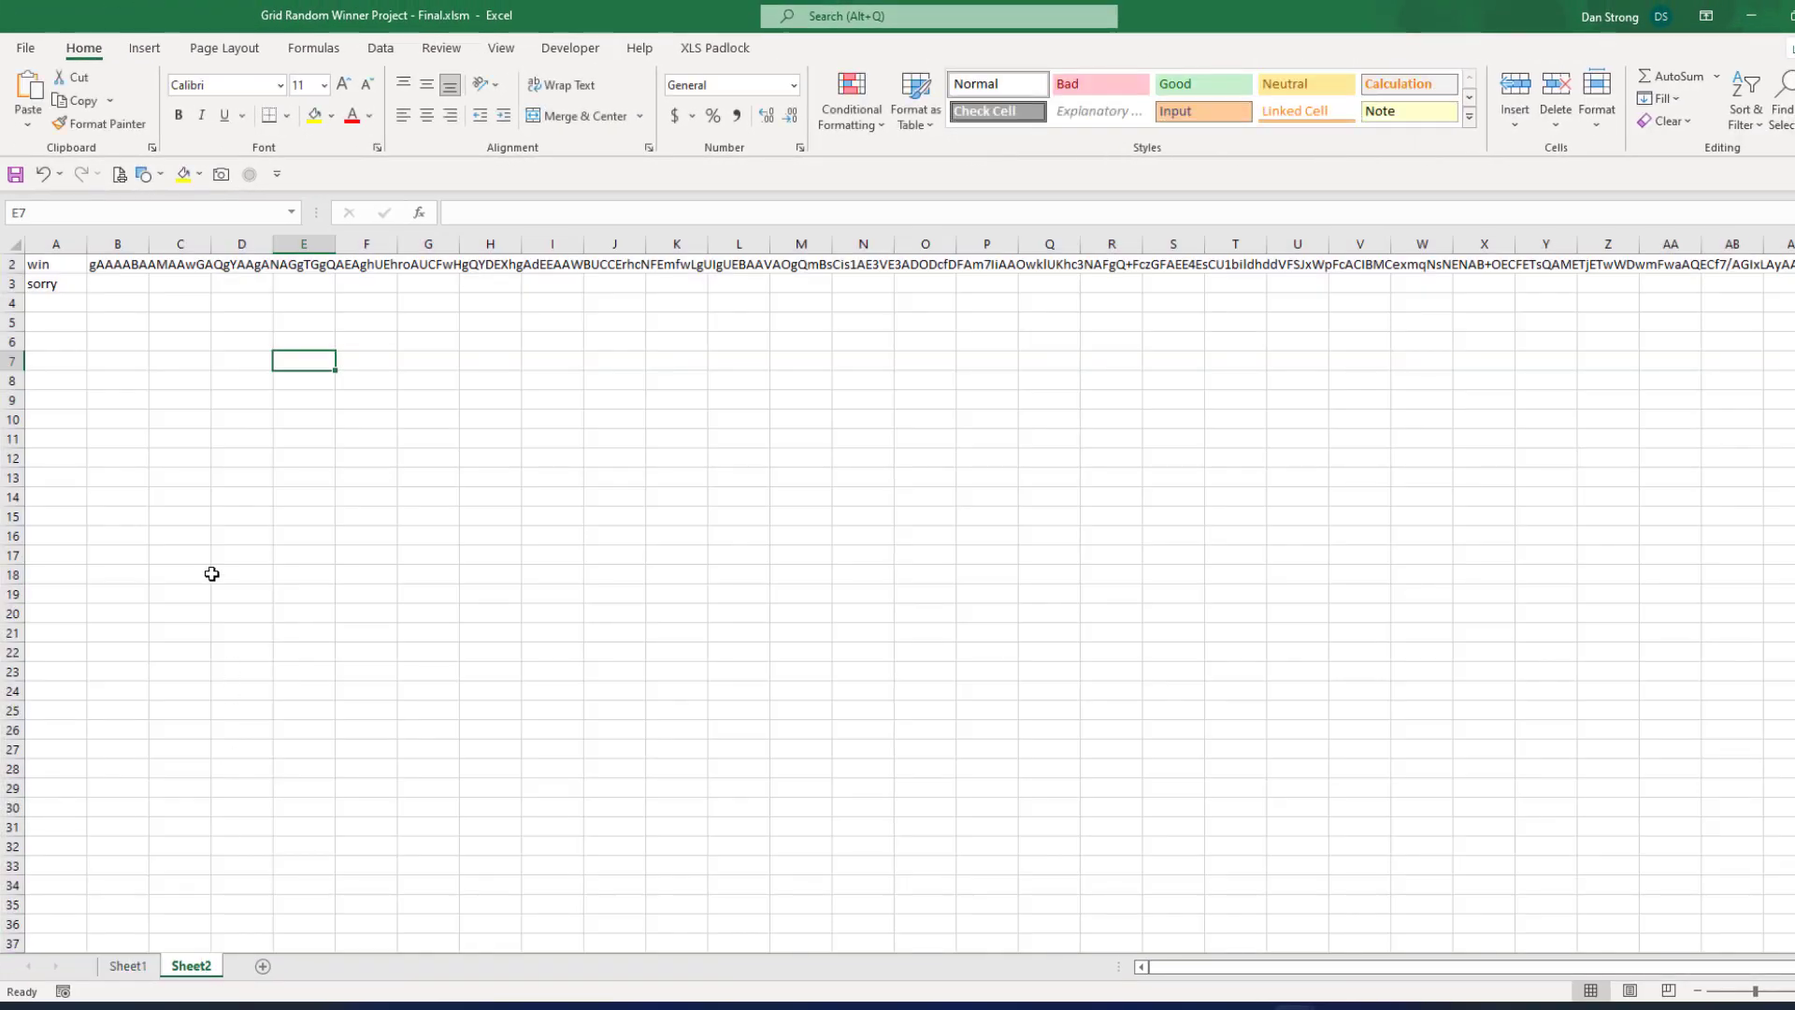
# - Select cell B2 to show the name 'win' in the Name Box
pyautogui.click(117, 264)
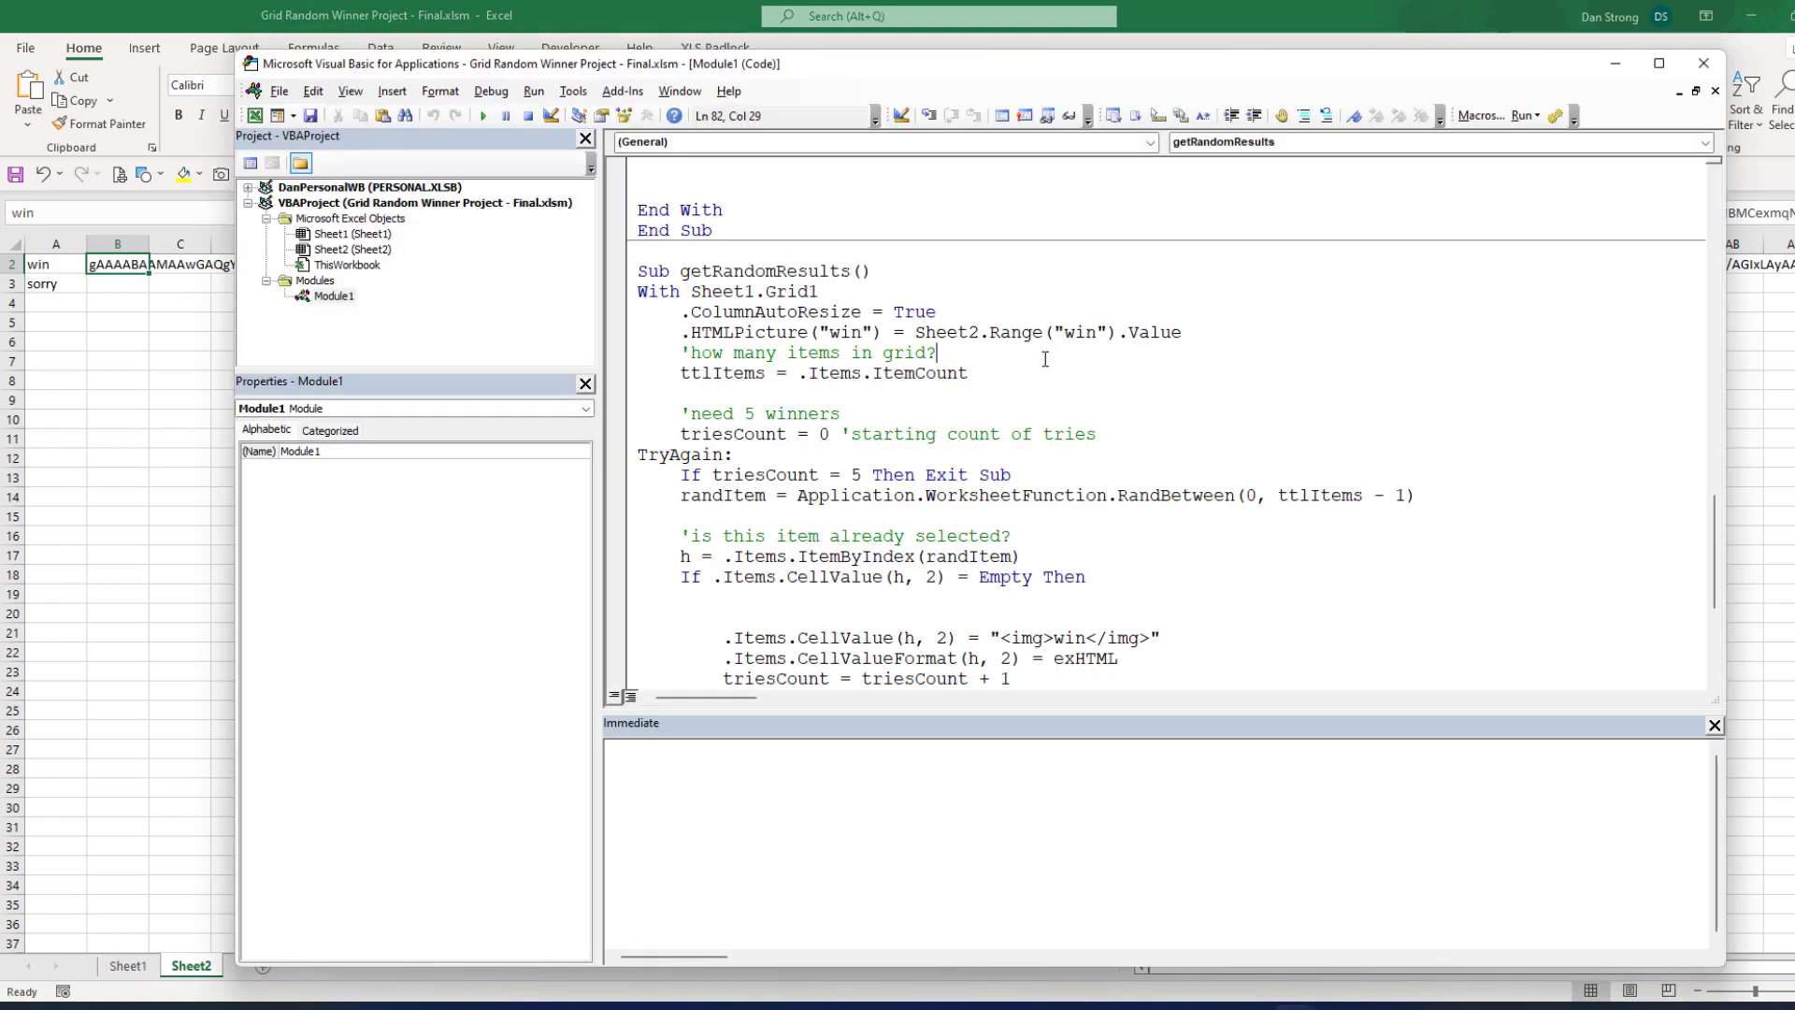
pyautogui.click(1656, 62)
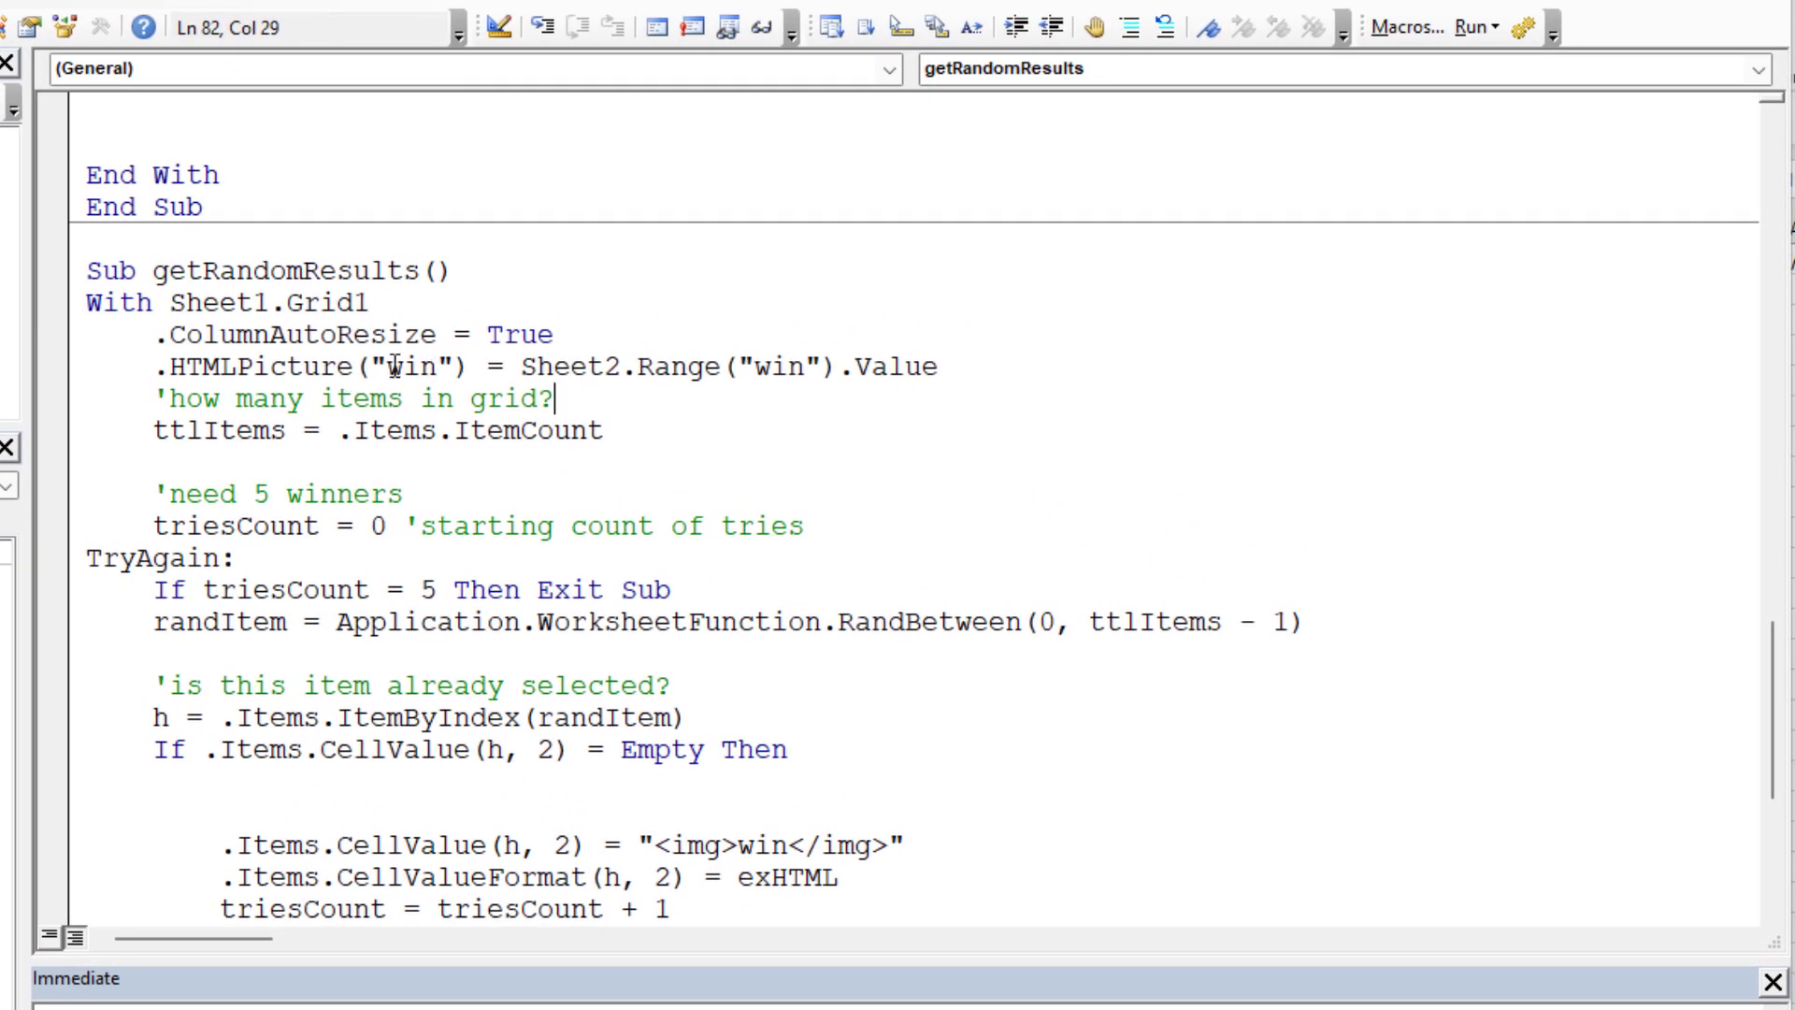
pyautogui.doubleClick(417, 367)
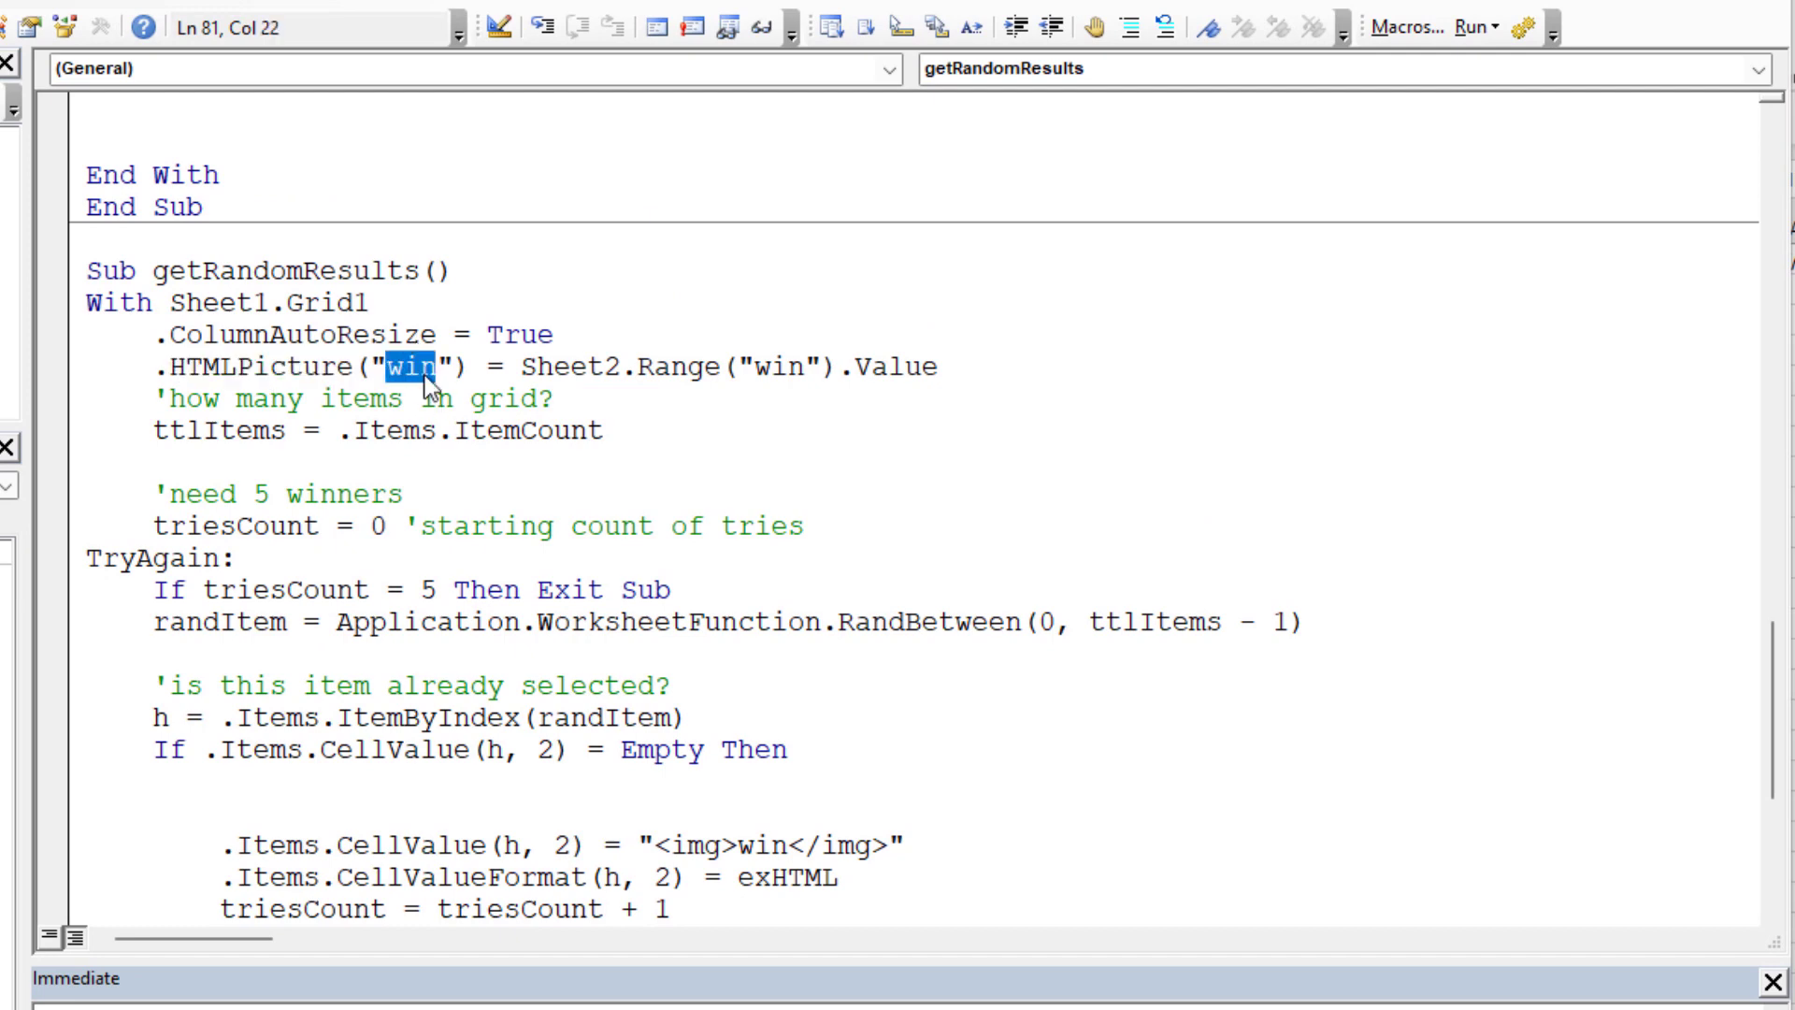
pyautogui.moveTo(428, 371)
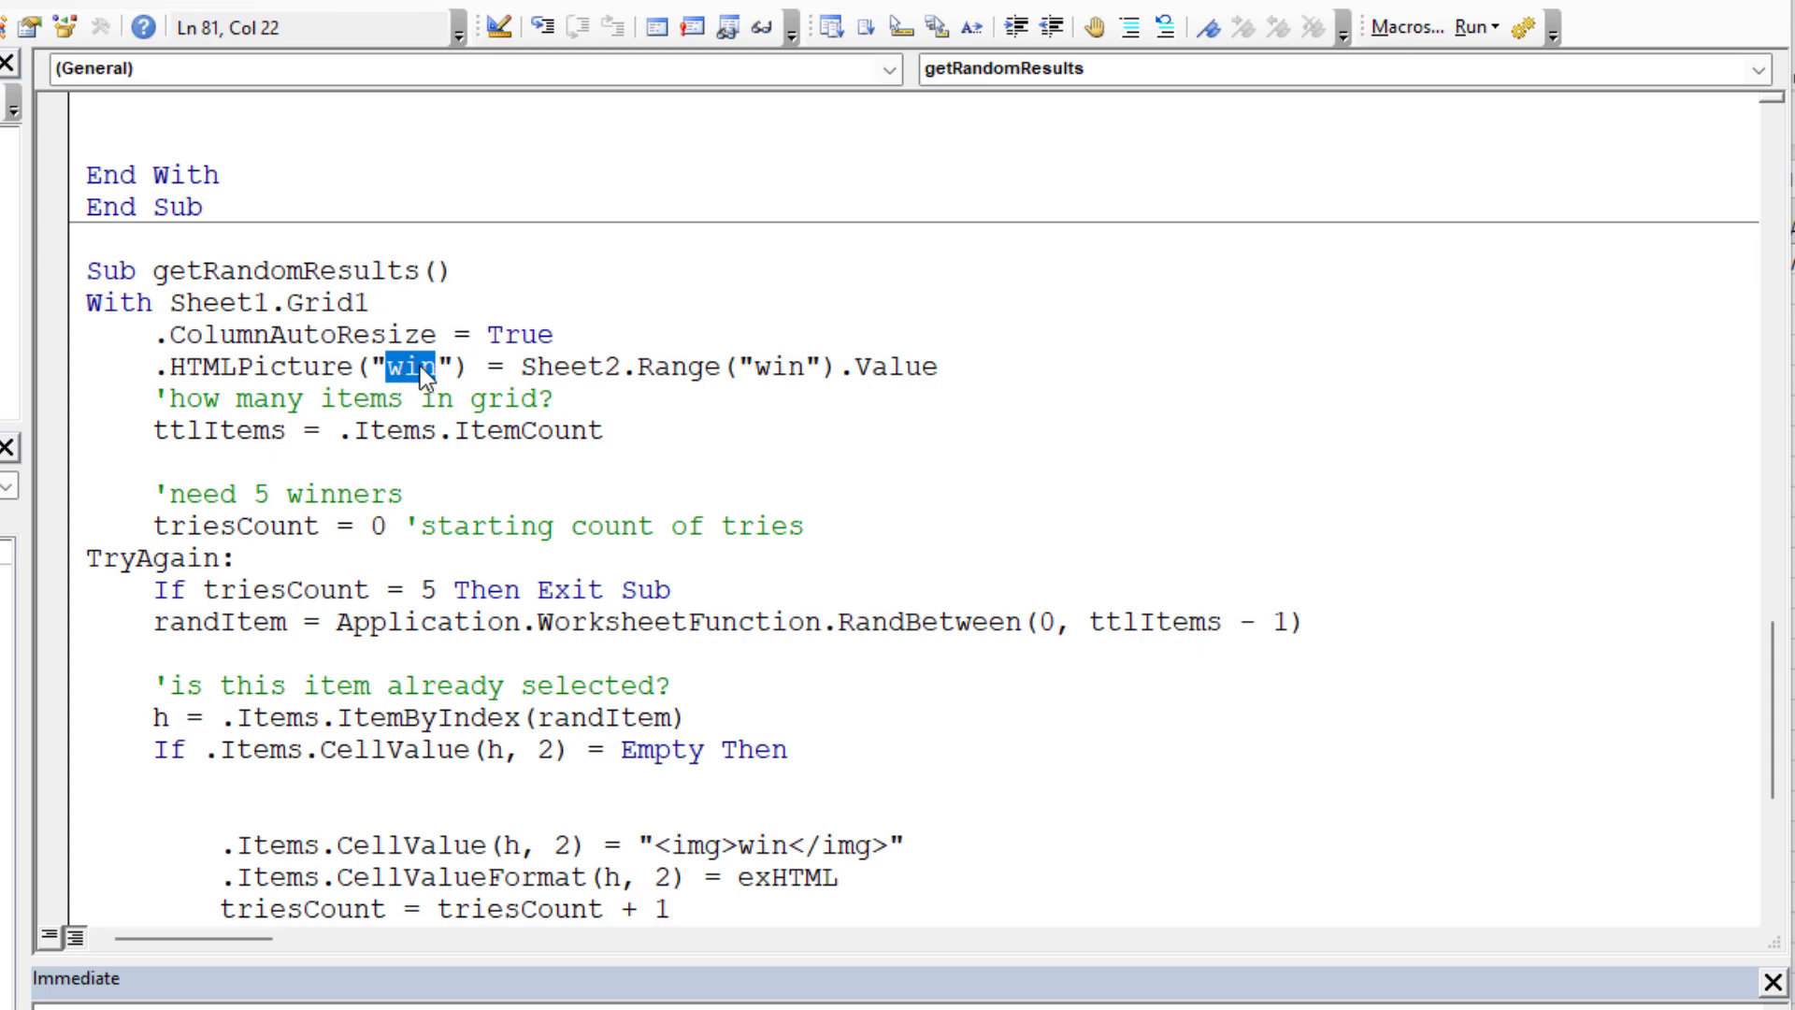
pyautogui.moveTo(410, 389)
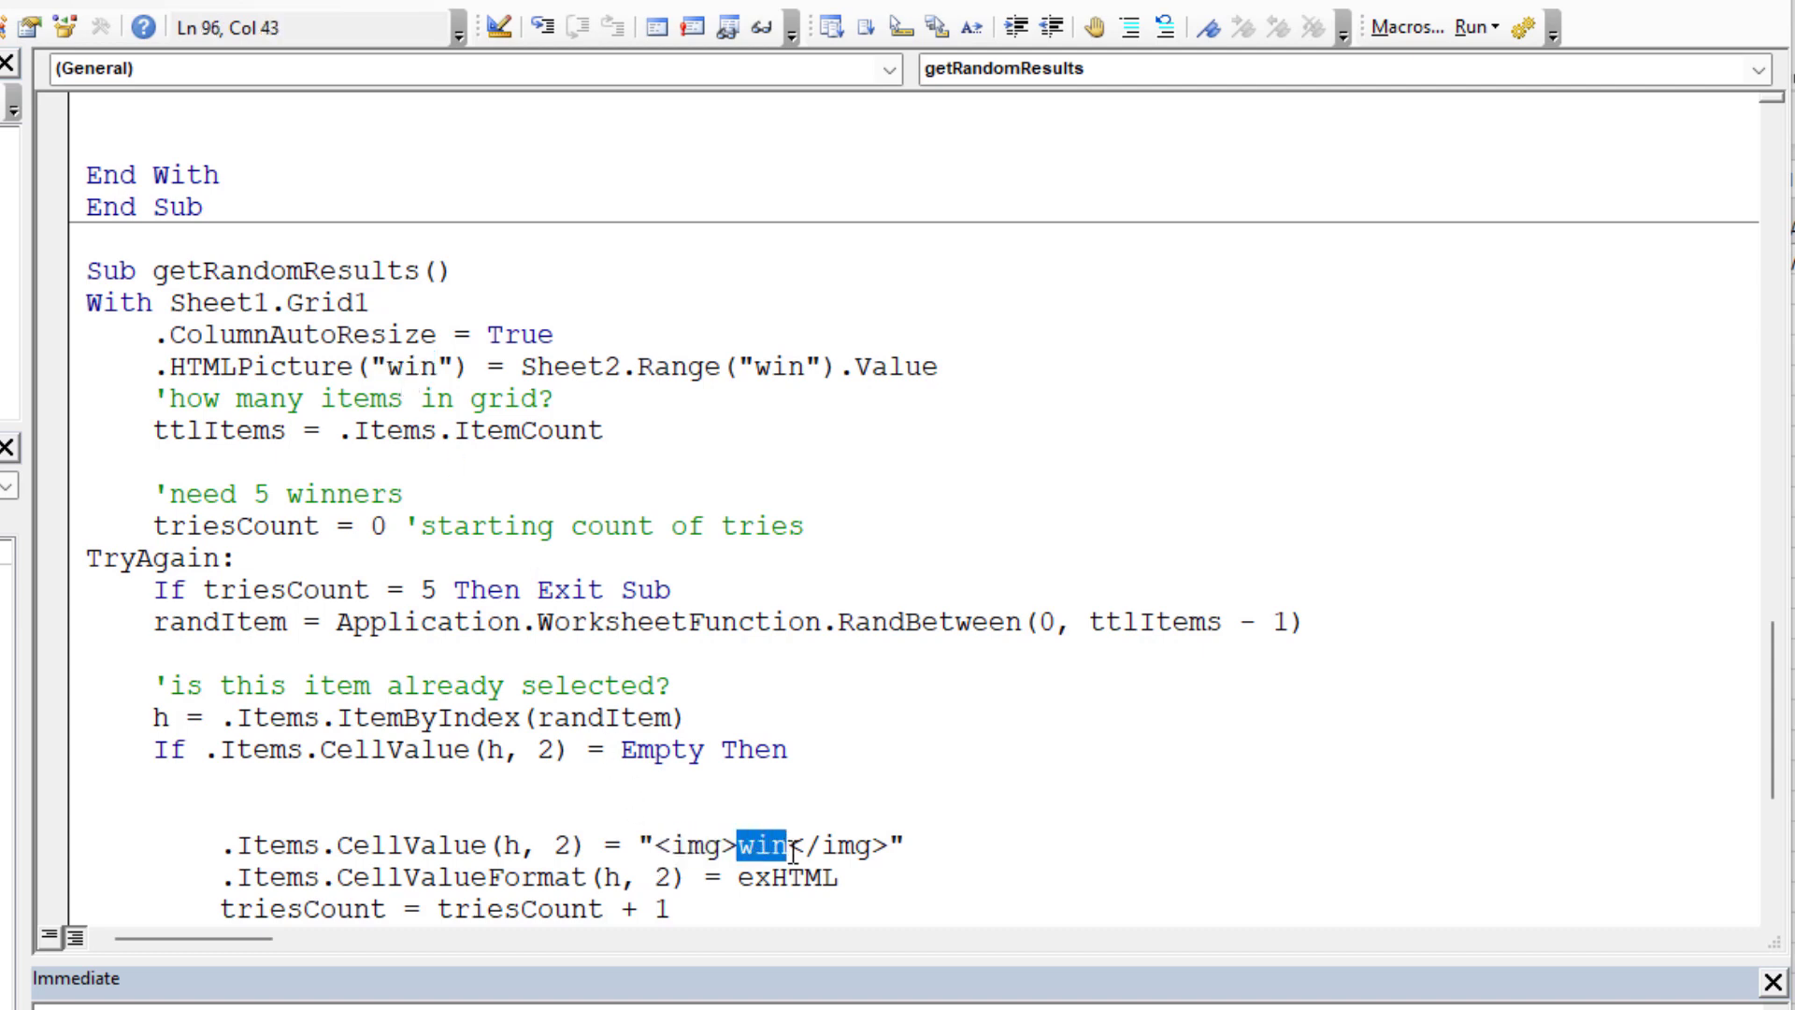
pyautogui.moveTo(859, 827)
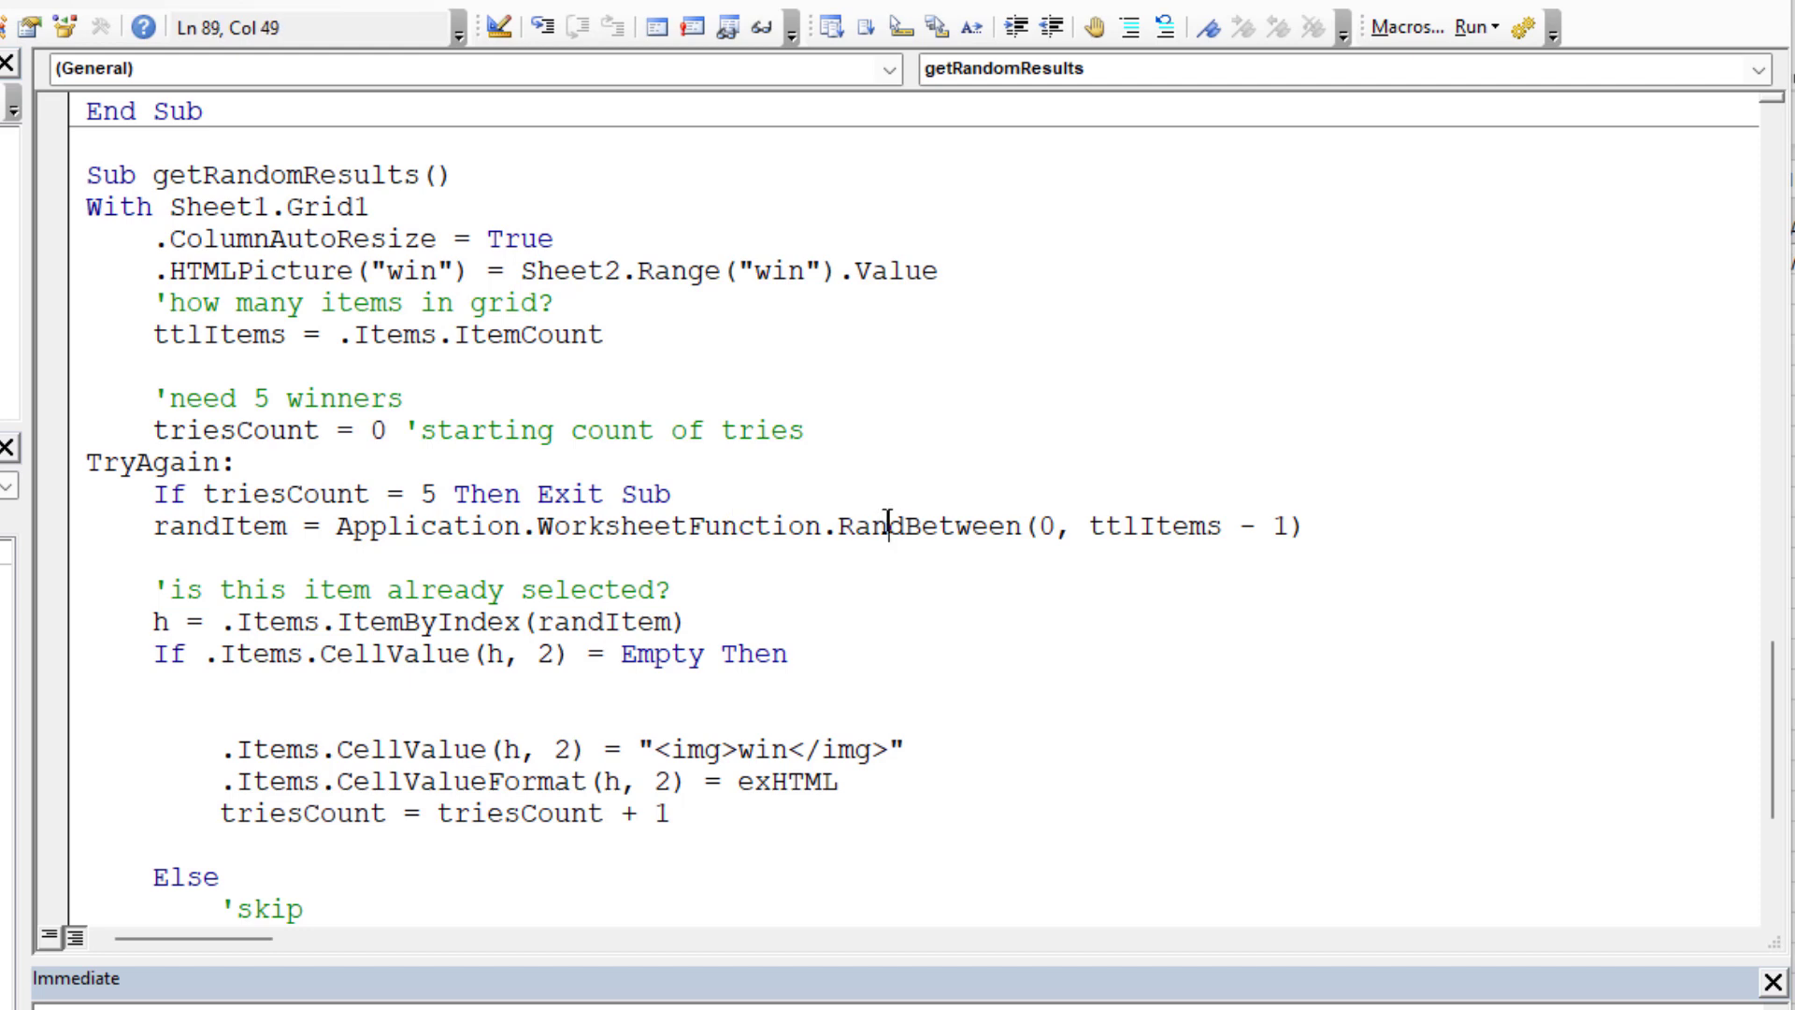
pyautogui.moveTo(881, 526); pyautogui.dragTo(1259, 526)
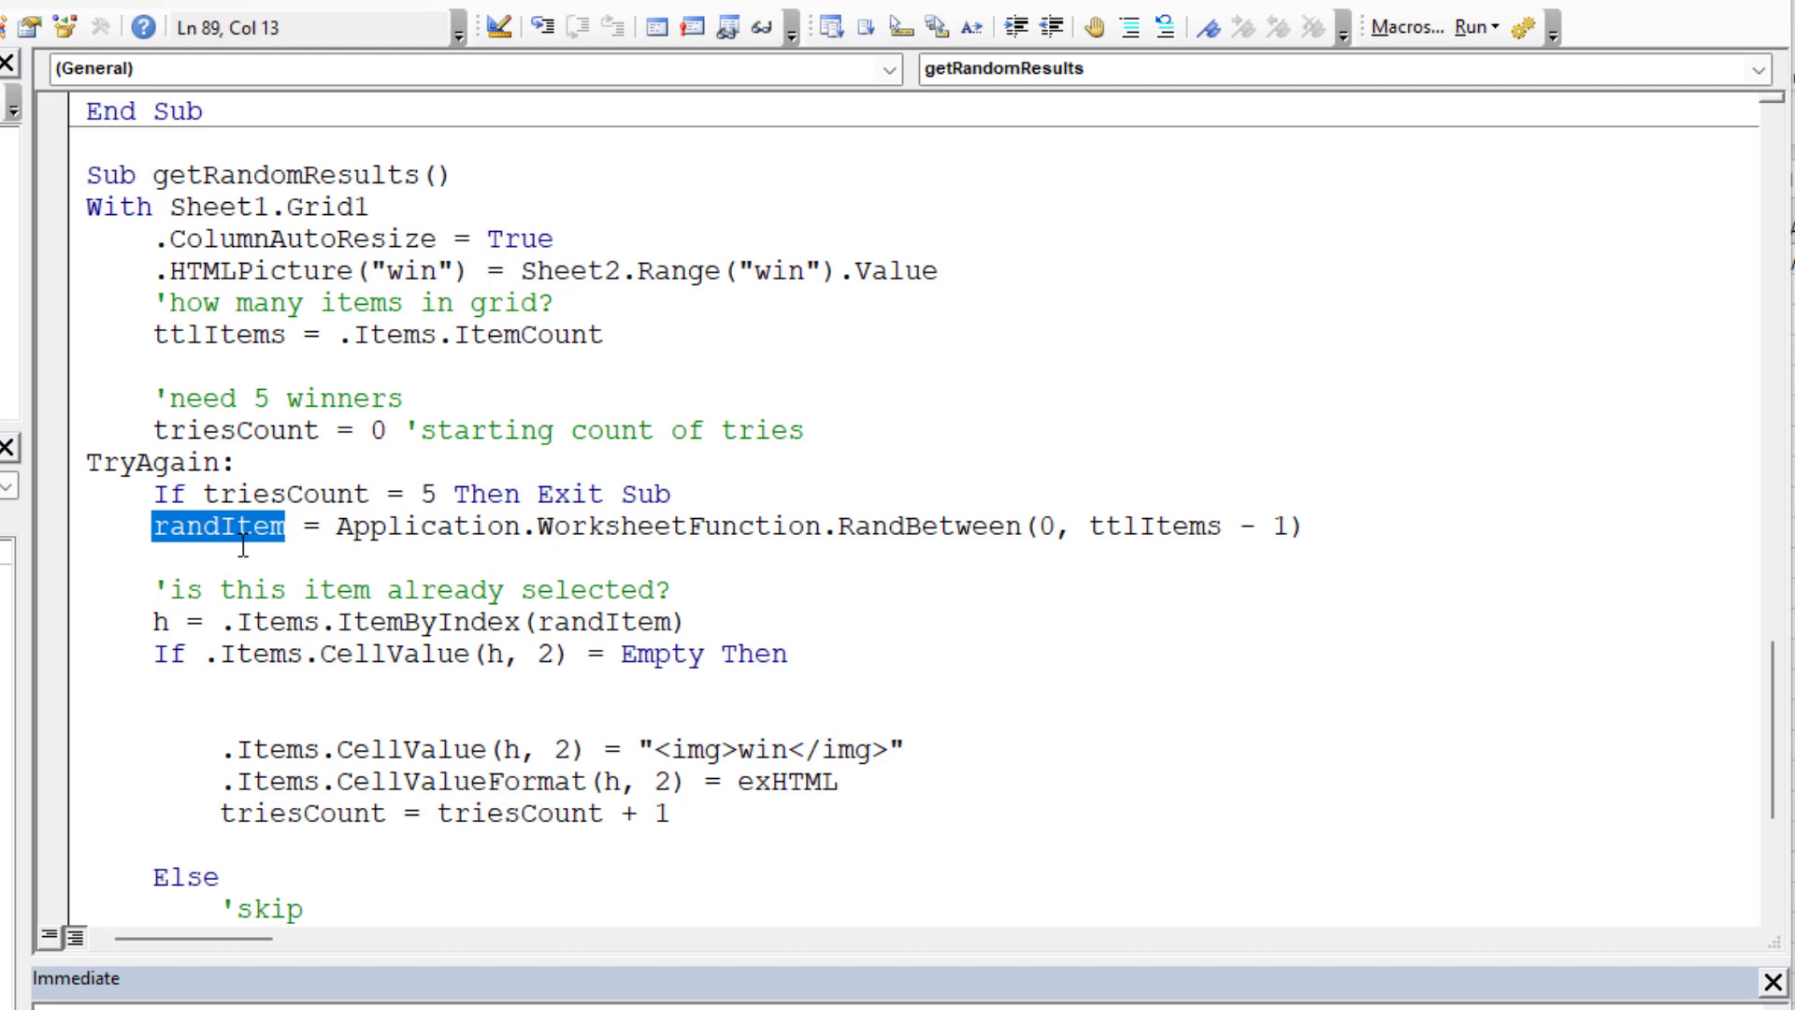
pyautogui.moveTo(378, 596)
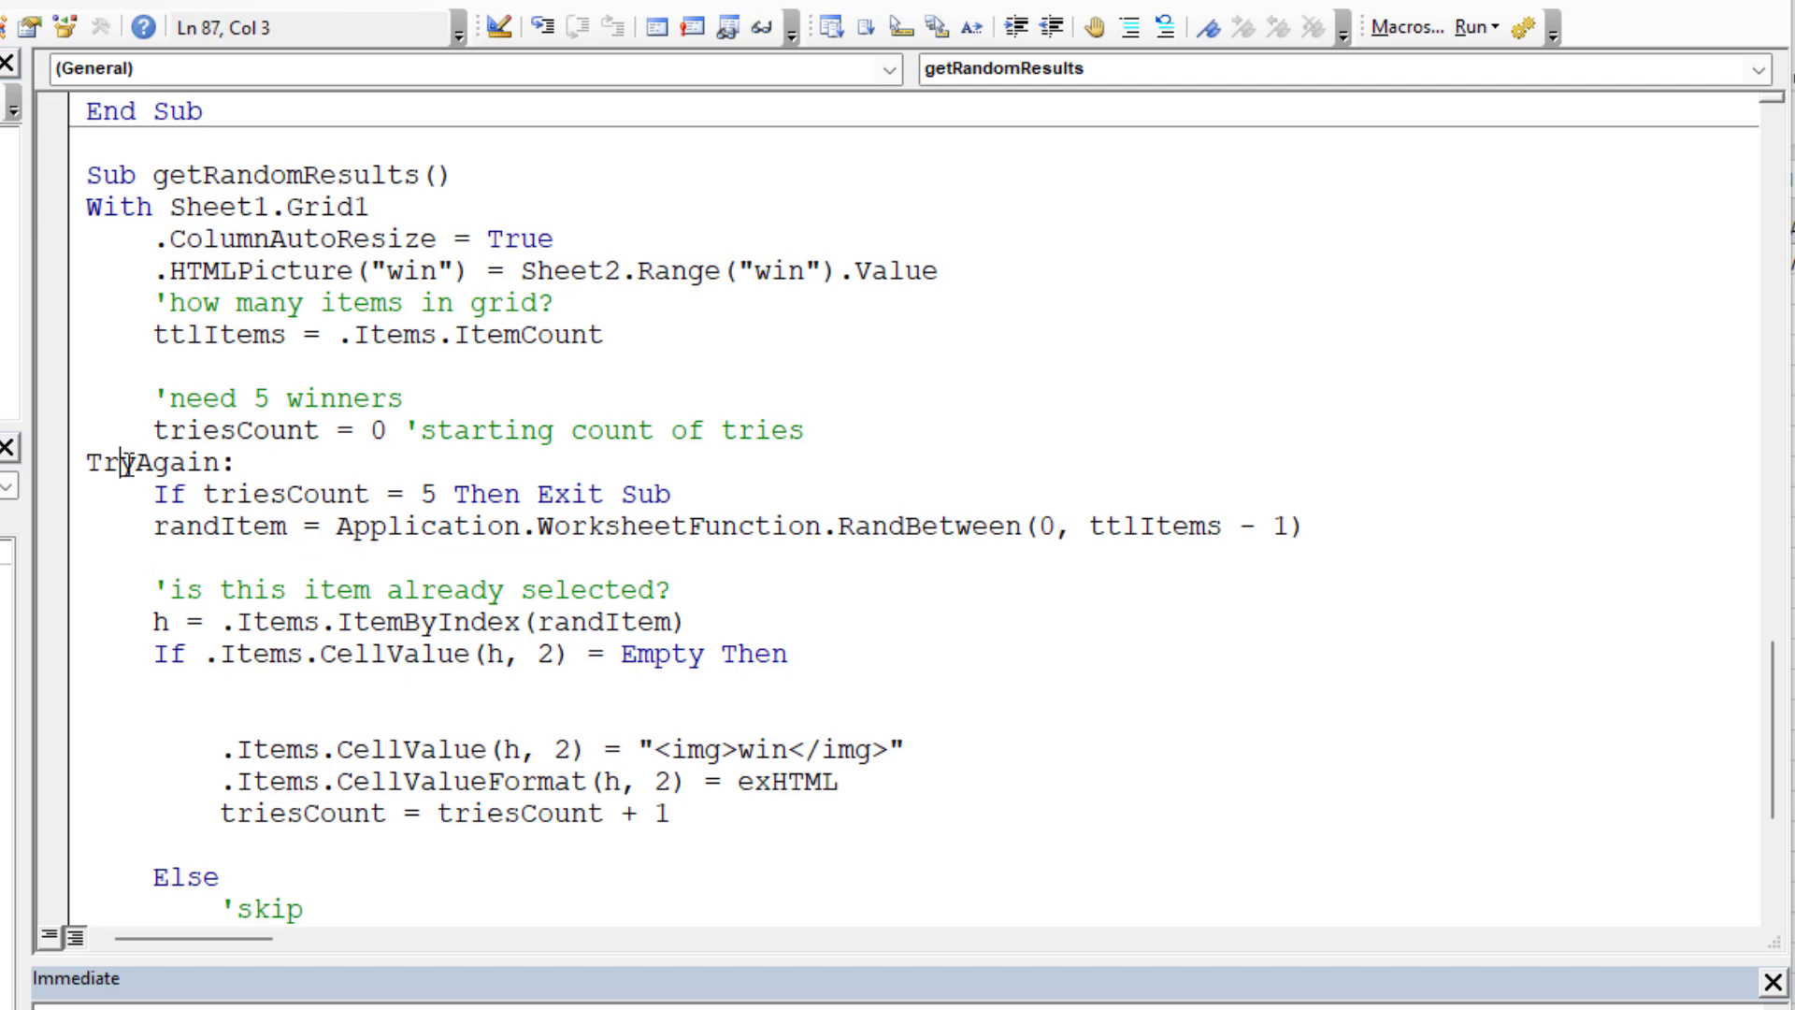
pyautogui.doubleClick(148, 464)
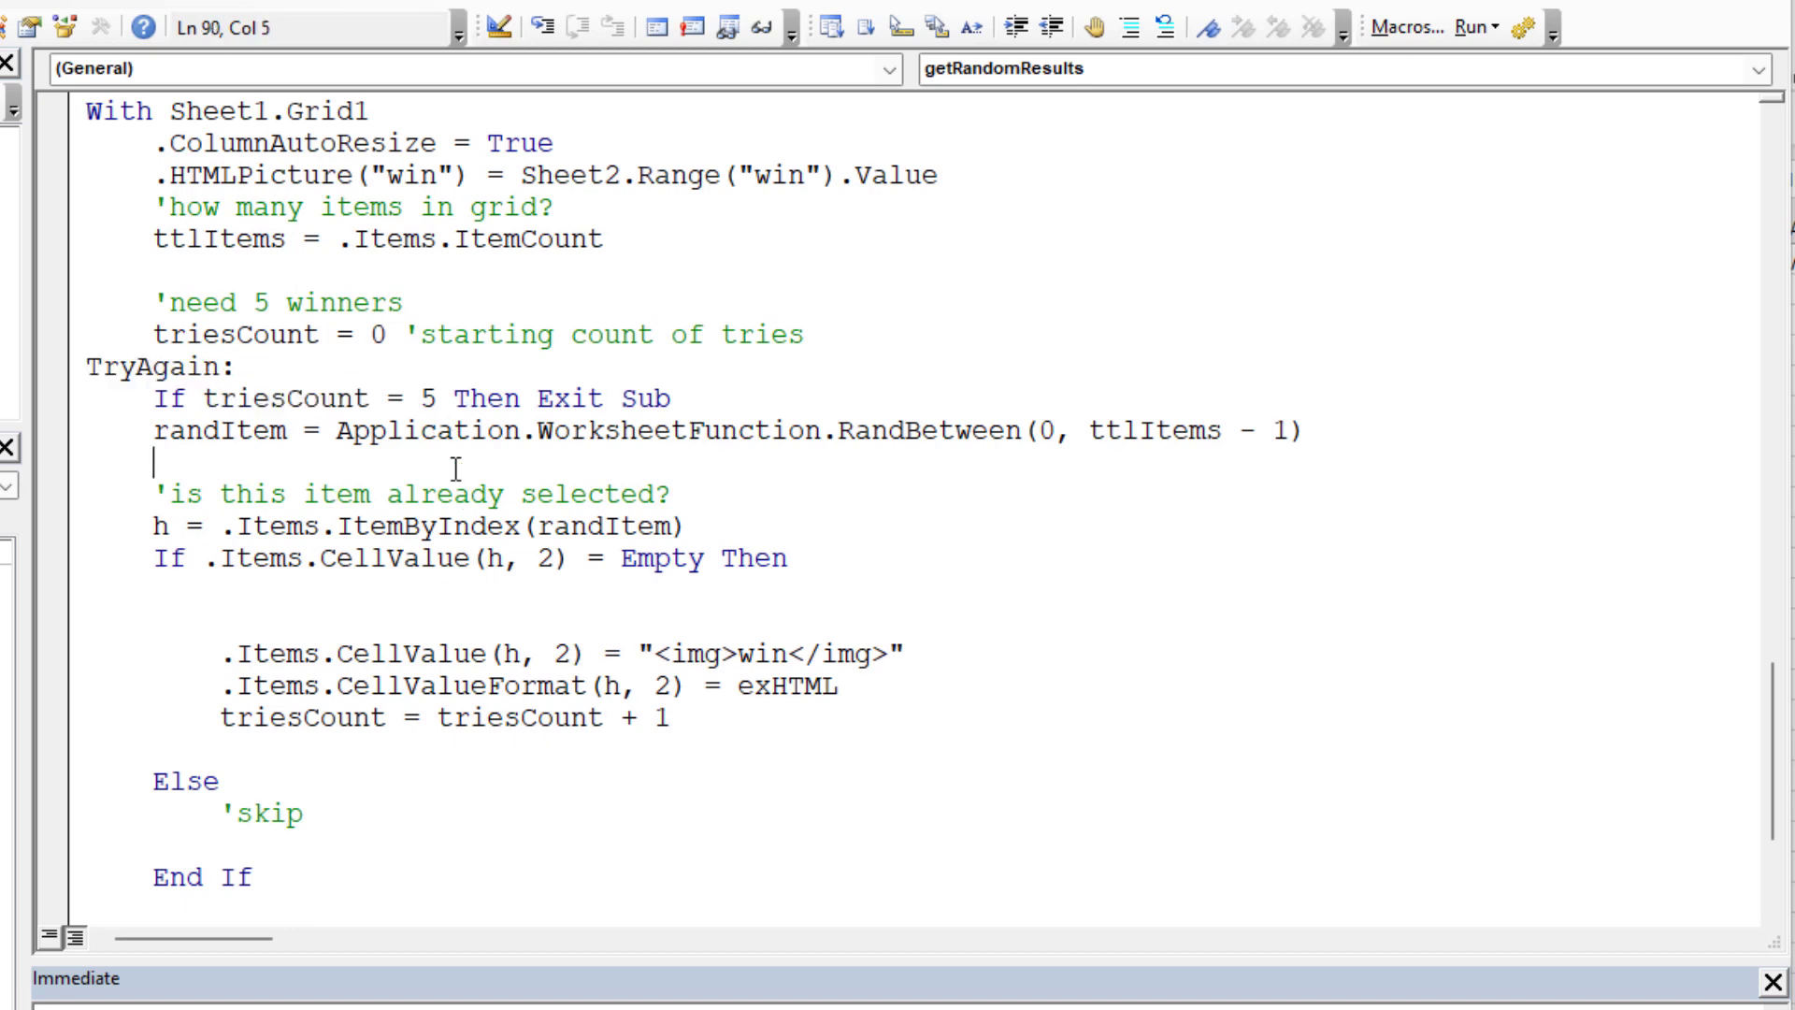
pyautogui.moveTo(458, 469)
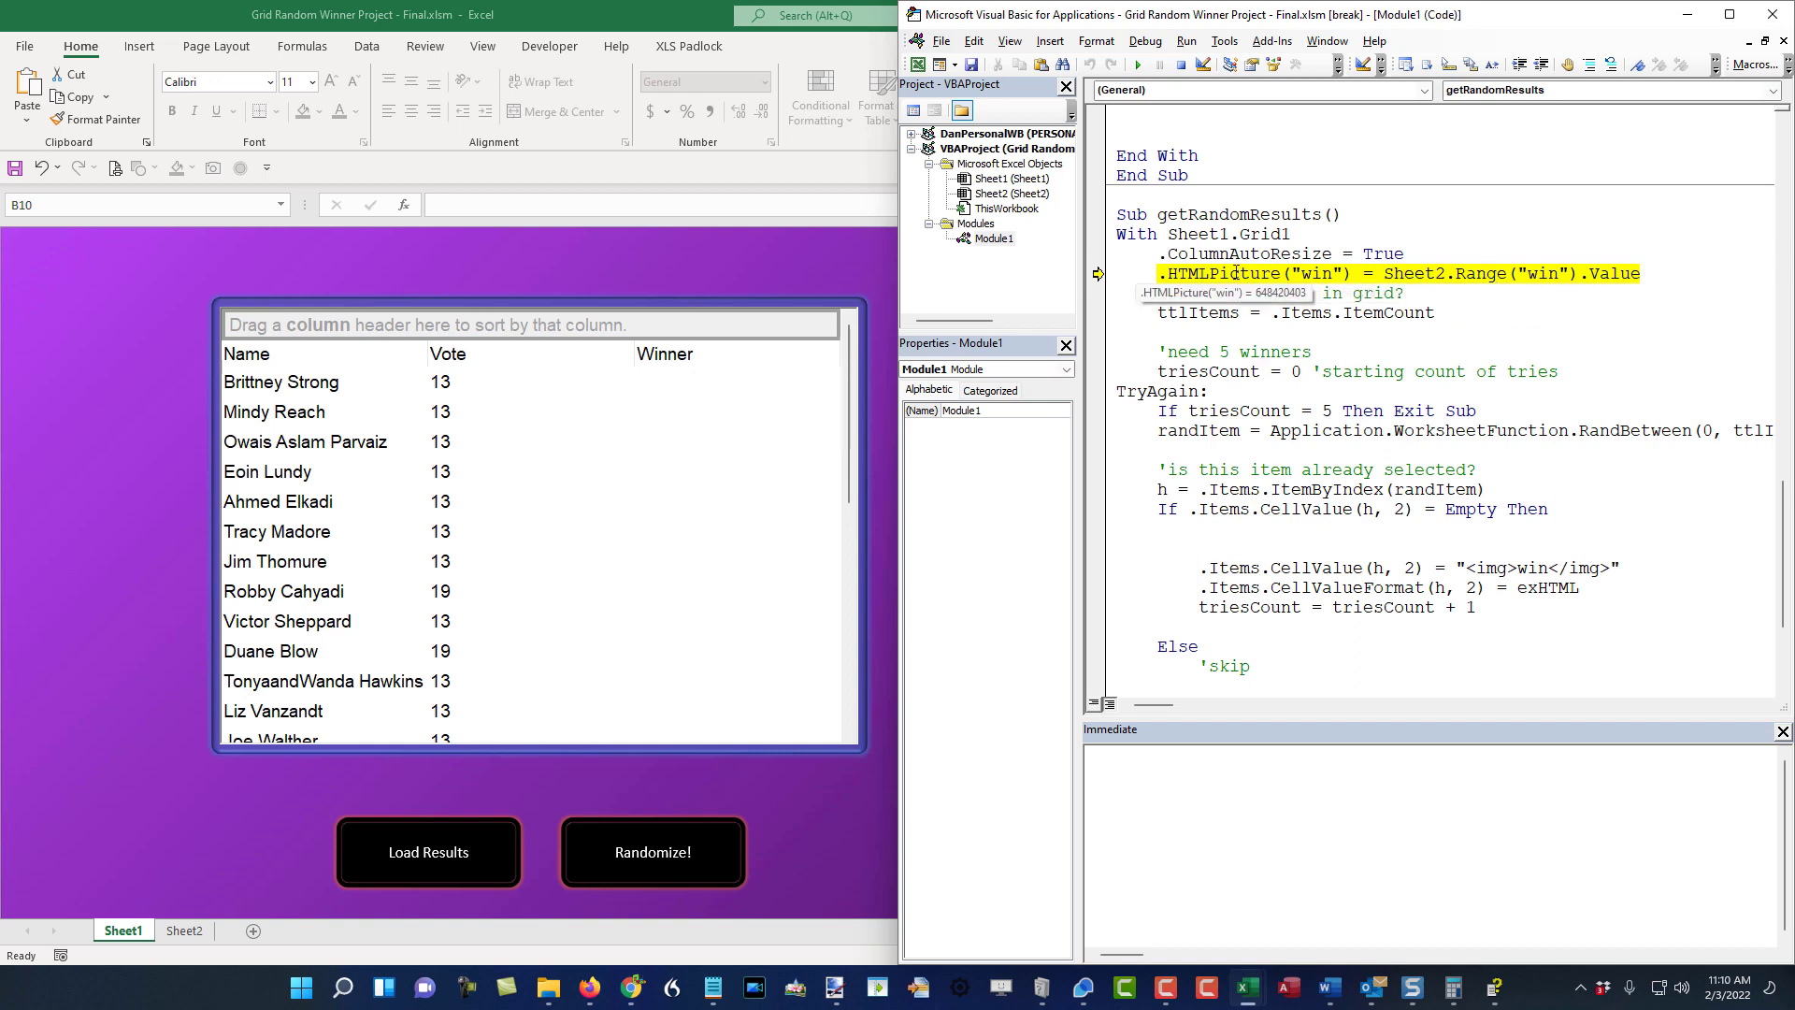
# - Step with F8 past picture loading, item count and five-tries check to the random pick
pyautogui.press('F8')
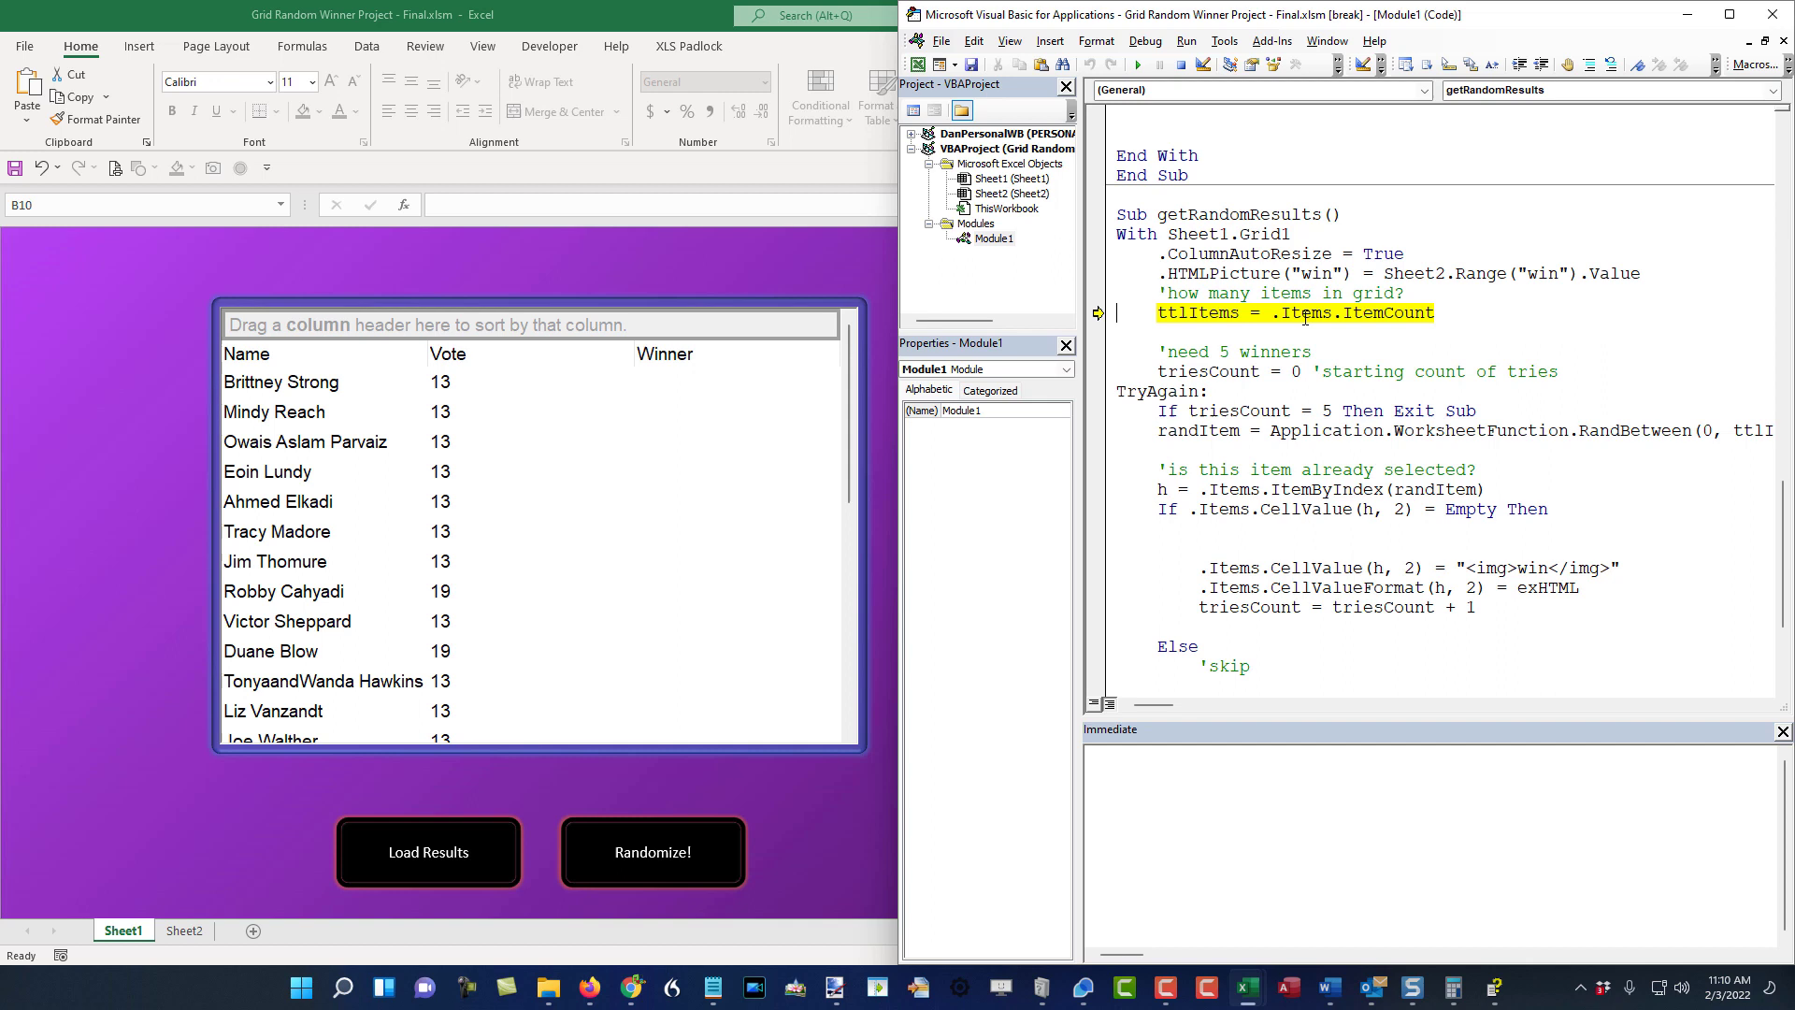
pyautogui.moveTo(1301, 317)
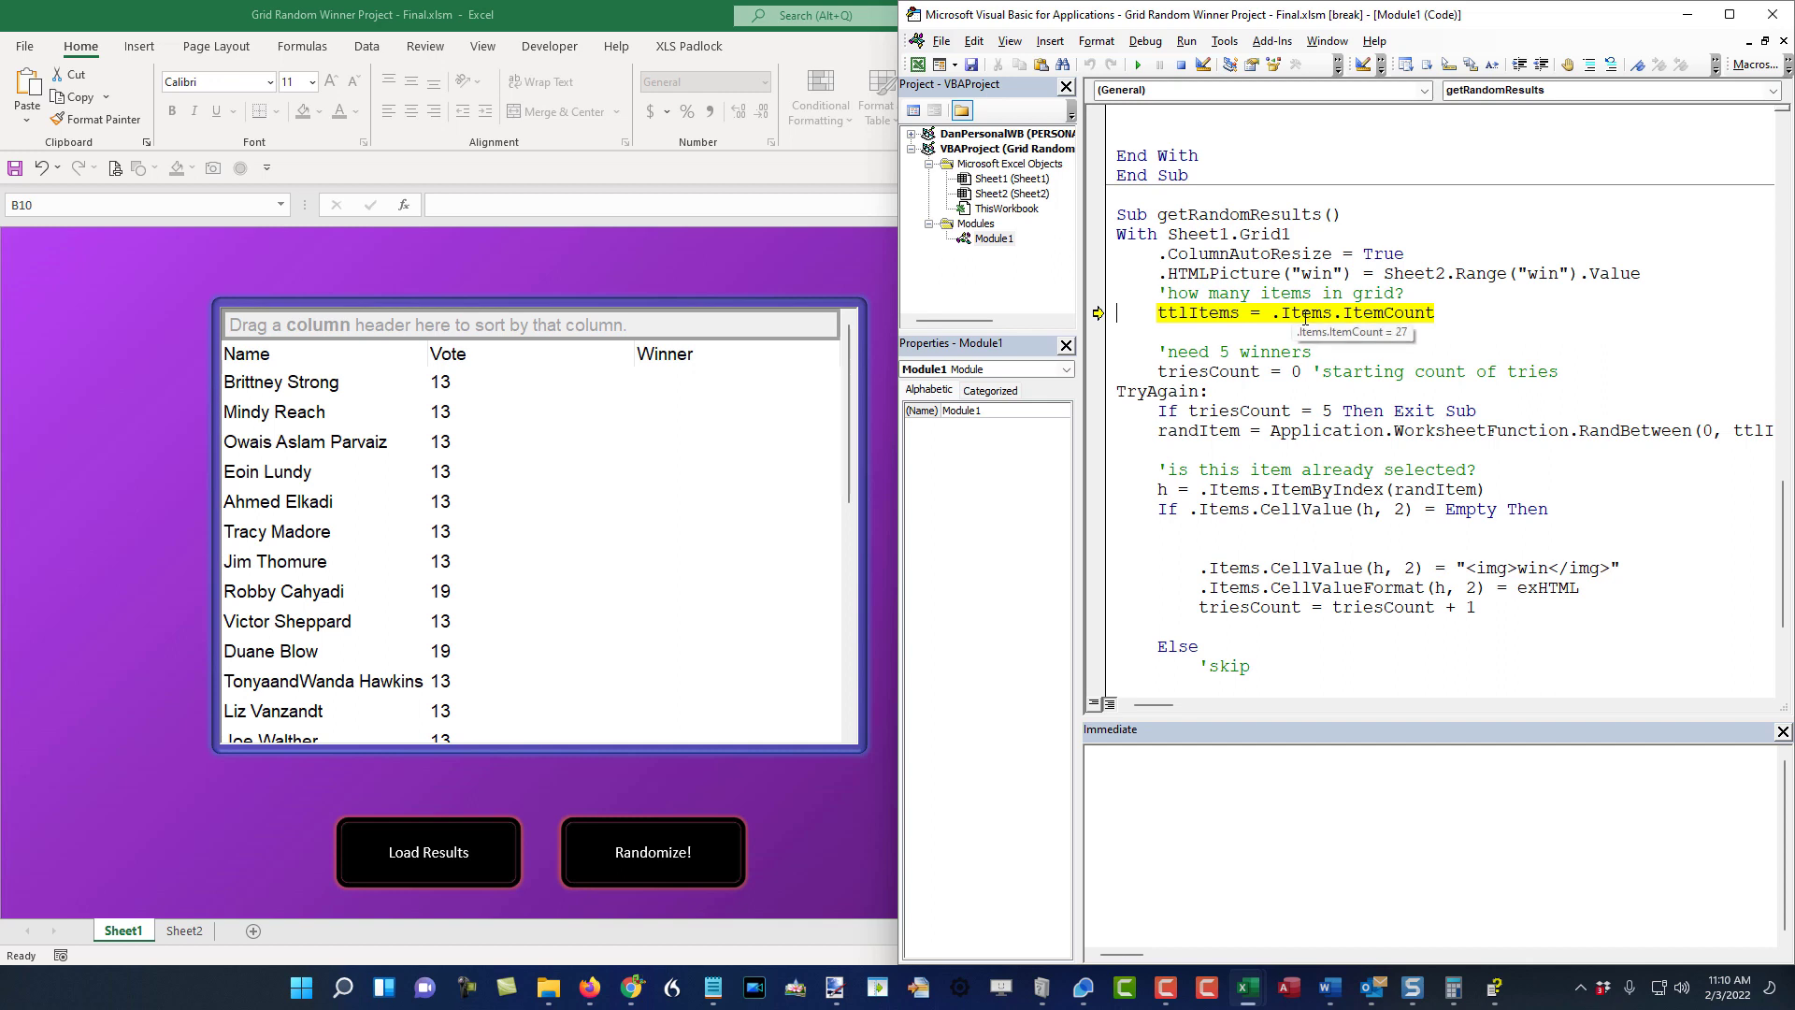
pyautogui.press('F8')
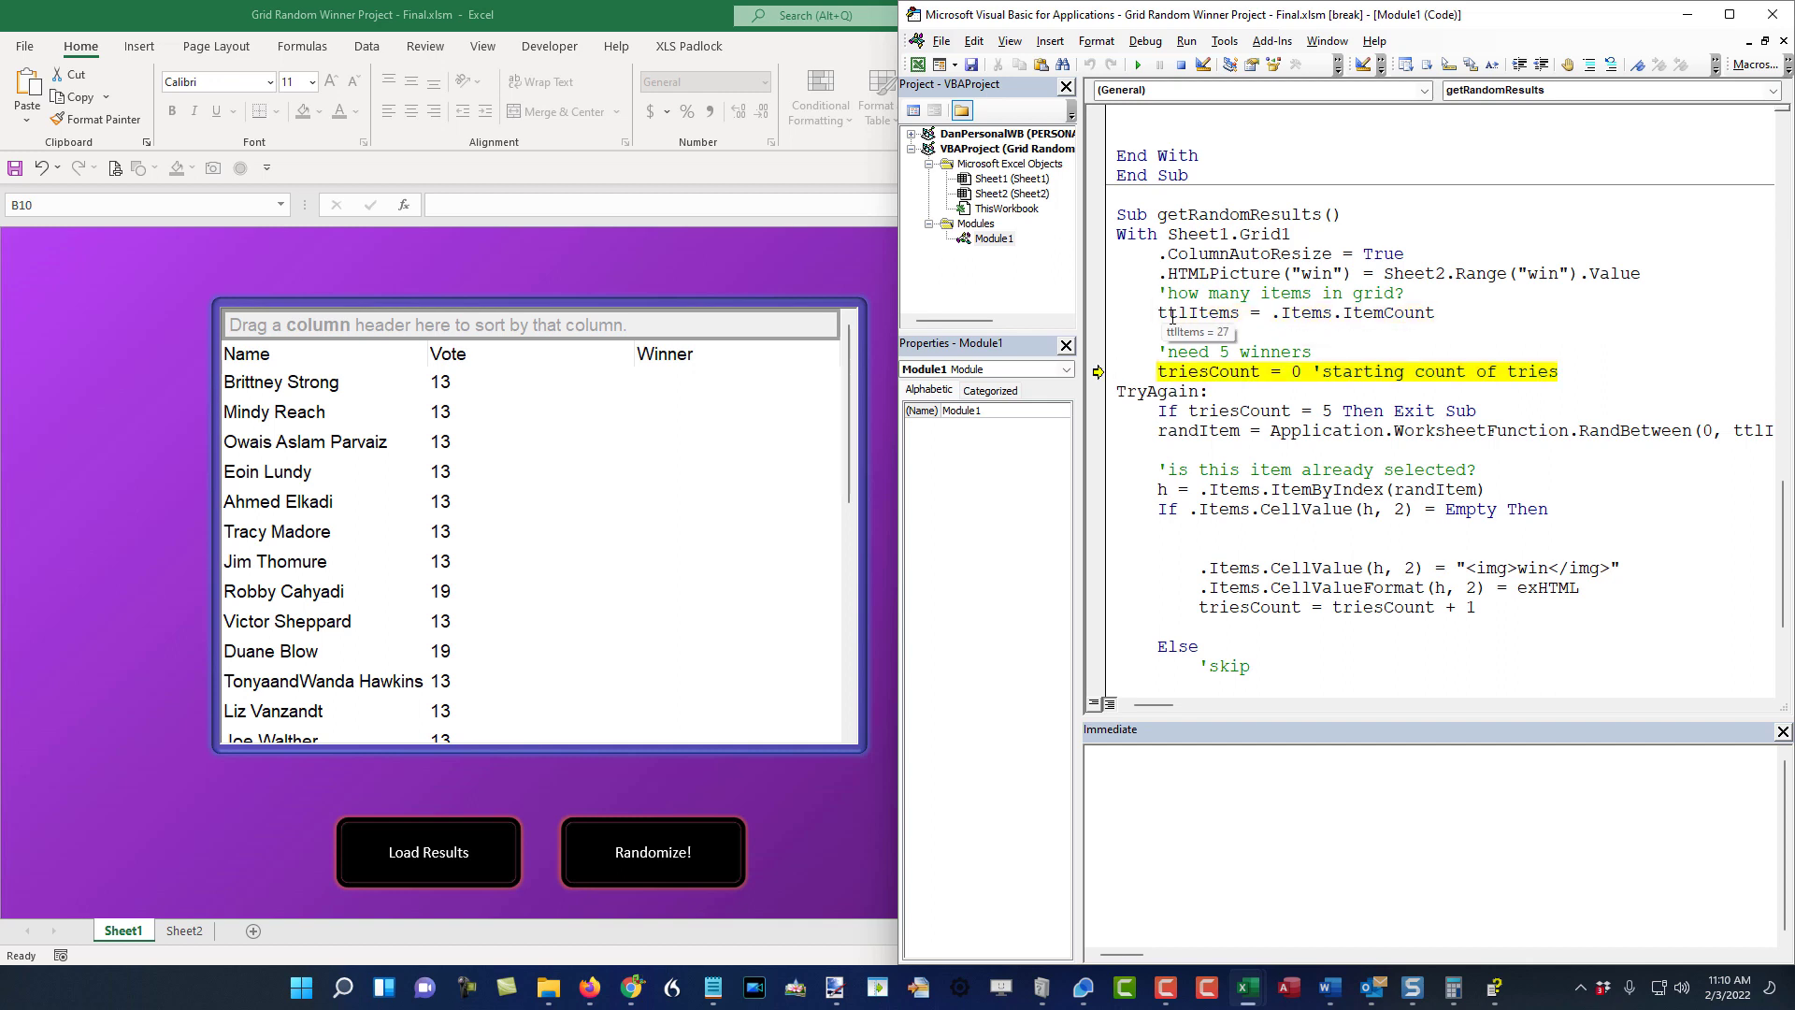
pyautogui.moveTo(1274, 326)
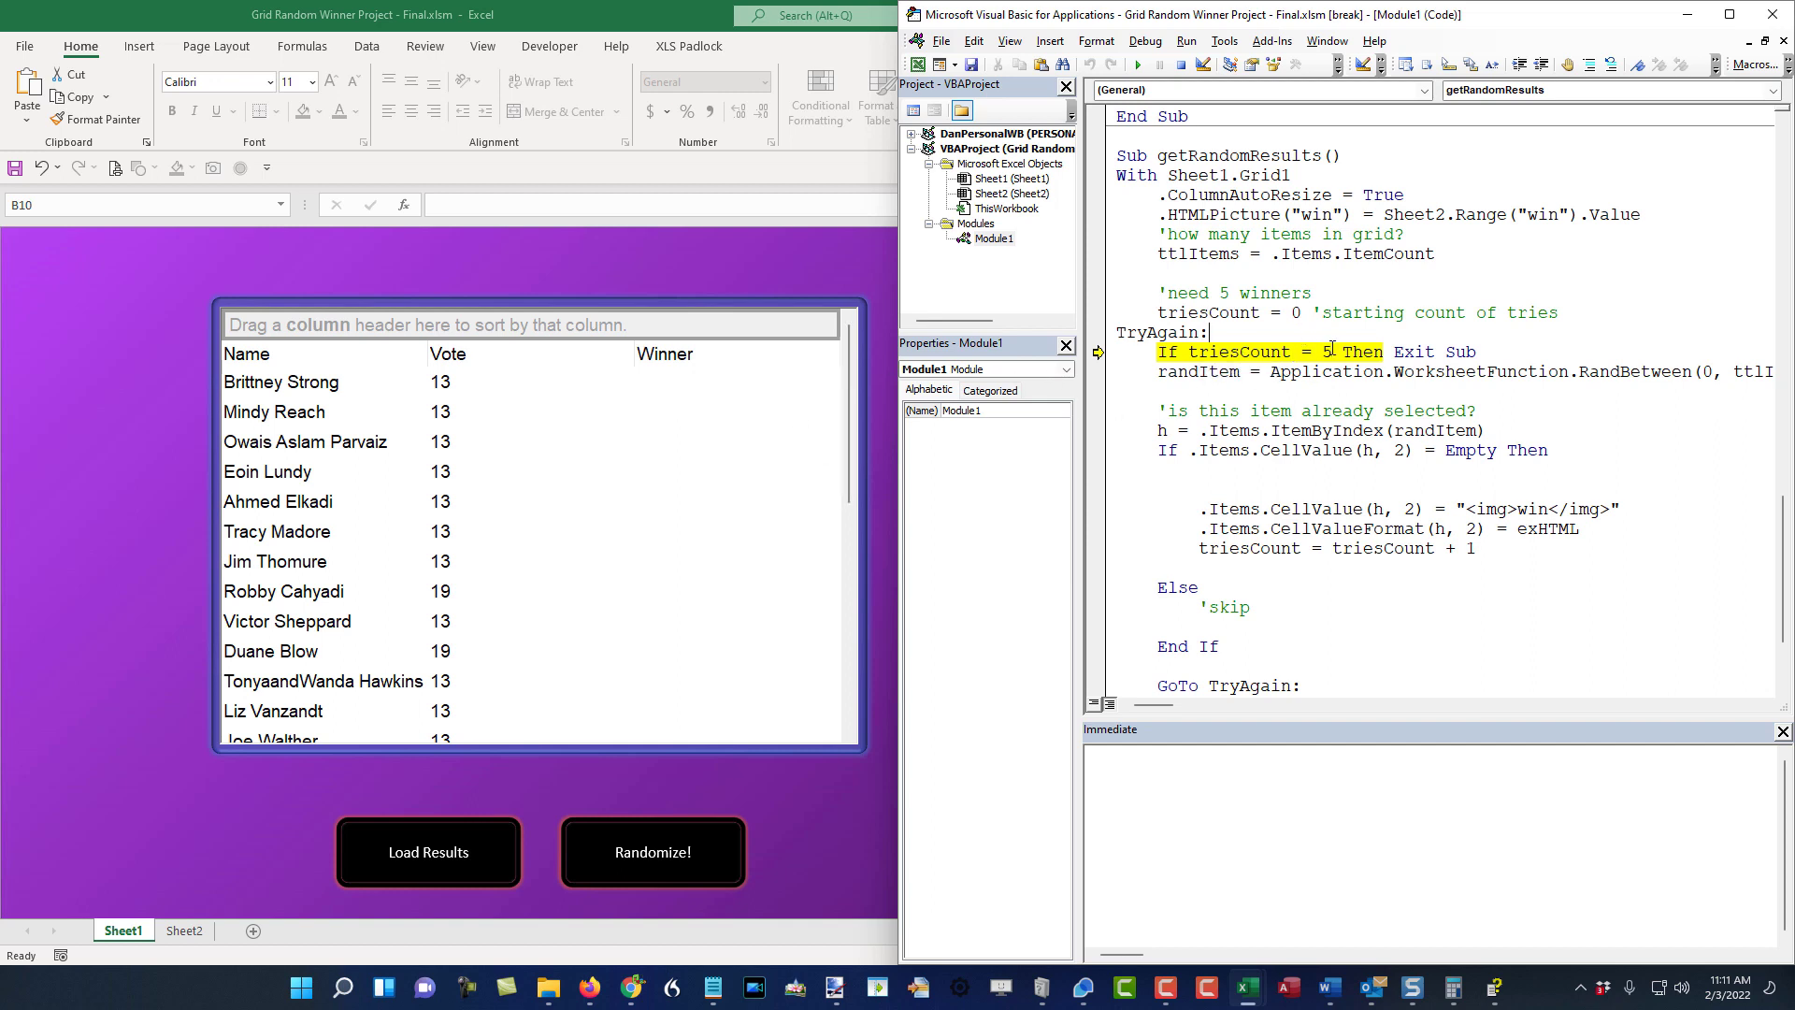
pyautogui.press('F8')
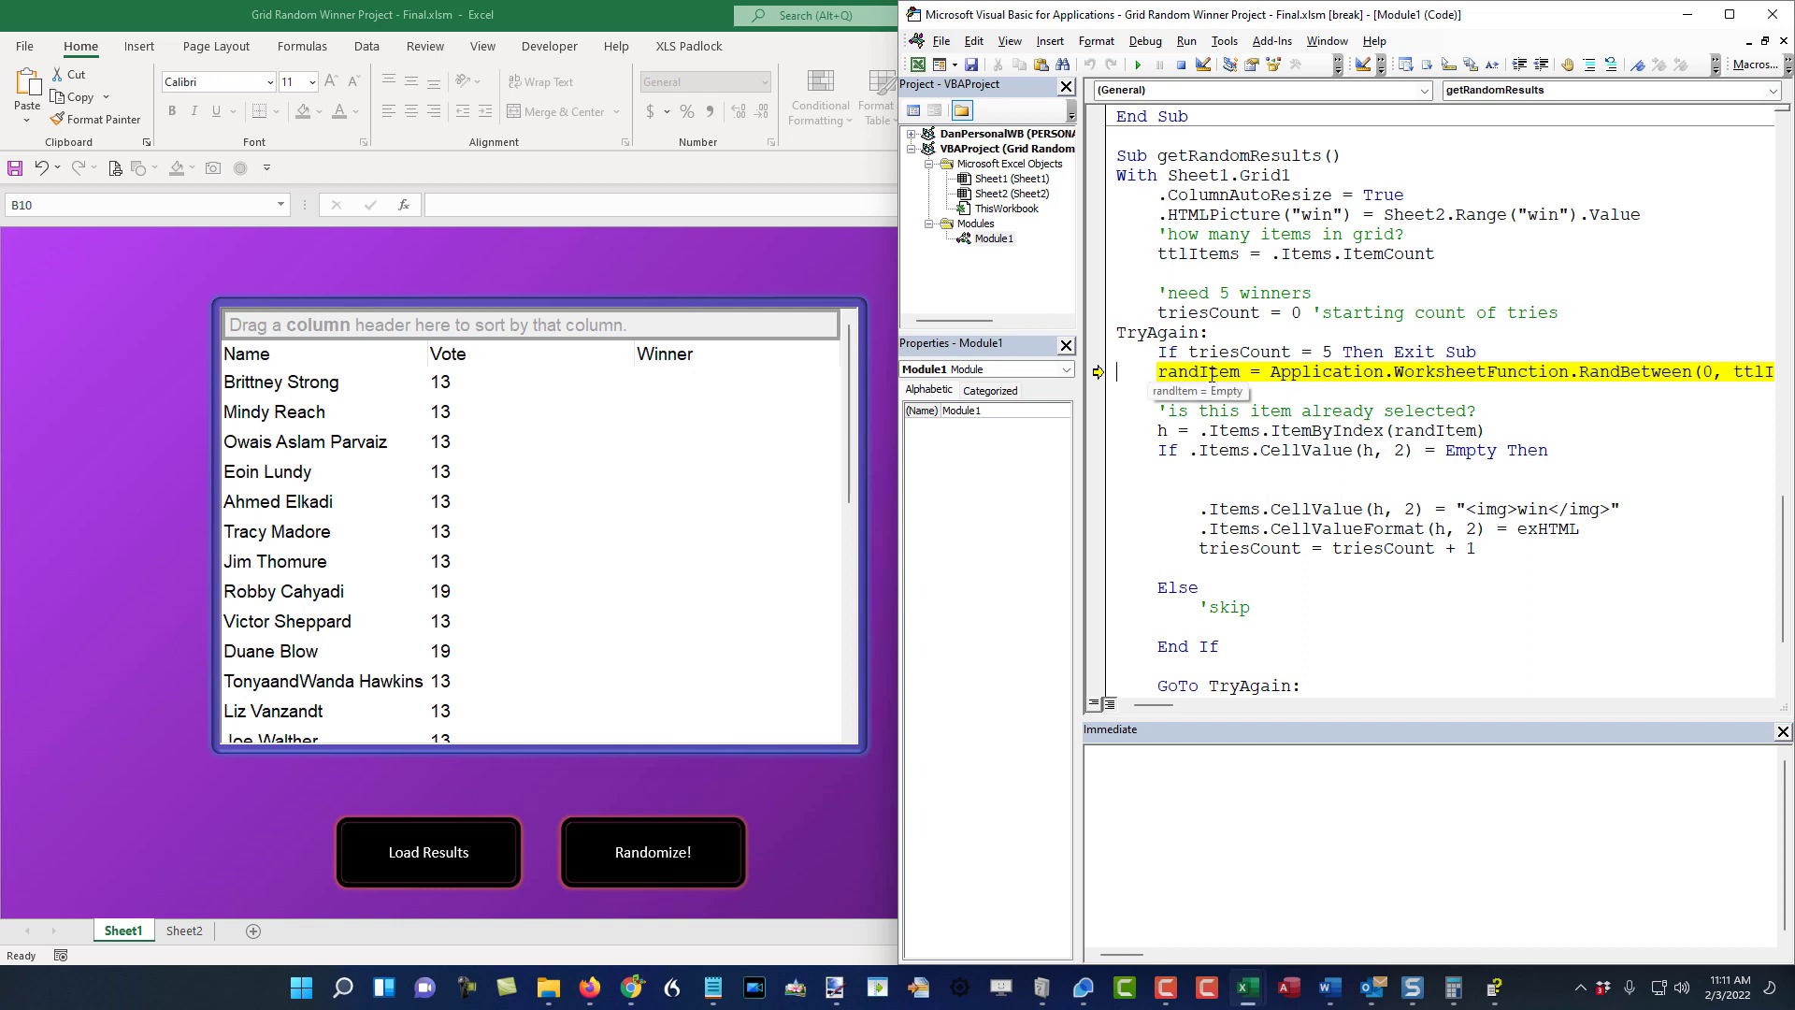
pyautogui.press('F8')
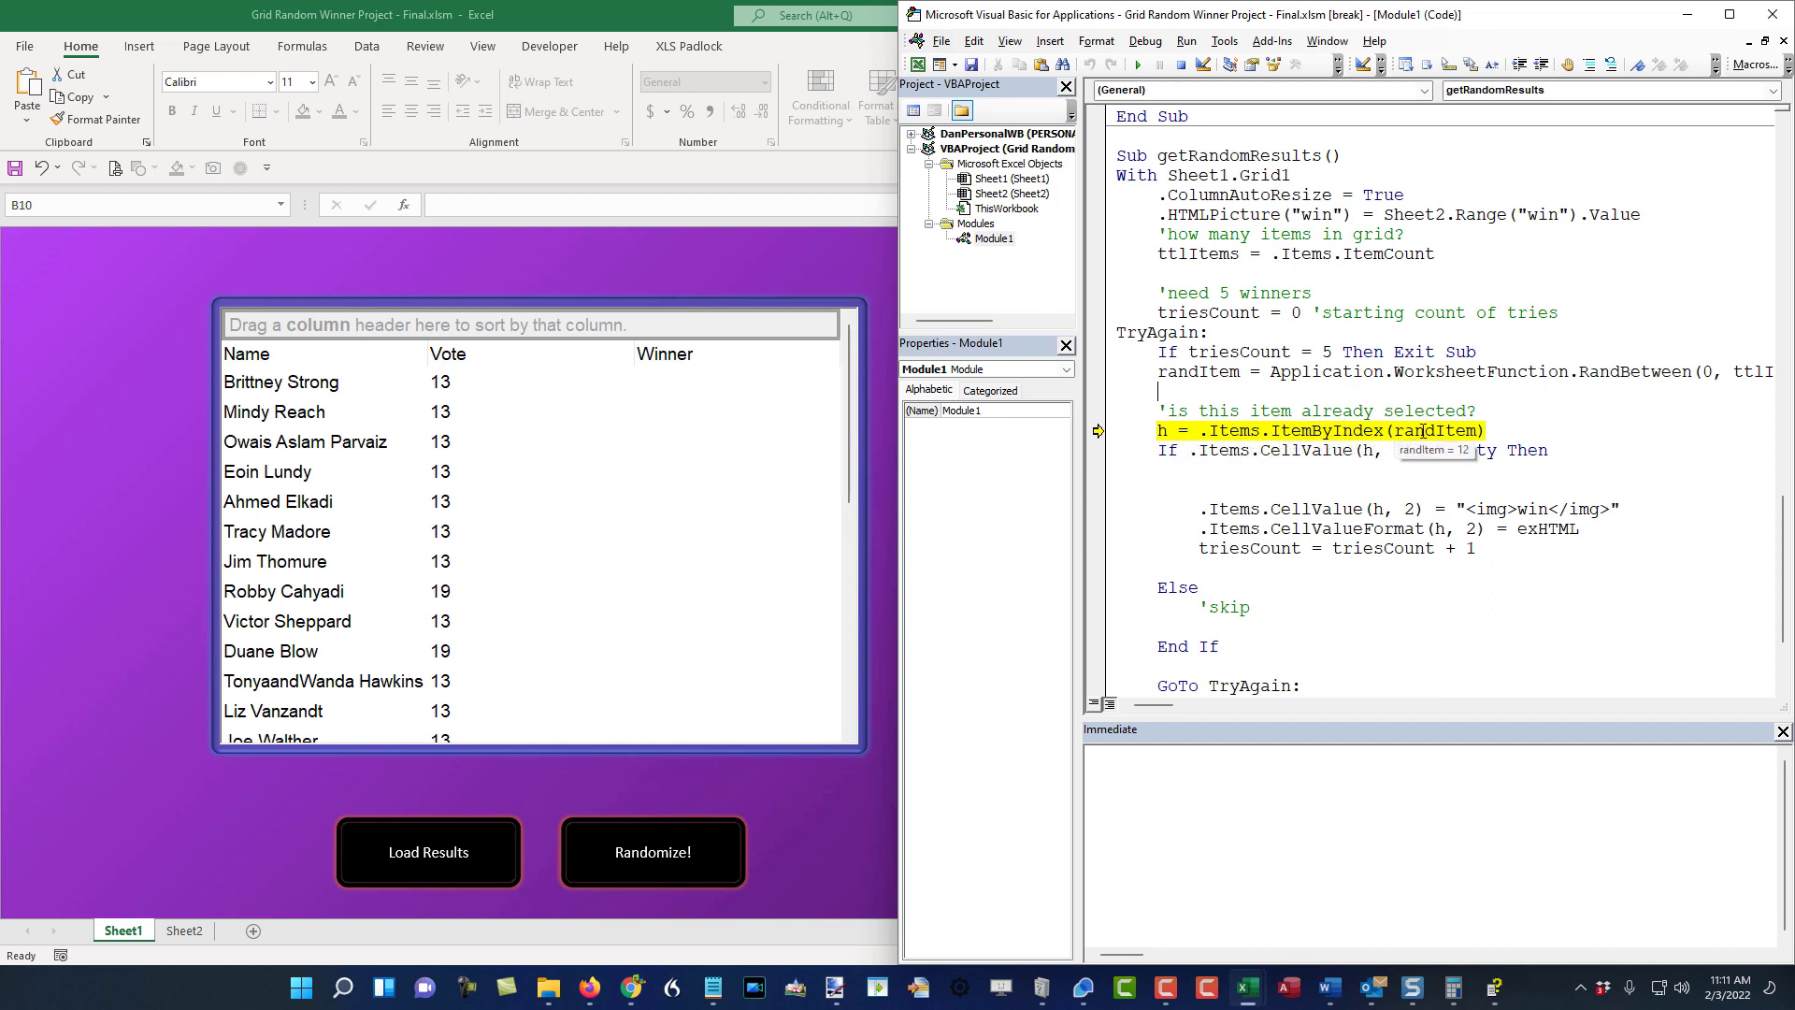
pyautogui.press('F8')
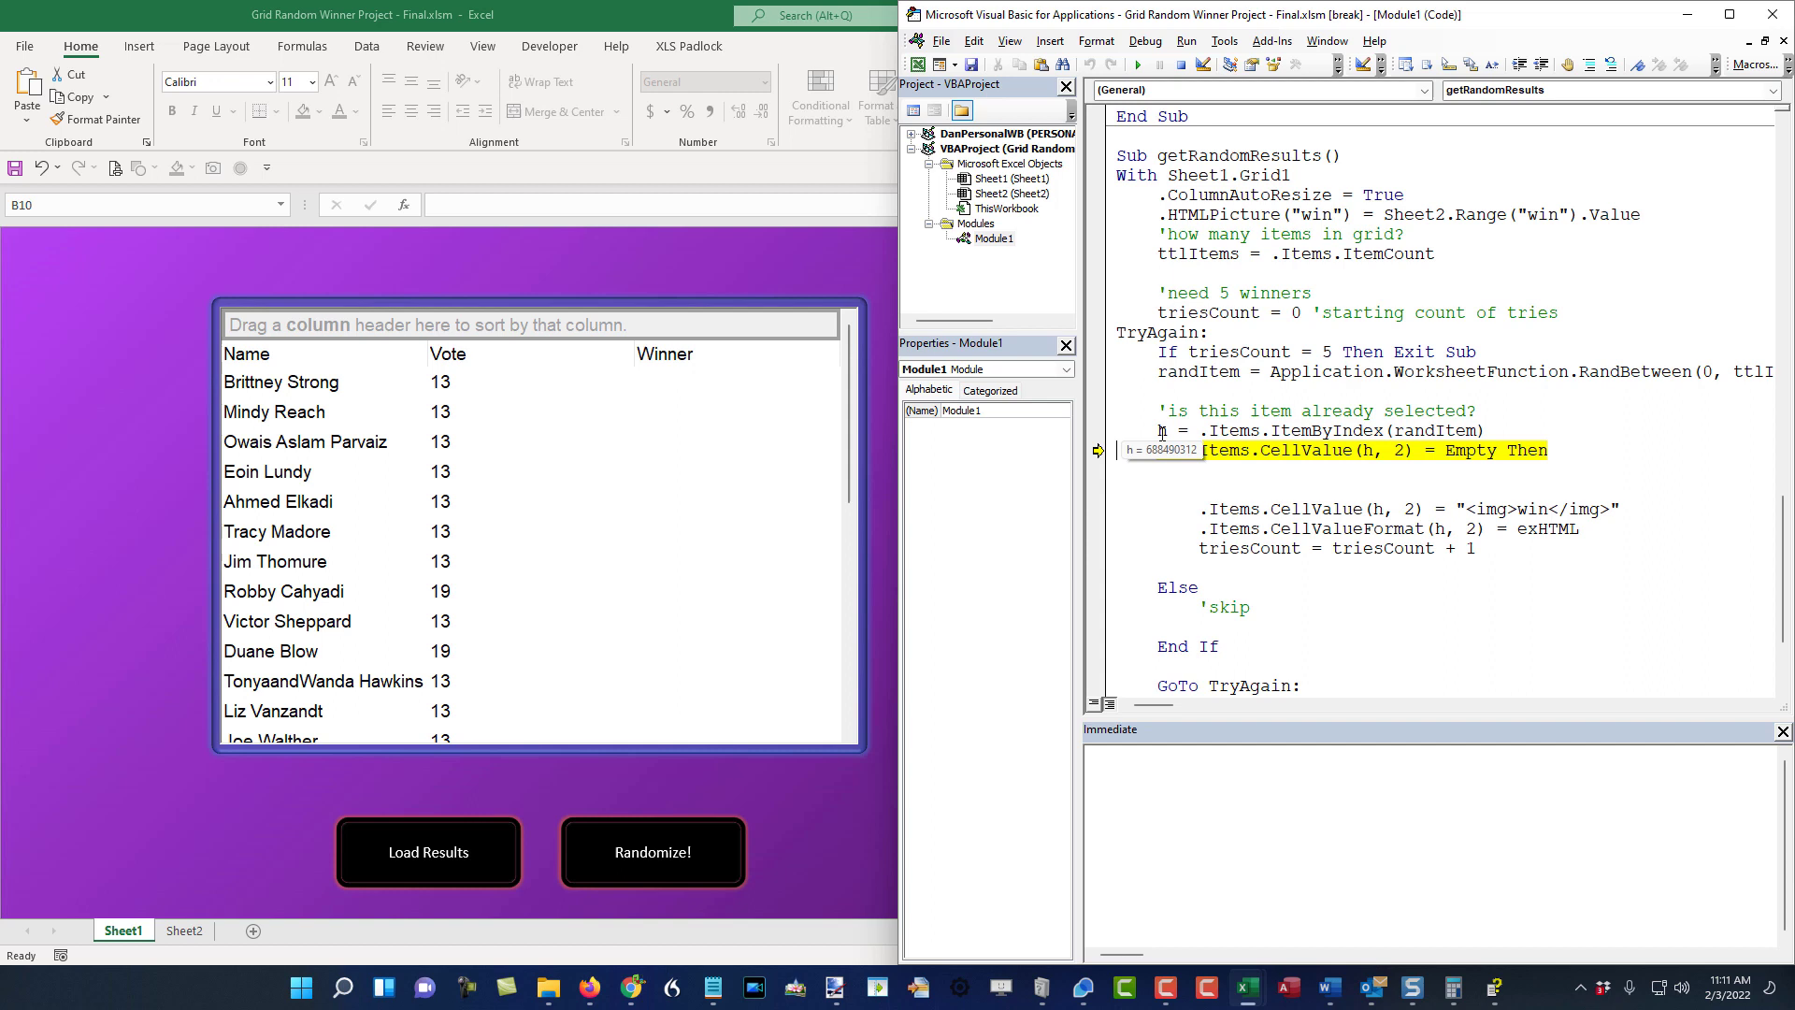
pyautogui.moveTo(590, 541)
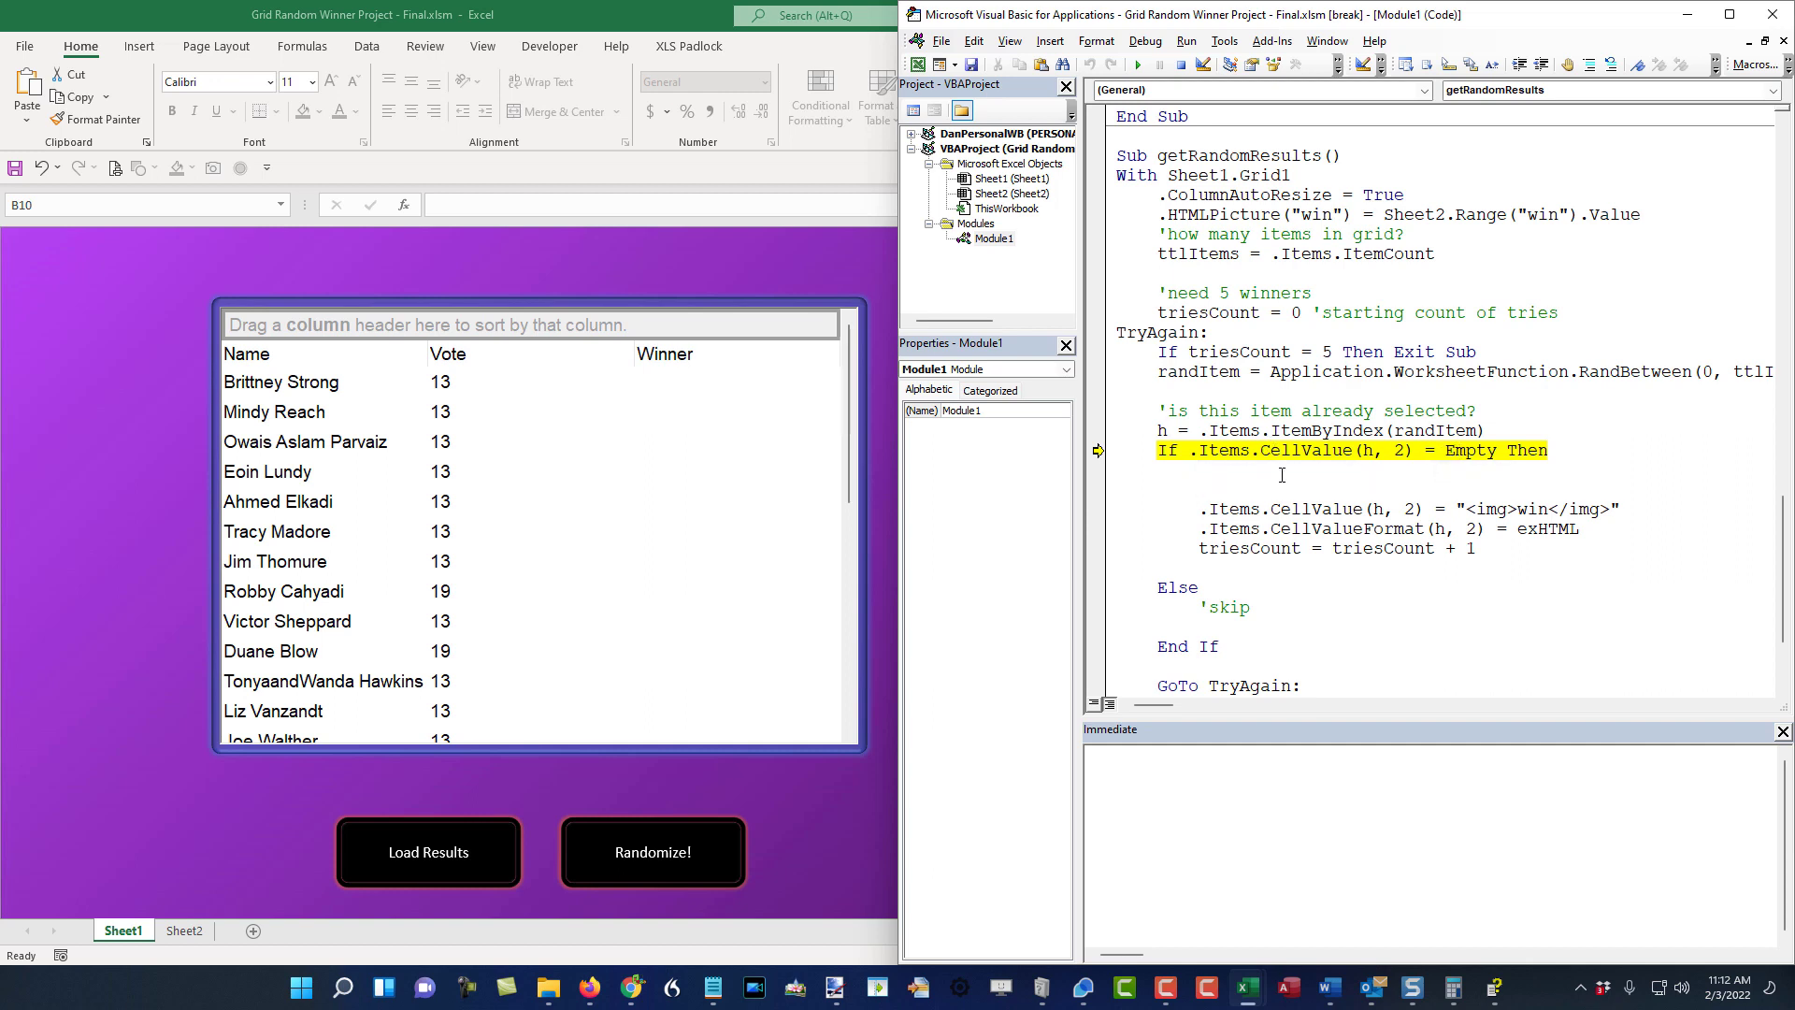
pyautogui.press('F8')
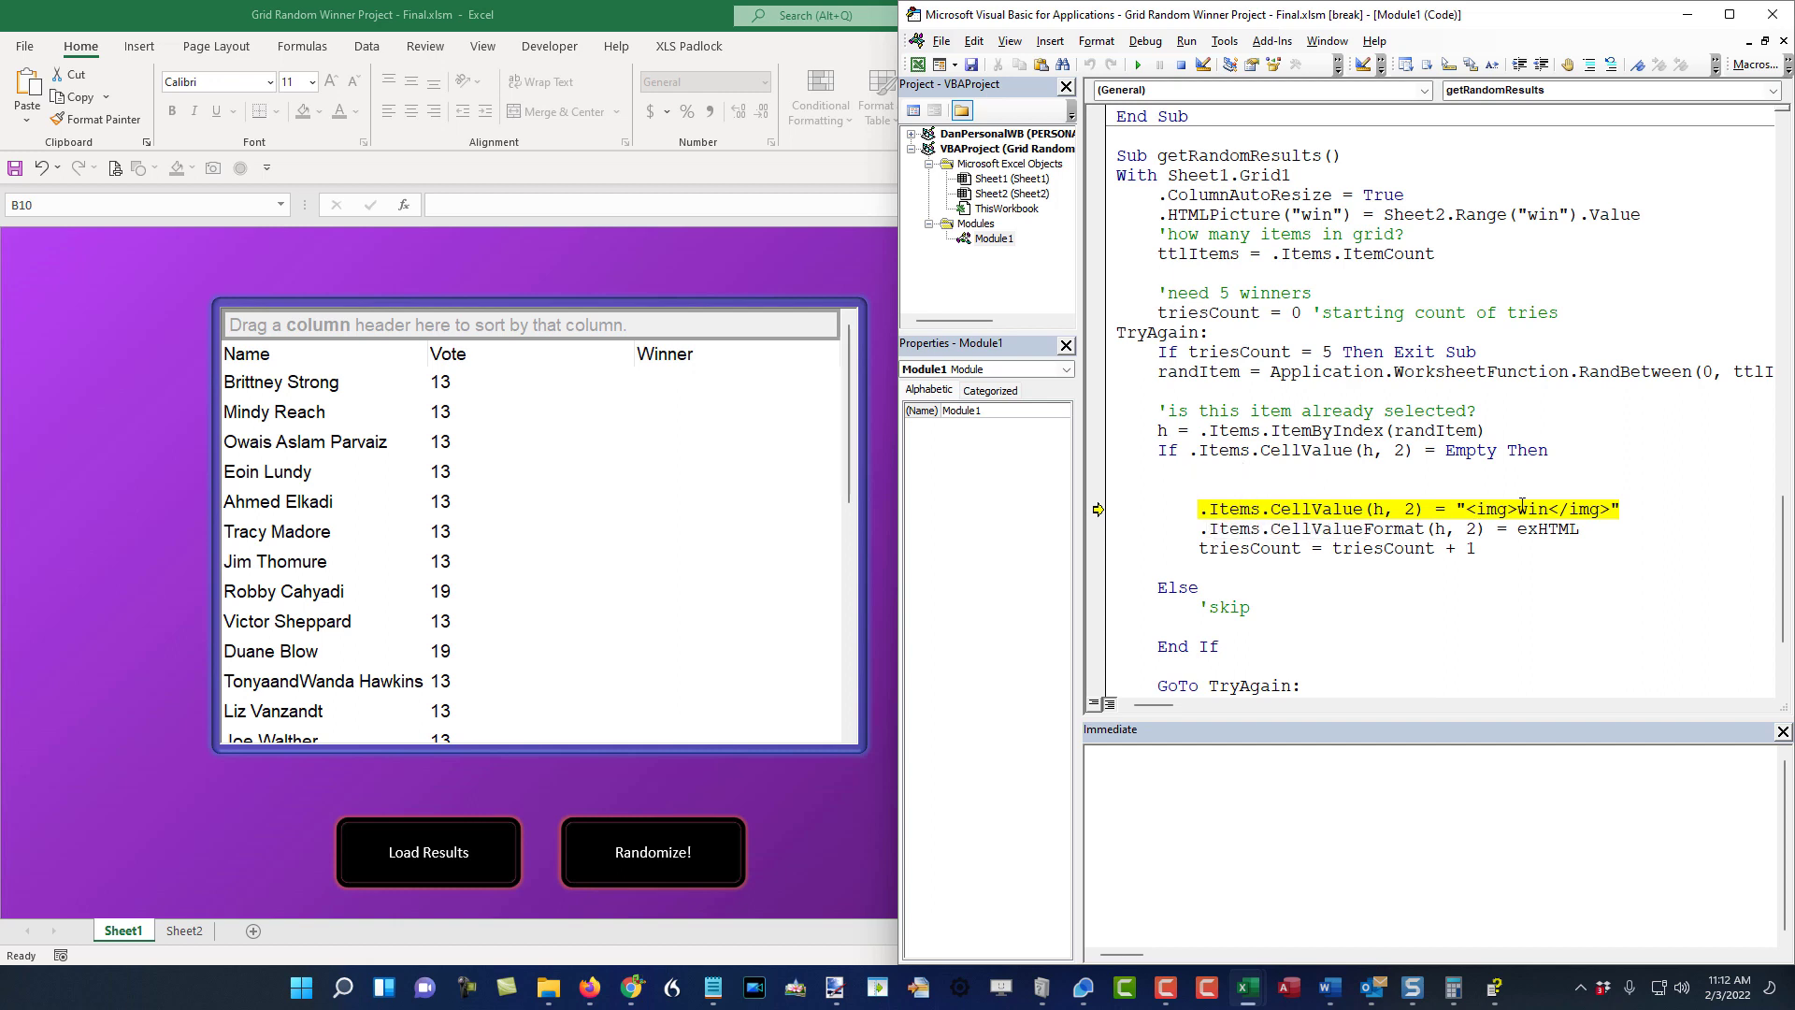
pyautogui.moveTo(1315, 508)
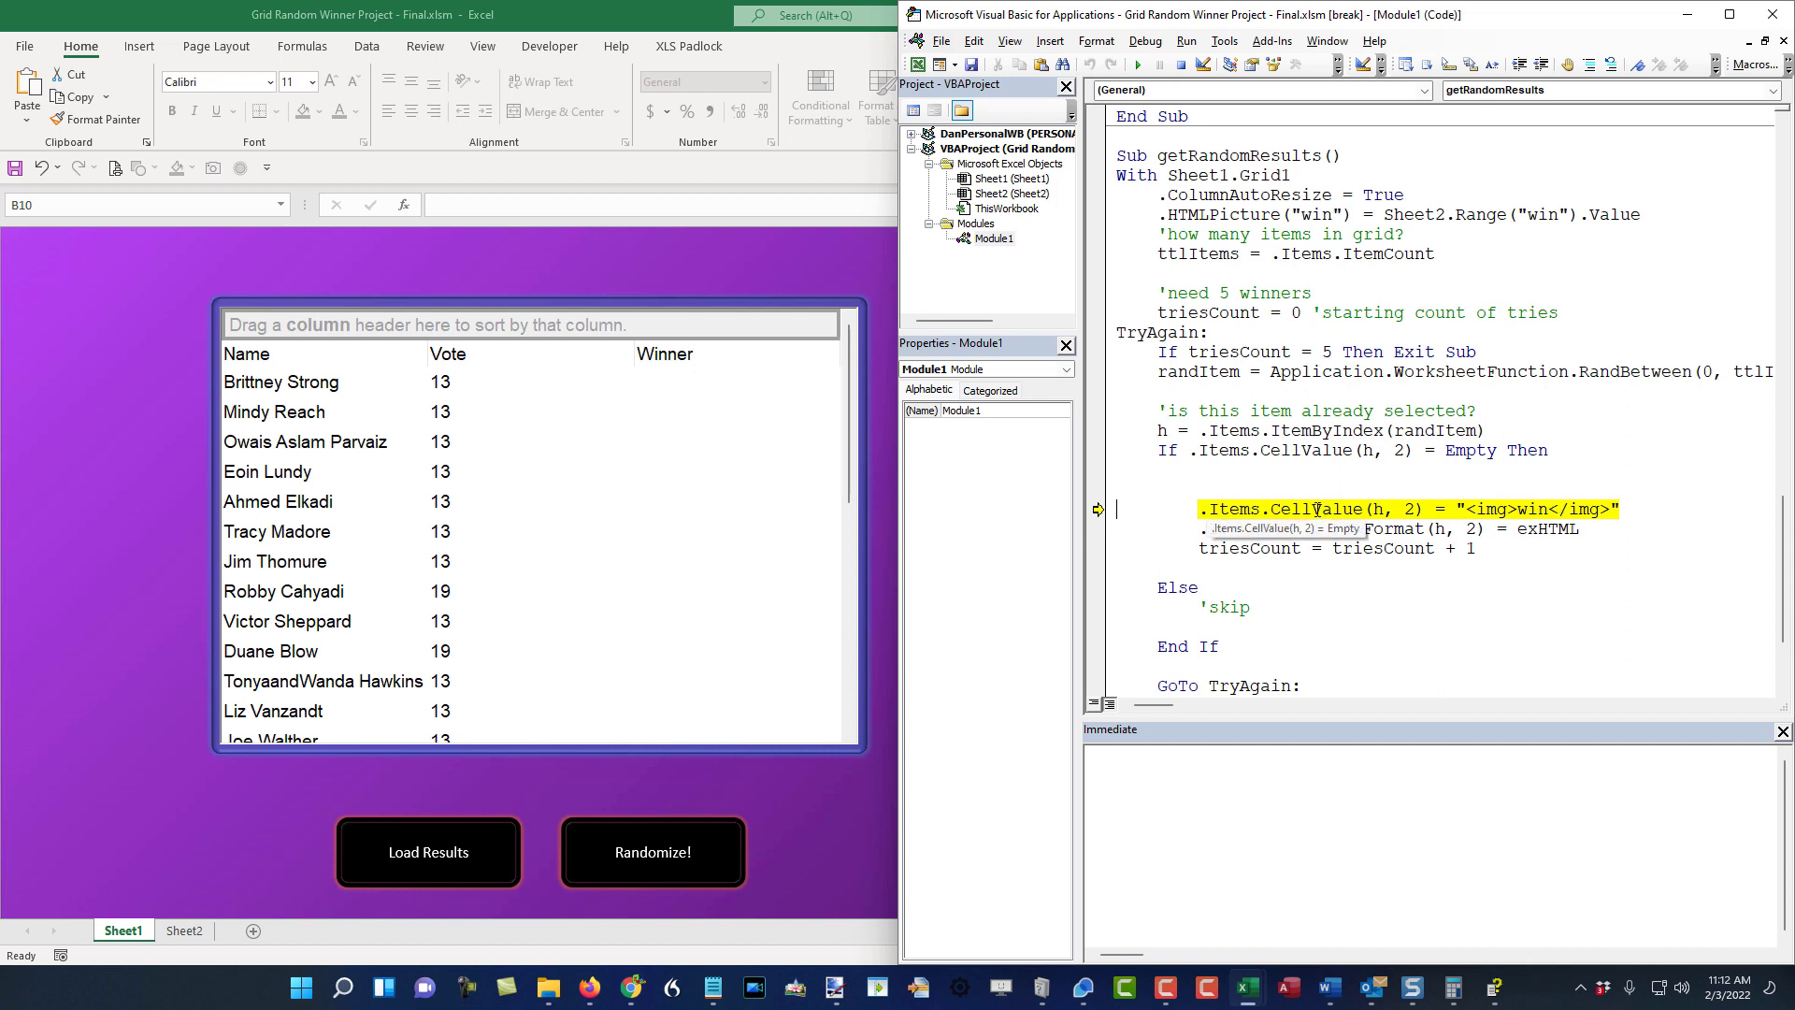
pyautogui.moveTo(1534, 536)
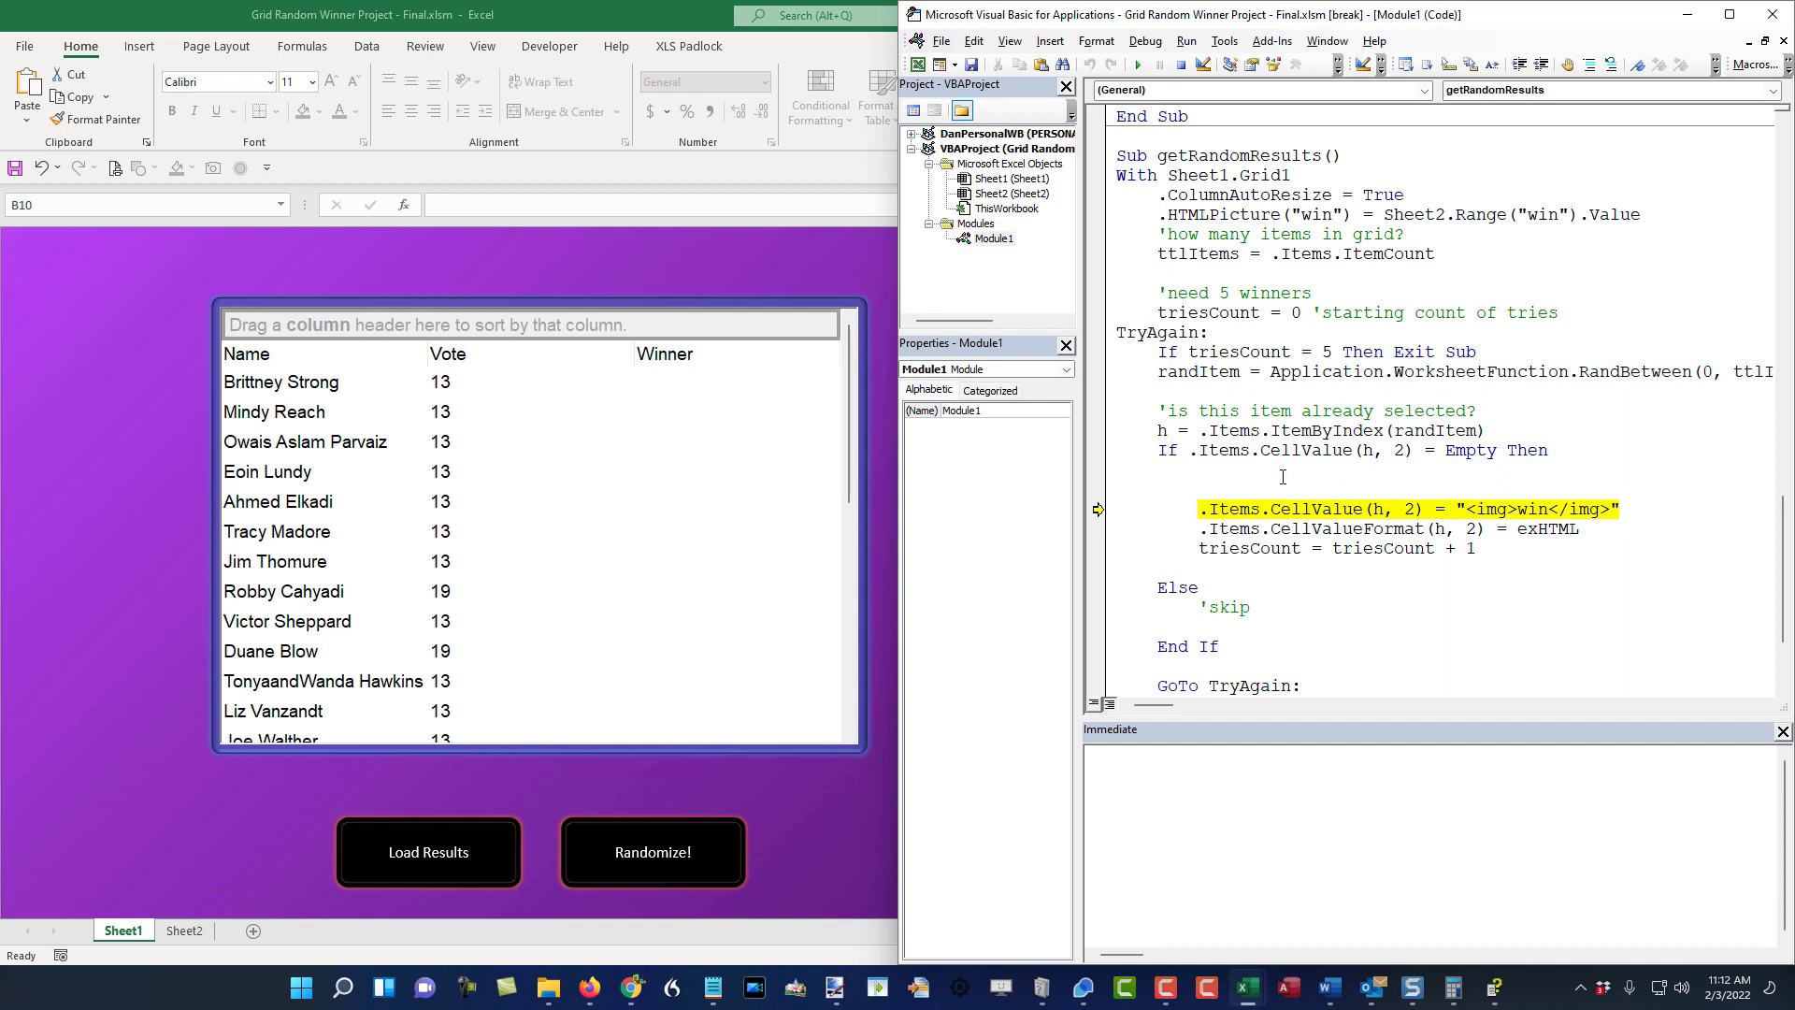
pyautogui.press('F8')
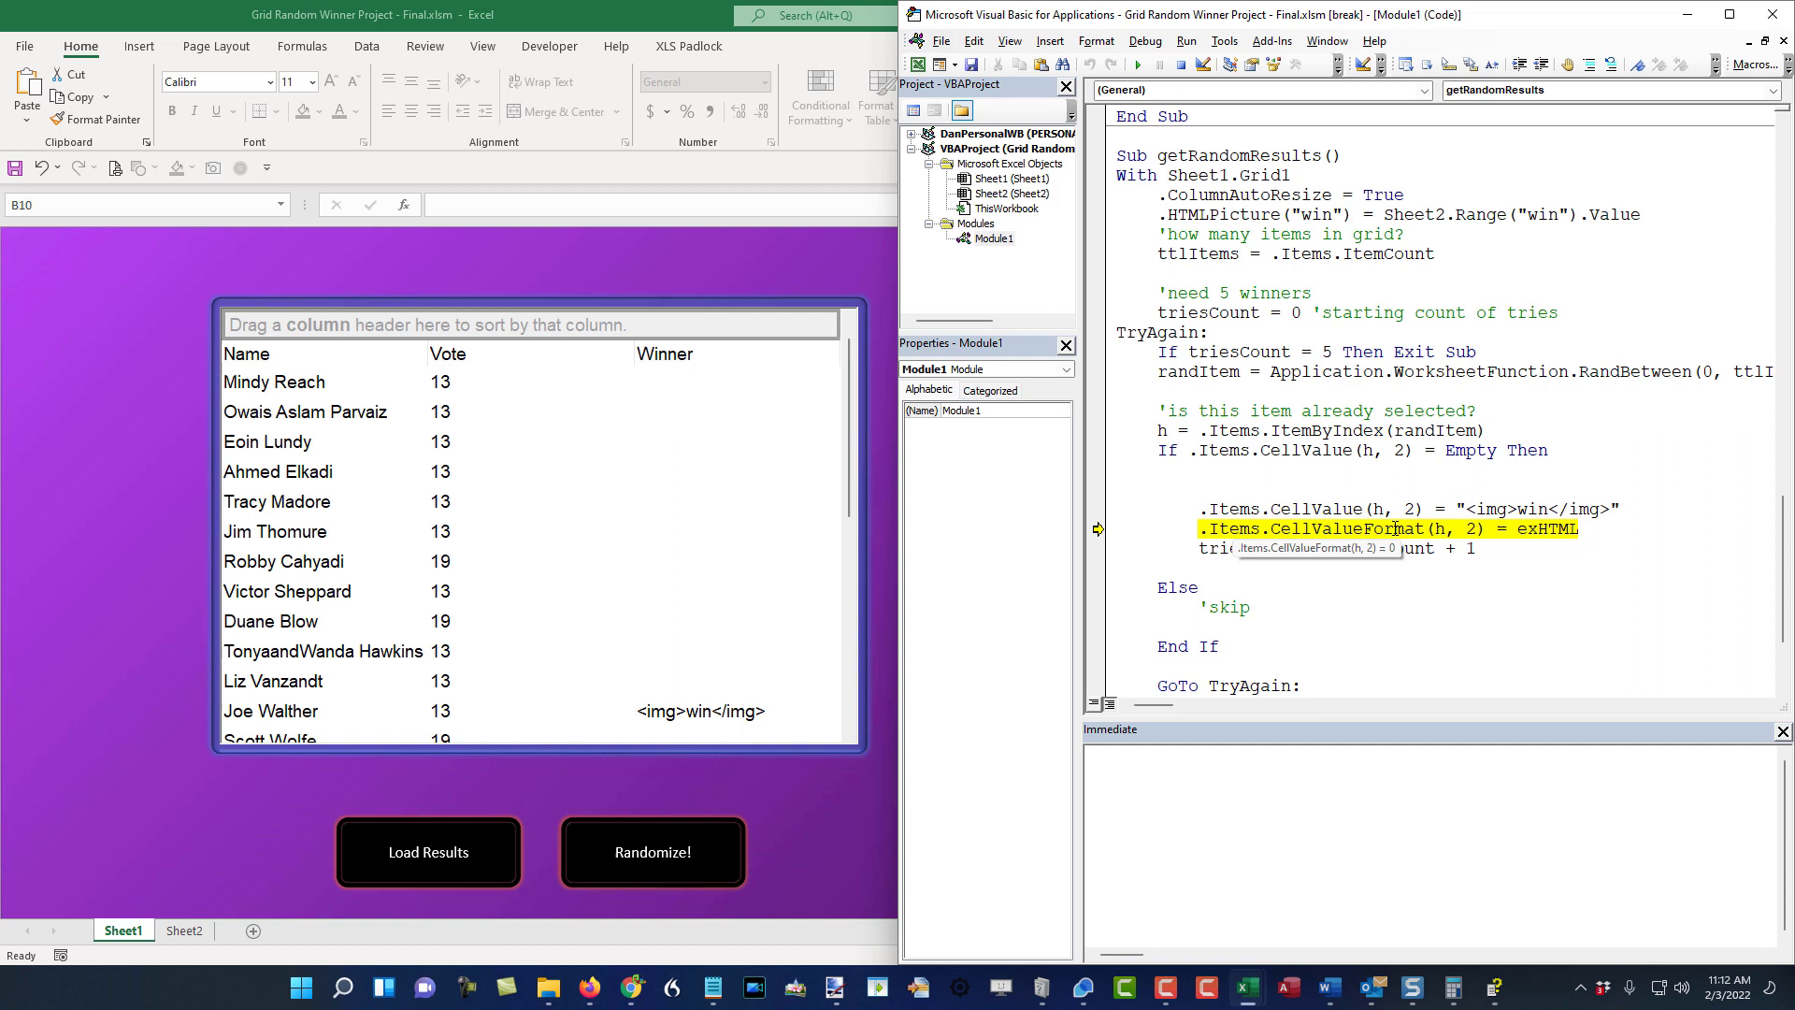
pyautogui.press('F8')
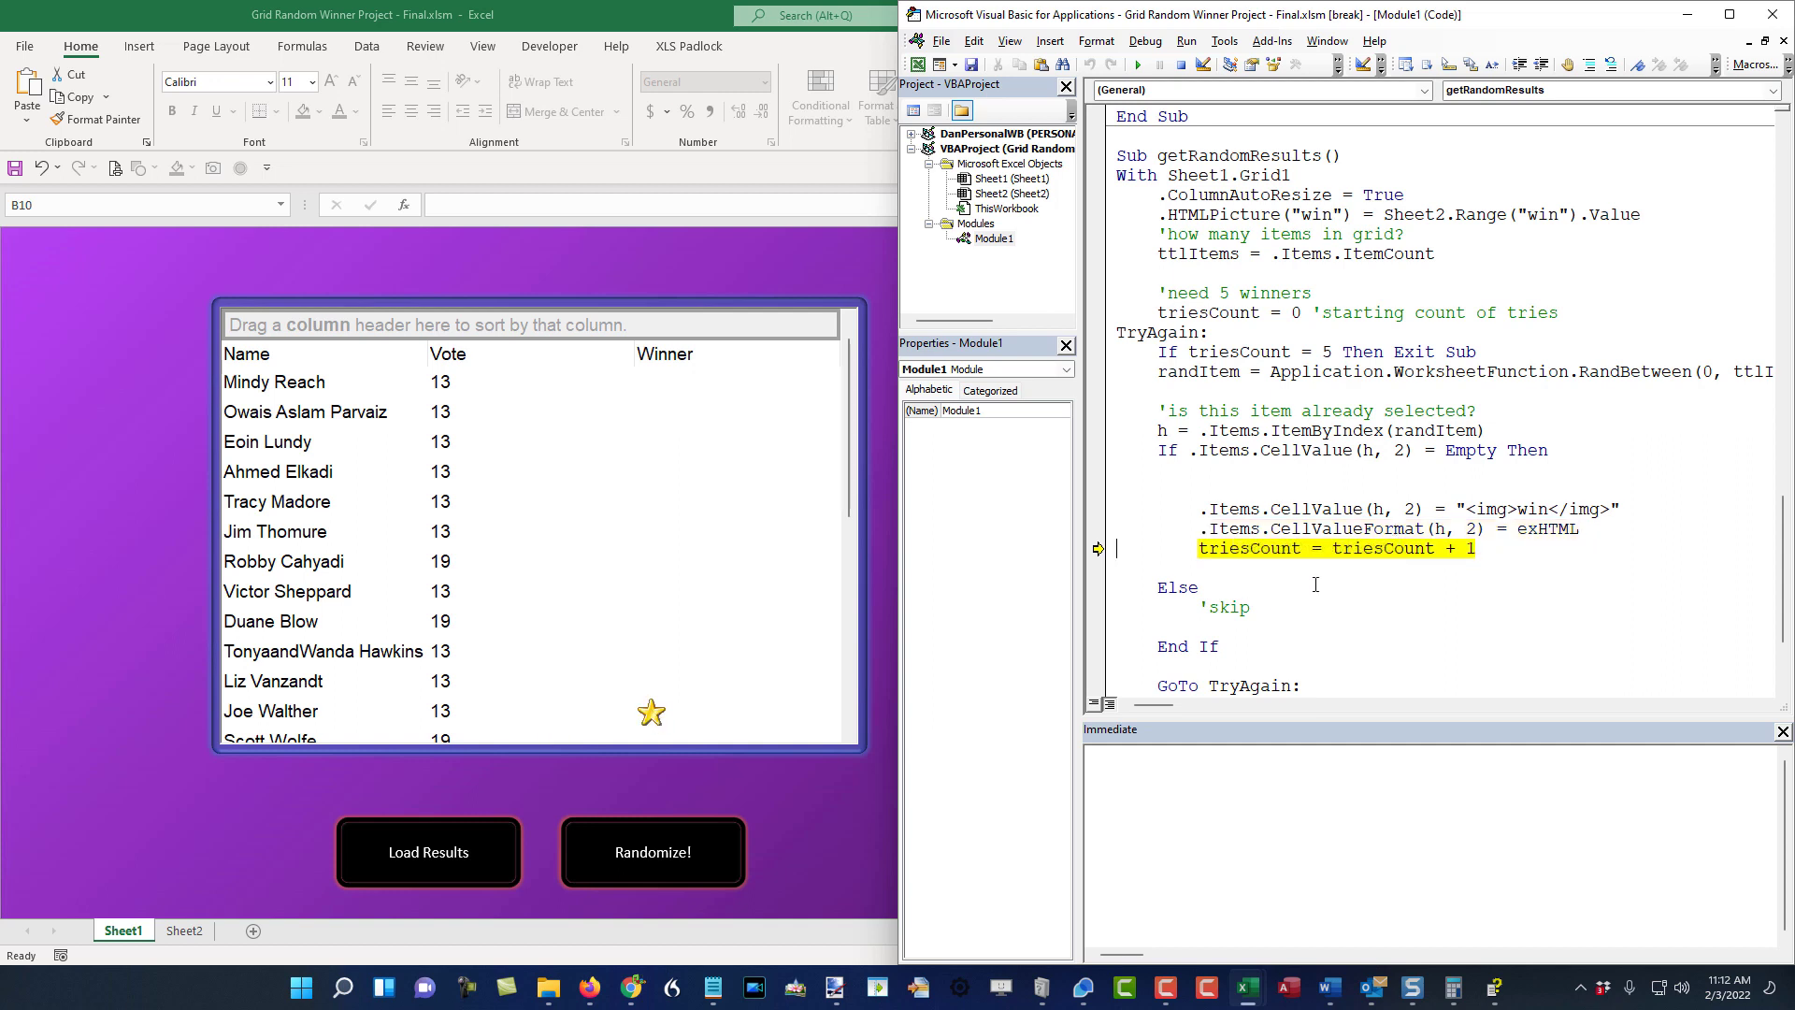
pyautogui.moveTo(1249, 548)
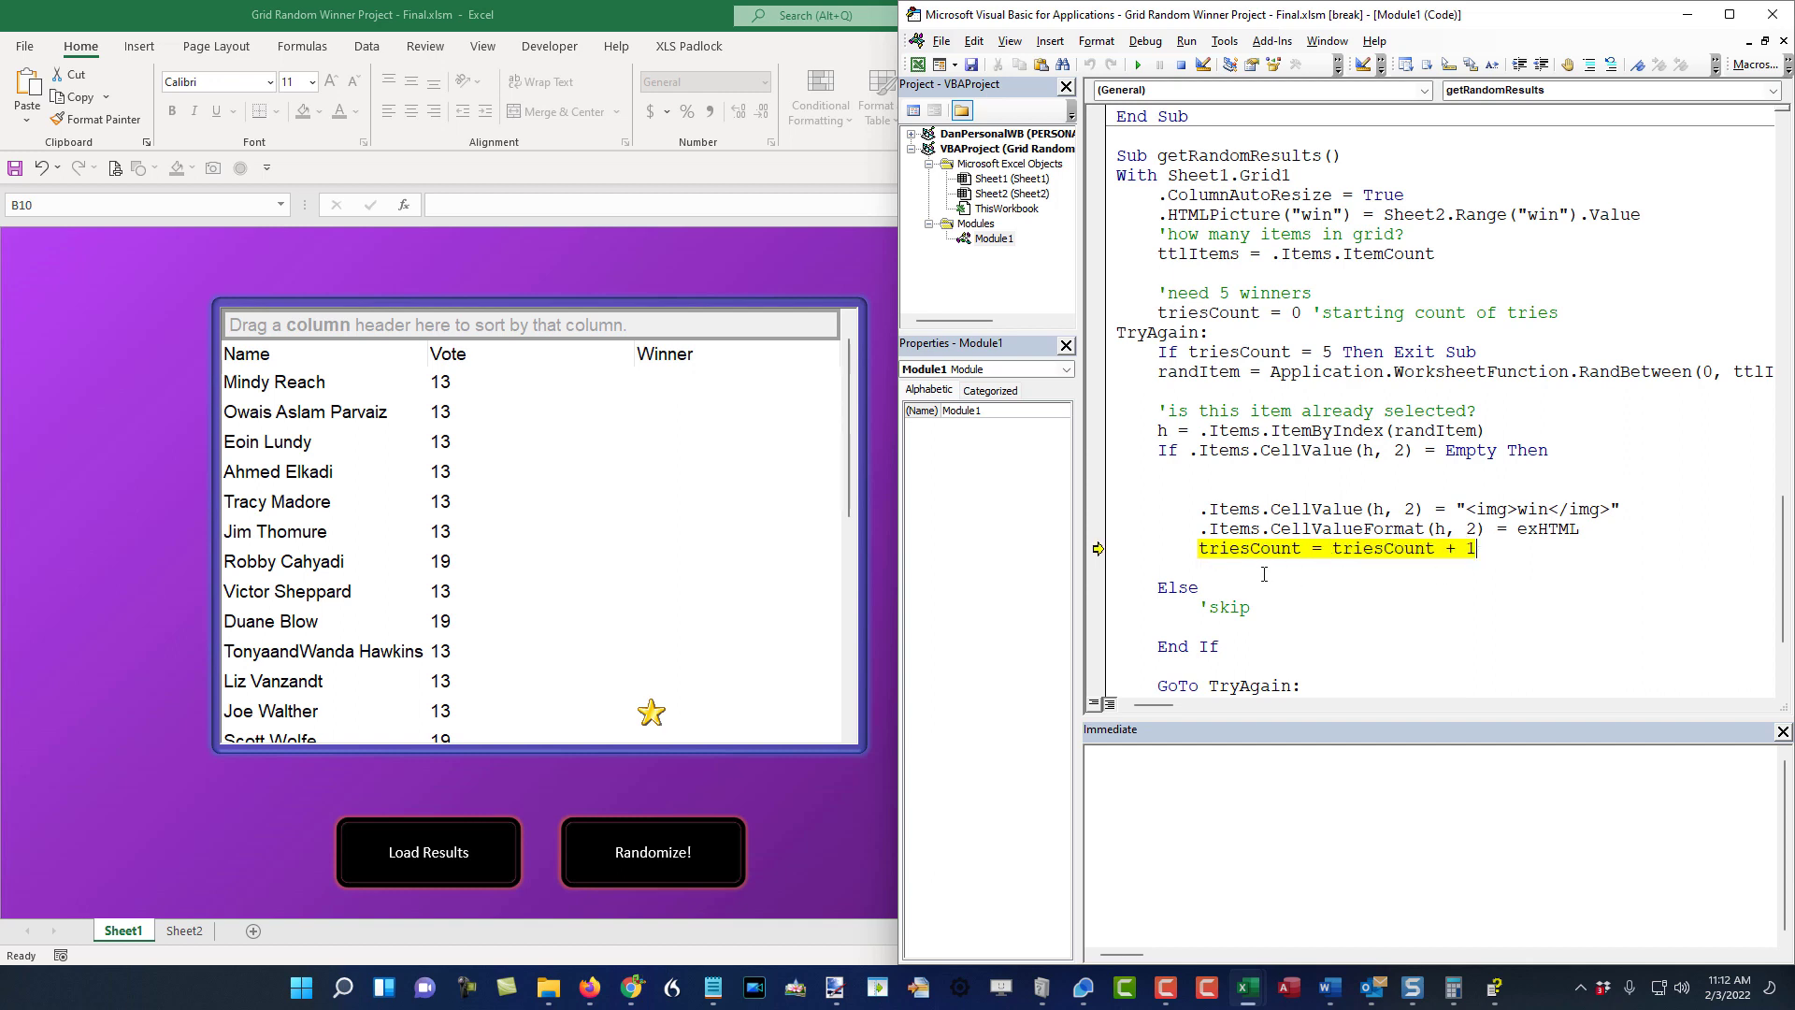
pyautogui.press('F8')
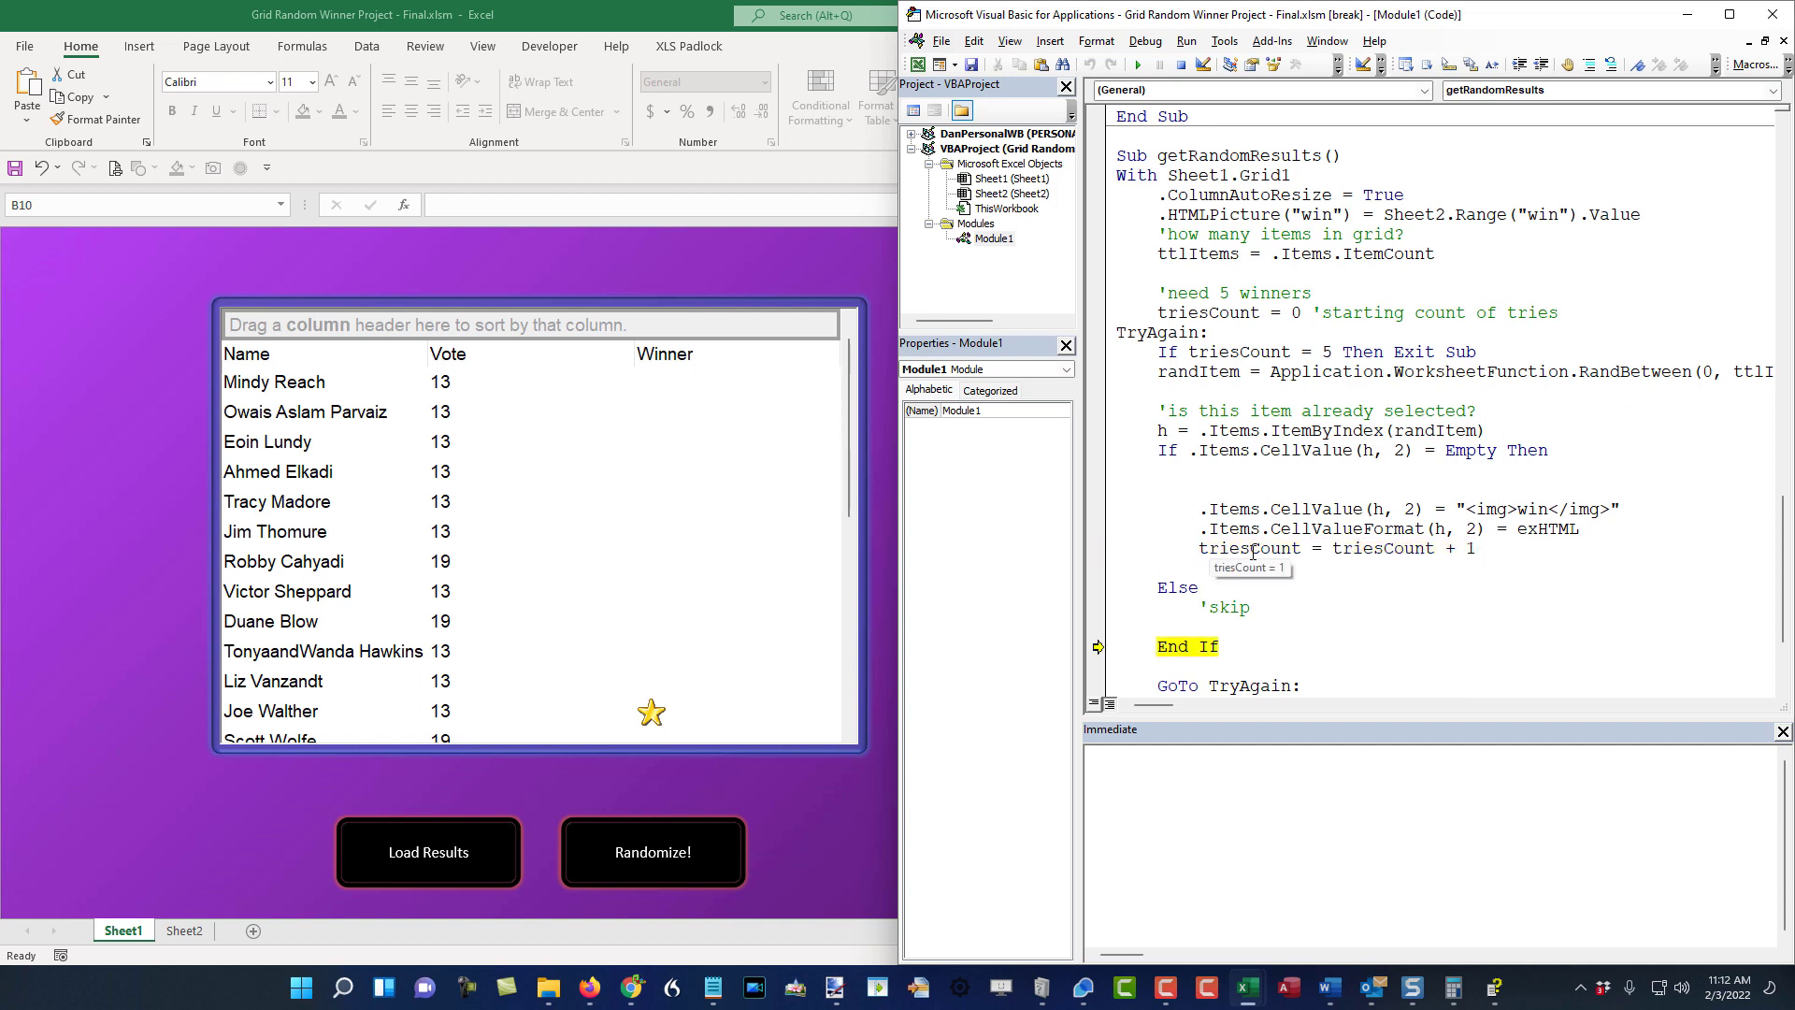
pyautogui.moveTo(1274, 569)
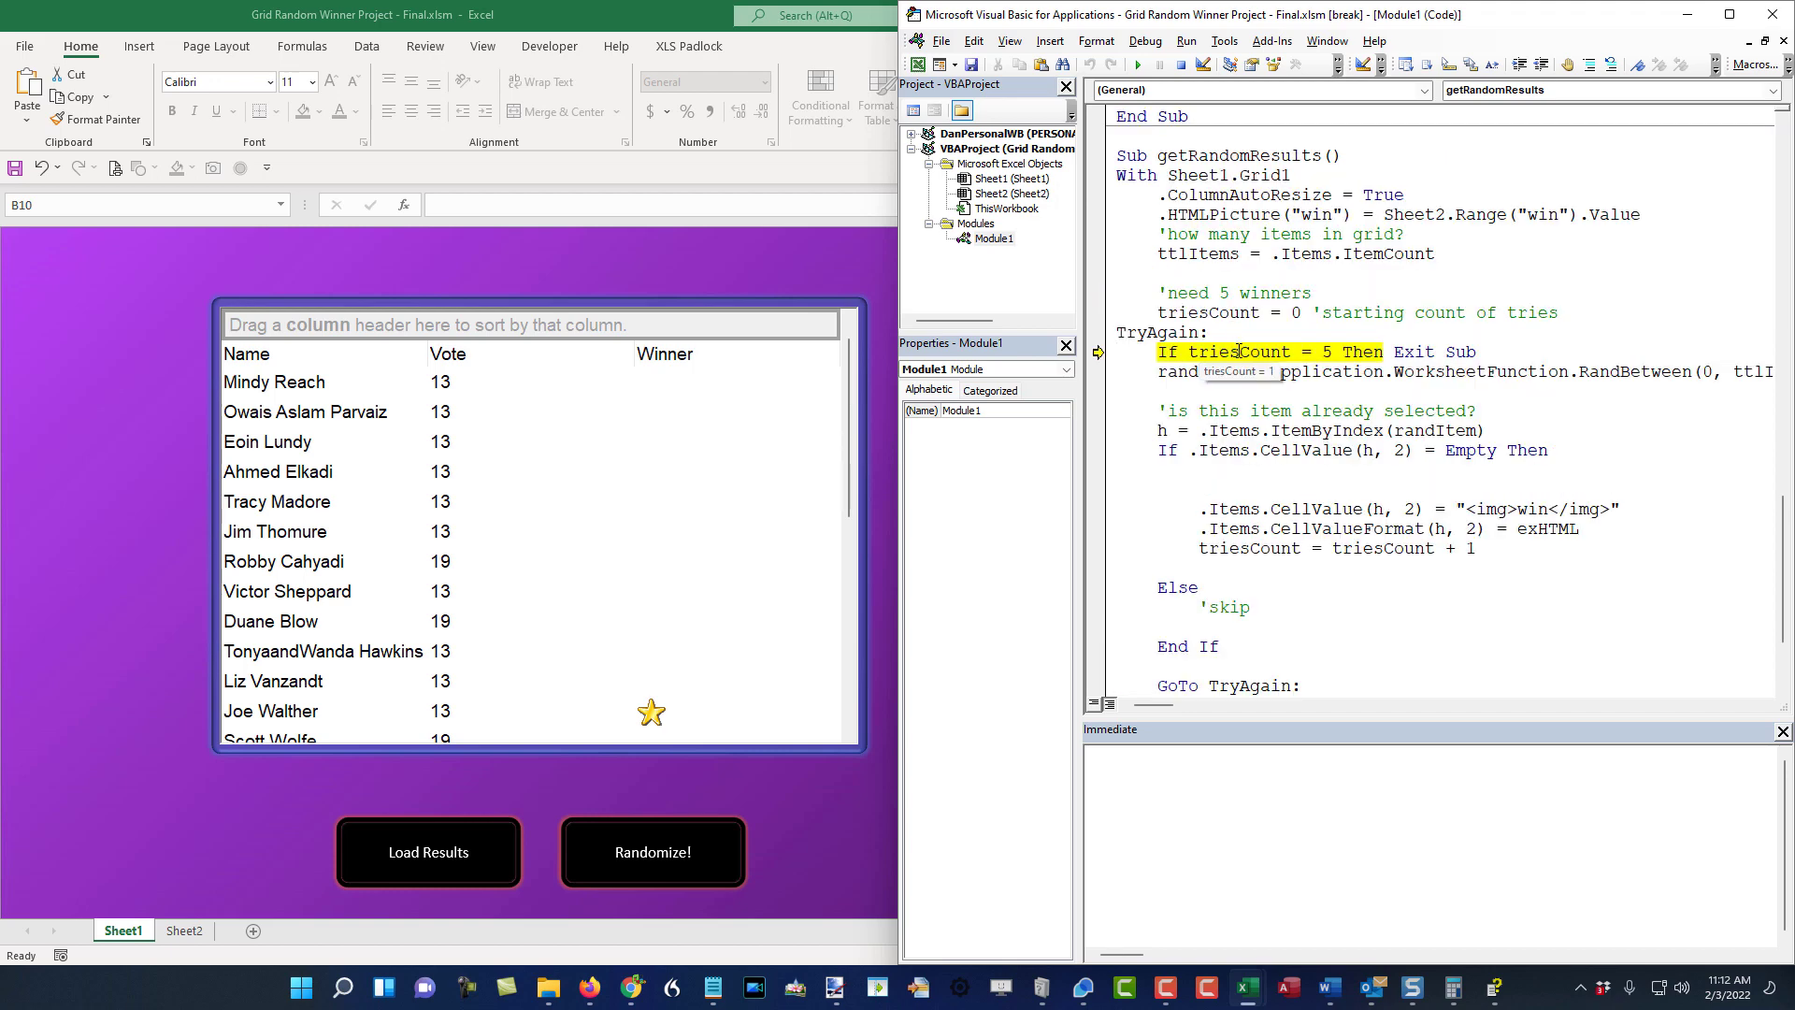
# - Step through TryAgain loop passes past the five-winner, already-selected and empty-cell checks
pyautogui.press('F8')
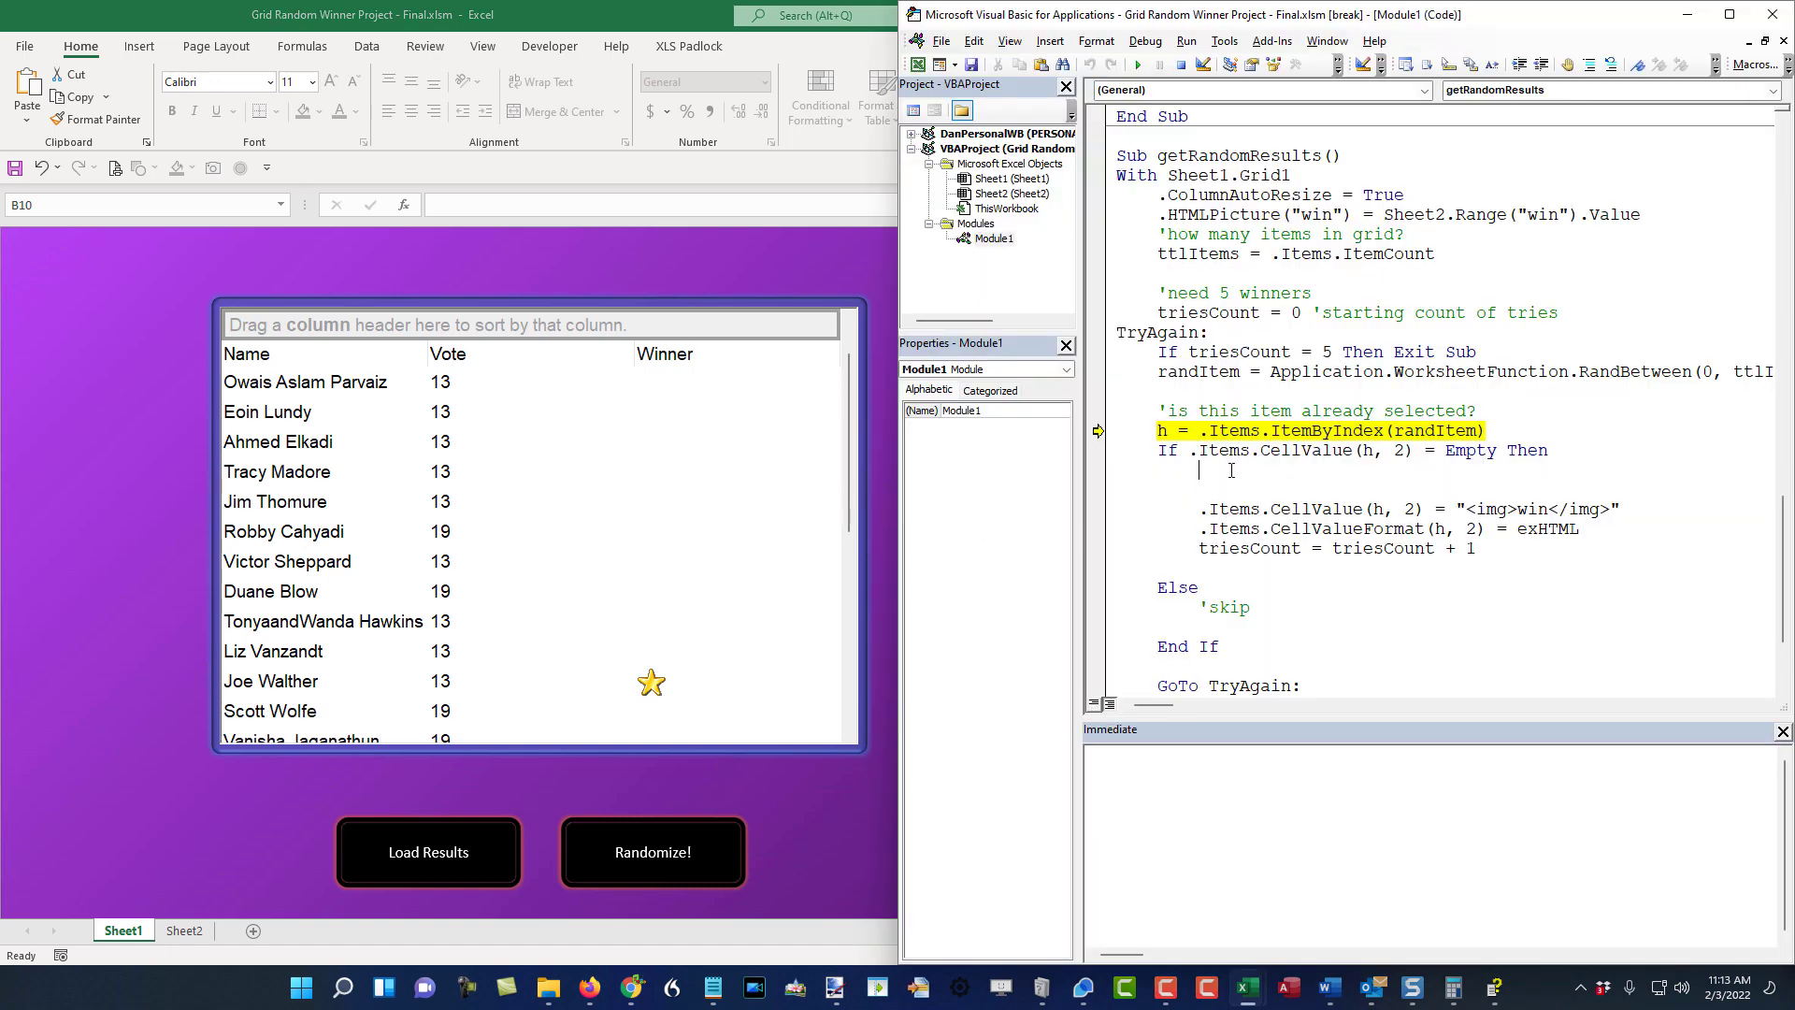
pyautogui.press('F8')
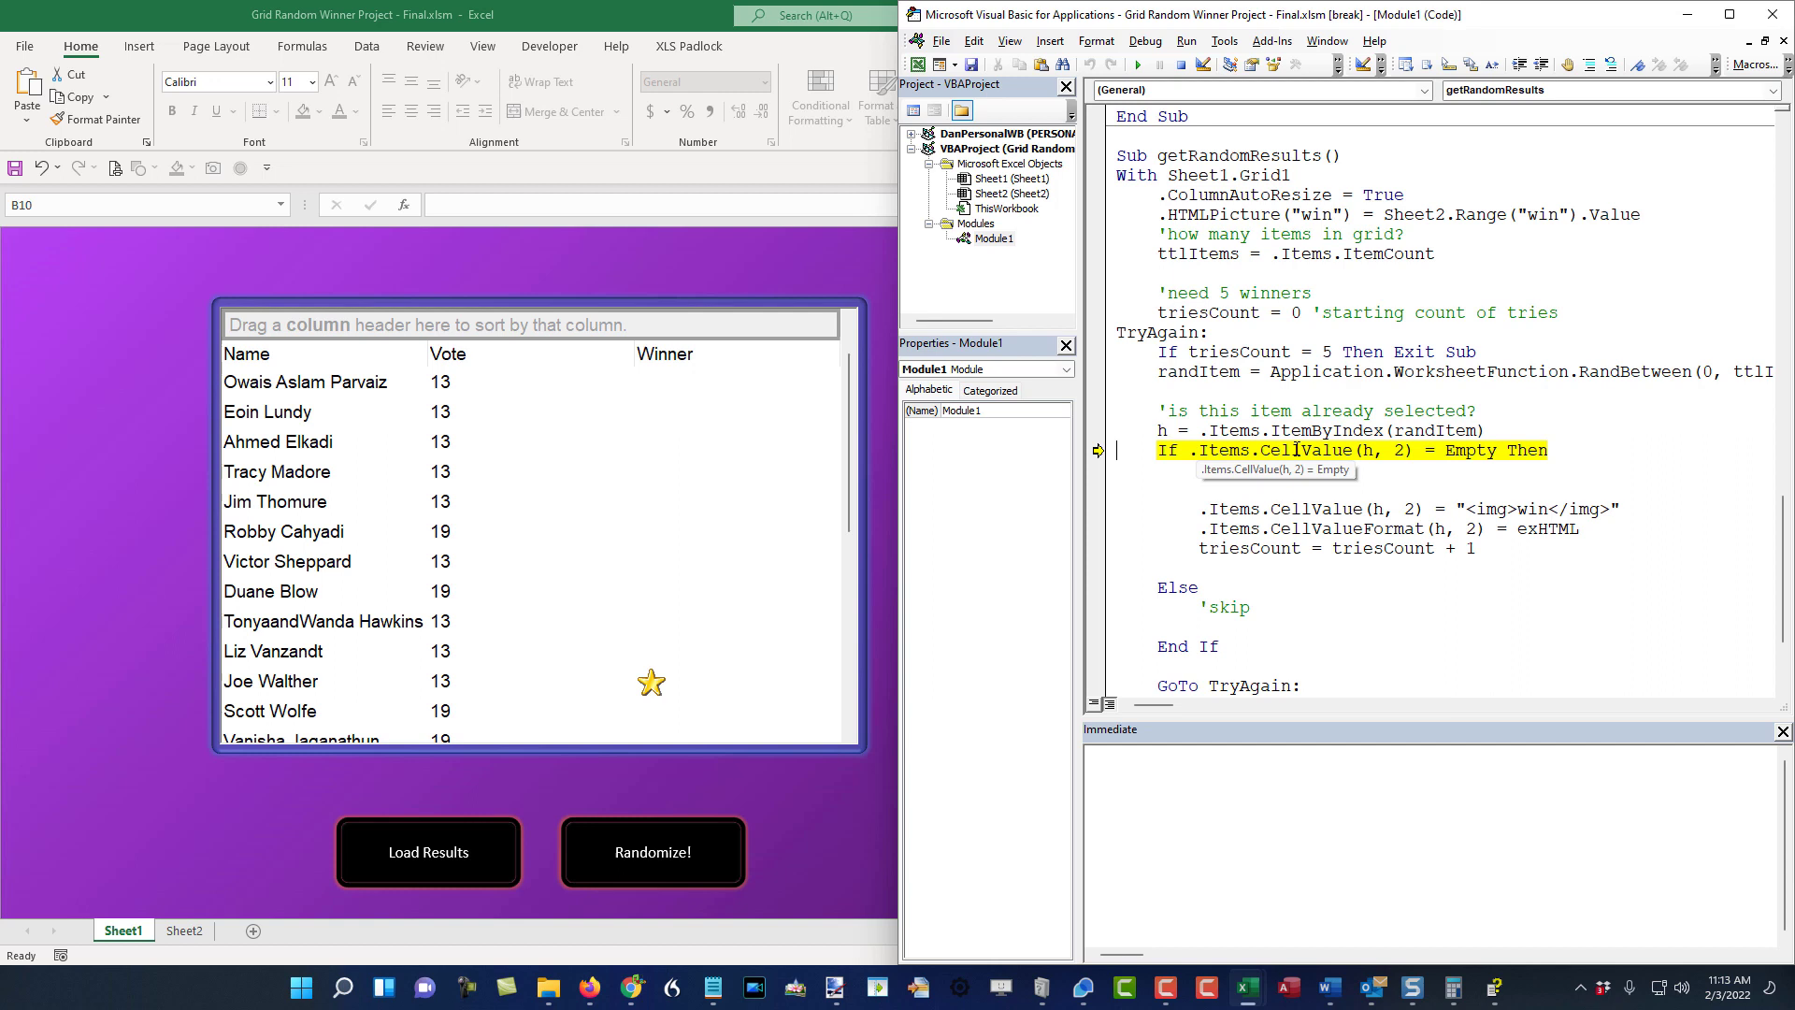
pyautogui.press('F8')
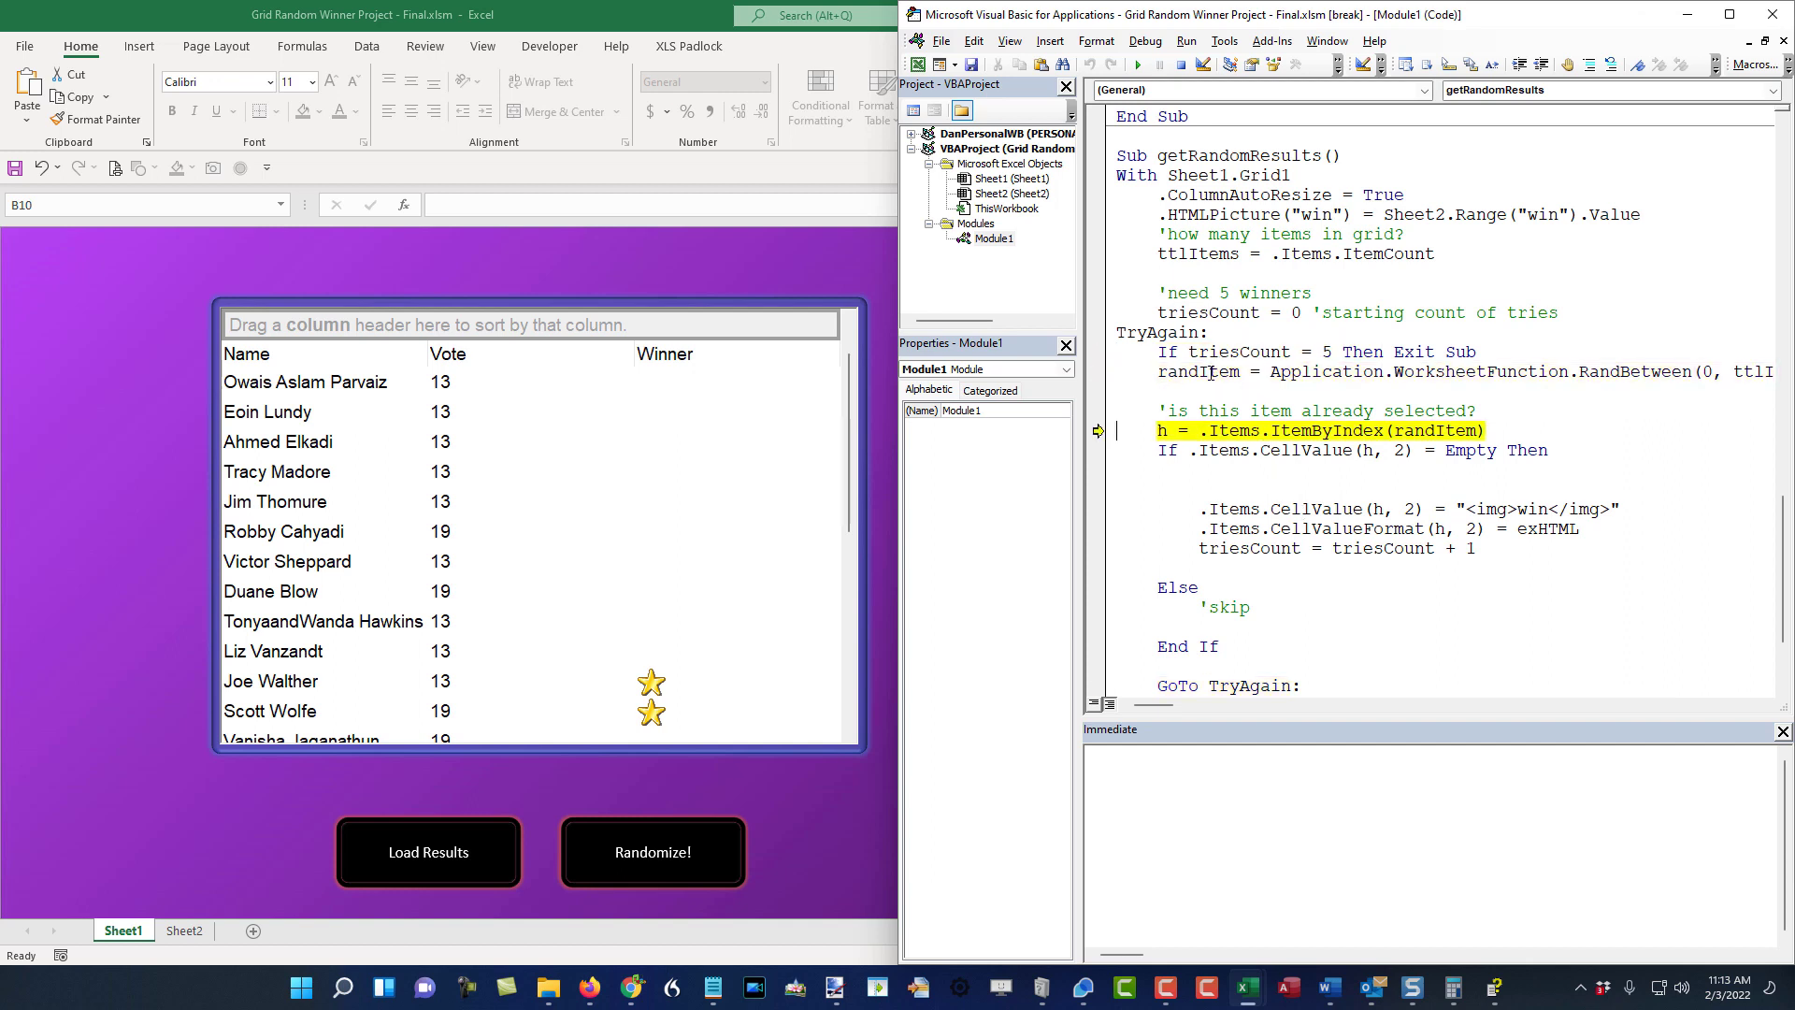
pyautogui.press('F8')
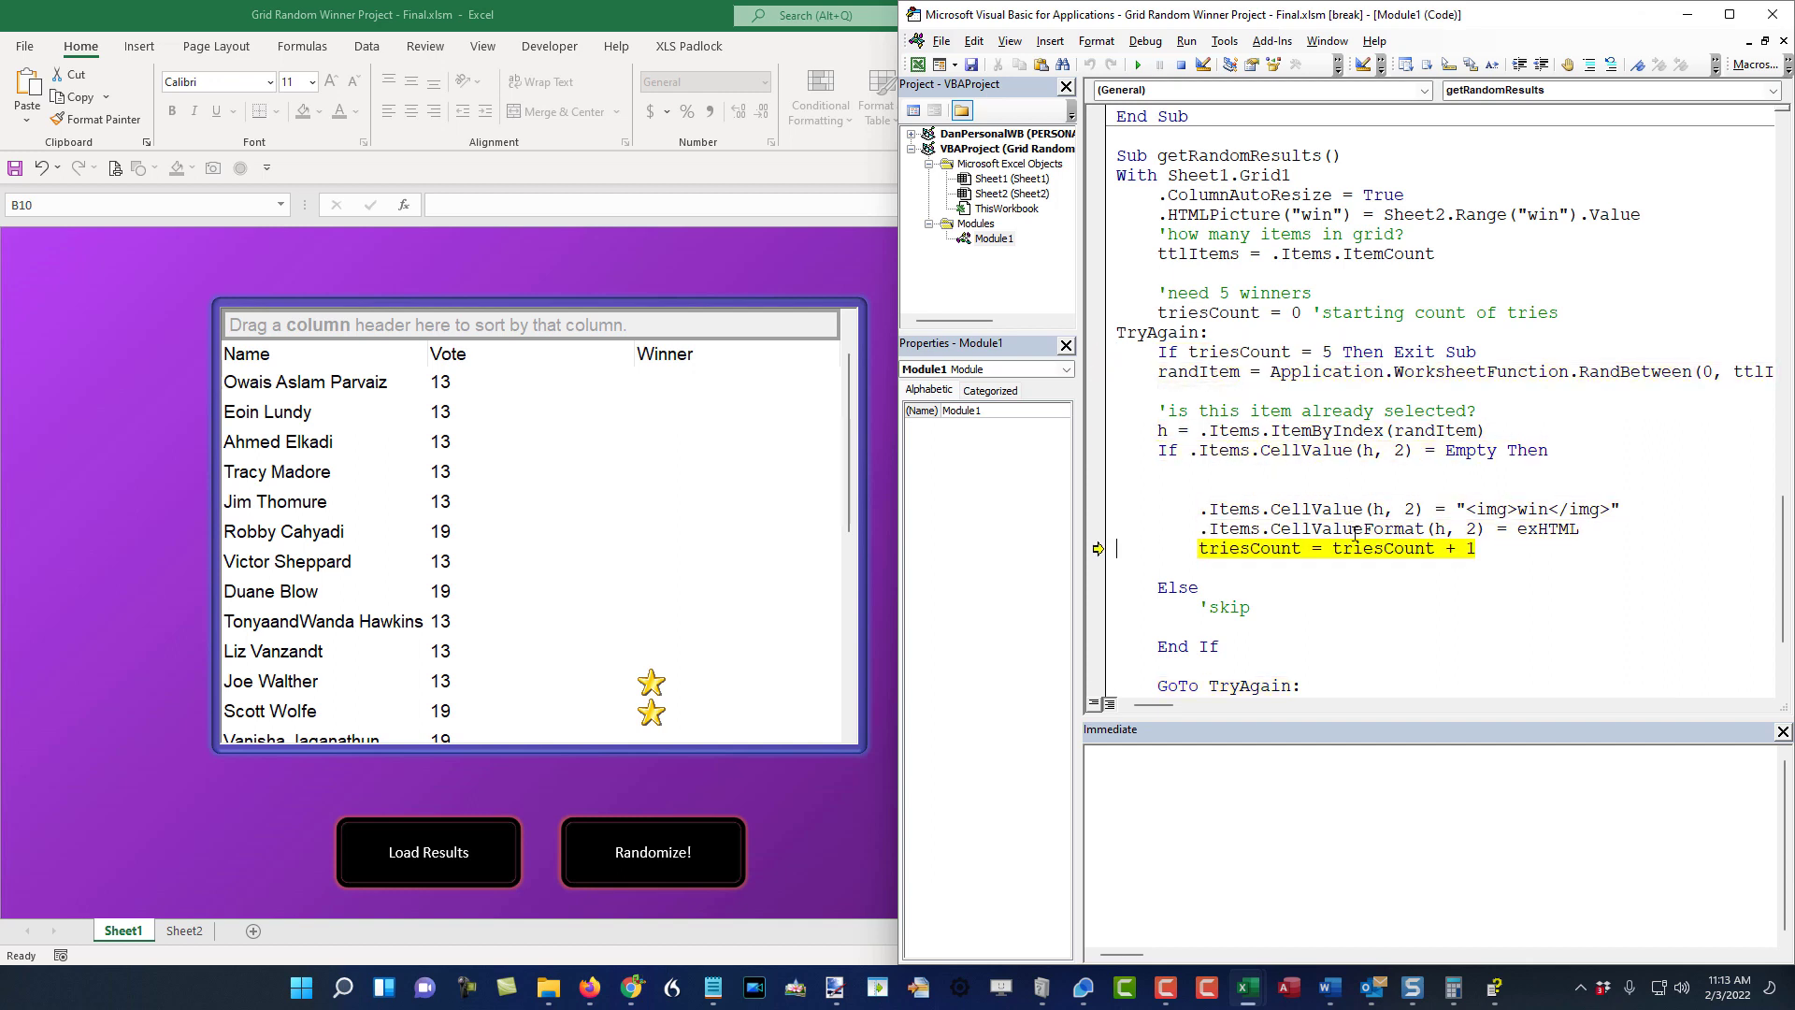
pyautogui.press('F8')
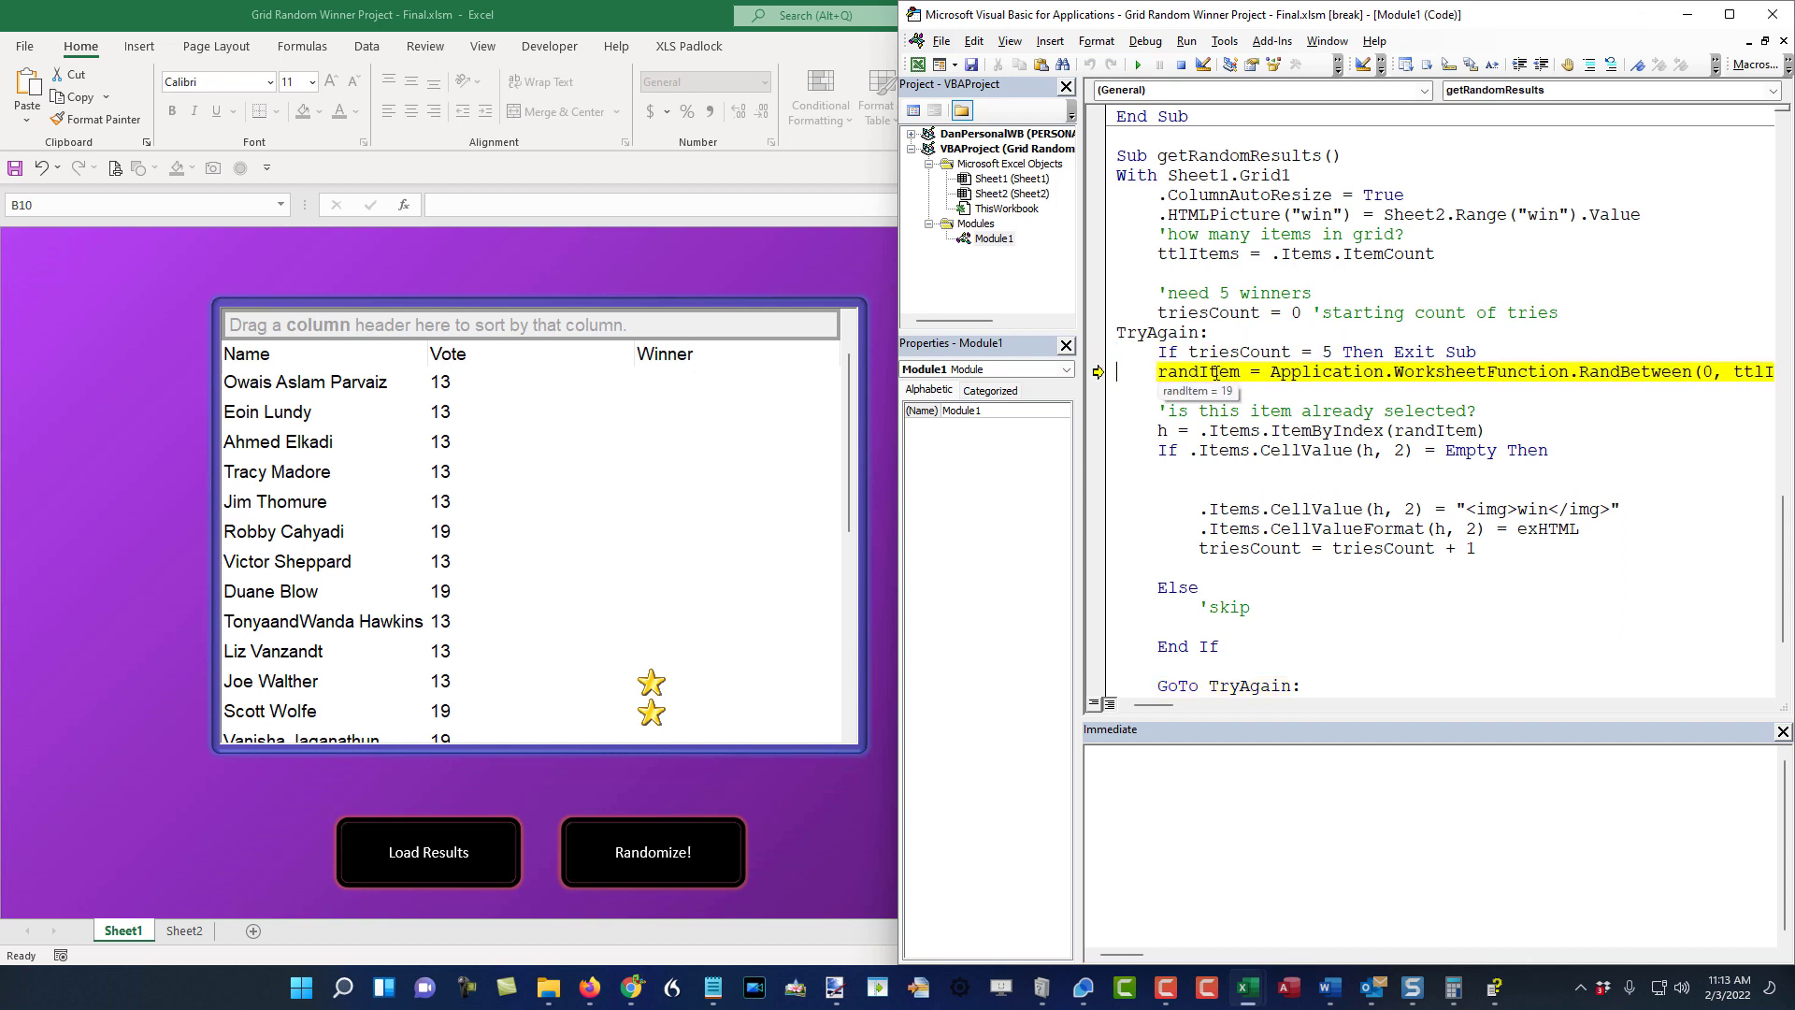
pyautogui.press('F8')
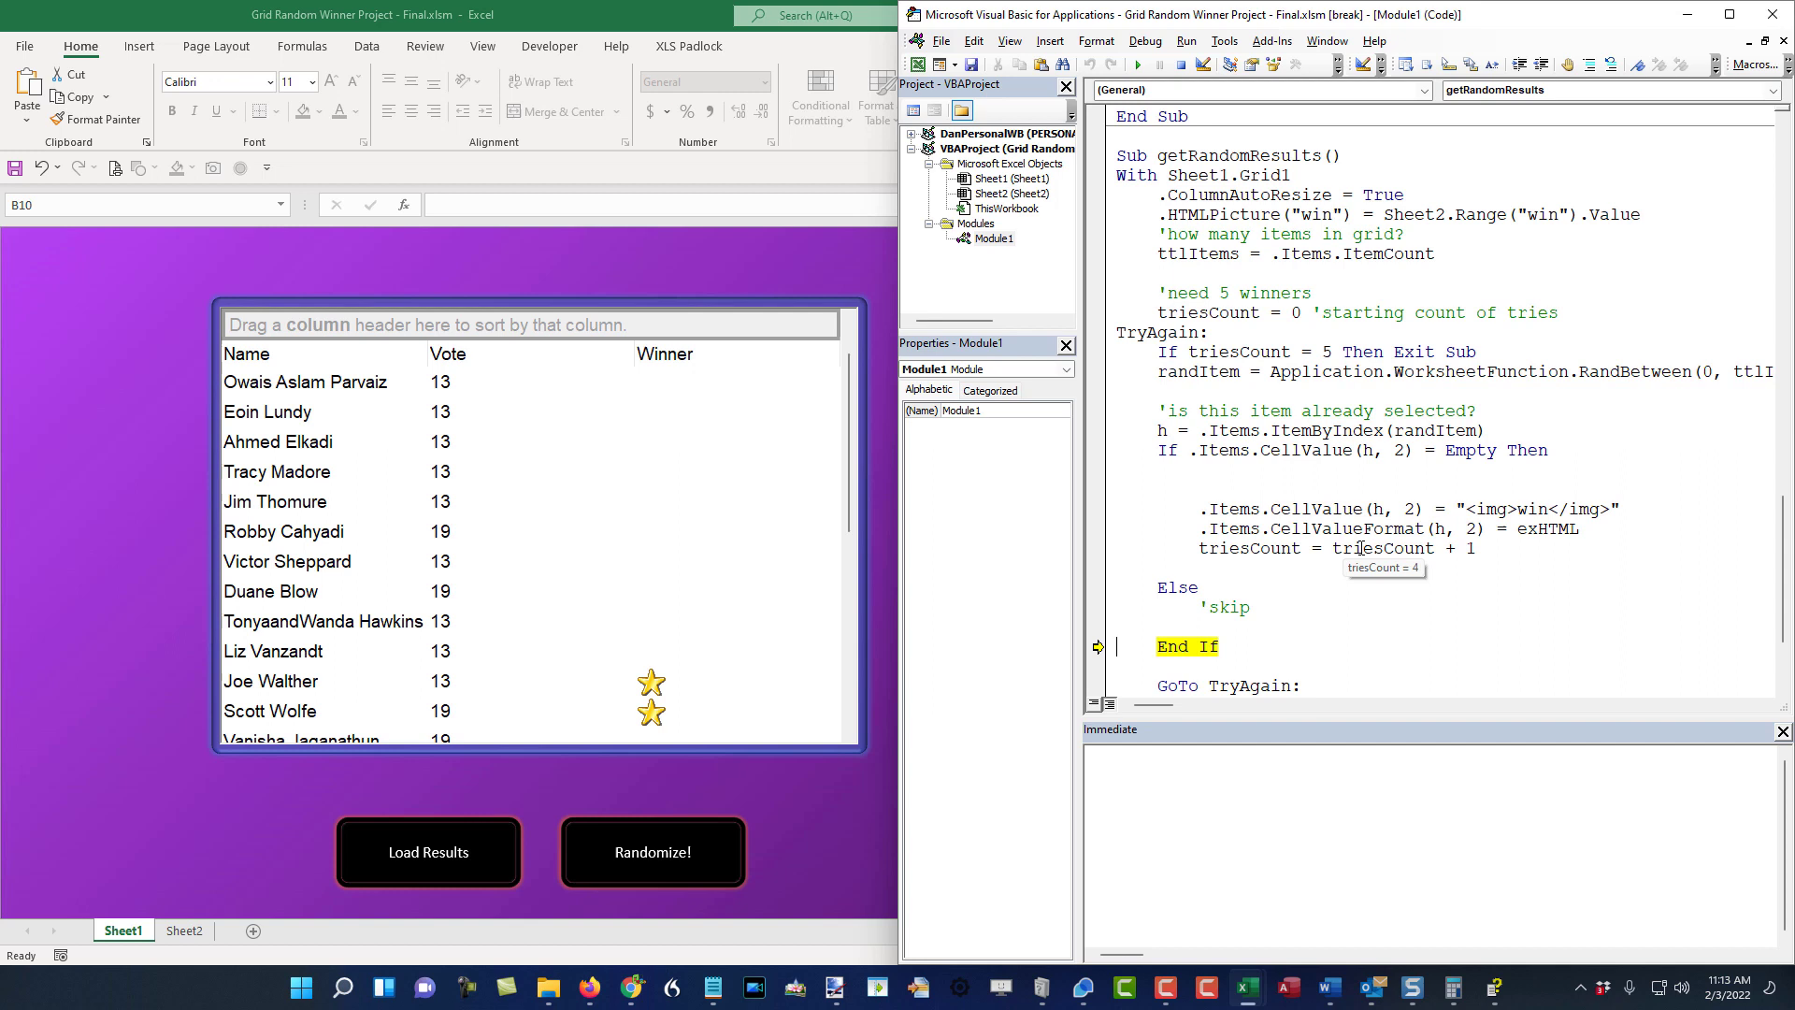
pyautogui.press('F8')
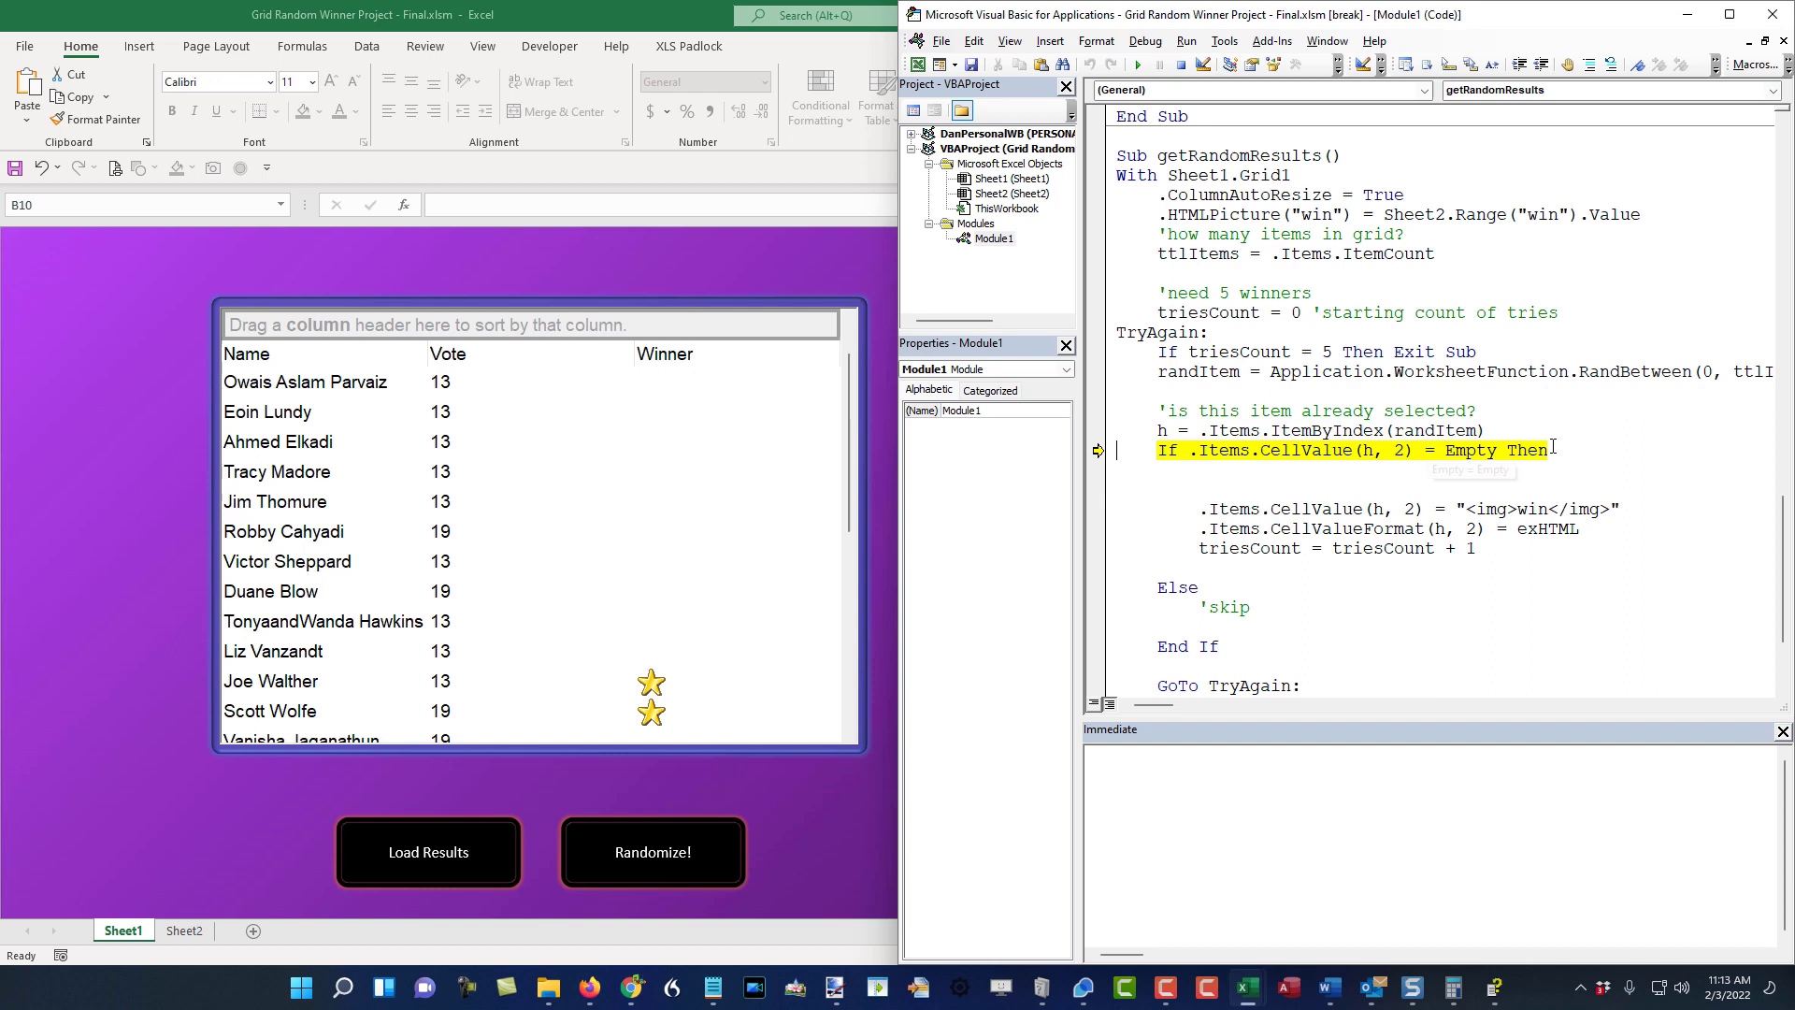
pyautogui.press('F8')
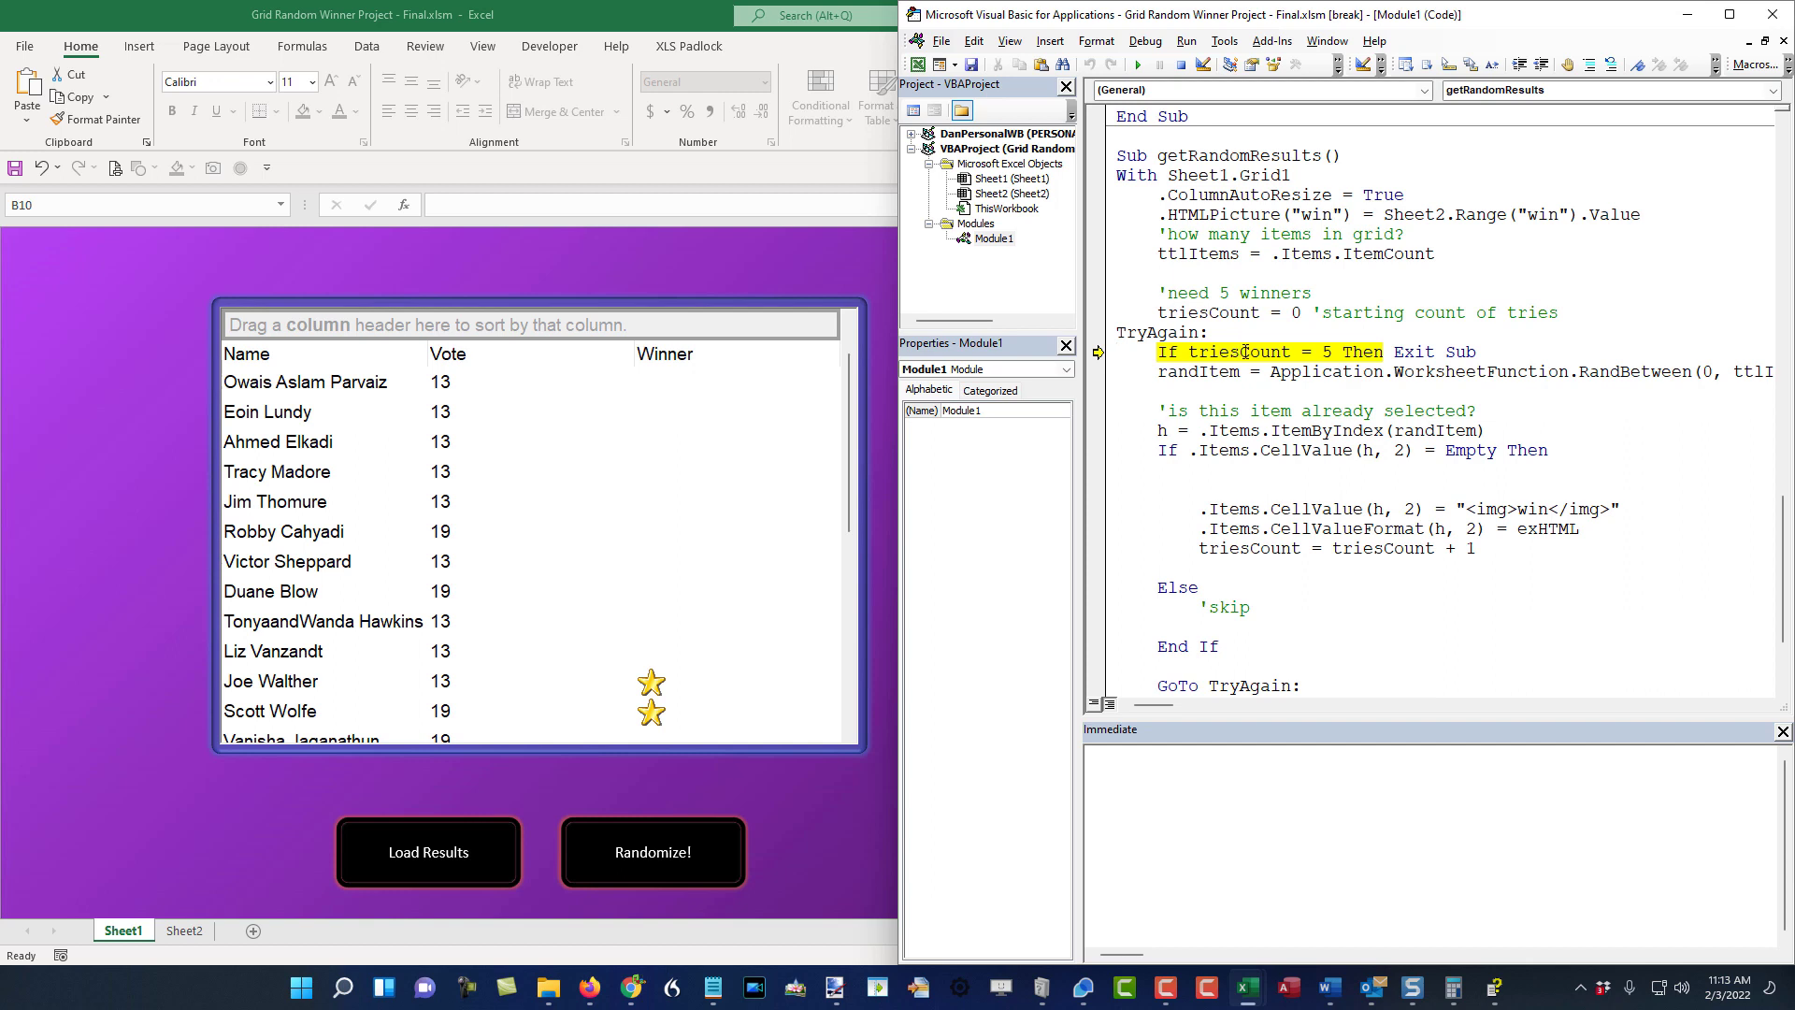
pyautogui.press('F8')
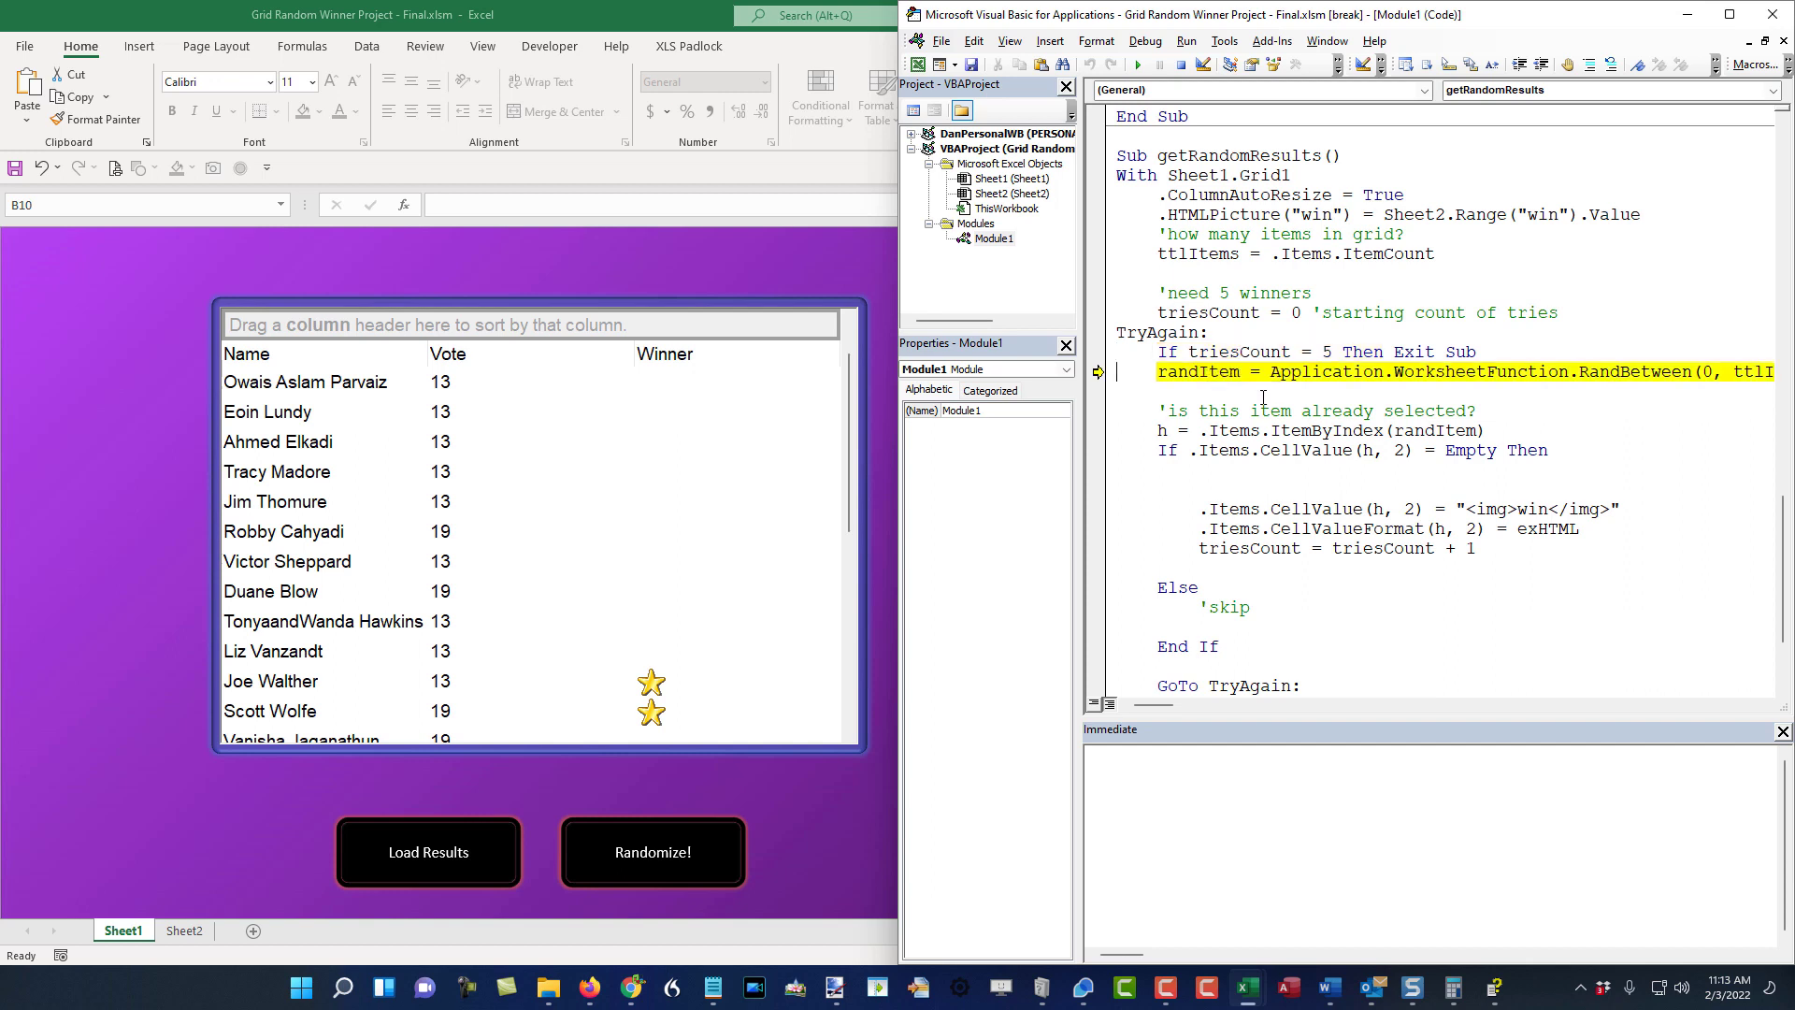
pyautogui.press('F8')
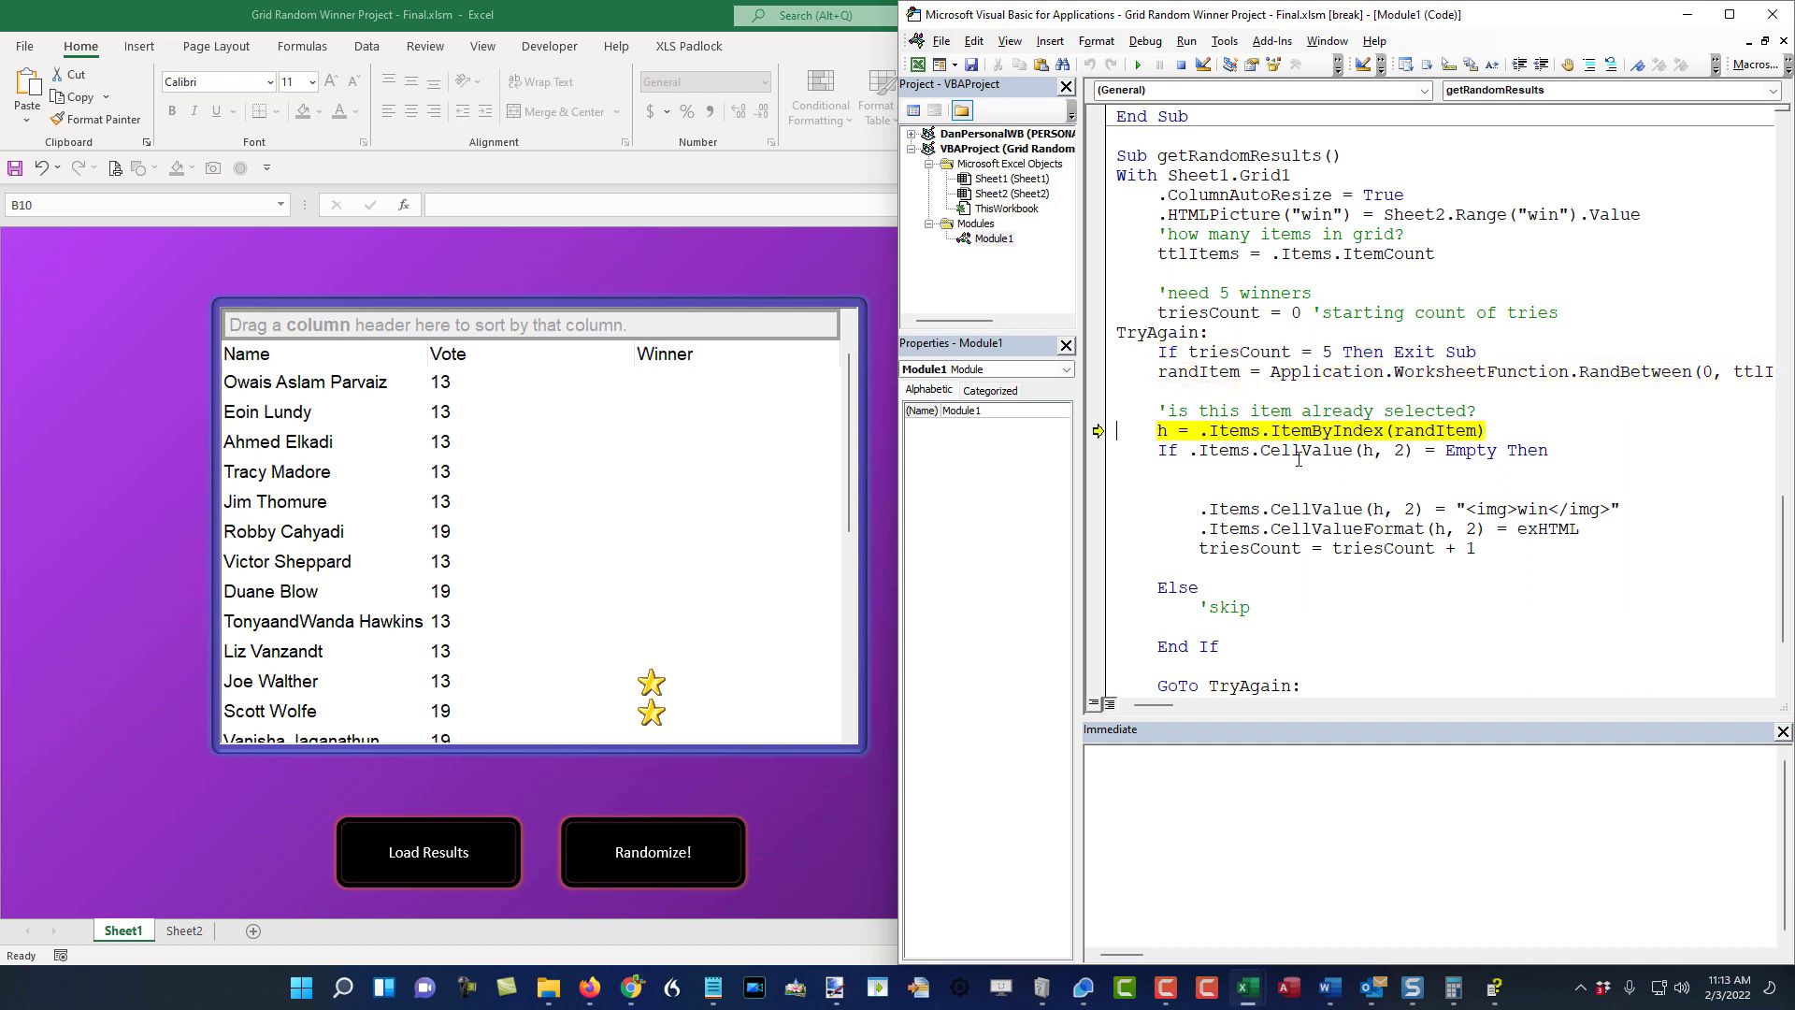
pyautogui.press('F8')
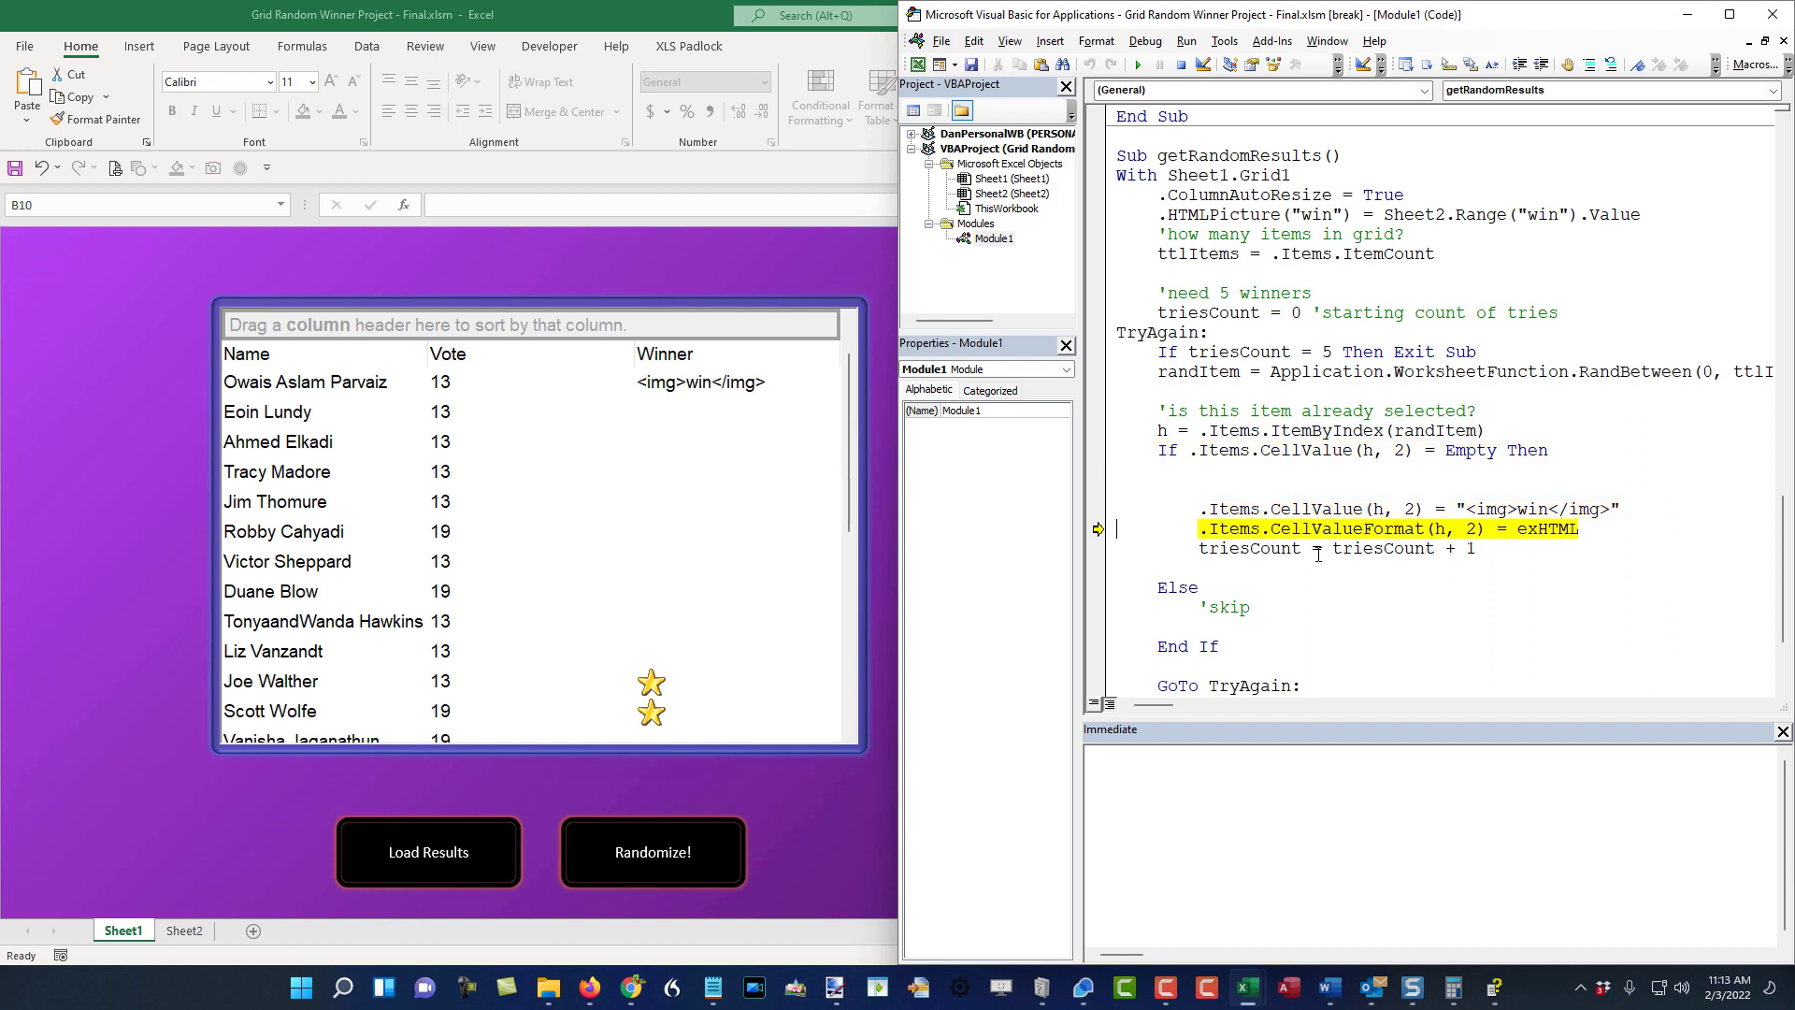
pyautogui.press('F8')
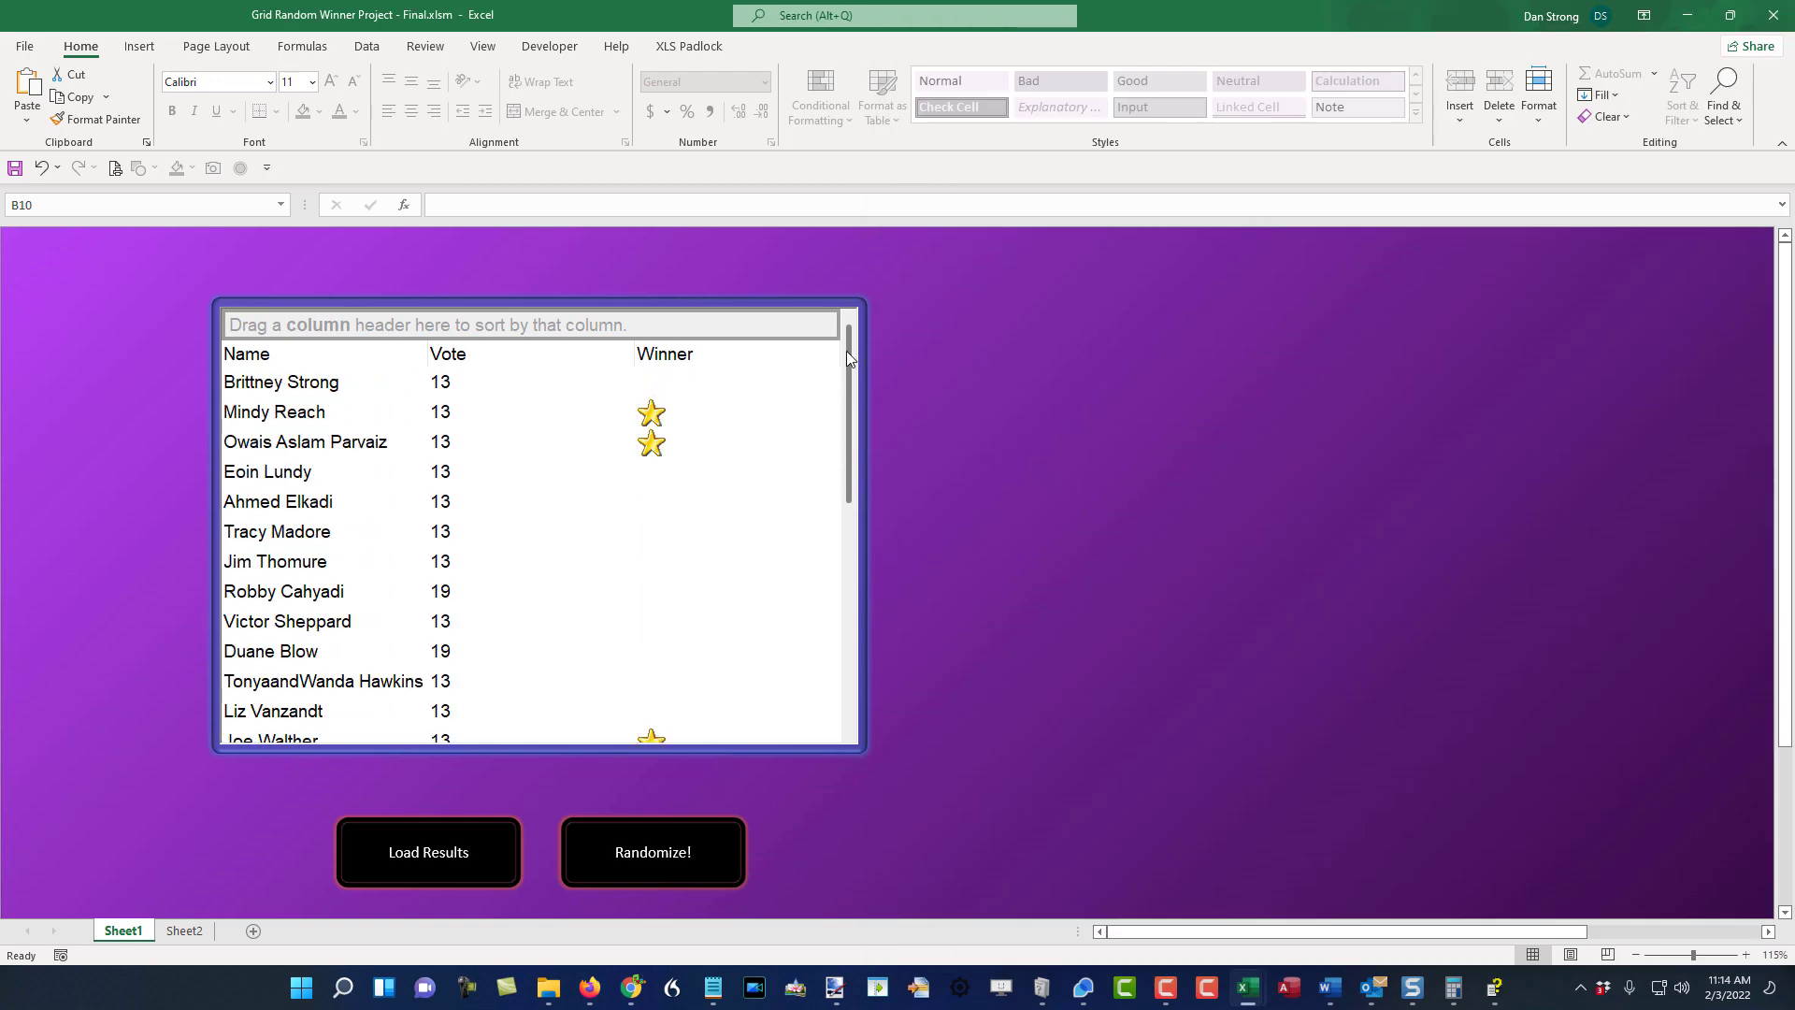
# - Scroll the vote grid after sorting by Winner and bring the VBA code editor back into focus
pyautogui.scroll(-3)
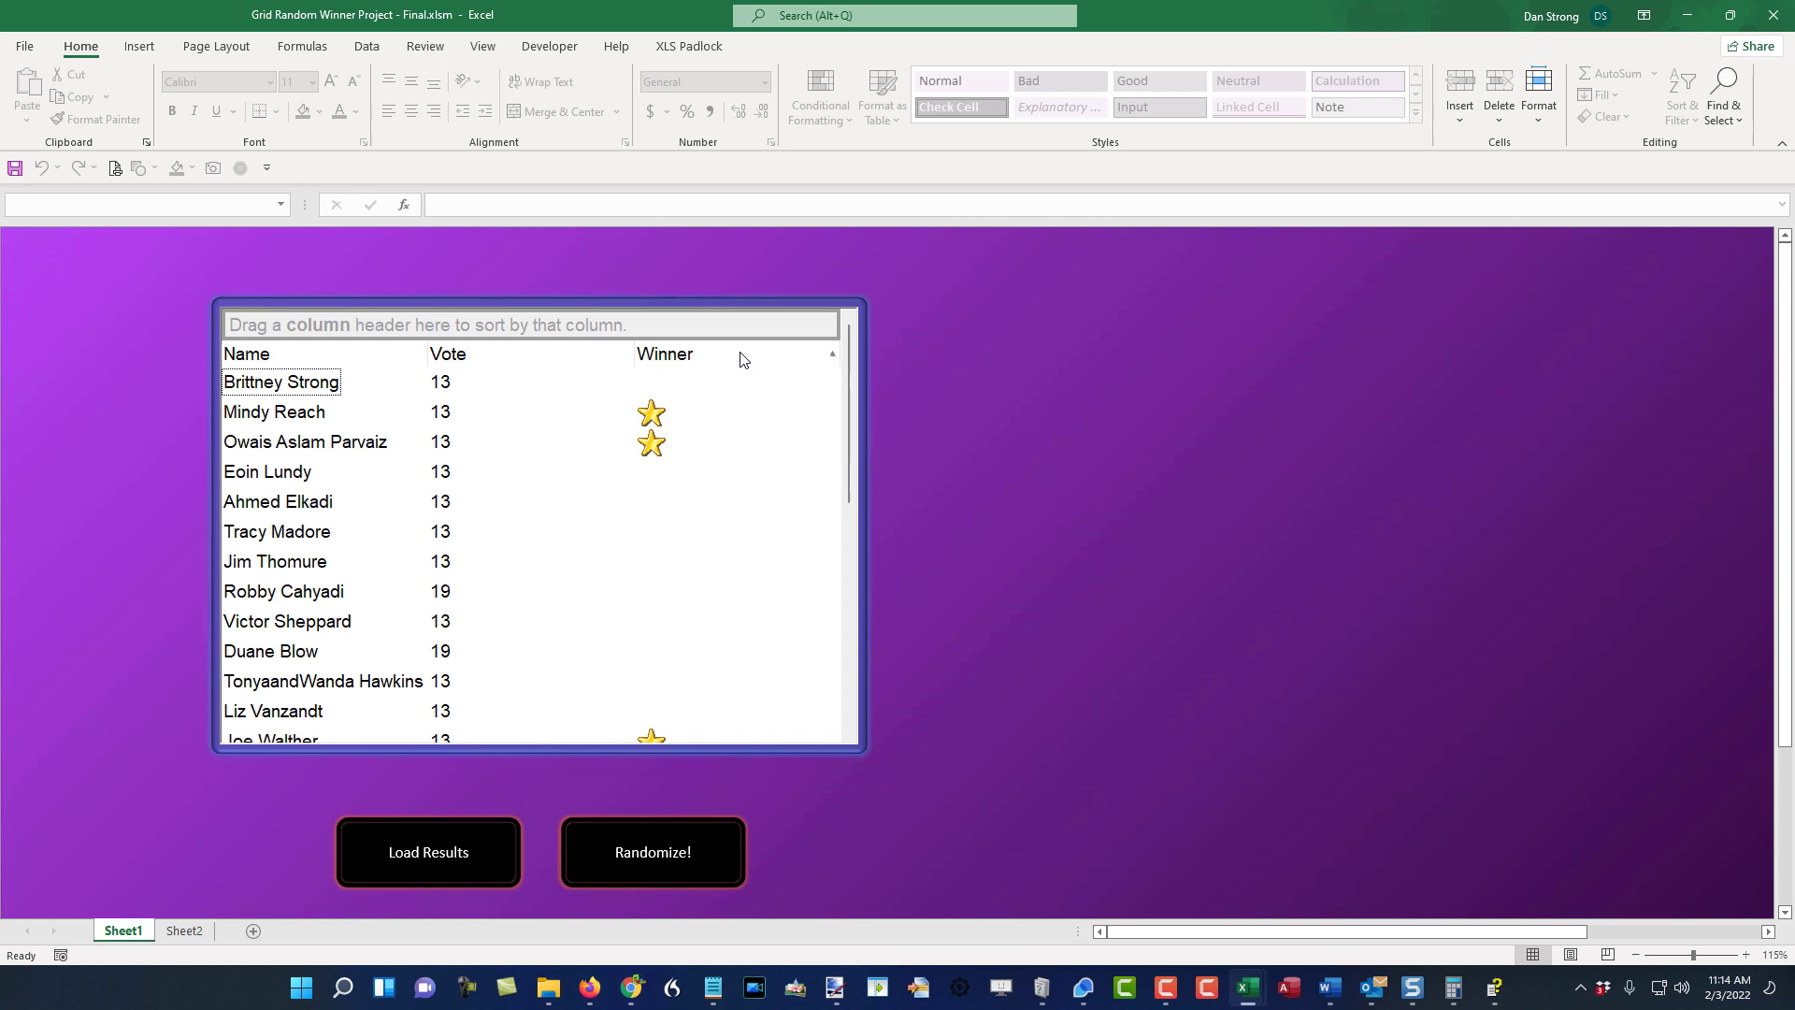
pyautogui.moveTo(674, 451)
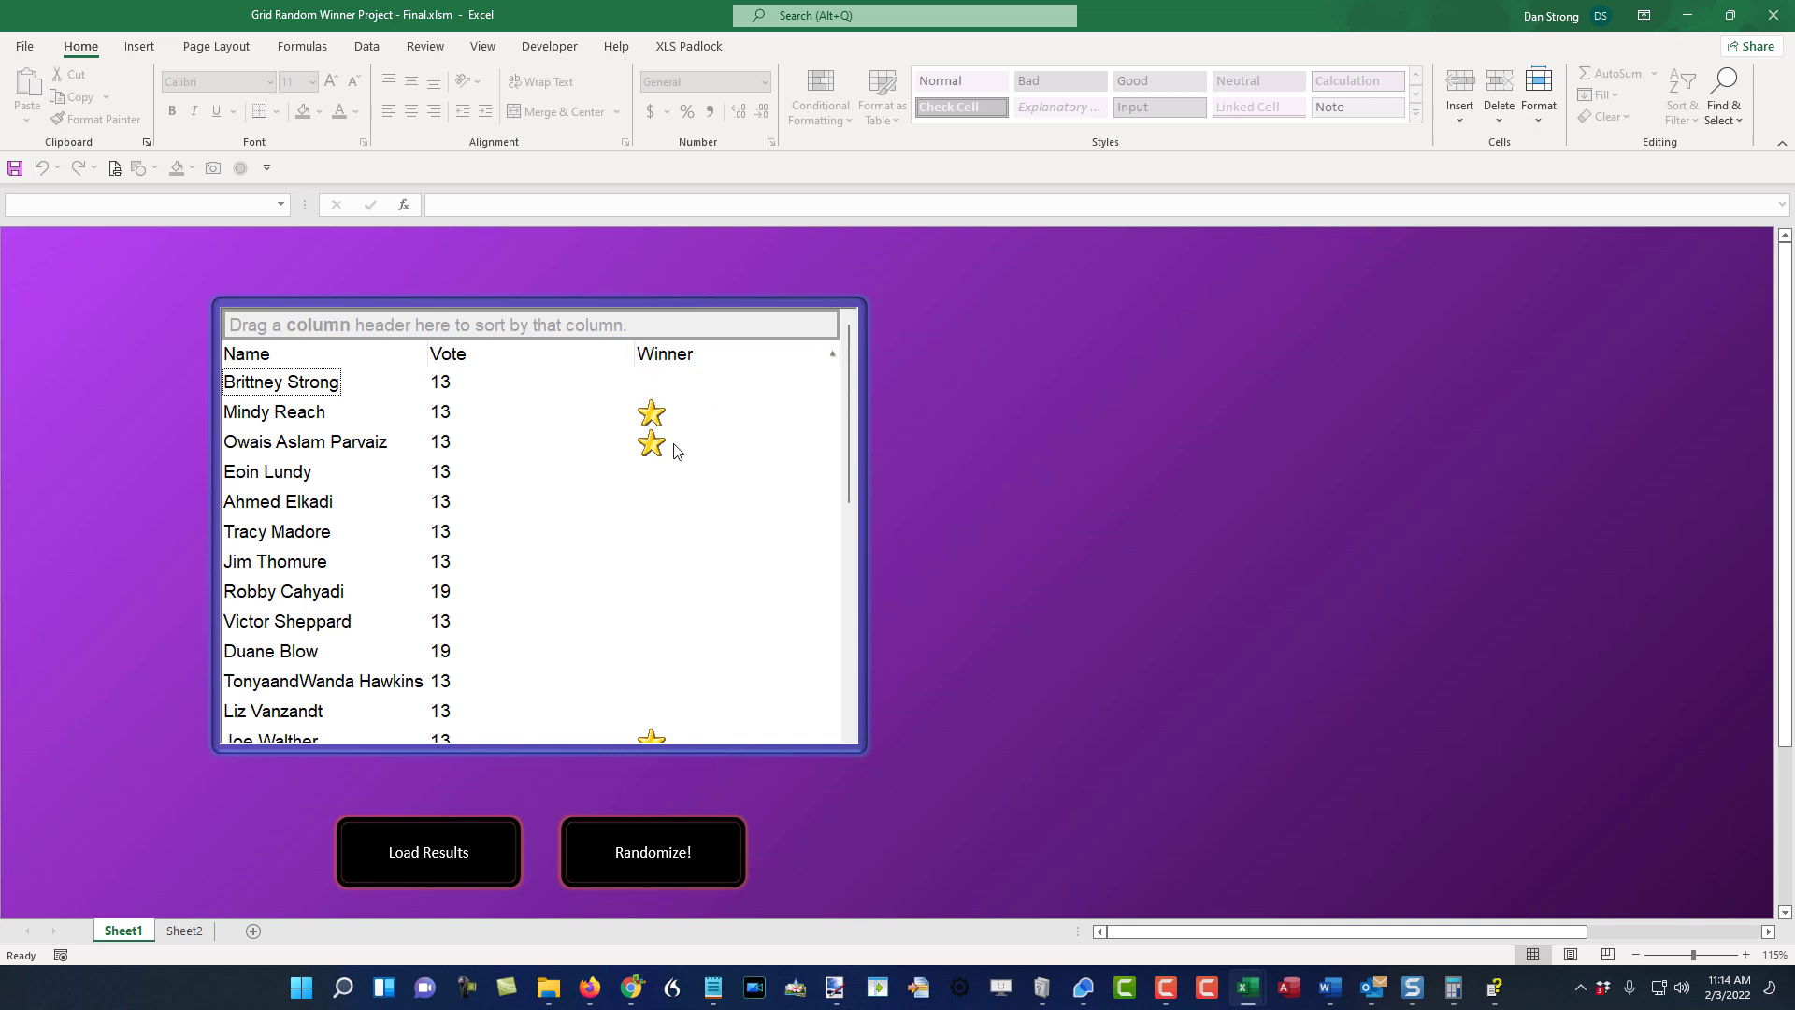
pyautogui.moveTo(550, 384)
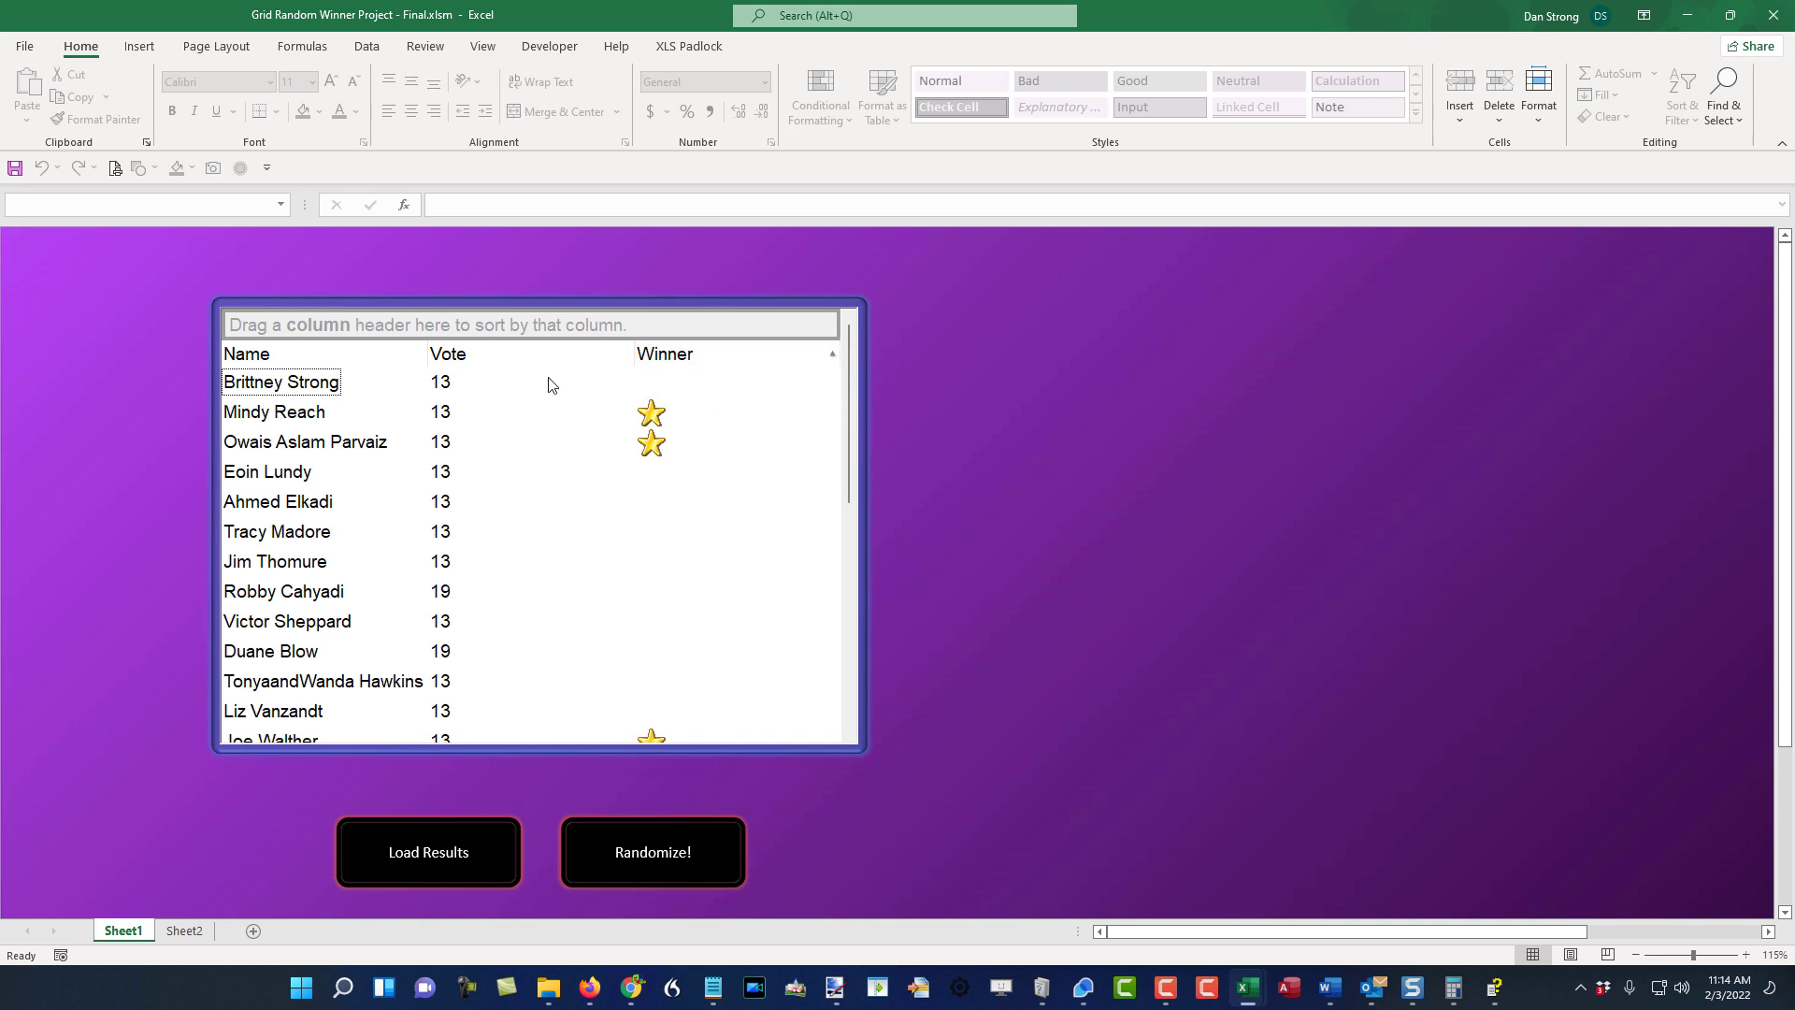
pyautogui.moveTo(682, 440)
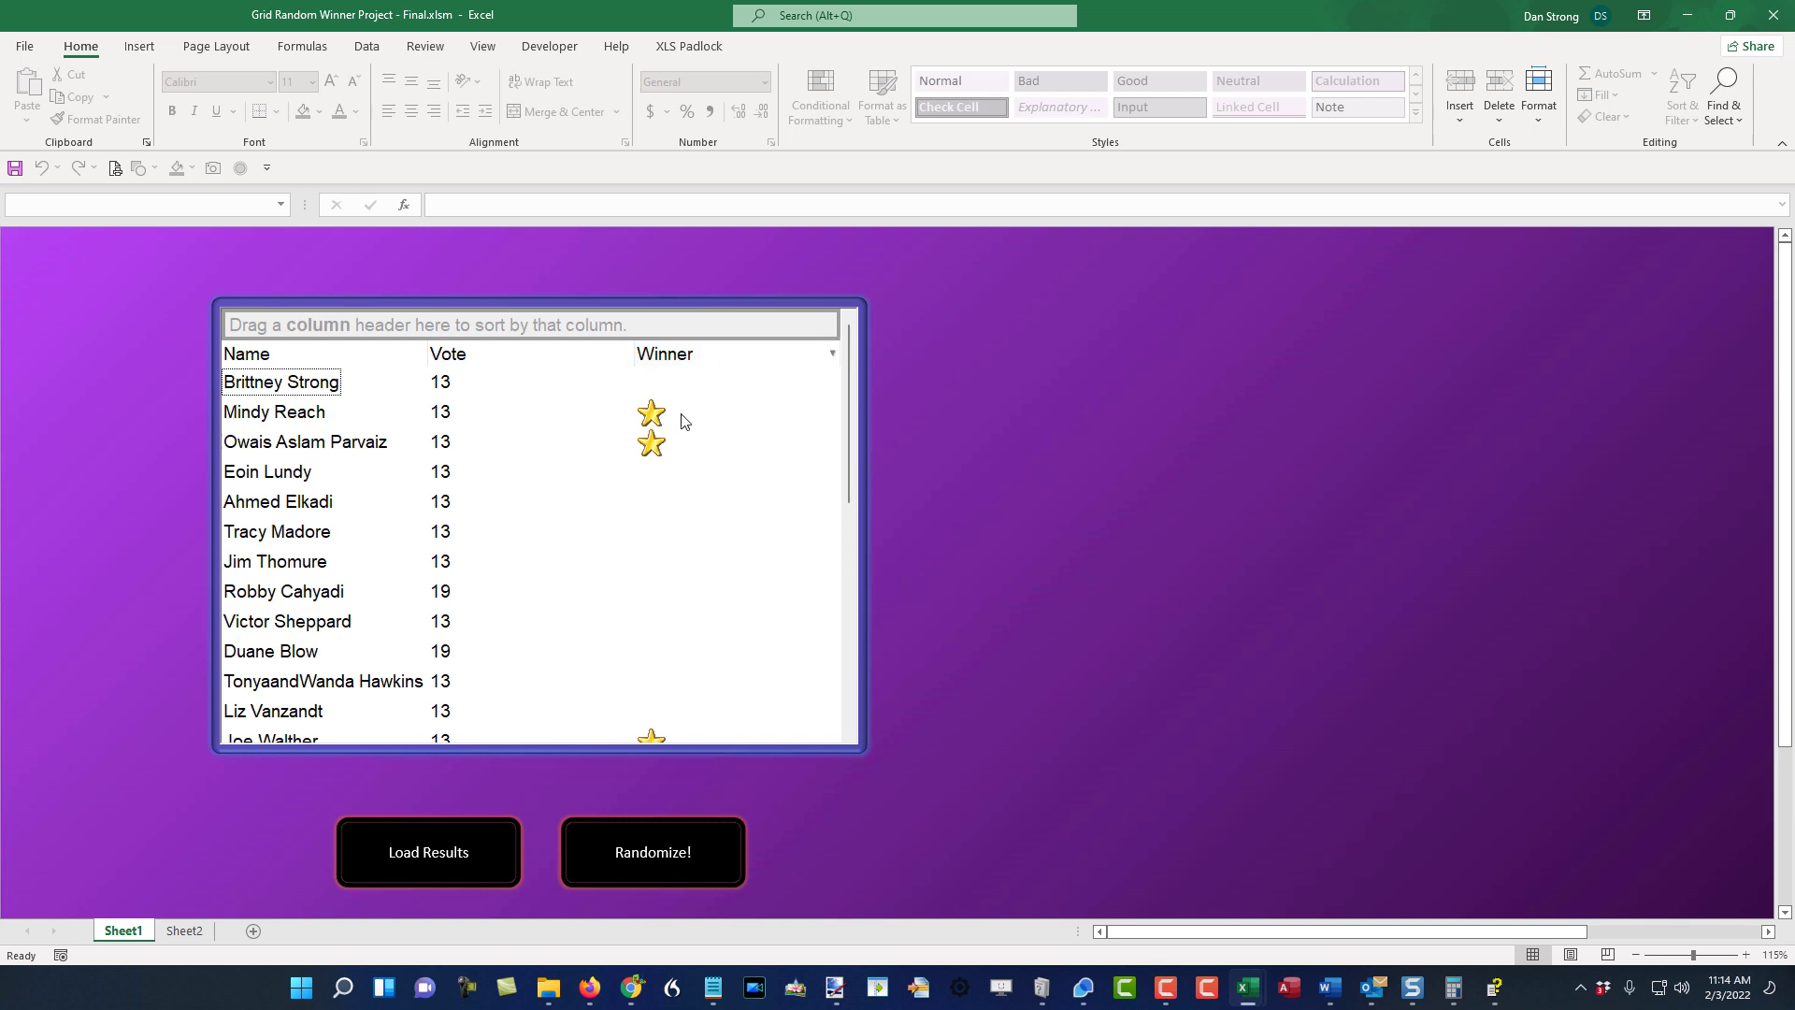
pyautogui.moveTo(729, 358)
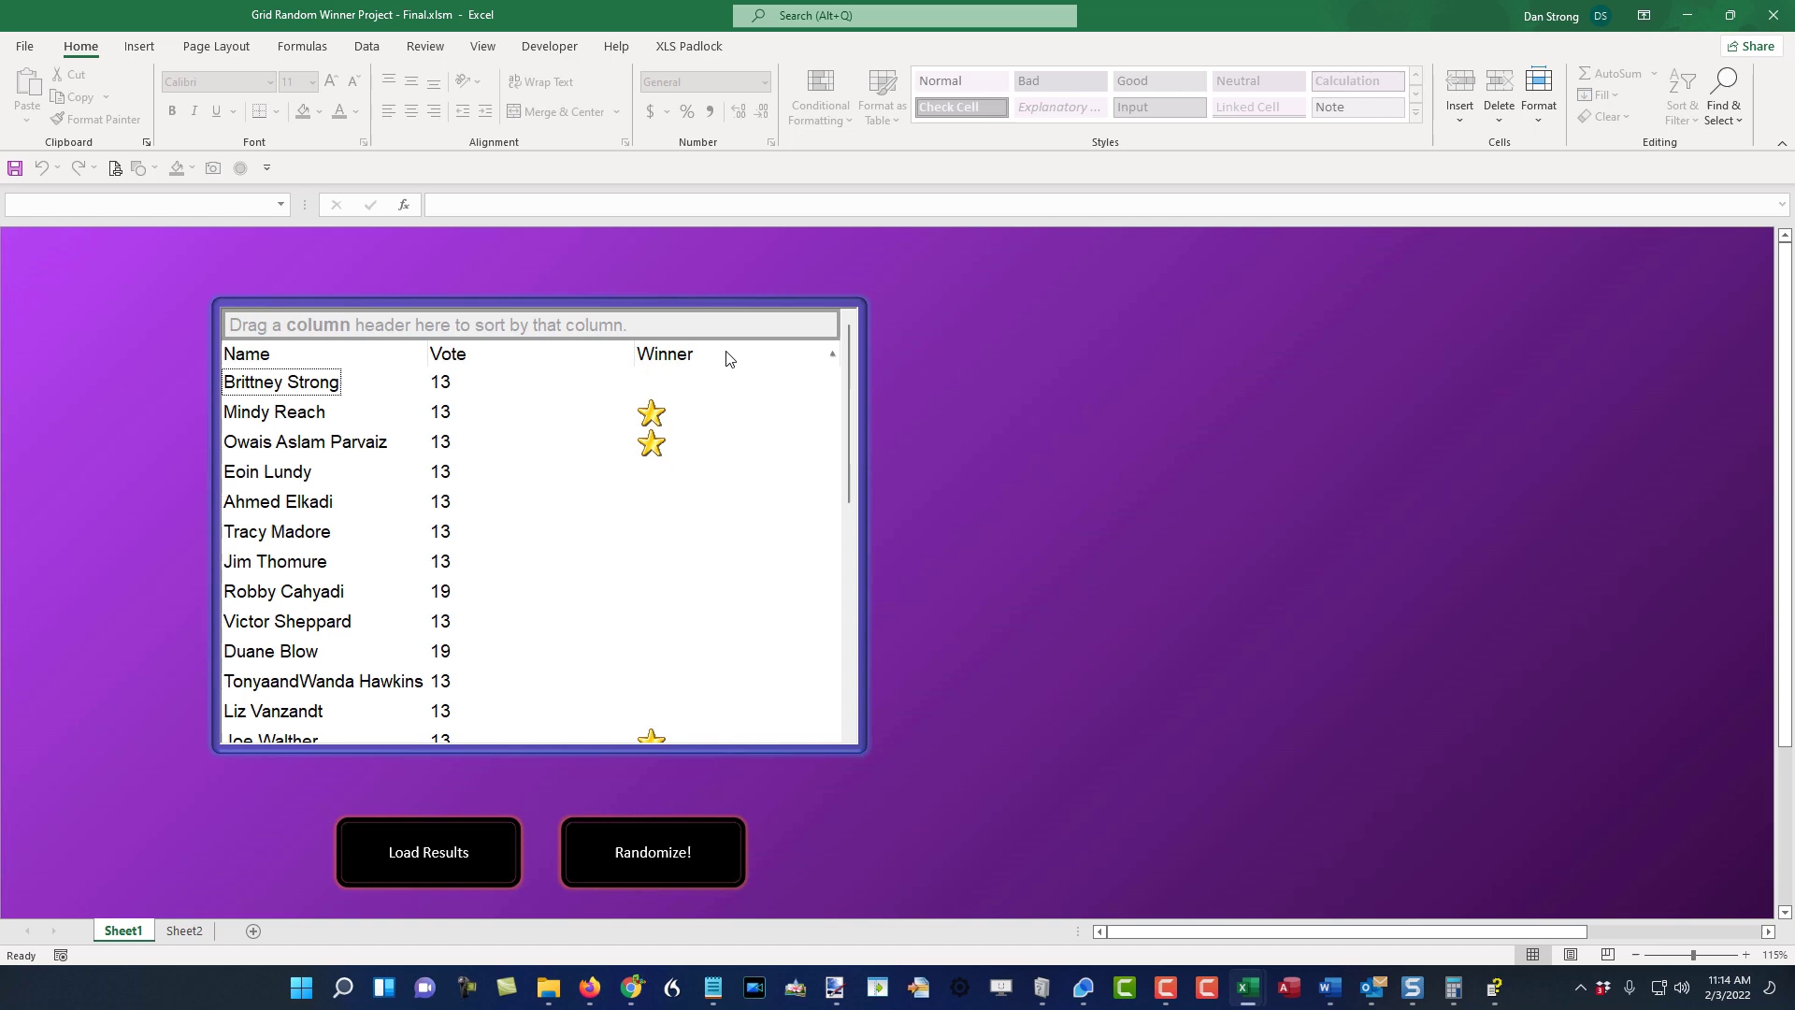
pyautogui.moveTo(971, 445)
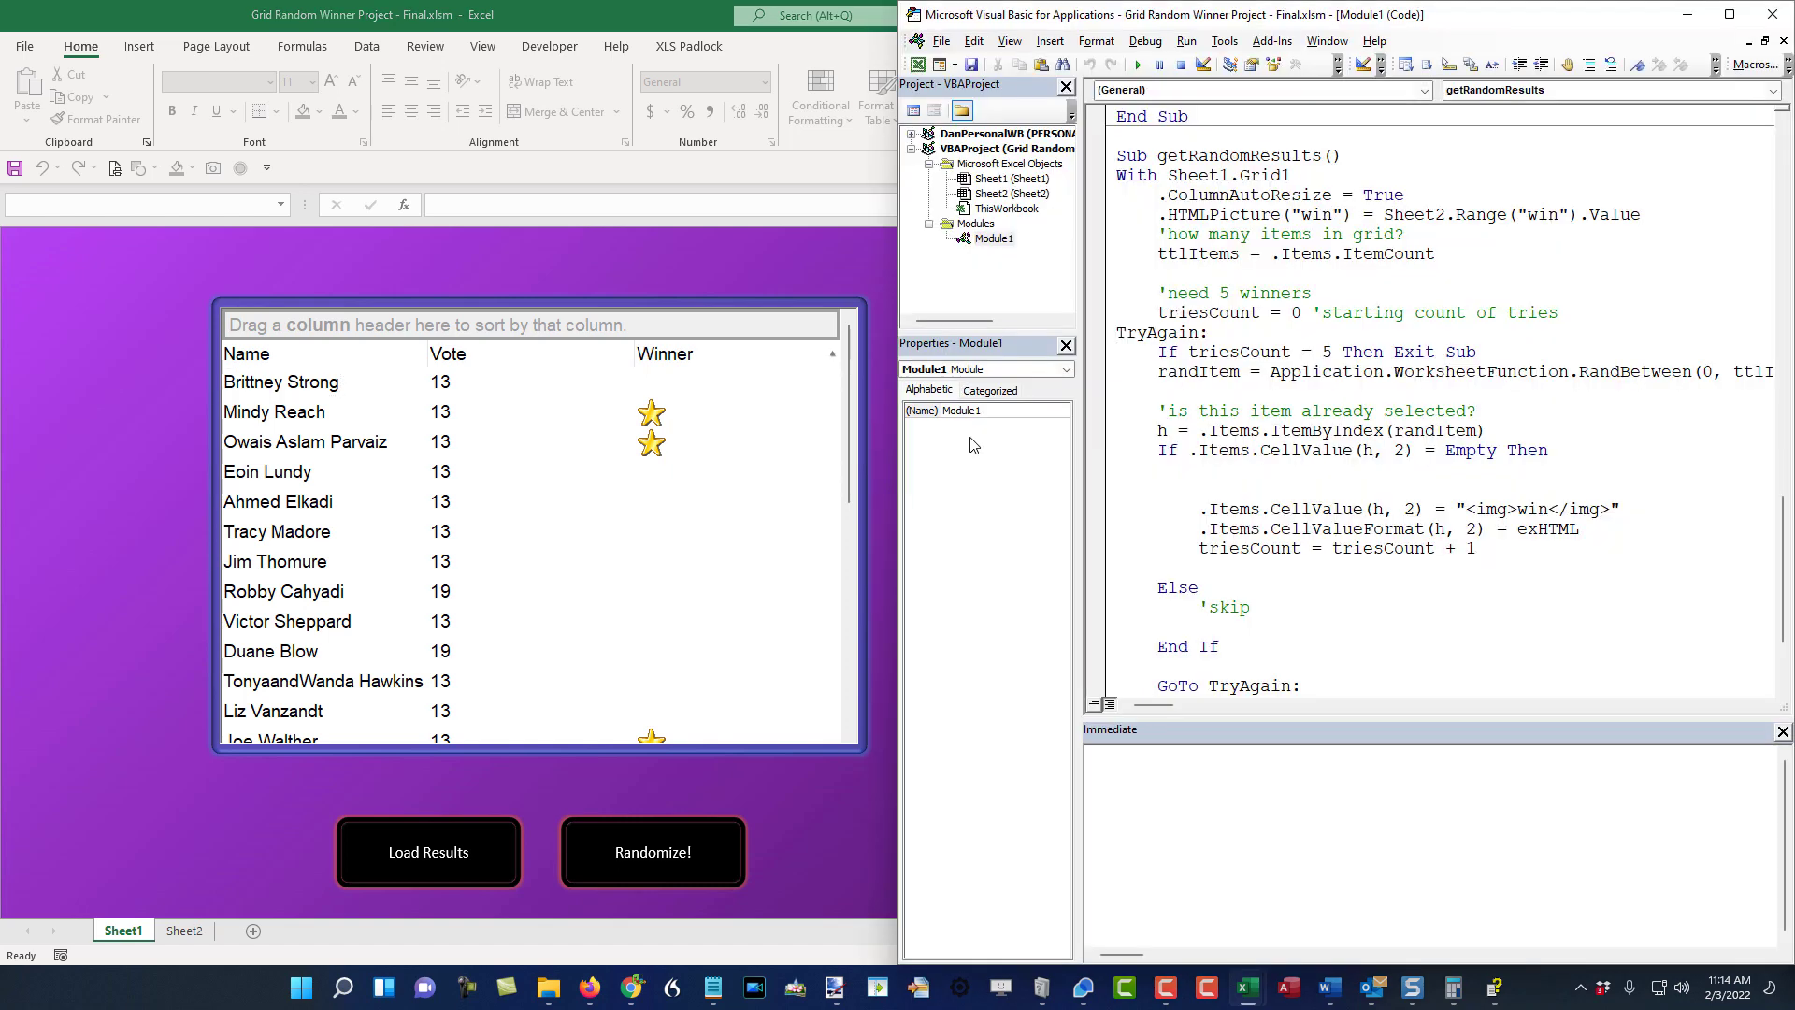
pyautogui.click(1493, 987)
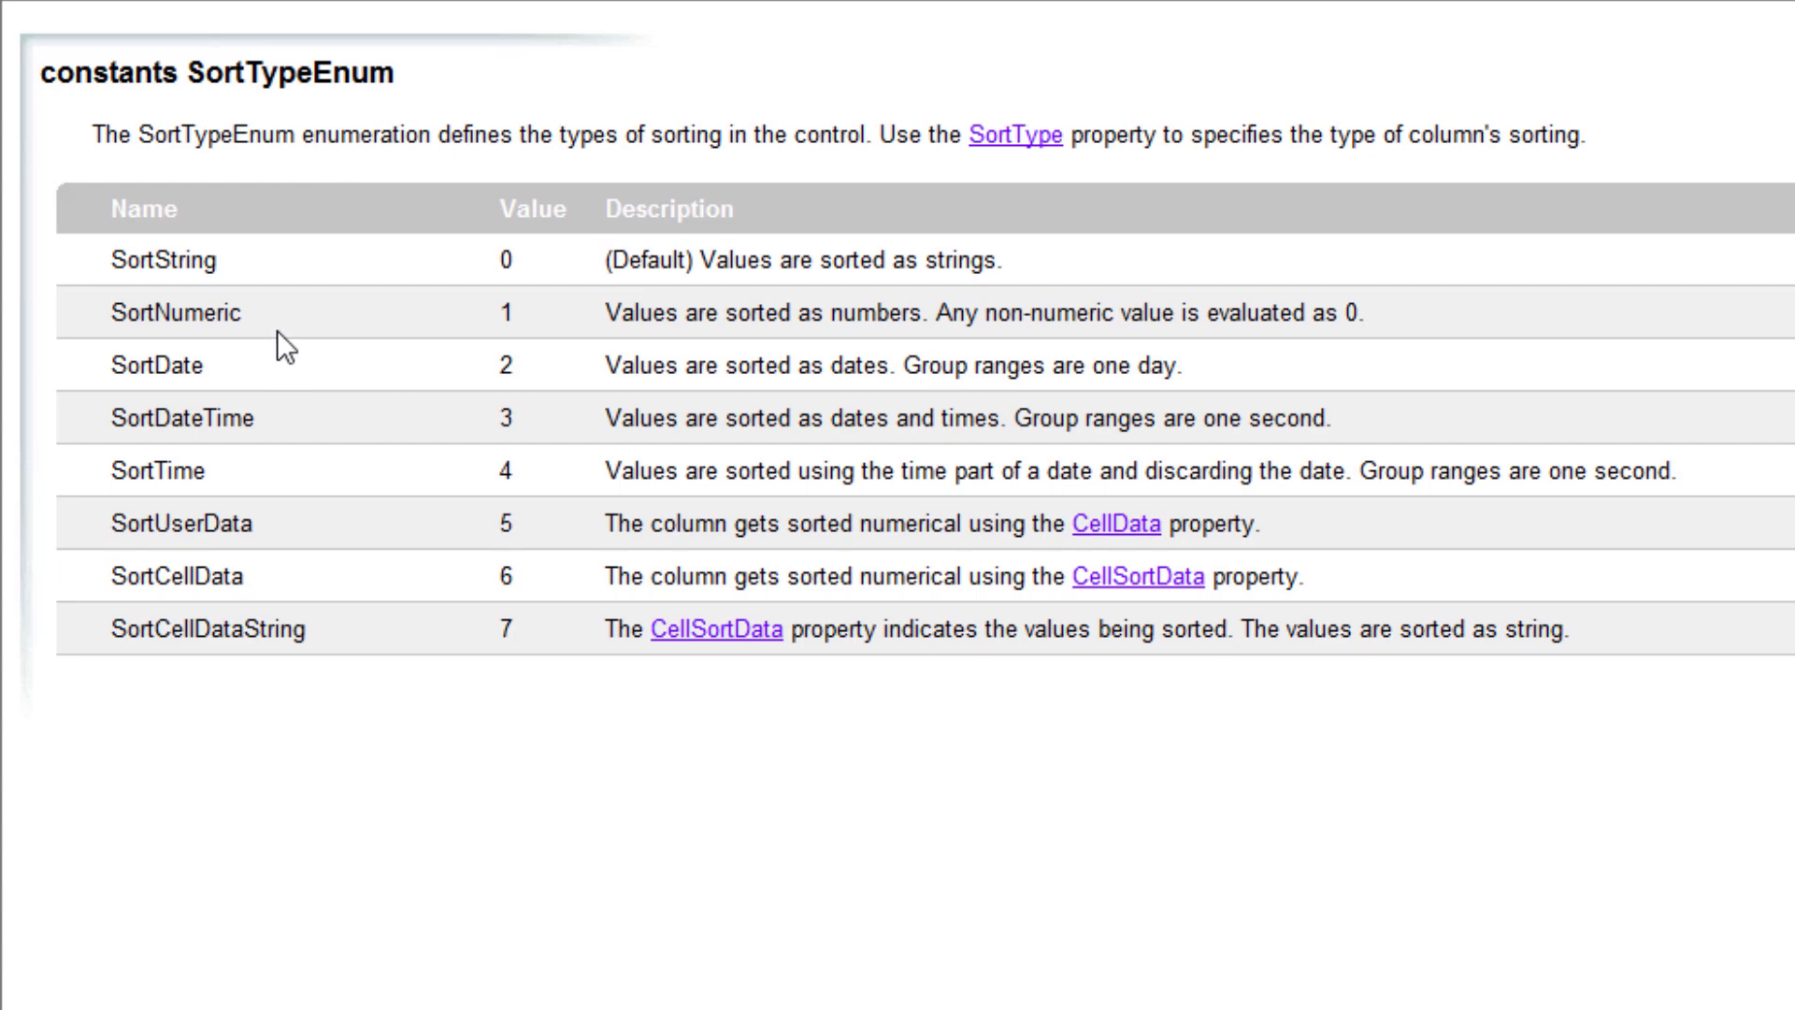
# - Select the SortNumeric and SortDateTime constant names on the SortTypeEnum help page
pyautogui.doubleClick(174, 312)
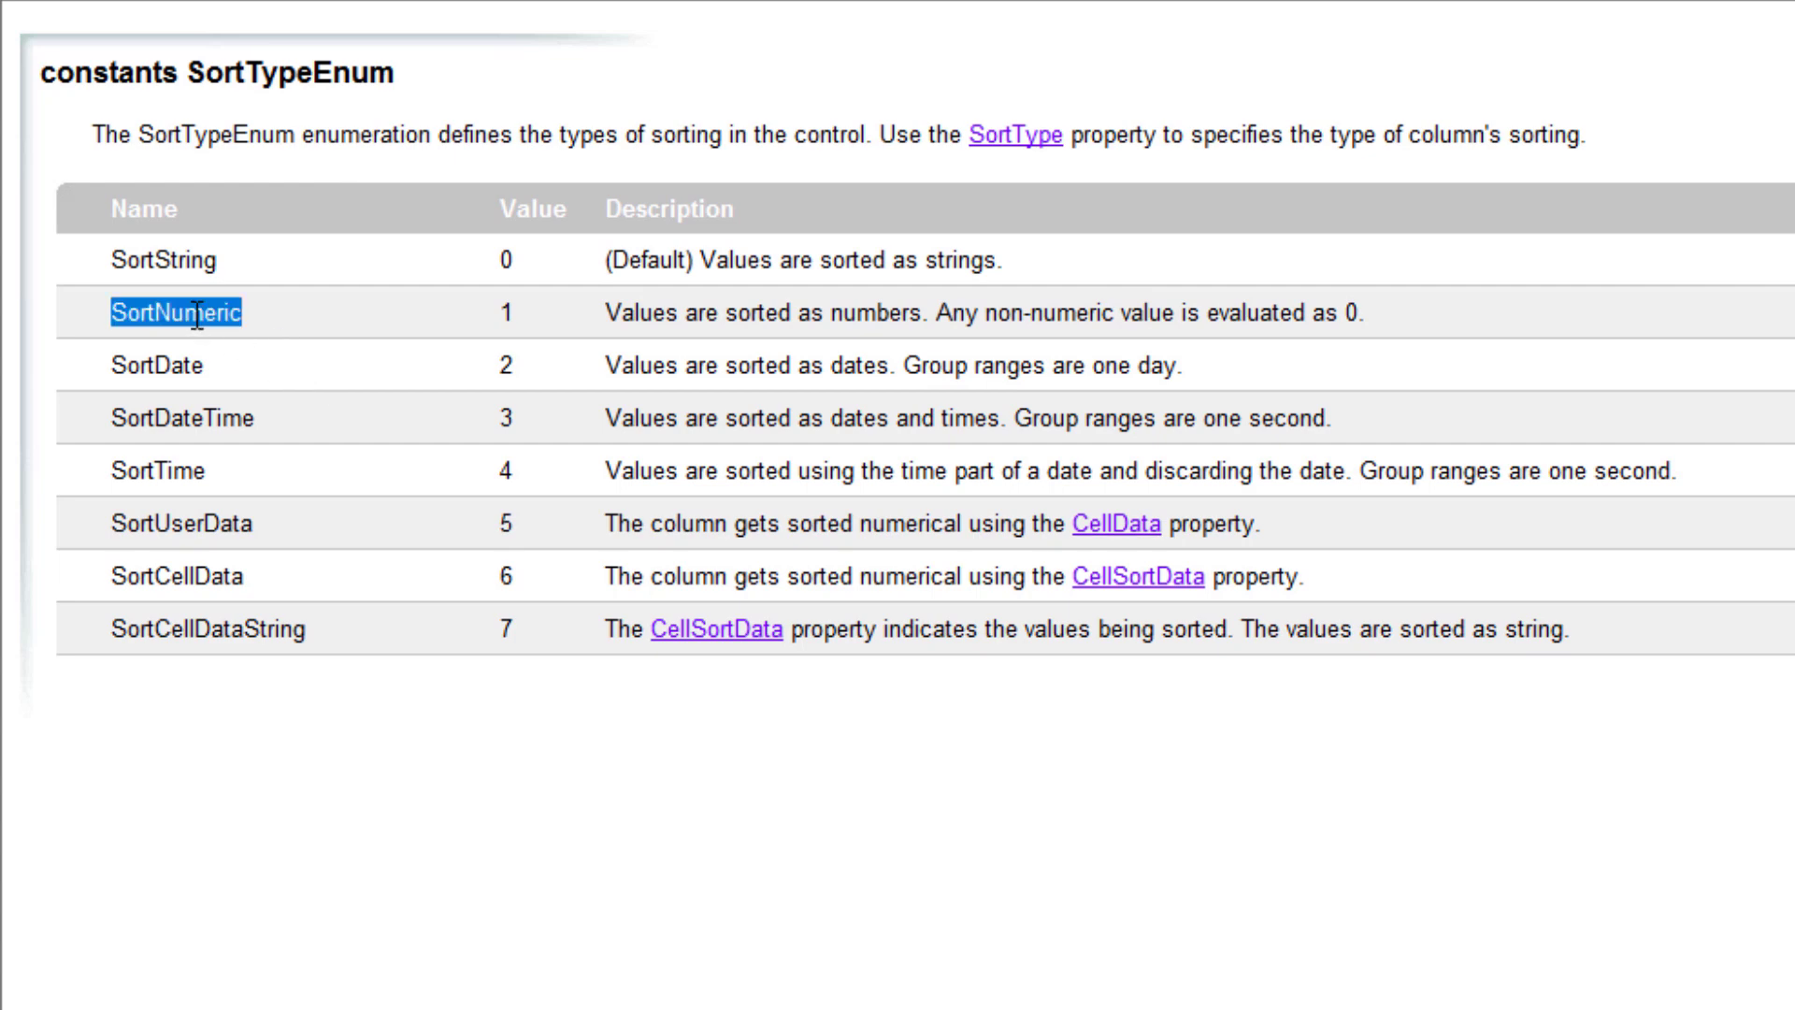
pyautogui.doubleClick(157, 364)
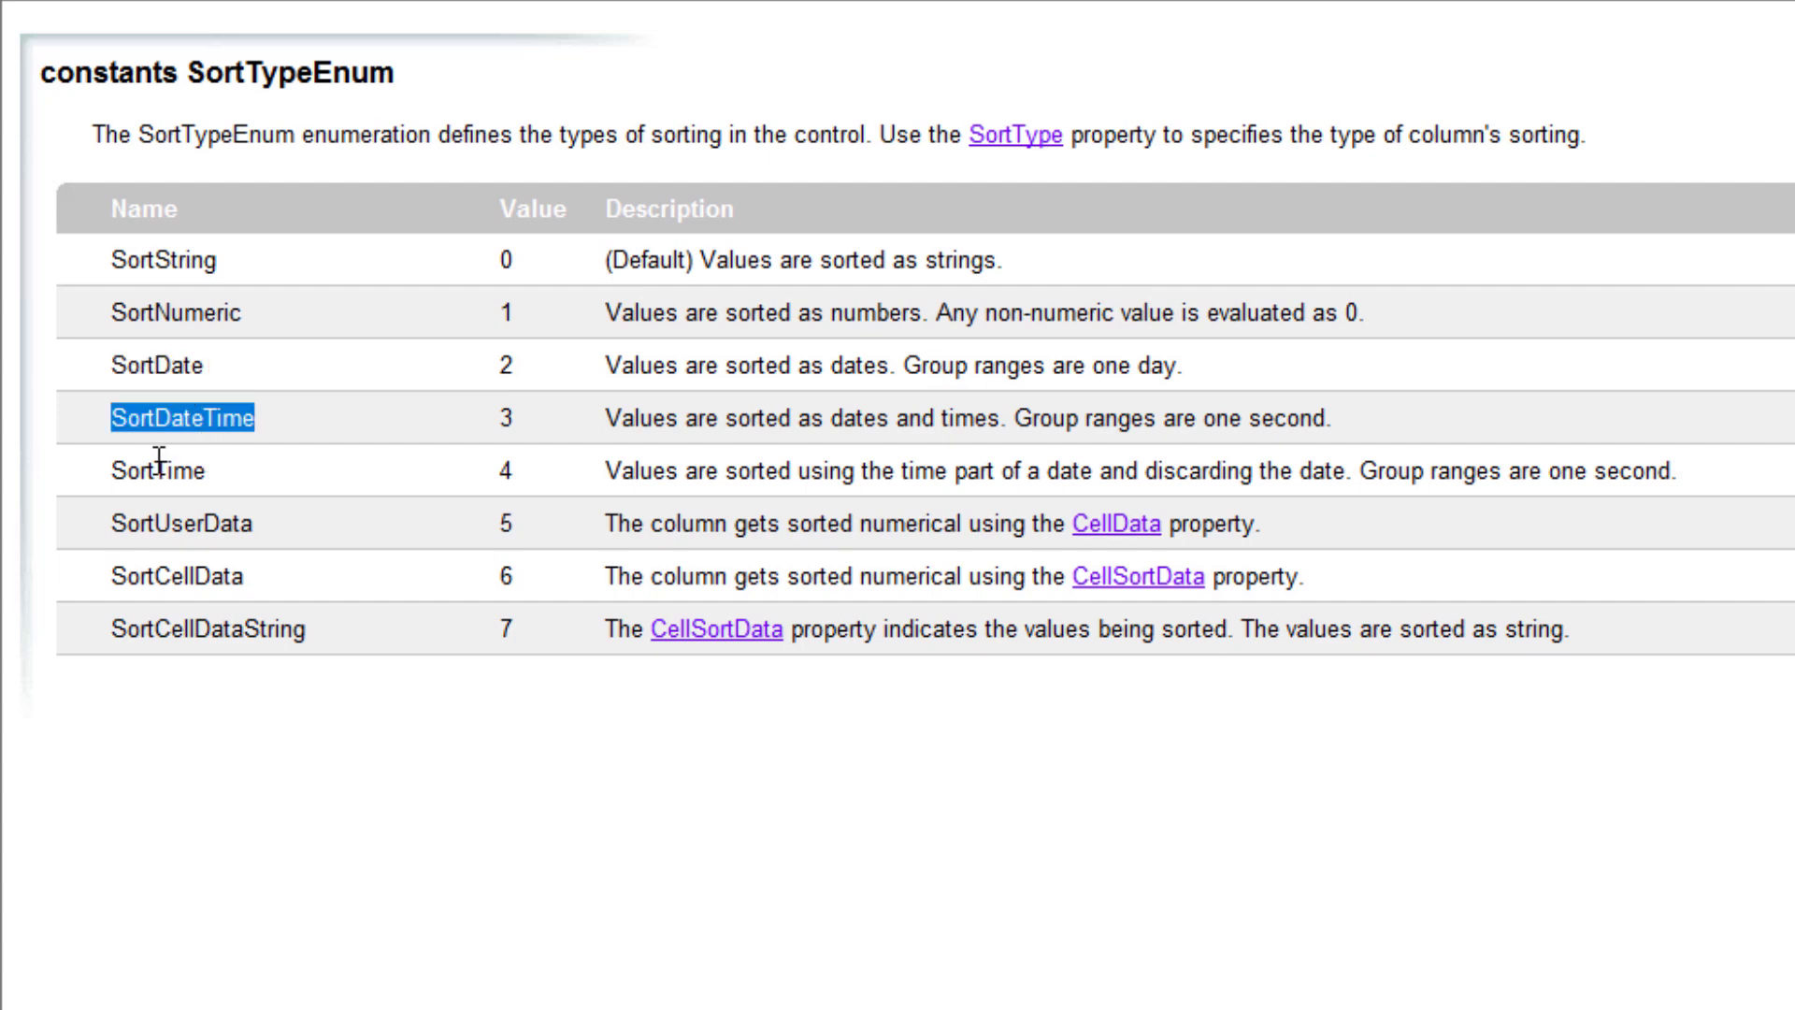
pyautogui.moveTo(223, 551)
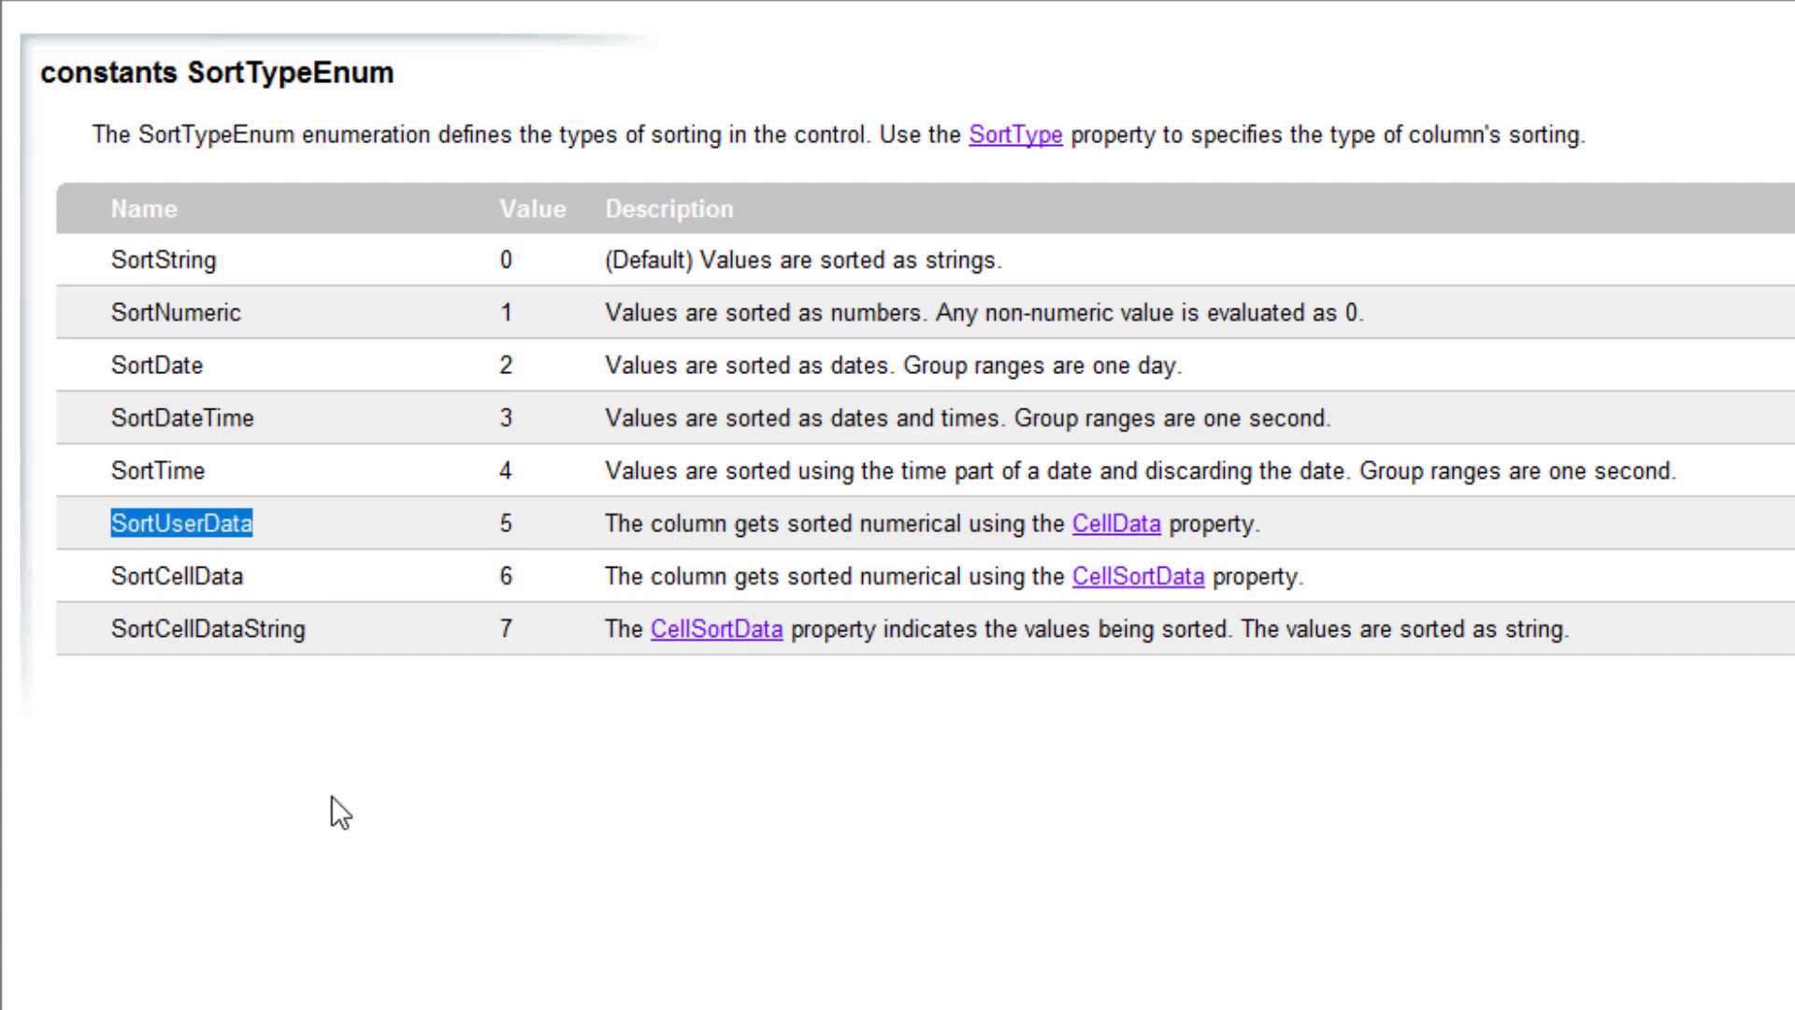
pyautogui.moveTo(244, 767)
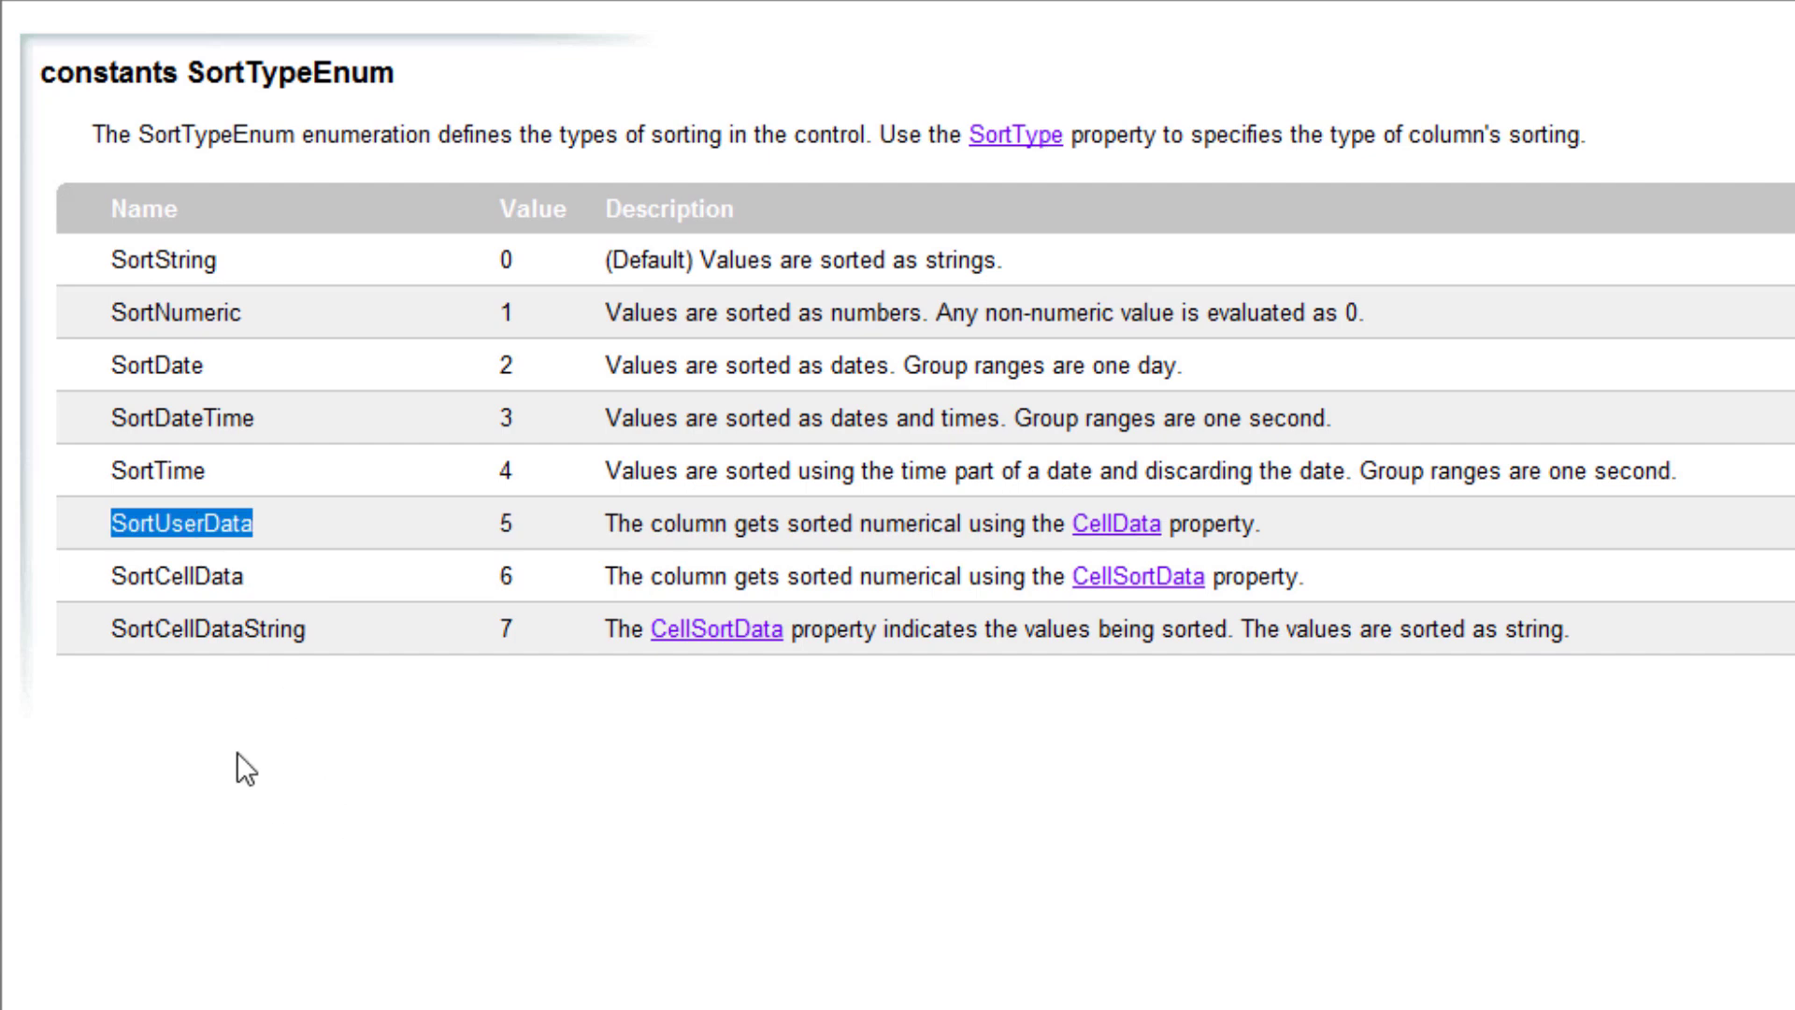
pyautogui.moveTo(195, 534)
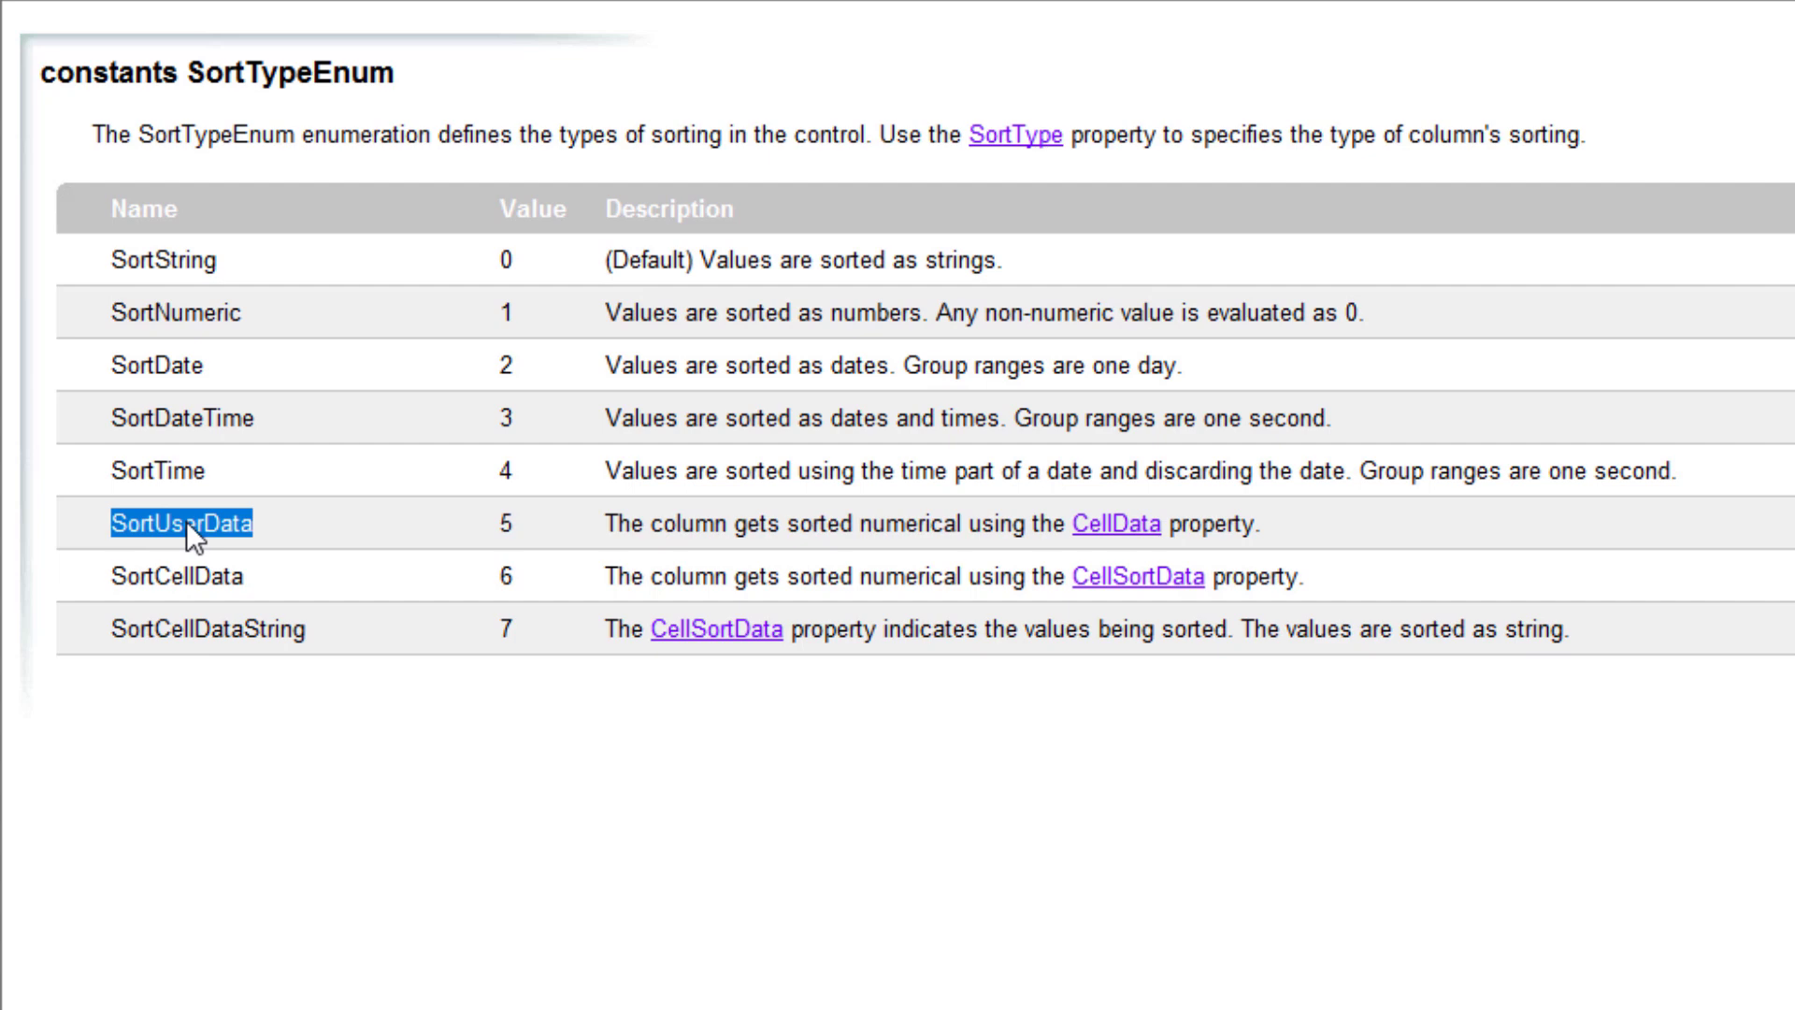
pyautogui.moveTo(213, 538)
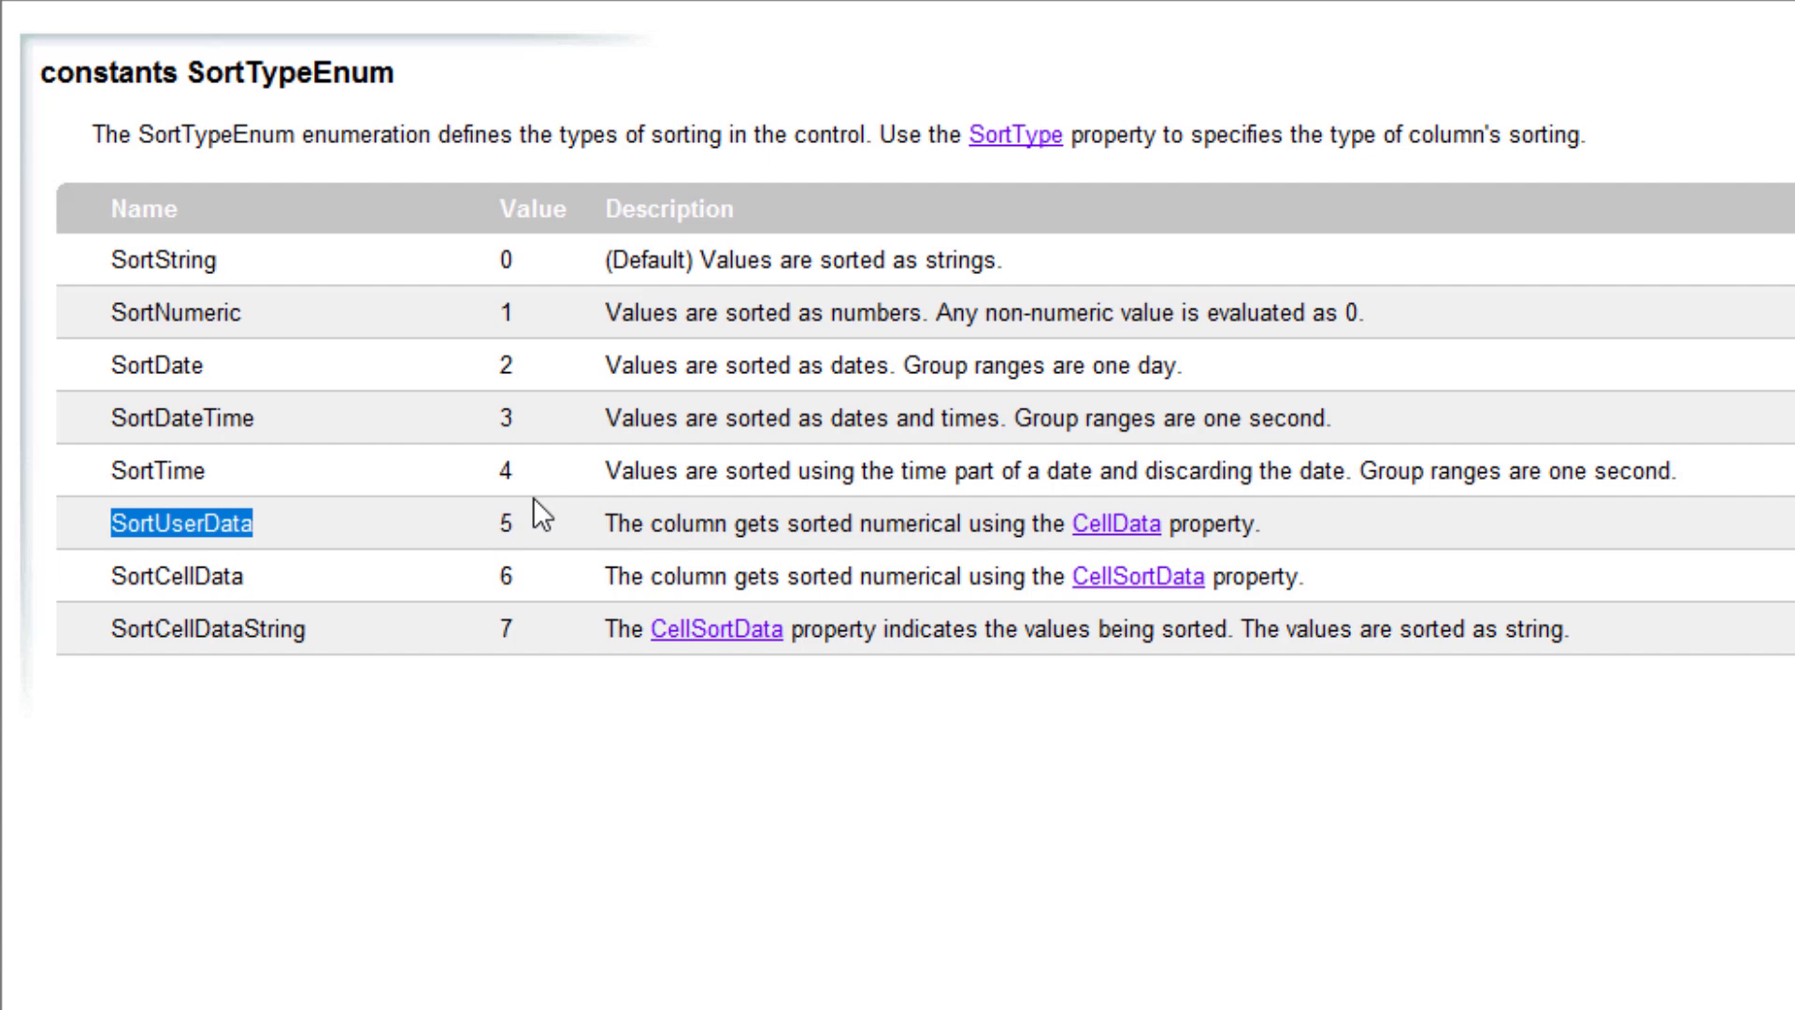
pyautogui.moveTo(1116, 524)
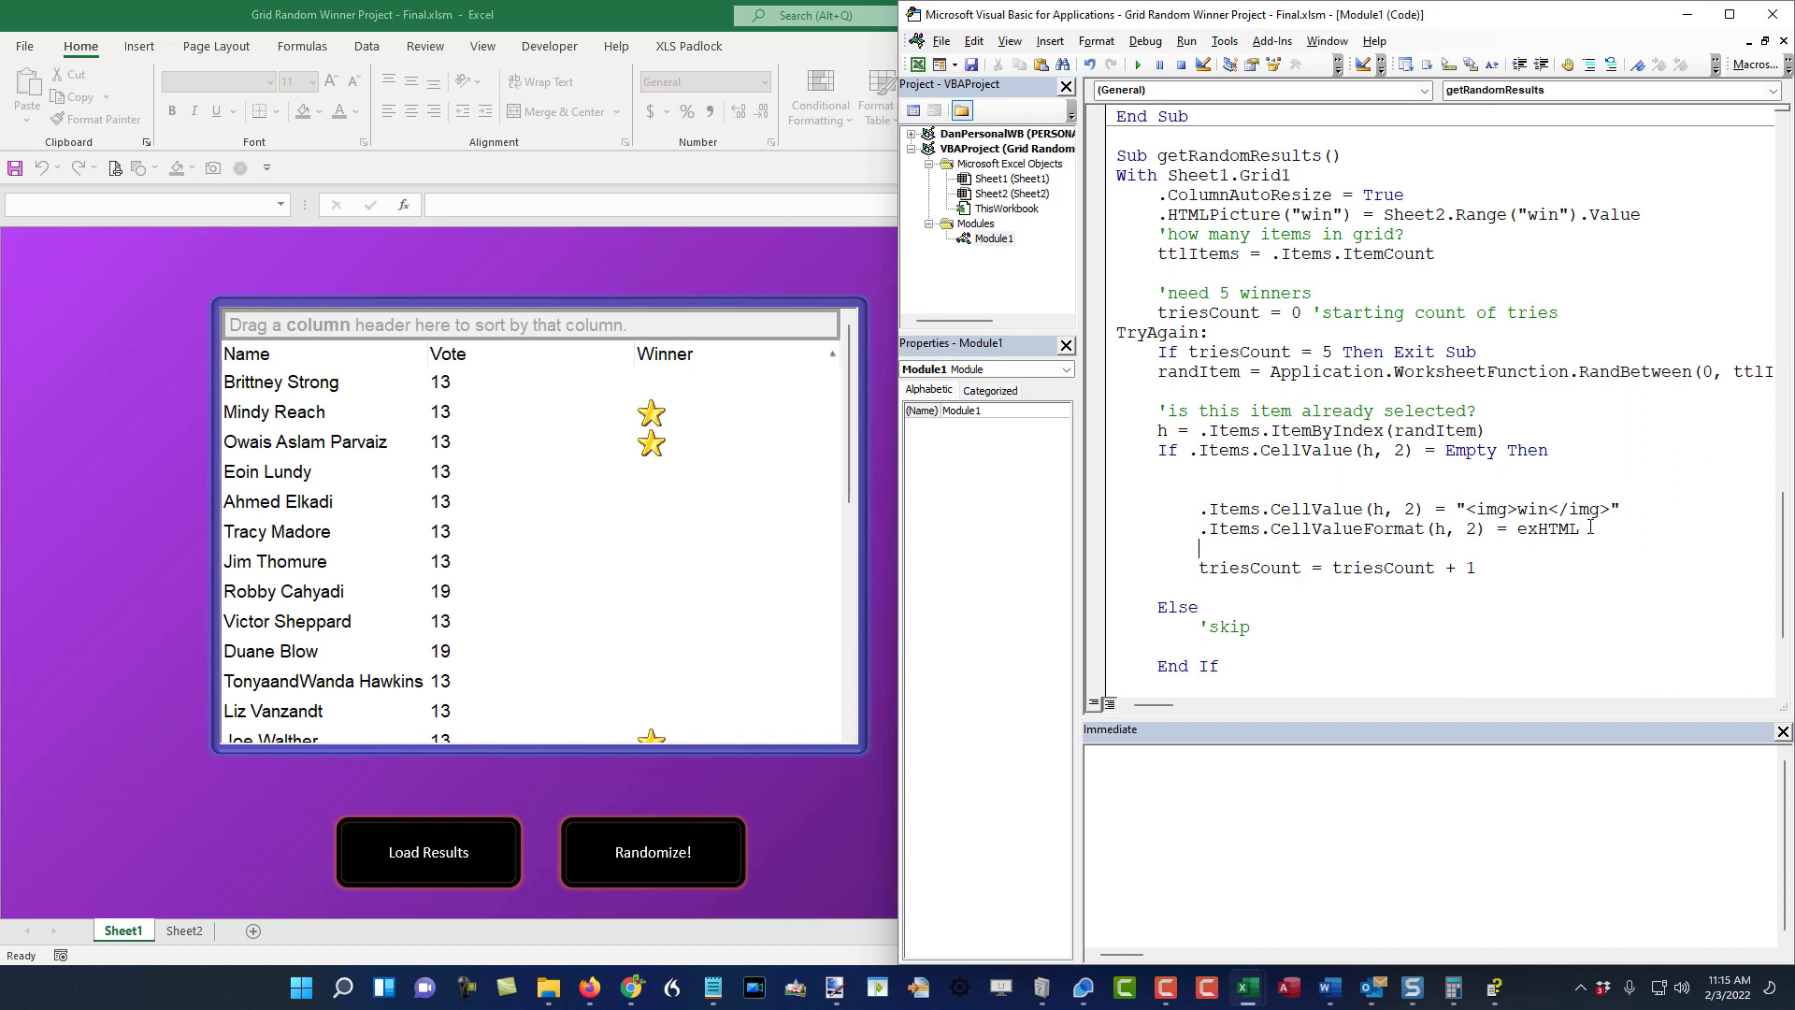
# - Type the partial line .Items.CellData(h,2) = below the CellValueFormat line
pyautogui.write('.Items.CellData(h,')
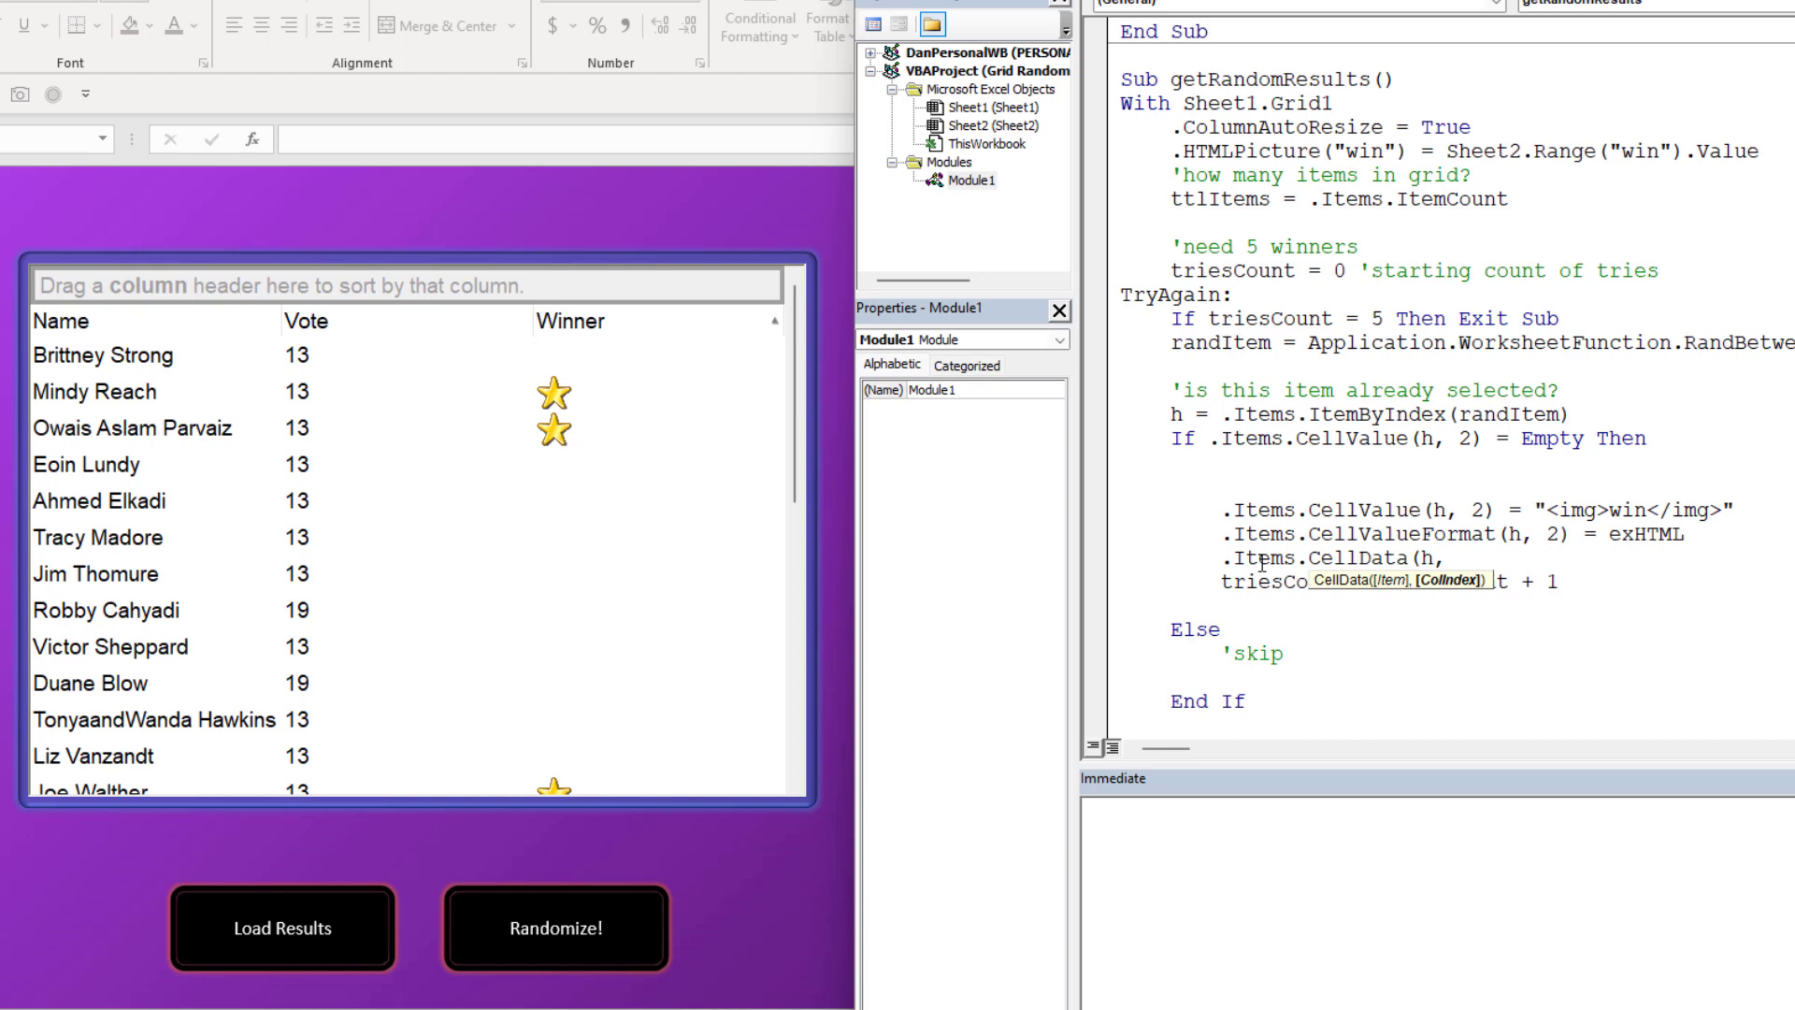
pyautogui.write('2)')
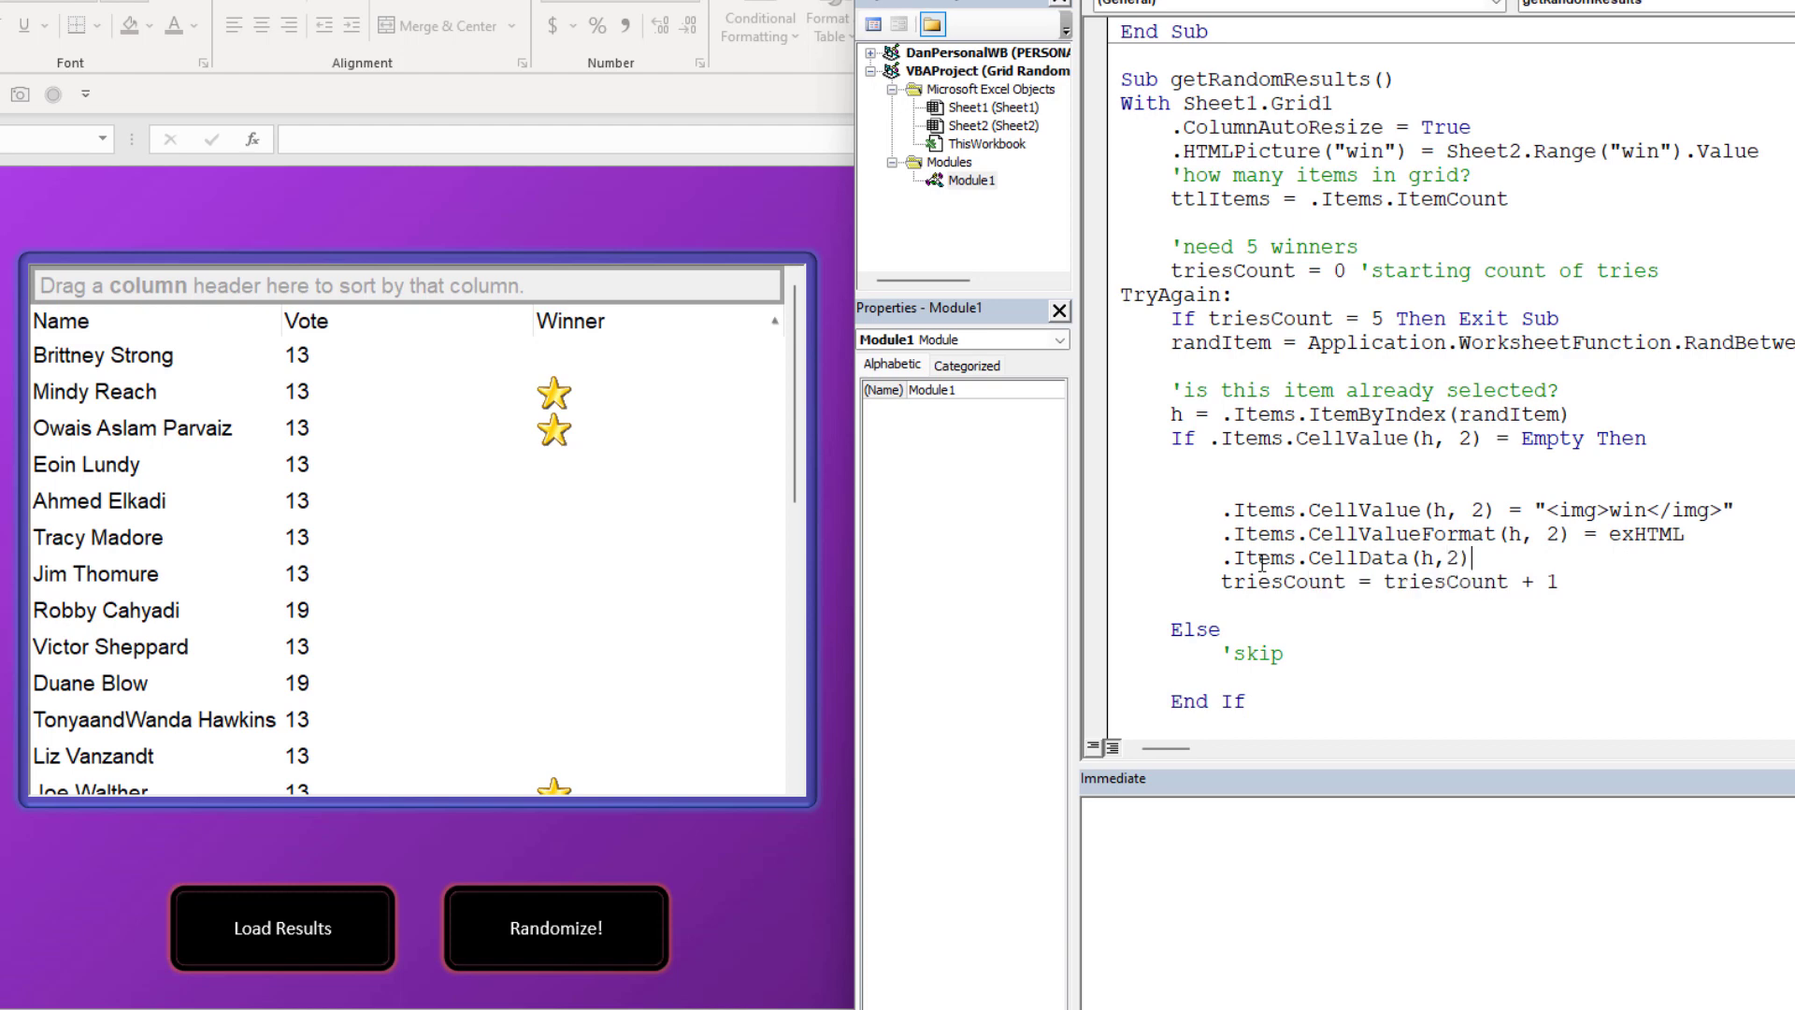
pyautogui.write('=')
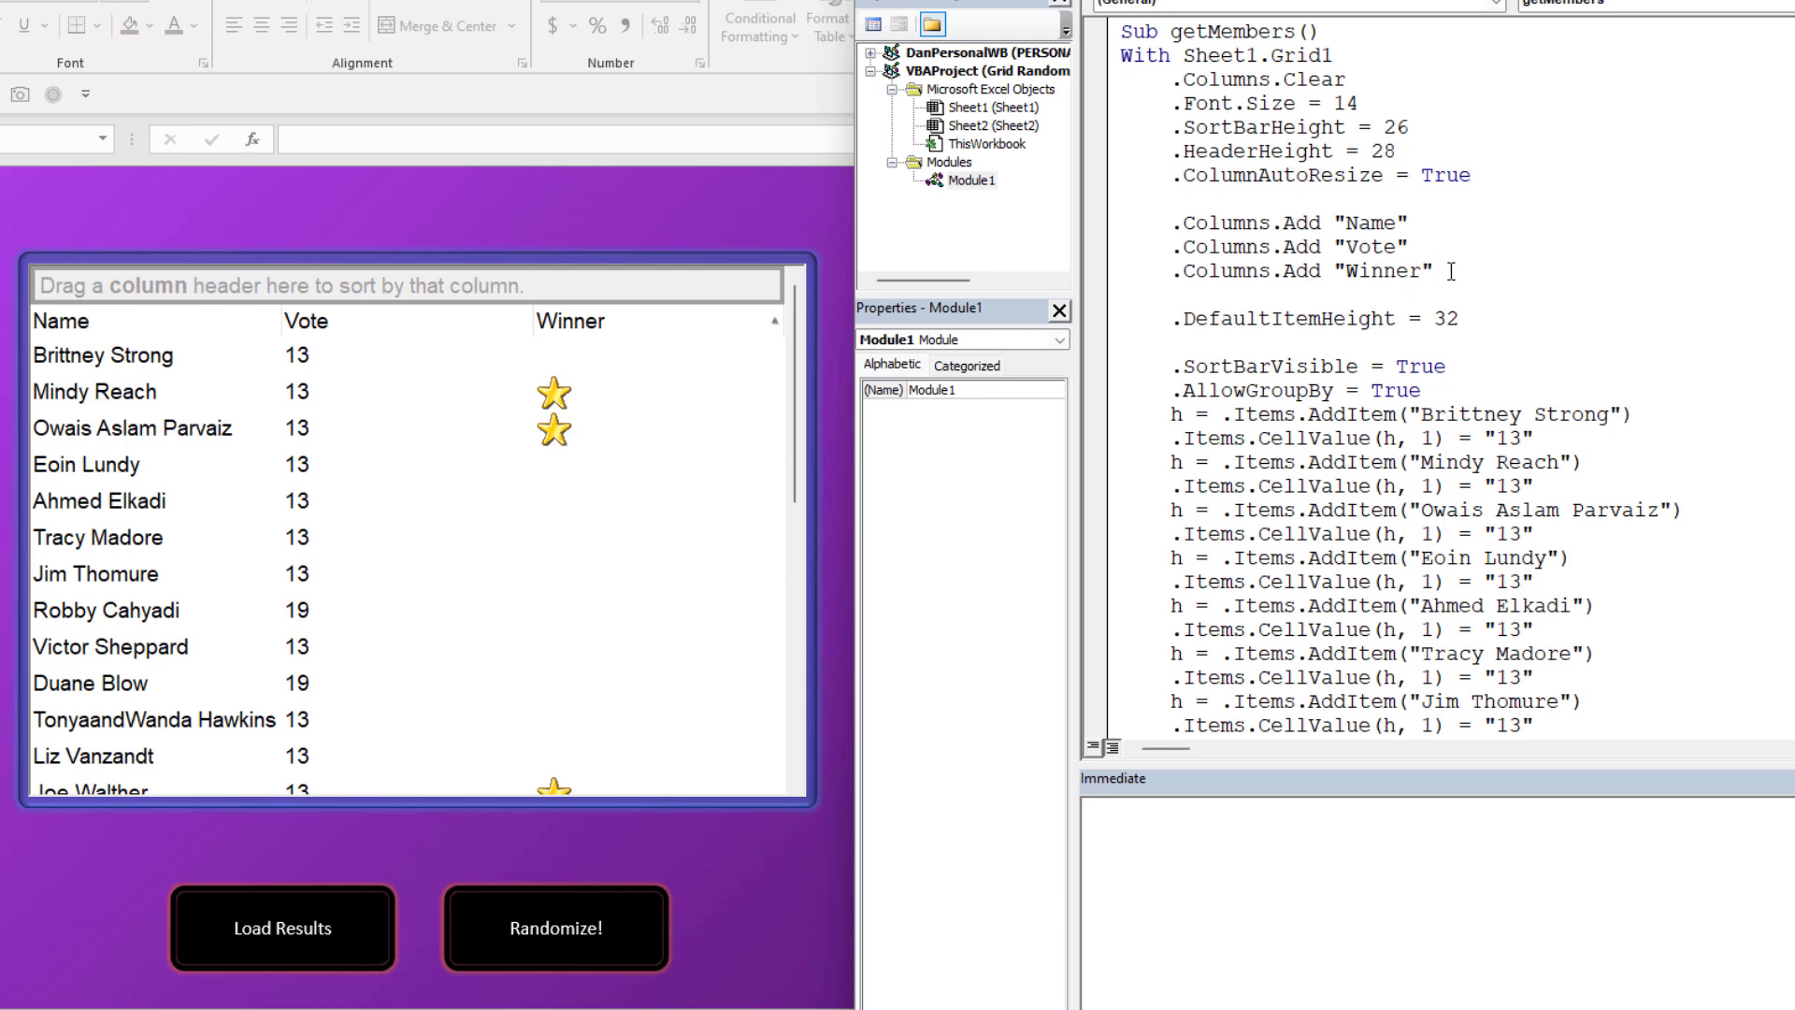
# - Add .Columns("Winner").SortType = SortCellData below the Columns.Add lines
pyautogui.press('Enter')
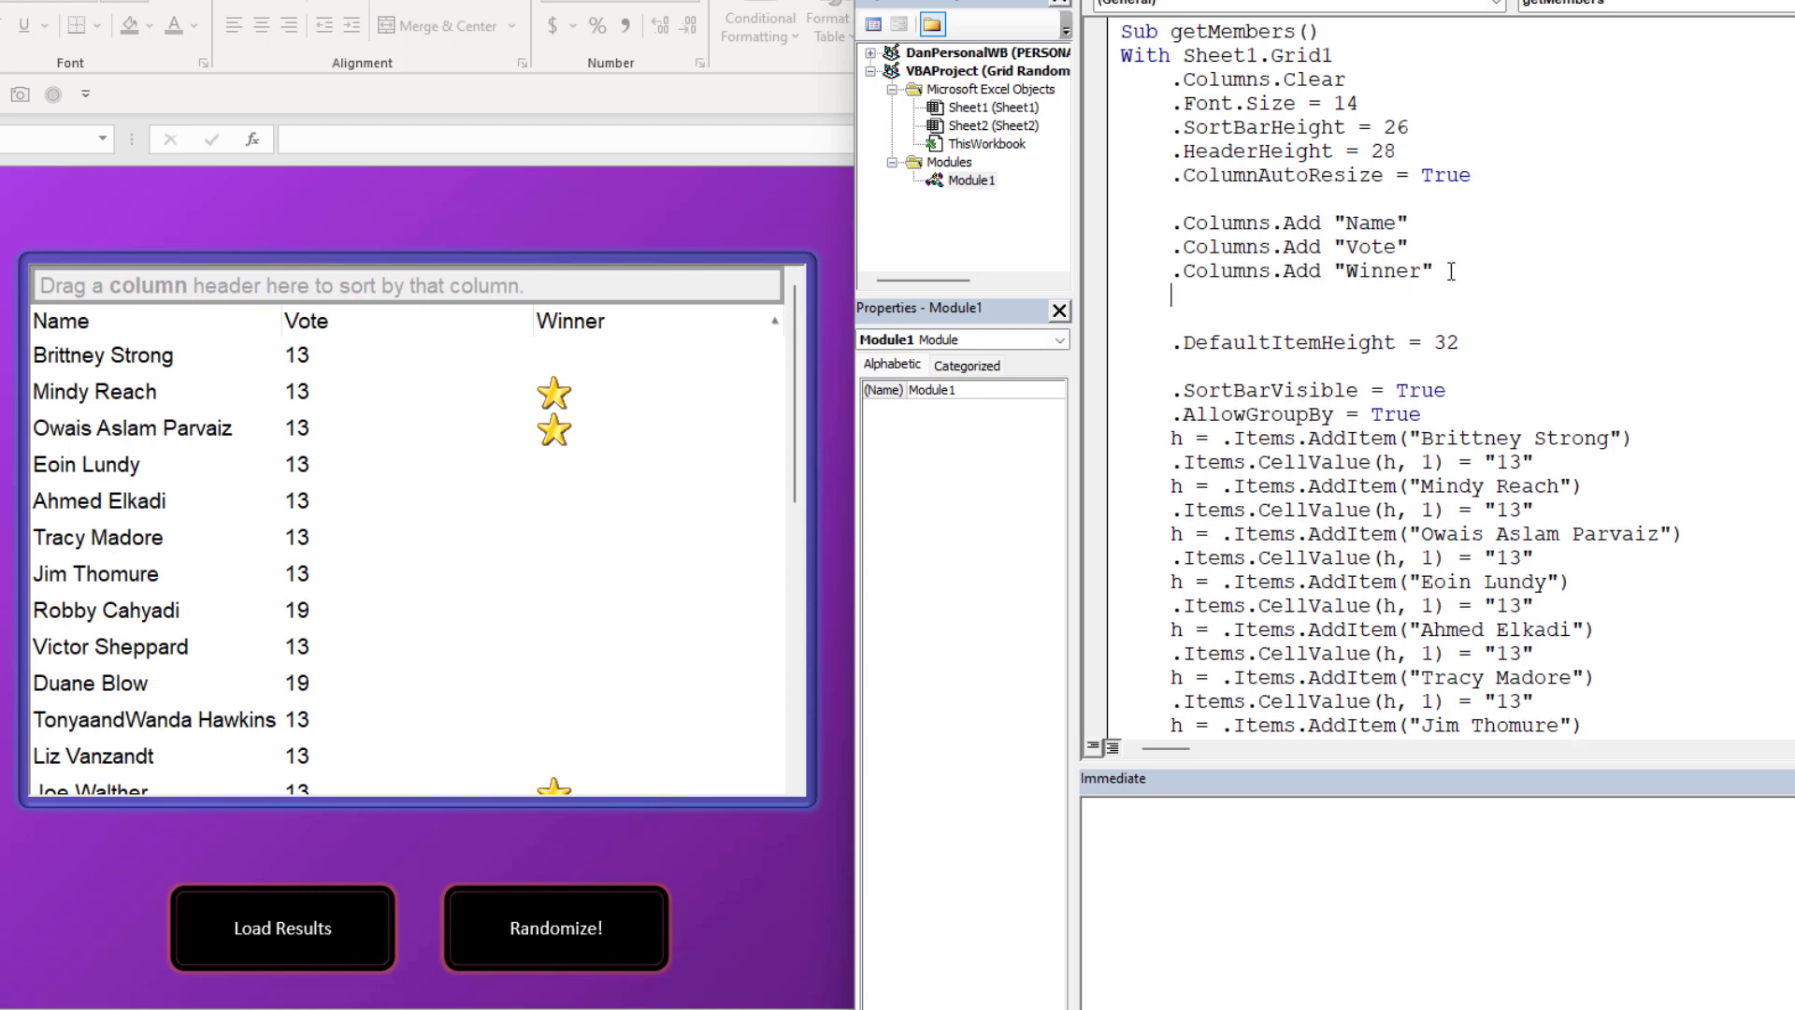
pyautogui.write('.colu')
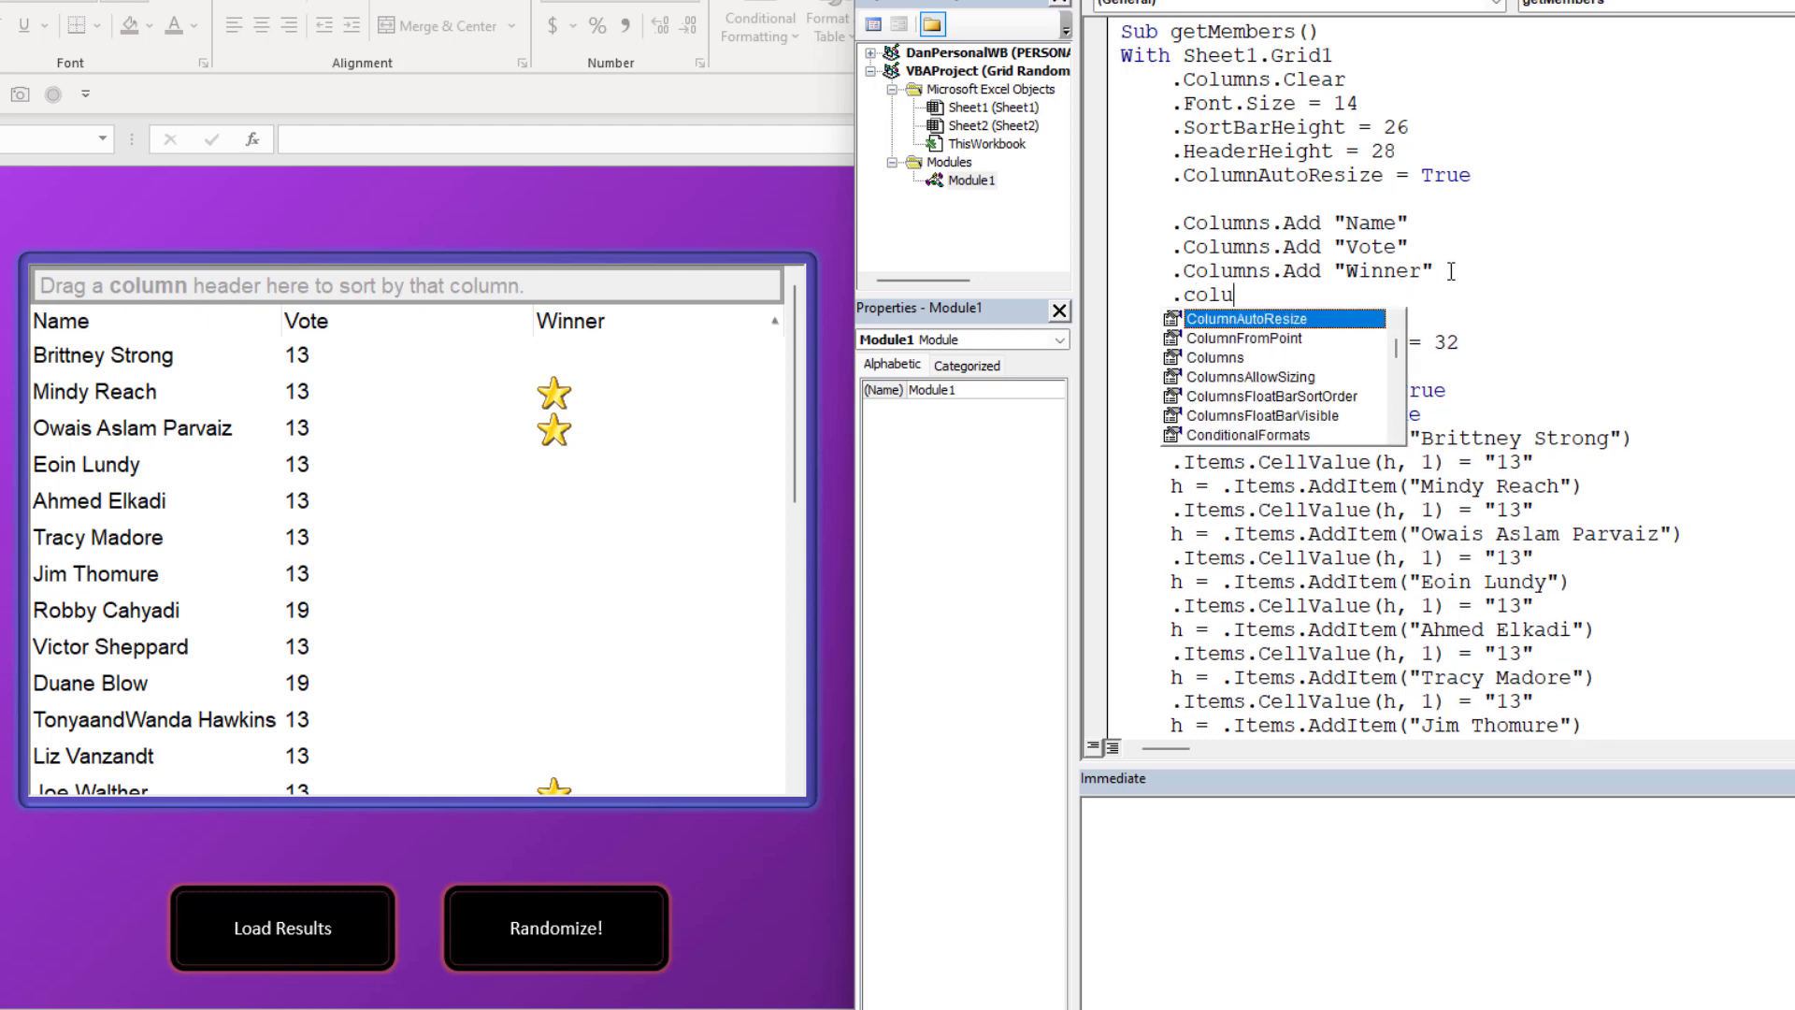
pyautogui.write('("Winner"(')
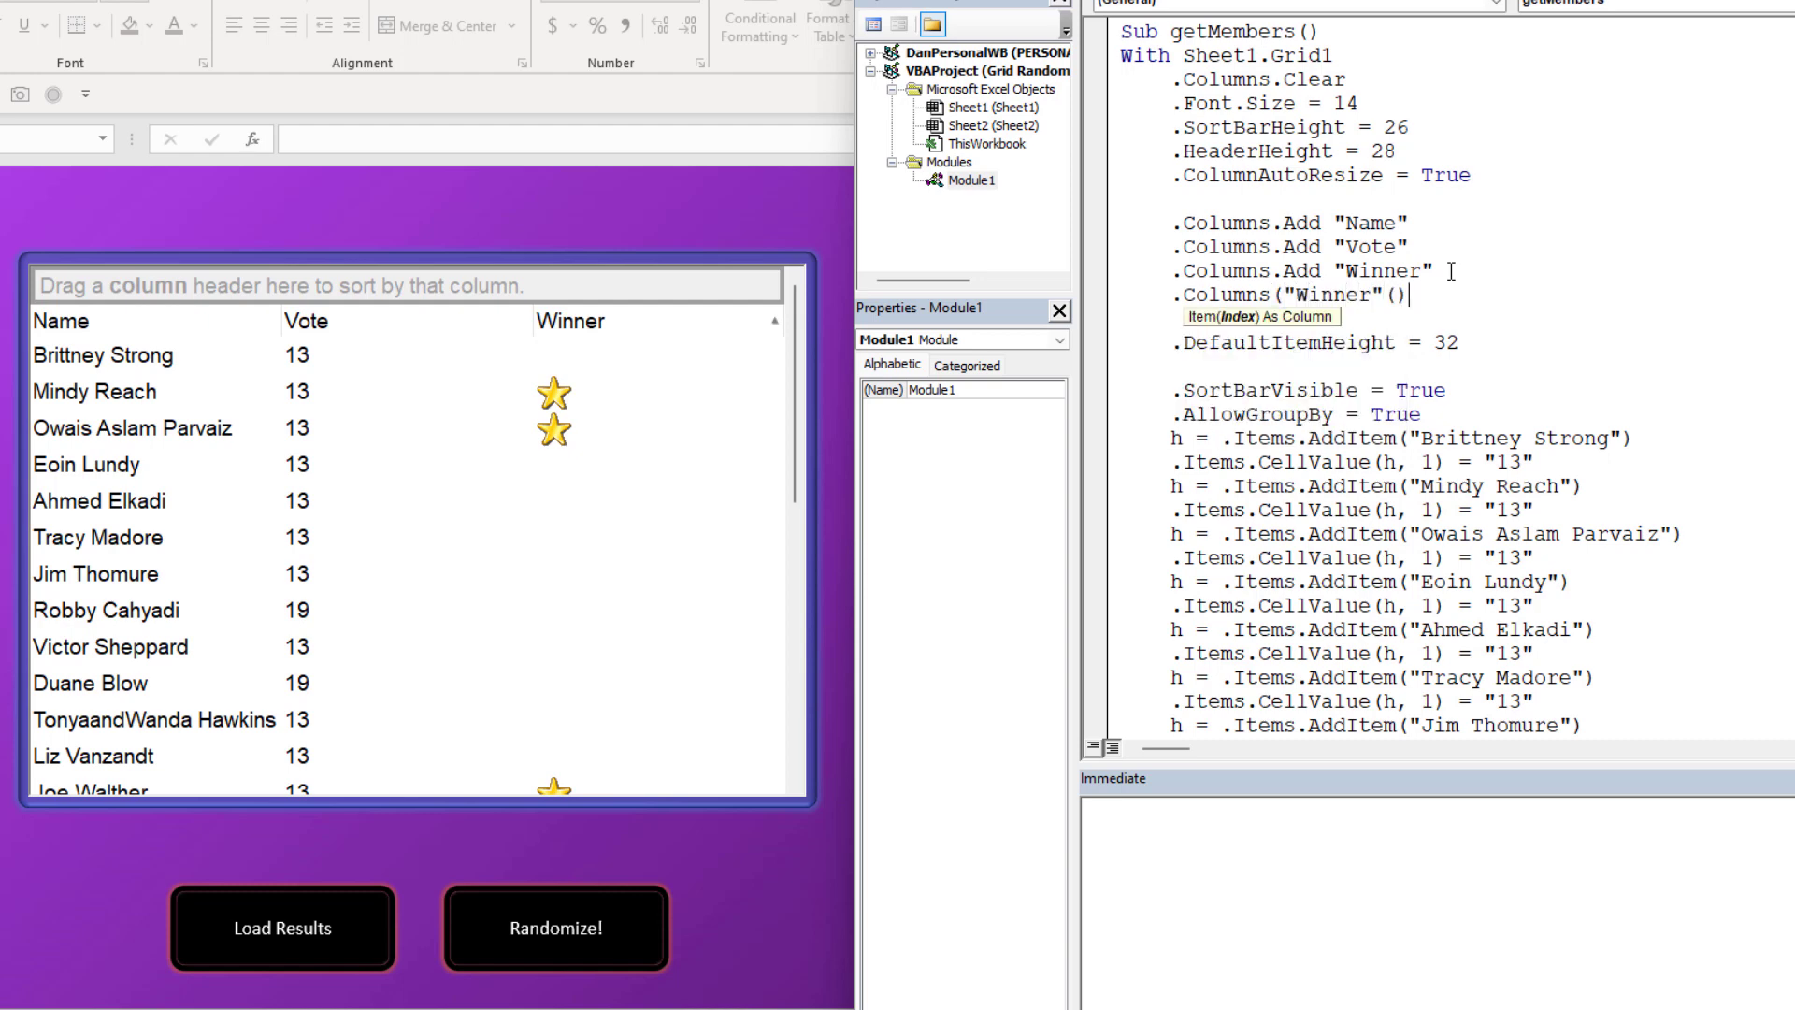
pyautogui.write('.so')
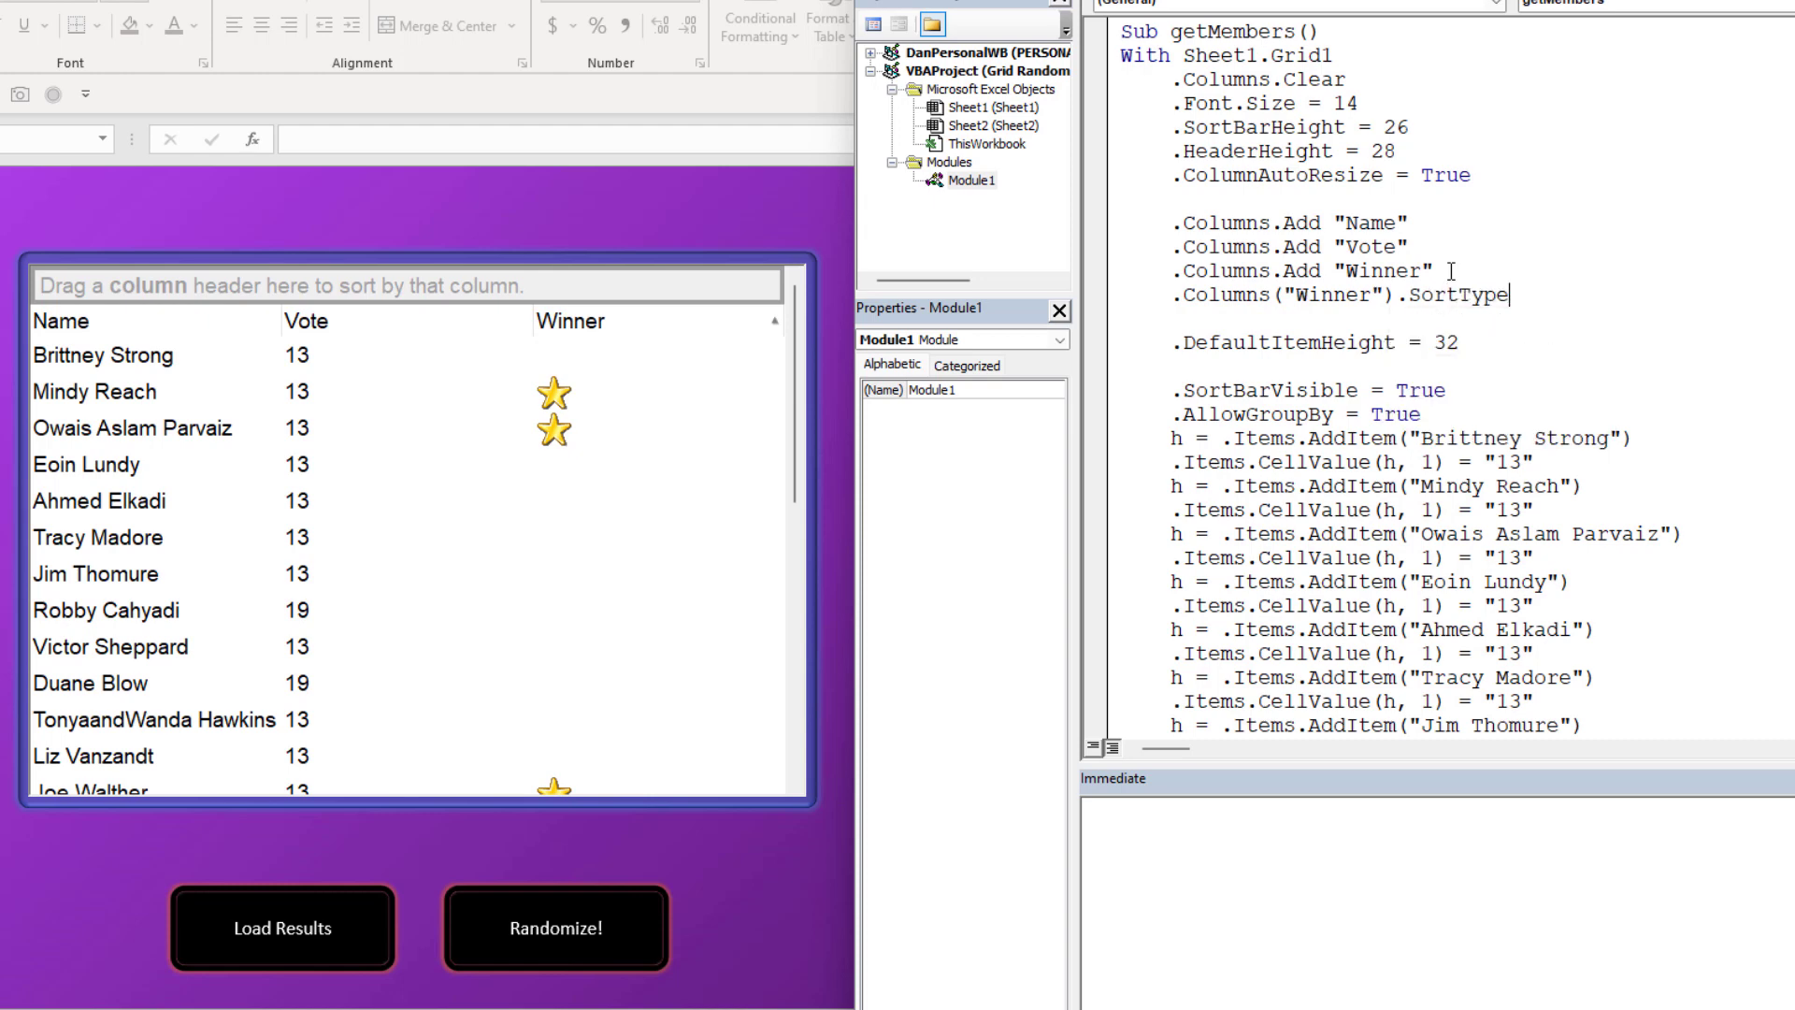
pyautogui.write('=')
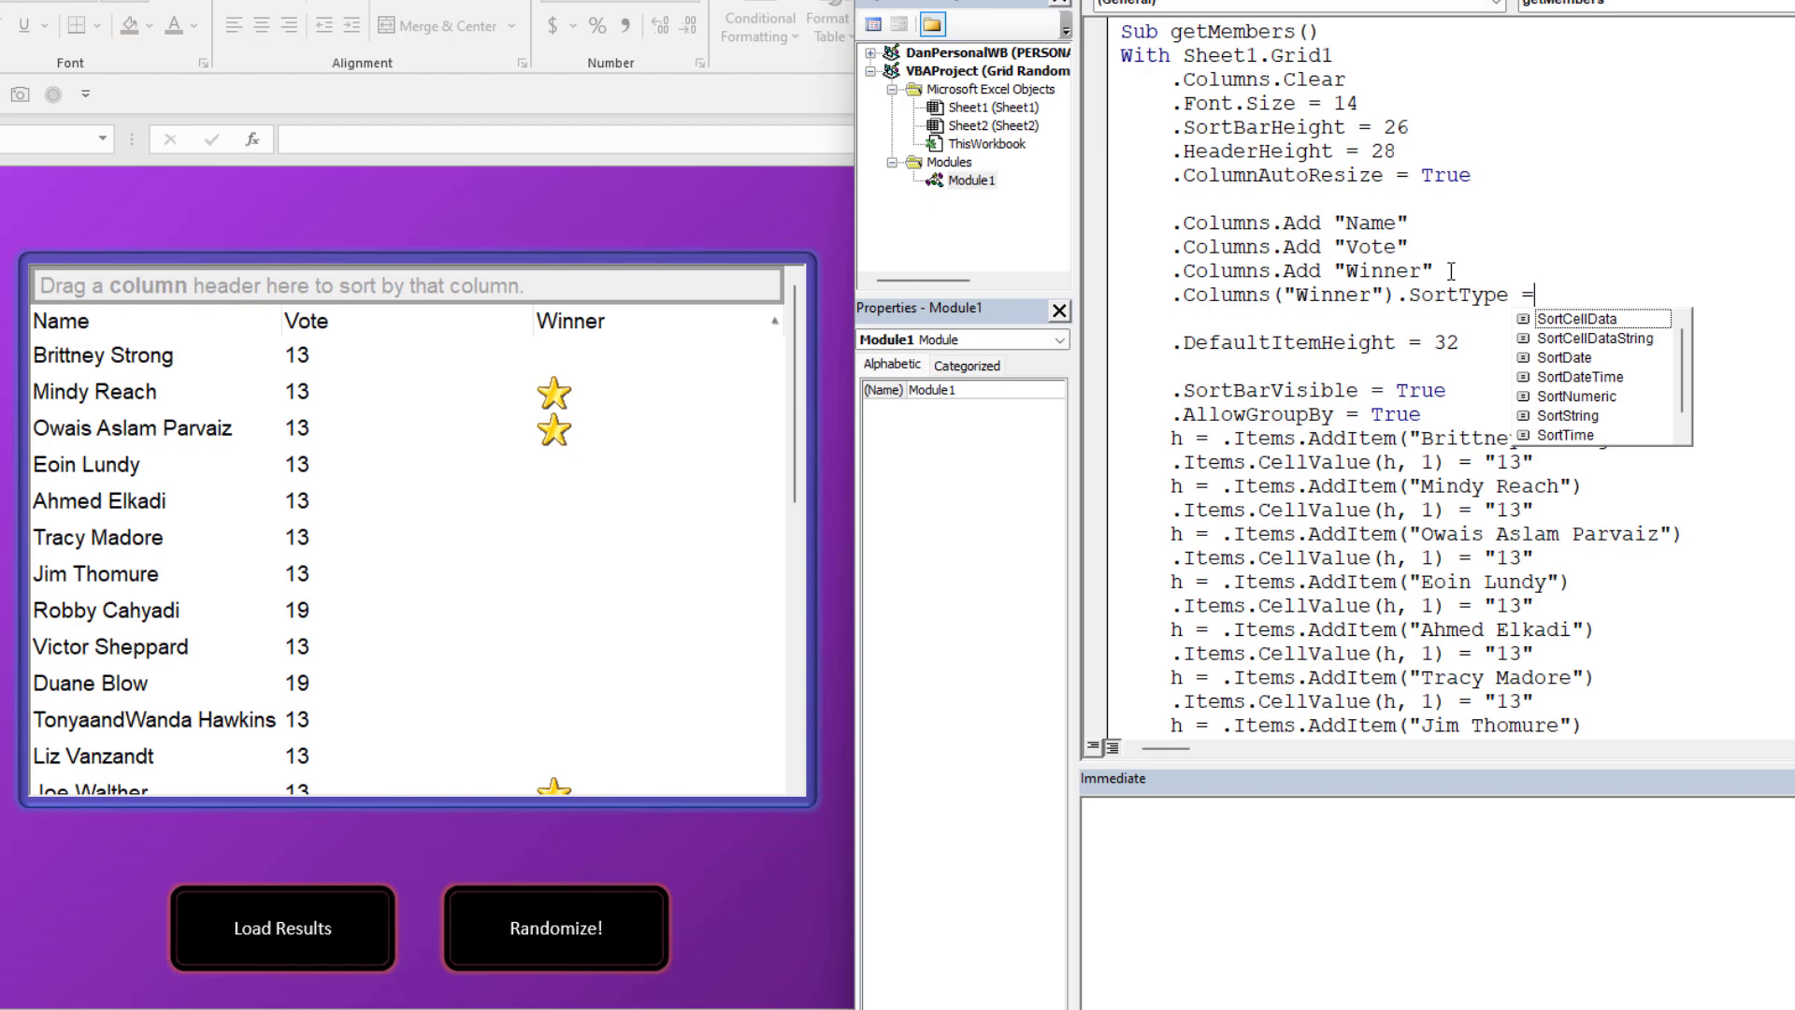
pyautogui.click(1591, 318)
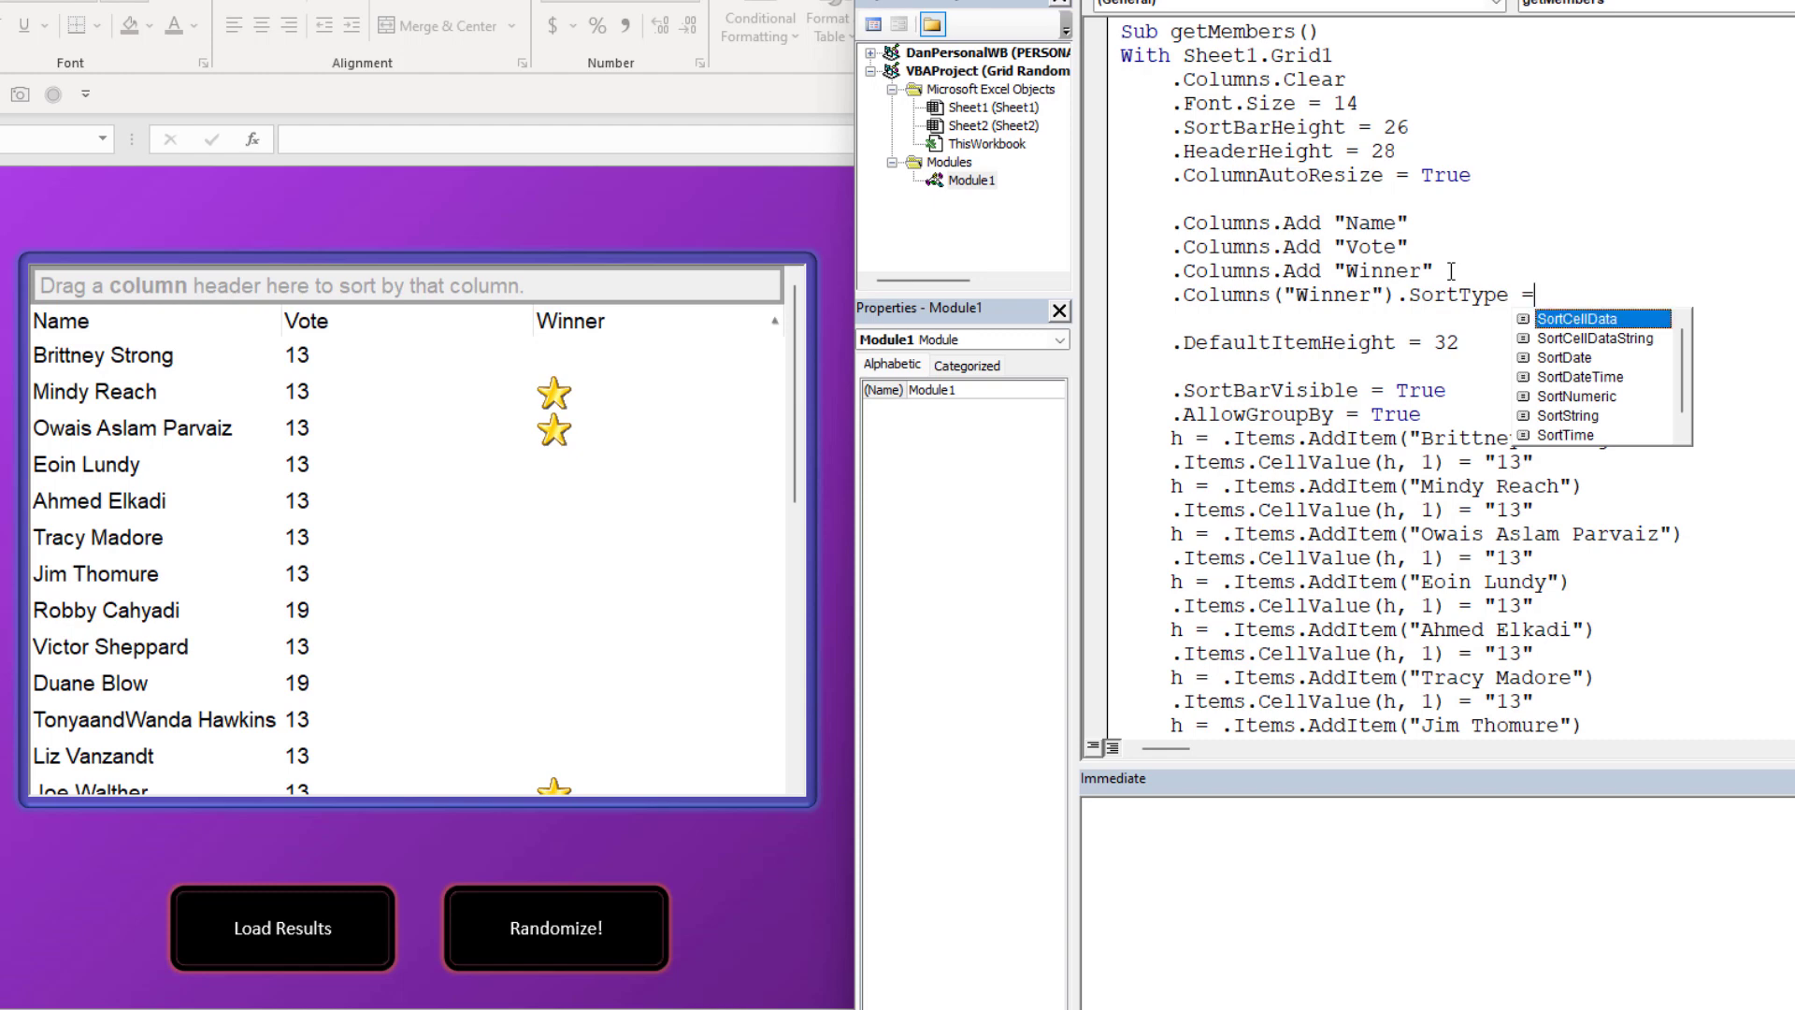
pyautogui.moveTo(1562, 348)
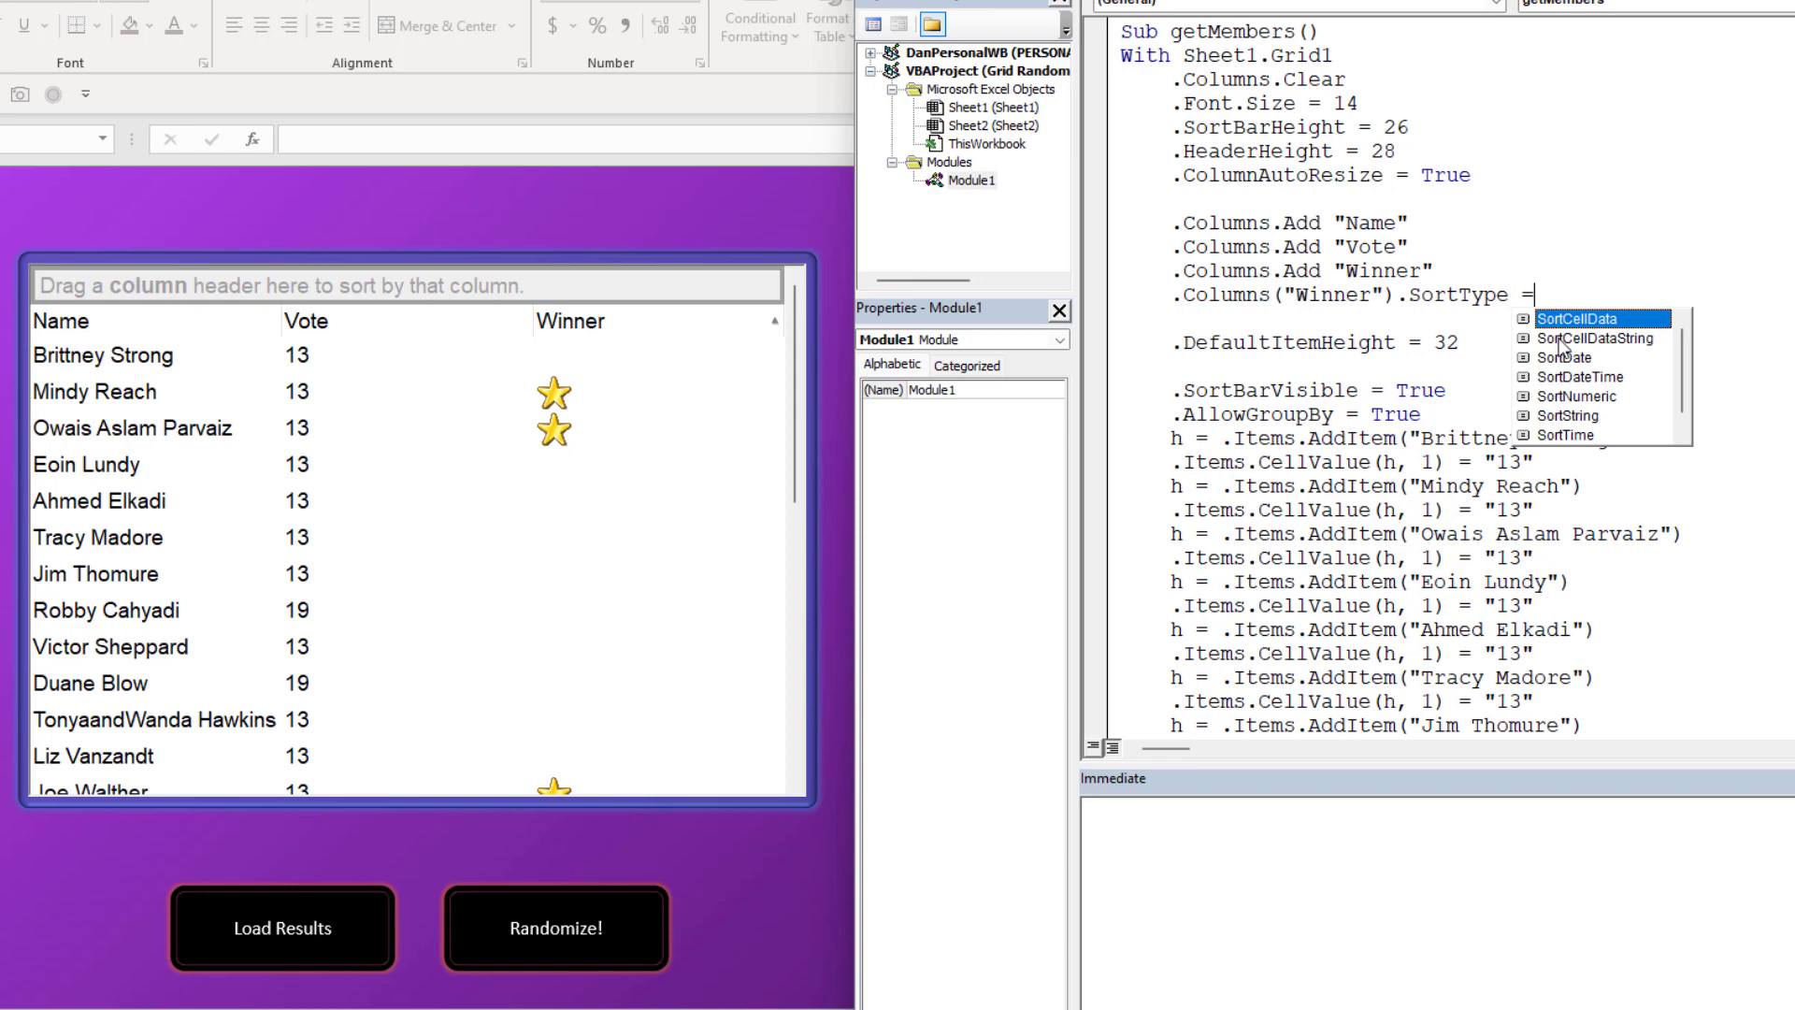
pyautogui.moveTo(1595, 357)
pyautogui.write('SortCellData')
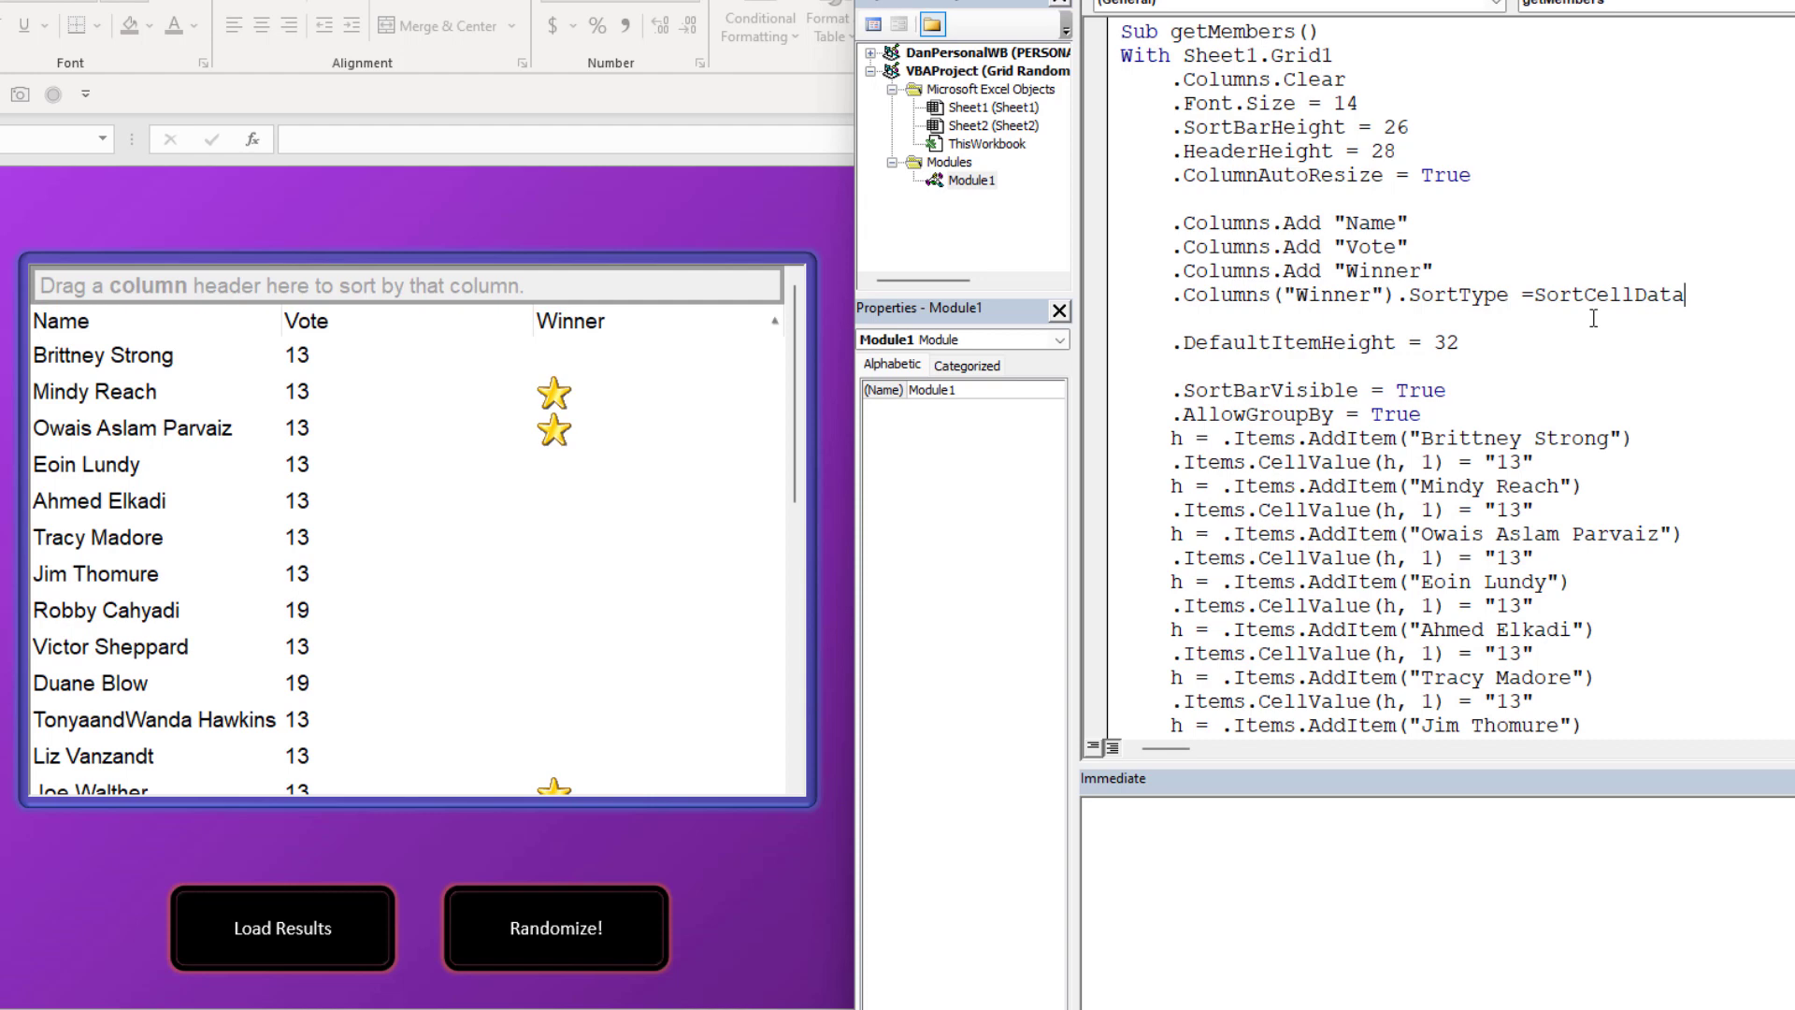
# - Add .Columns("Vote").SortType = SortNumeric for the Vote column
pyautogui.doubleClick(1607, 294)
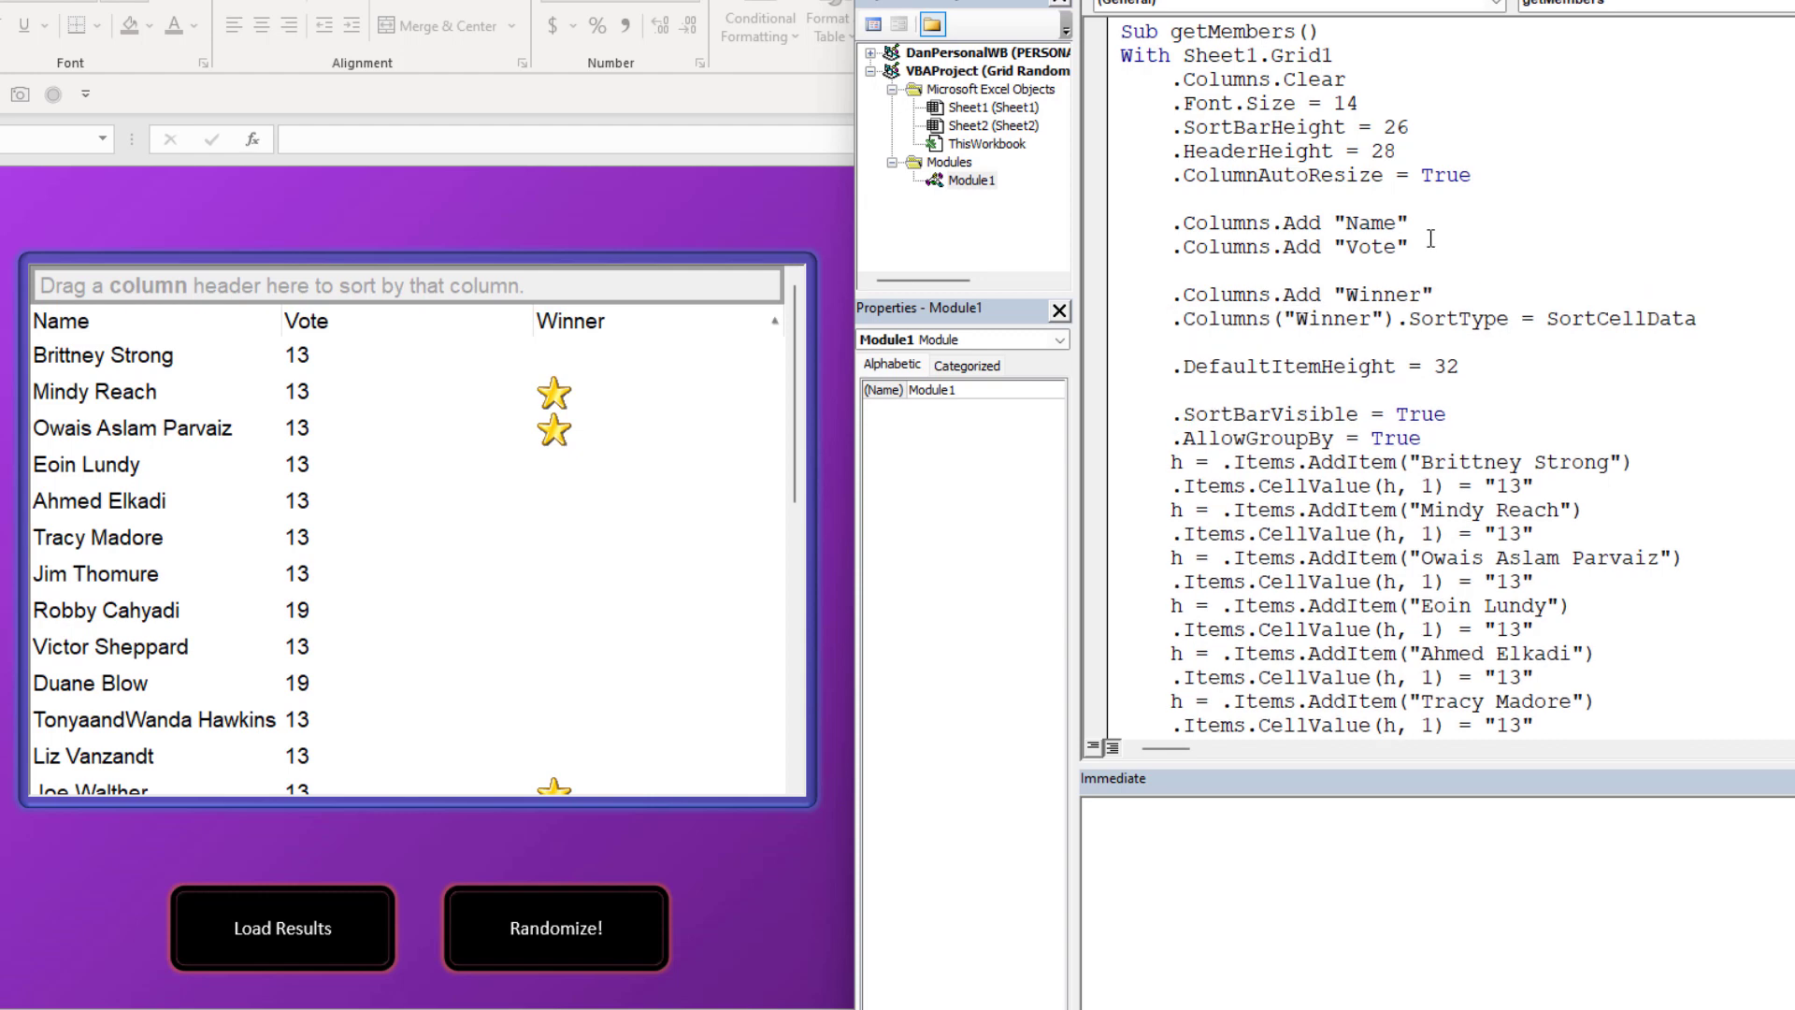
pyautogui.write('.c')
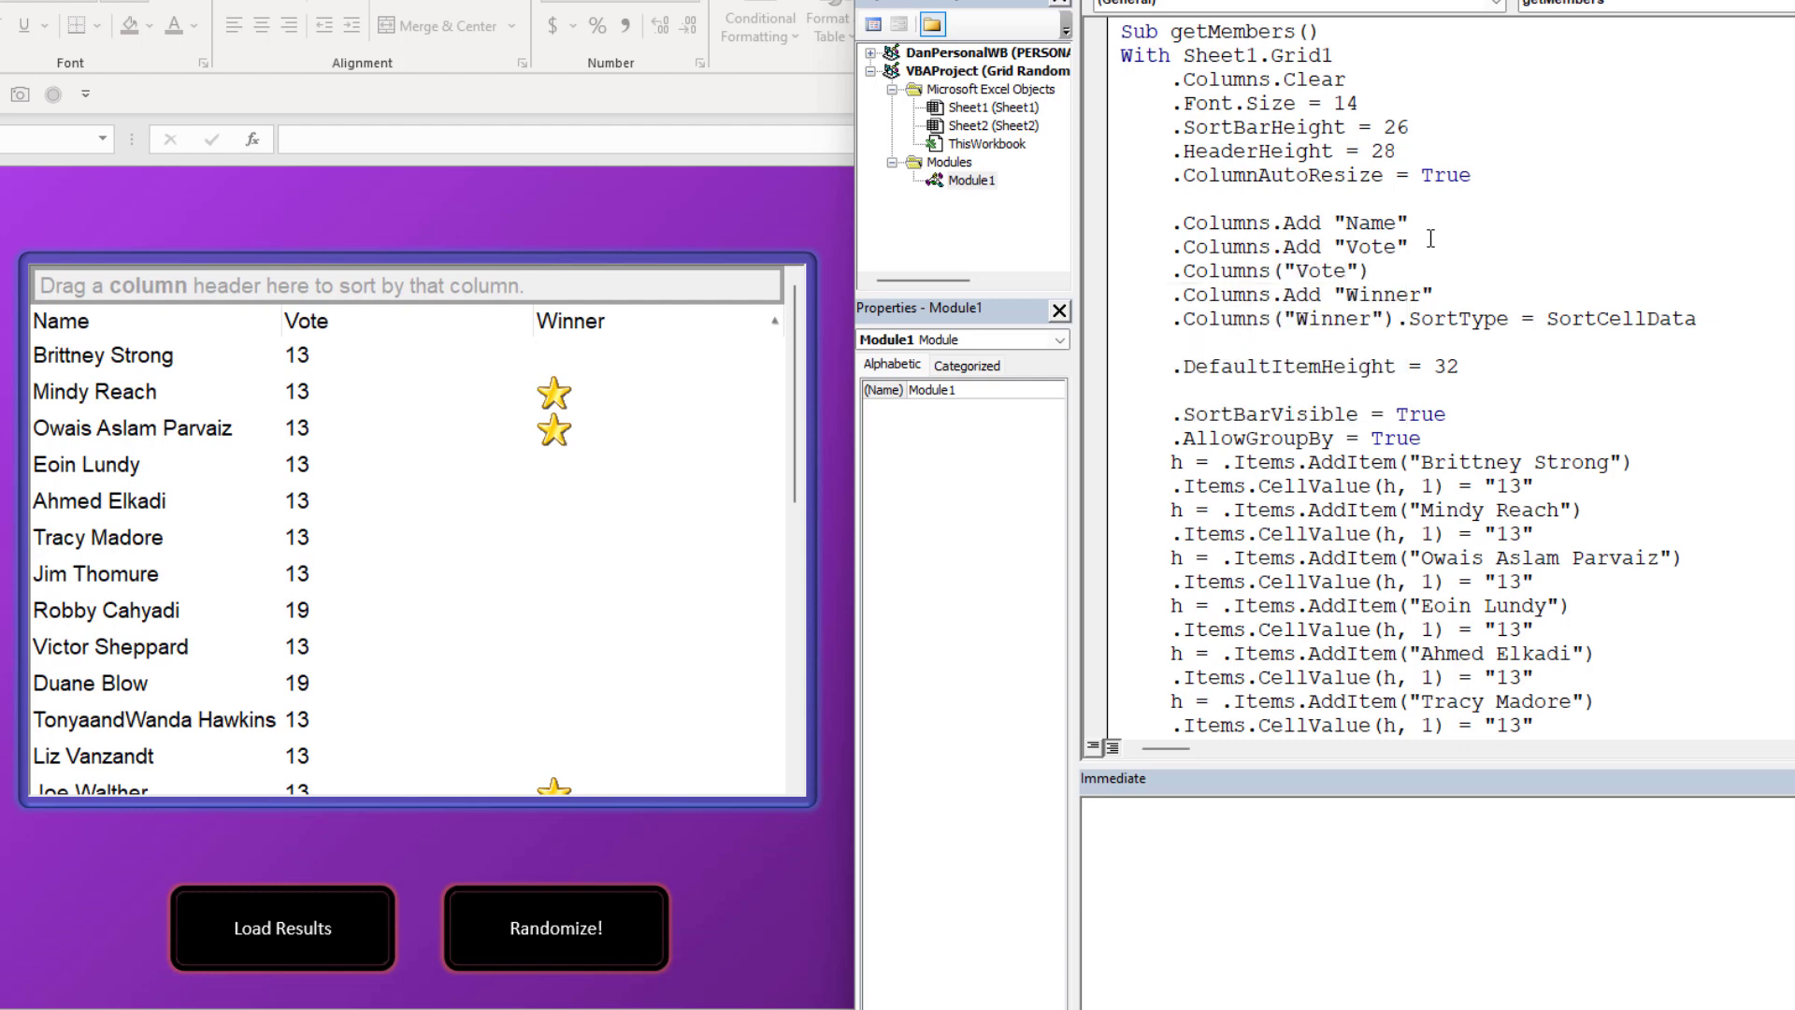
pyautogui.write('sortt')
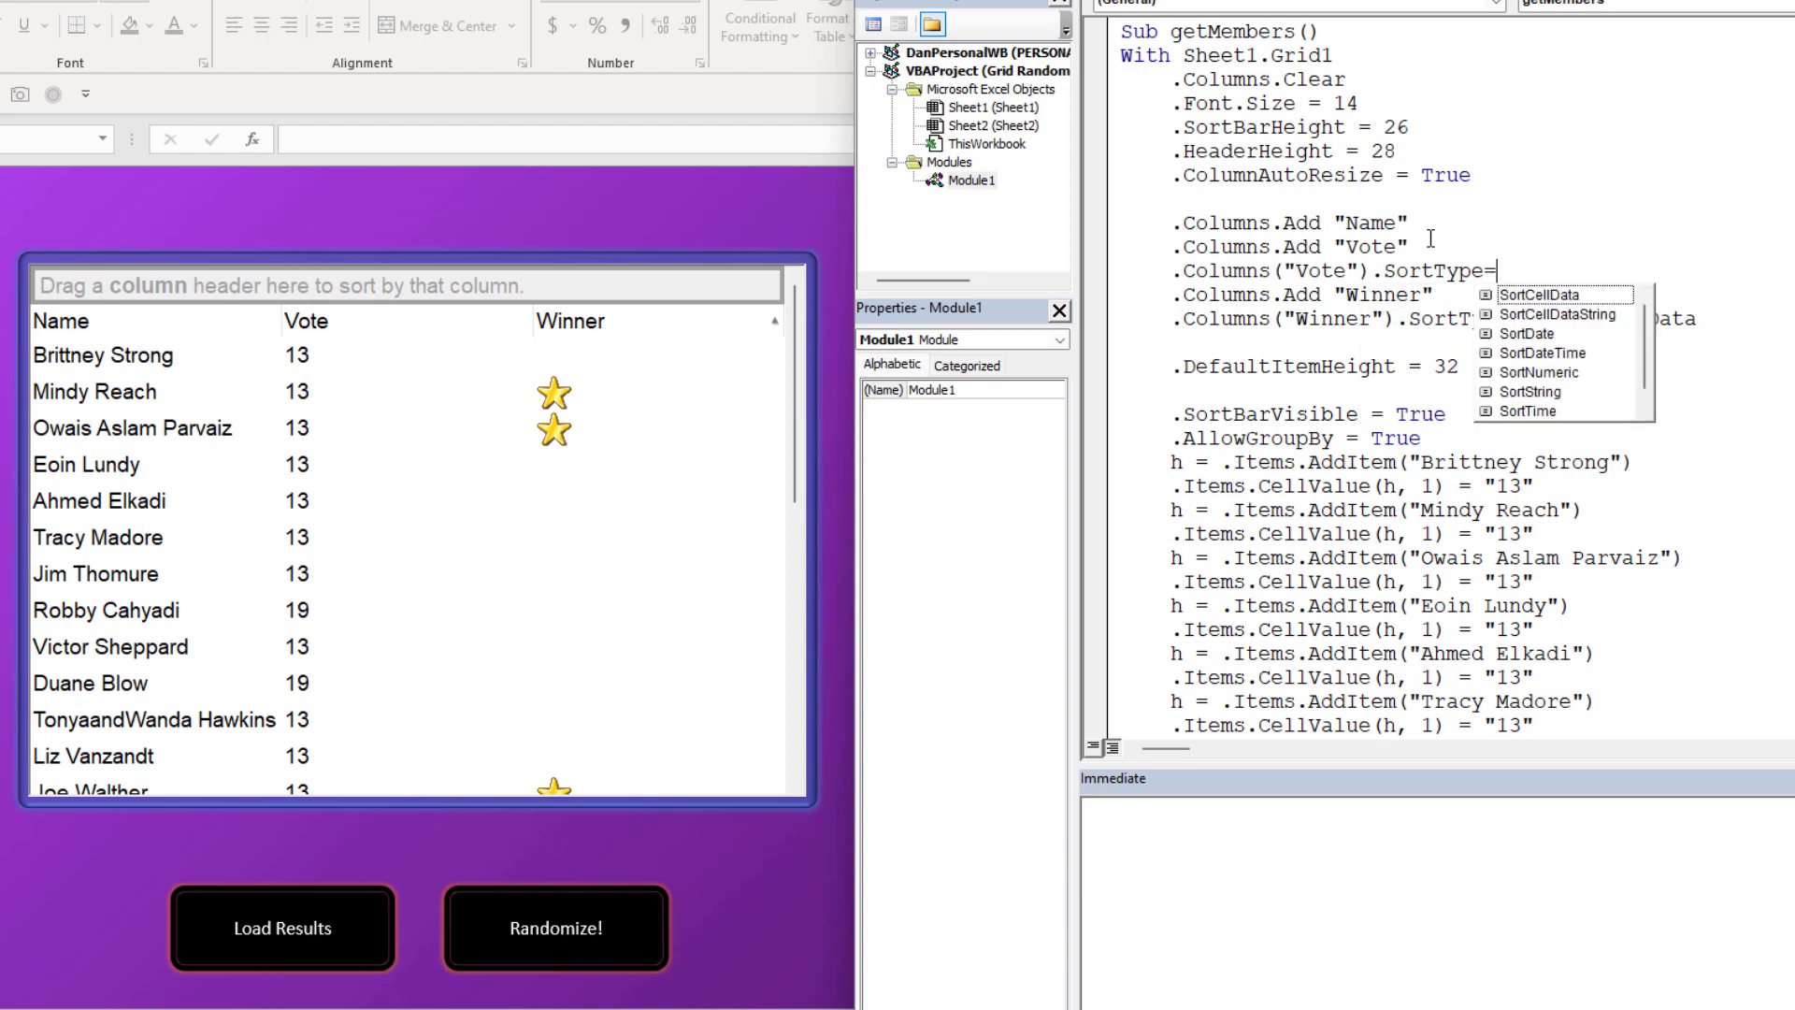
pyautogui.write('SortNumeric')
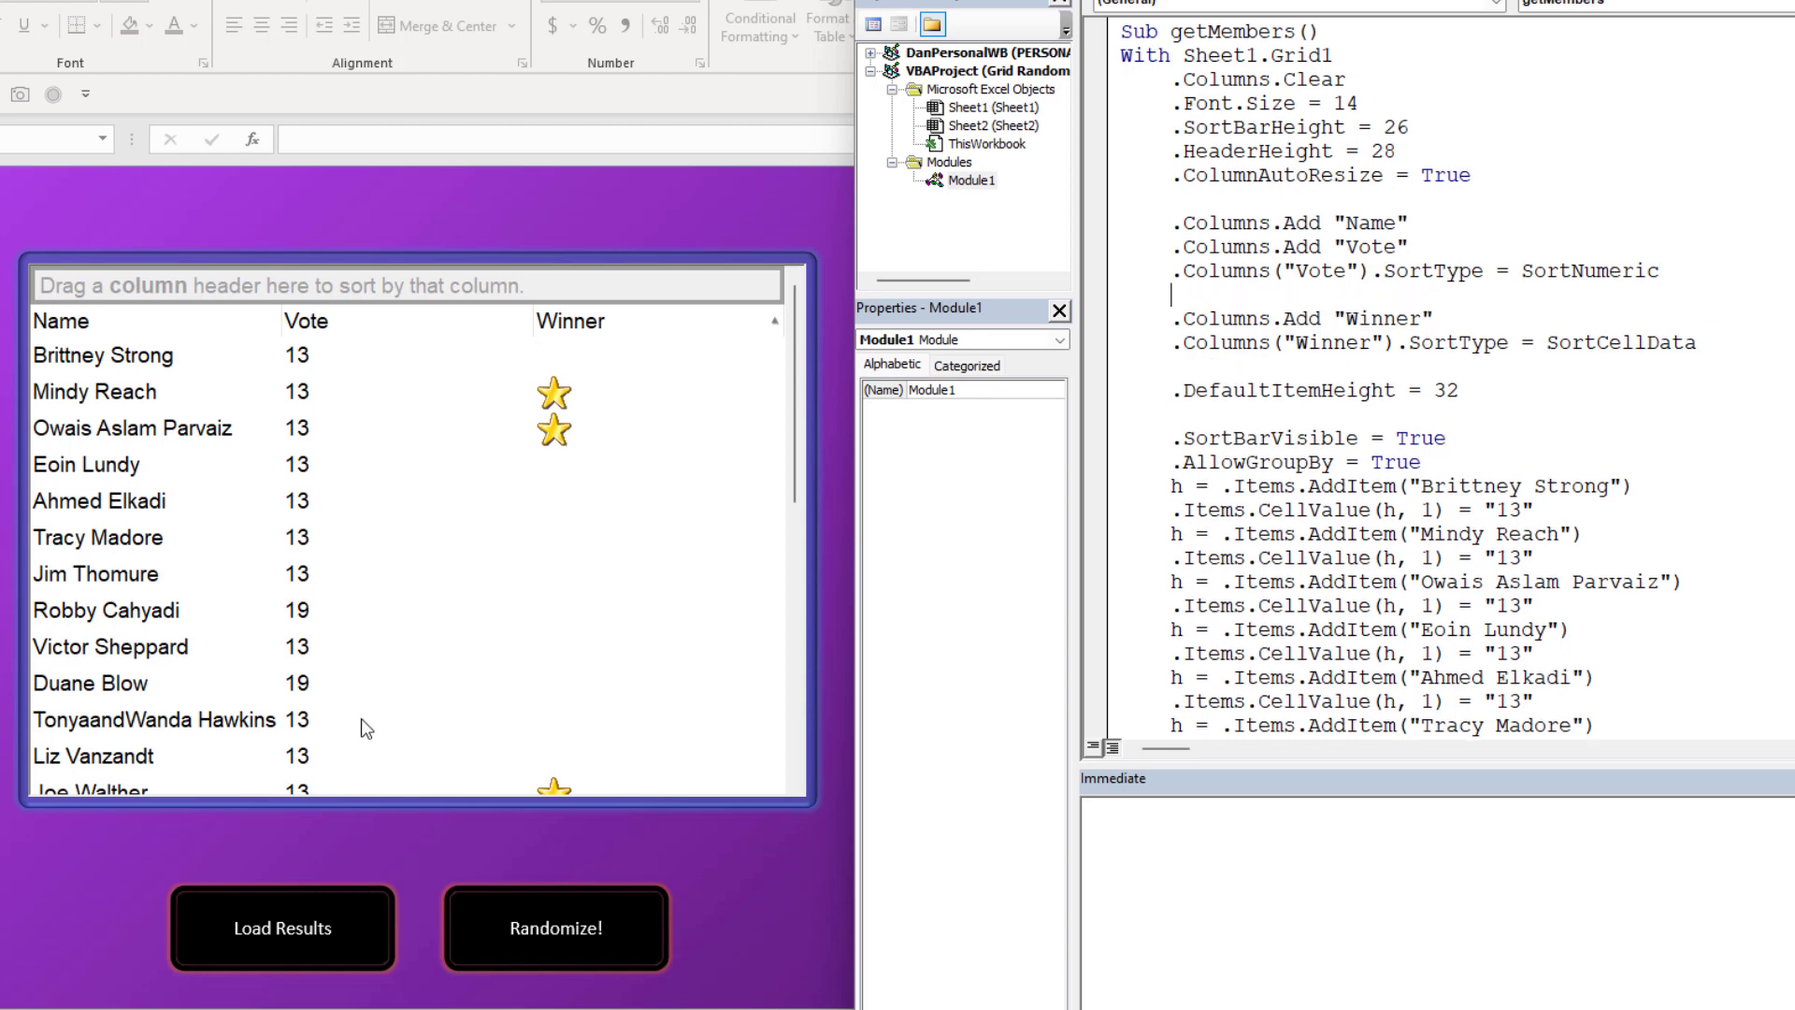
pyautogui.moveTo(987, 525)
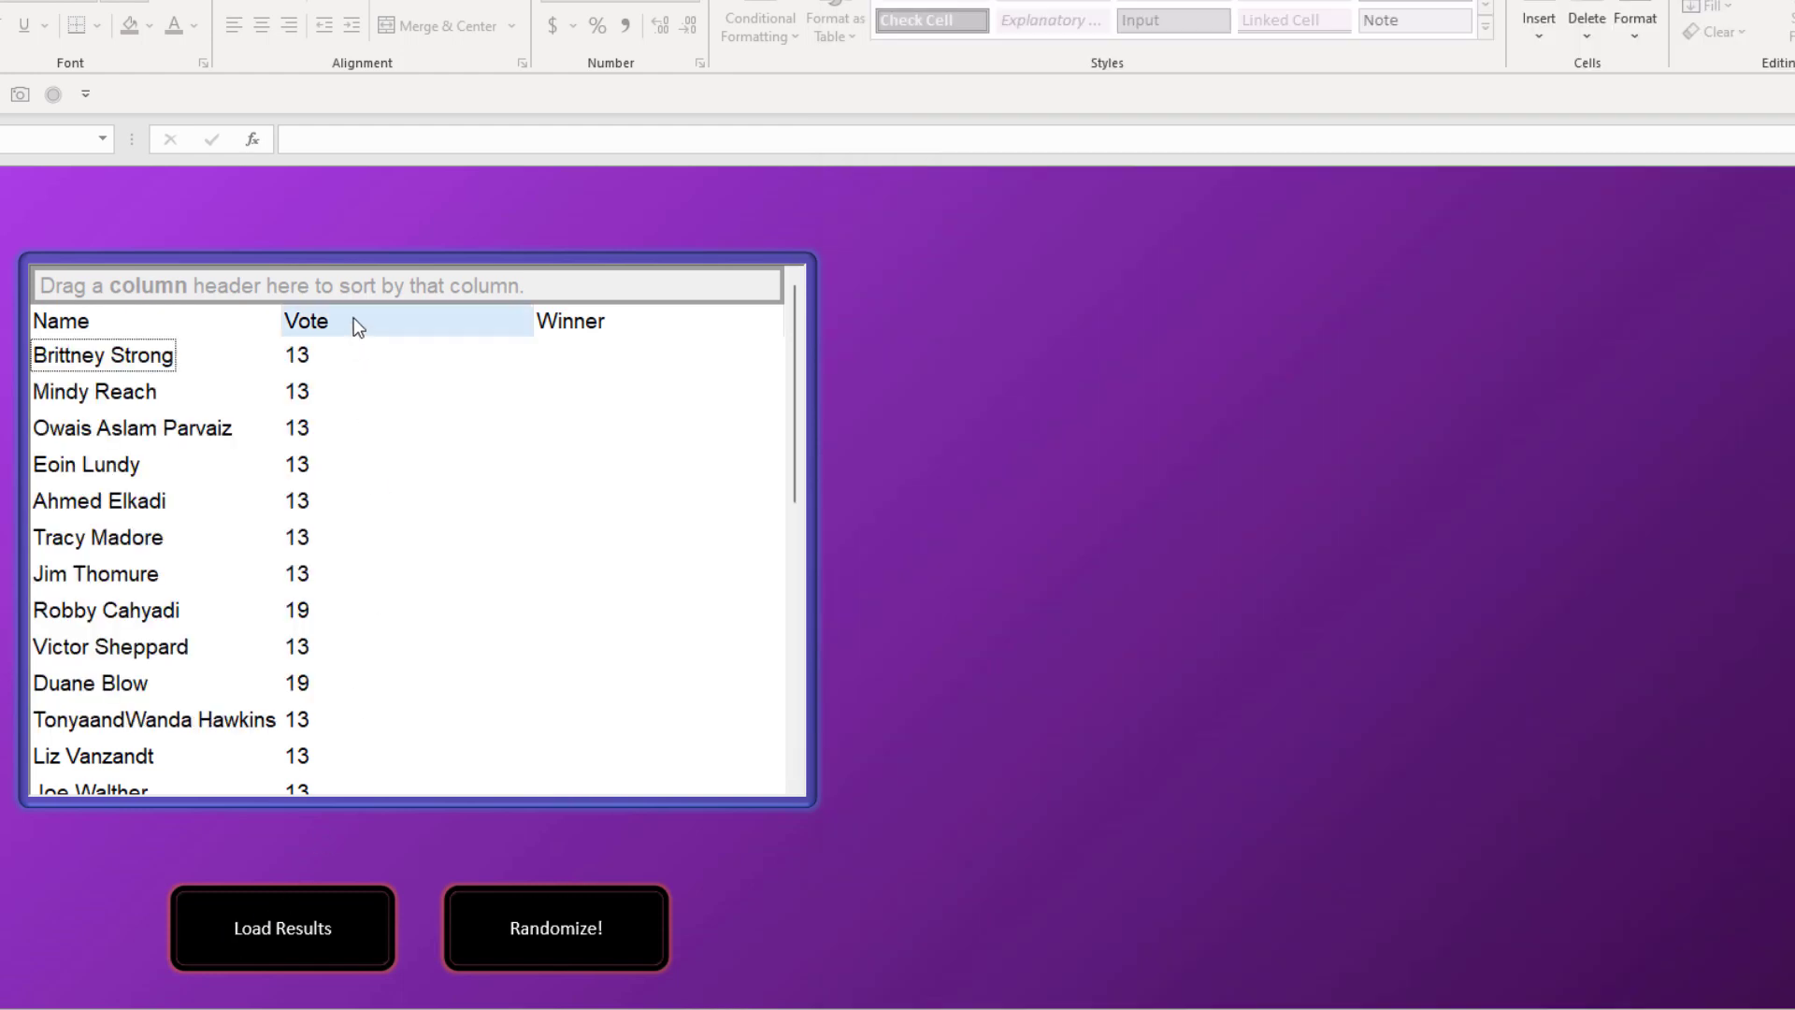
pyautogui.click(306, 321)
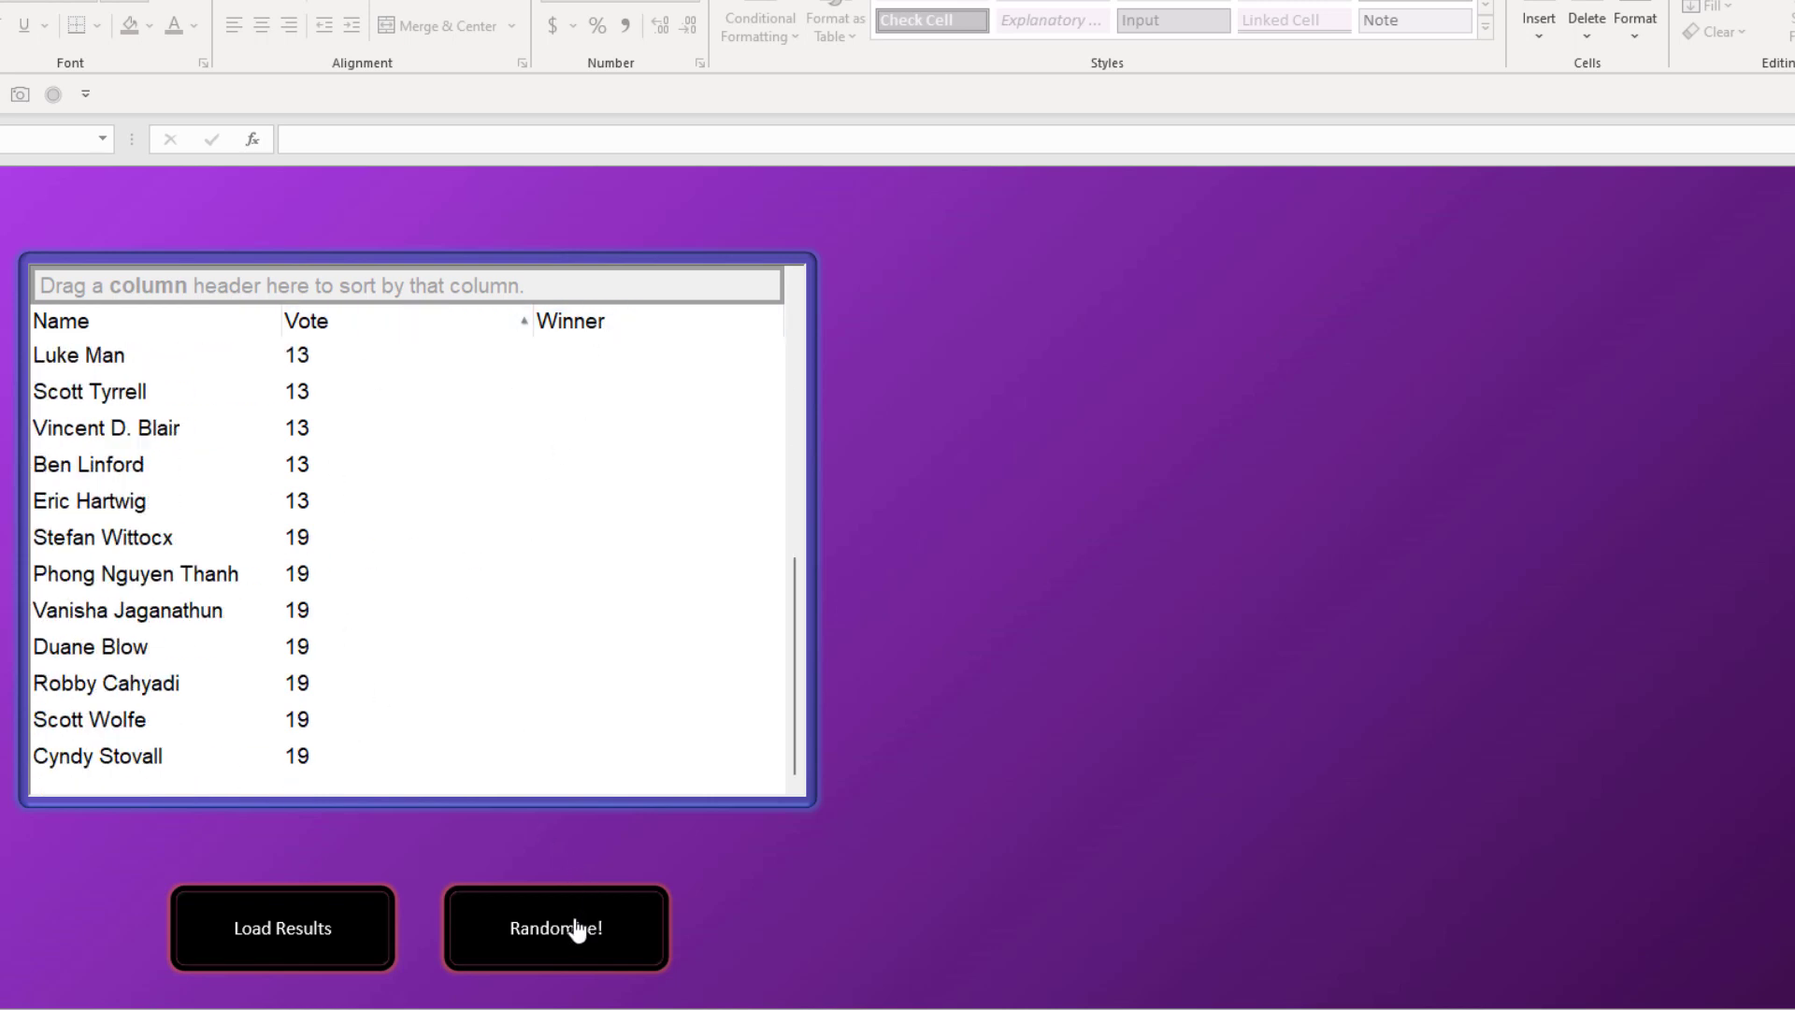
pyautogui.click(555, 929)
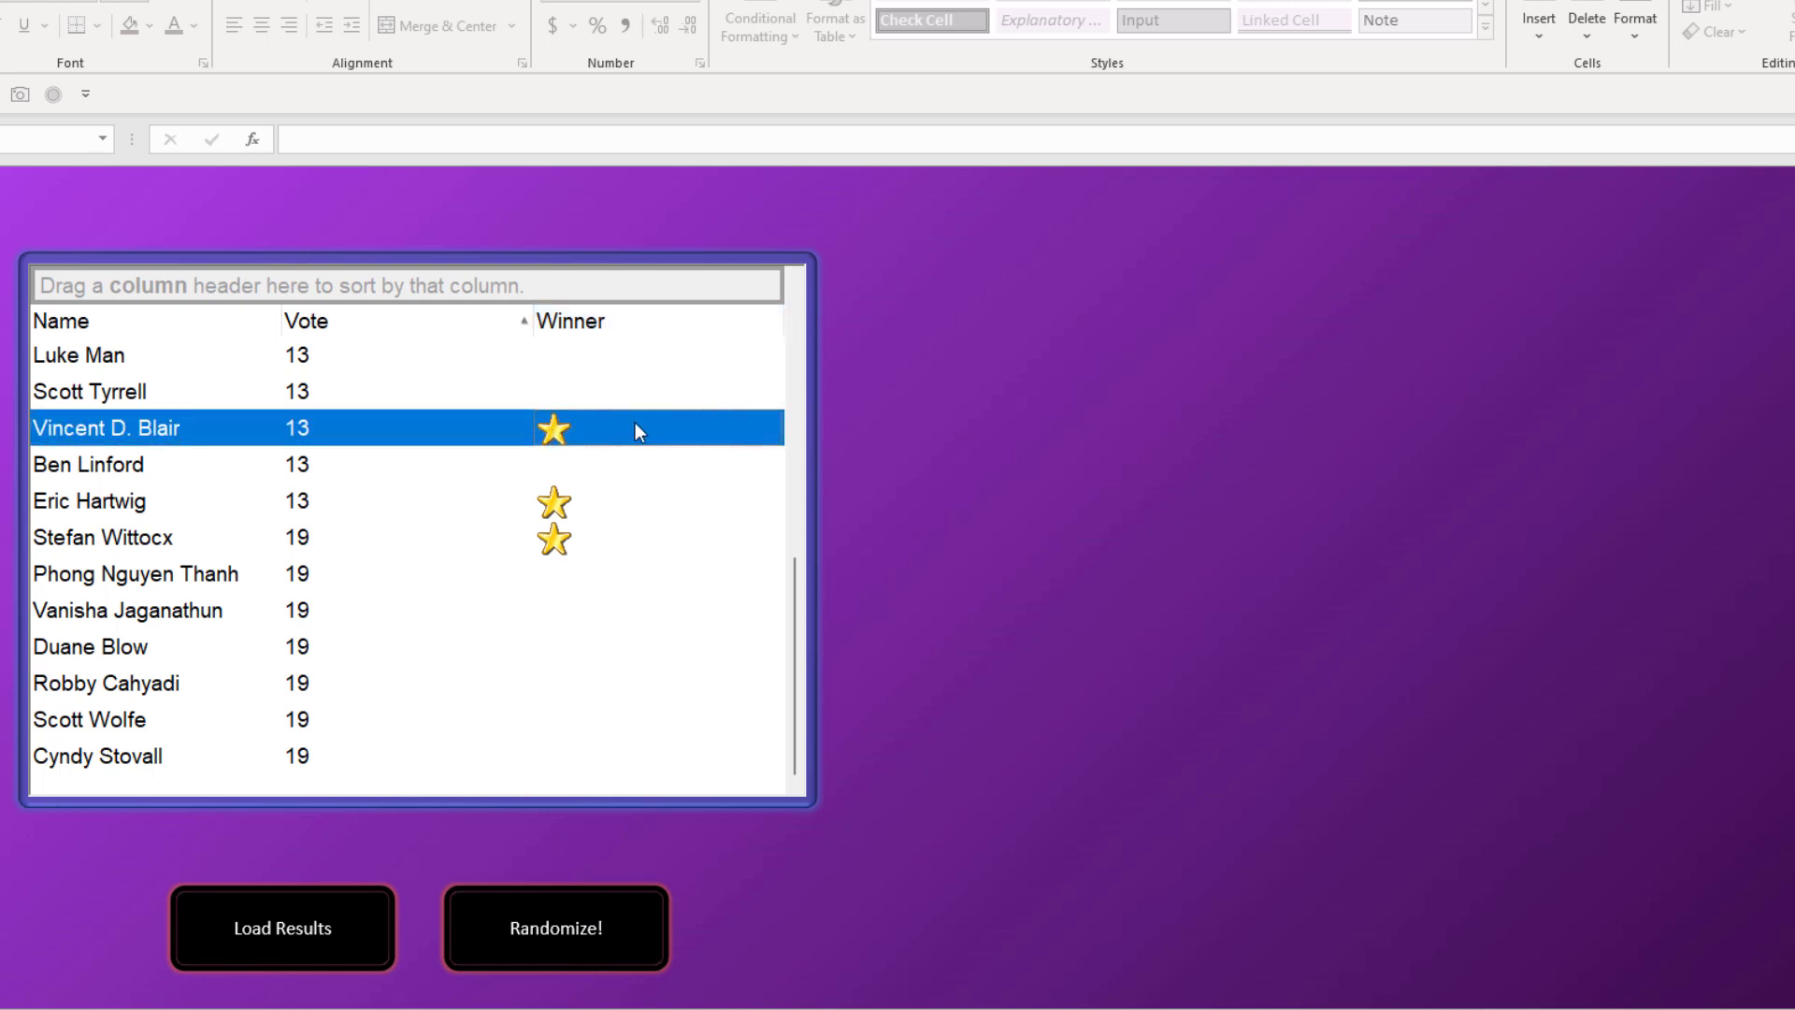
pyautogui.moveTo(578, 434)
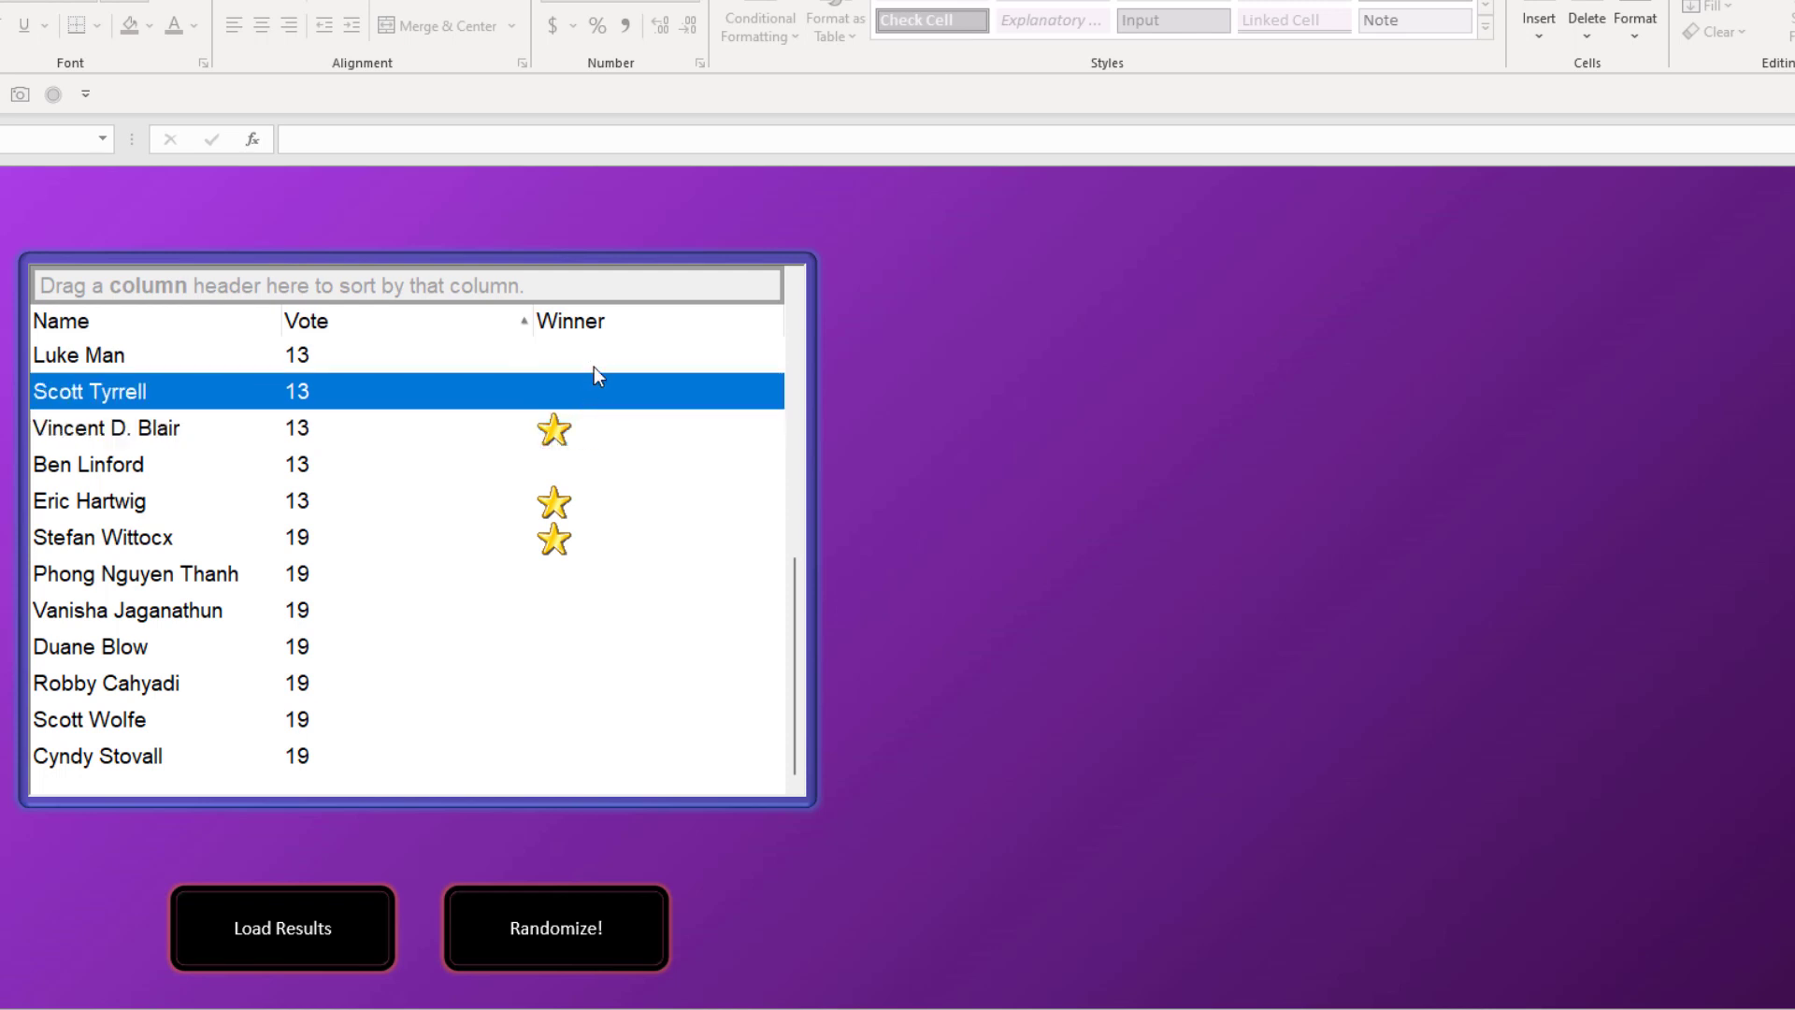
pyautogui.click(556, 927)
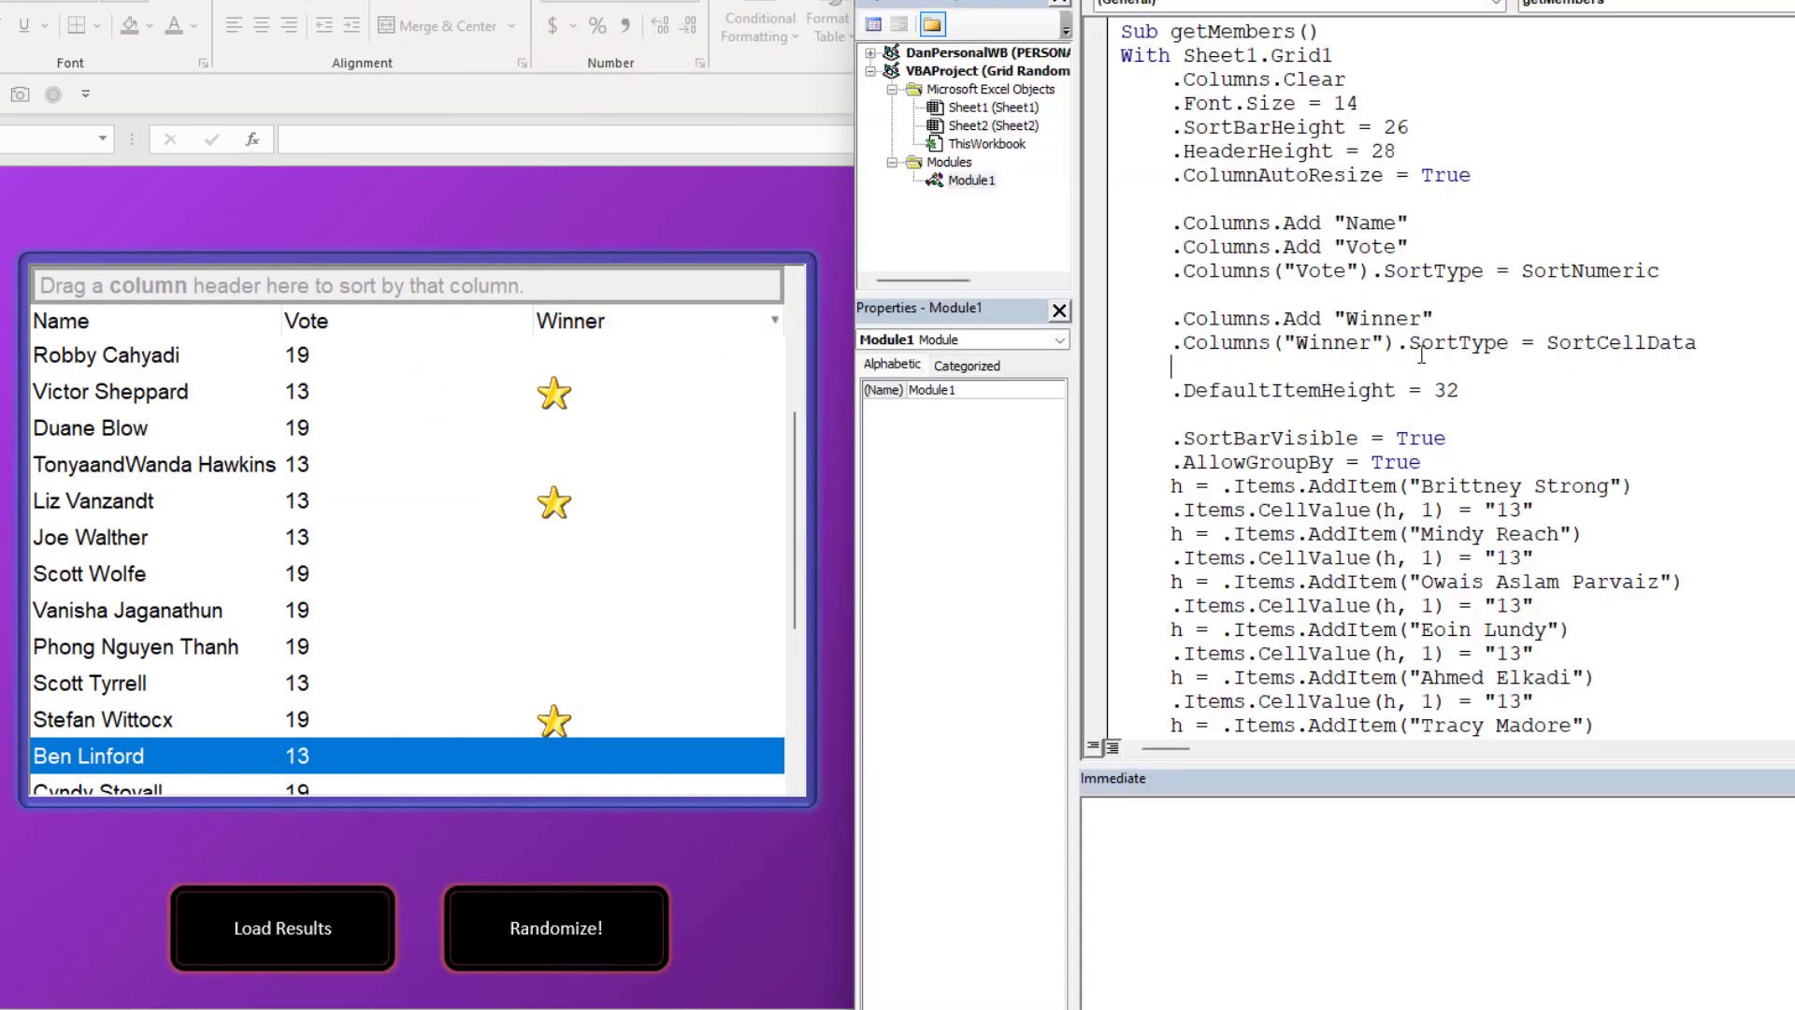
# - Leave the VBA editor and return to the Excel workbook with the vote grid
pyautogui.doubleClick(1620, 342)
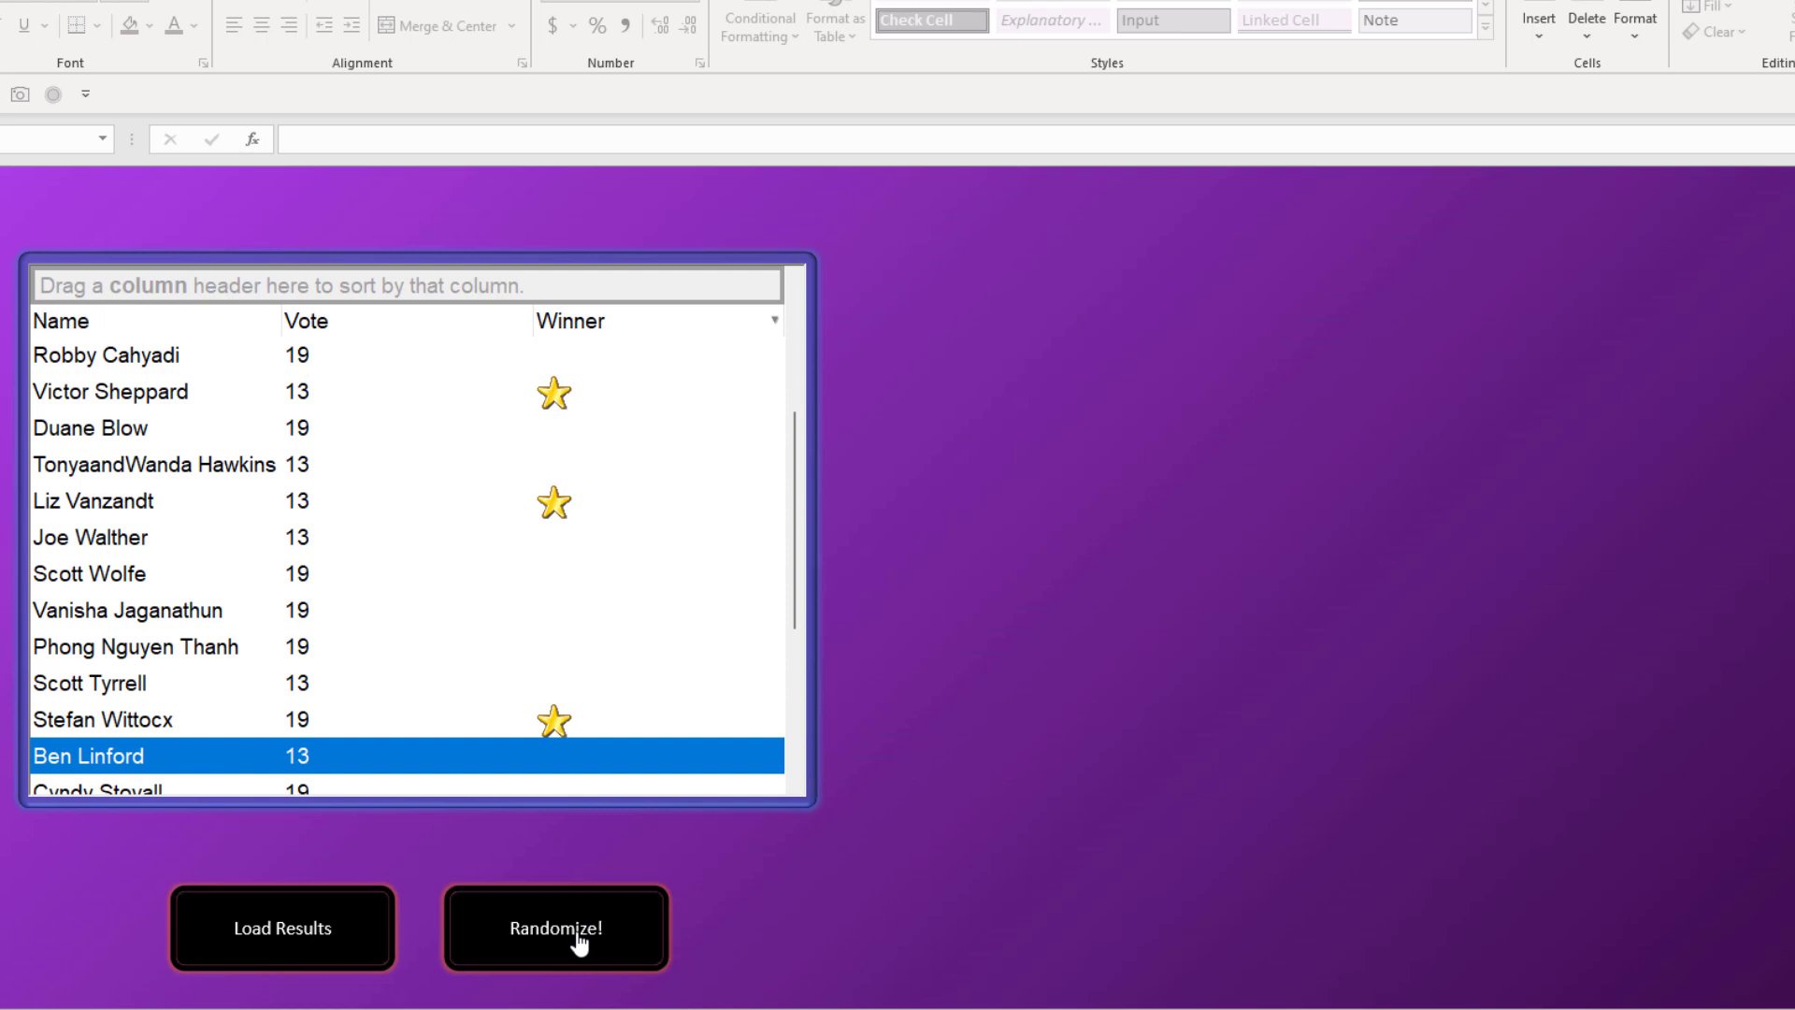
# - Randomize, reload the vote results, then draw five random winners that sort to the top
pyautogui.click(556, 927)
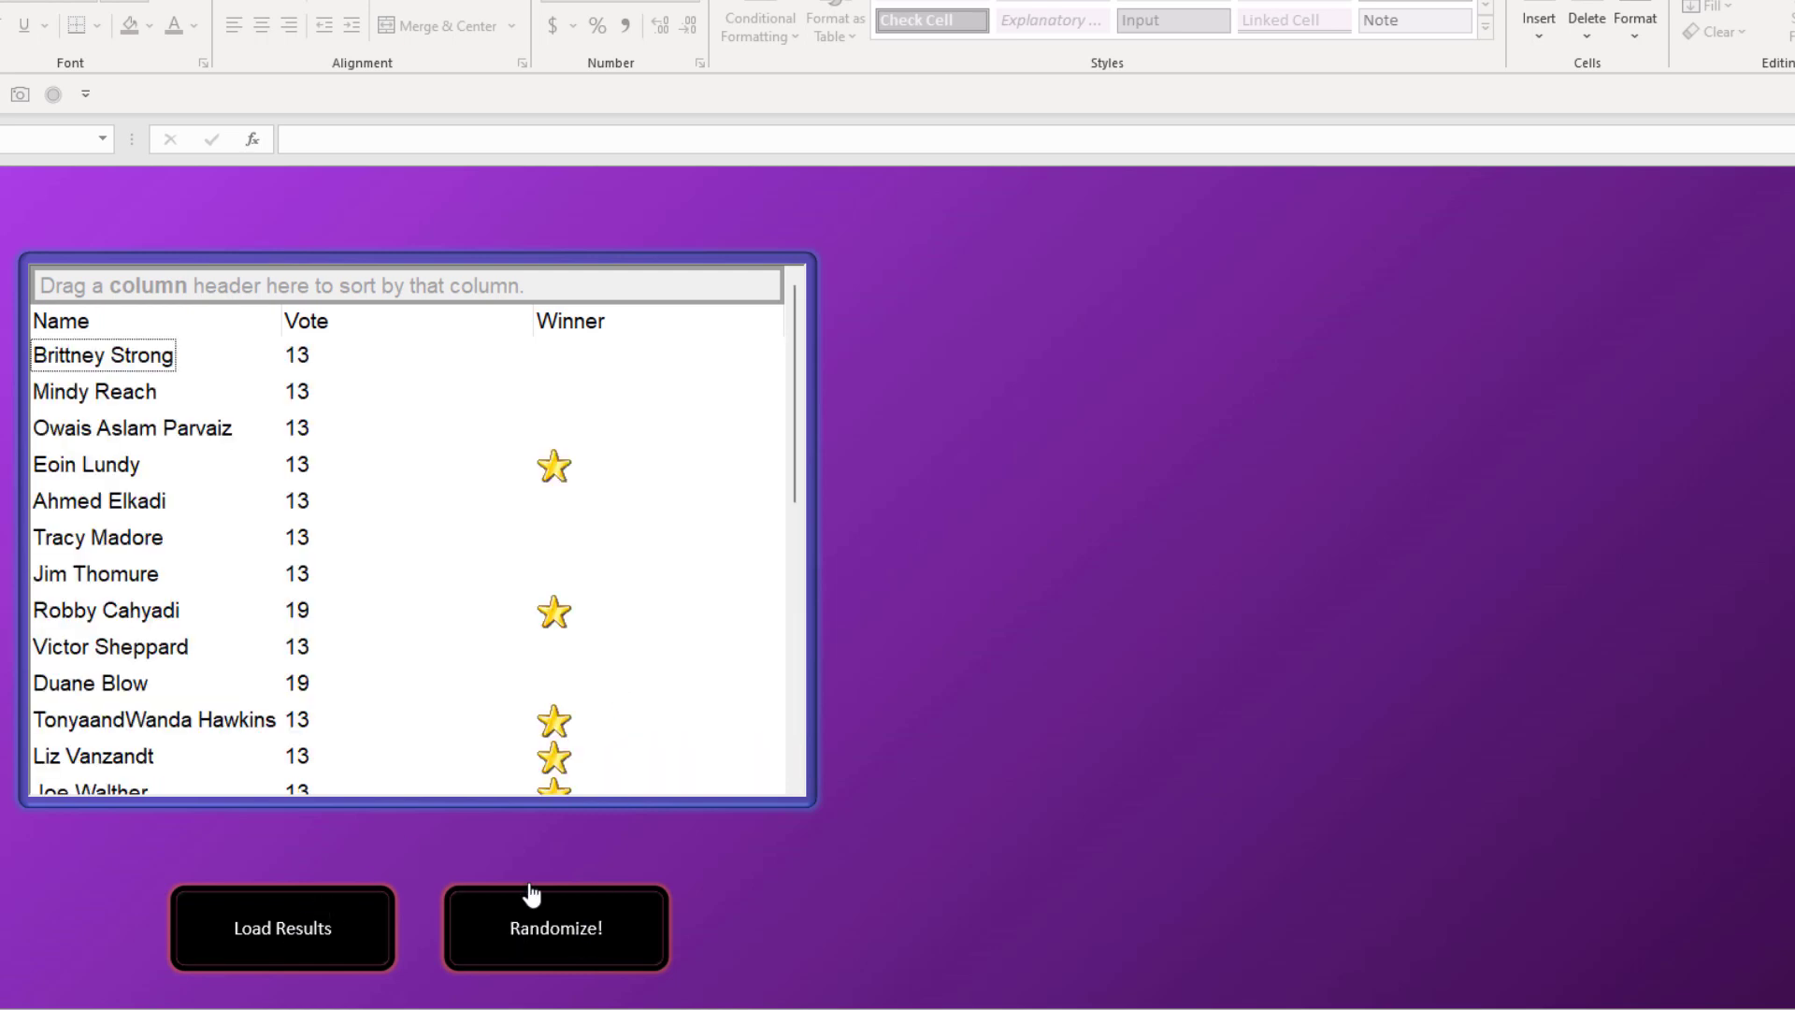
pyautogui.click(571, 320)
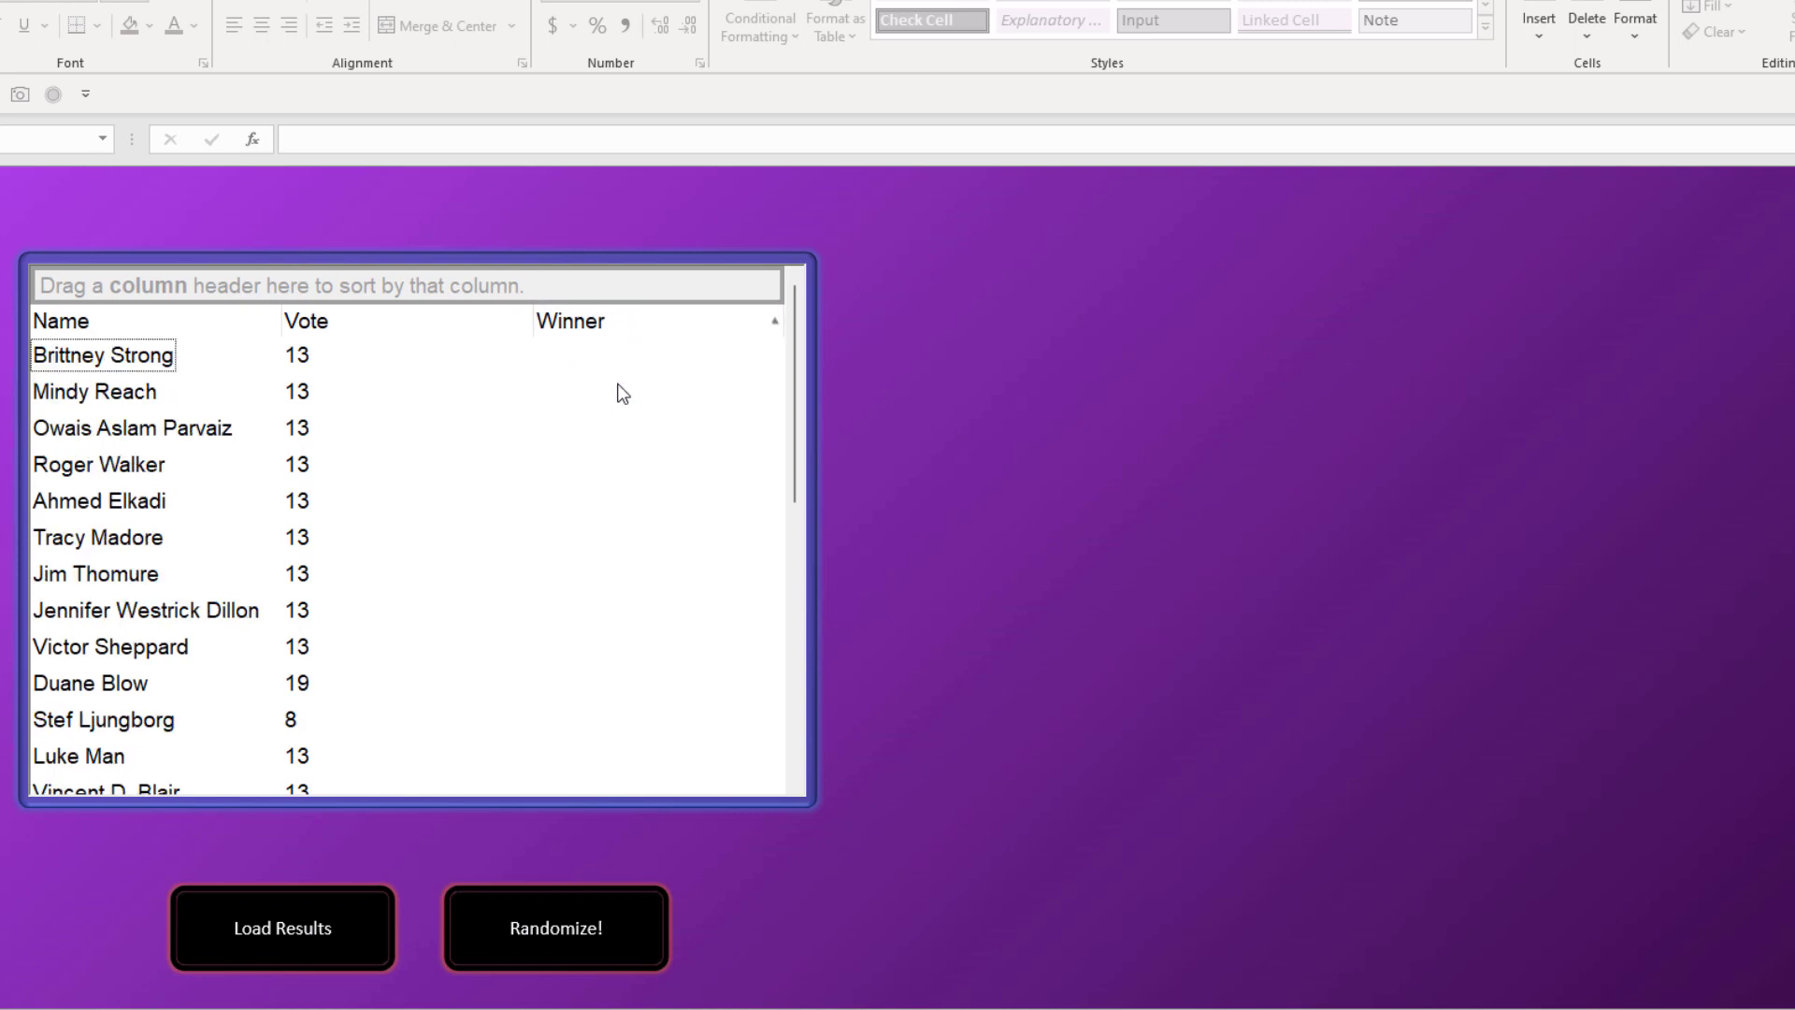
pyautogui.click(555, 928)
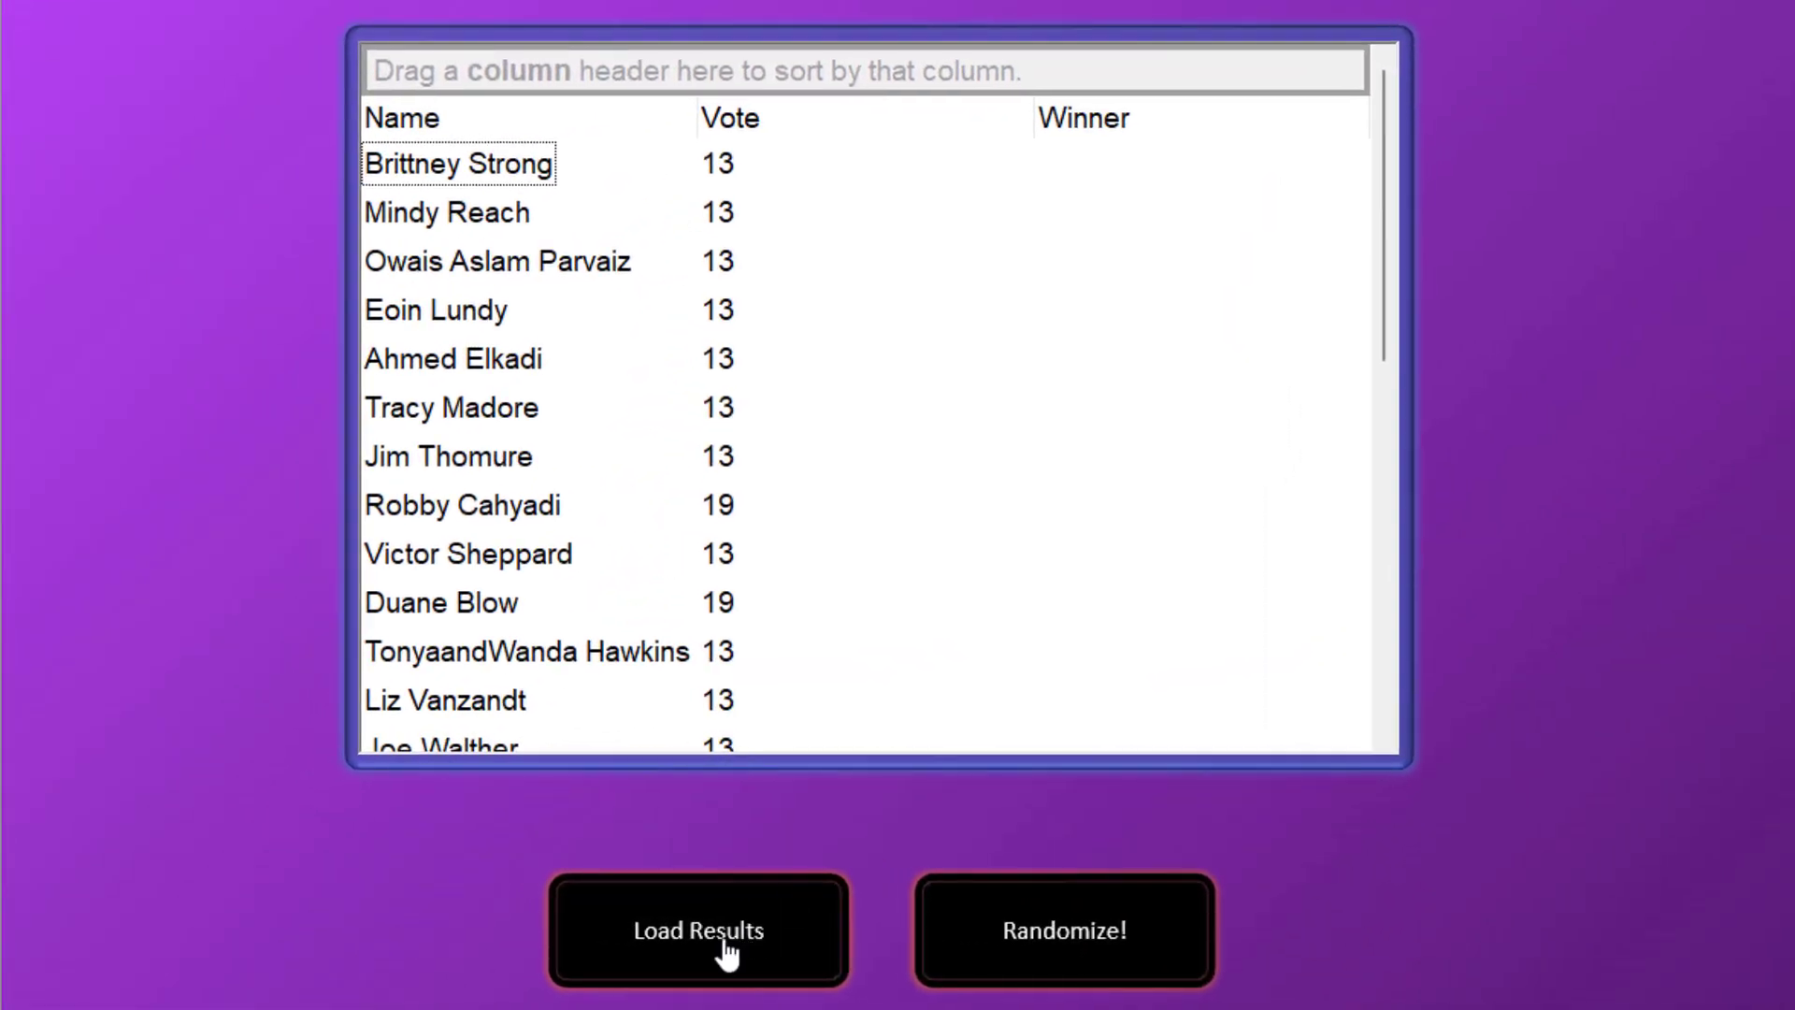
pyautogui.moveTo(1166, 953)
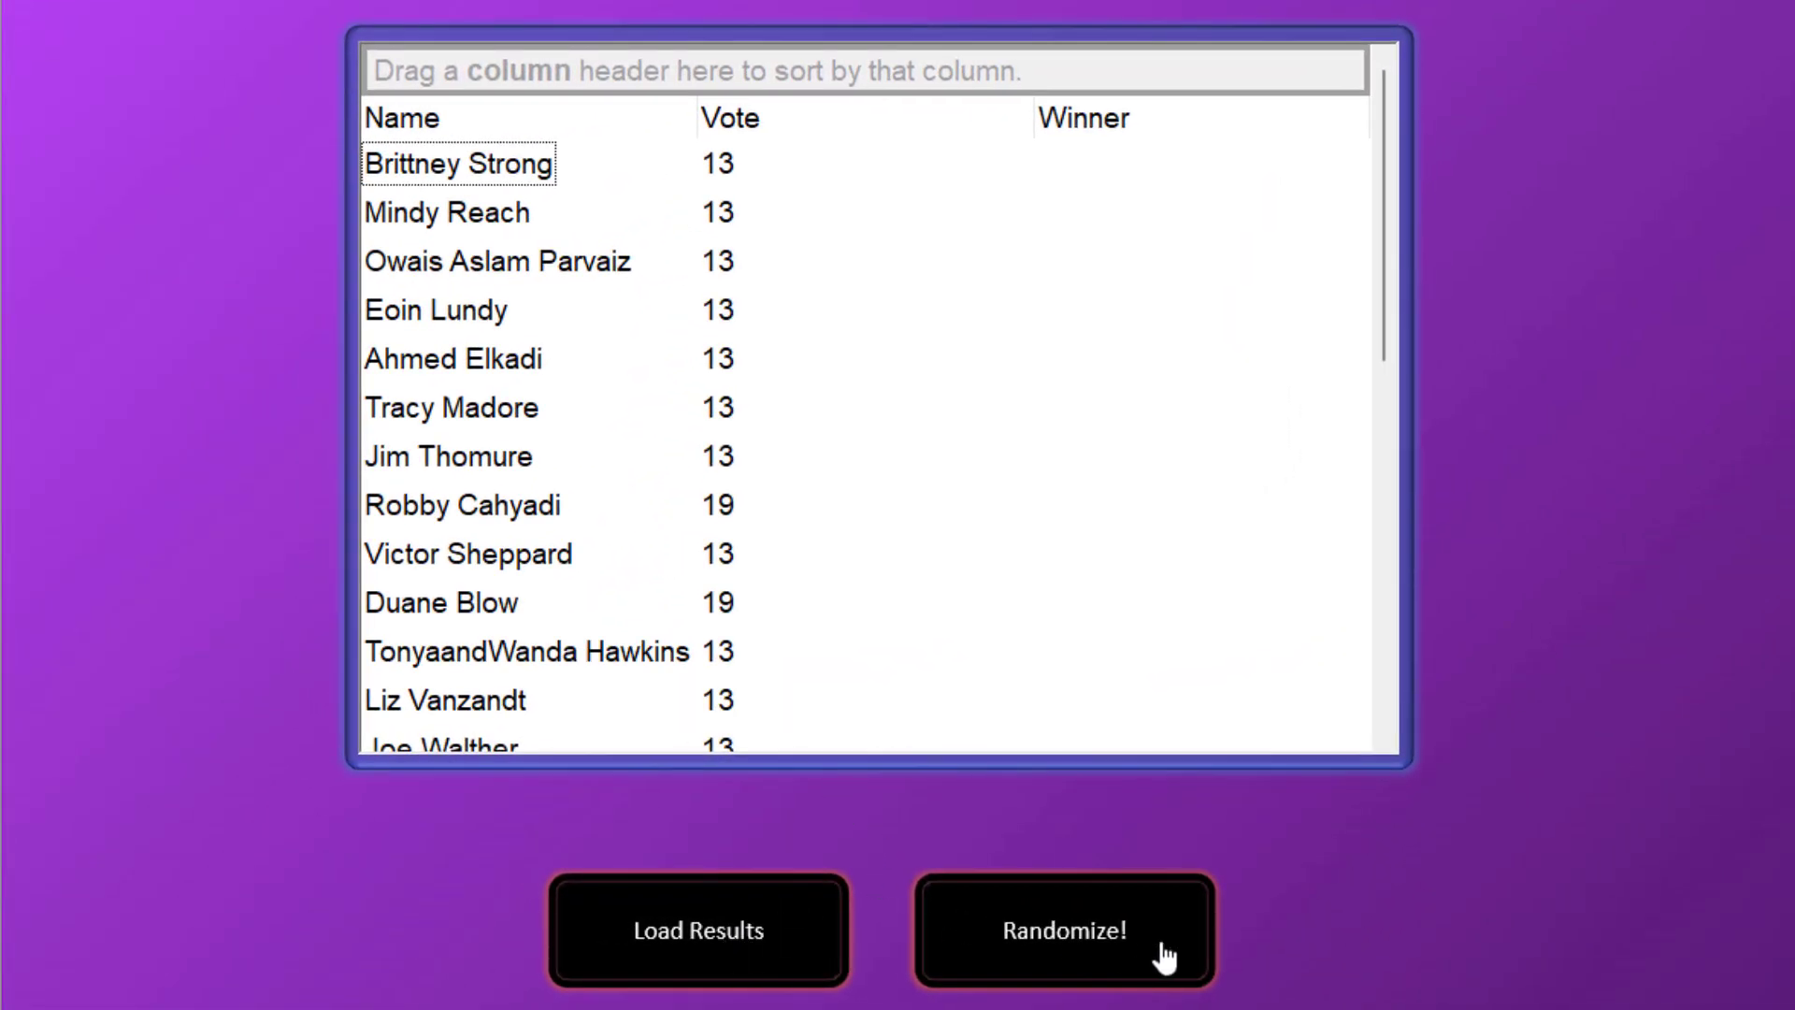
pyautogui.click(1061, 928)
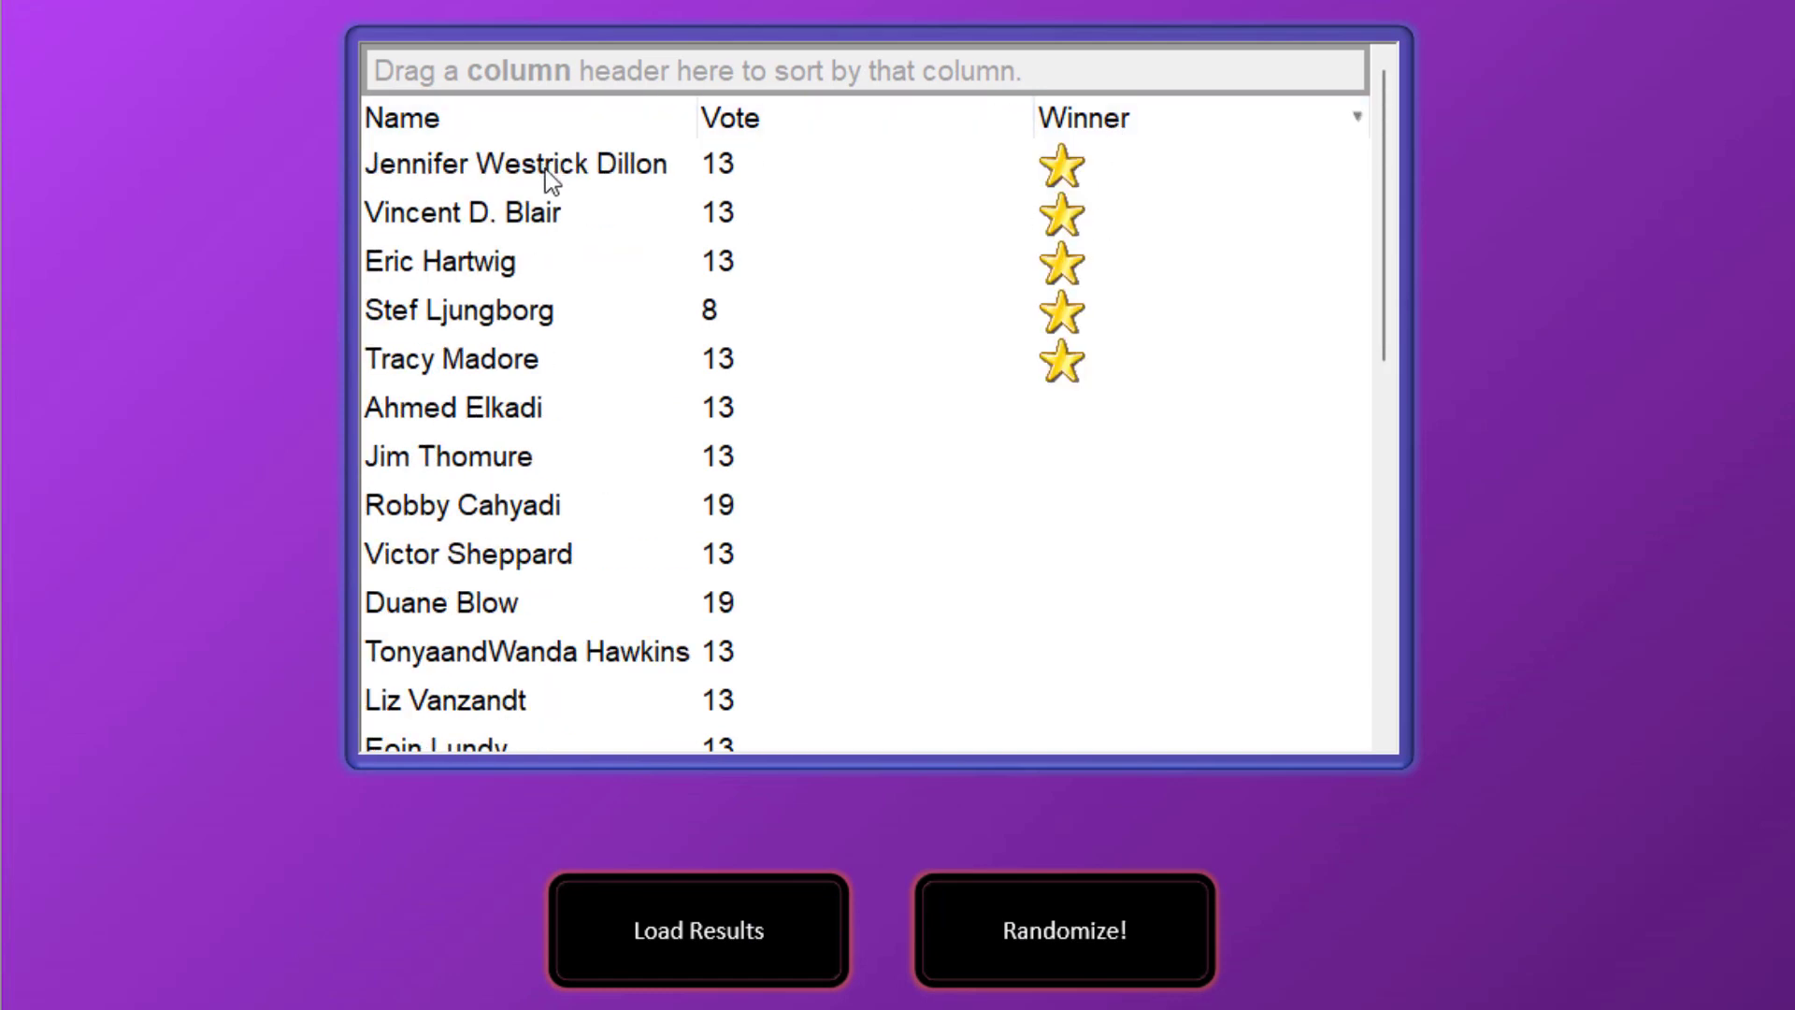
pyautogui.moveTo(548, 319)
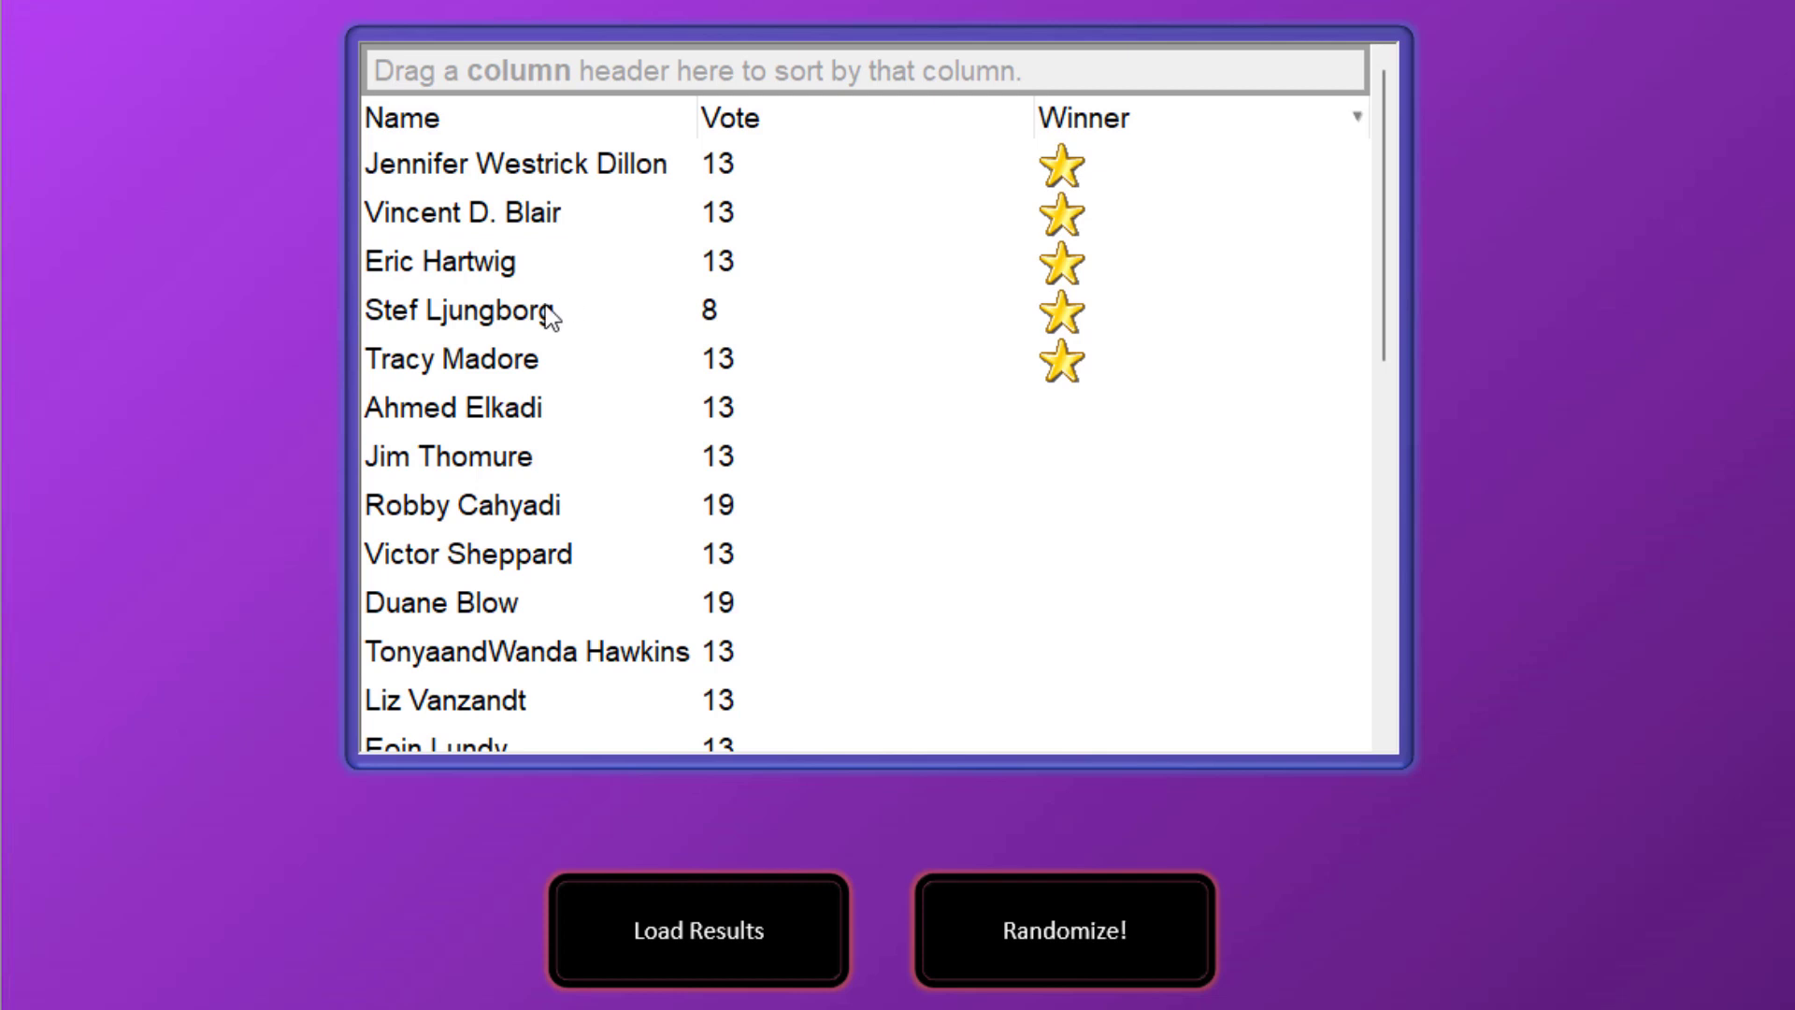
pyautogui.moveTo(561, 375)
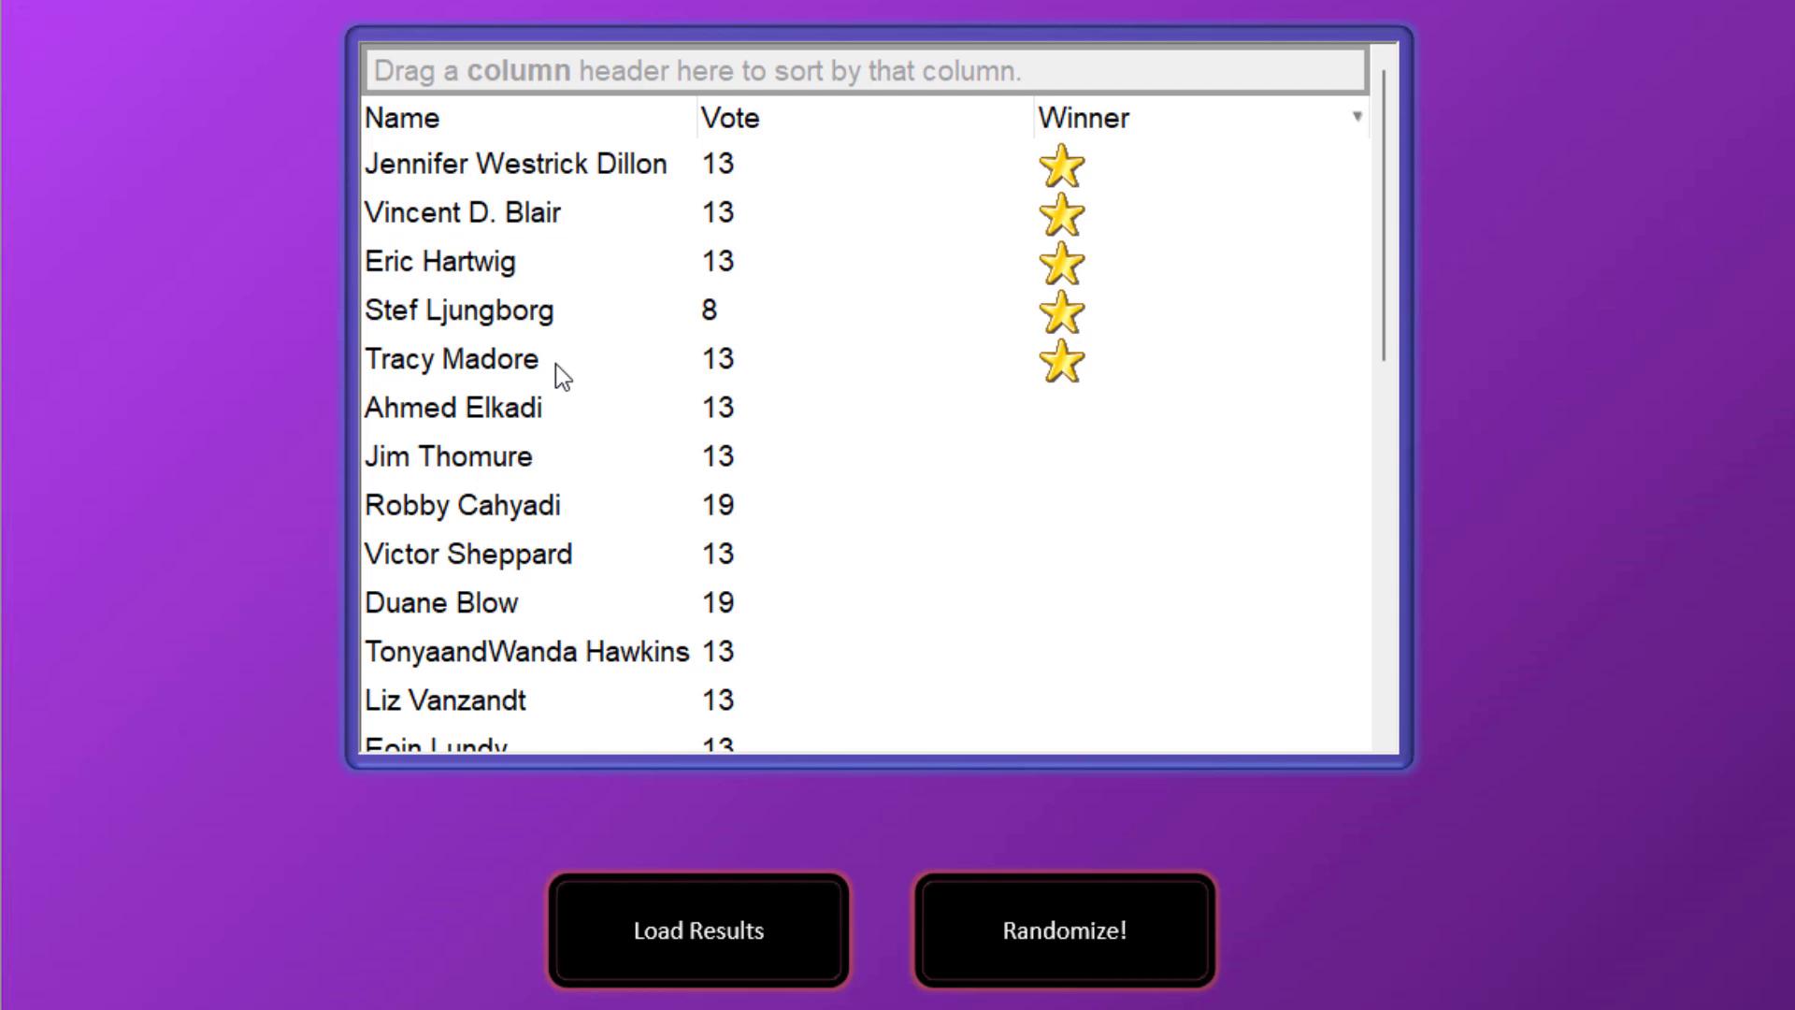
pyautogui.moveTo(1093, 212)
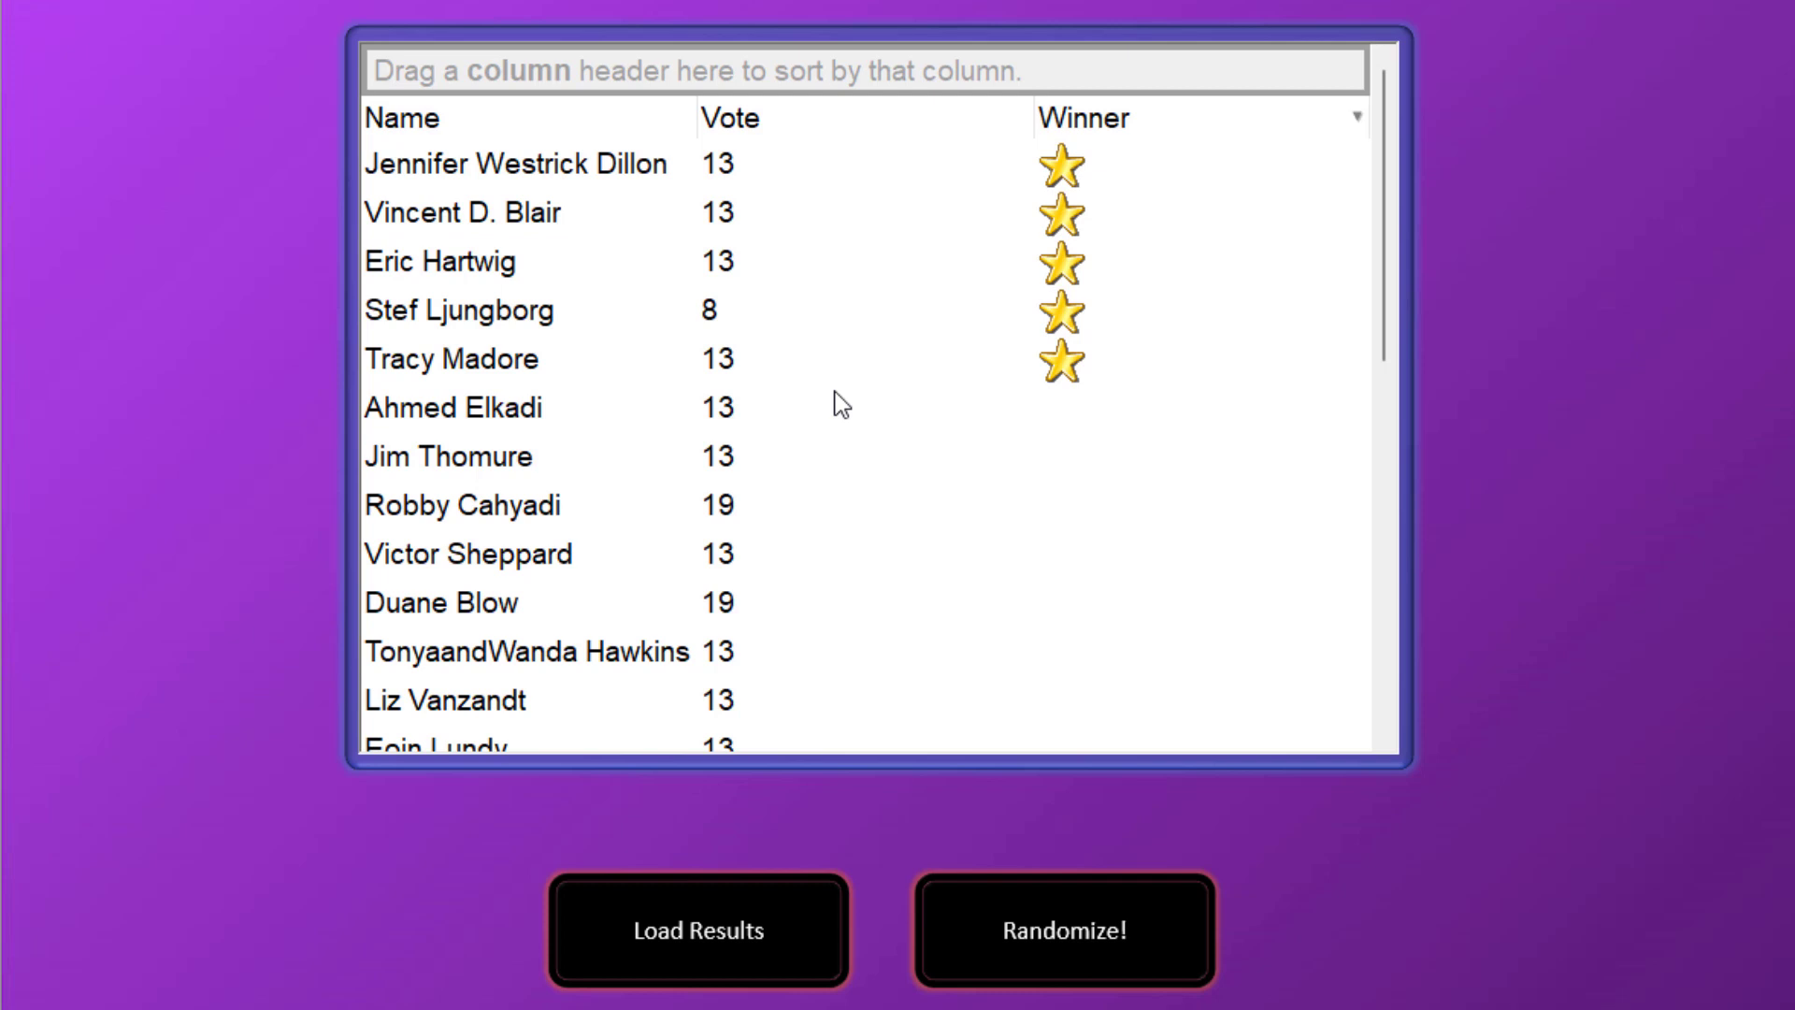
pyautogui.moveTo(1118, 203)
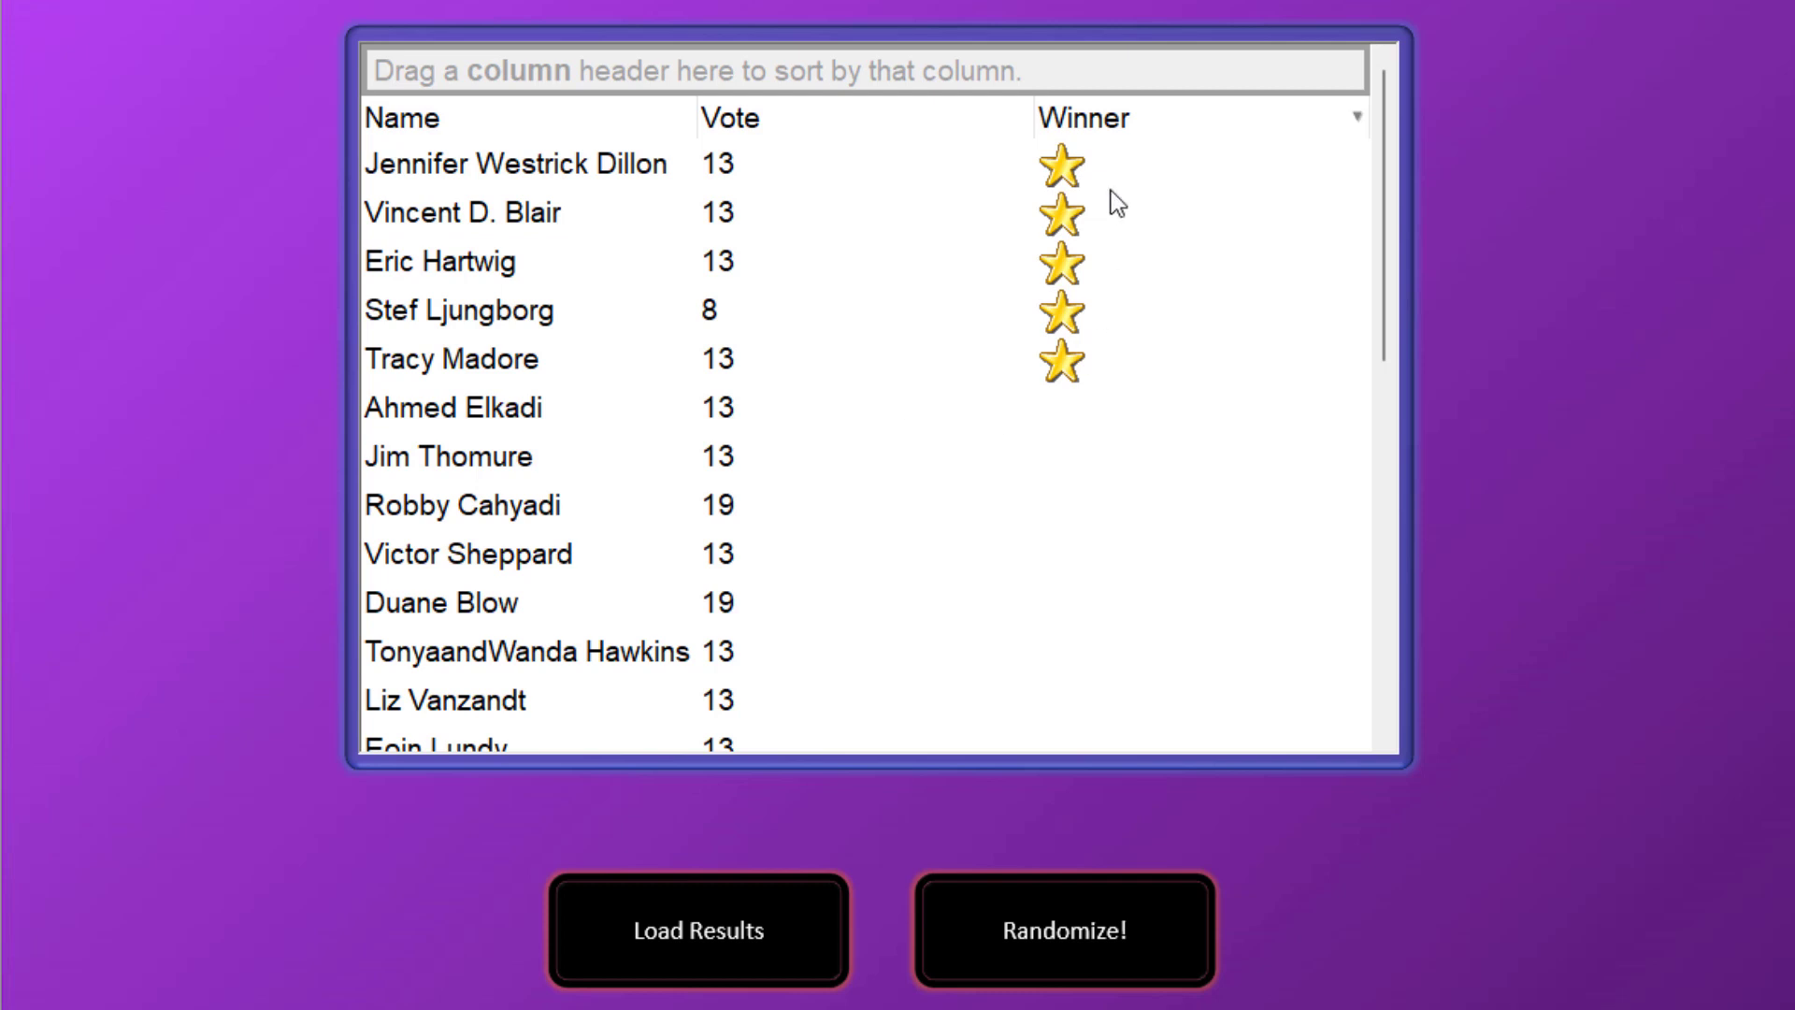
pyautogui.moveTo(1193, 297)
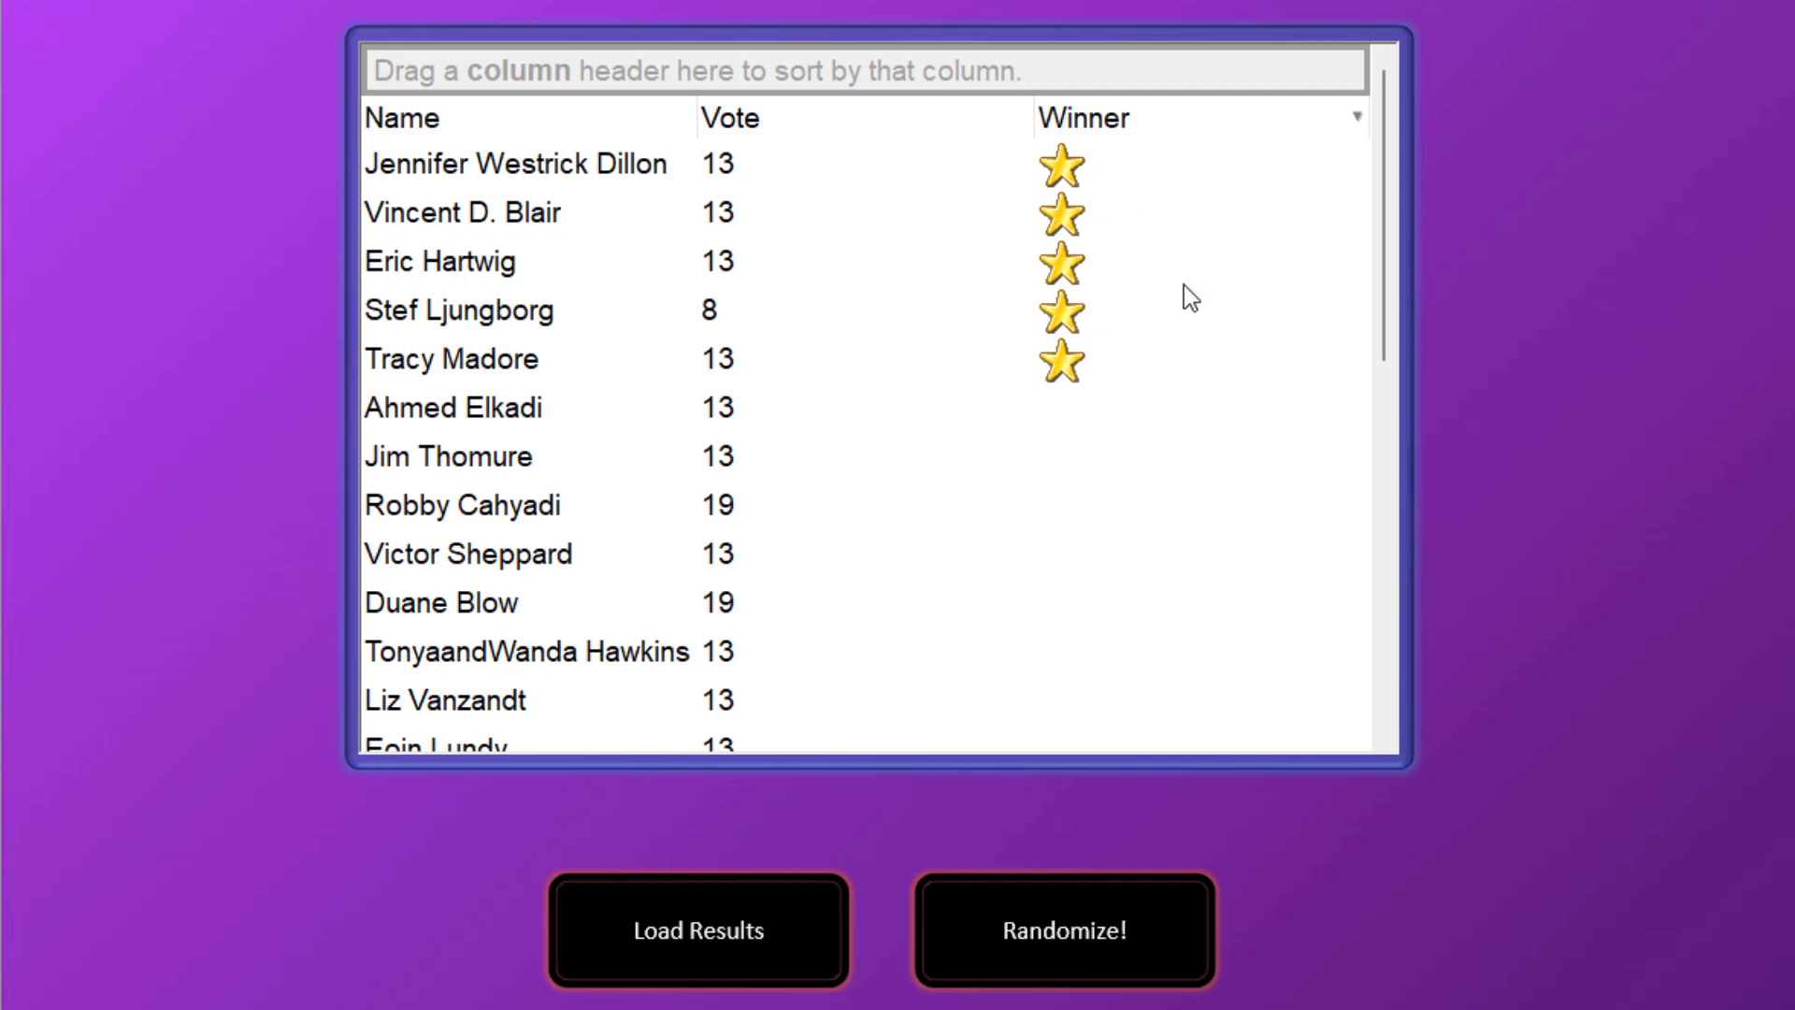